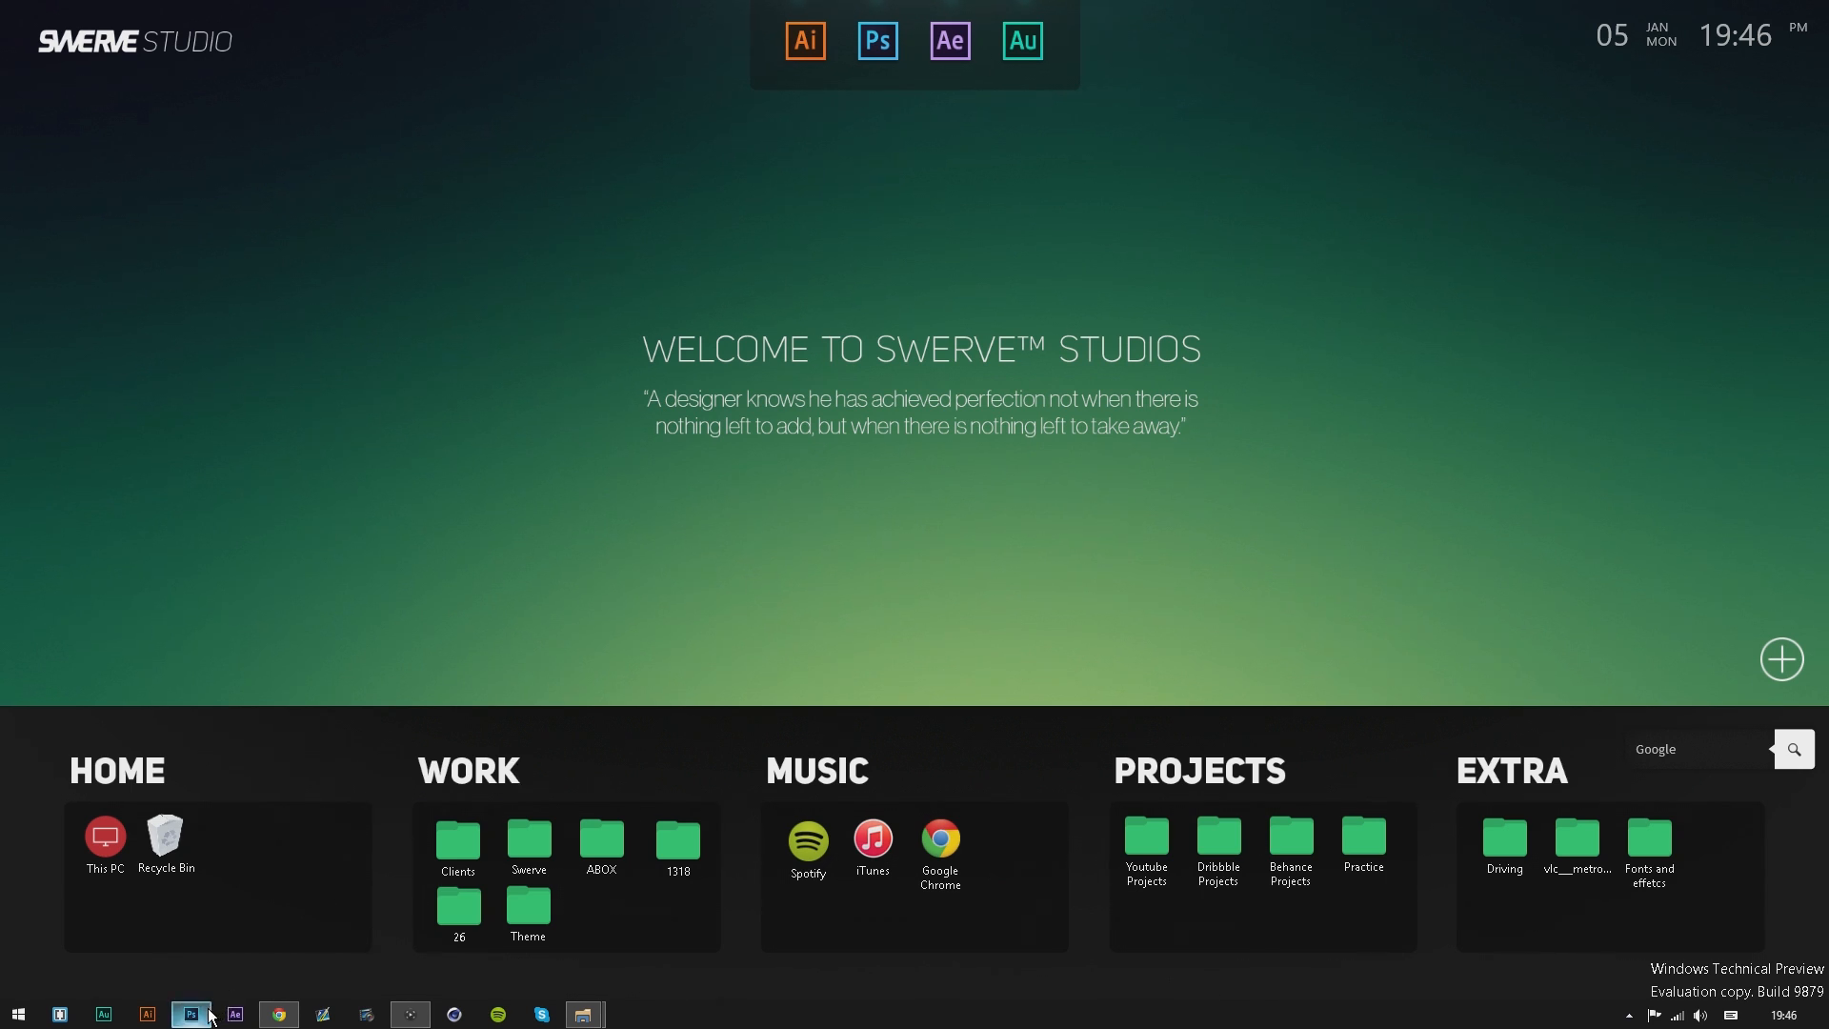
Bring Wallpaper.psb to the front in Photoshop to review the Swerve Studio design.
click(190, 1012)
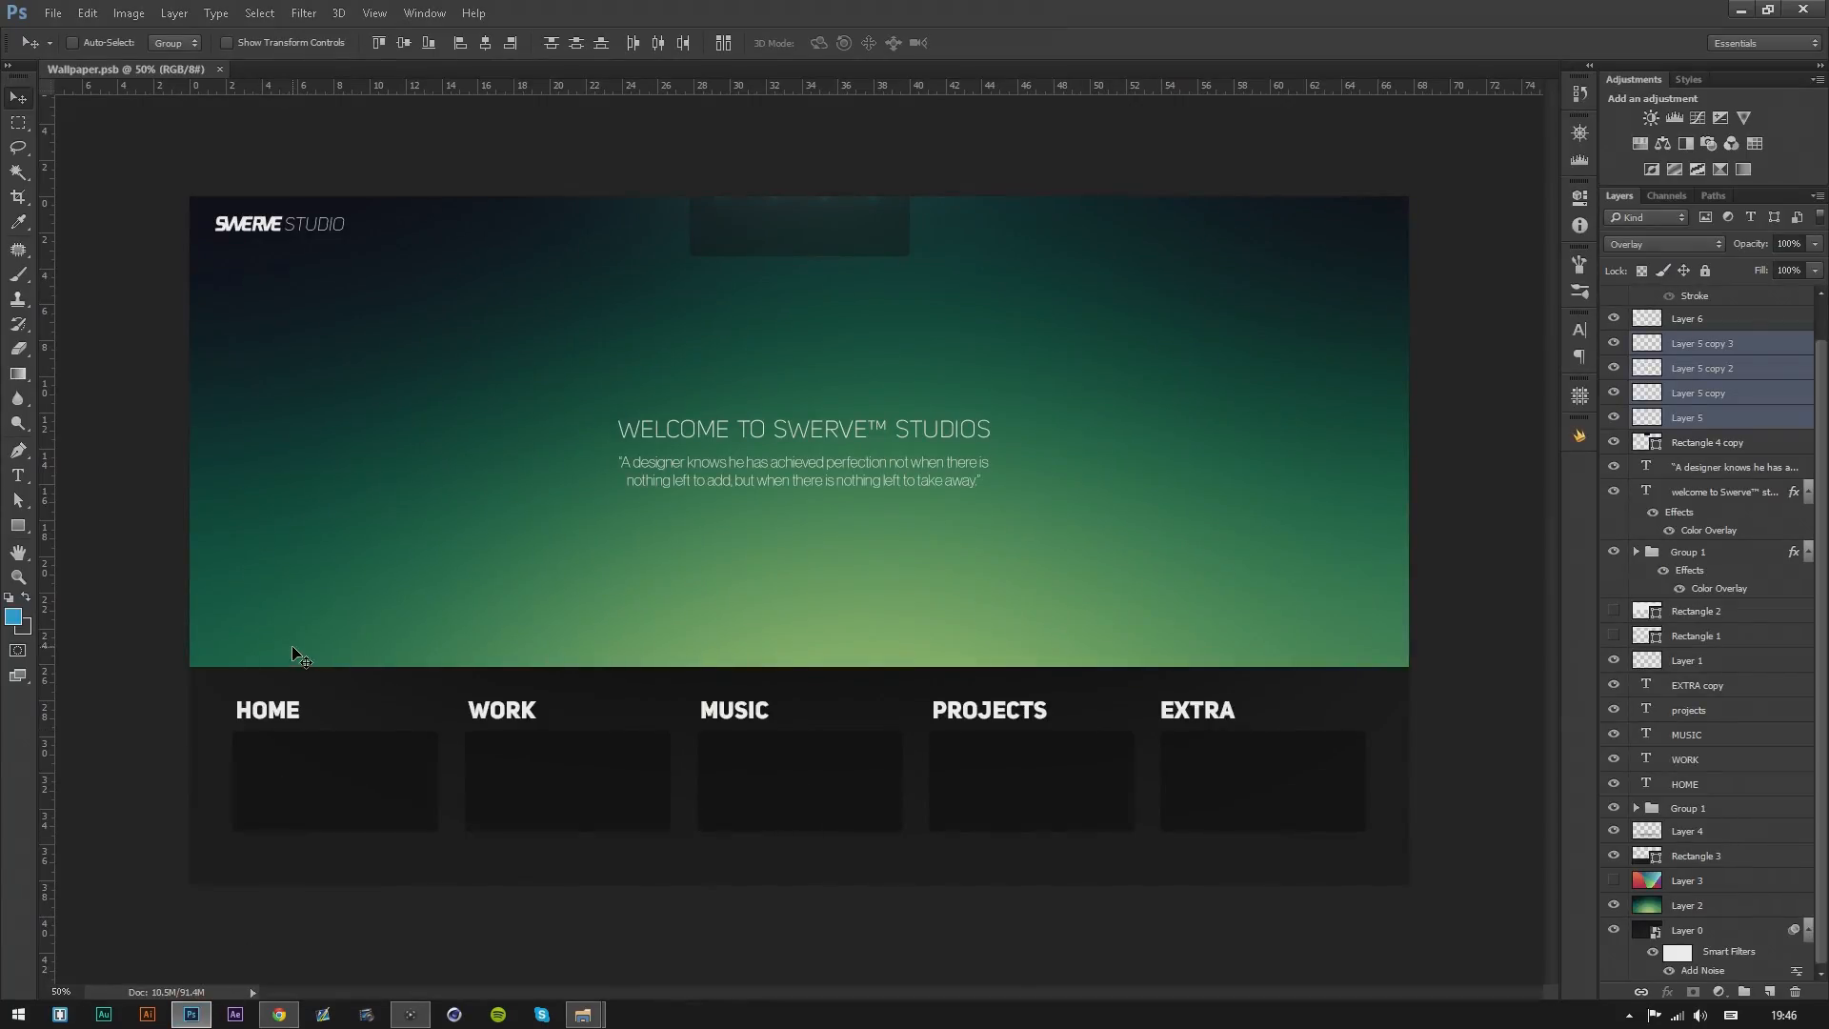
mouse_move(395, 699)
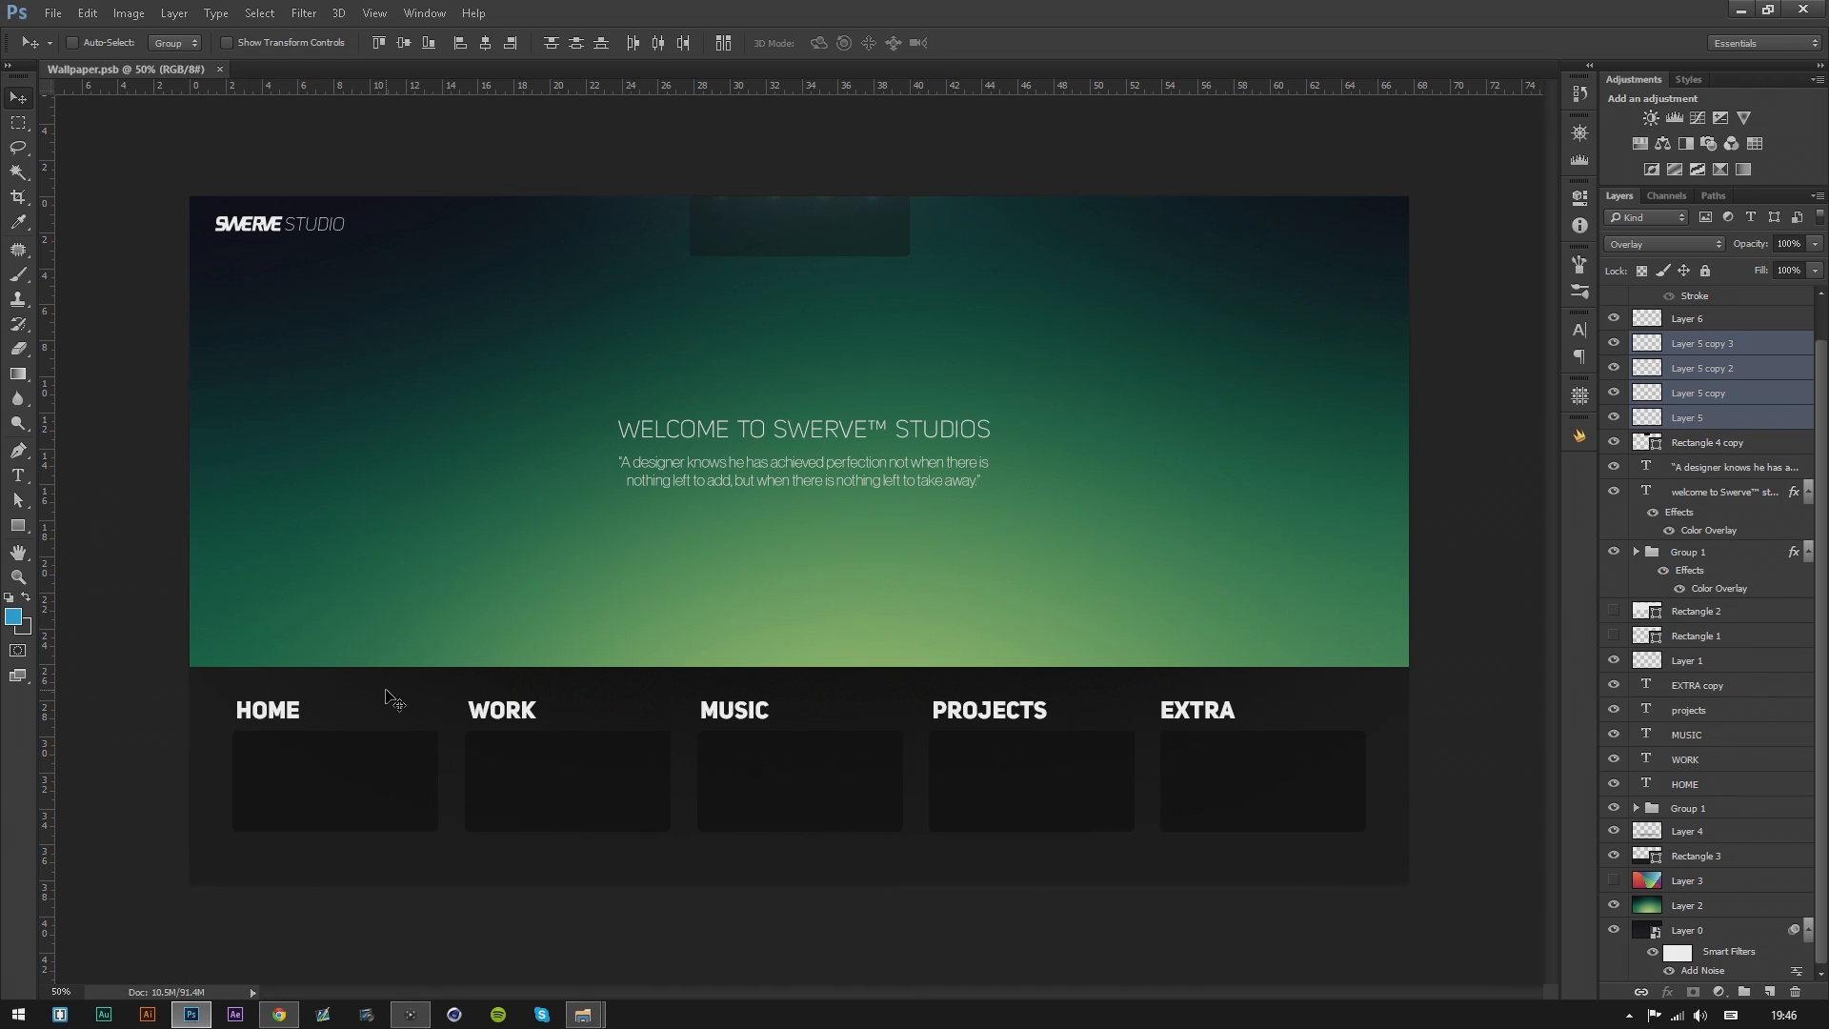
mouse_move(564, 590)
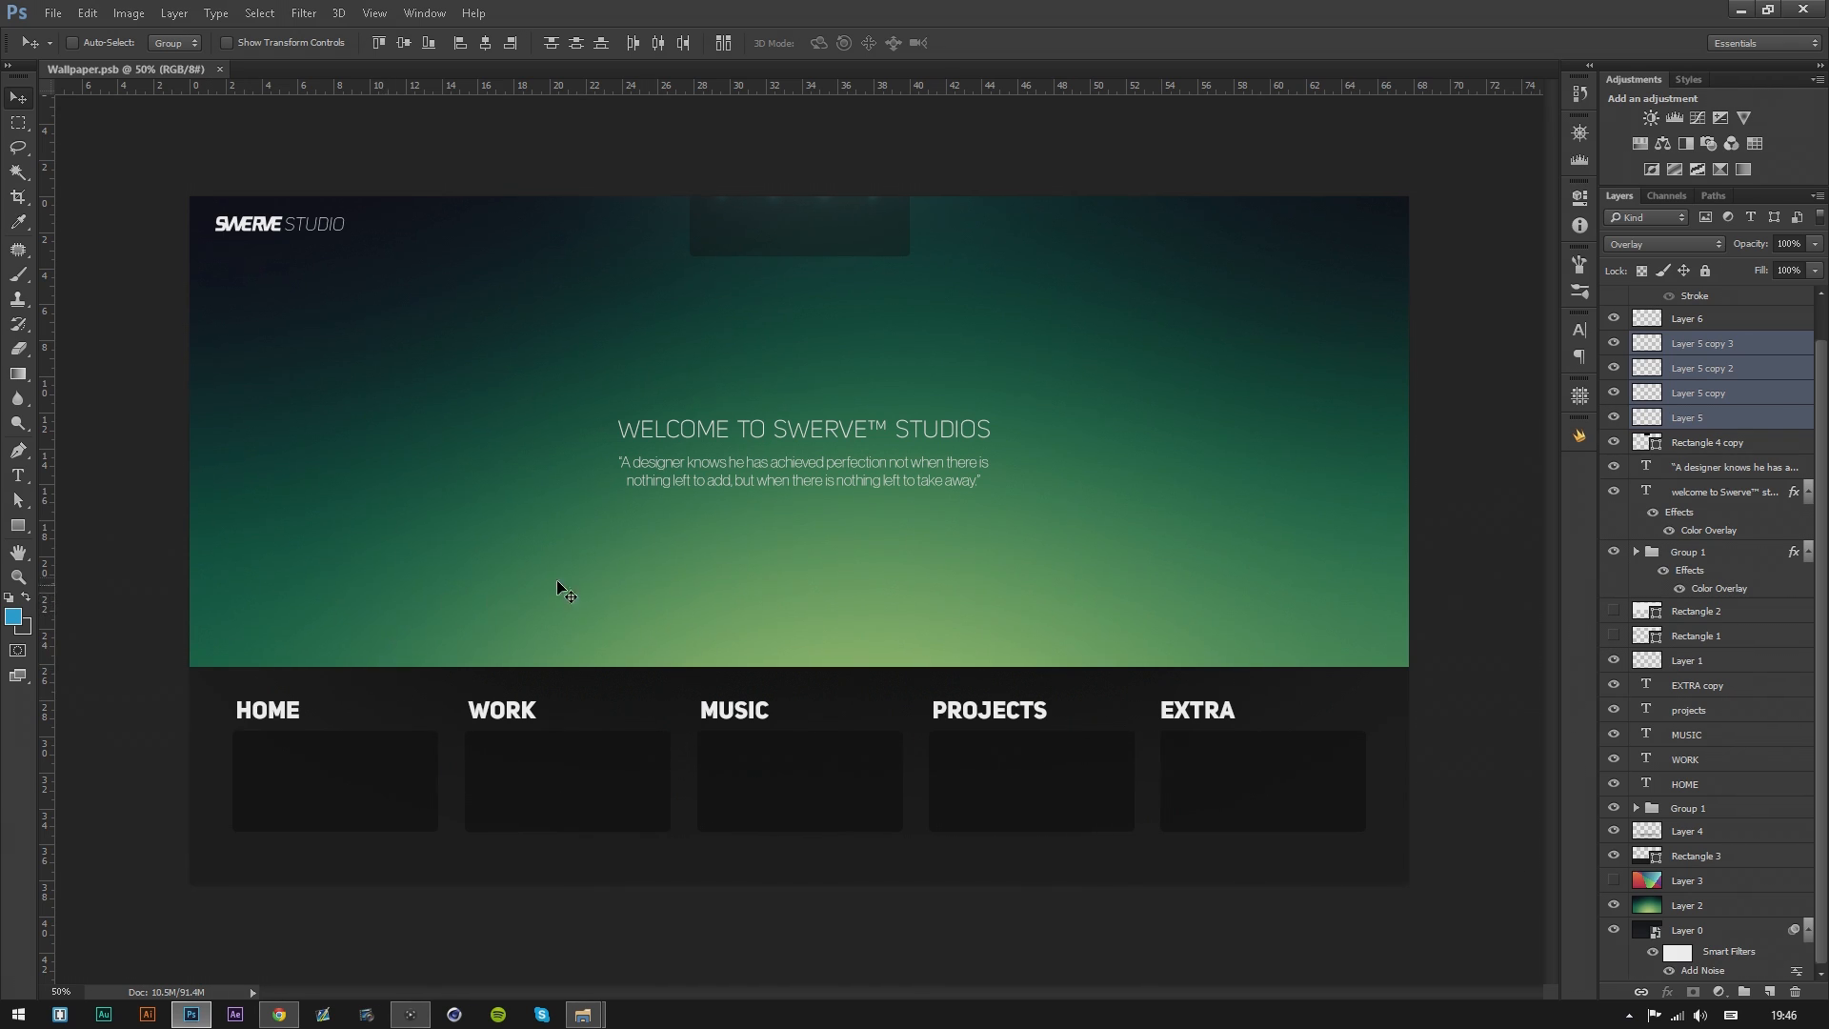
mouse_move(626, 528)
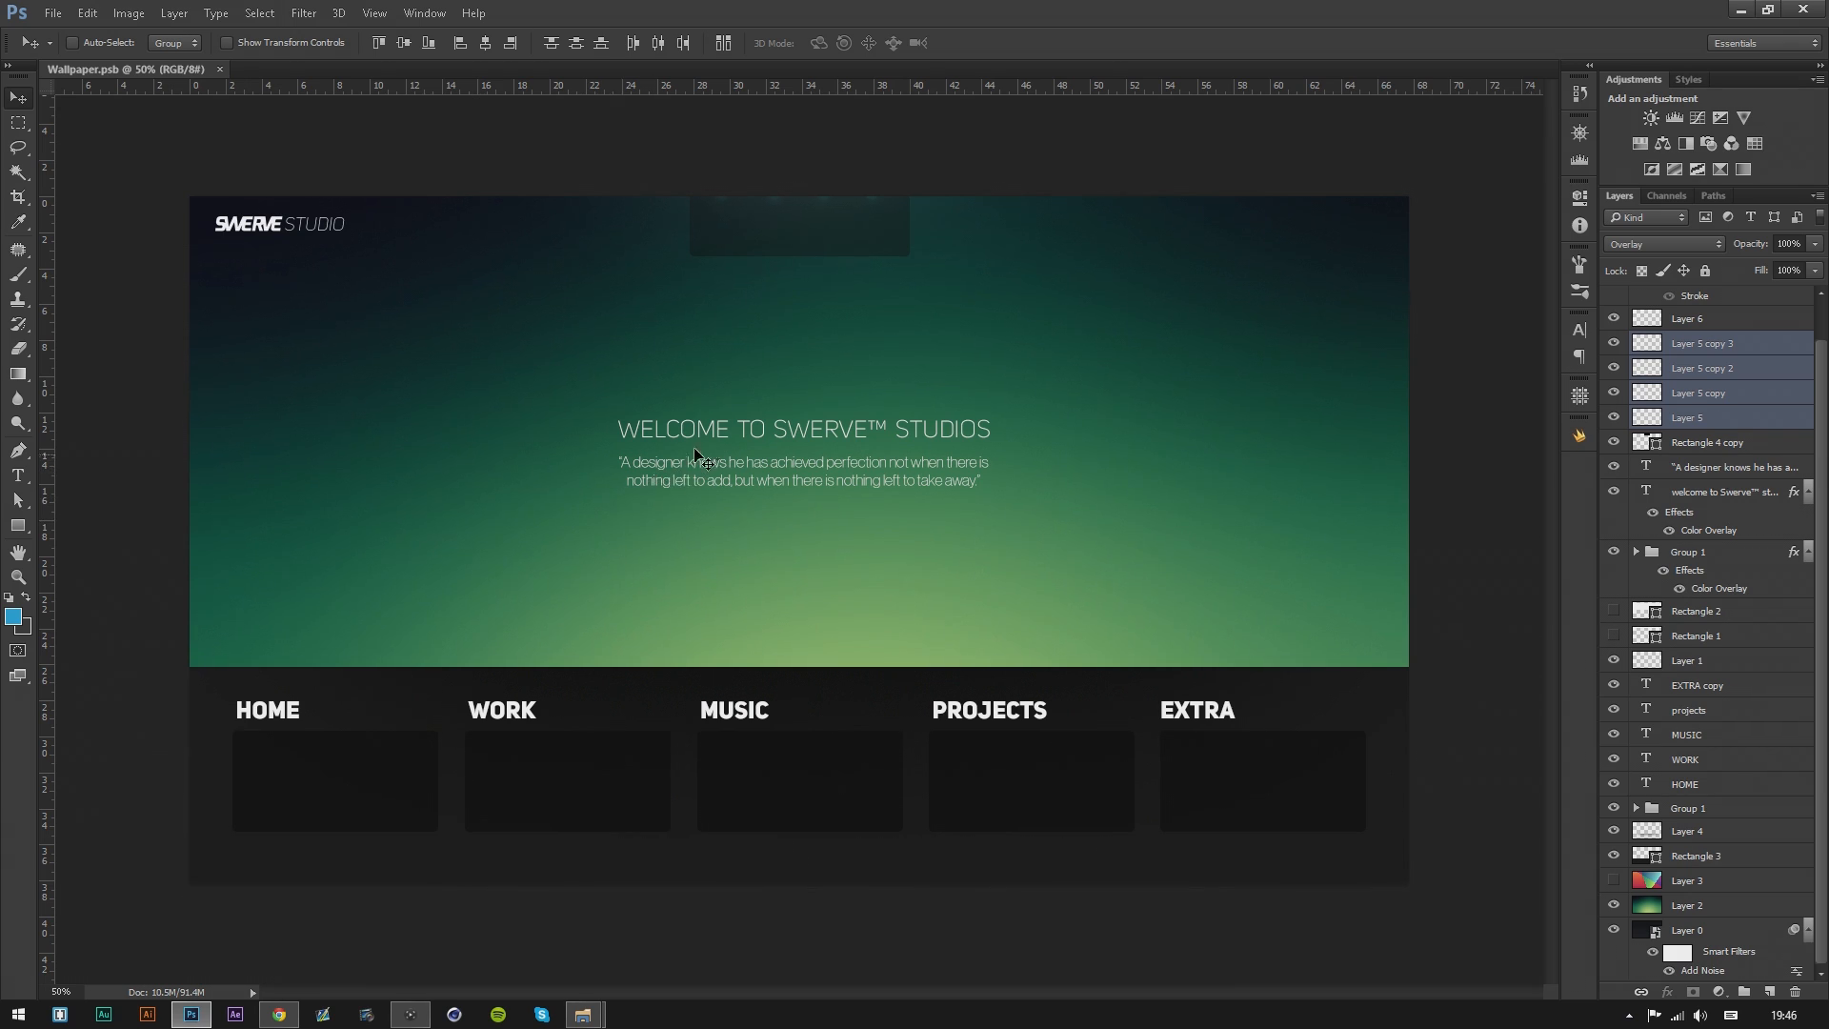
mouse_move(642, 487)
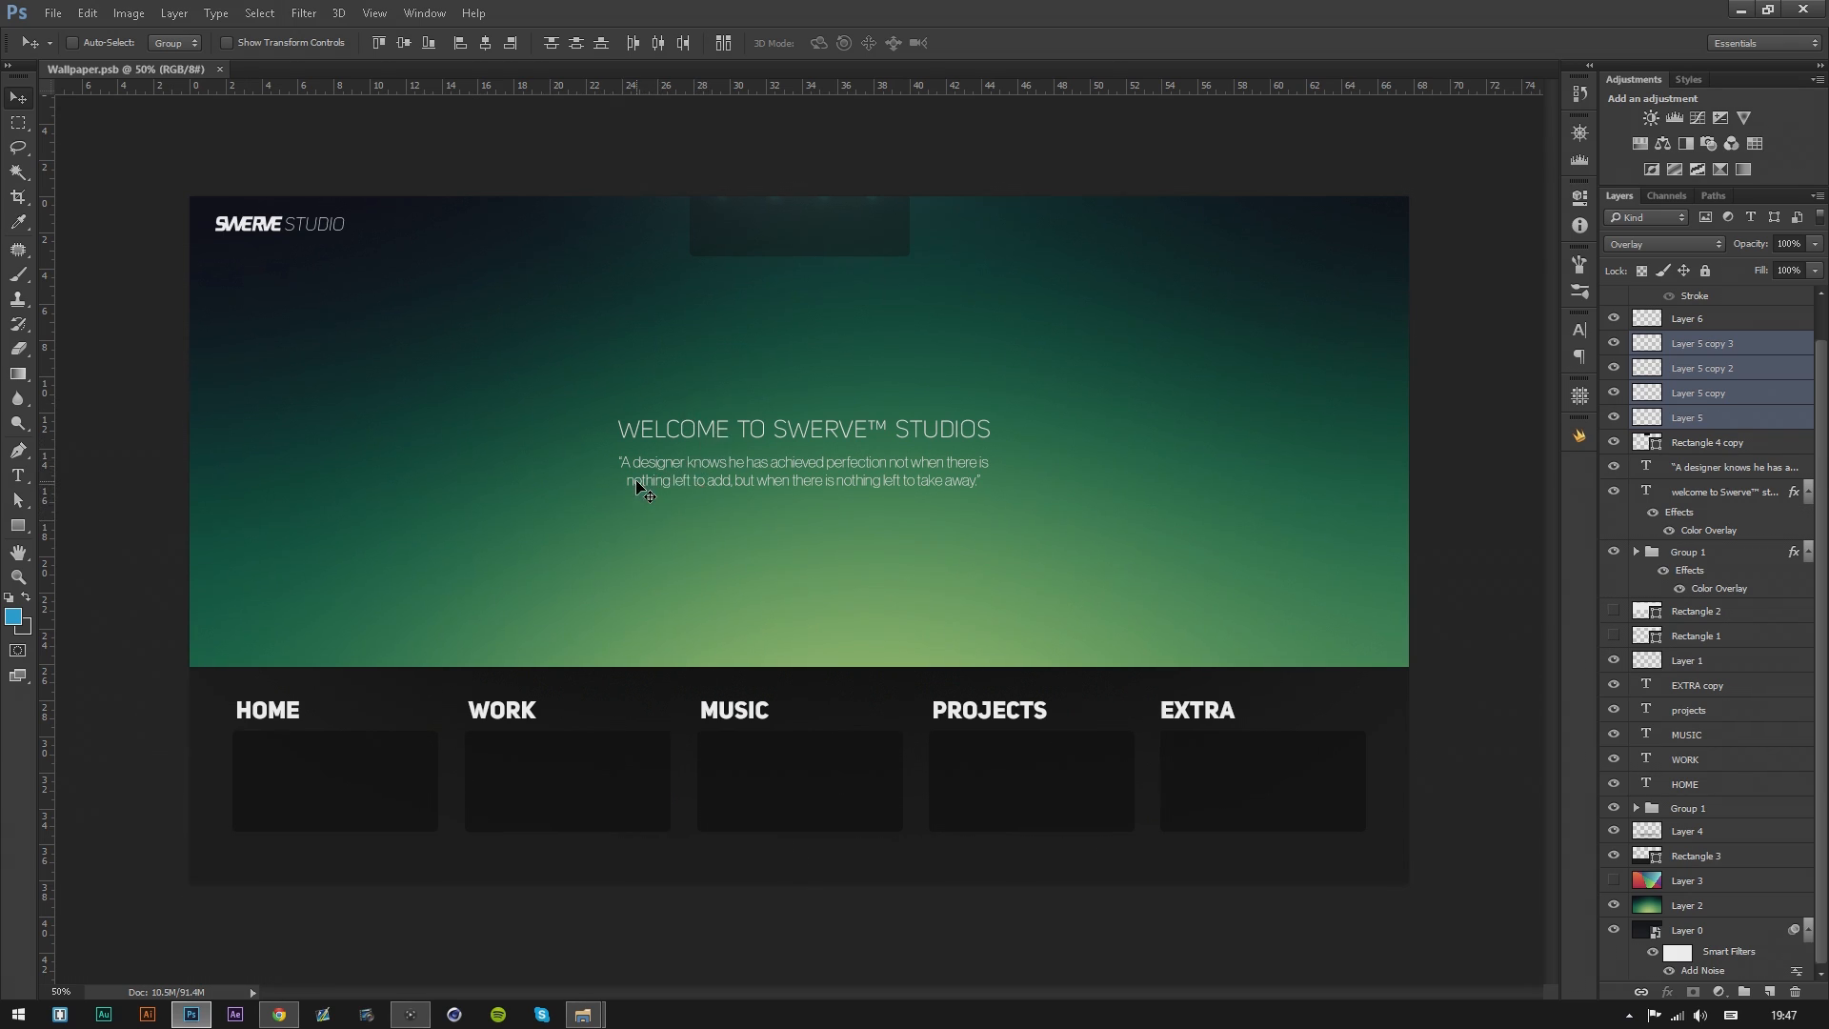
mouse_move(687, 488)
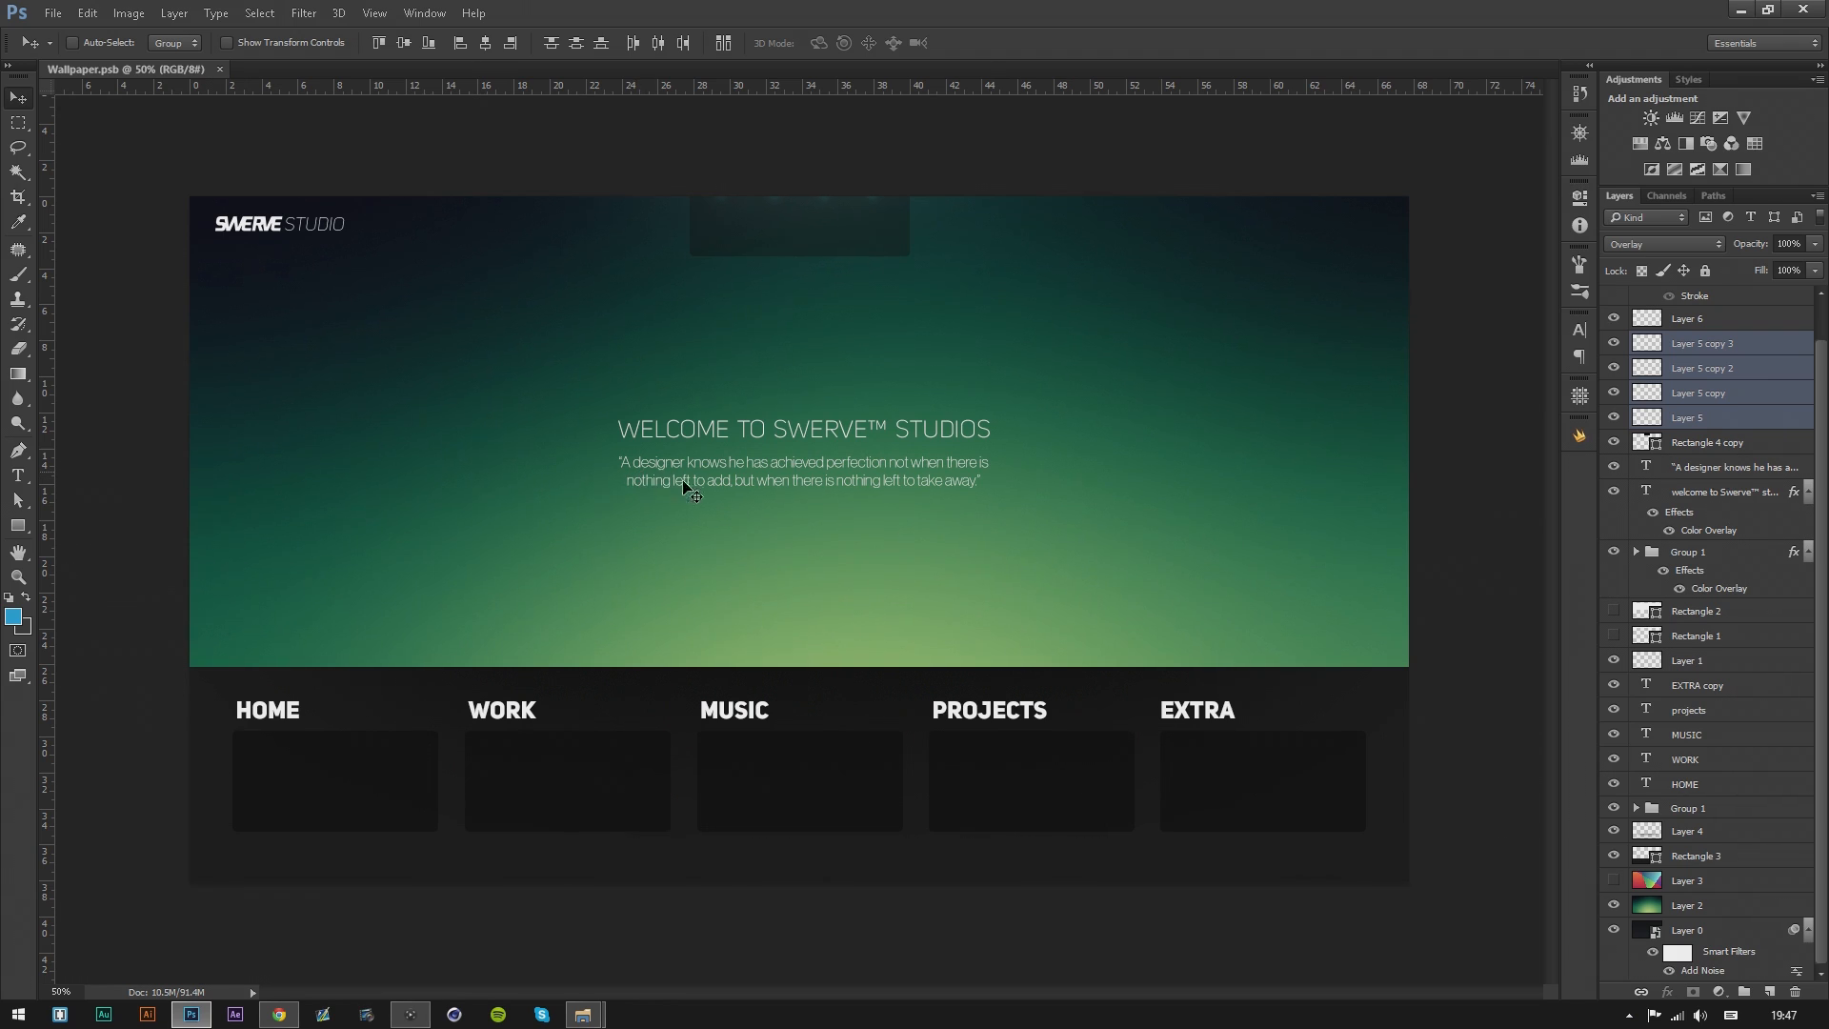
mouse_move(895, 484)
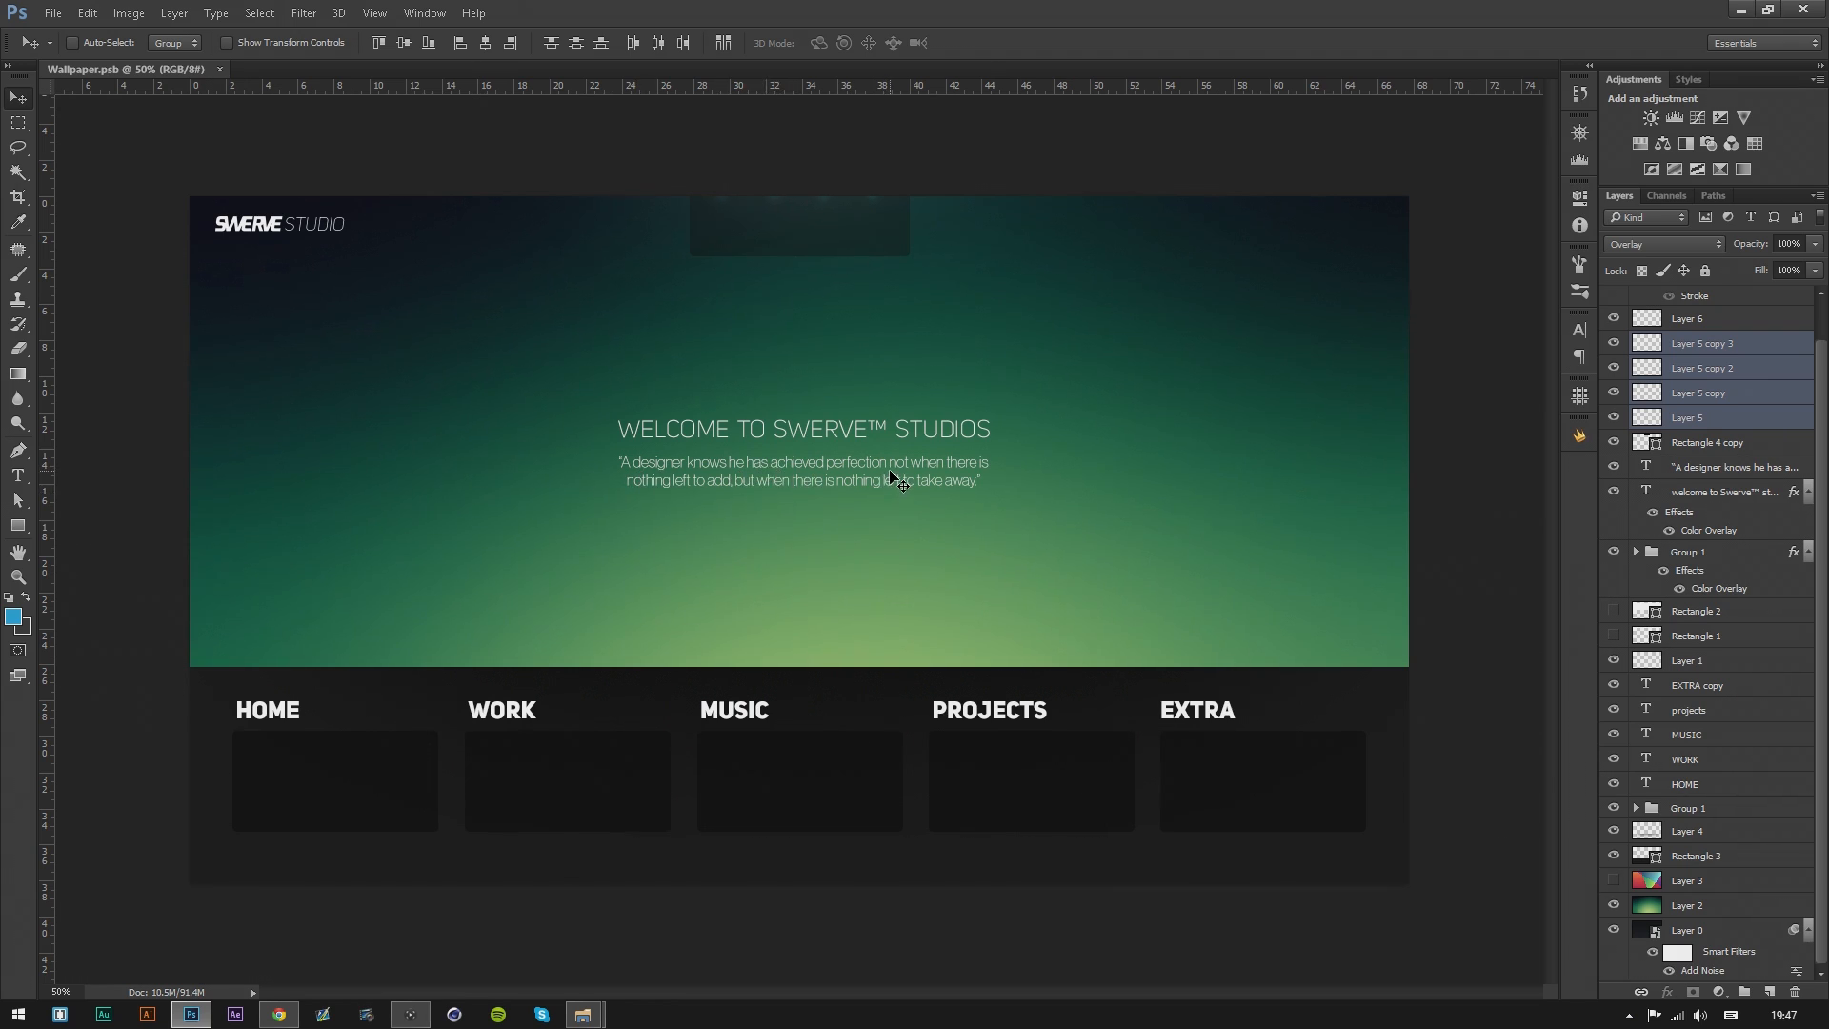
mouse_move(1005, 495)
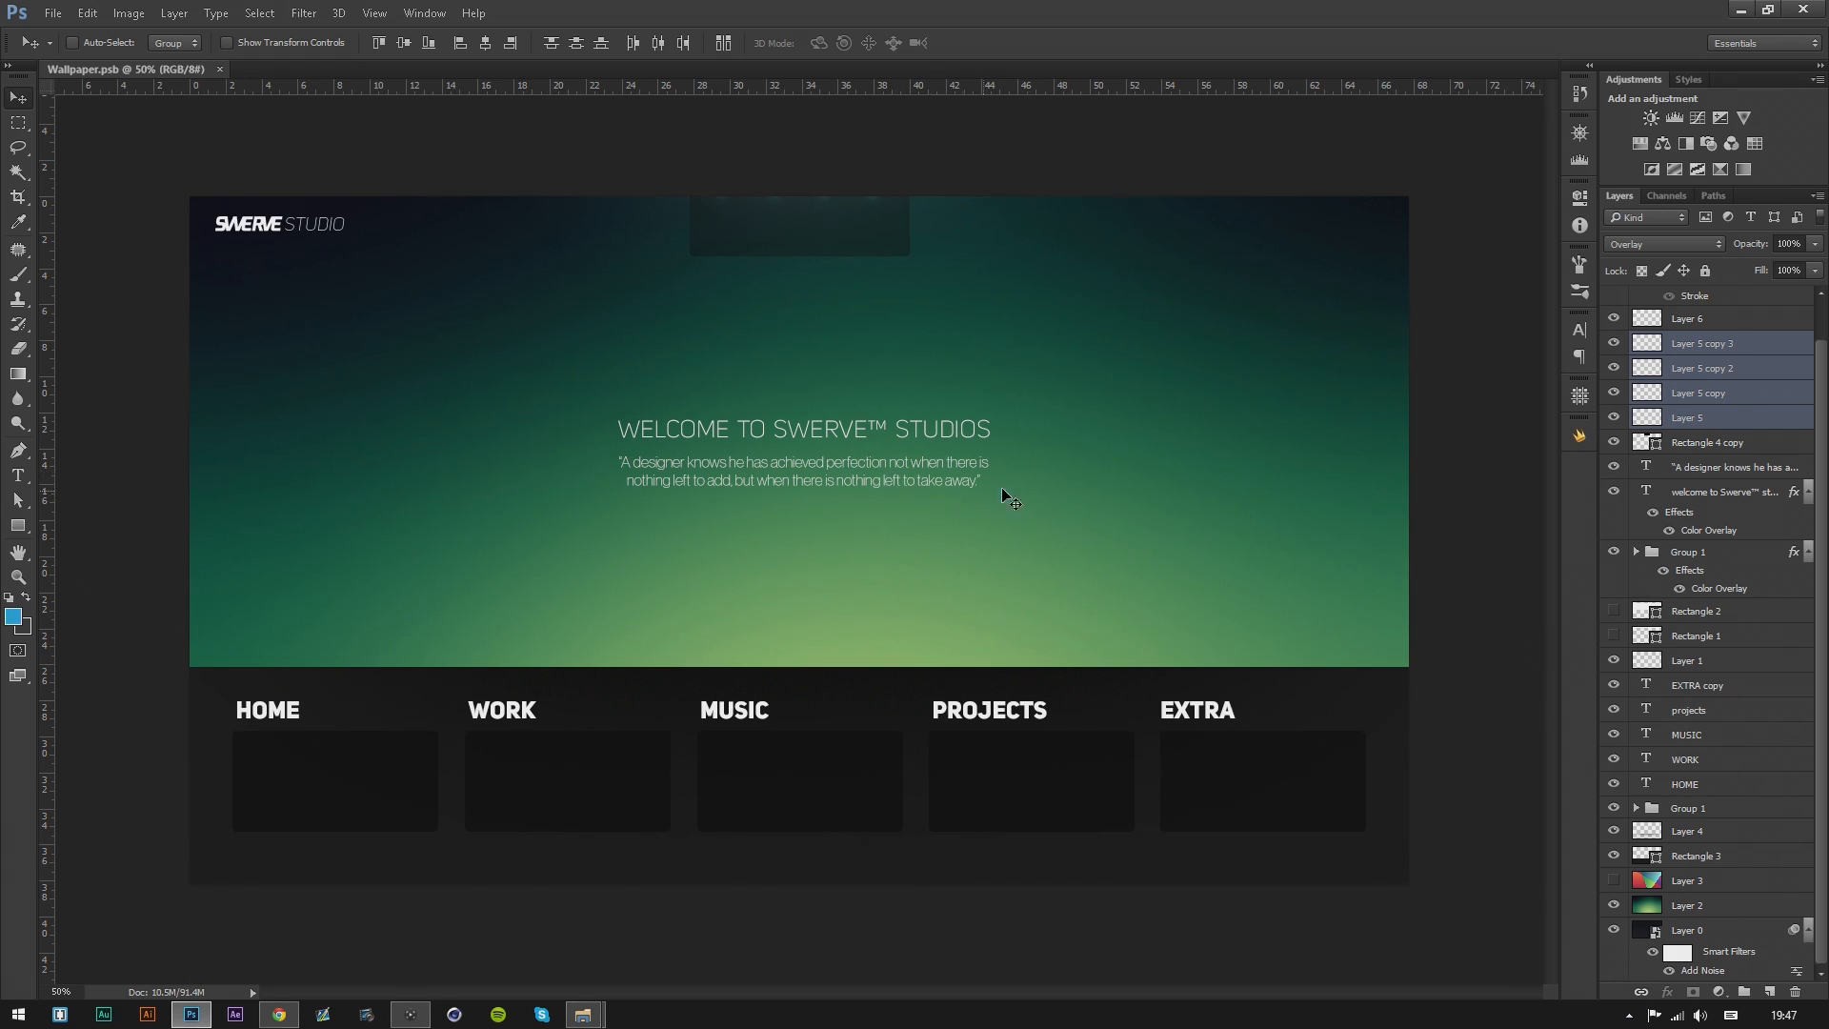
mouse_move(1017, 503)
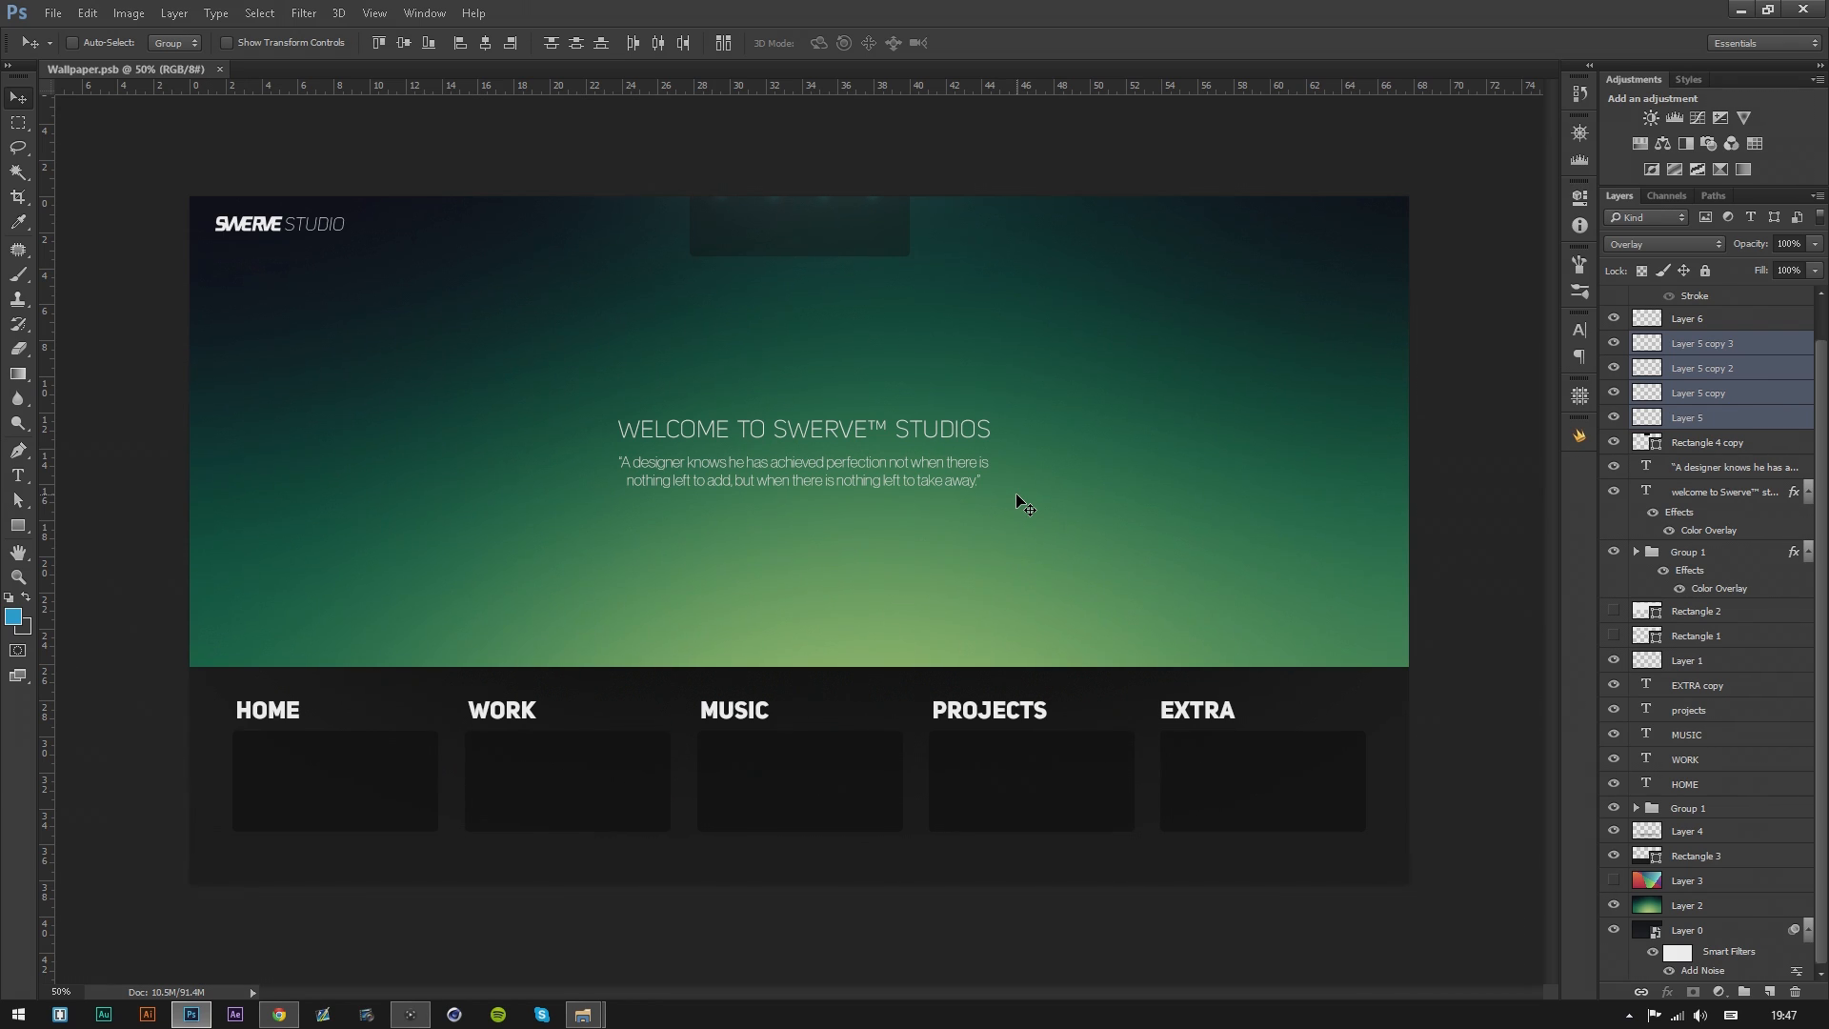
mouse_move(758, 181)
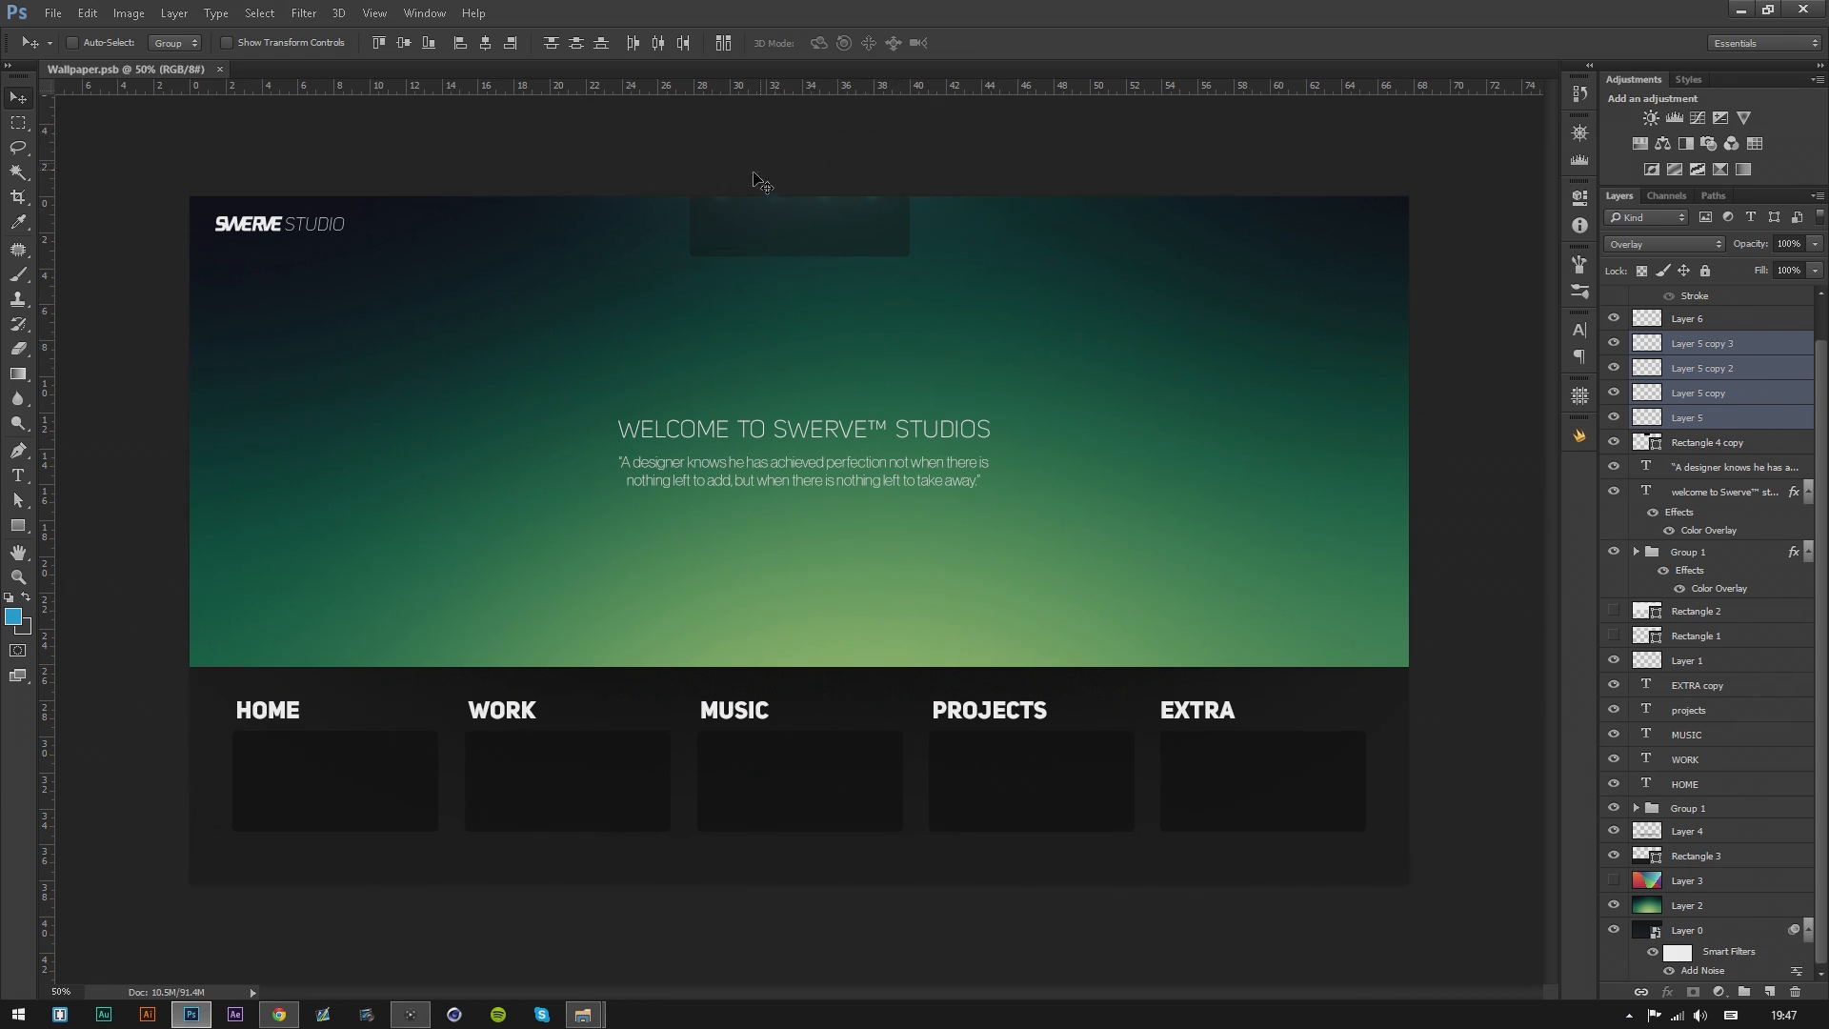
mouse_move(747, 213)
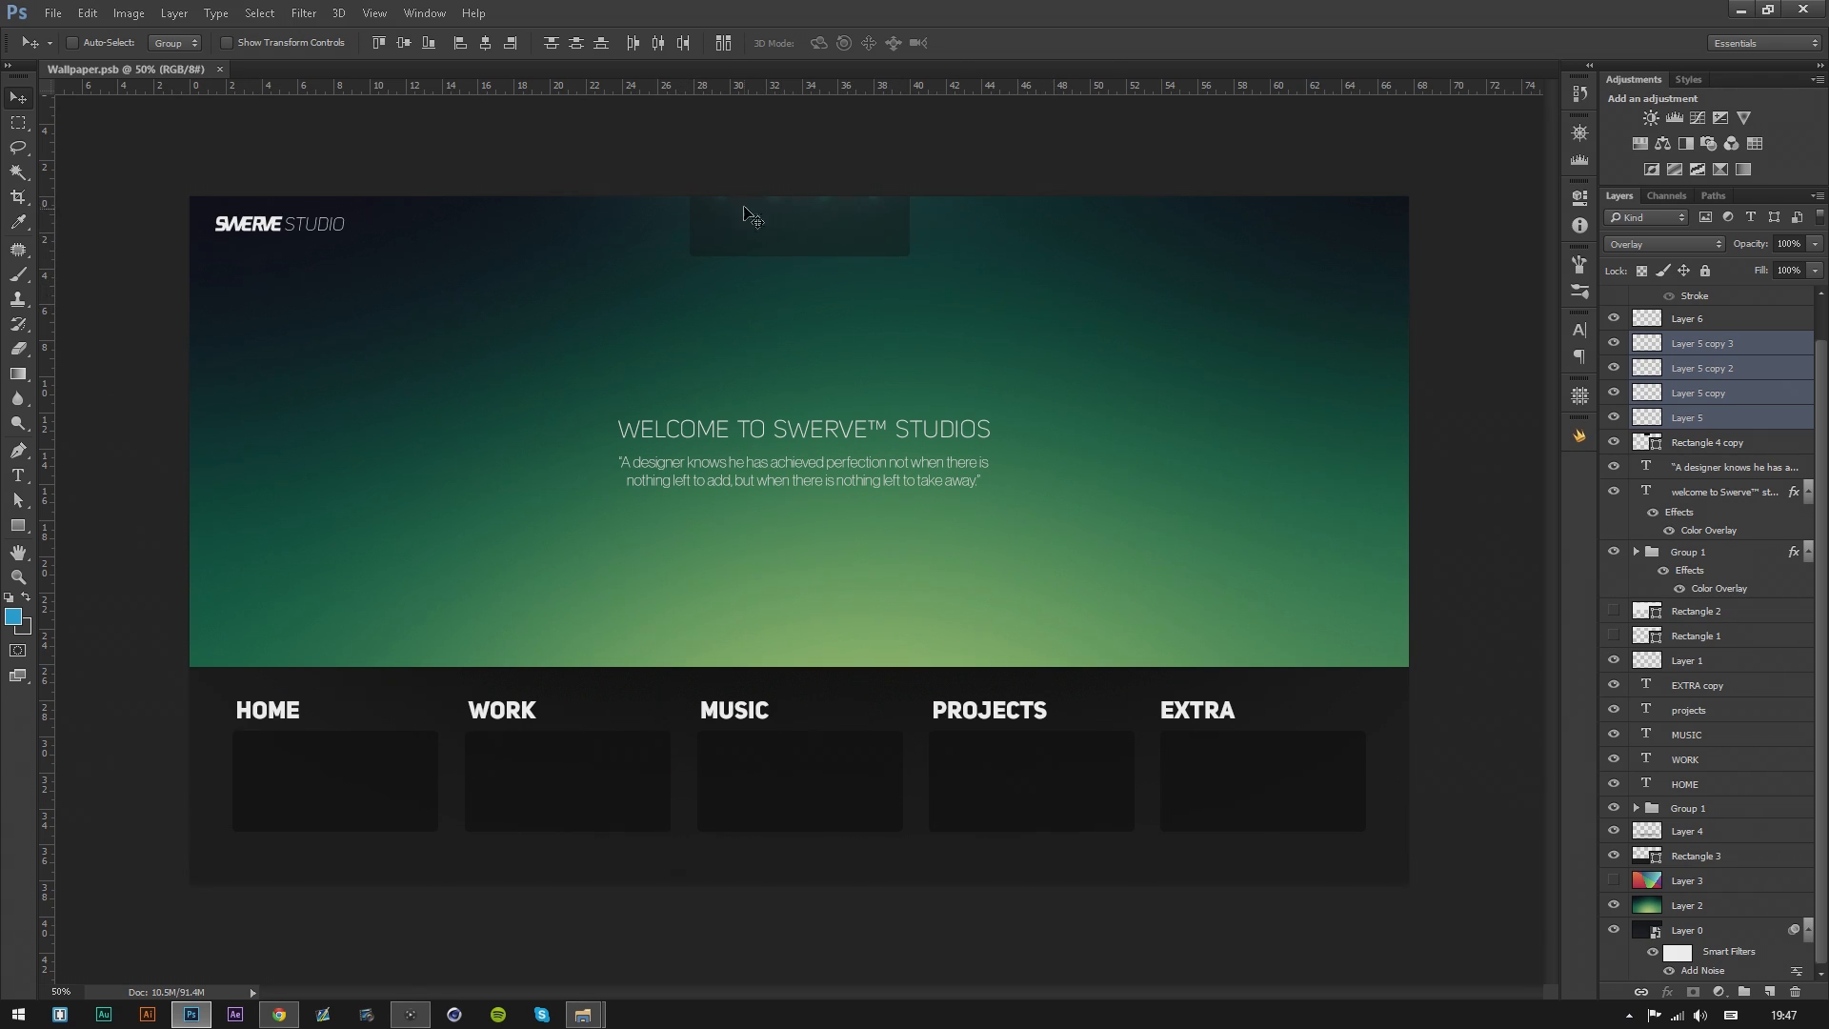
click(17, 526)
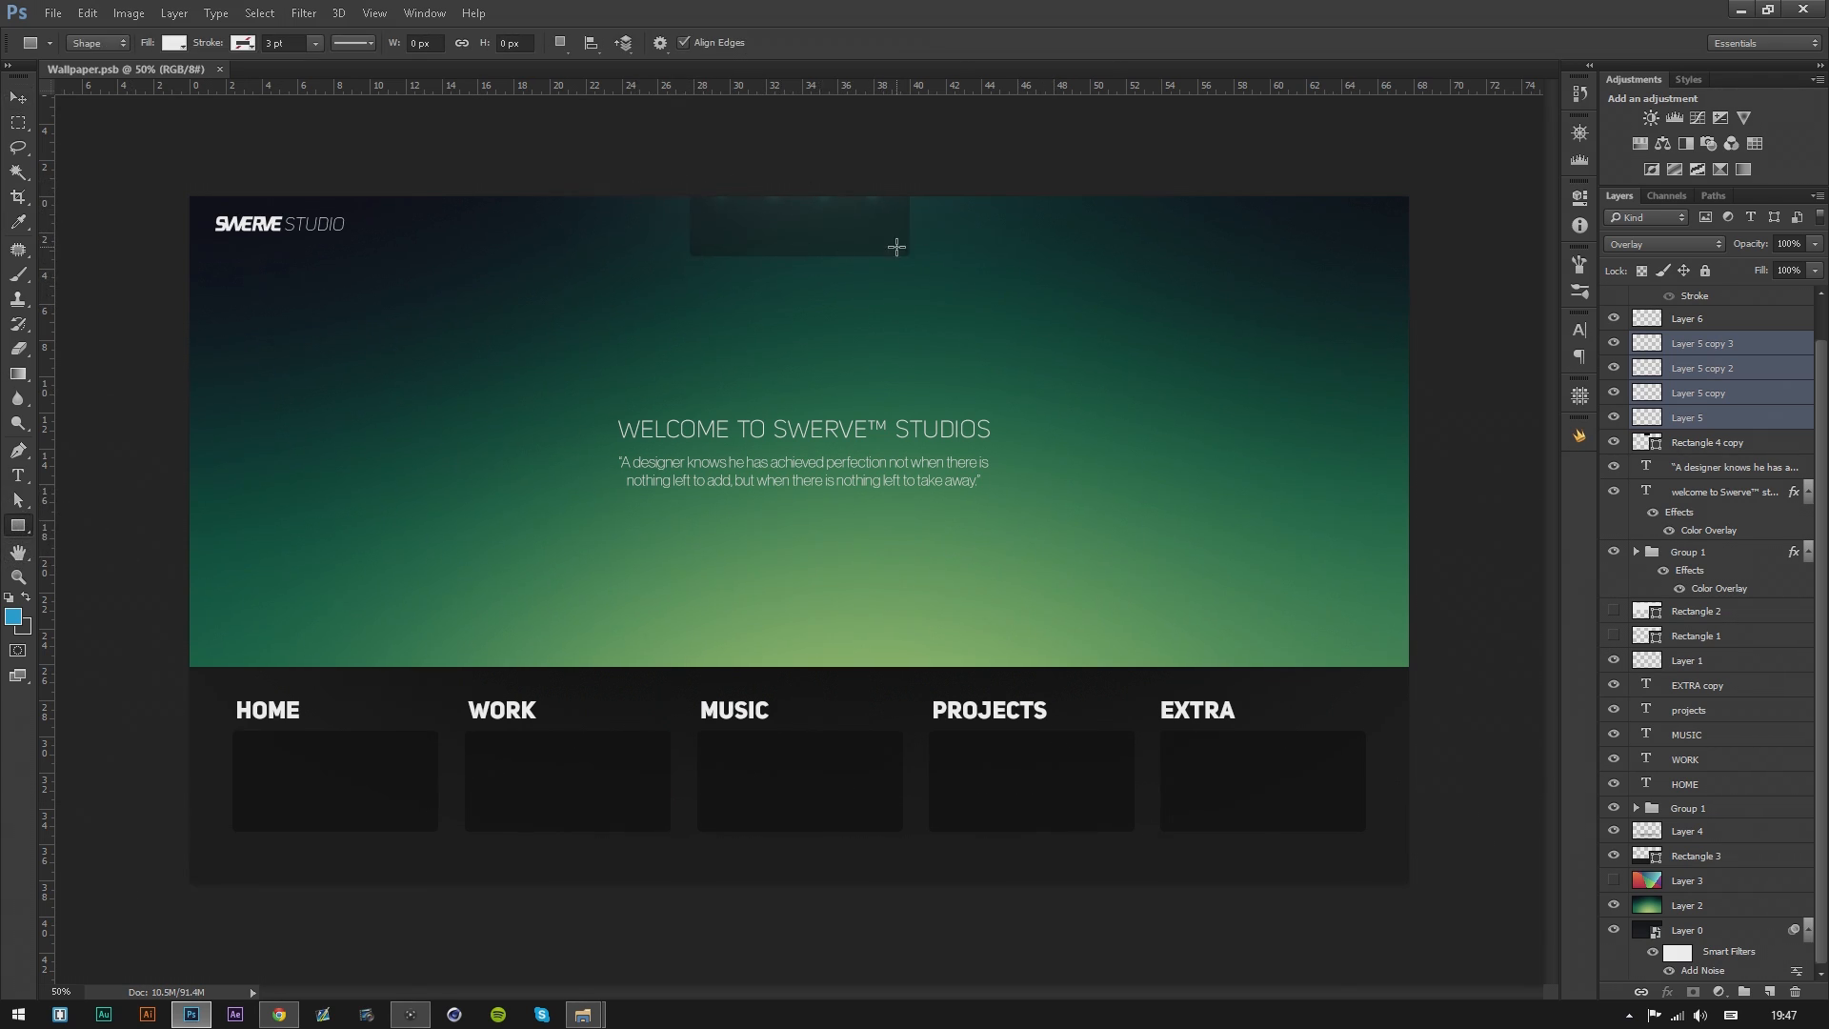
click(18, 97)
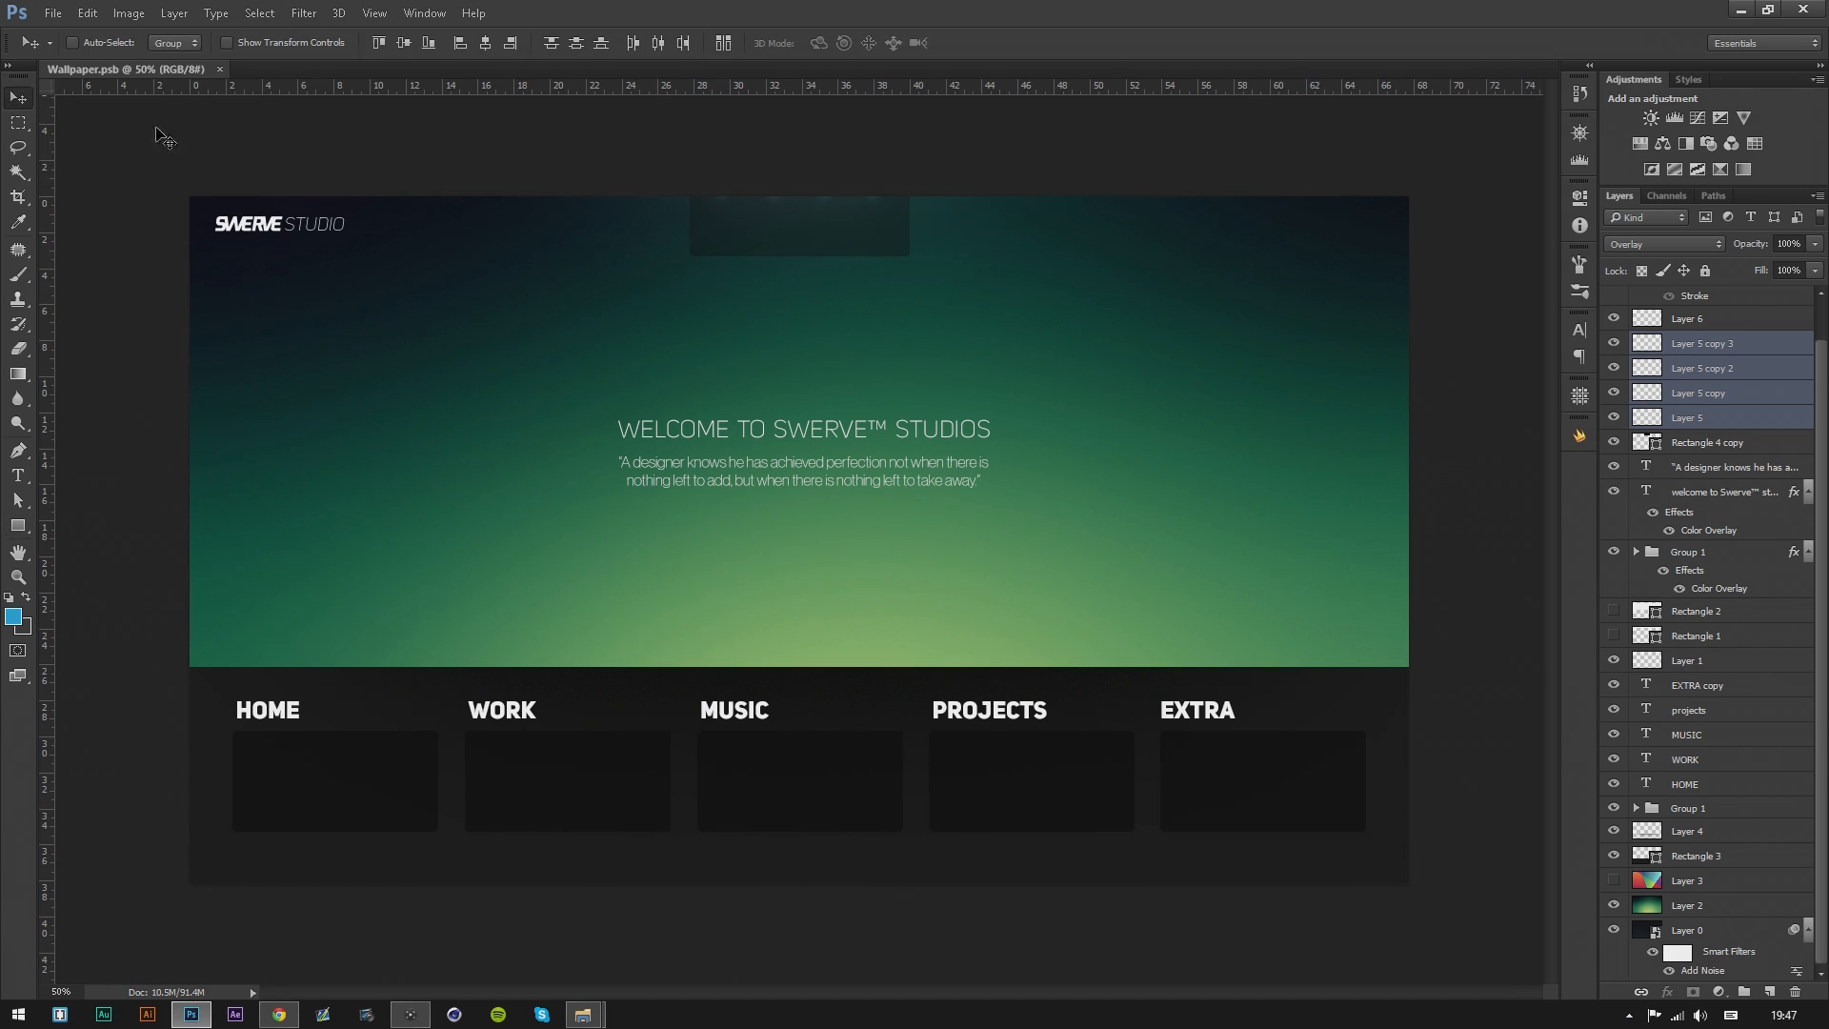
mouse_move(964, 12)
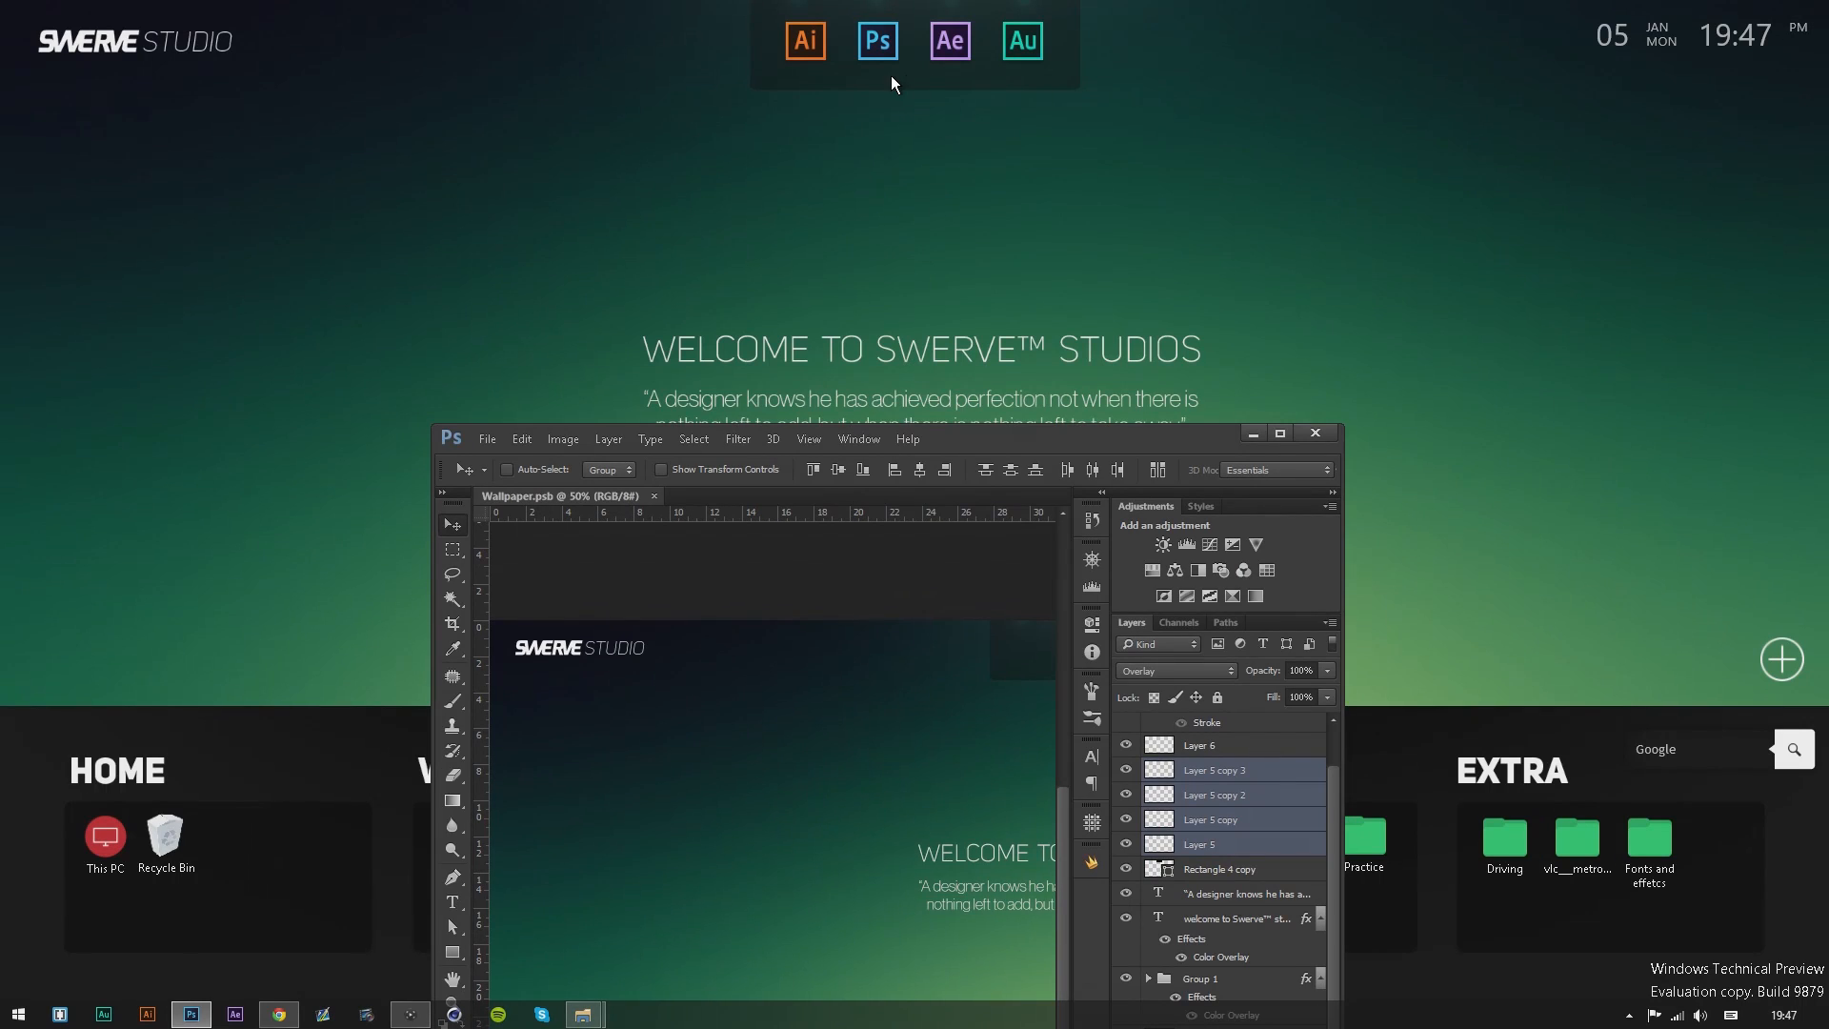
mouse_move(897, 15)
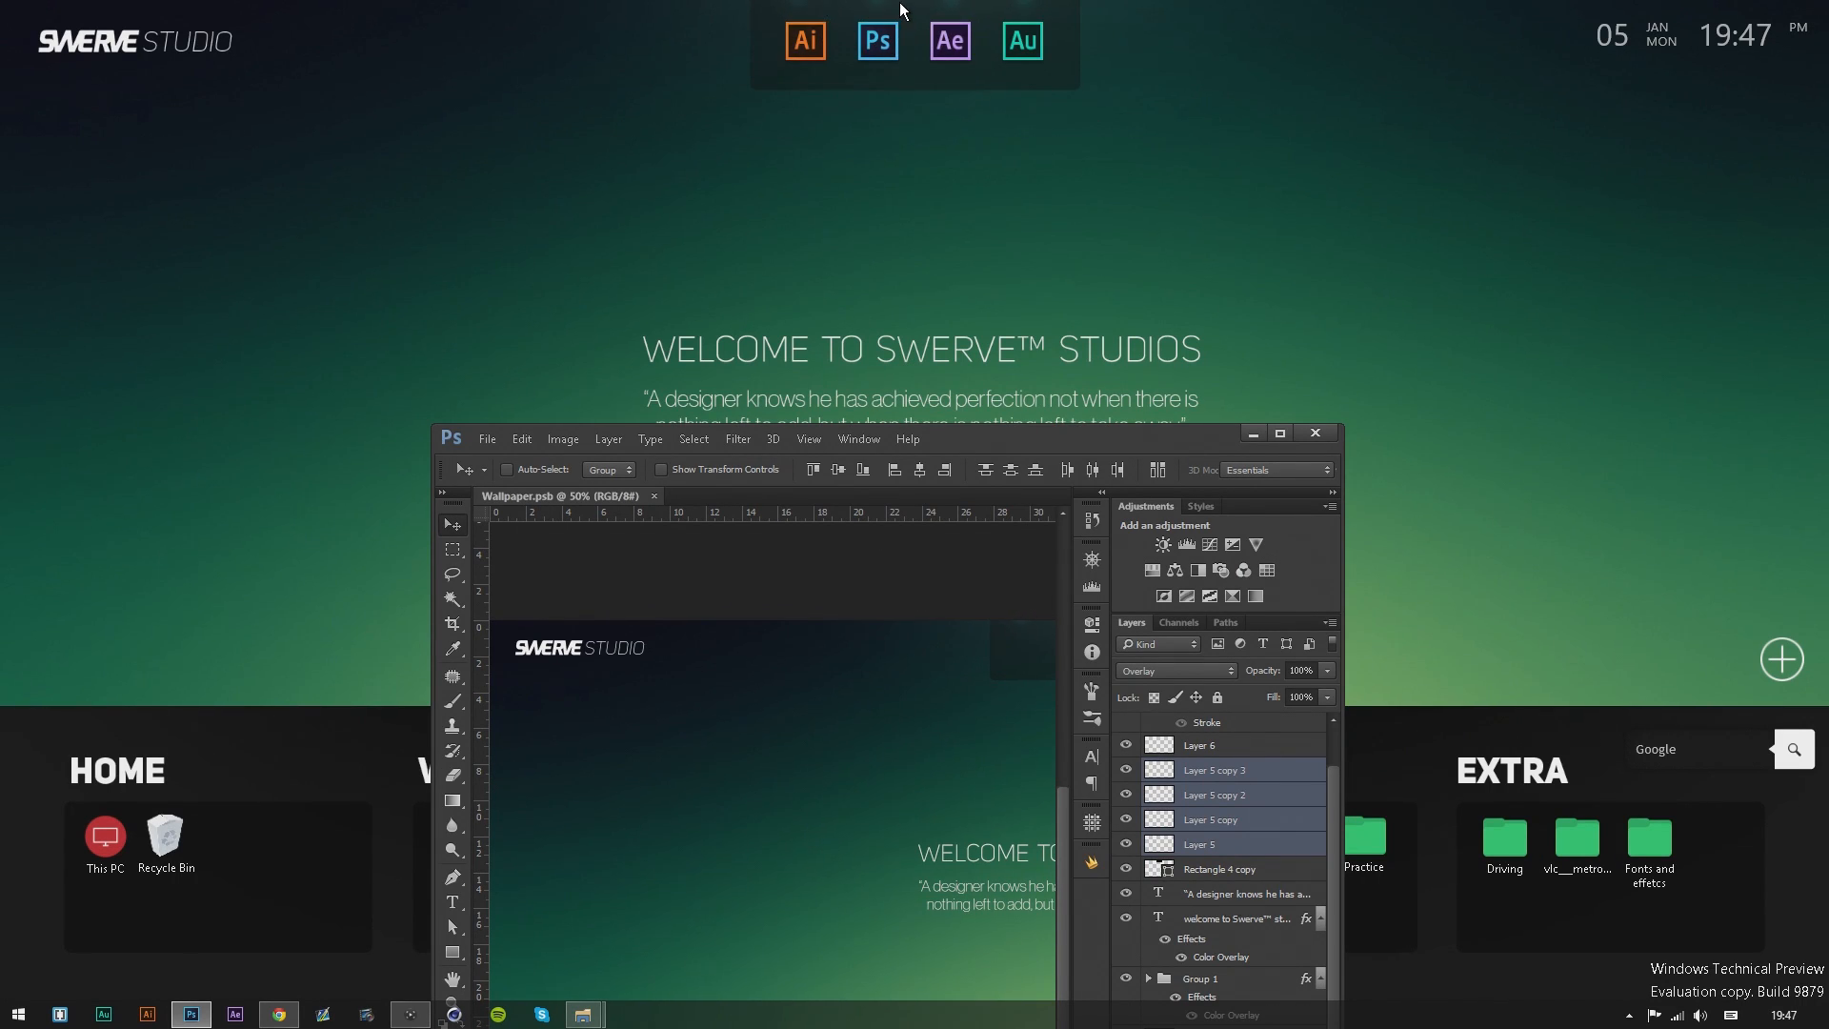
click(1276, 433)
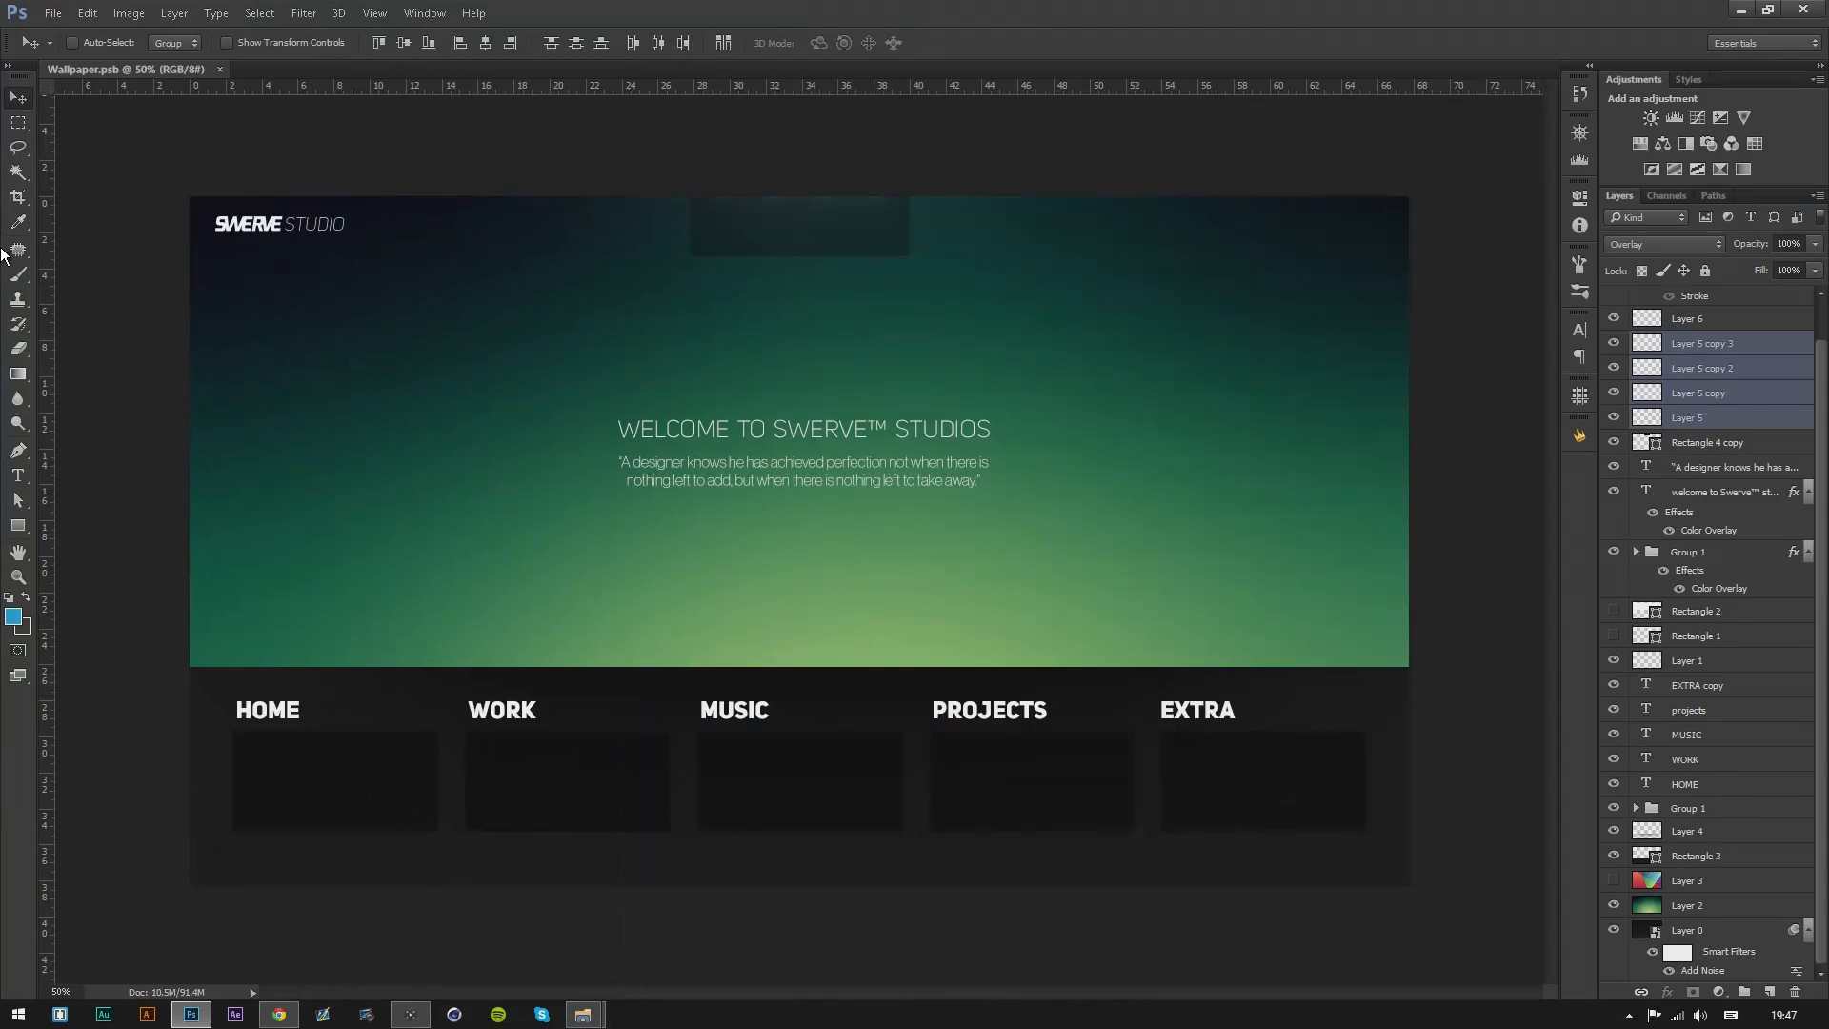
Paint a white soft-brush glow on a new layer, try a blending mode, then discard it and return to Move.
click(17, 248)
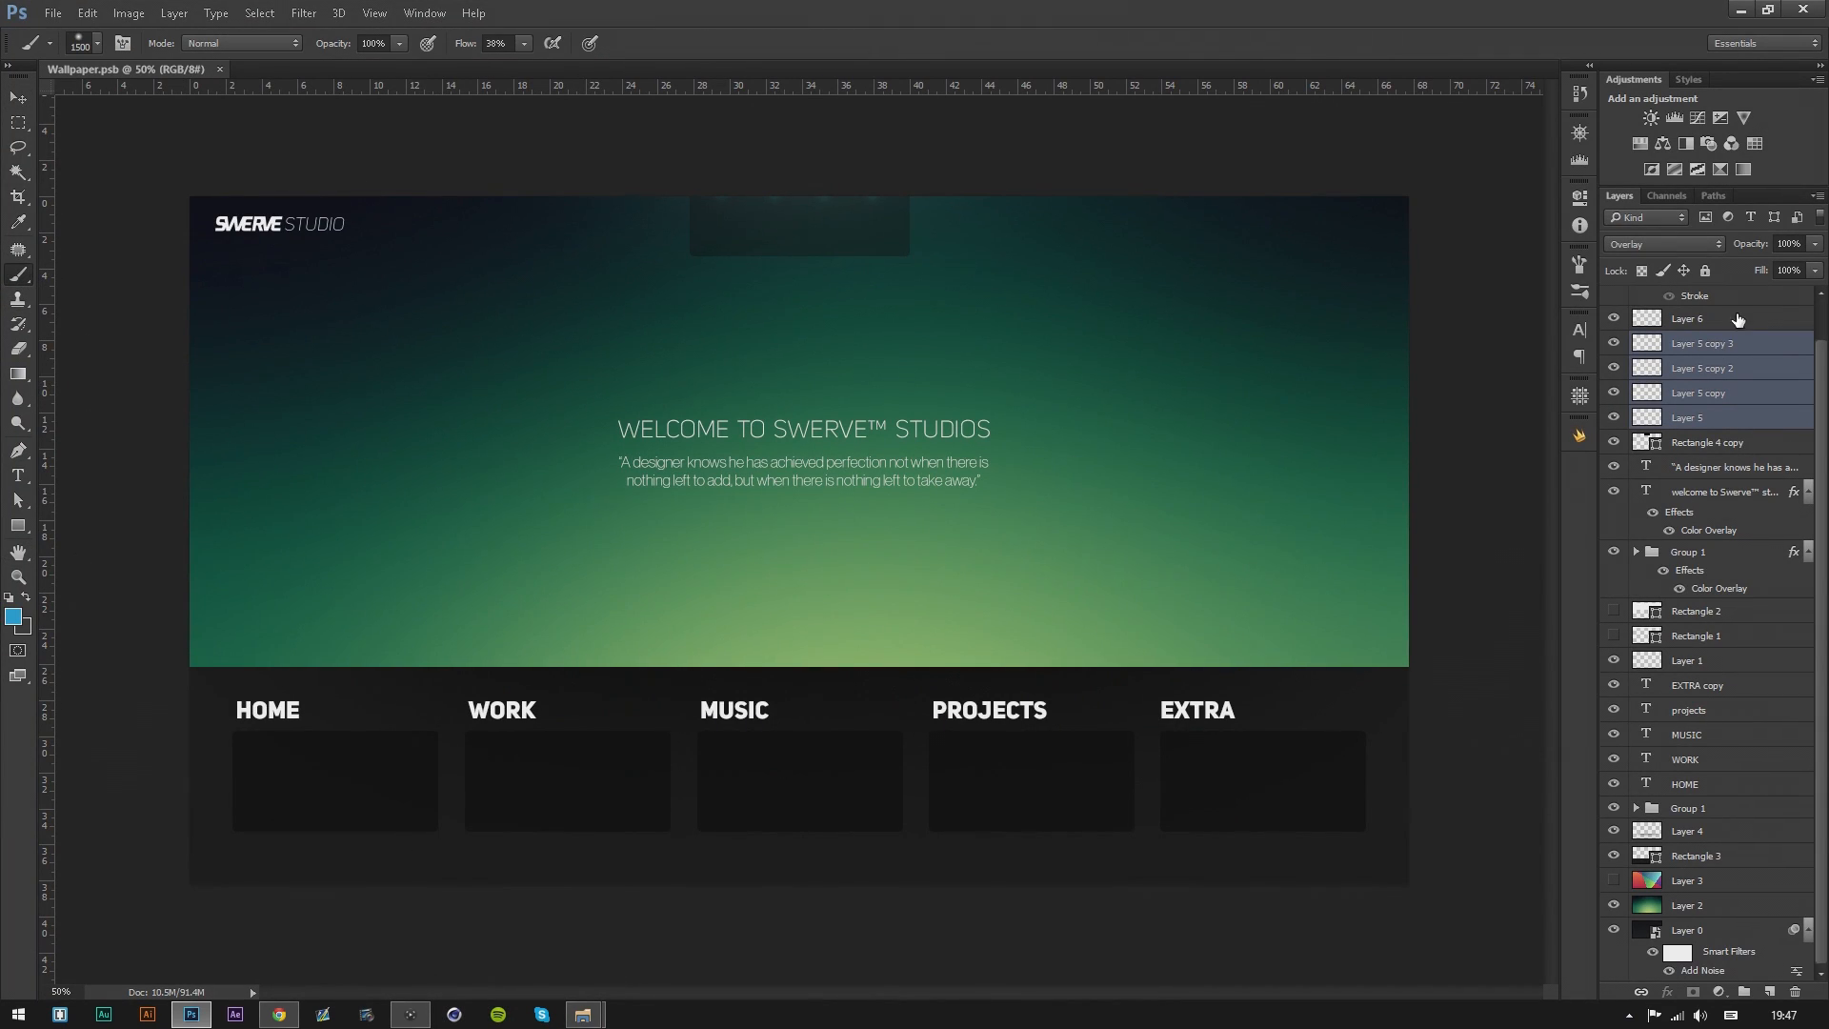
click(1688, 319)
text(ffffff)
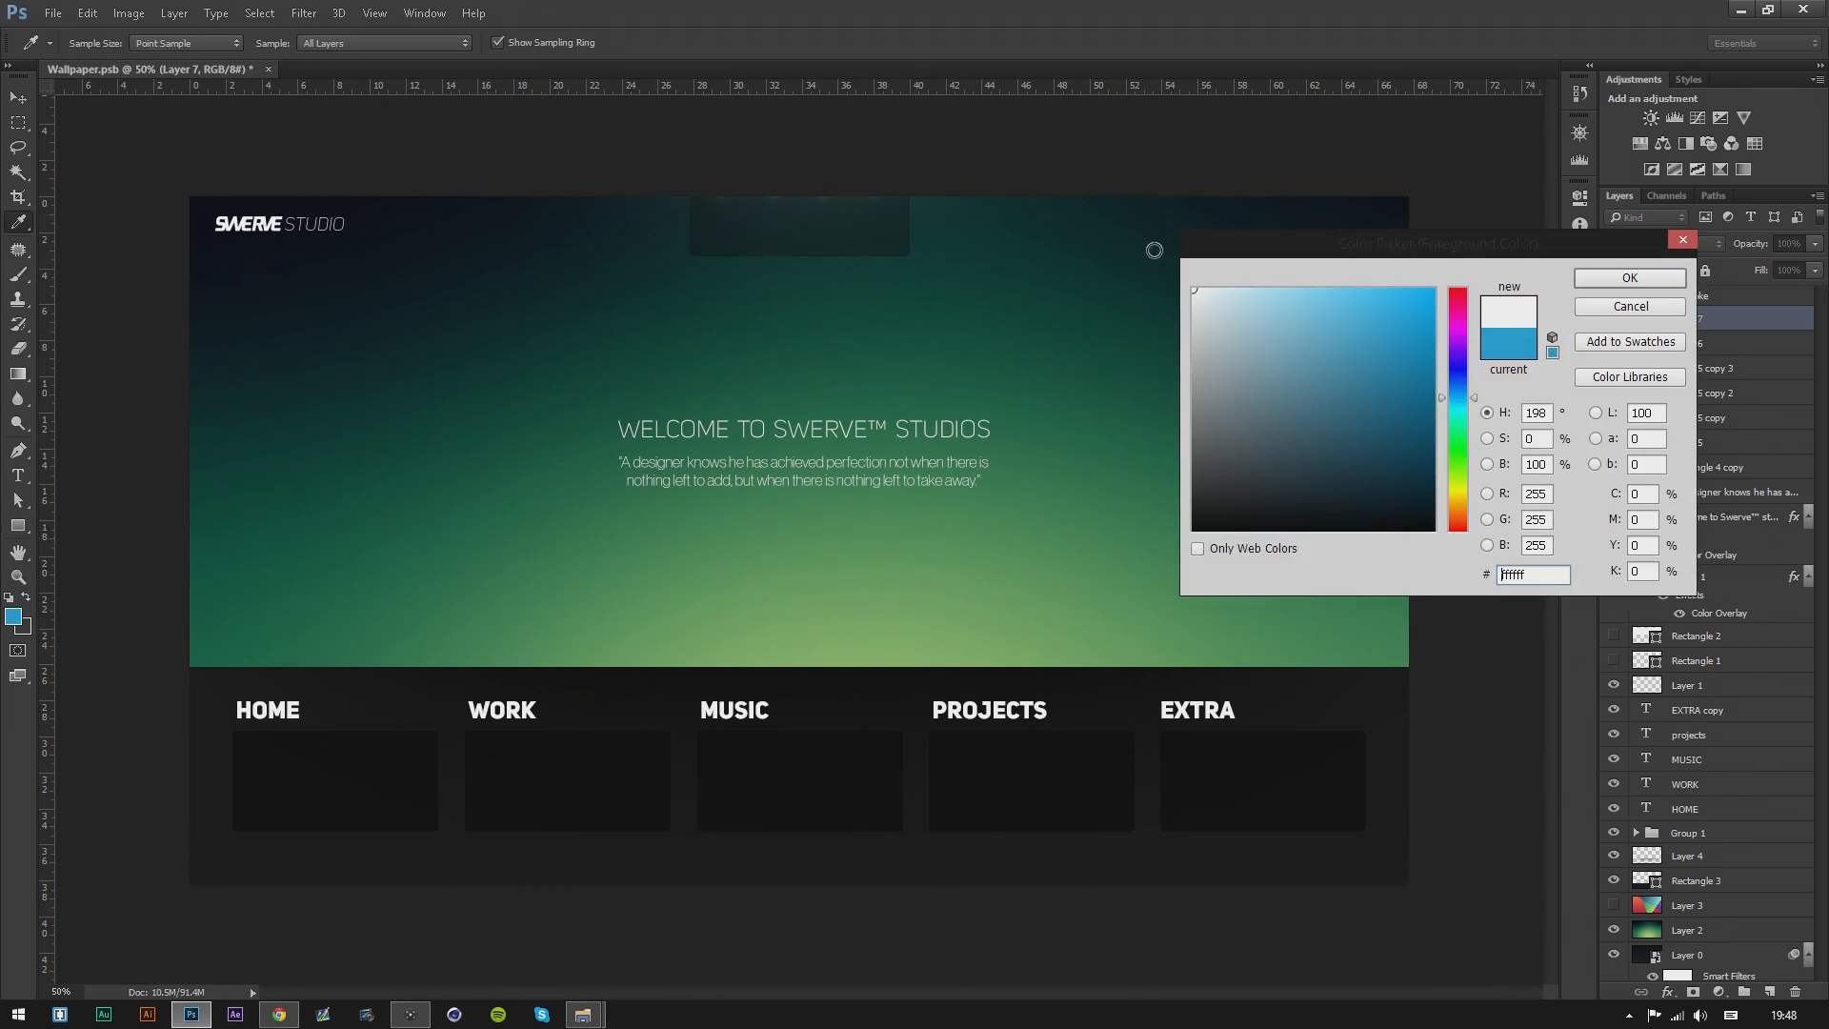
click(1628, 278)
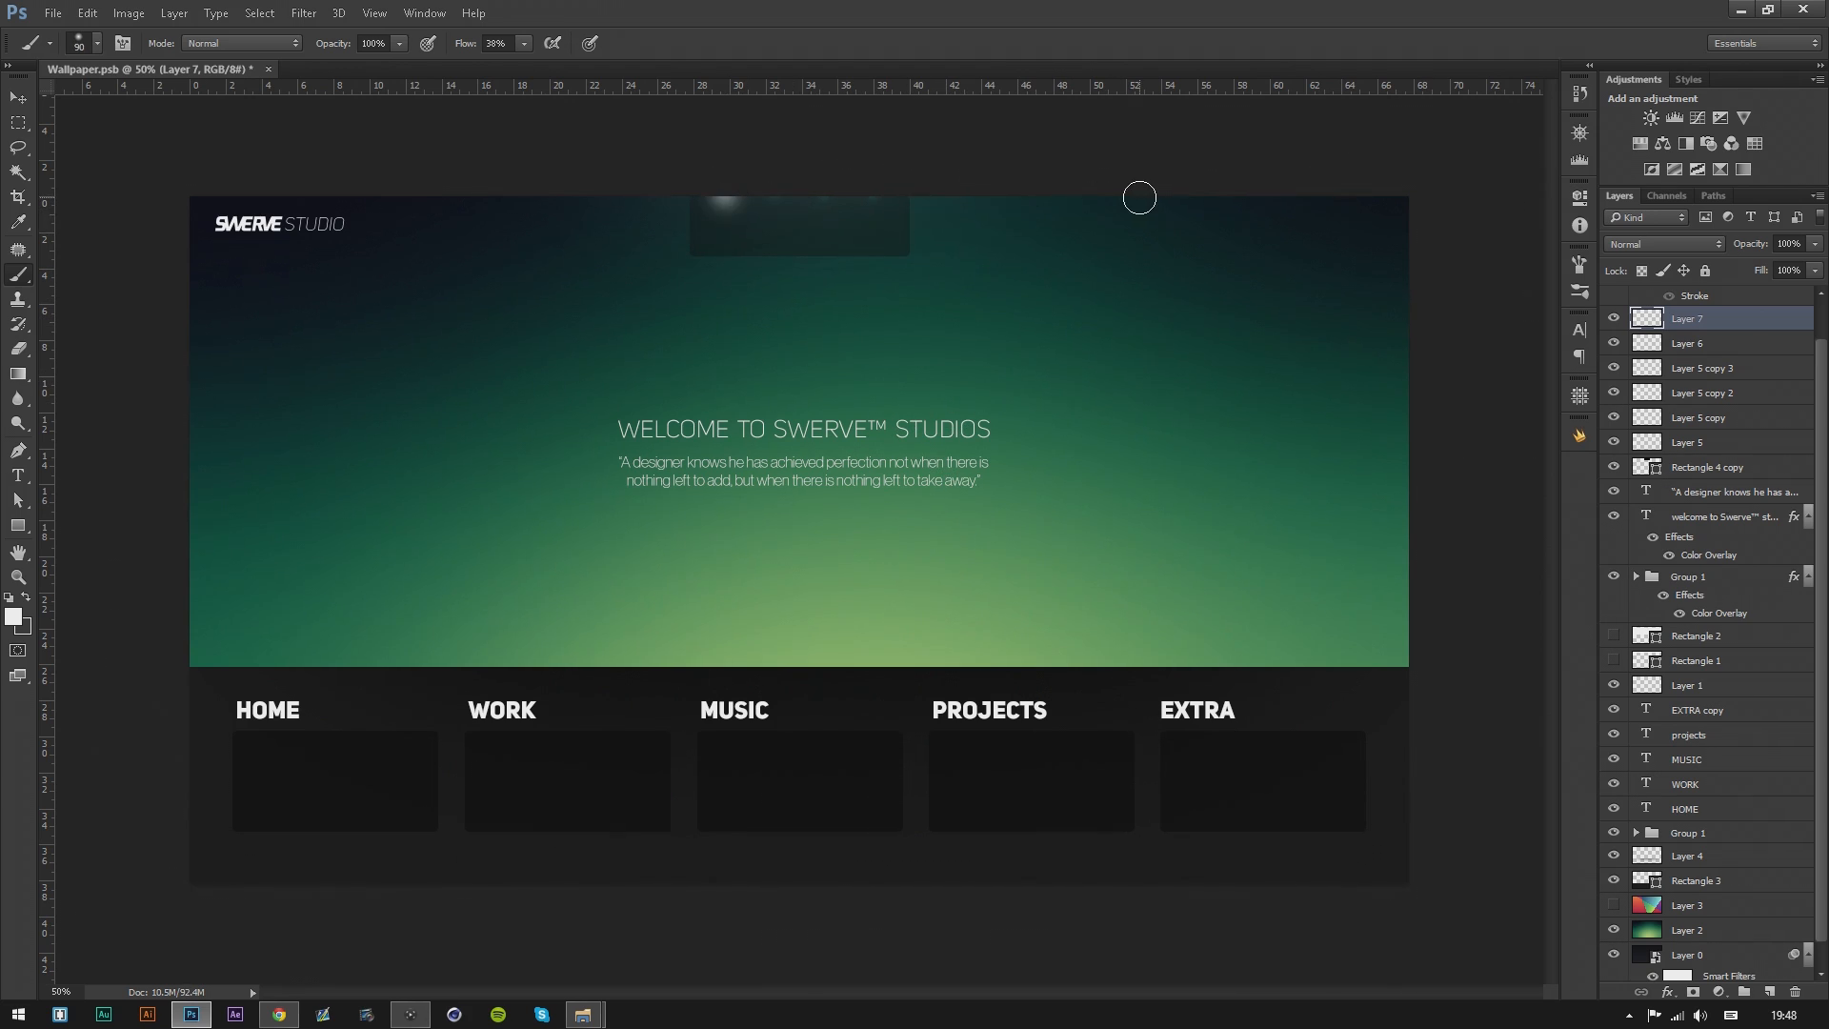
click(1661, 244)
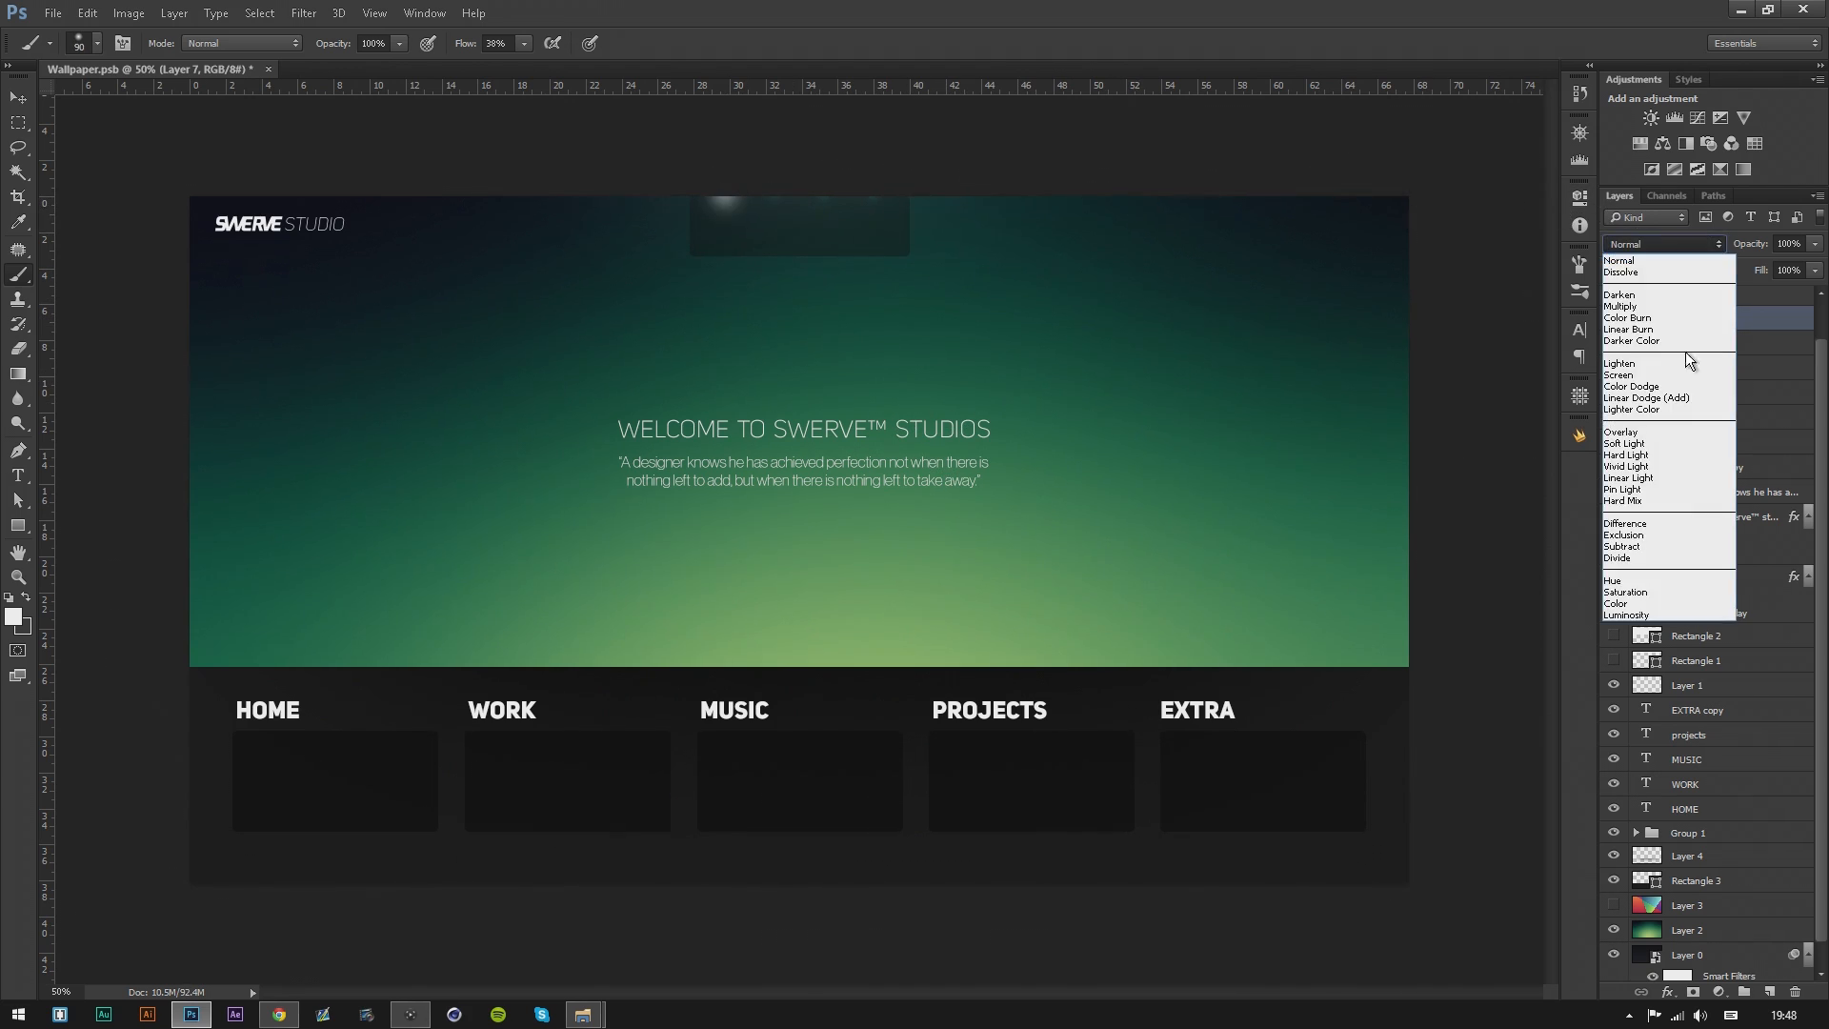
click(1619, 432)
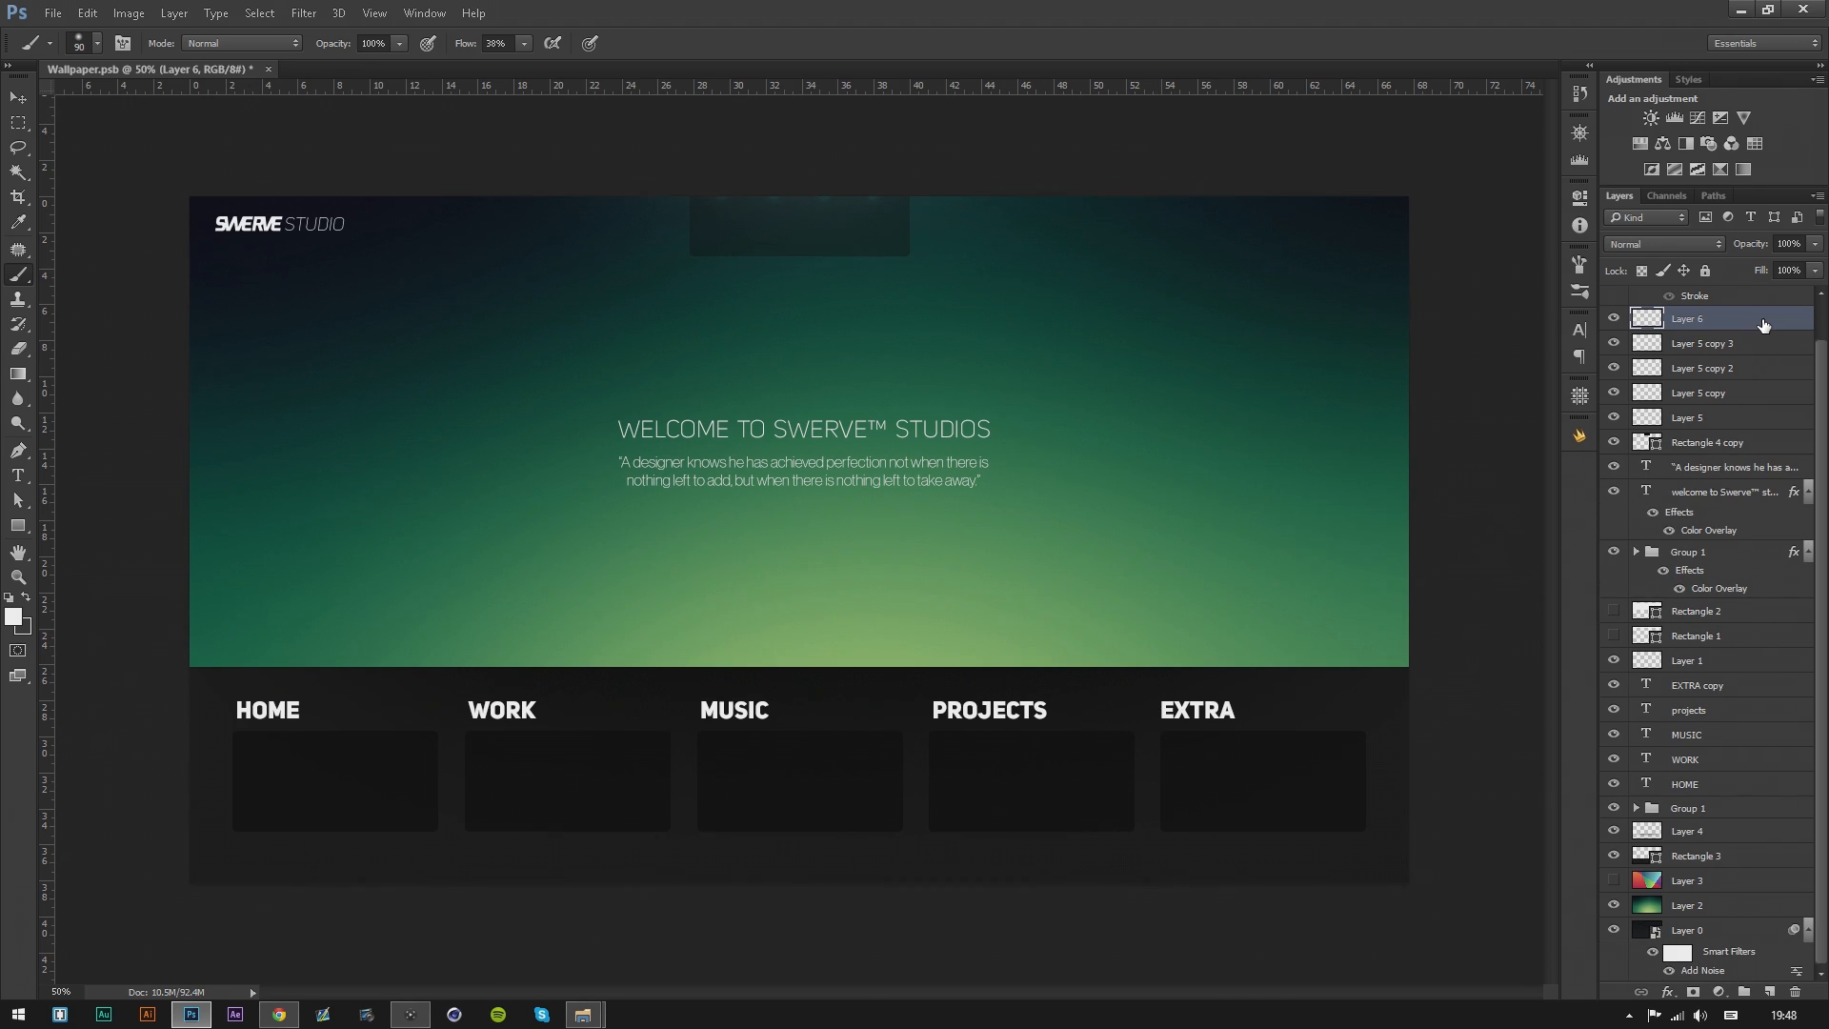
click(17, 97)
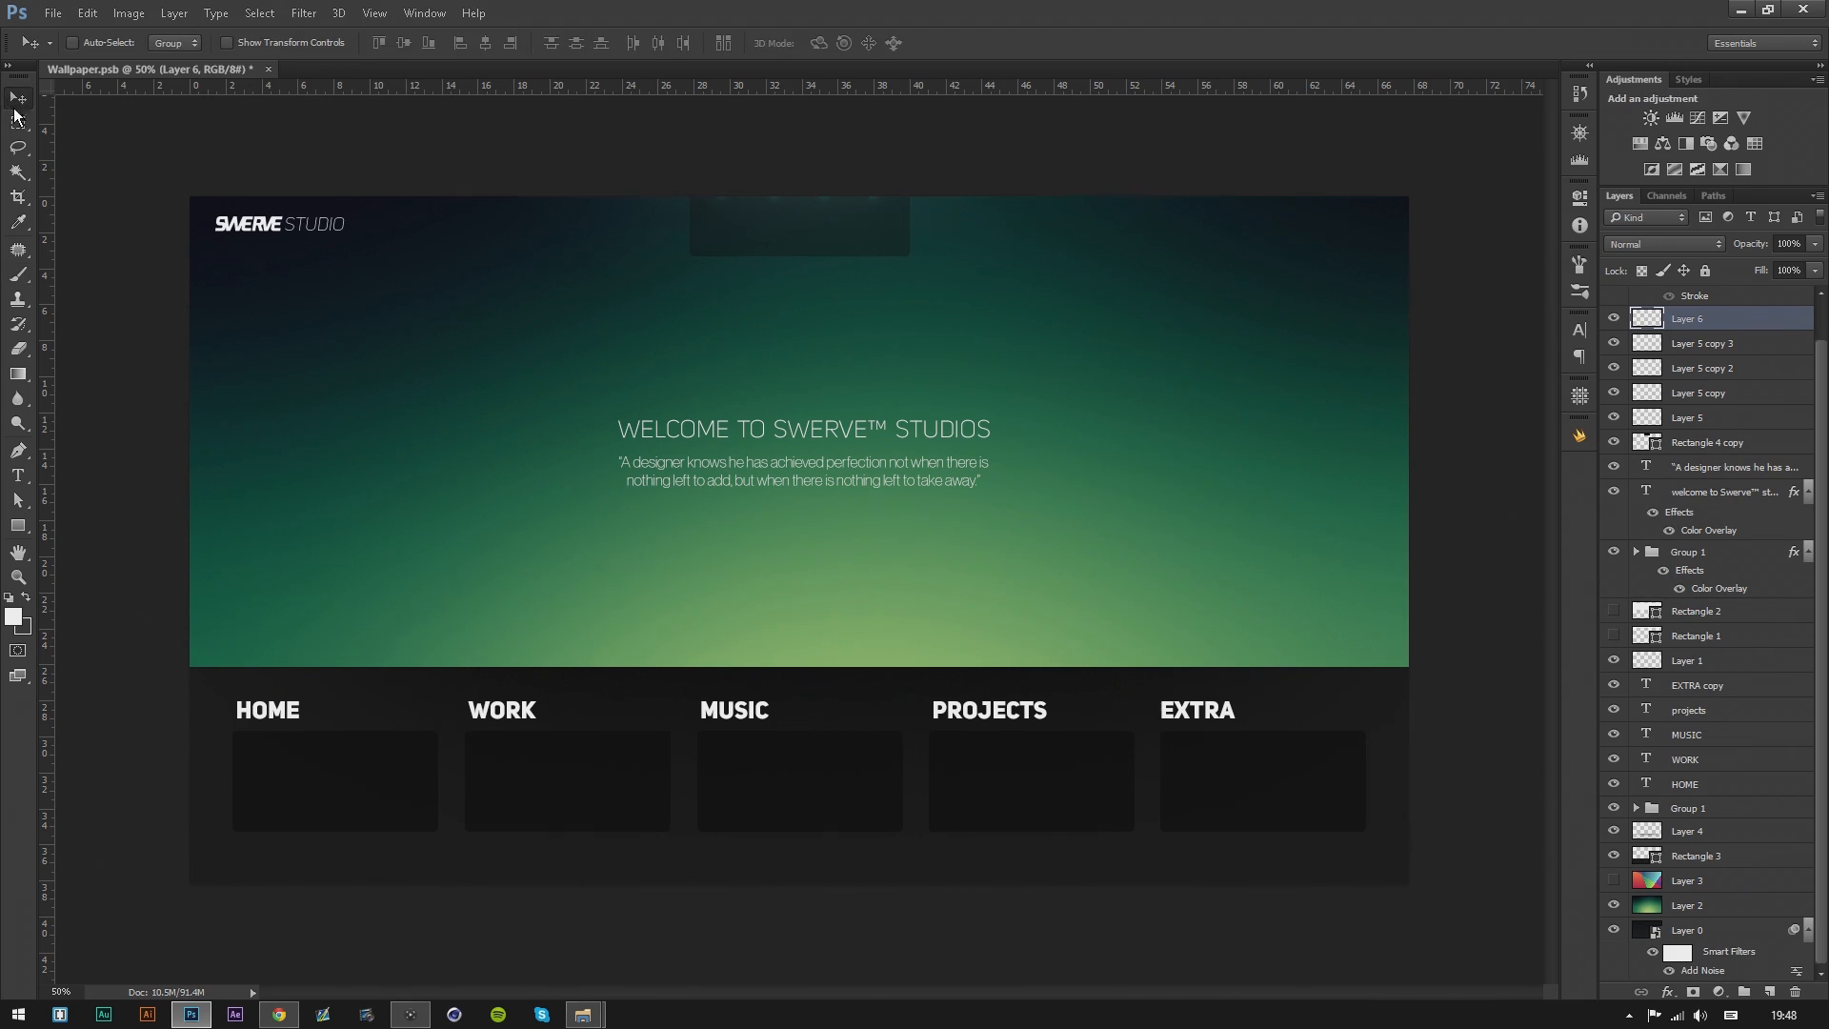
mouse_move(1243, 560)
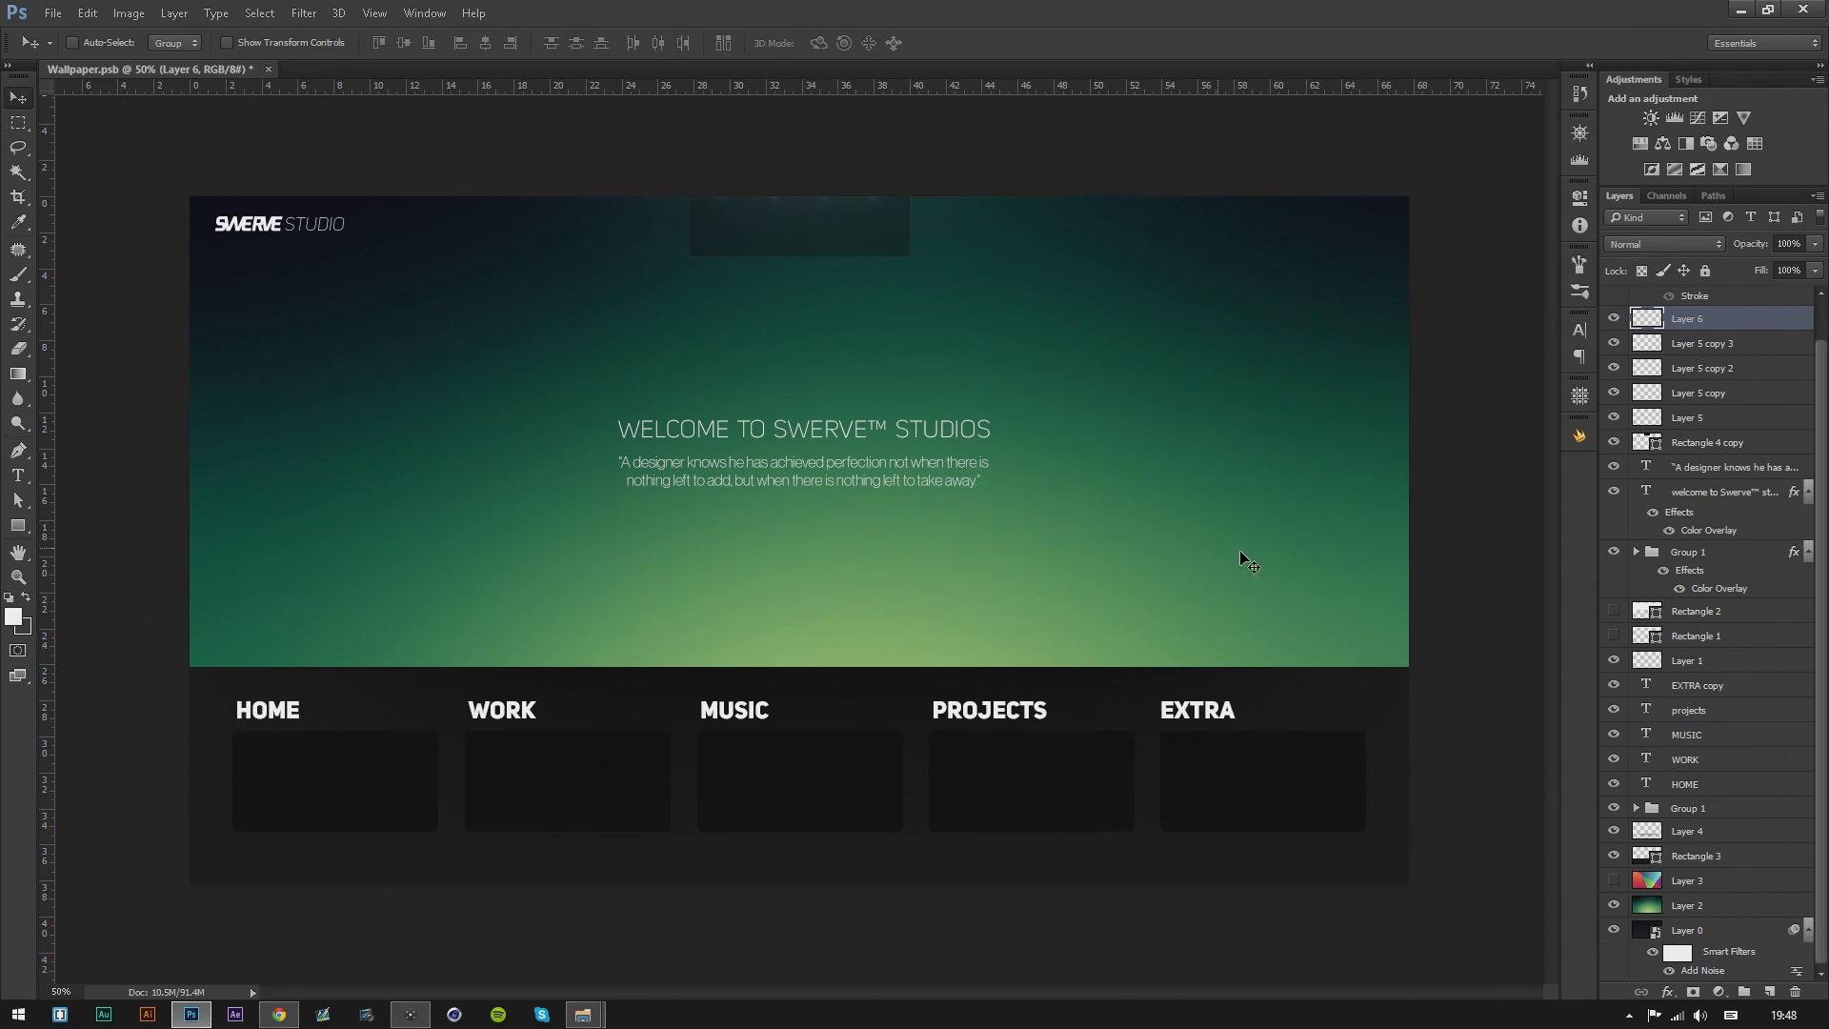
mouse_move(297, 901)
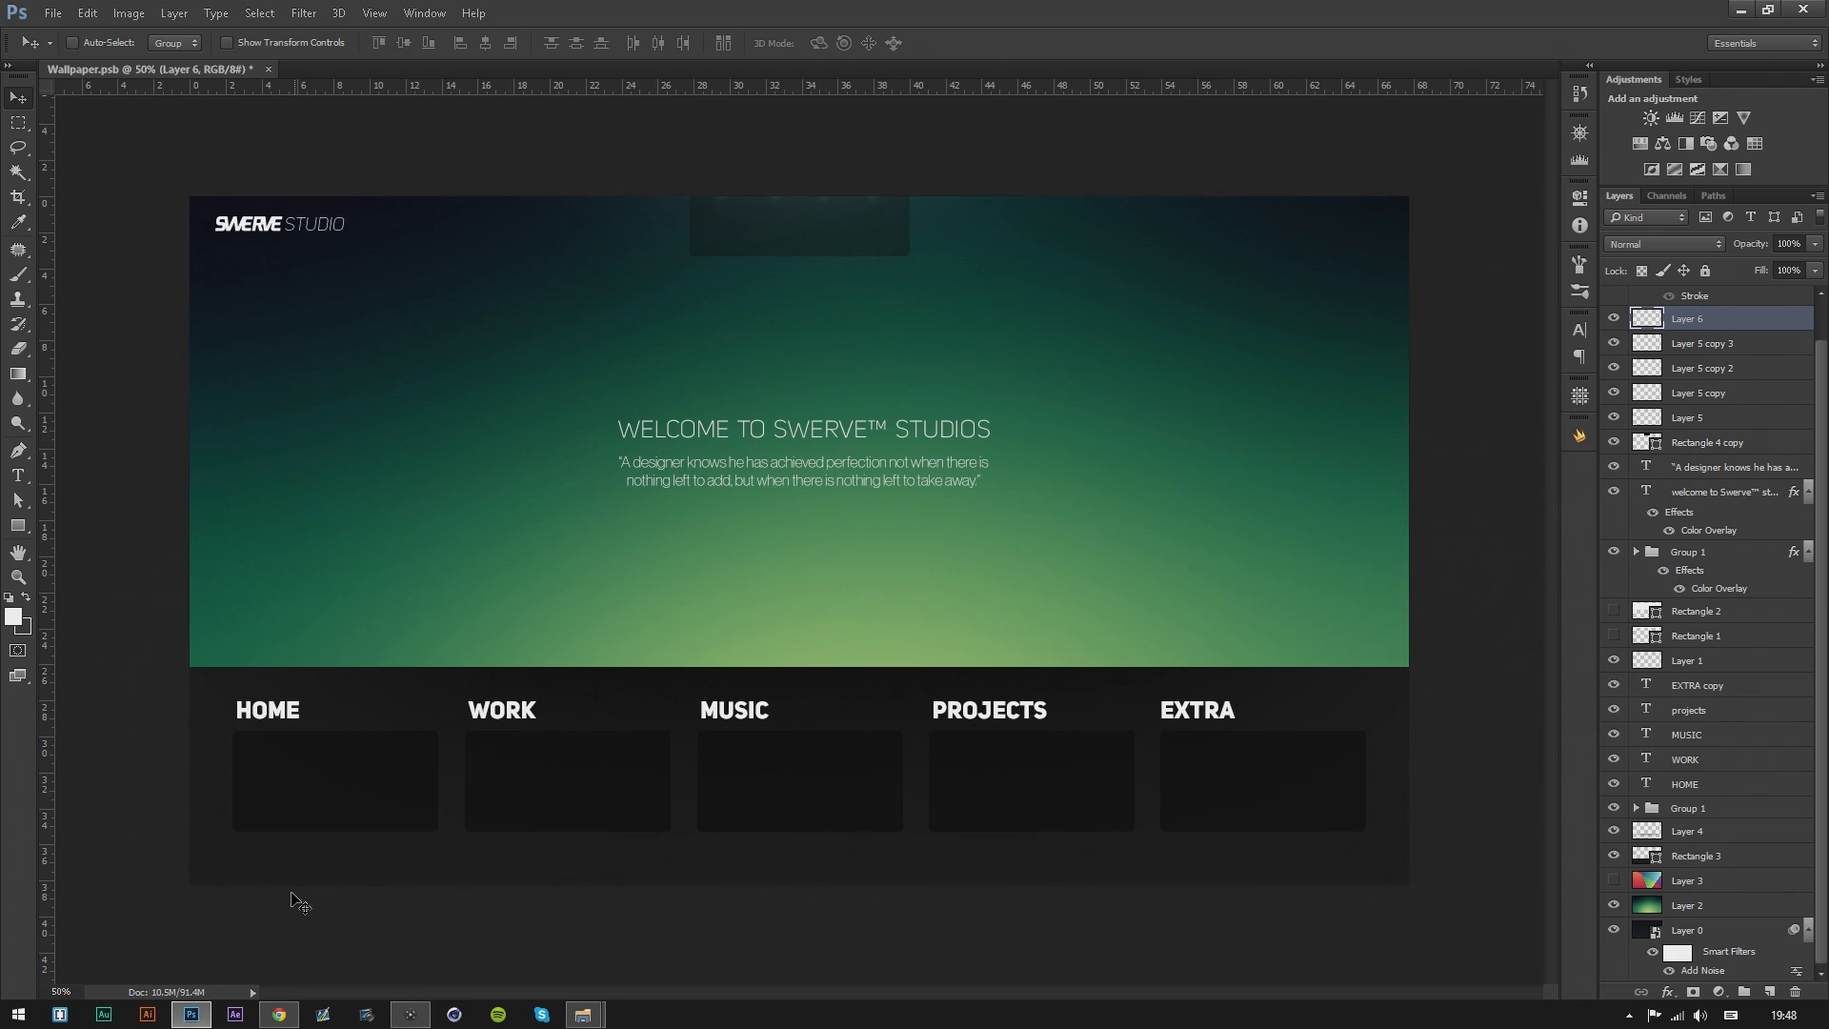
Scroll The Ultralinx wallpapers page in Chrome past posts #179 to #176, back to Wallpaper of the Week #177.
click(276, 1011)
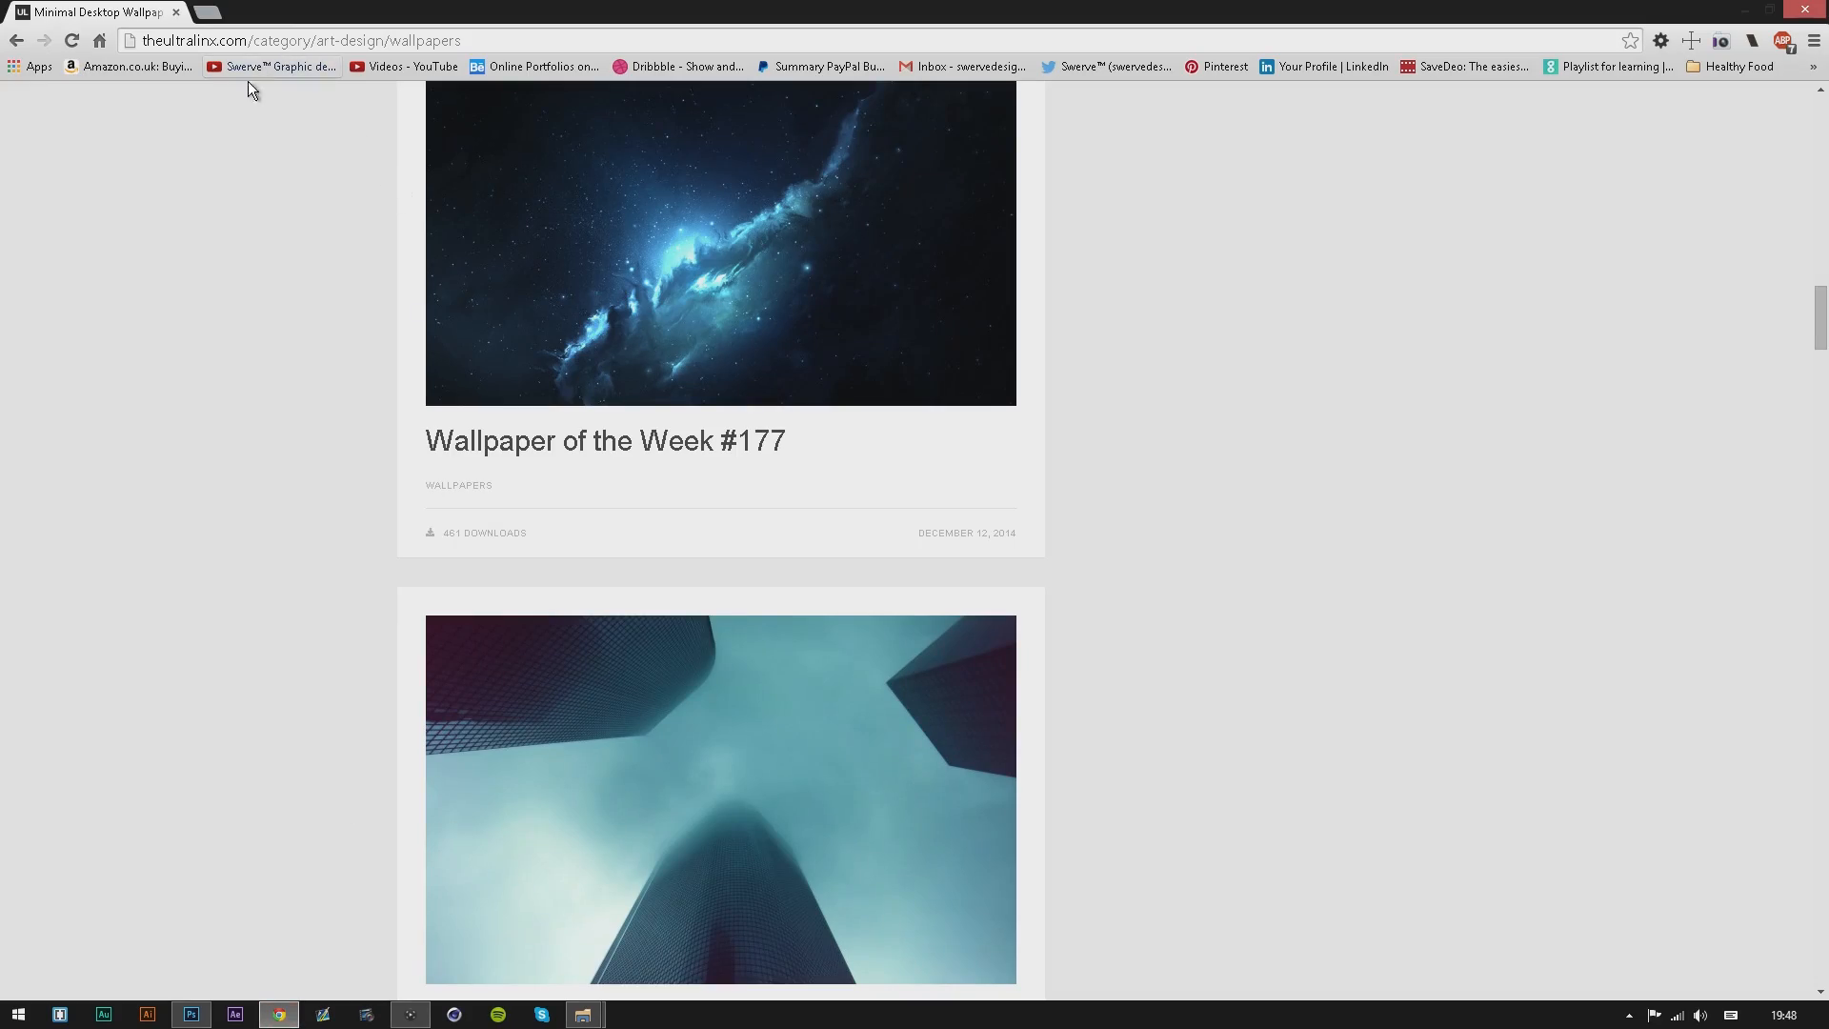
mouse_move(510, 247)
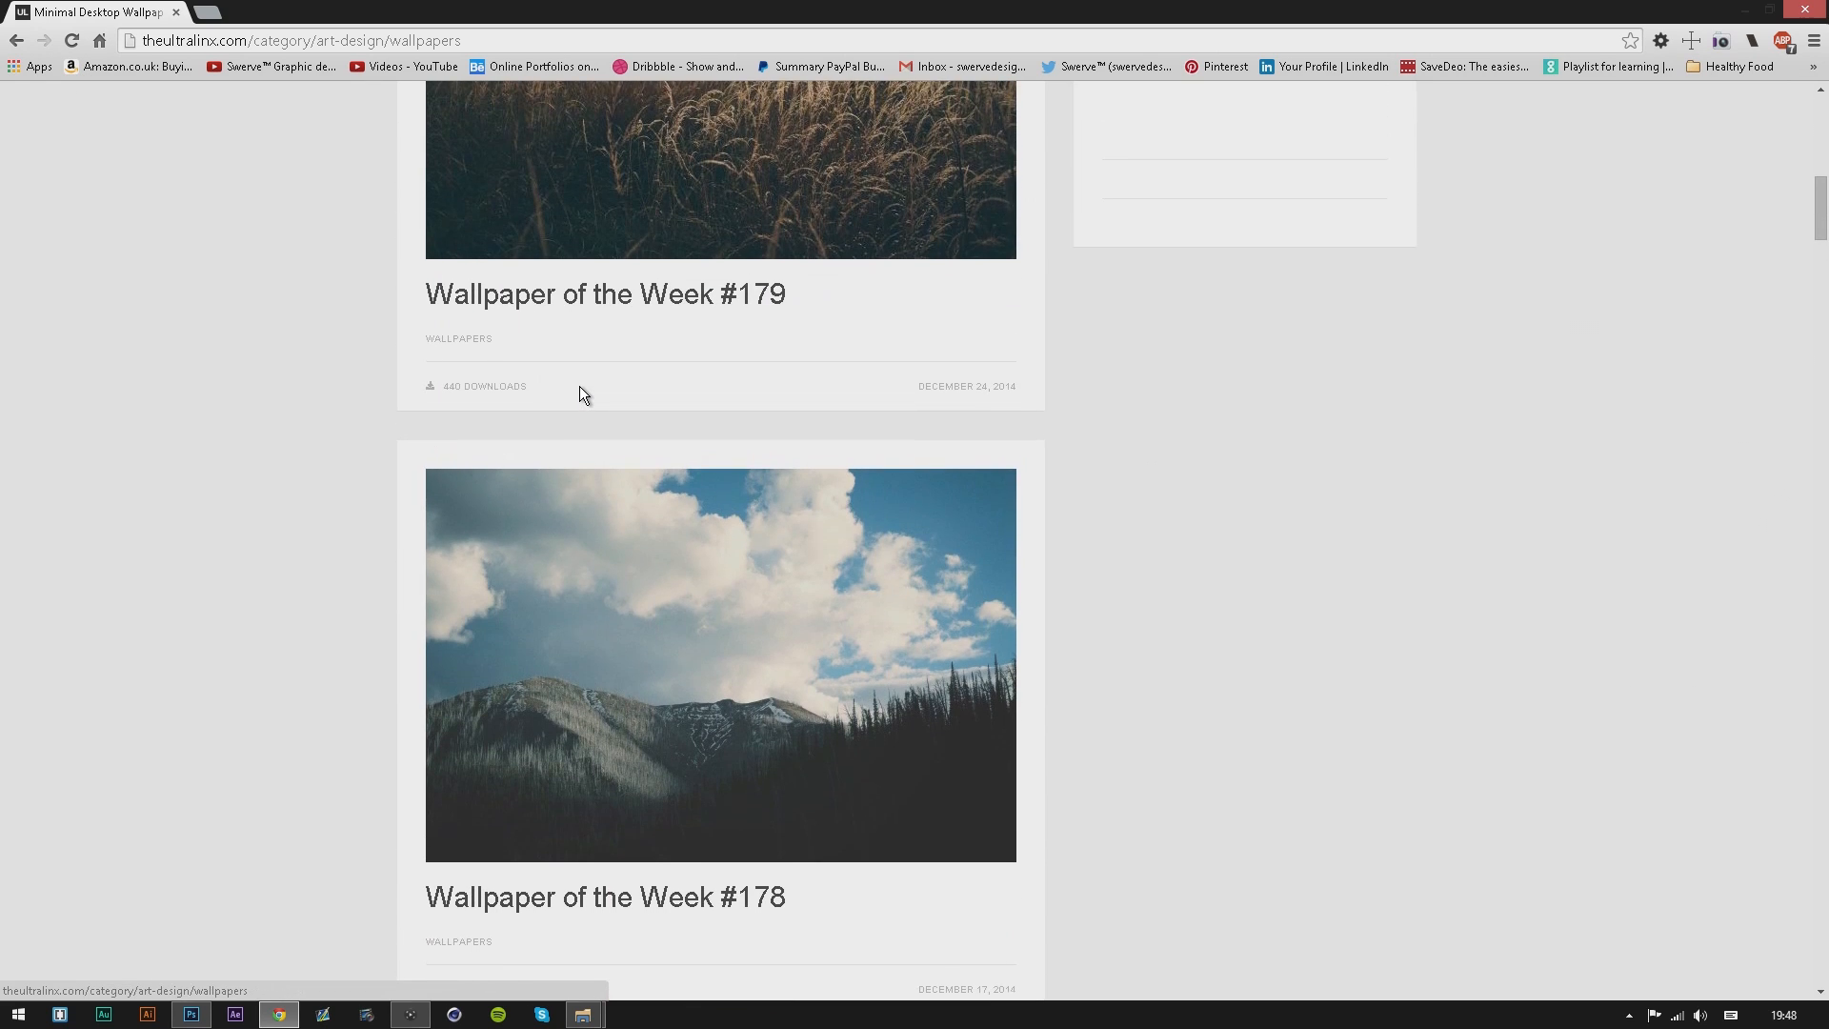
mouse_move(712, 490)
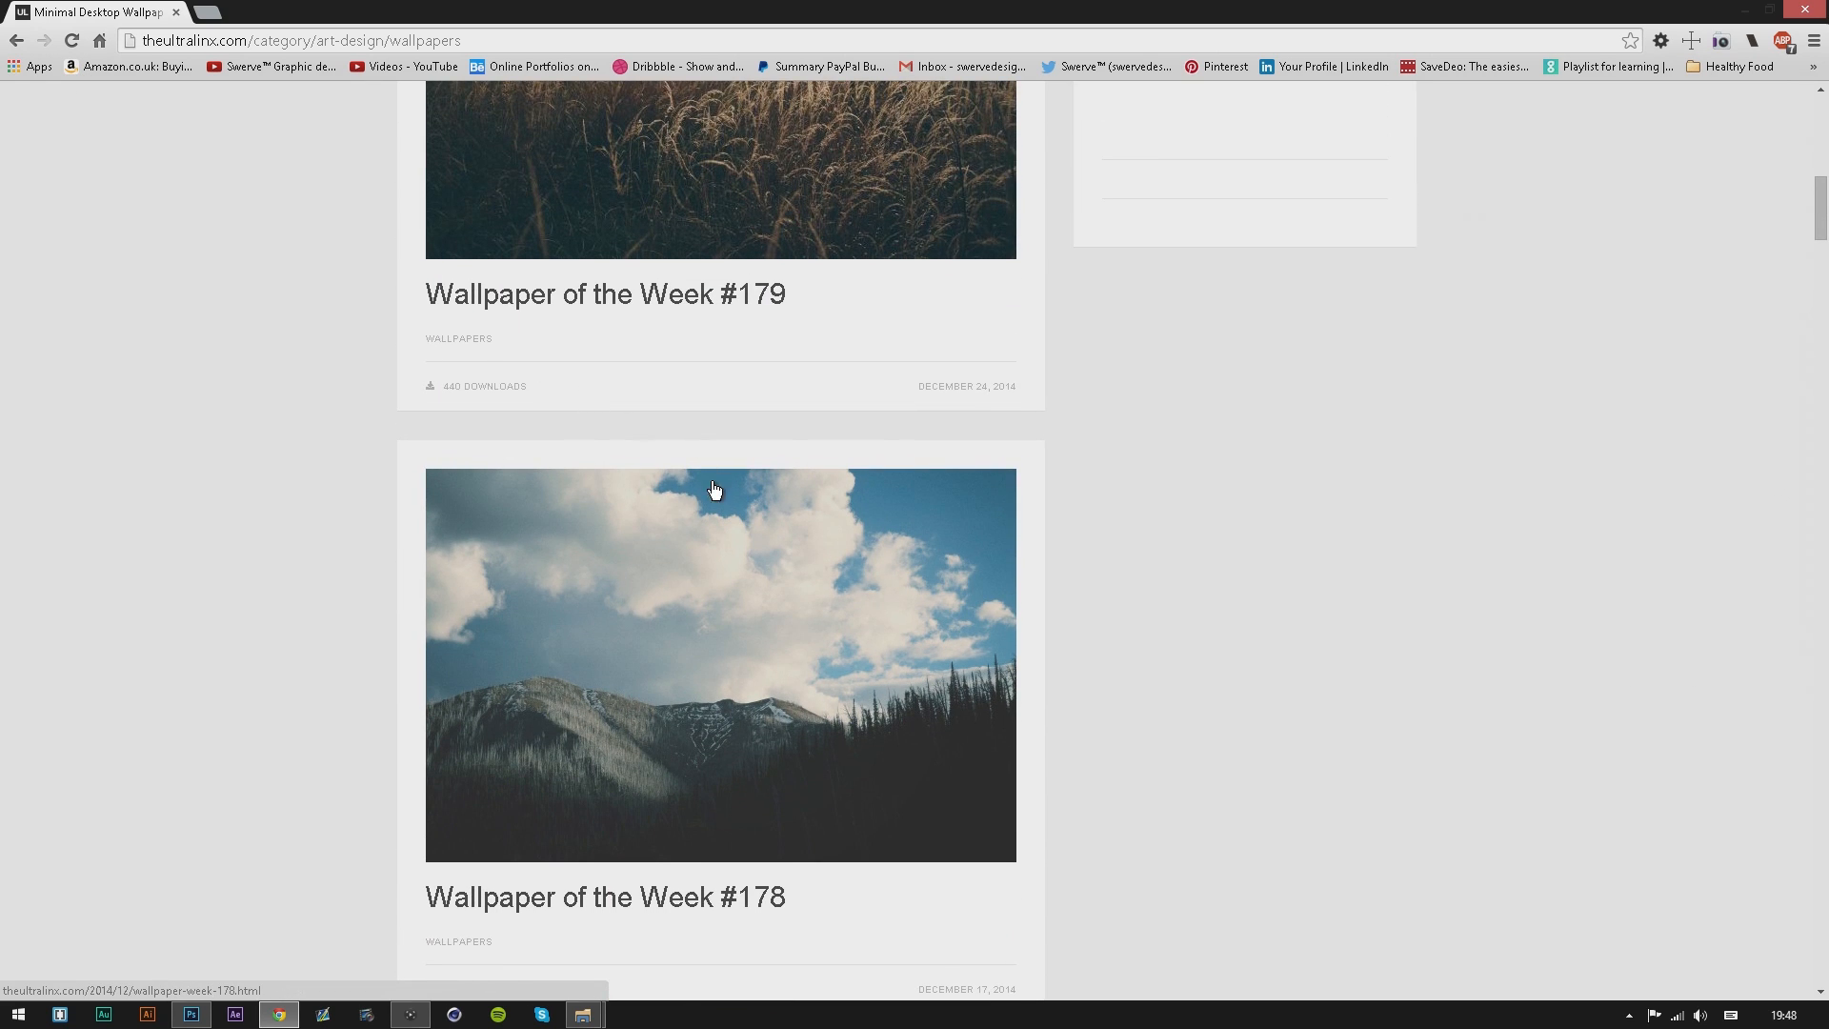
scroll(down, 3)
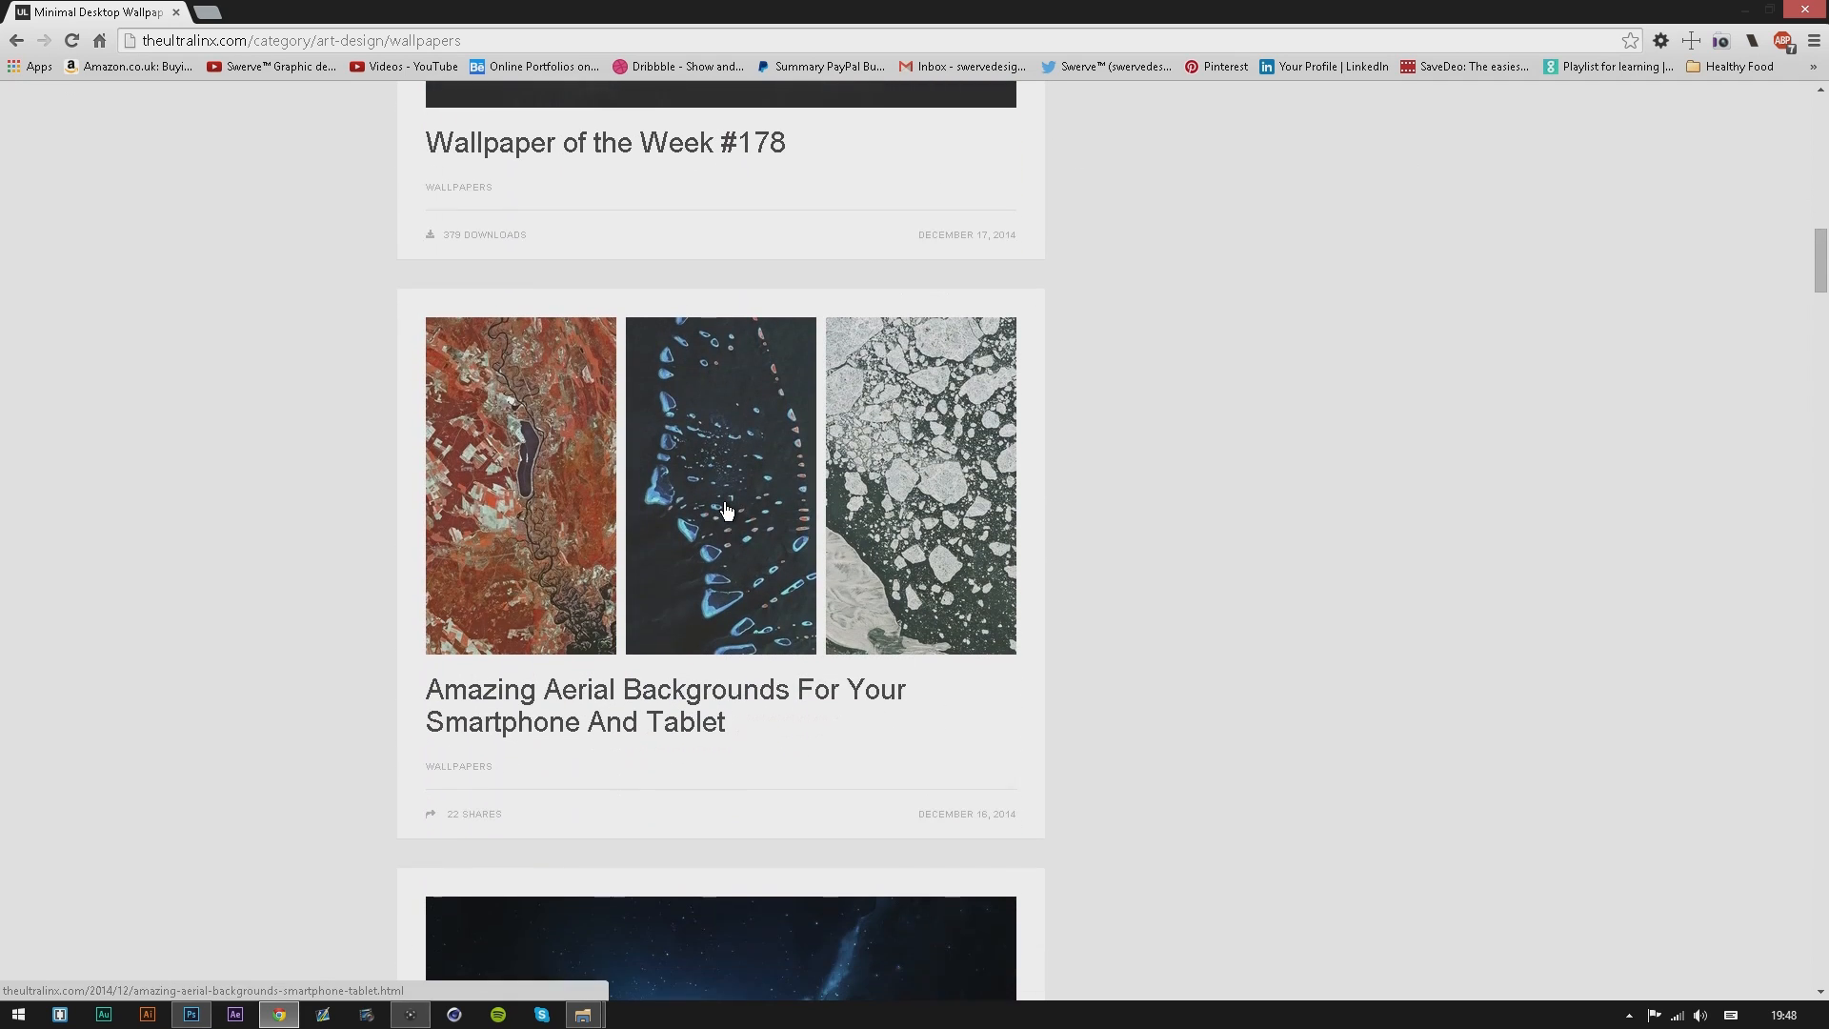
scroll(down, 3)
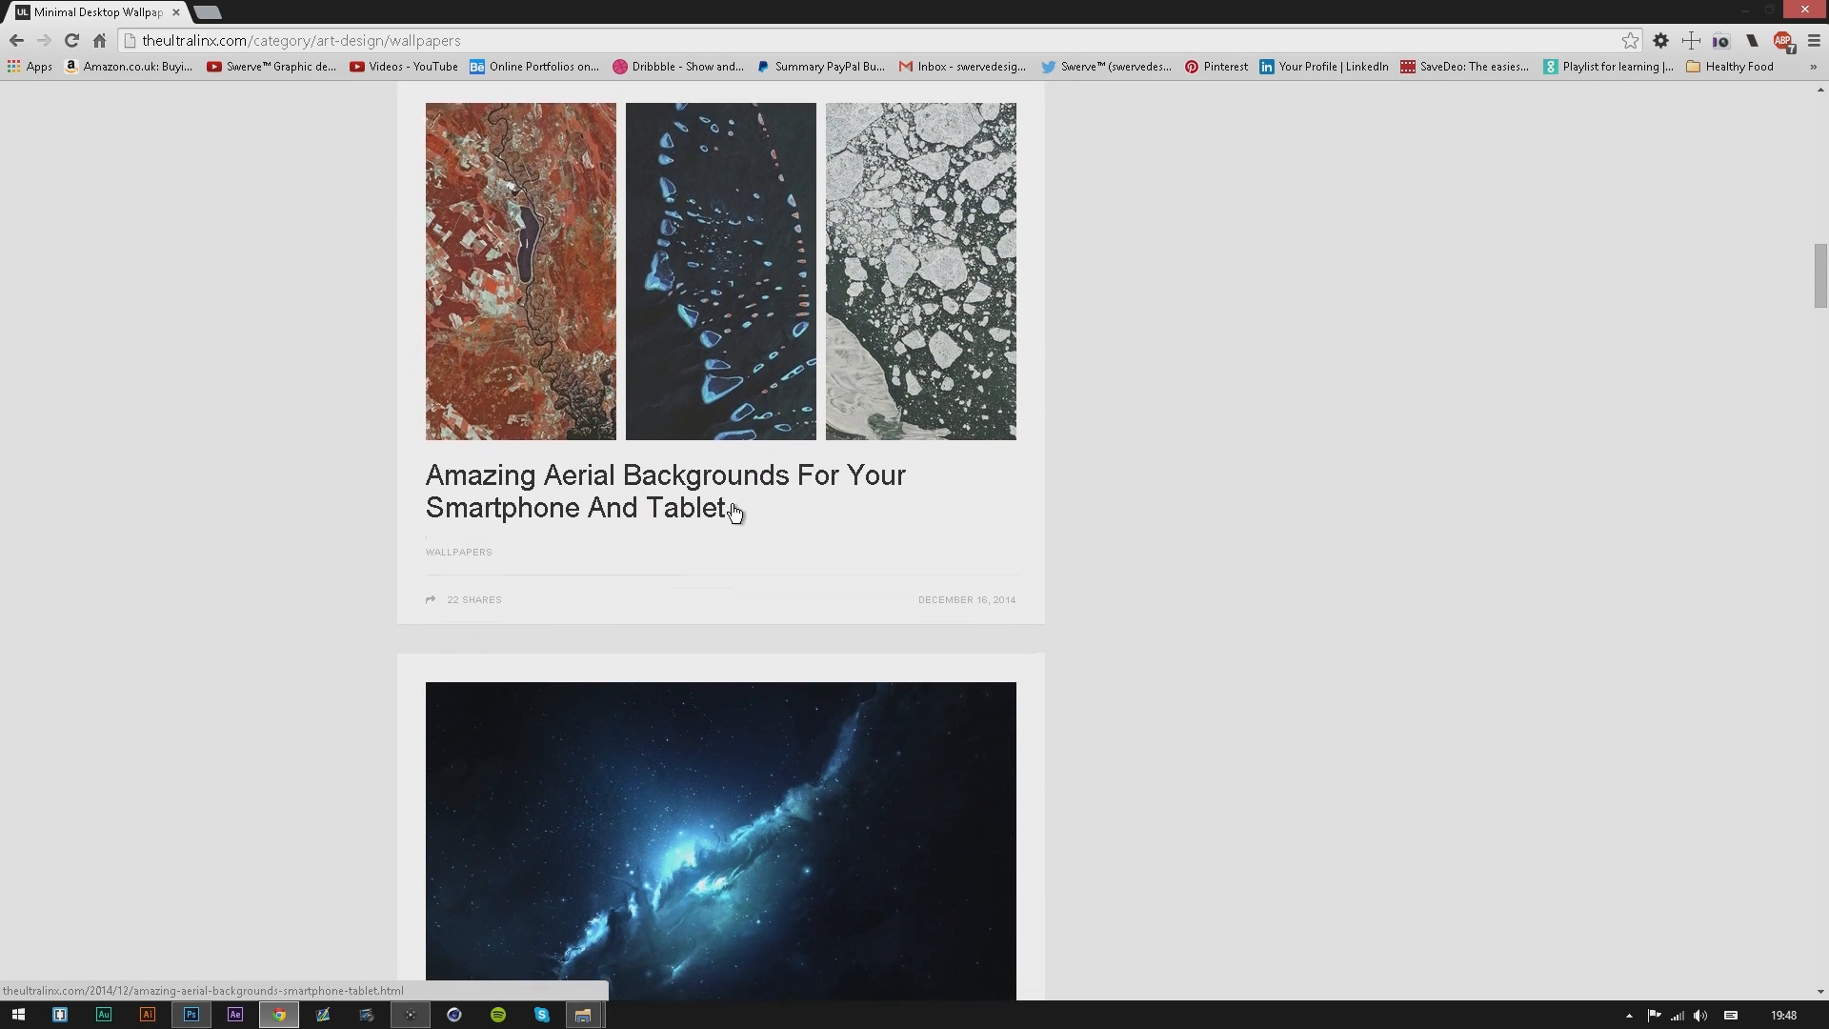
scroll(down, 3)
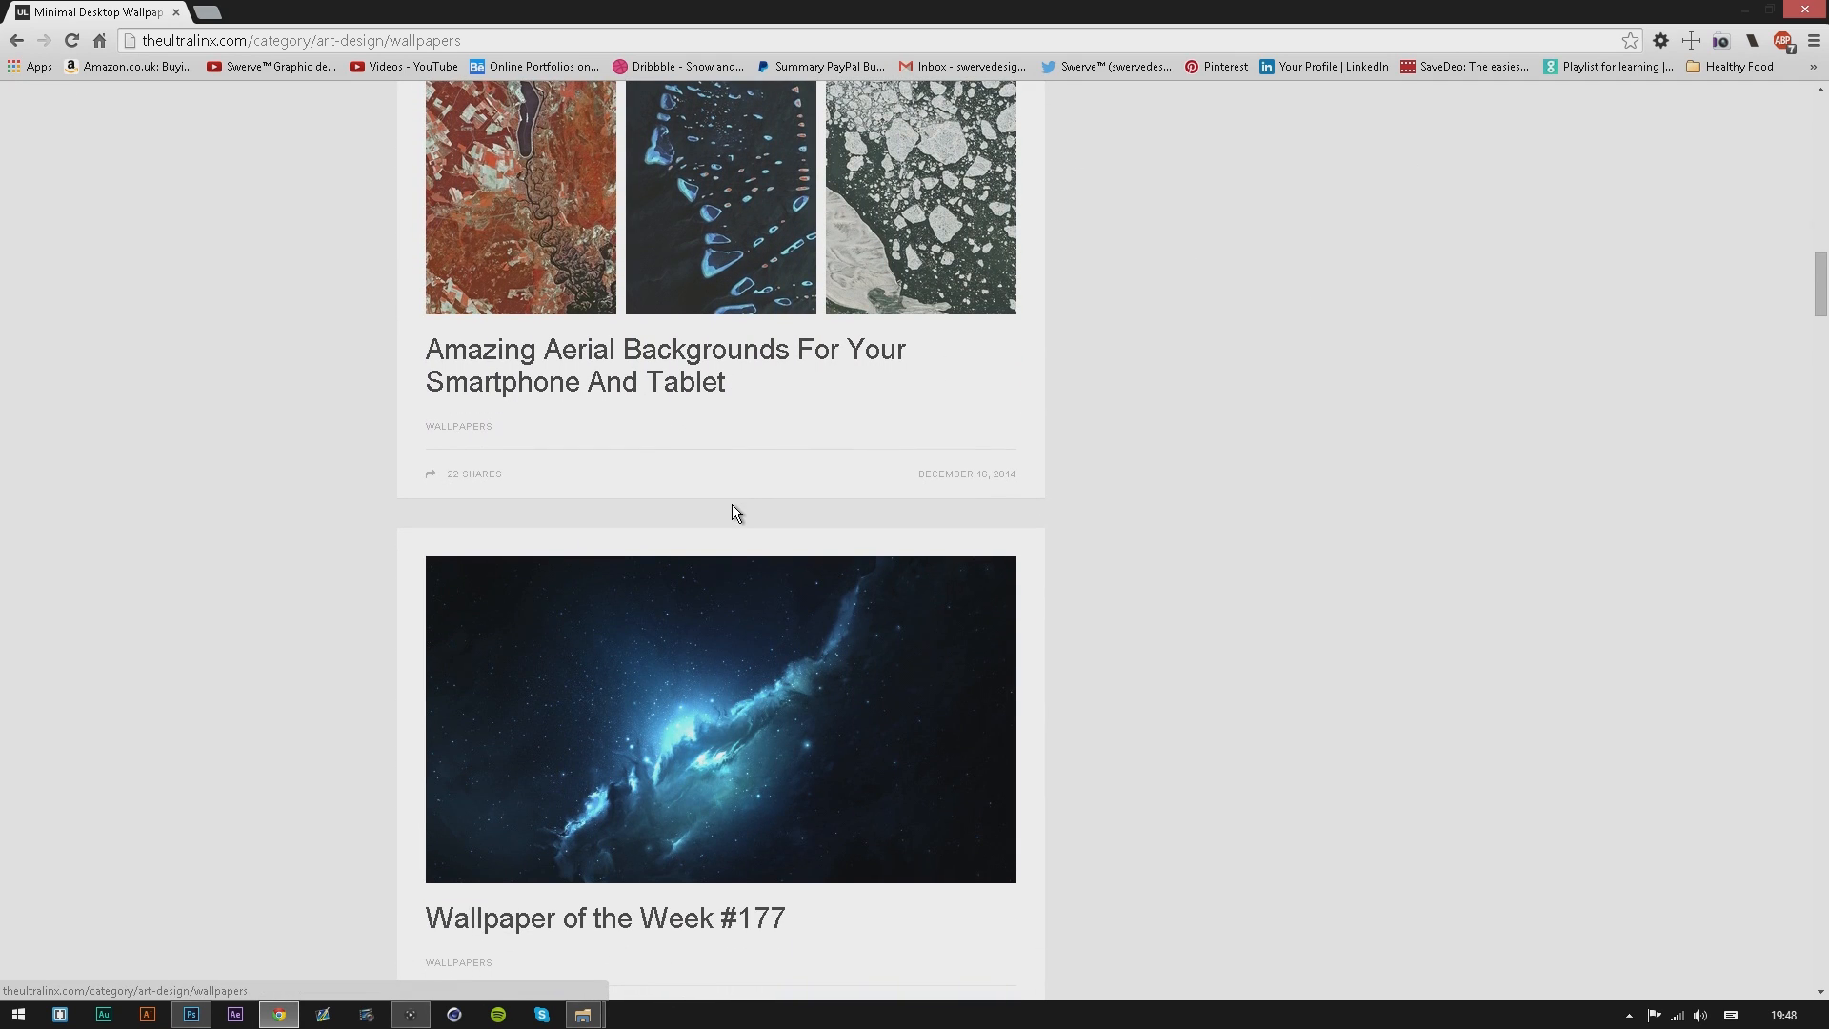
scroll(down, 3)
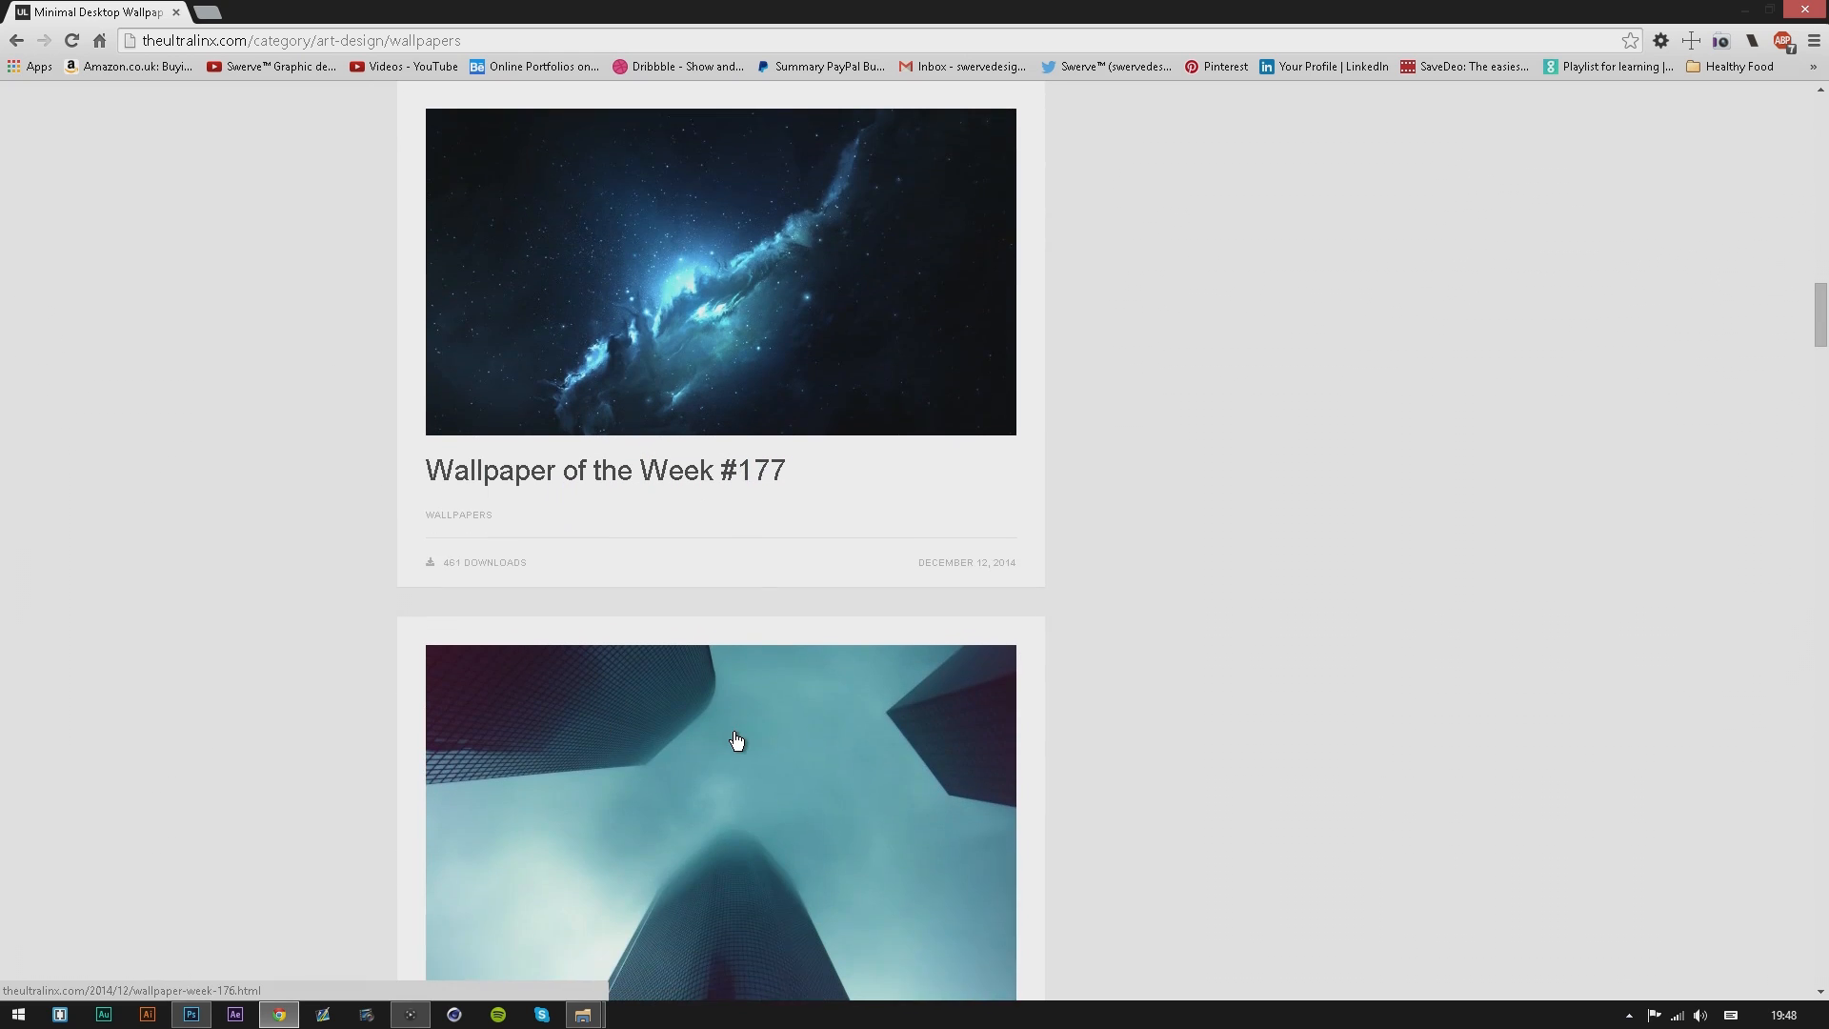
scroll(down, 3)
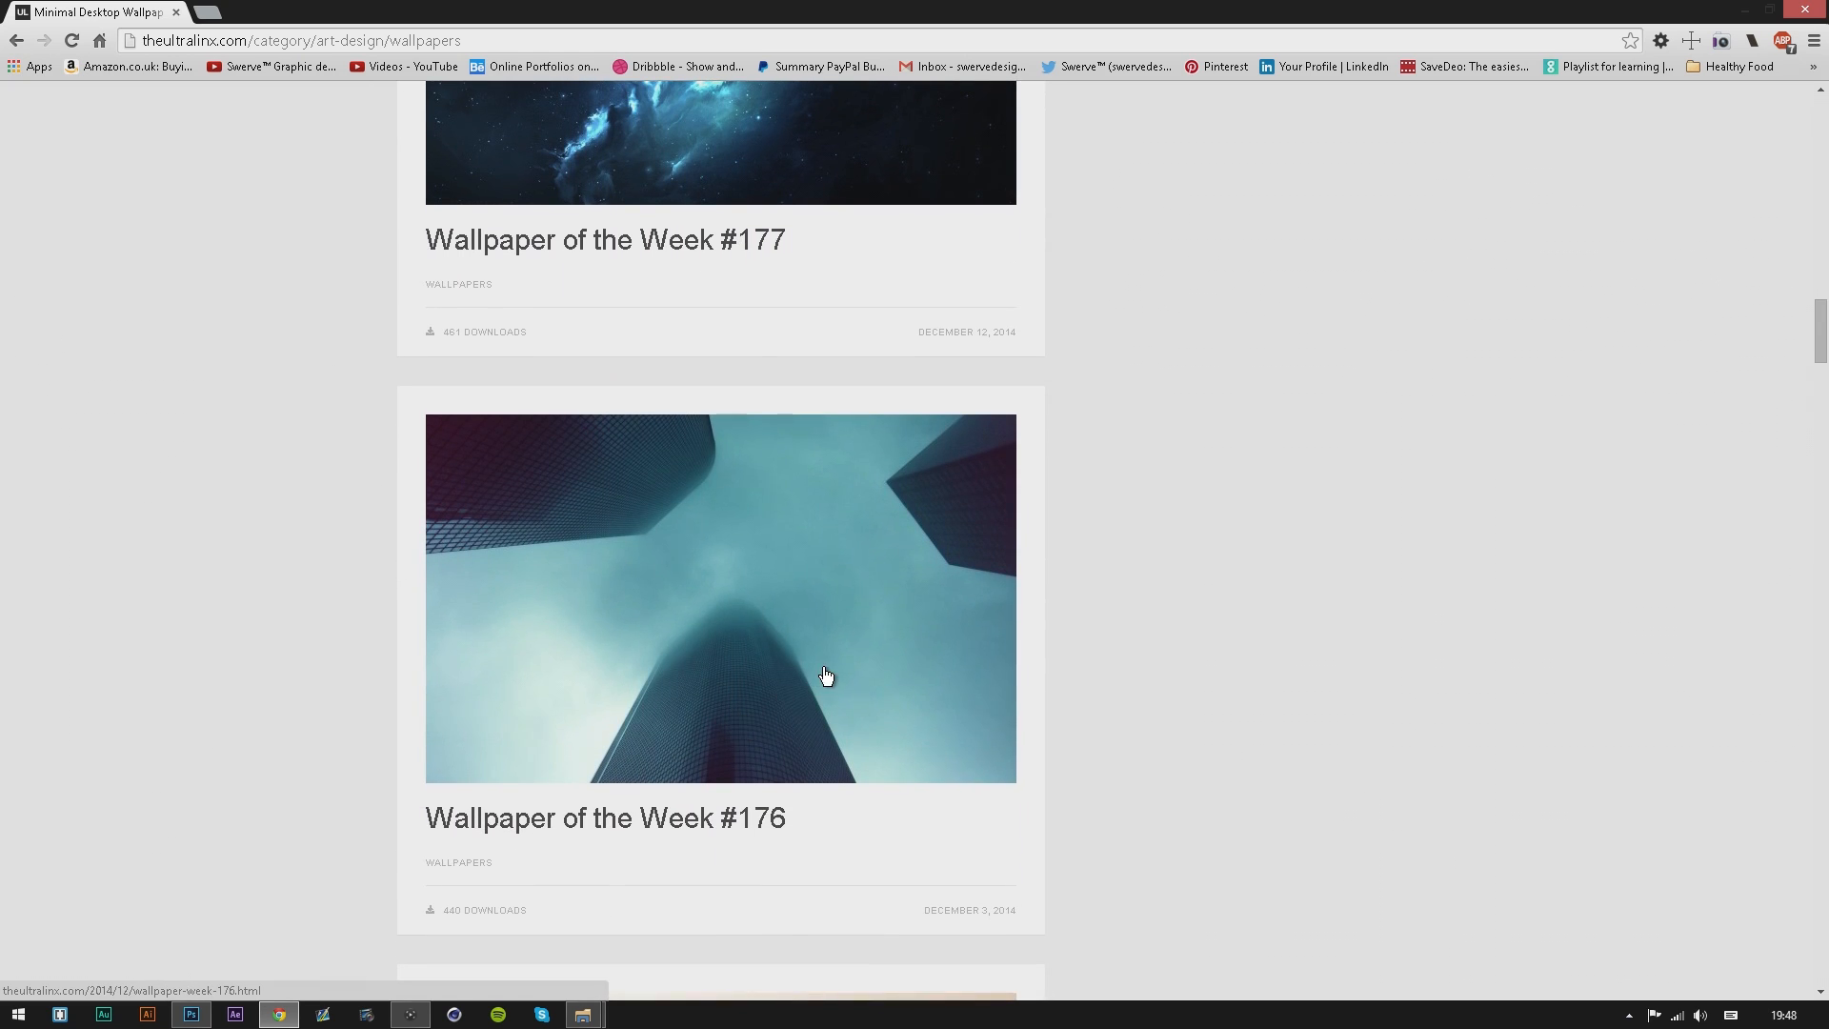
scroll(up, 3)
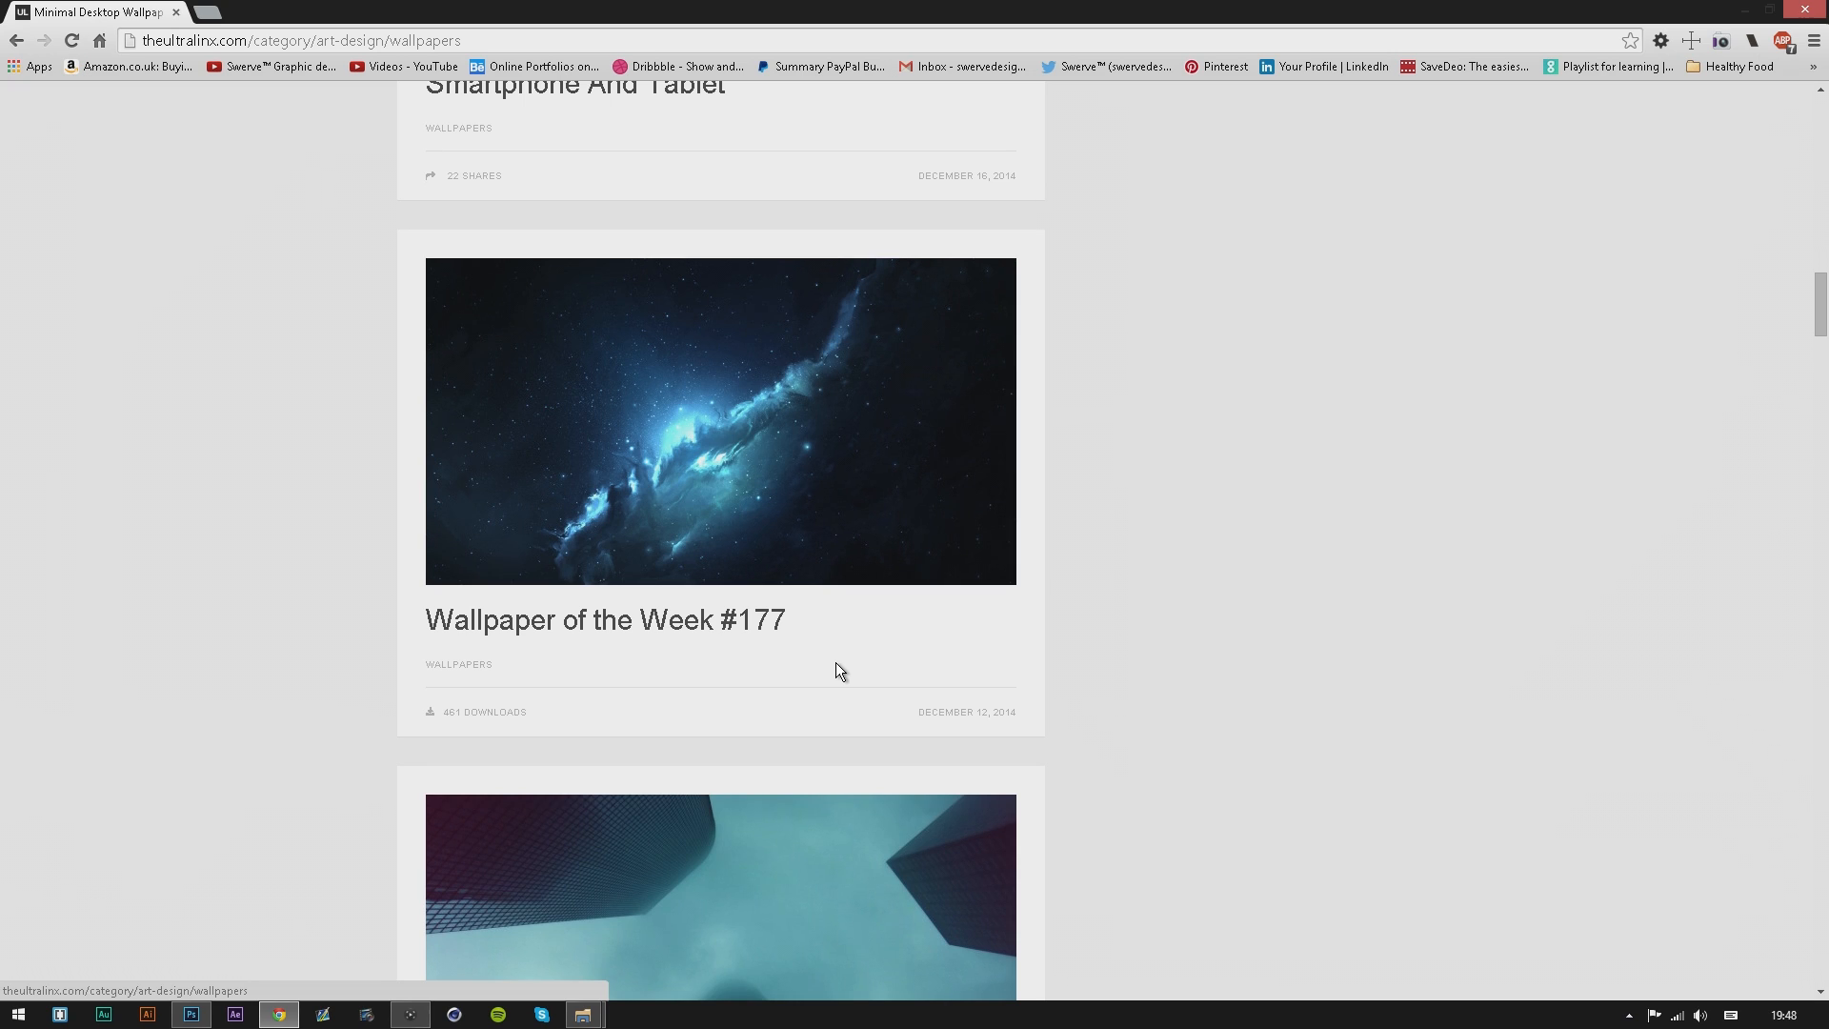
mouse_move(815, 571)
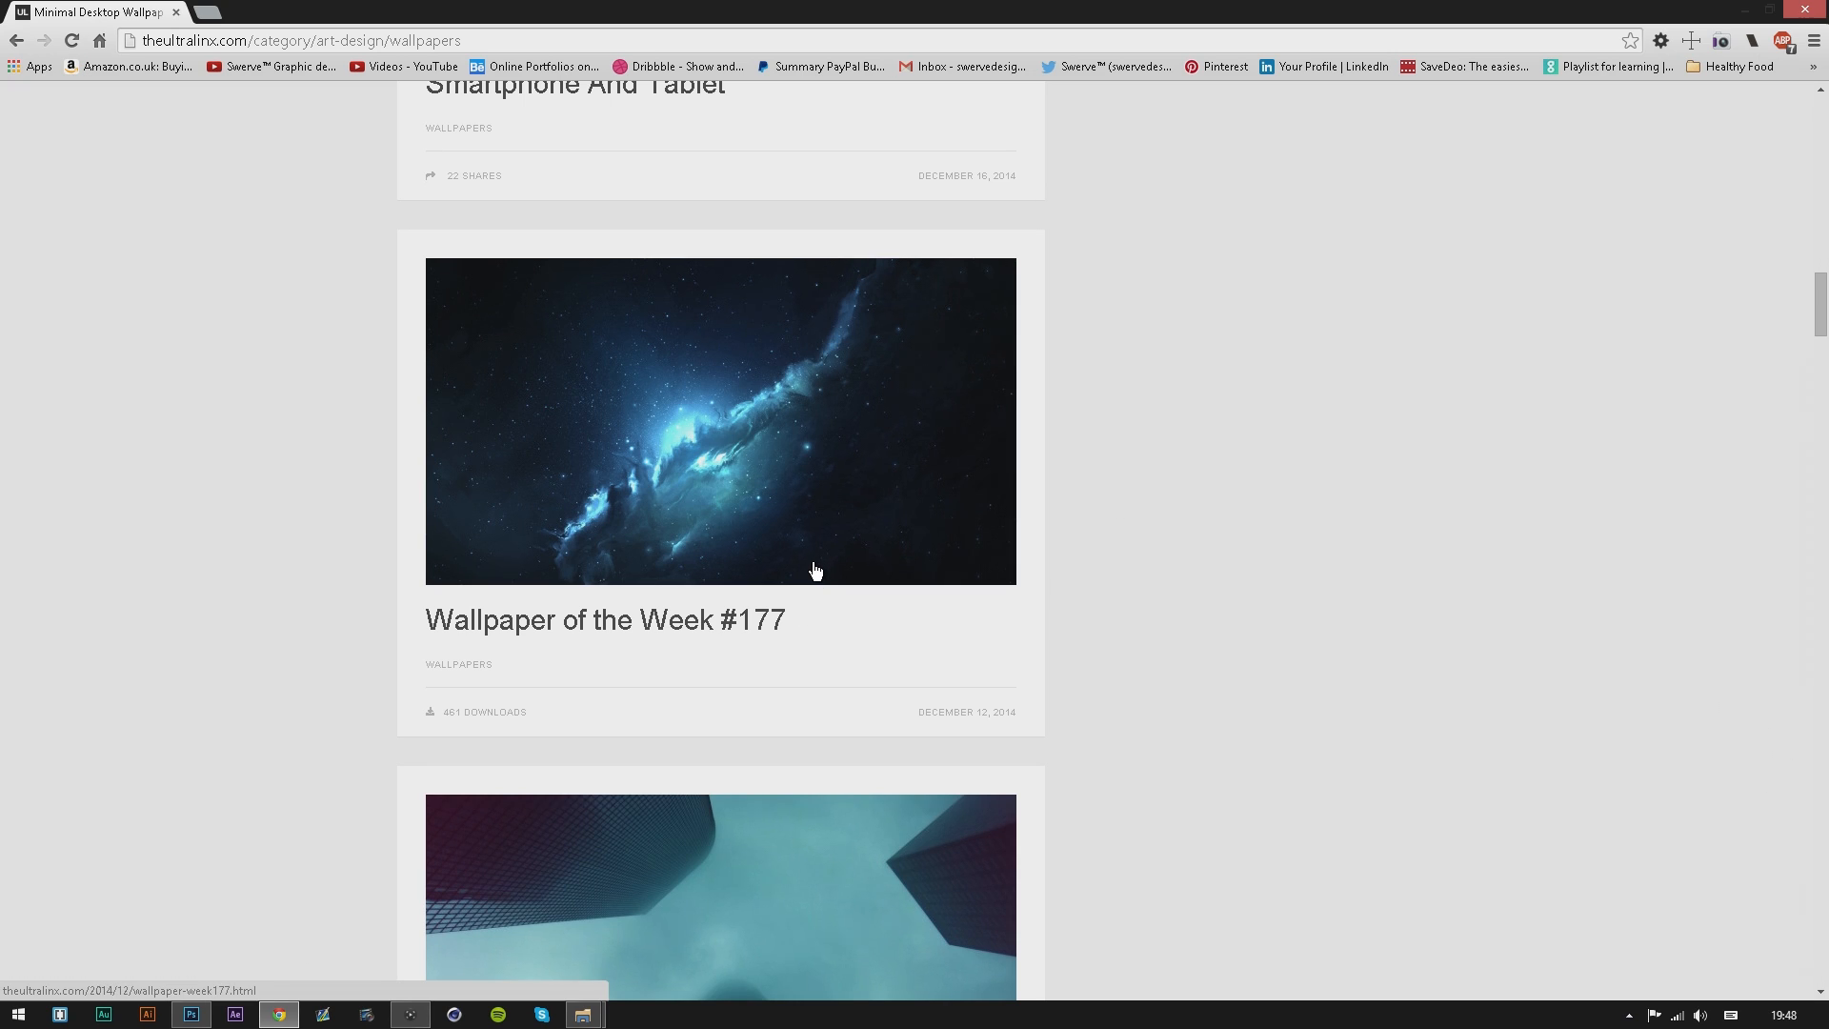
mouse_move(1105, 390)
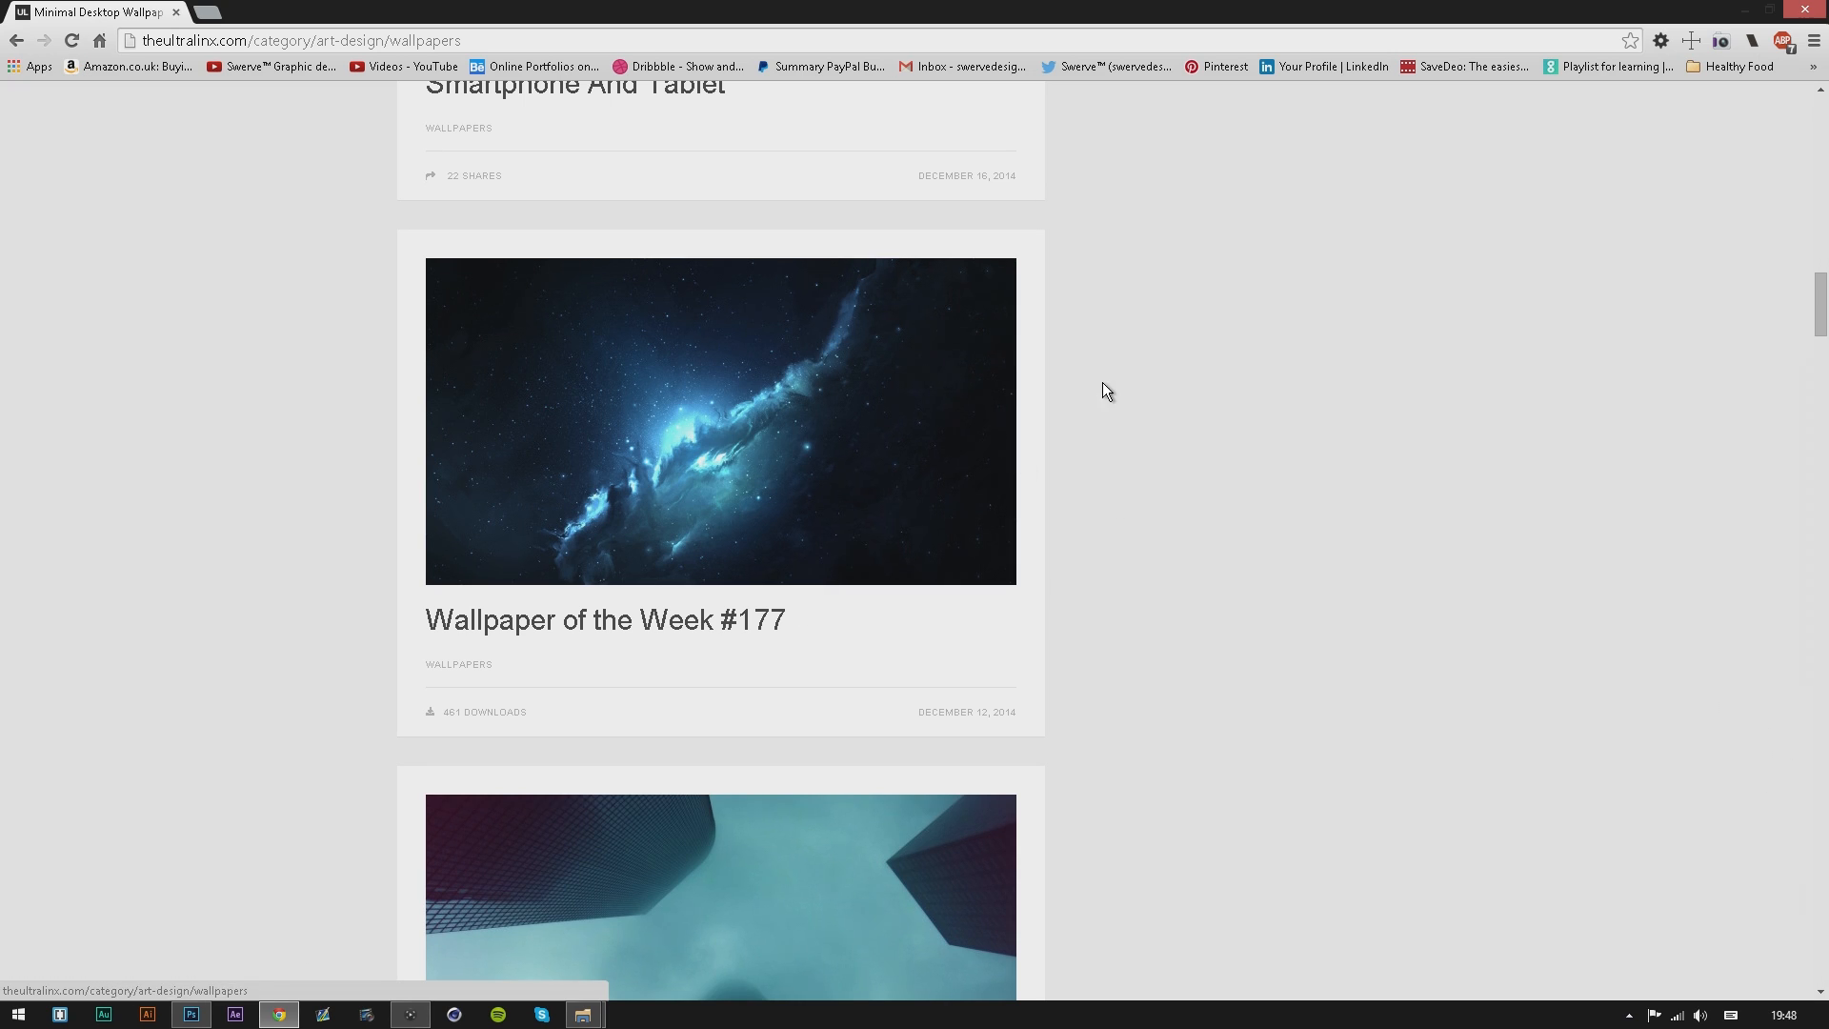
mouse_move(1815, 8)
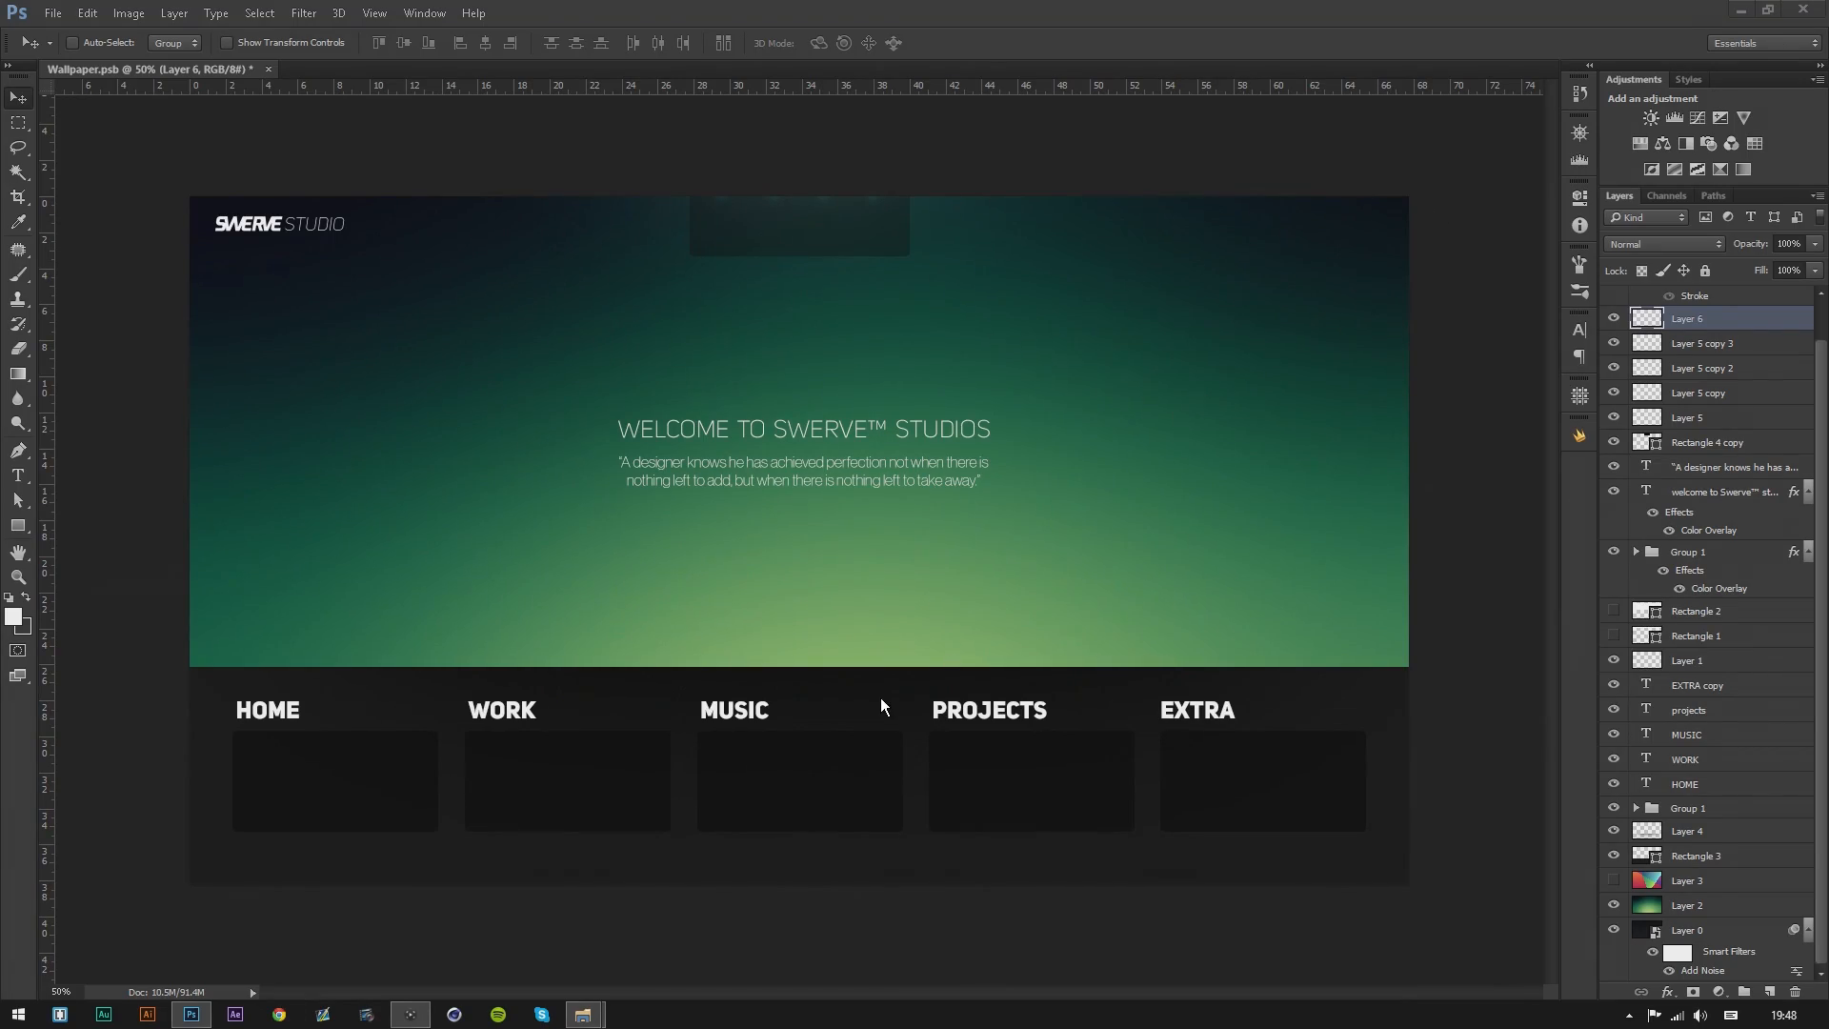
mouse_move(446, 743)
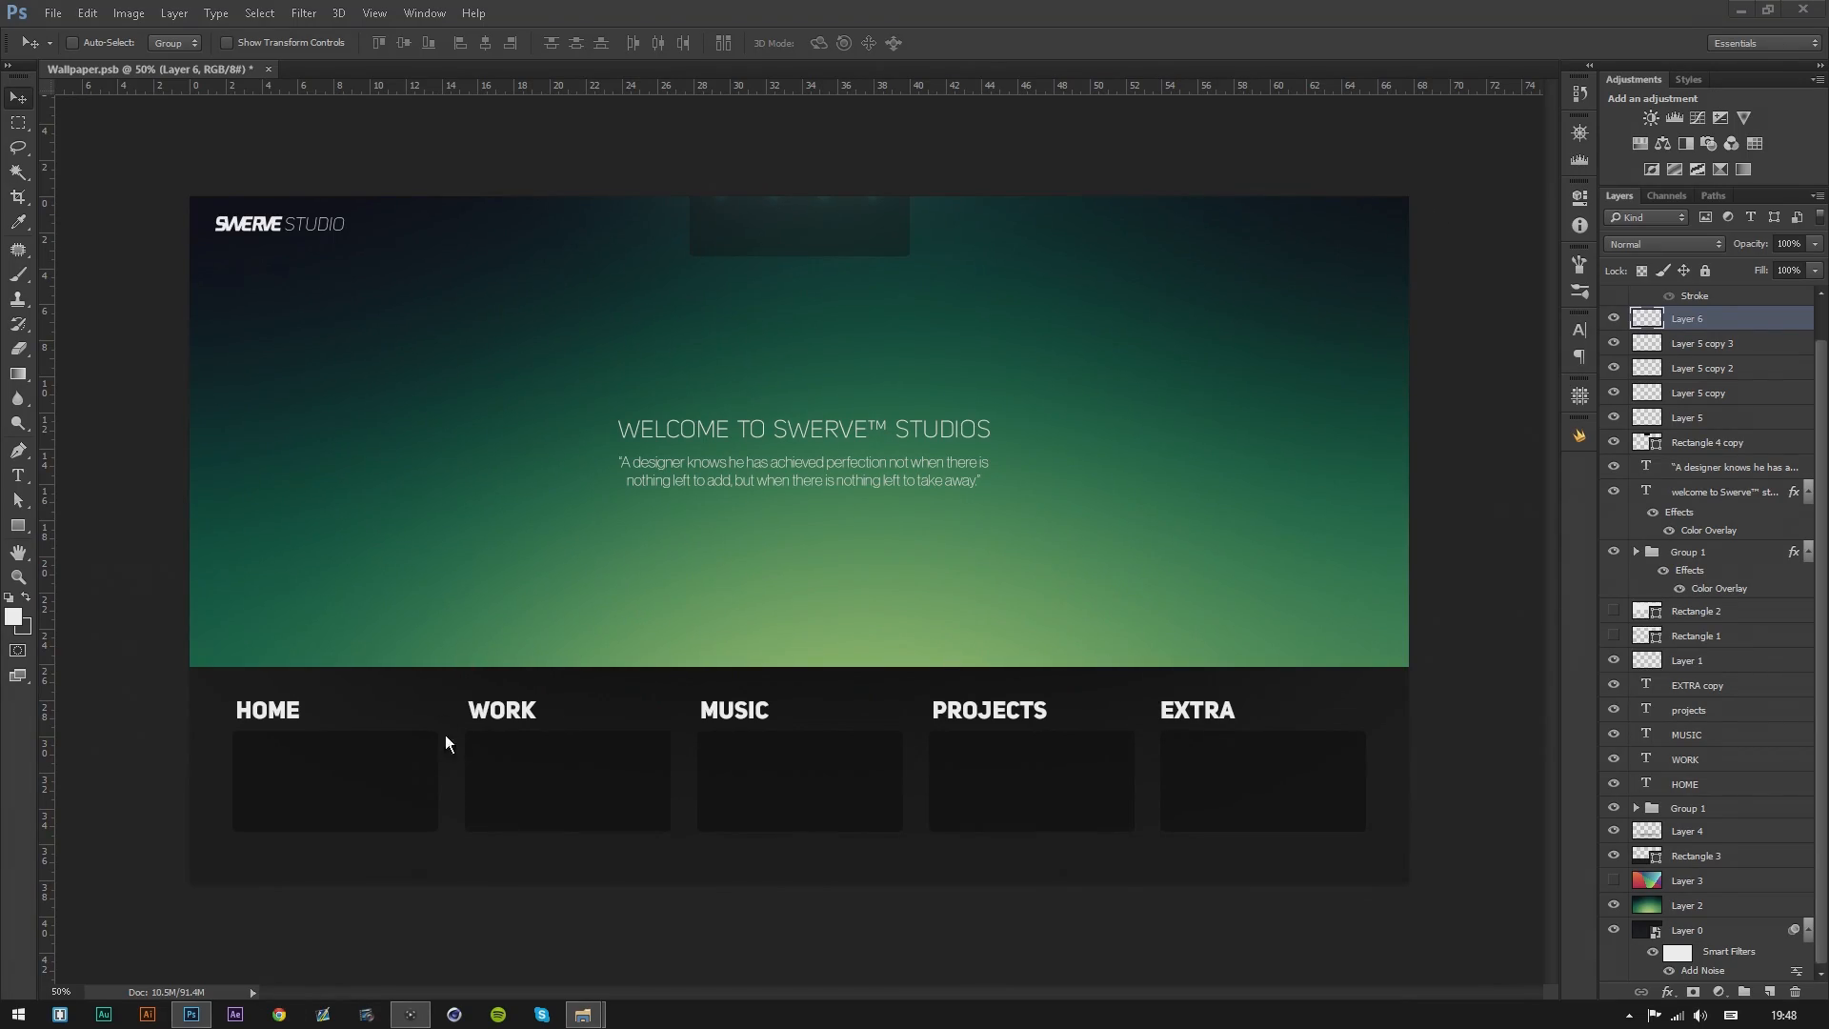
mouse_move(1737, 9)
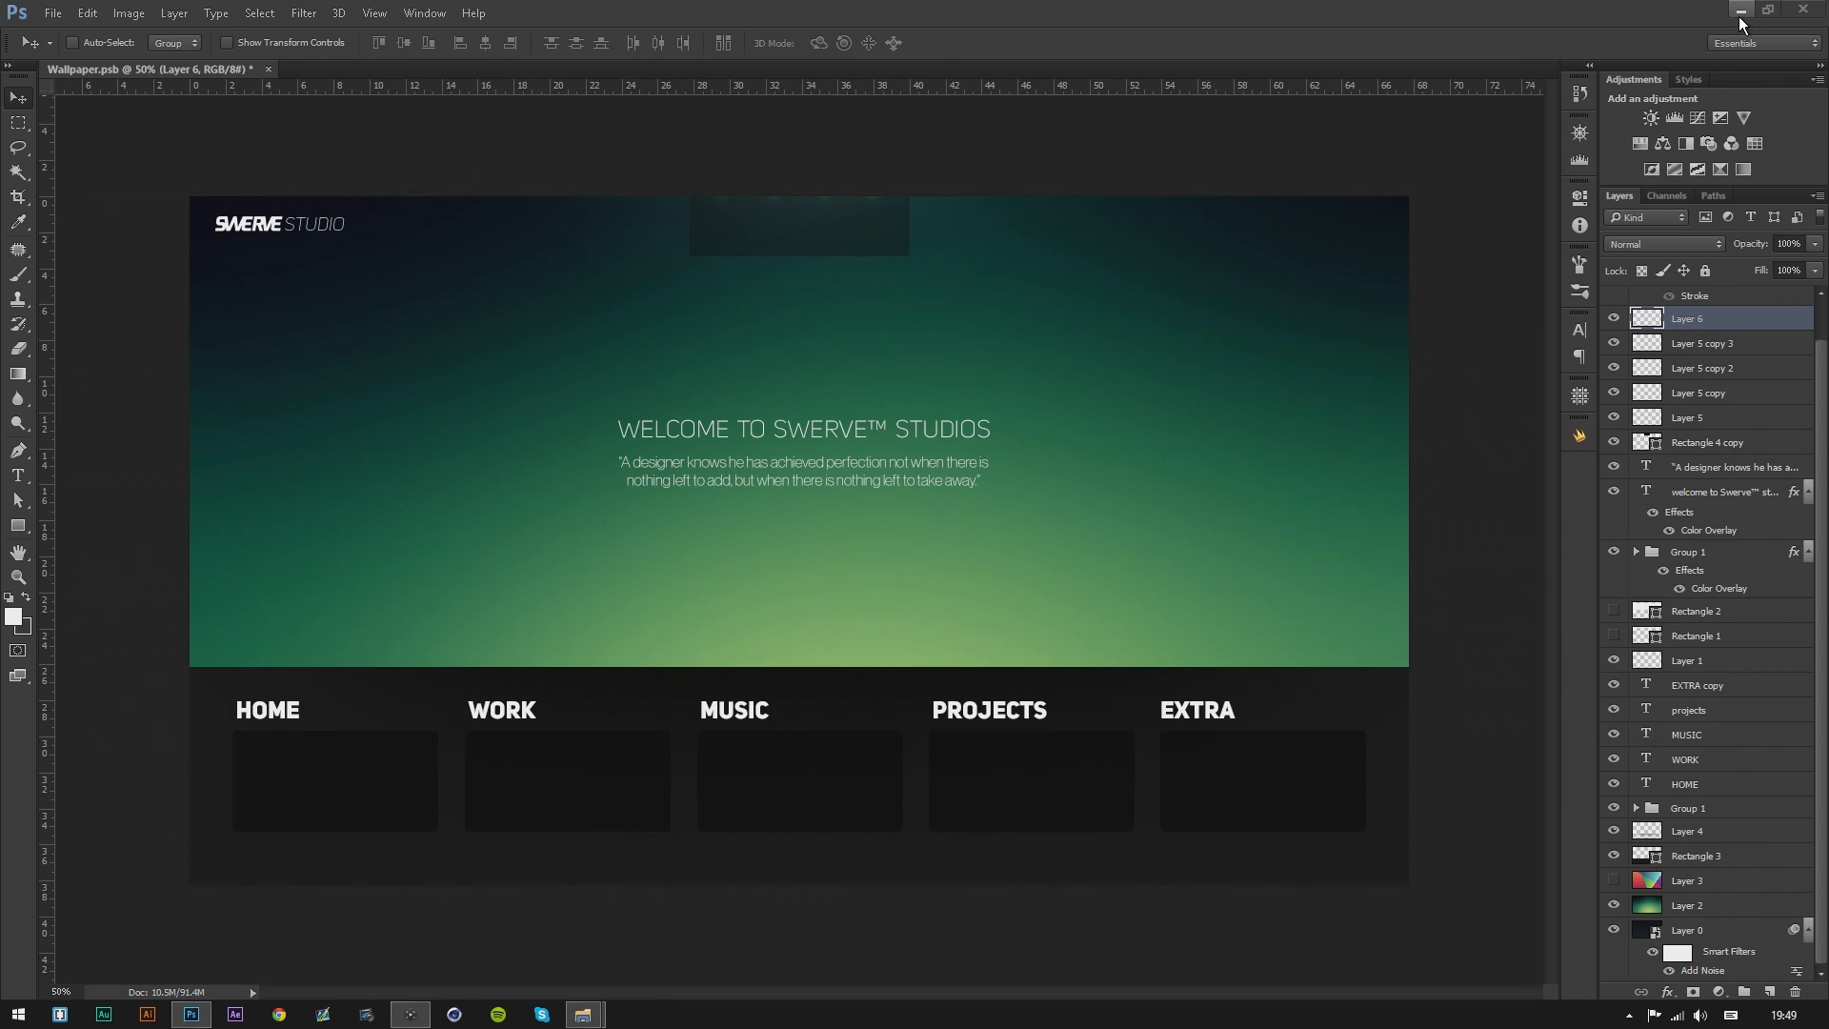
Minimize Photoshop so the live Swerve Studio desktop with its panels shows.
click(1739, 9)
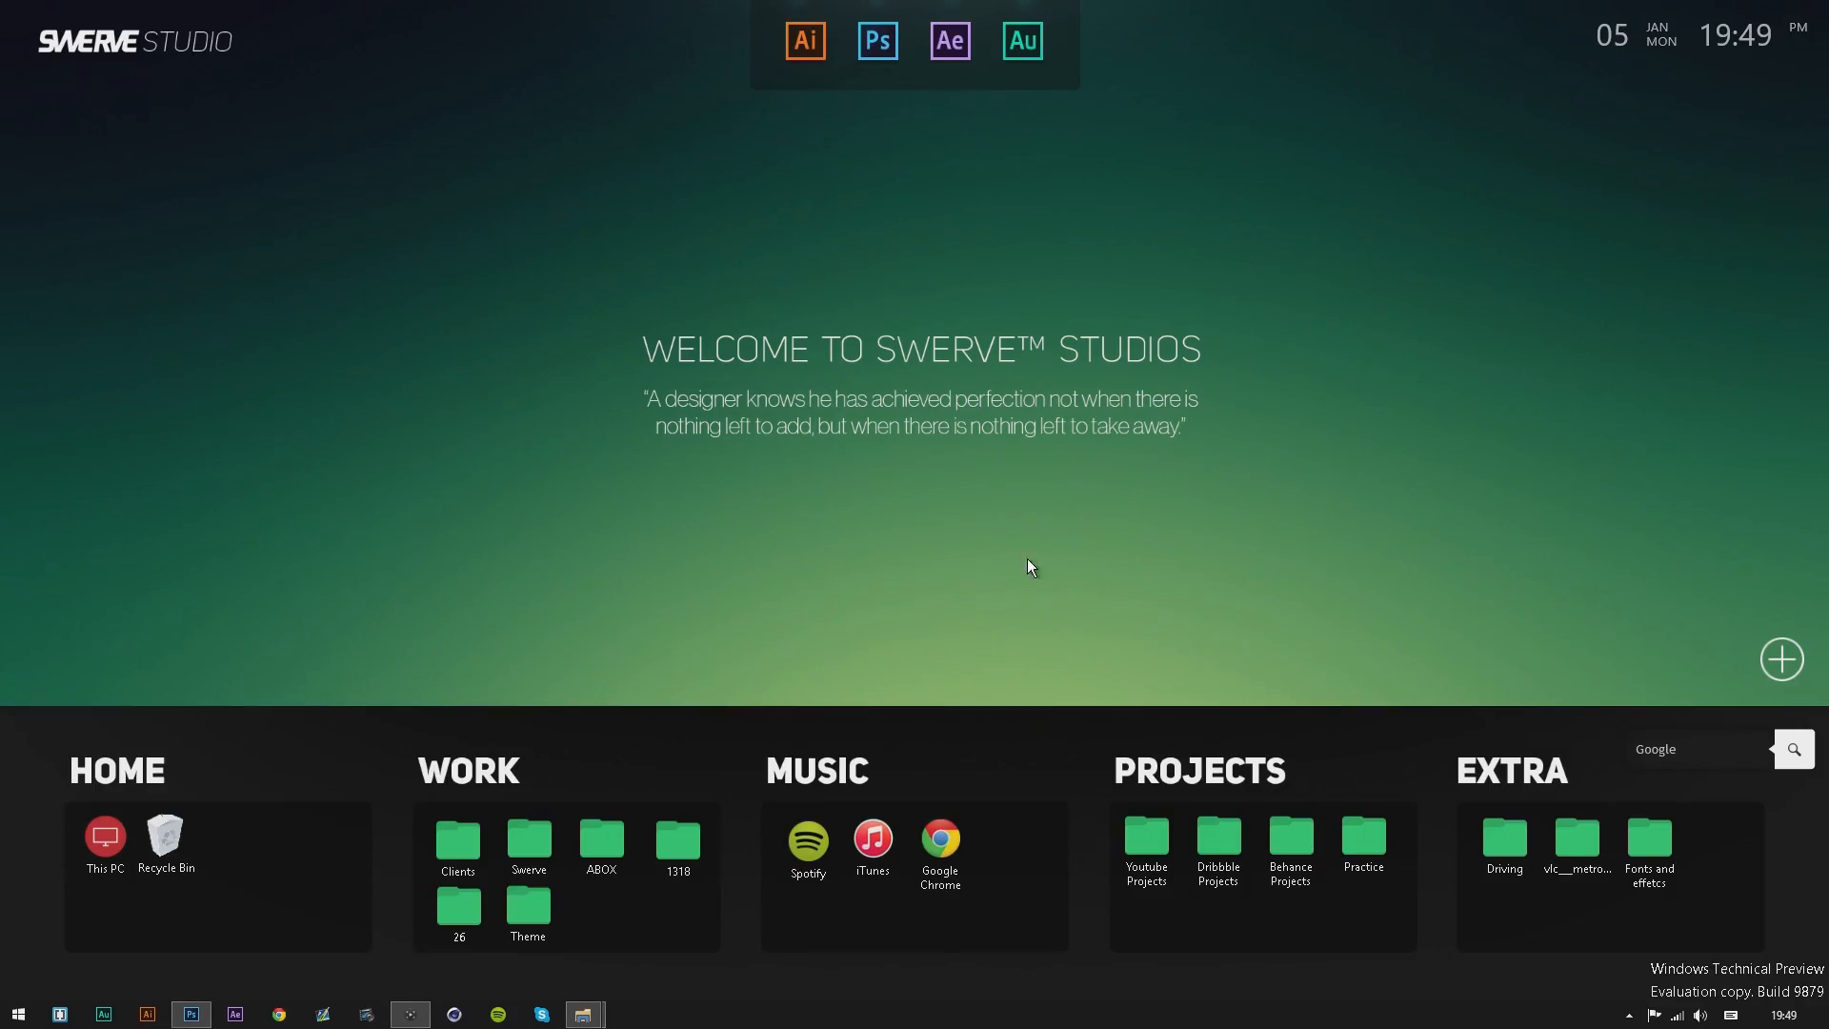
mouse_move(1433, 687)
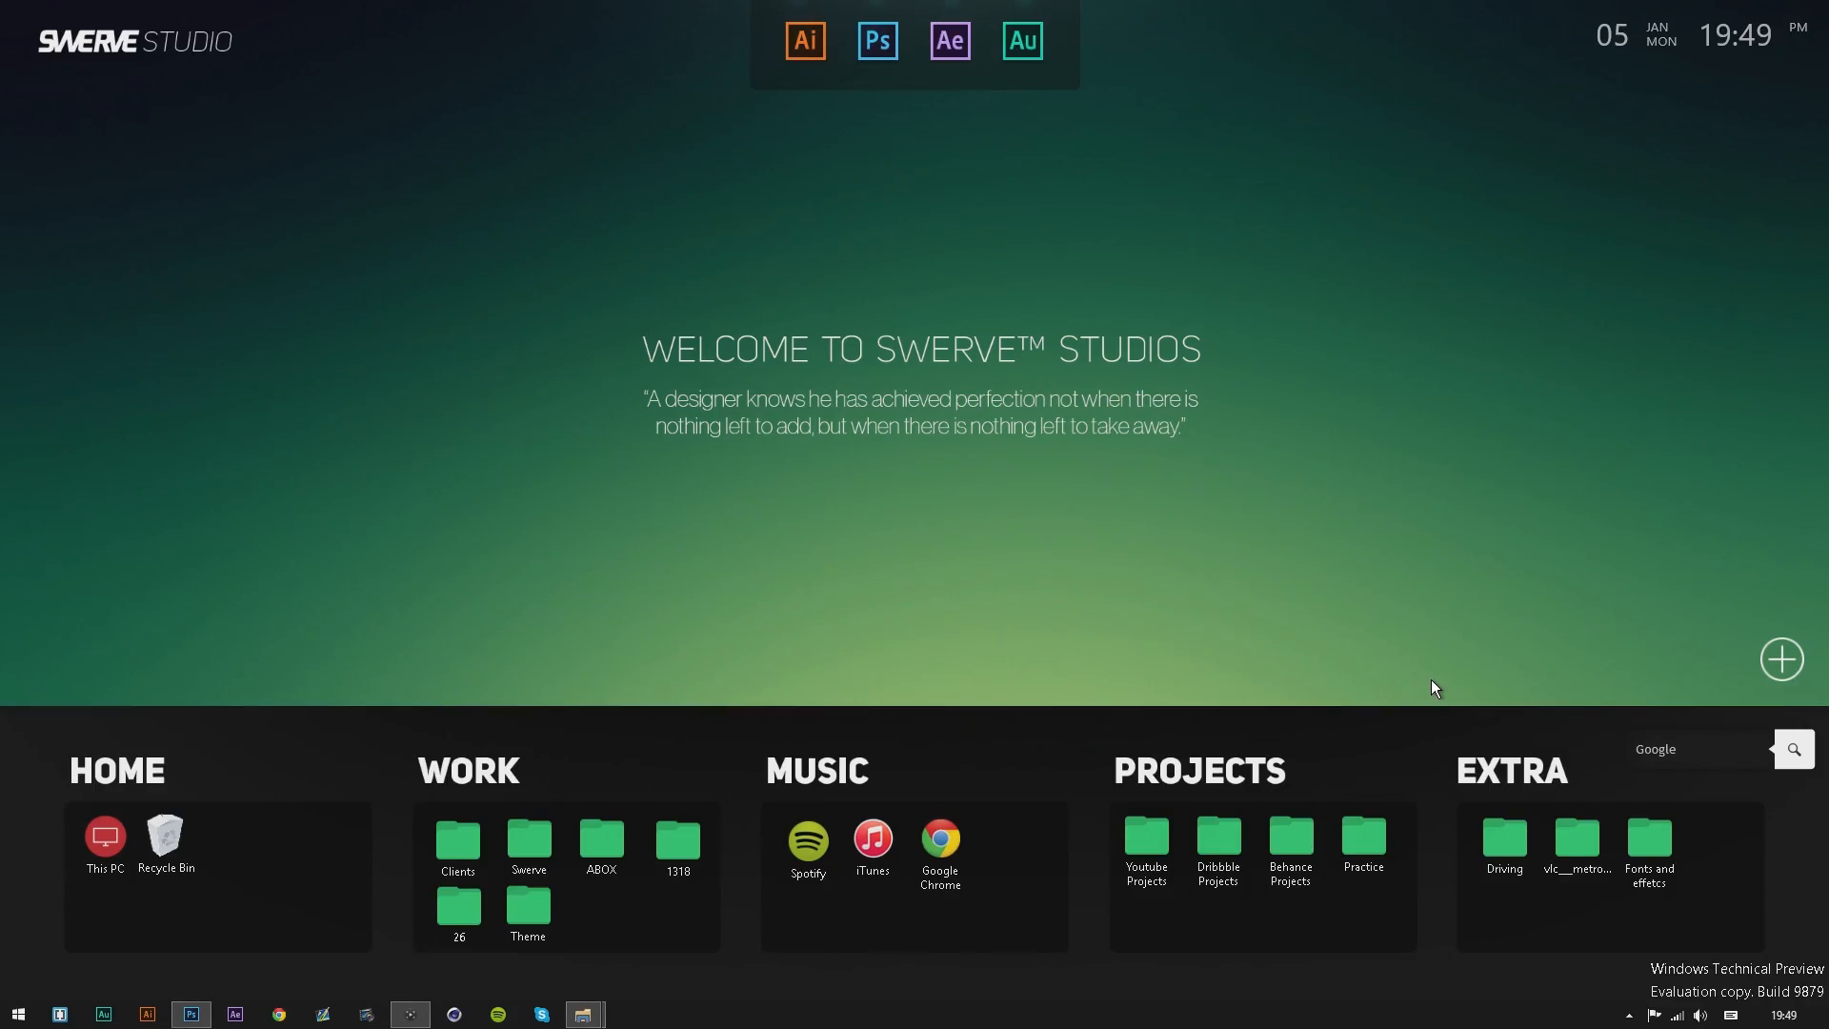
mouse_move(1509, 173)
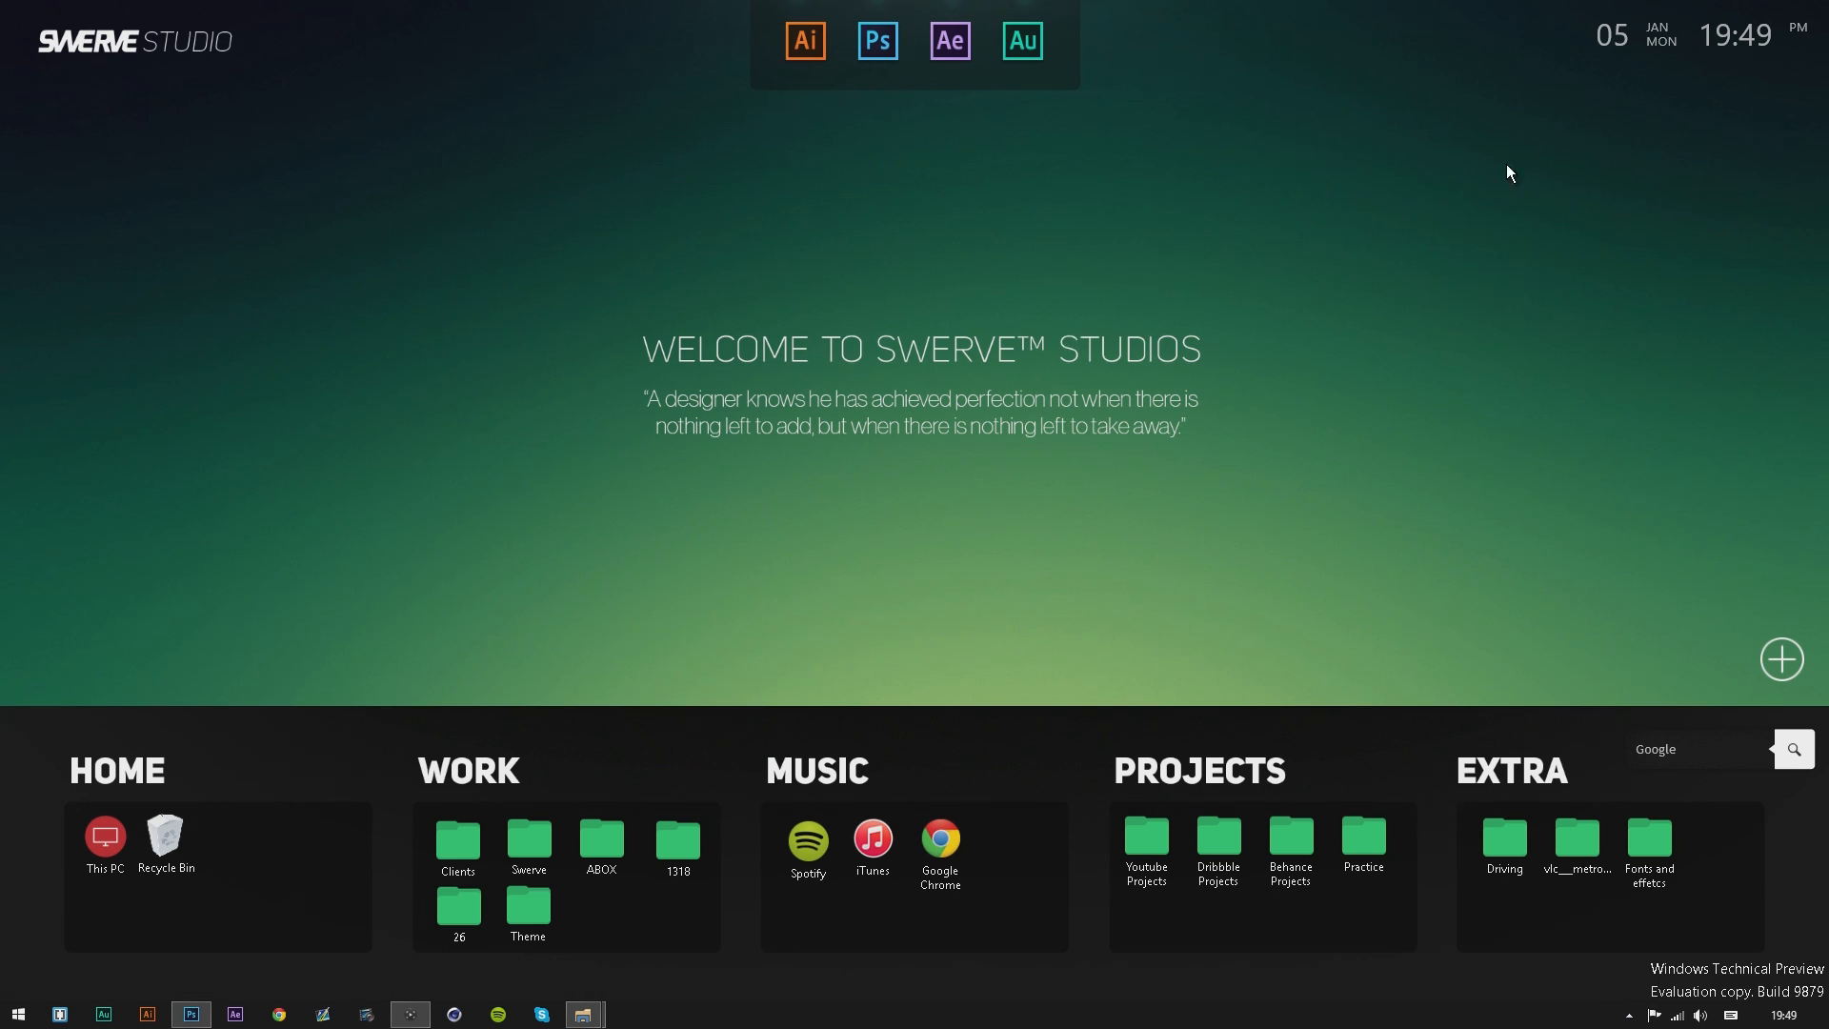
mouse_move(1057, 295)
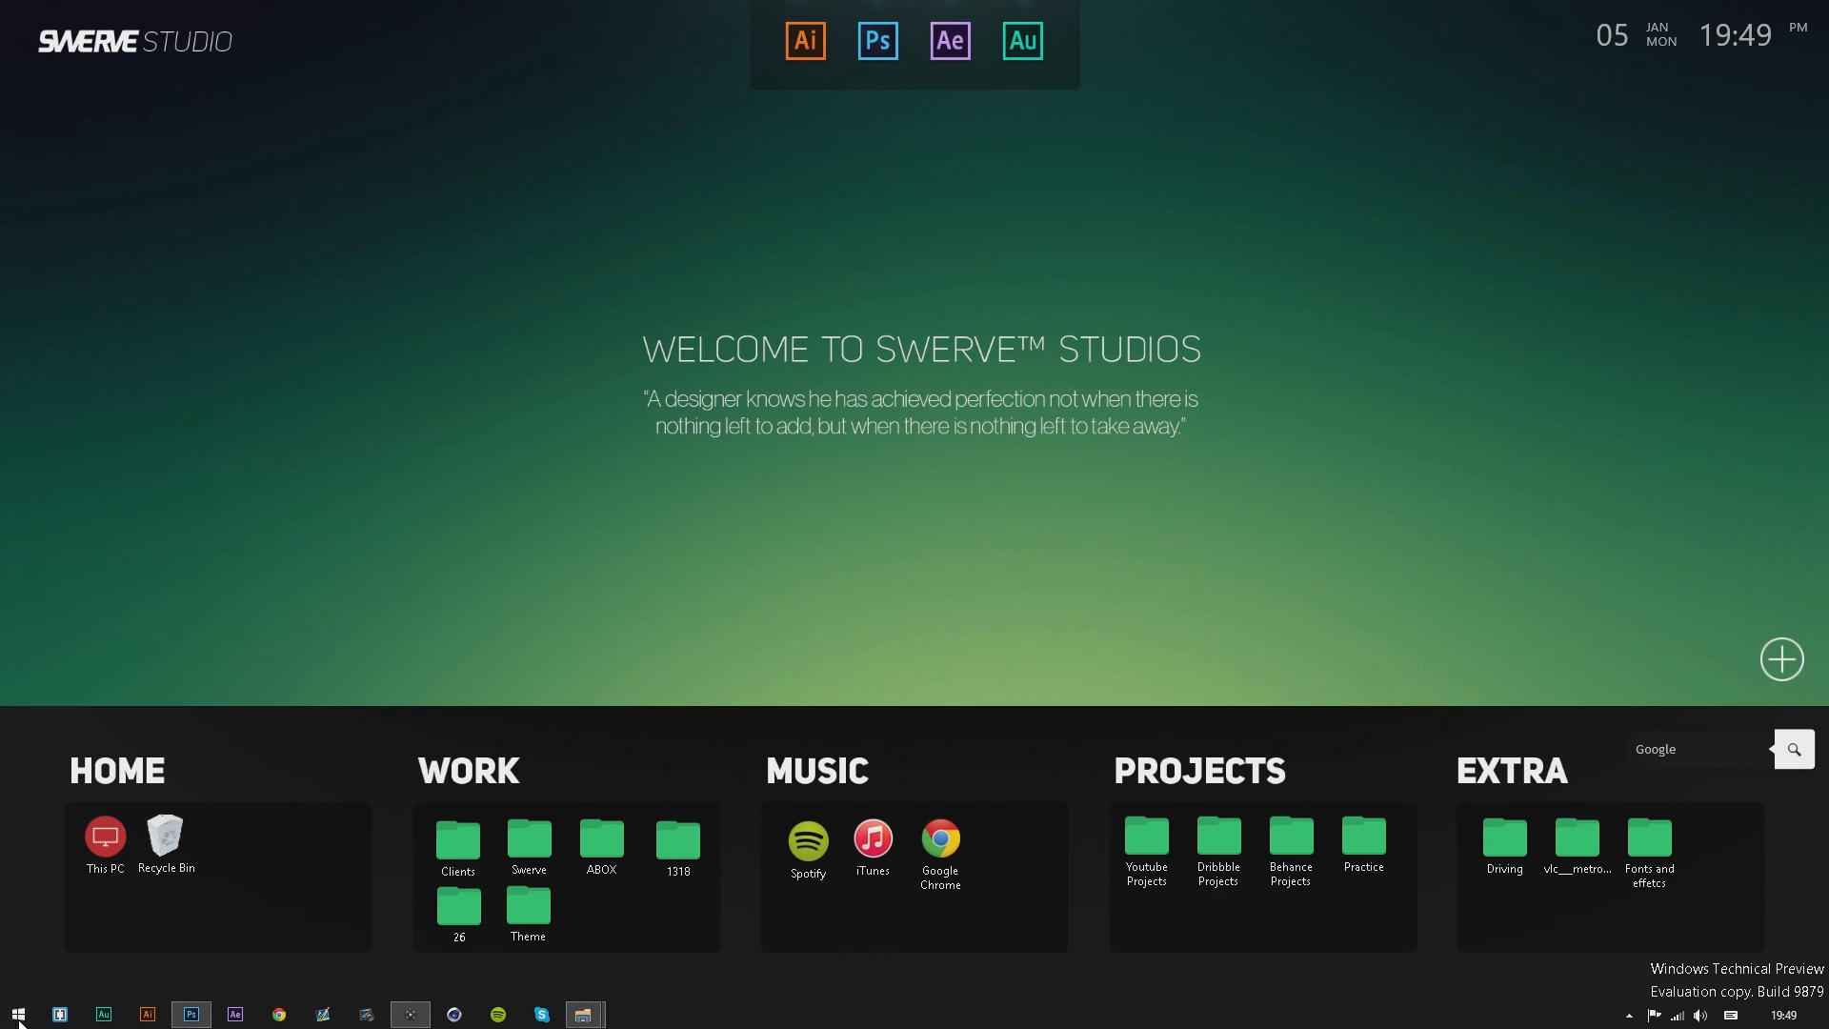
mouse_move(5, 796)
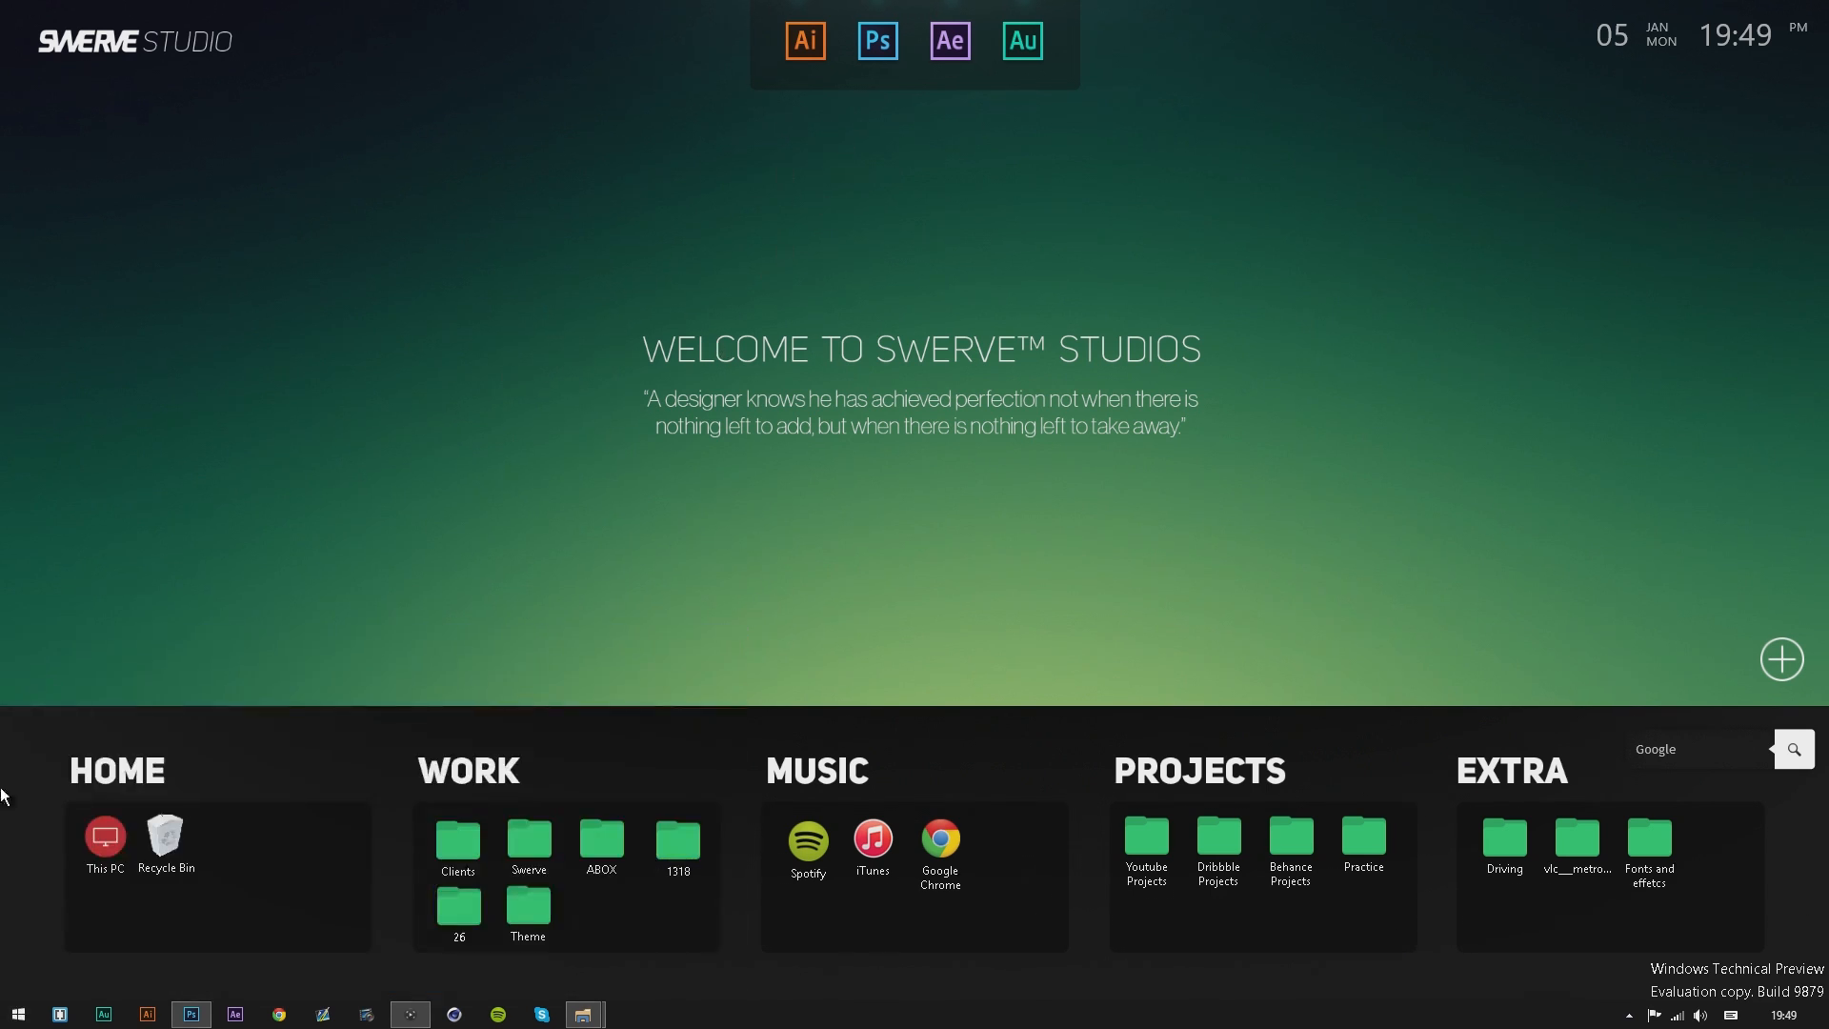
Launch Character Map from a Start menu search for 'character map'.
click(17, 1011)
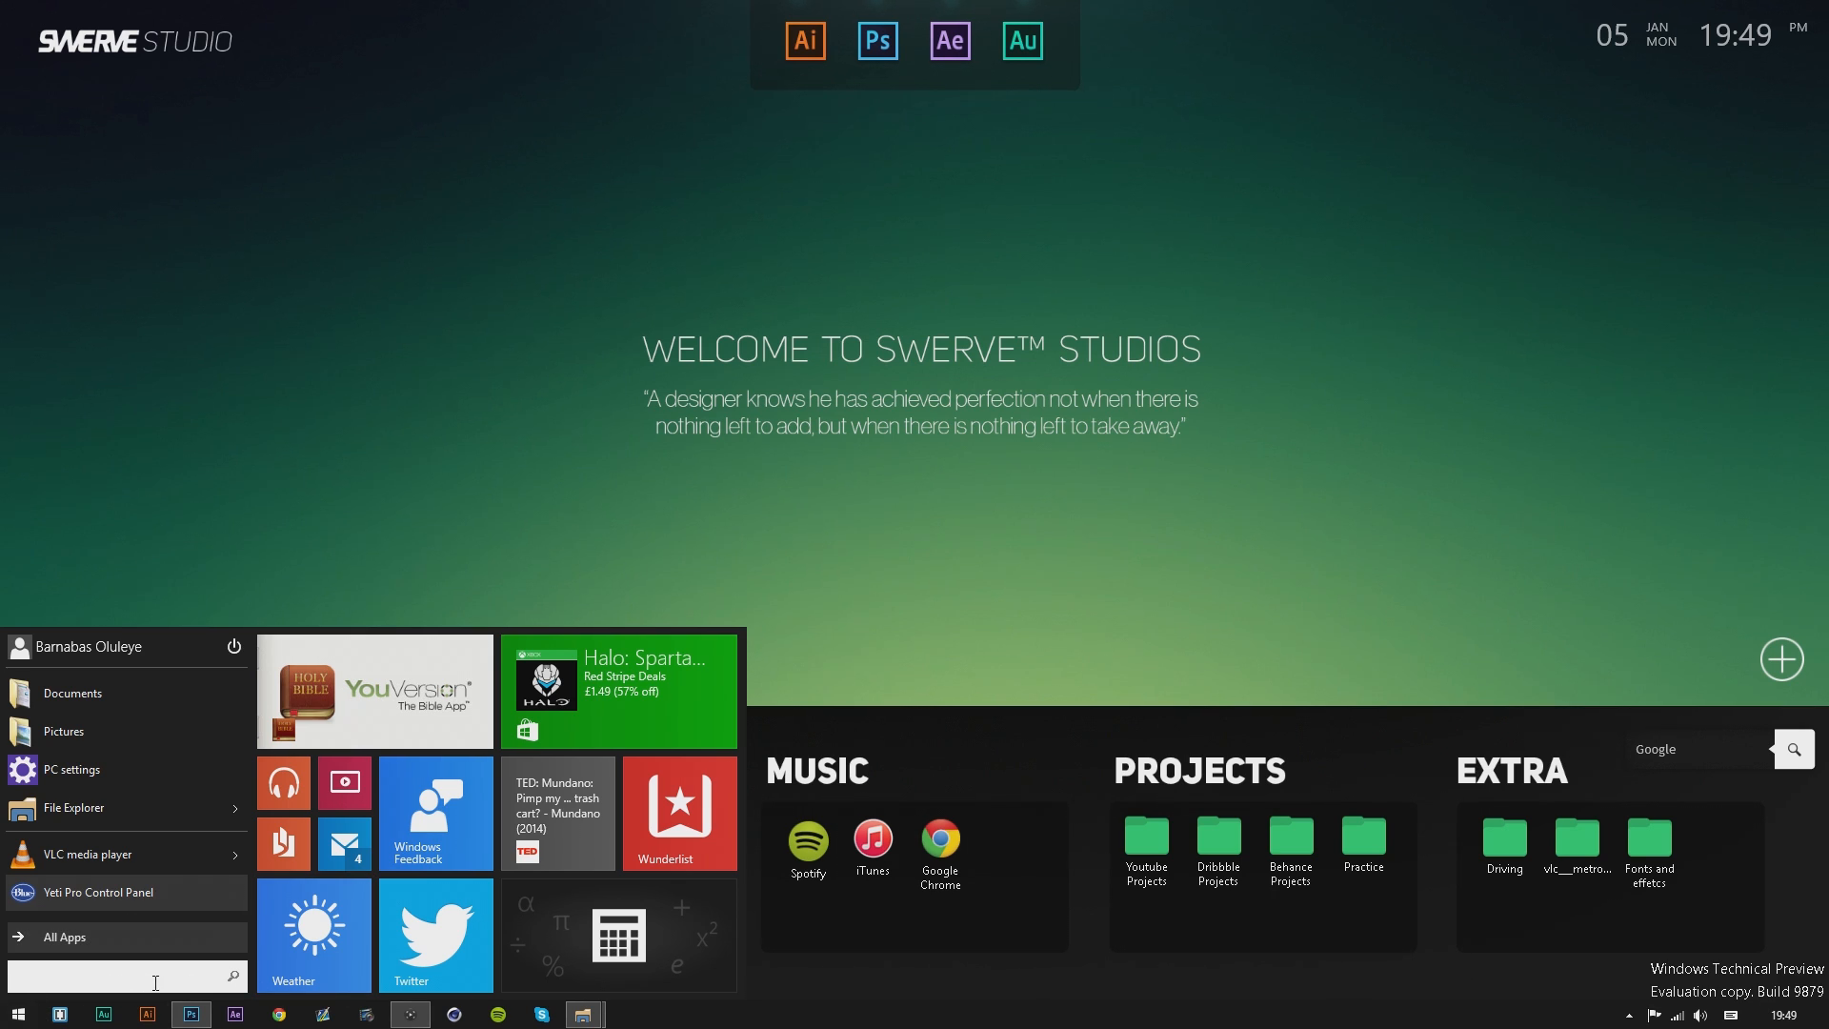
text(character Map)
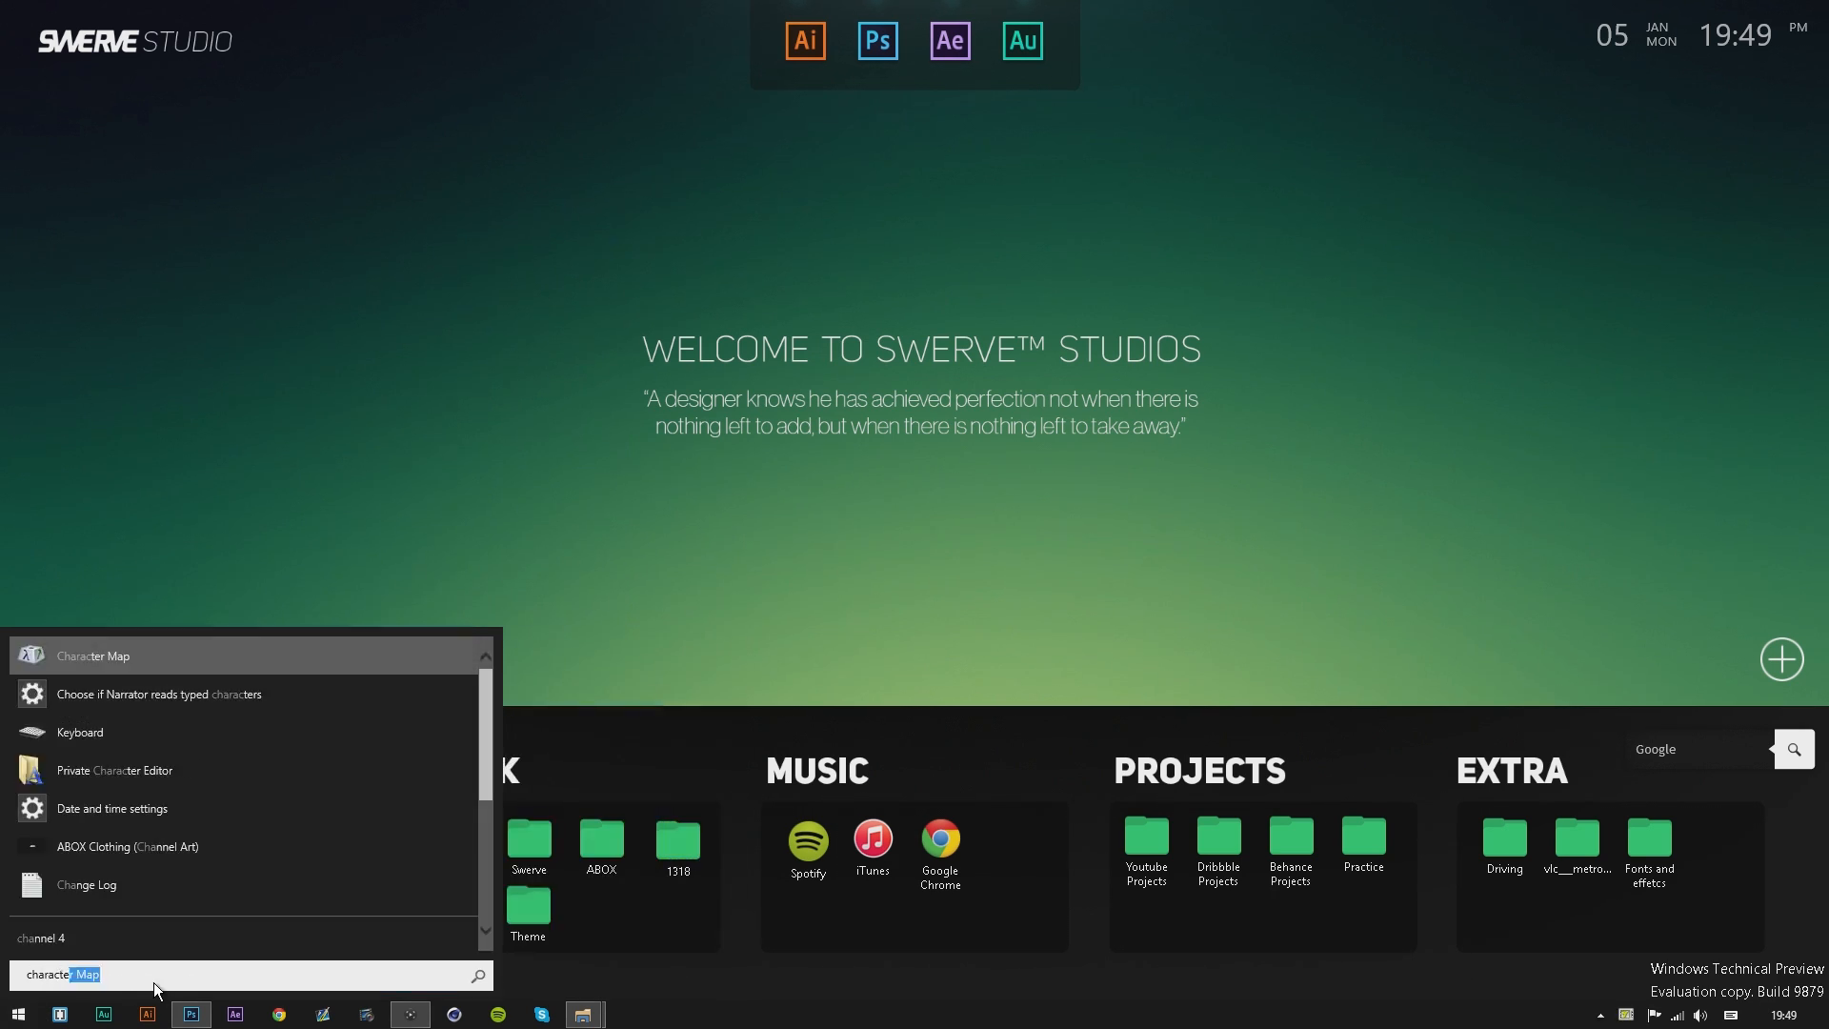
click(91, 653)
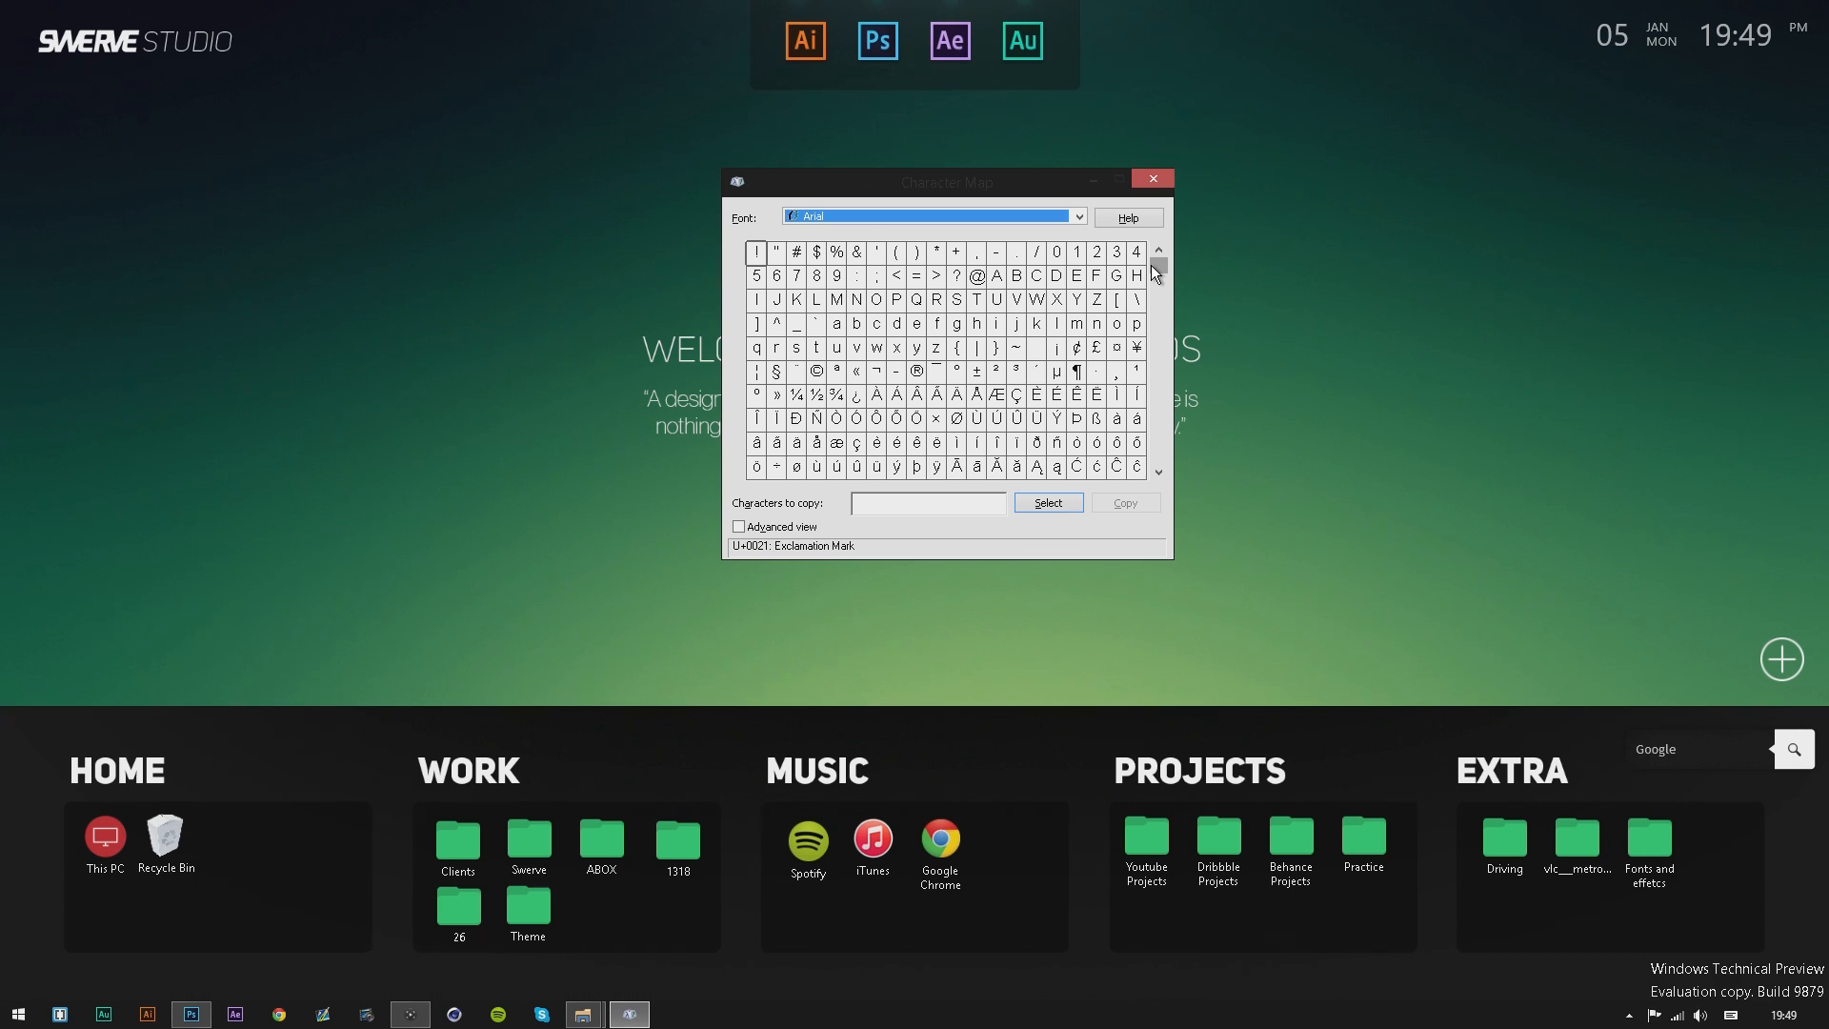
mouse_move(802, 43)
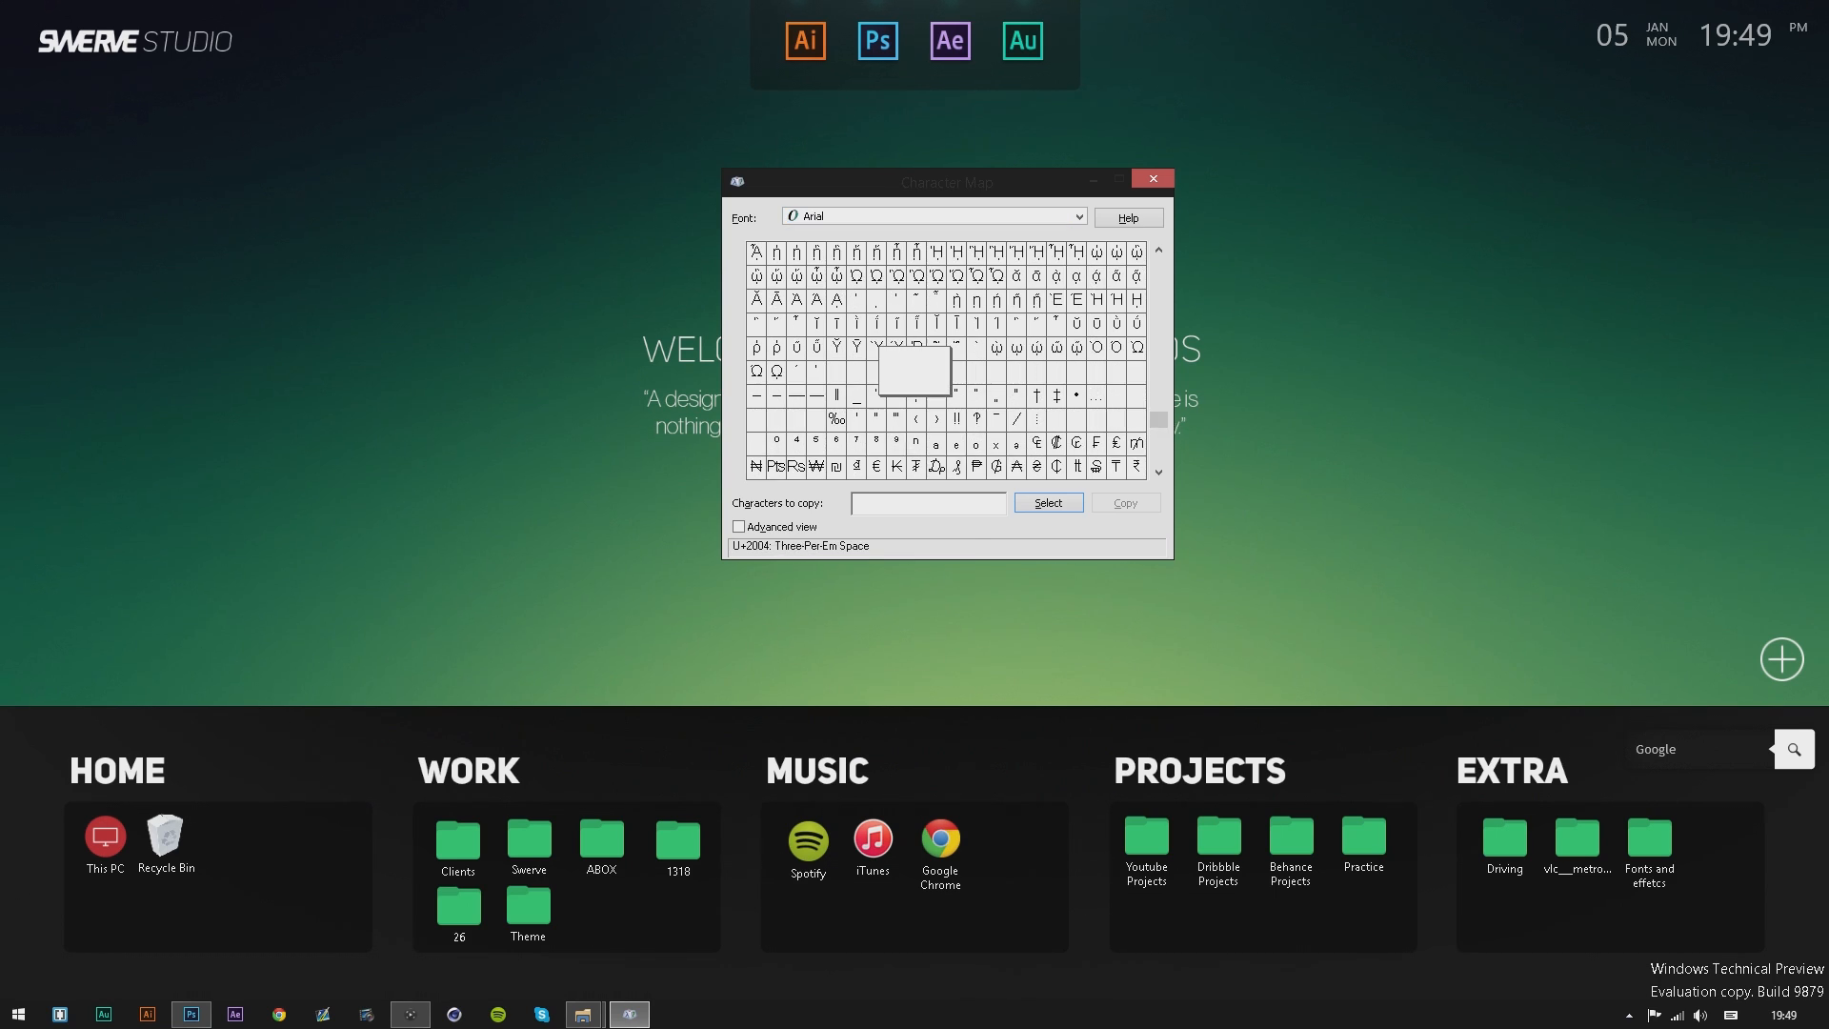
Select the blank Em Space character, copy it, and close Character Map.
click(894, 371)
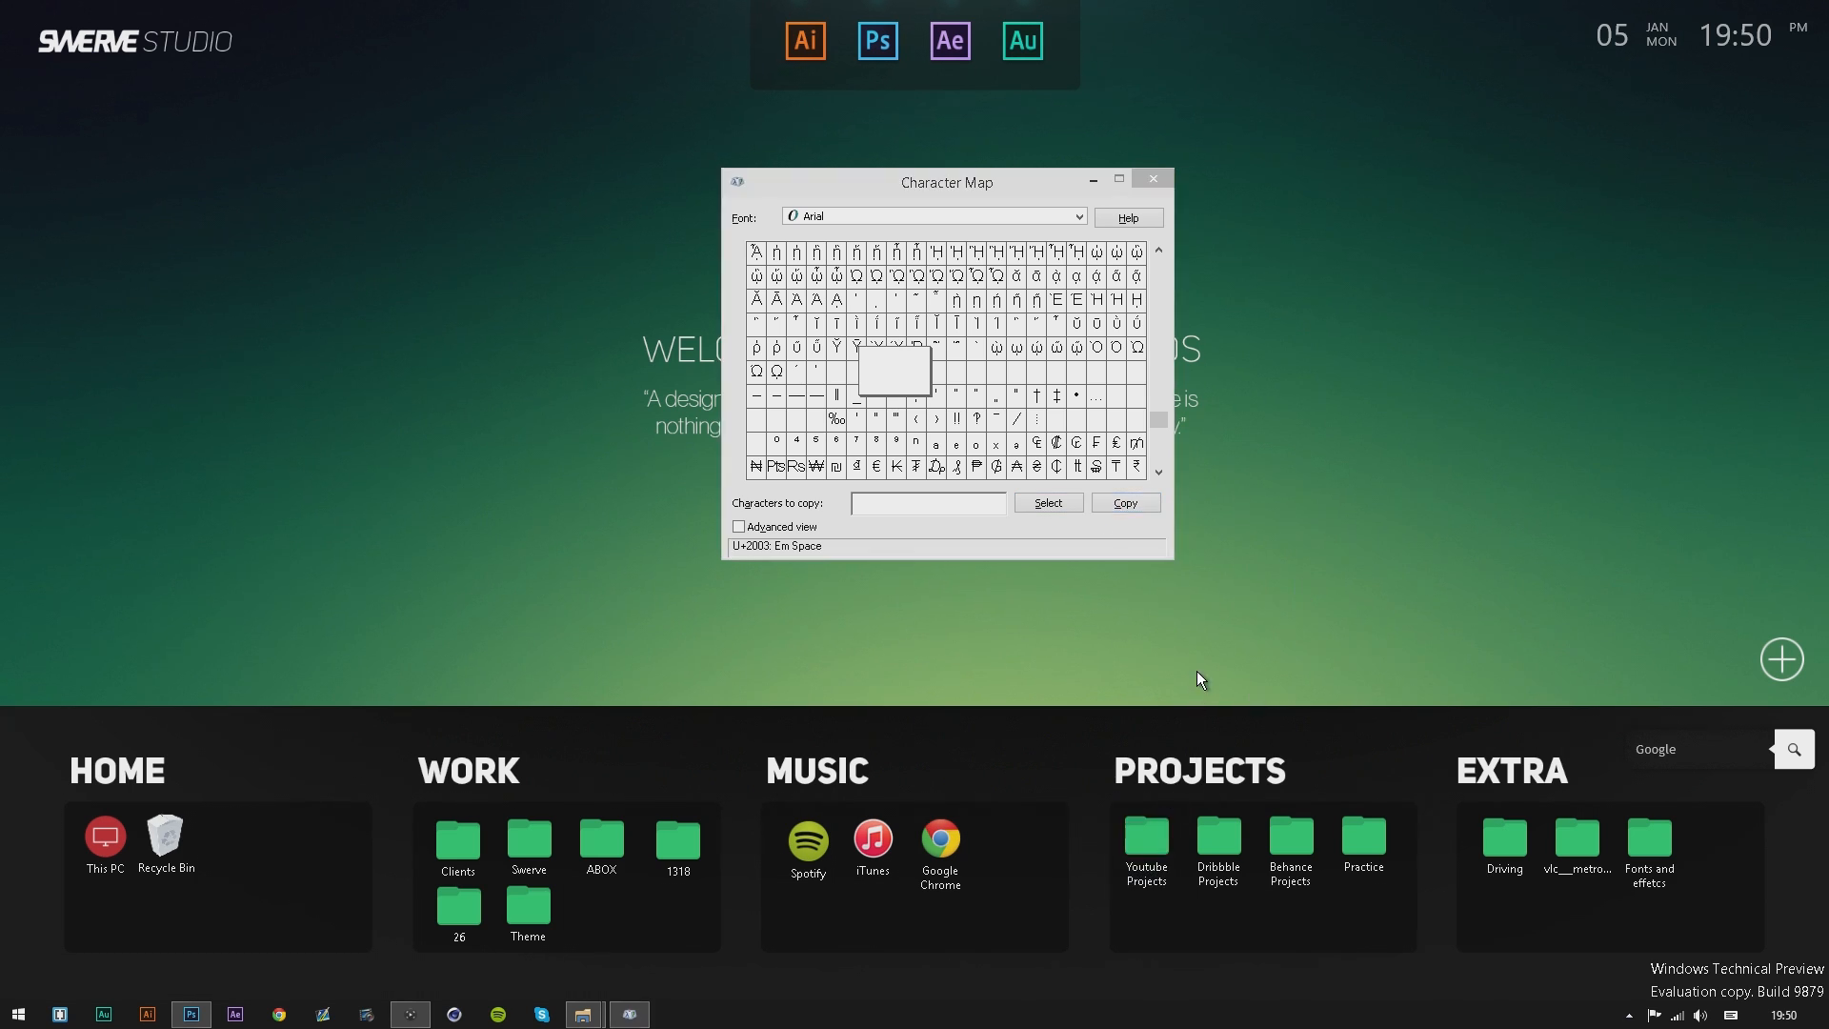
click(1150, 179)
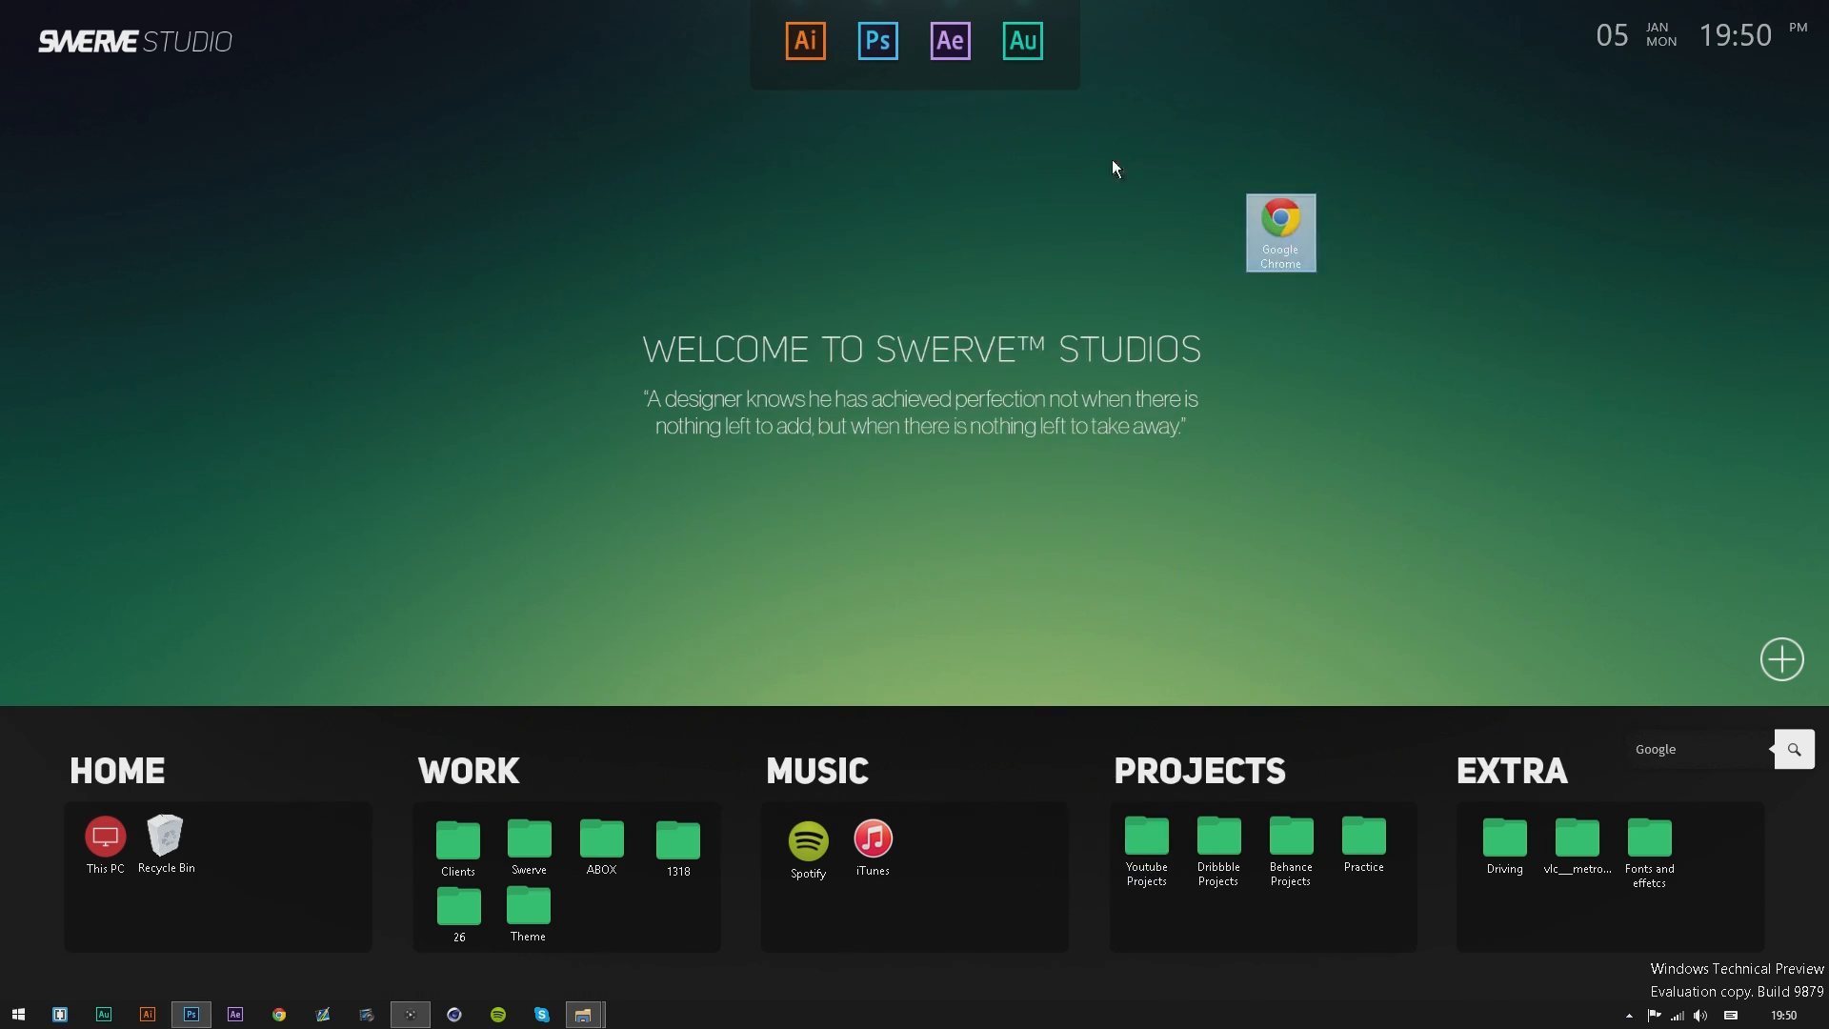
mouse_move(1280, 232)
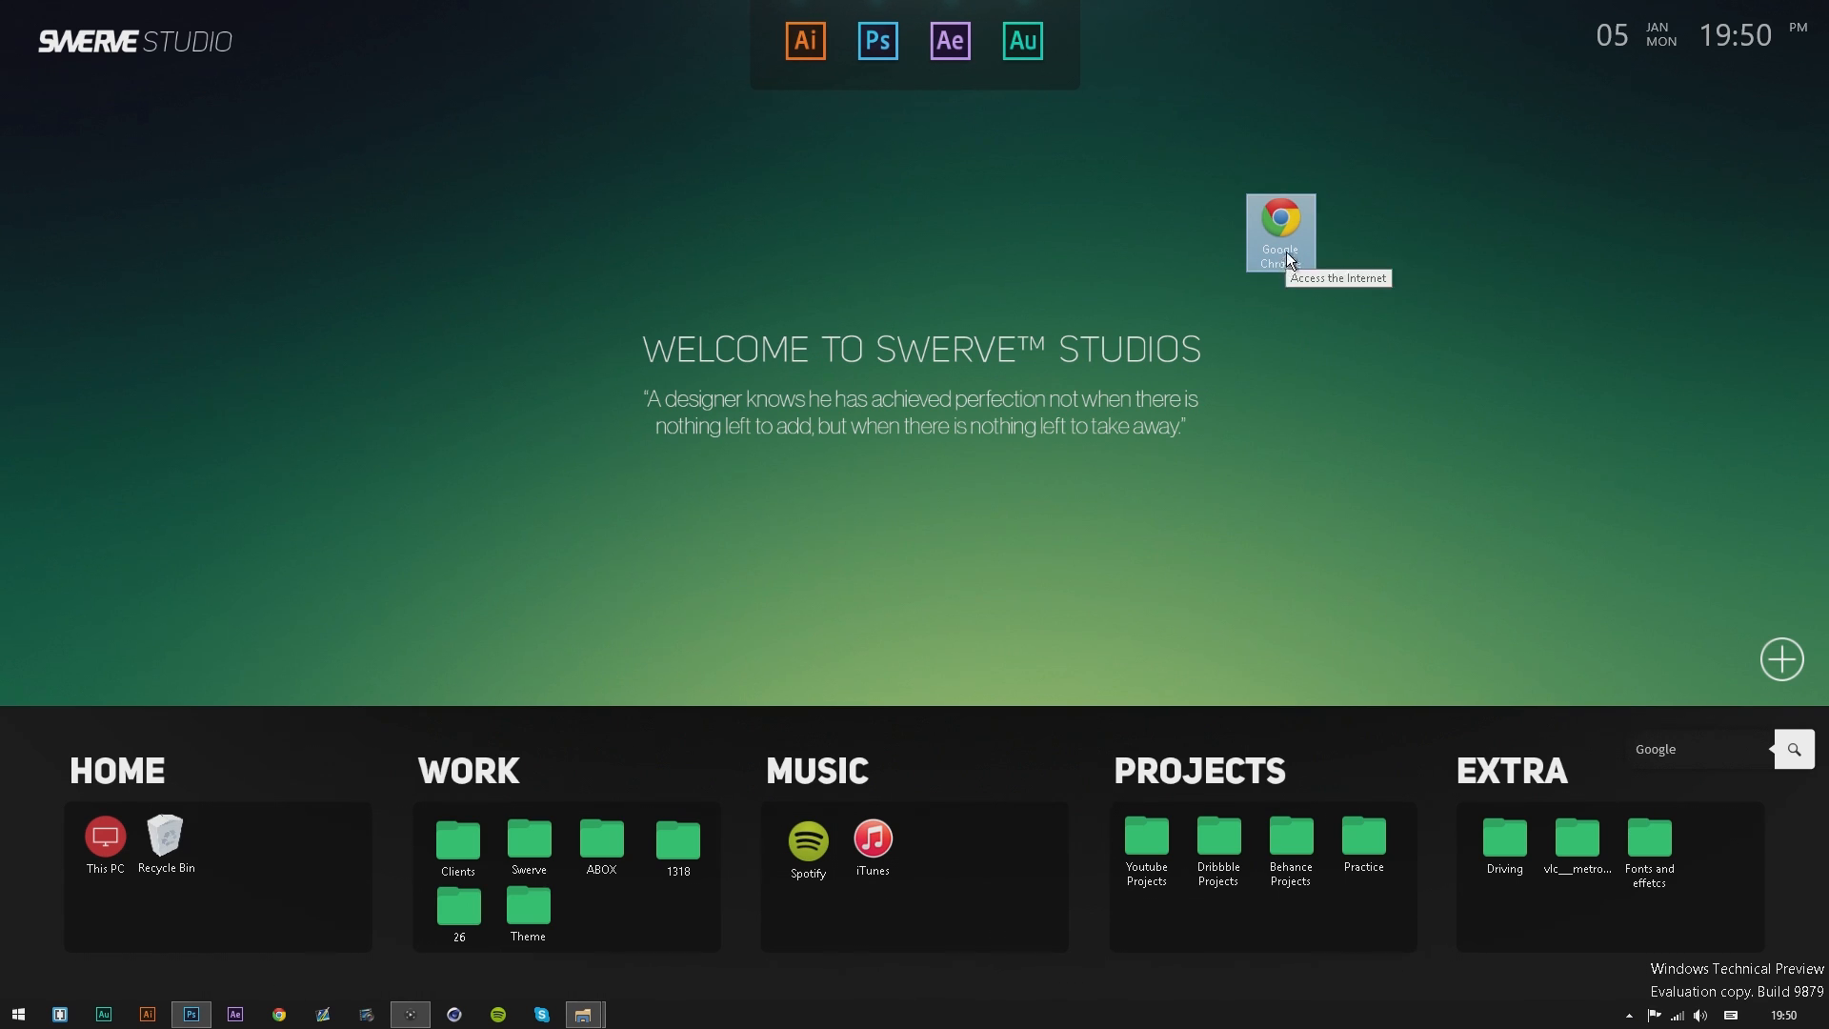
Rename the Google Chrome desktop shortcut to the pasted invisible Em Space character.
click(1280, 233)
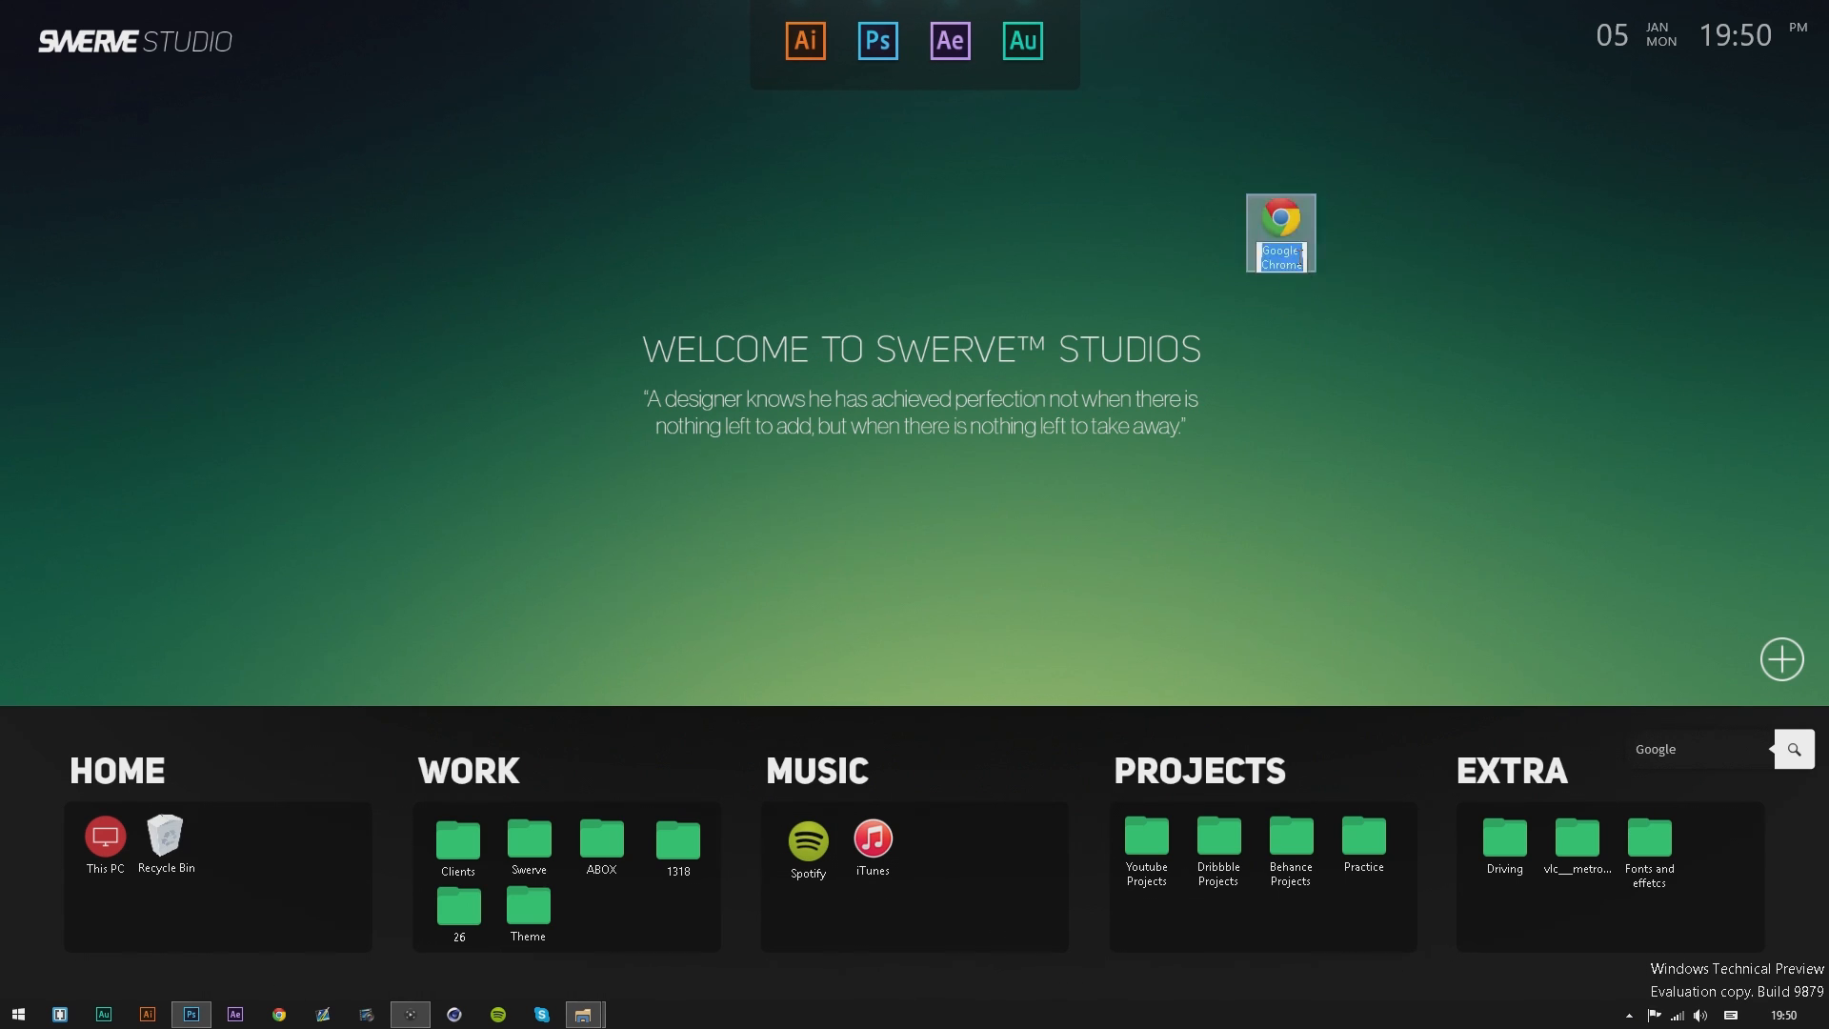
right_click(1280, 257)
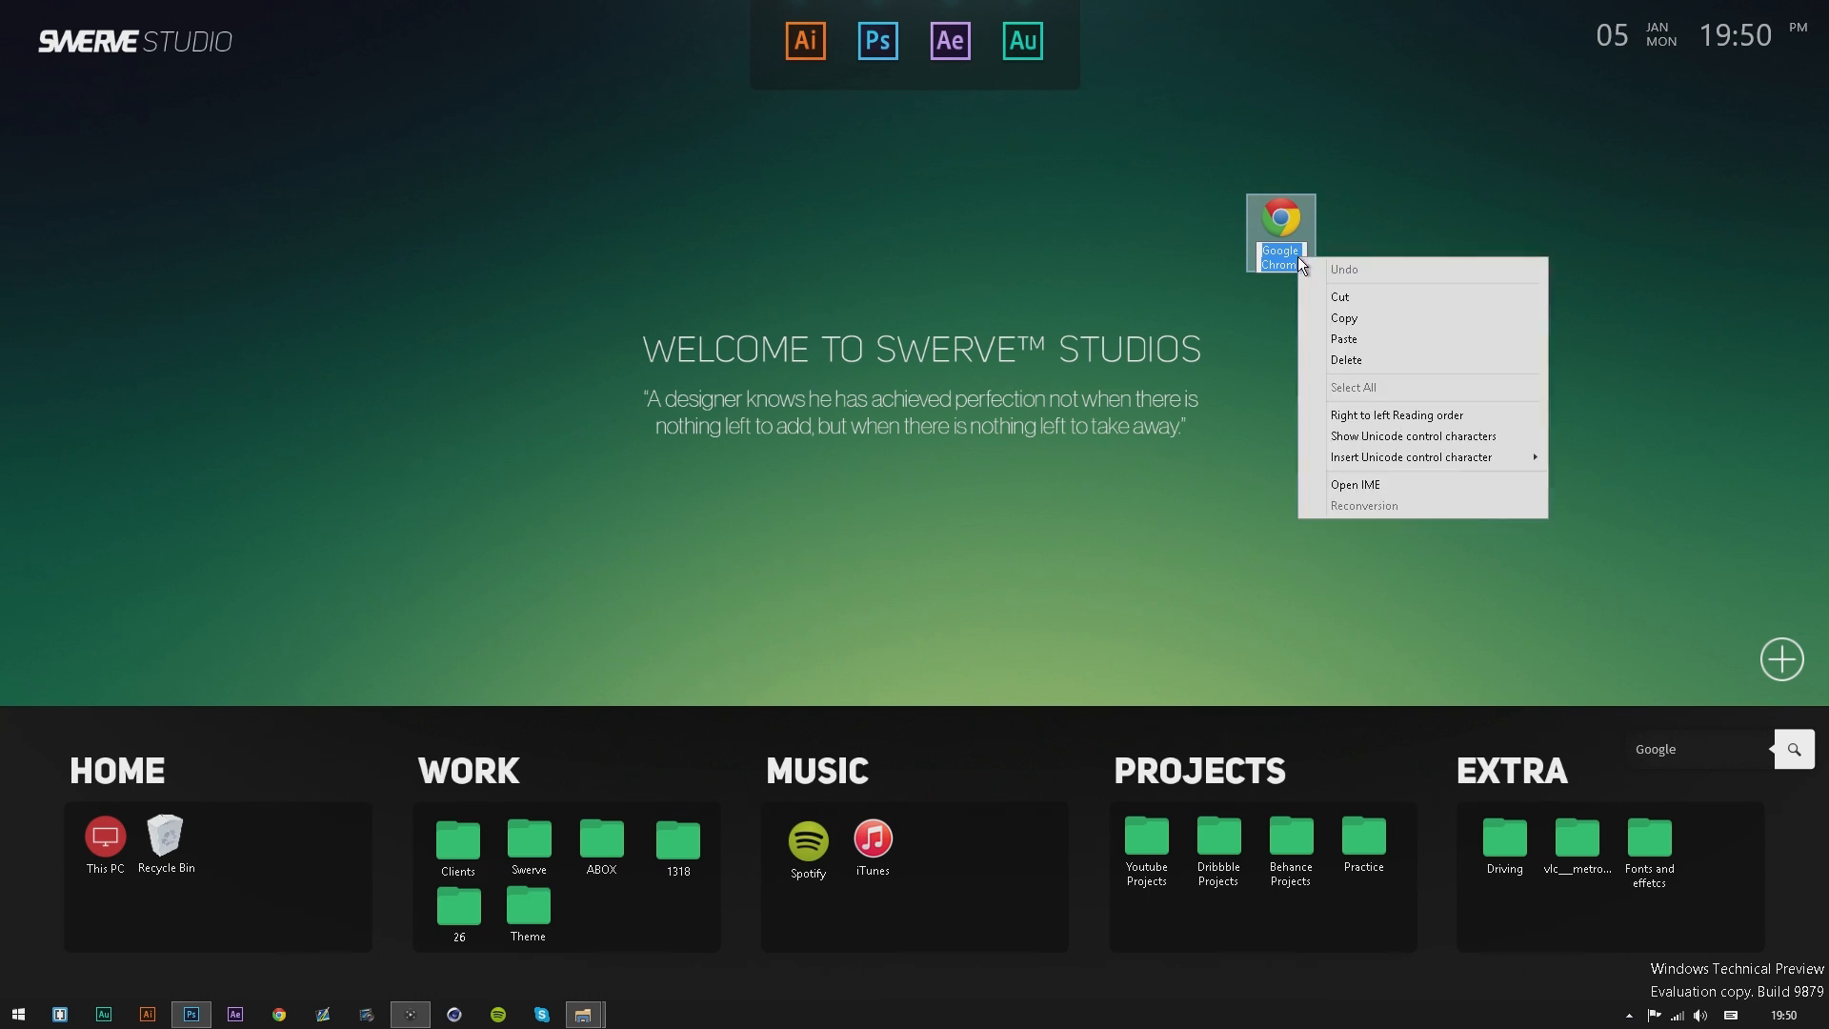
click(1349, 297)
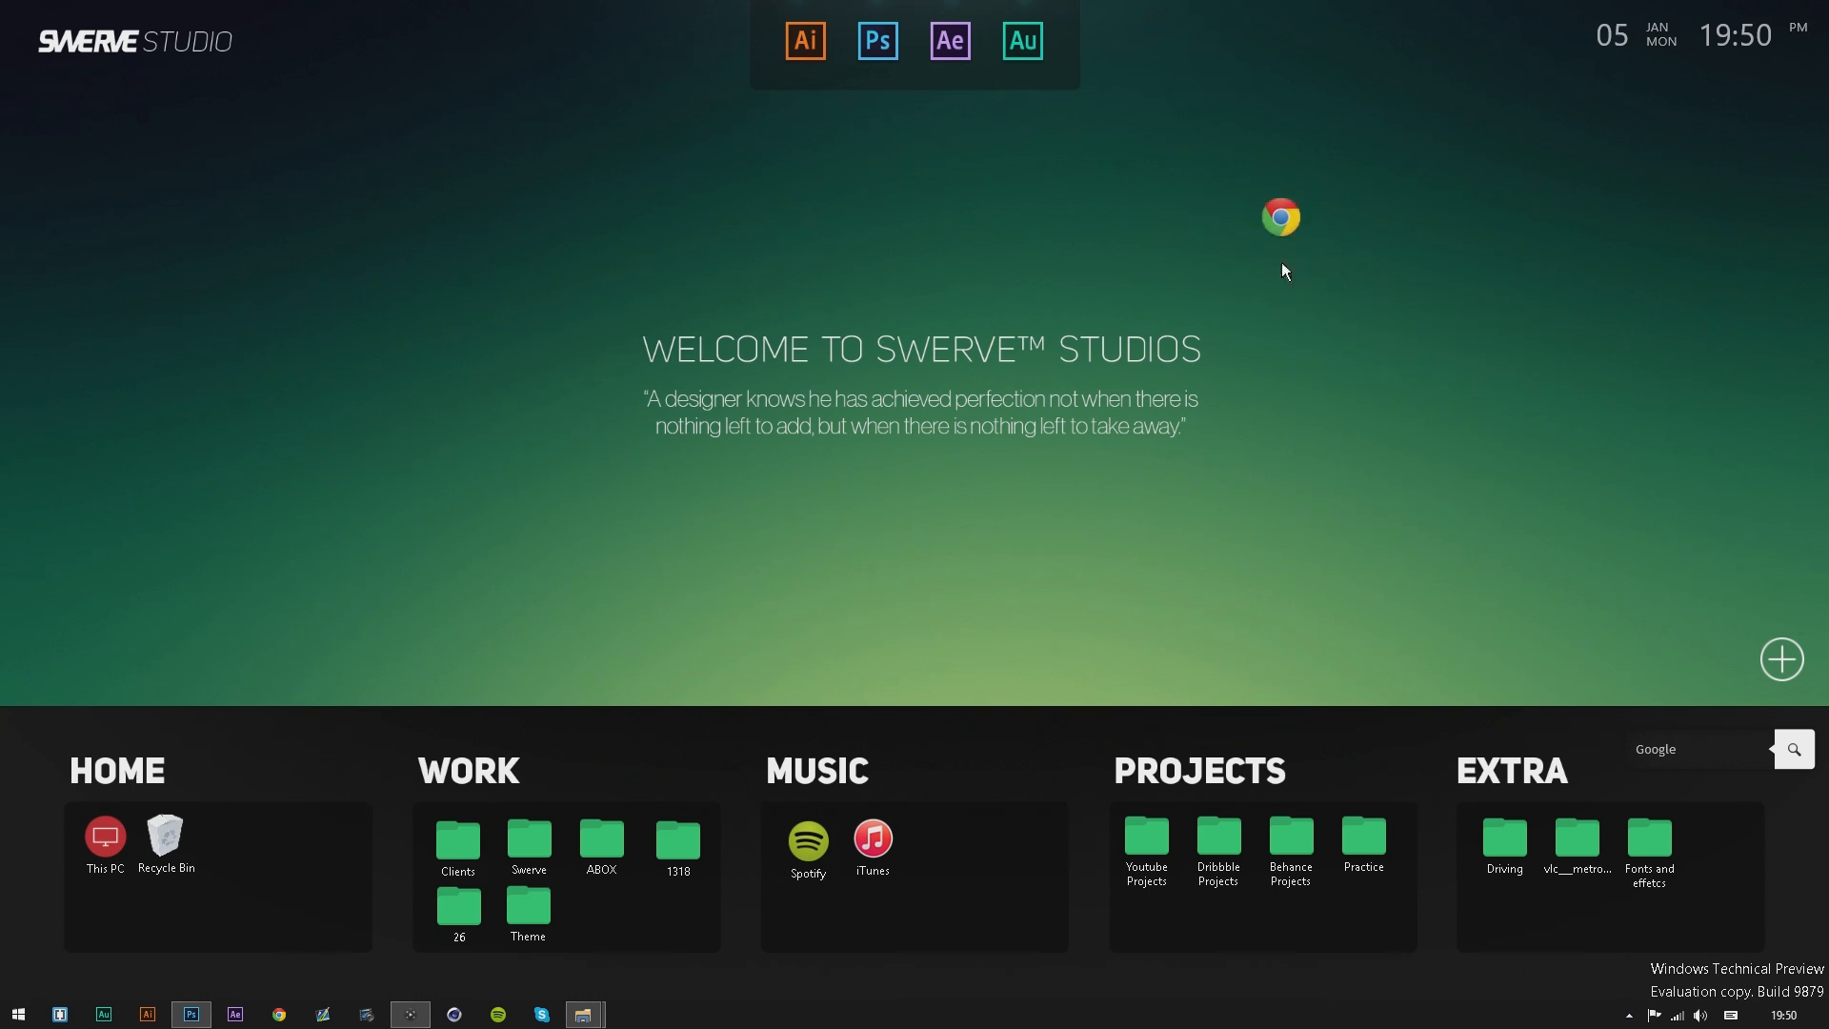
mouse_move(1406, 261)
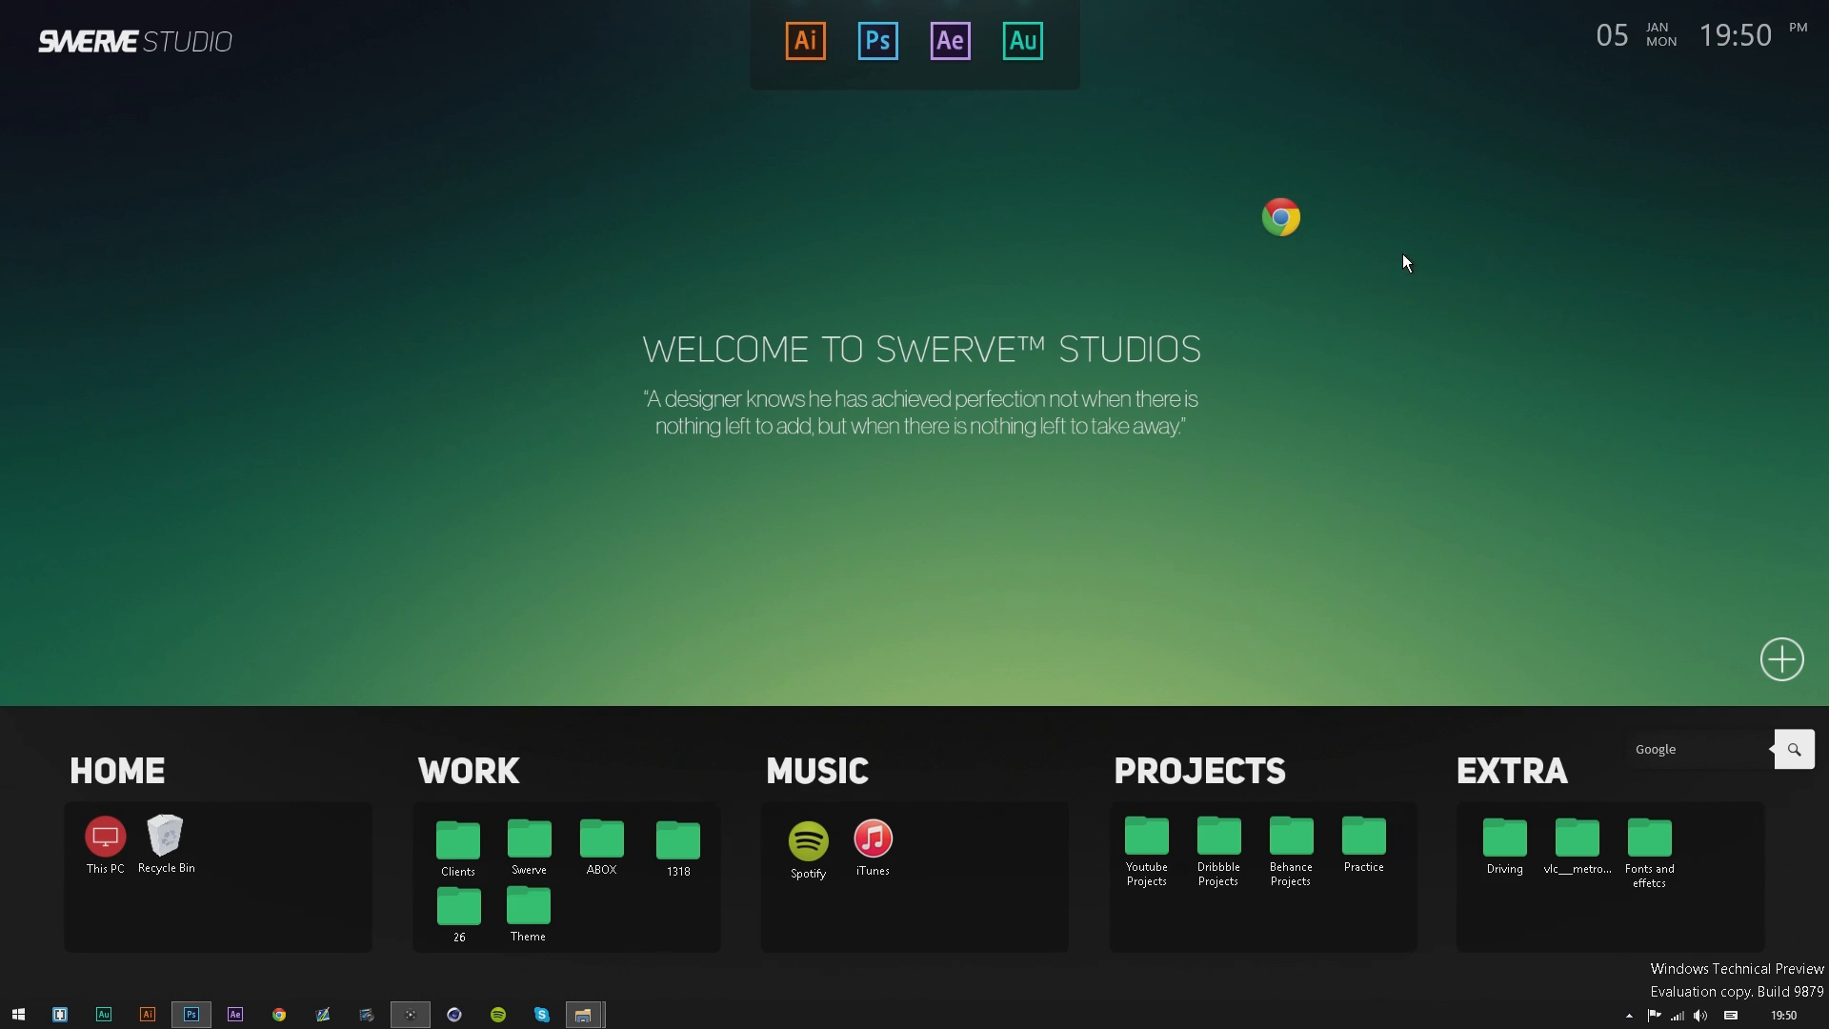
mouse_move(1352, 268)
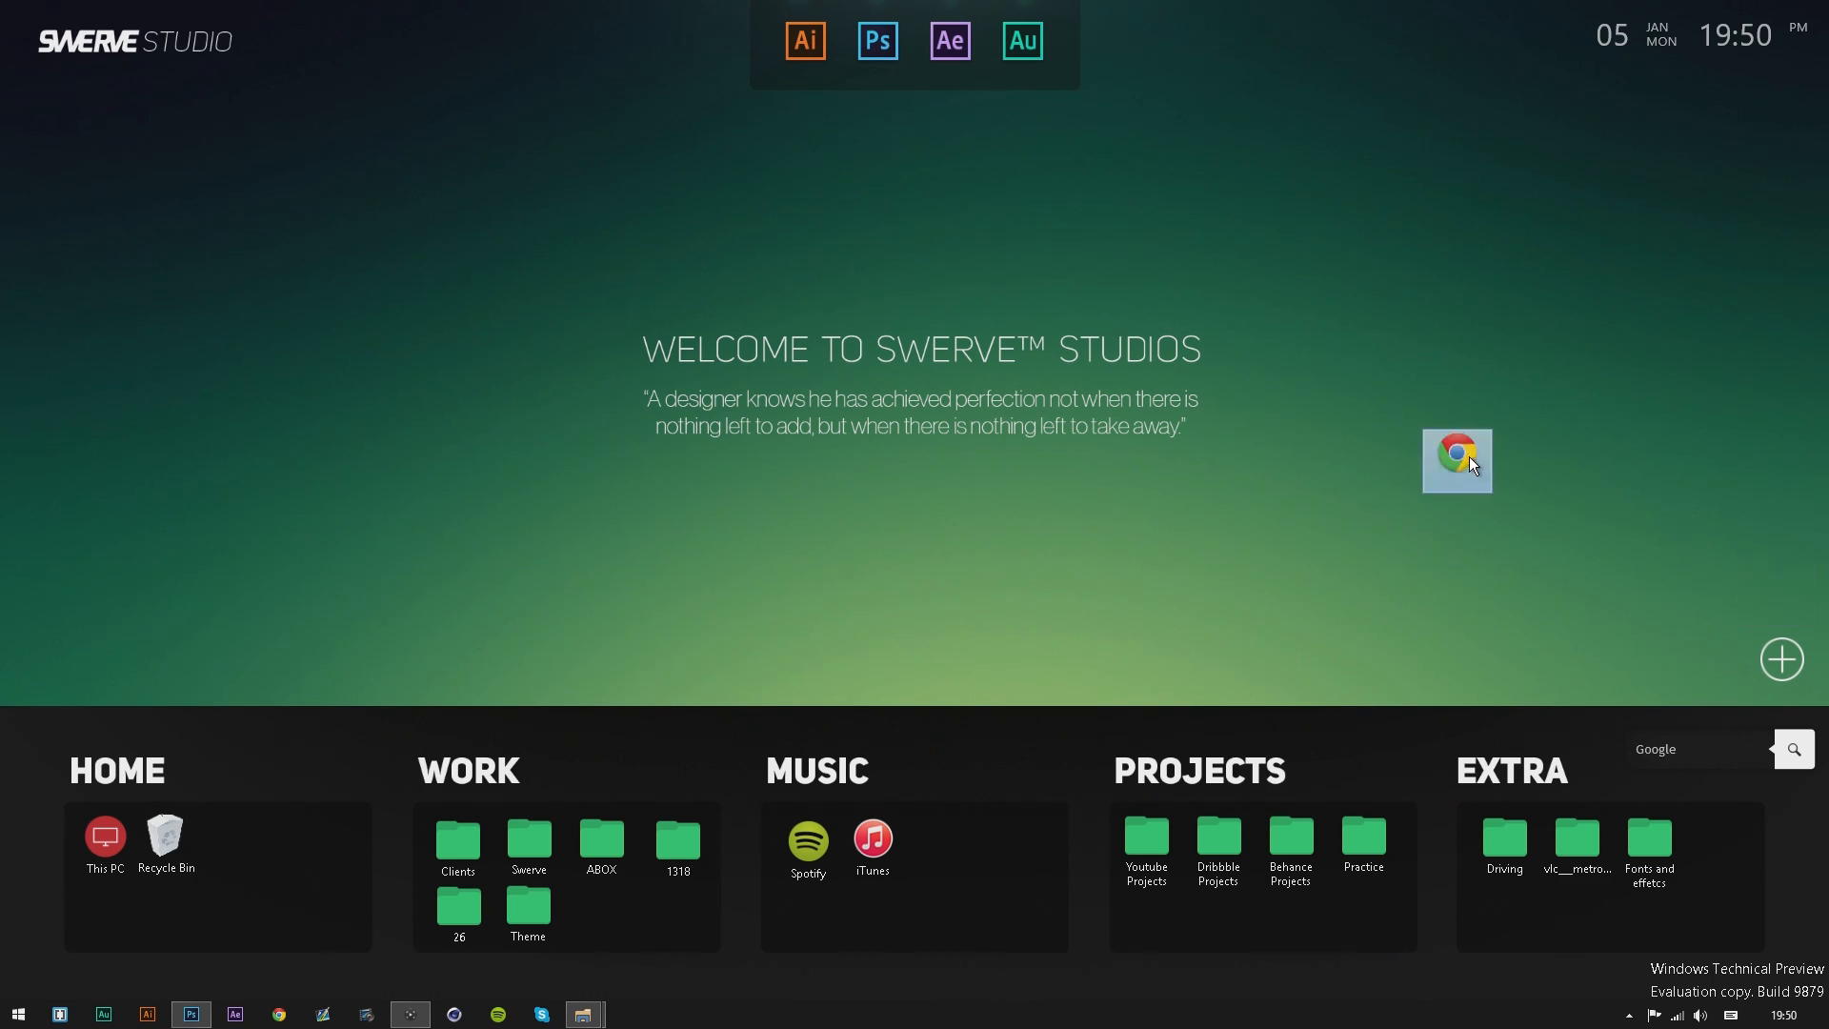
mouse_move(1402, 438)
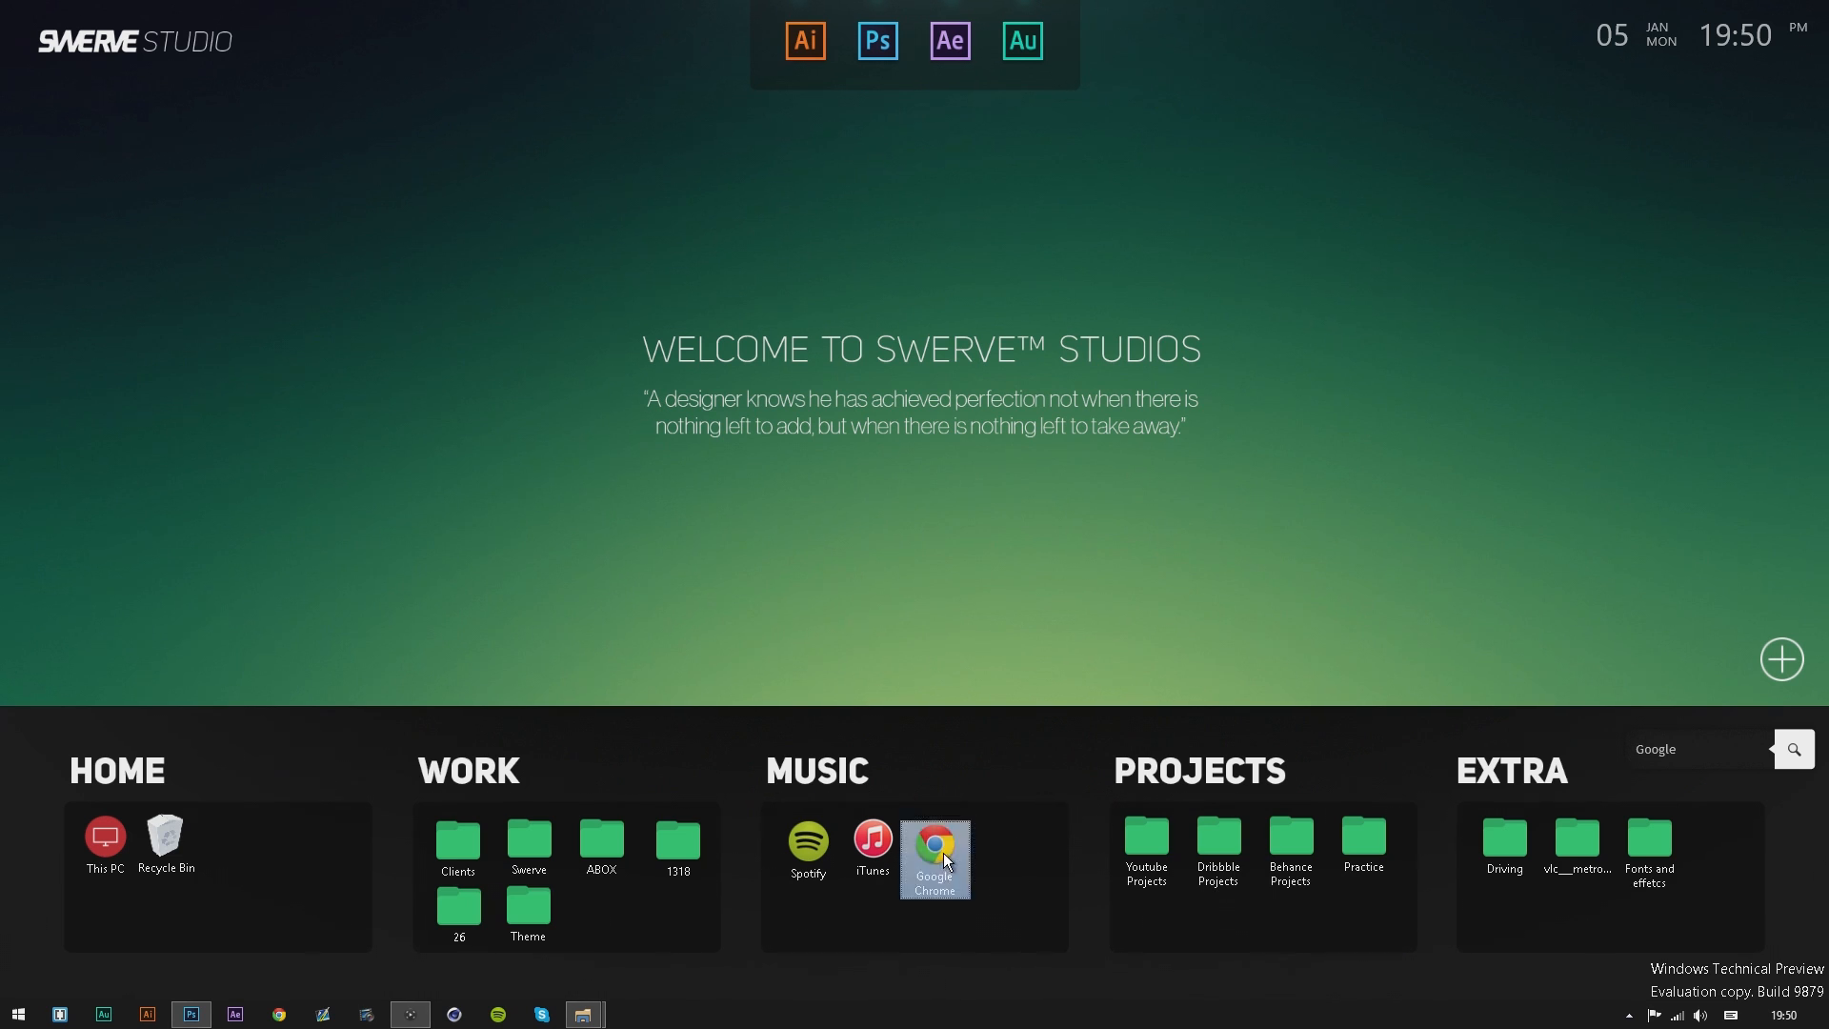
mouse_move(1008, 867)
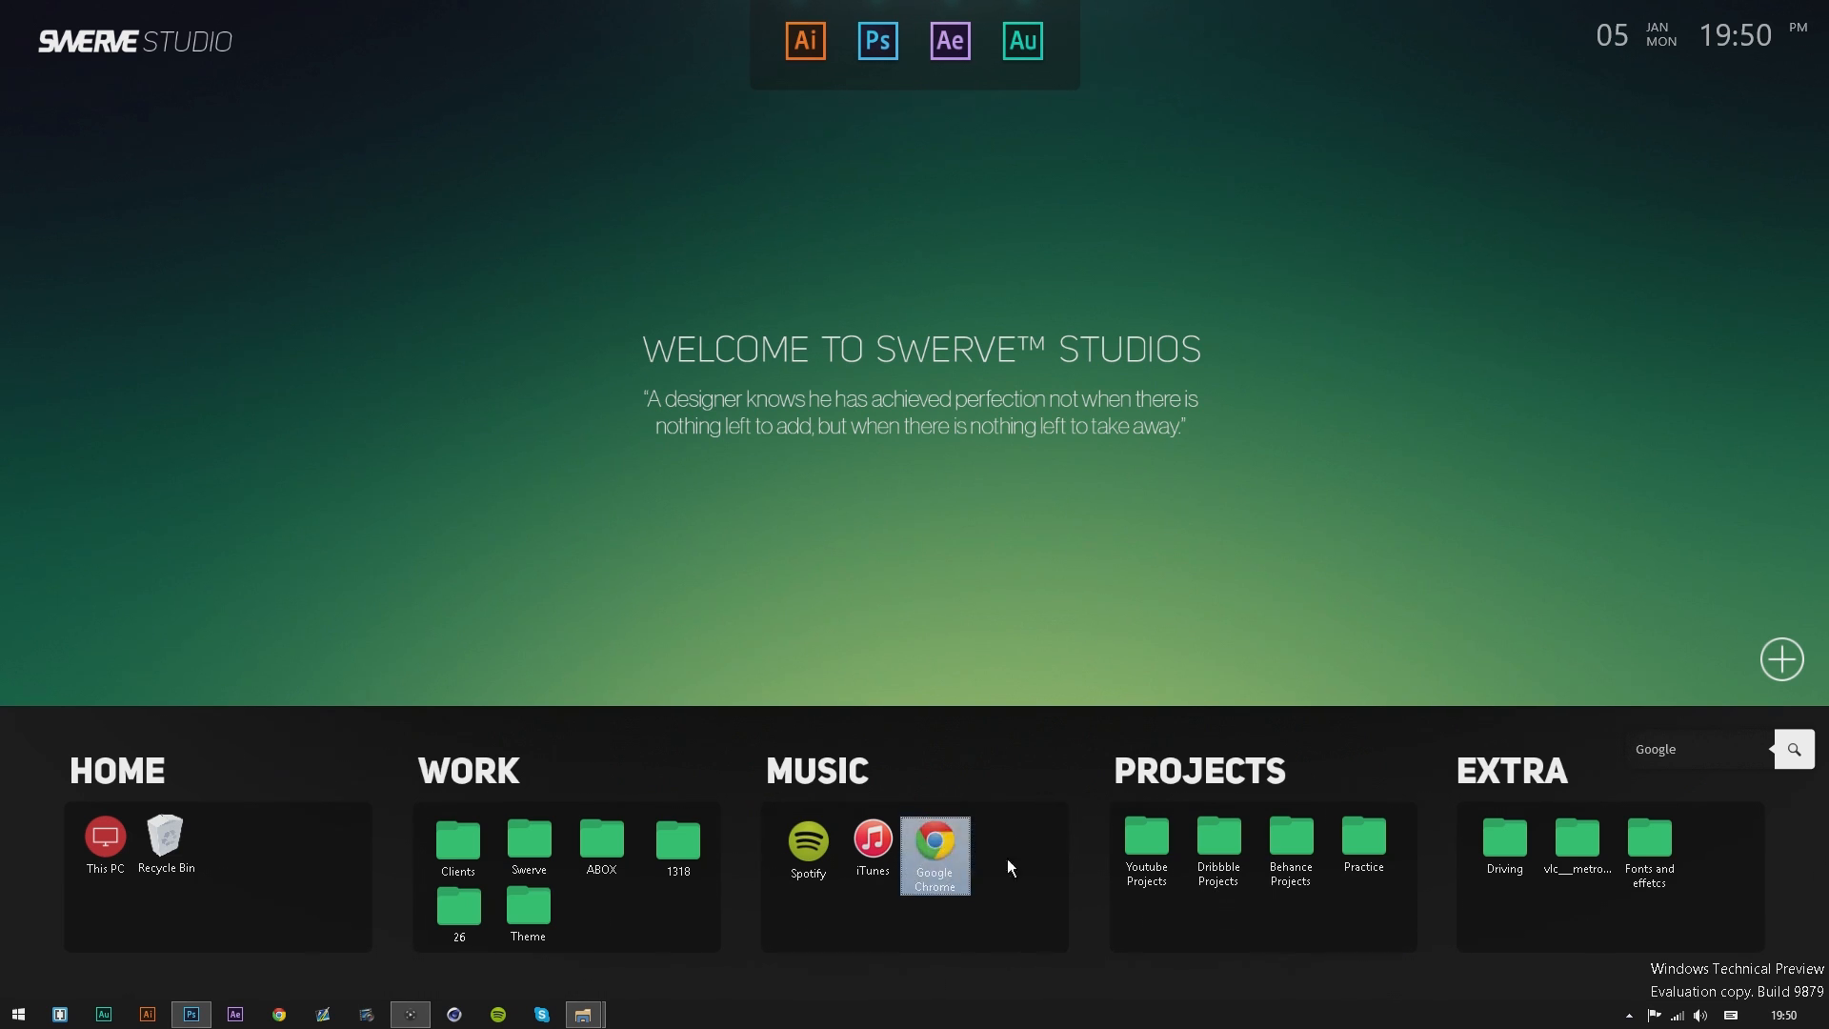
mouse_move(789, 486)
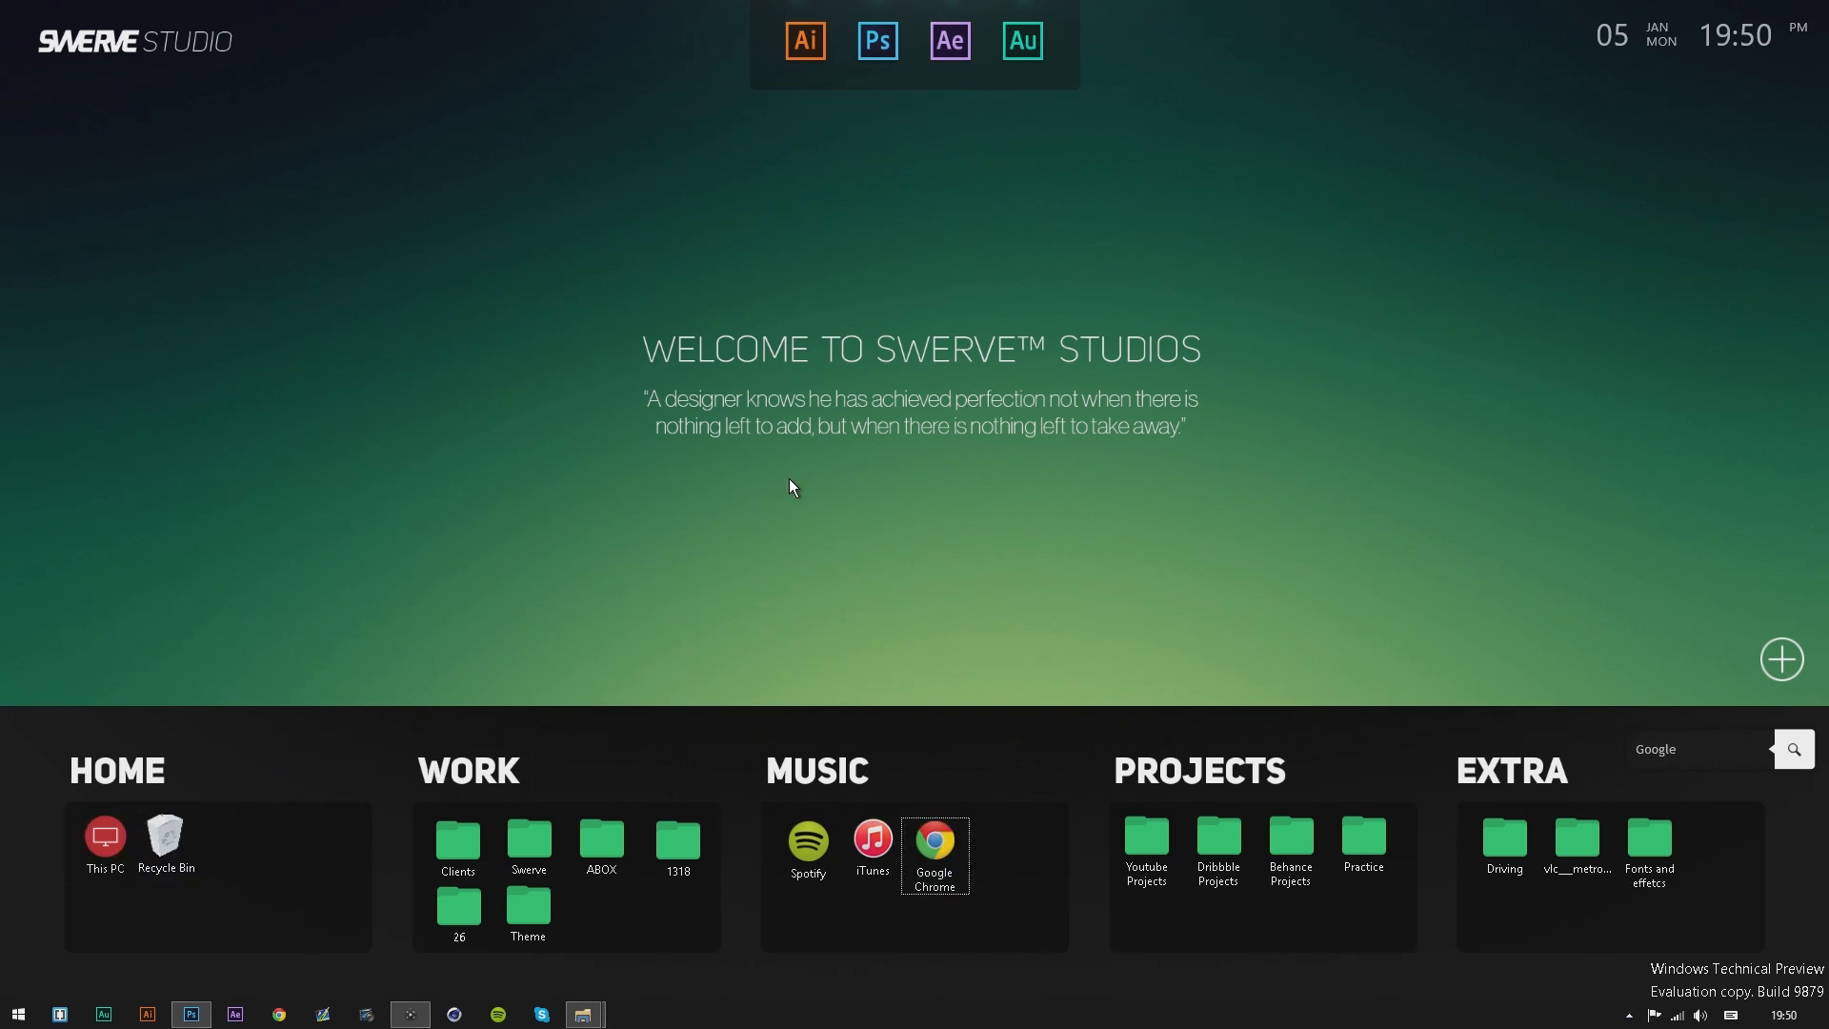
right_click(790, 486)
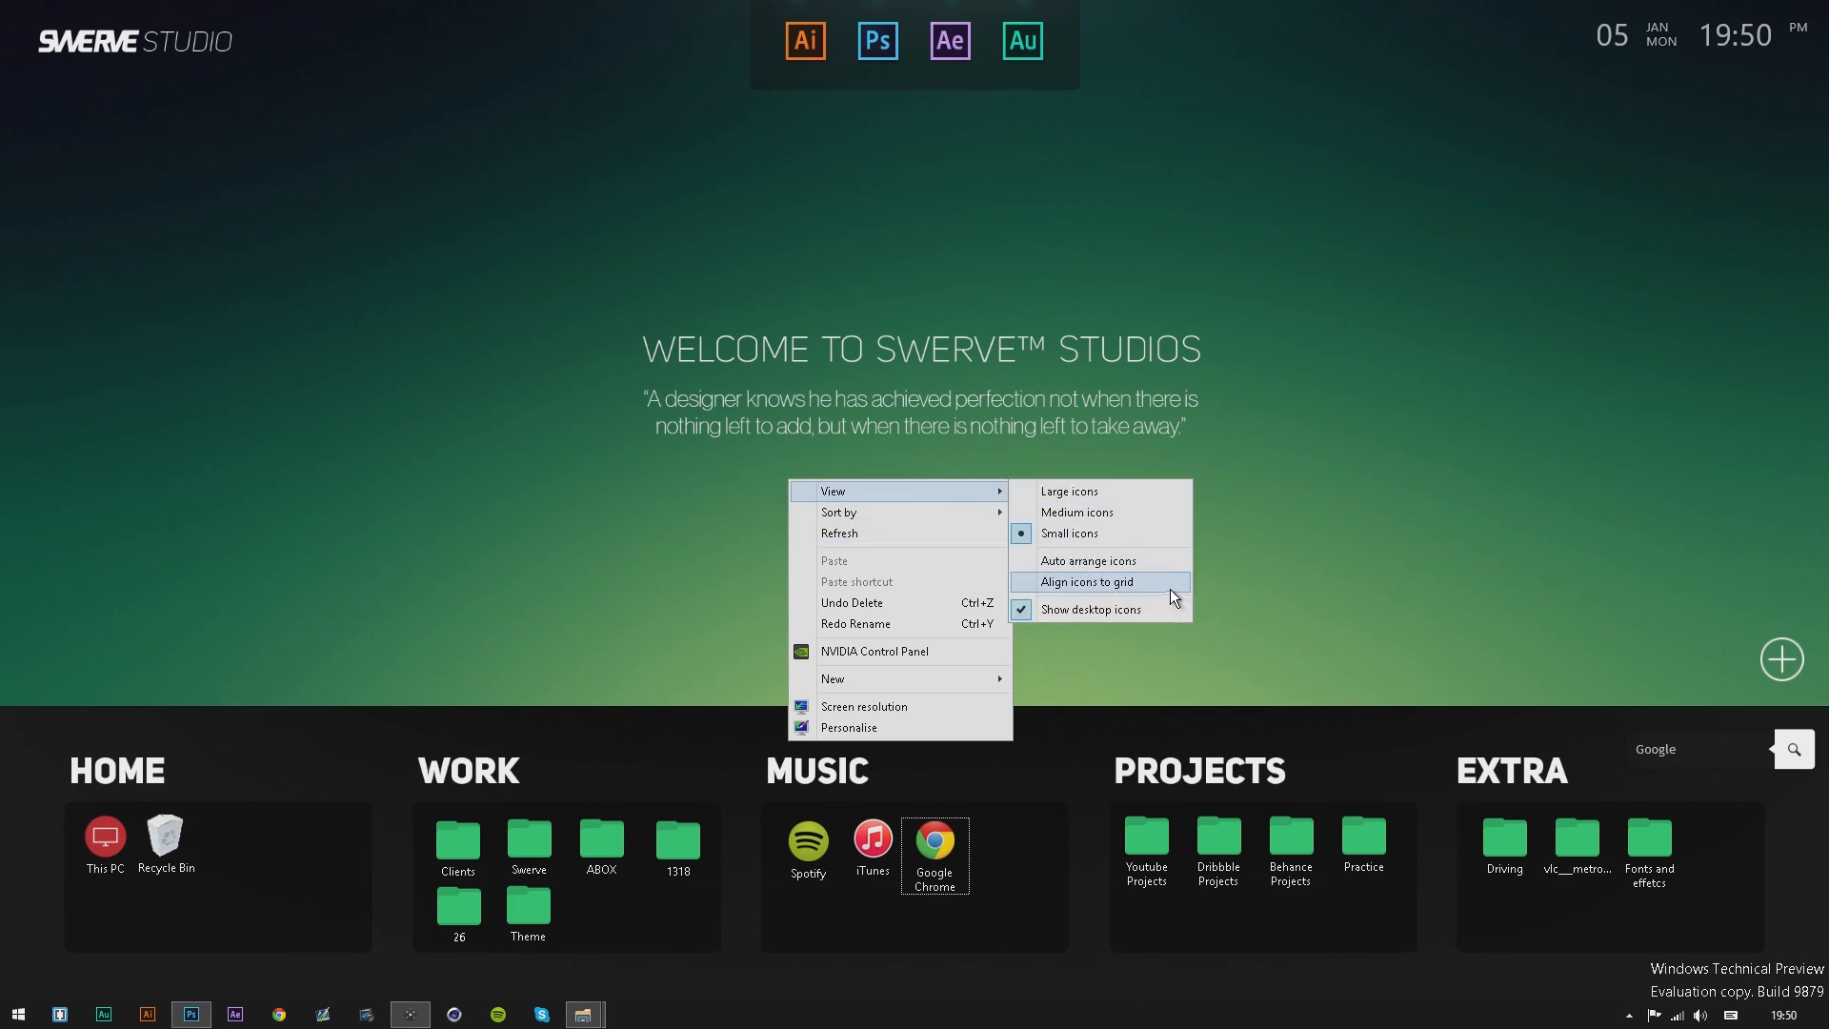
mouse_move(1097, 560)
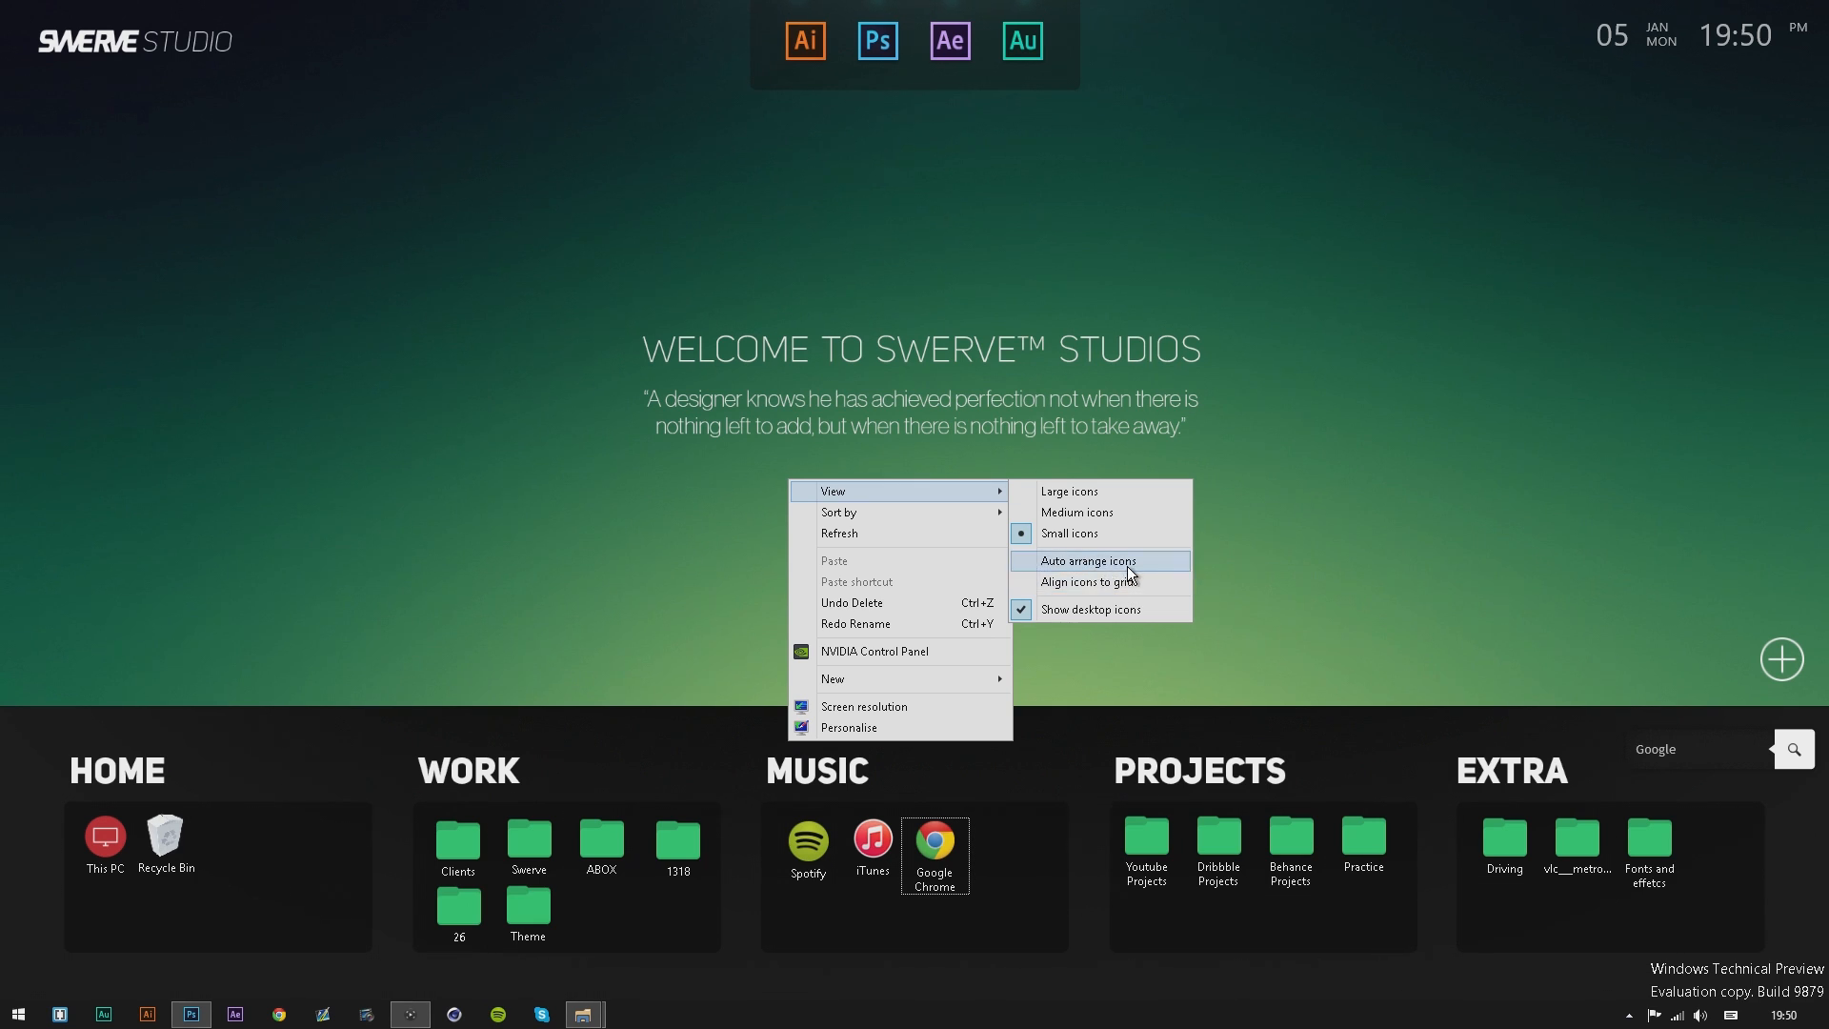
click(882, 596)
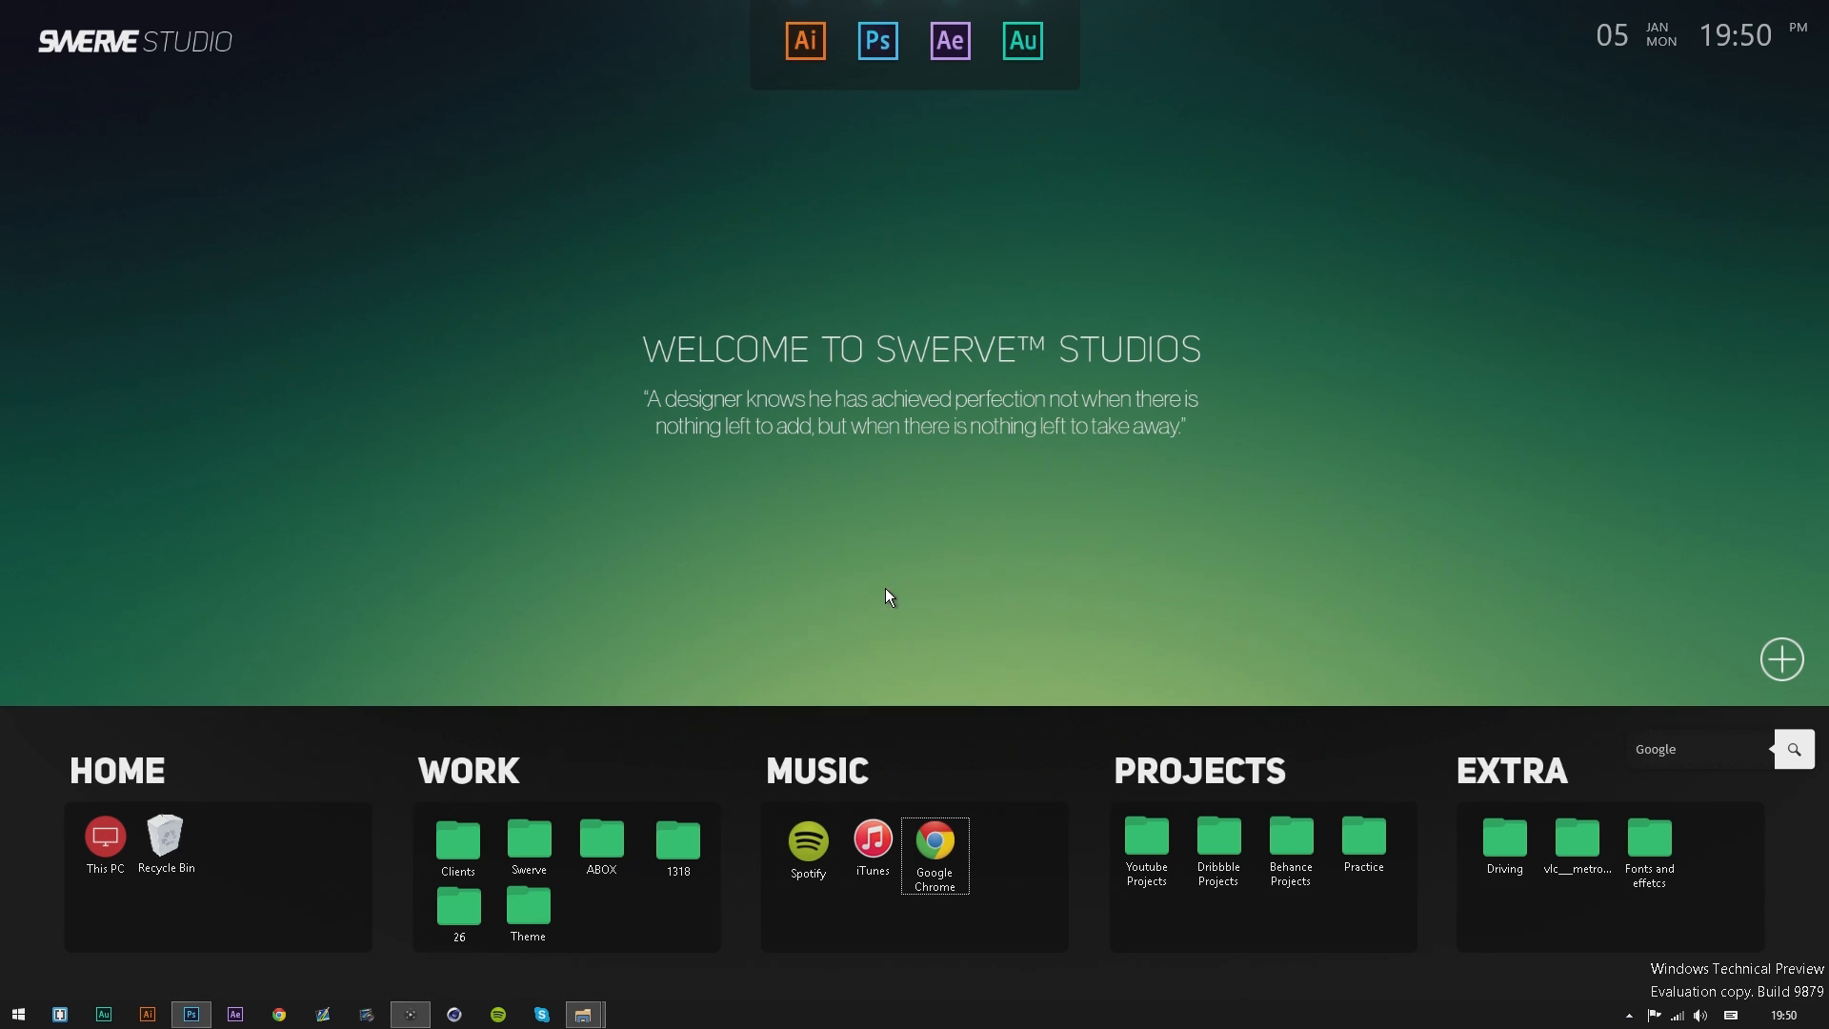
mouse_move(835, 795)
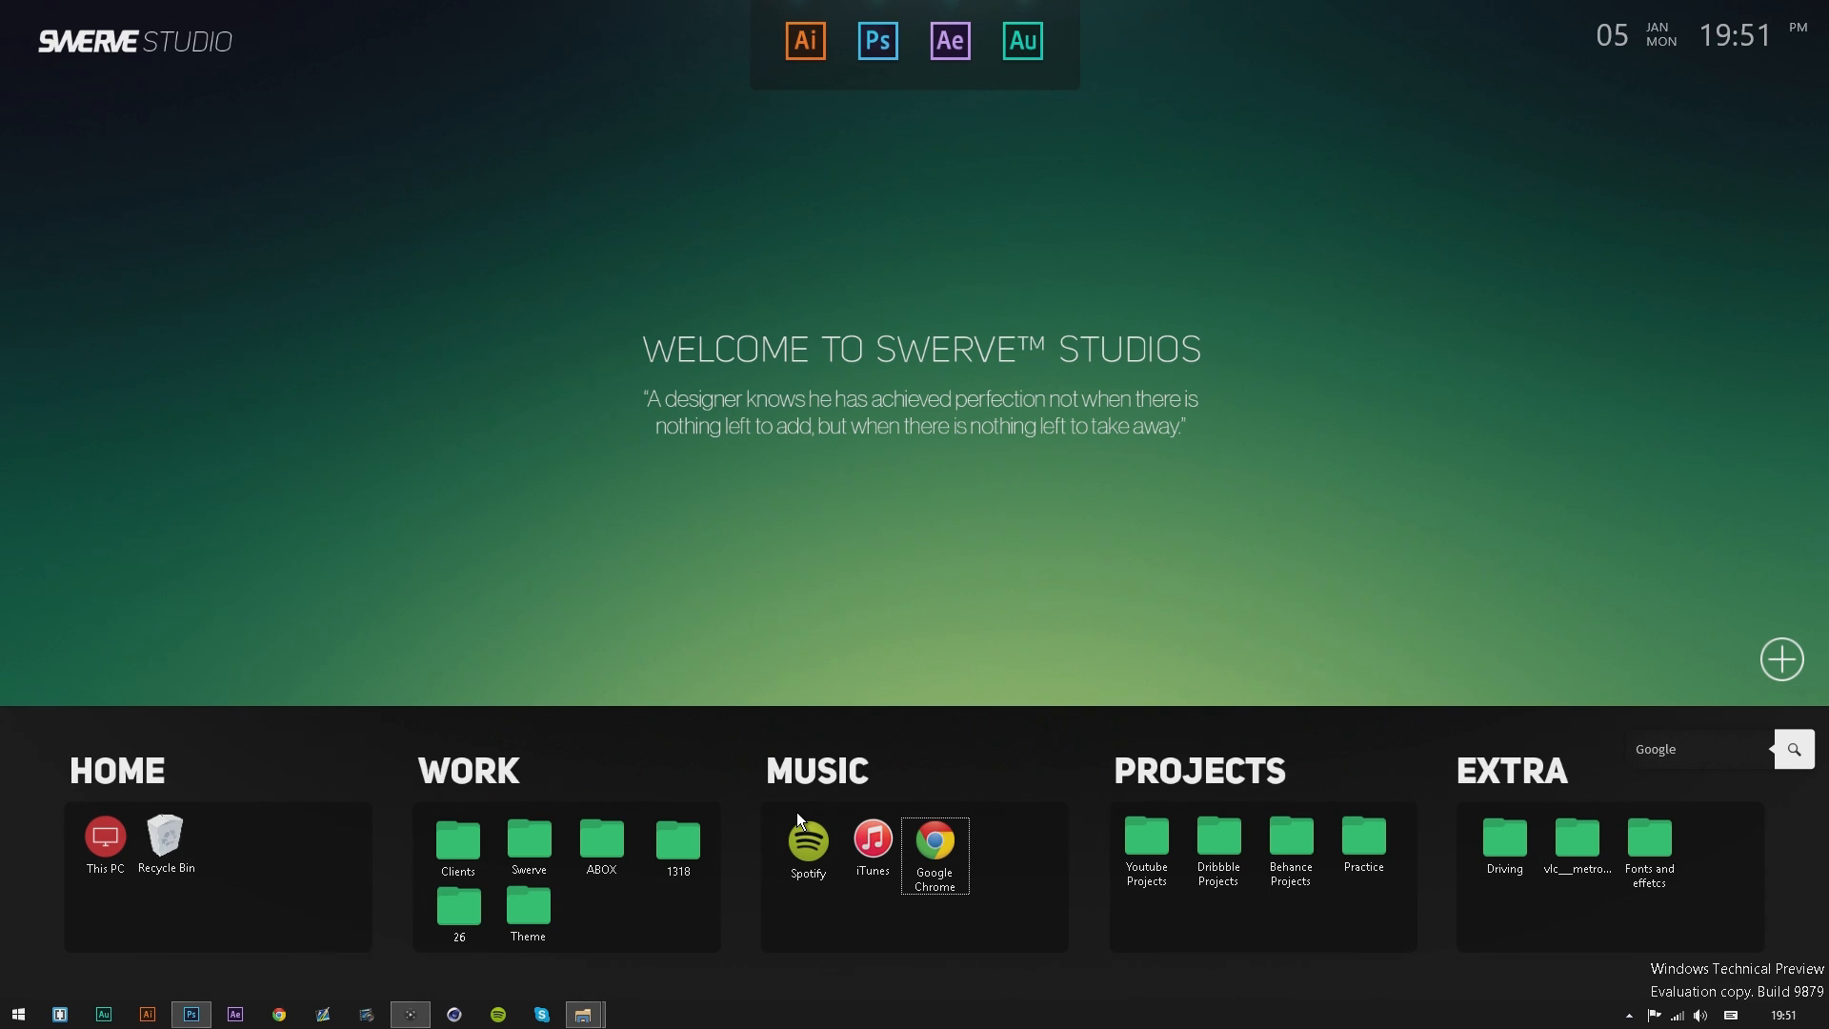
mouse_move(1036, 523)
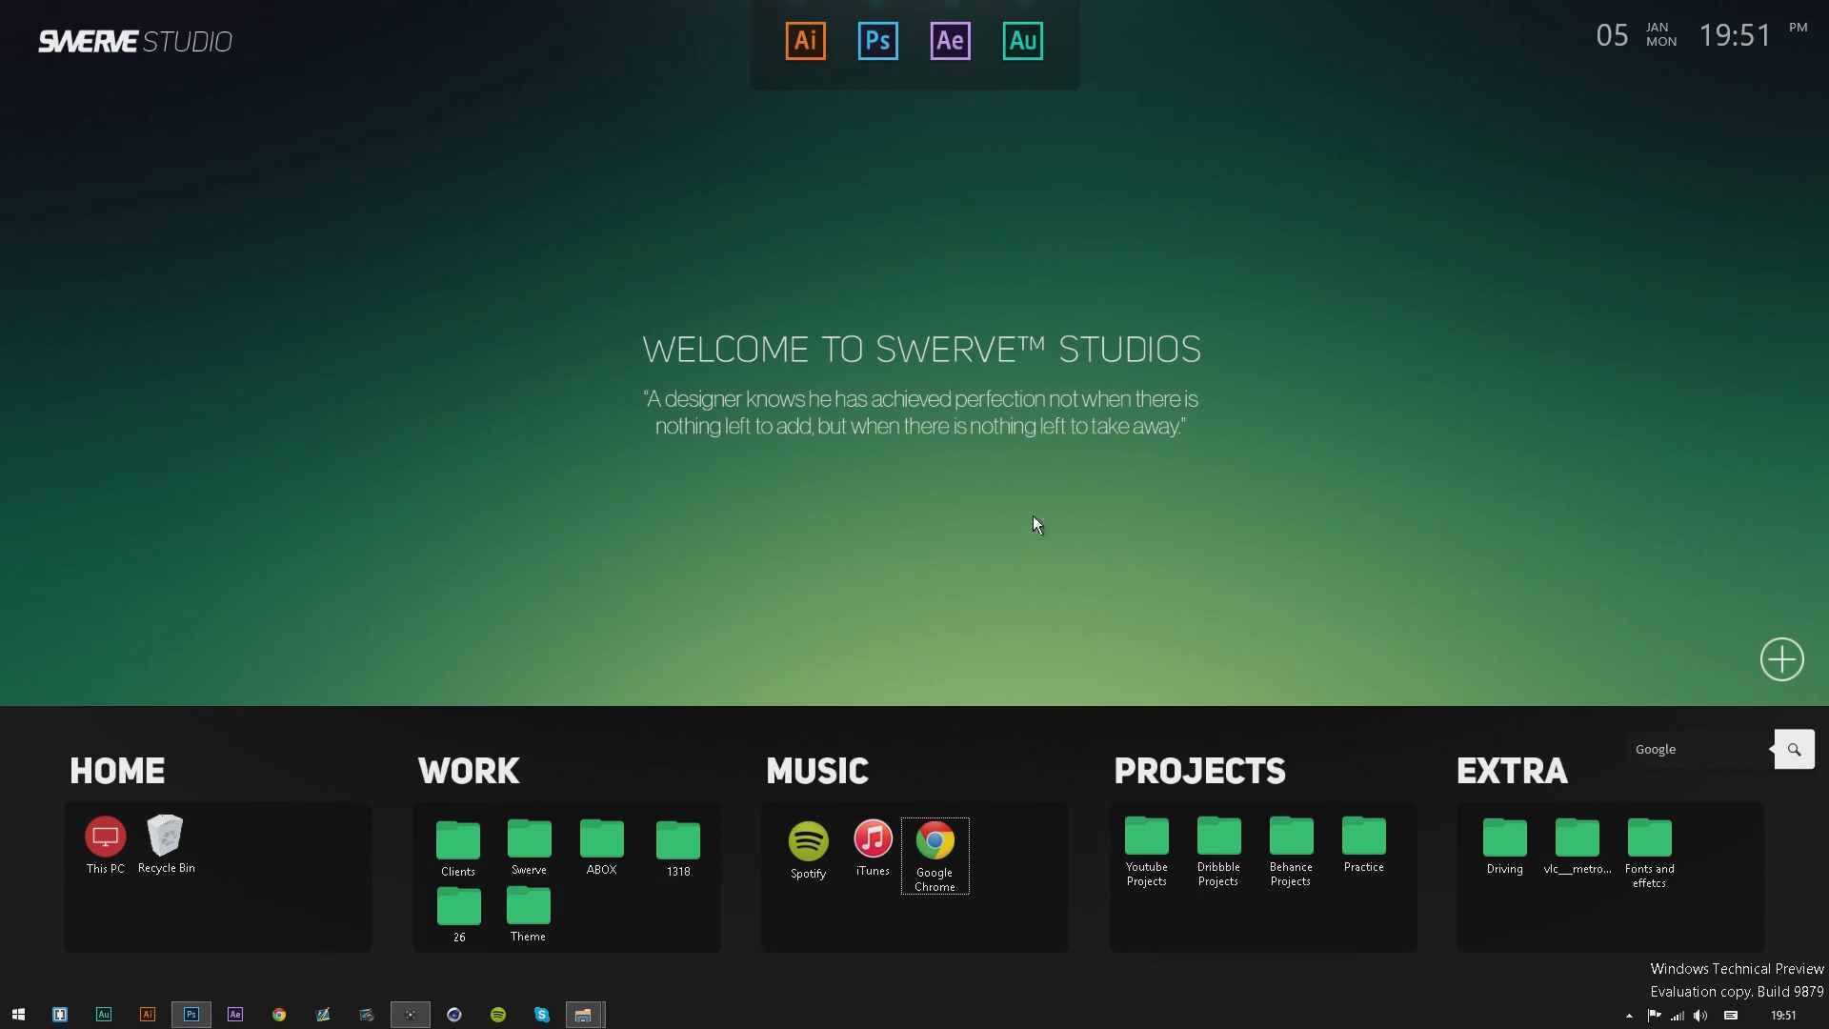
mouse_move(630, 427)
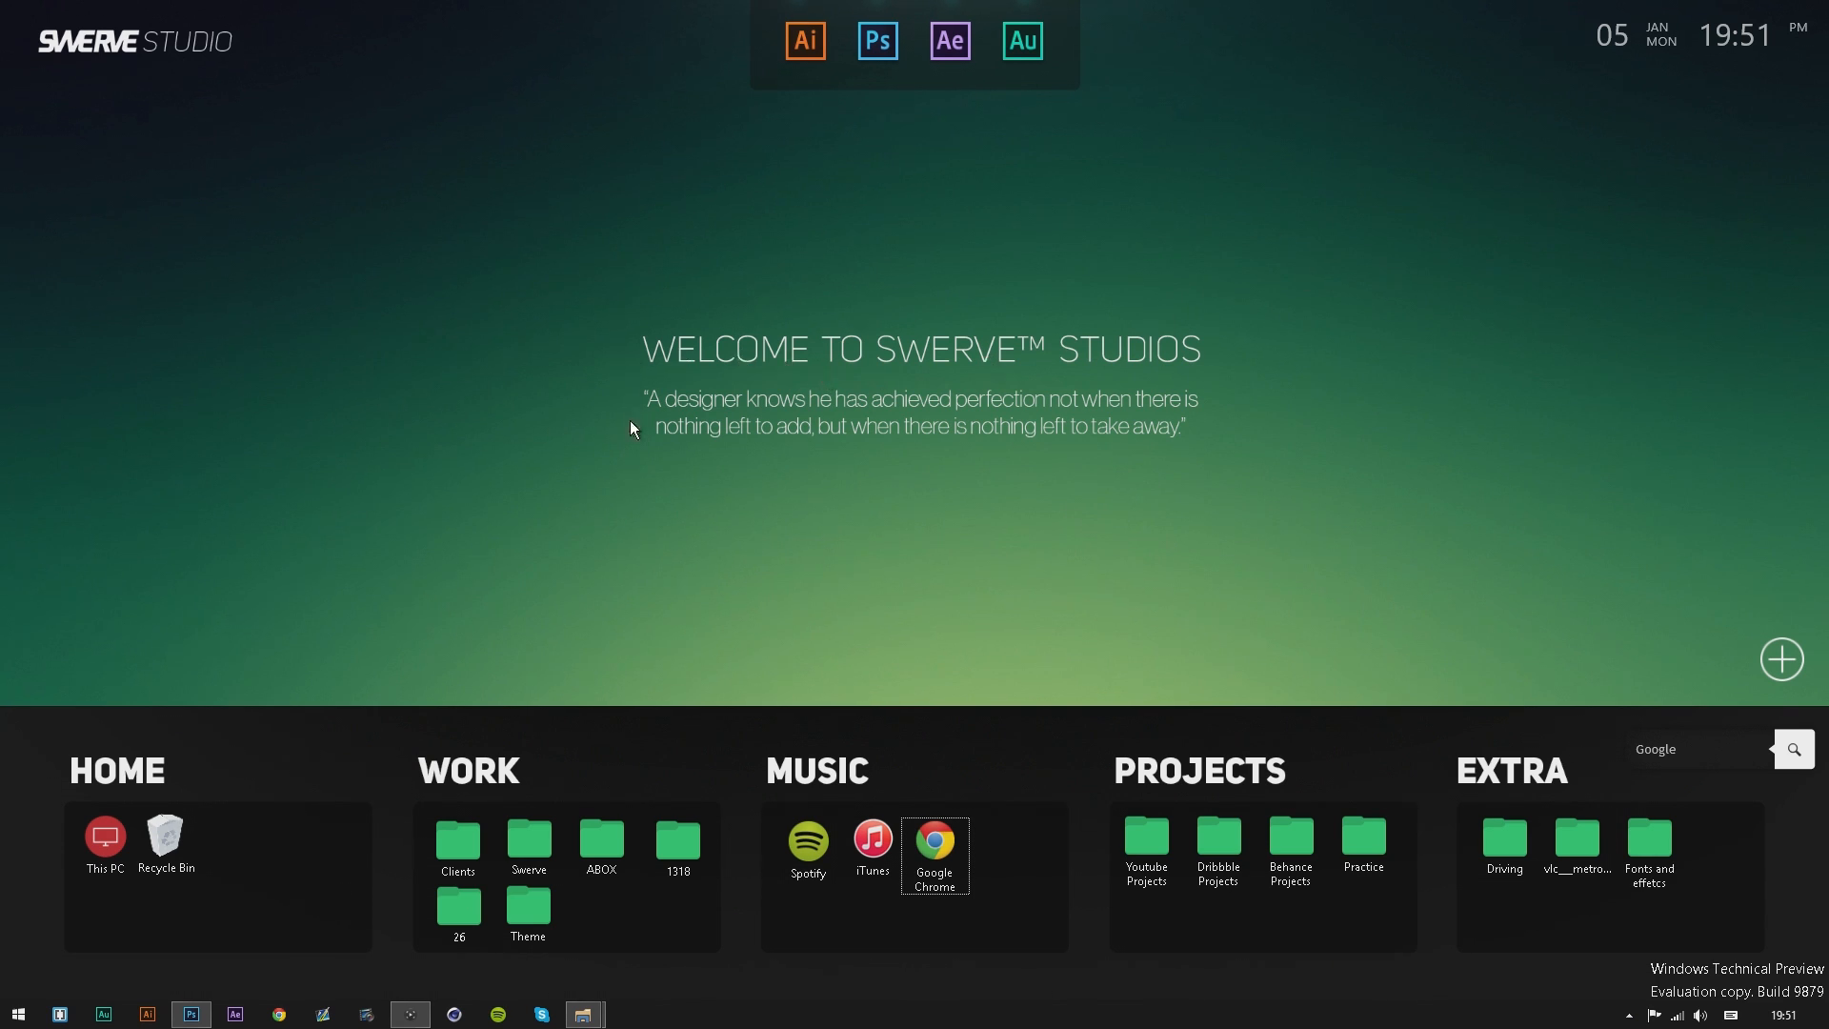
mouse_move(303, 556)
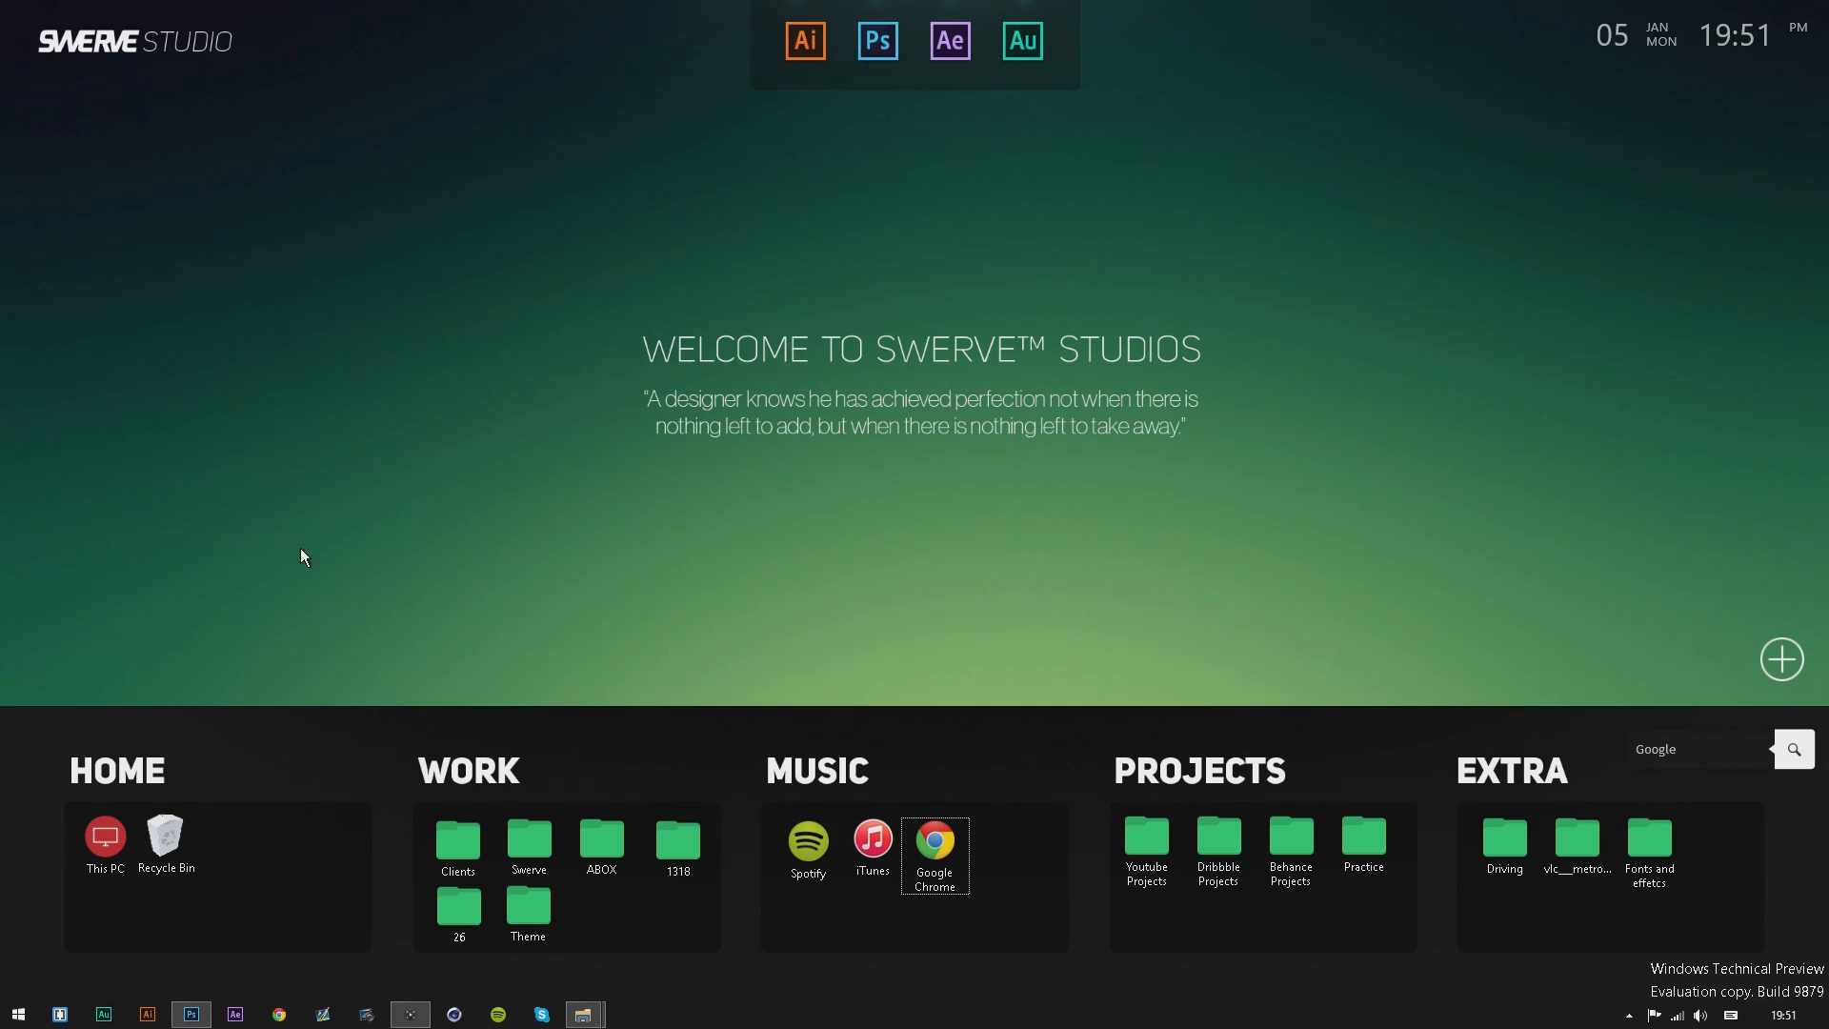
mouse_move(1446, 343)
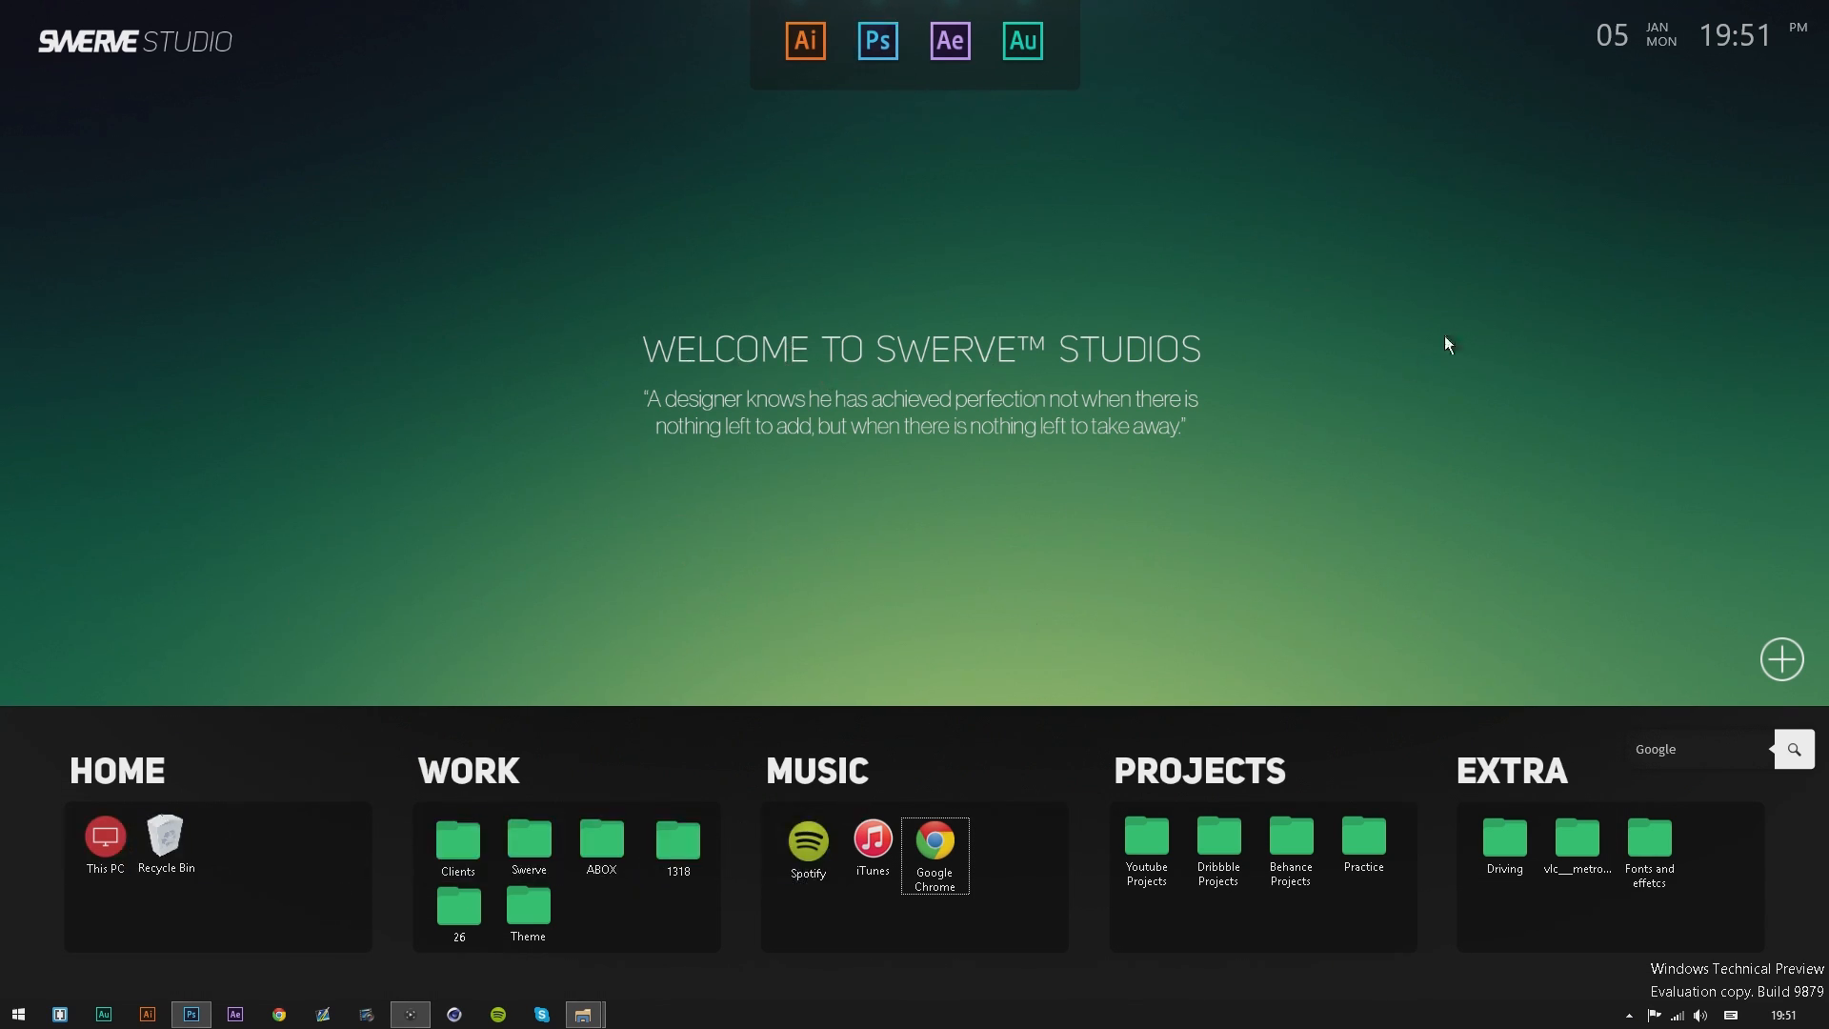
click(457, 842)
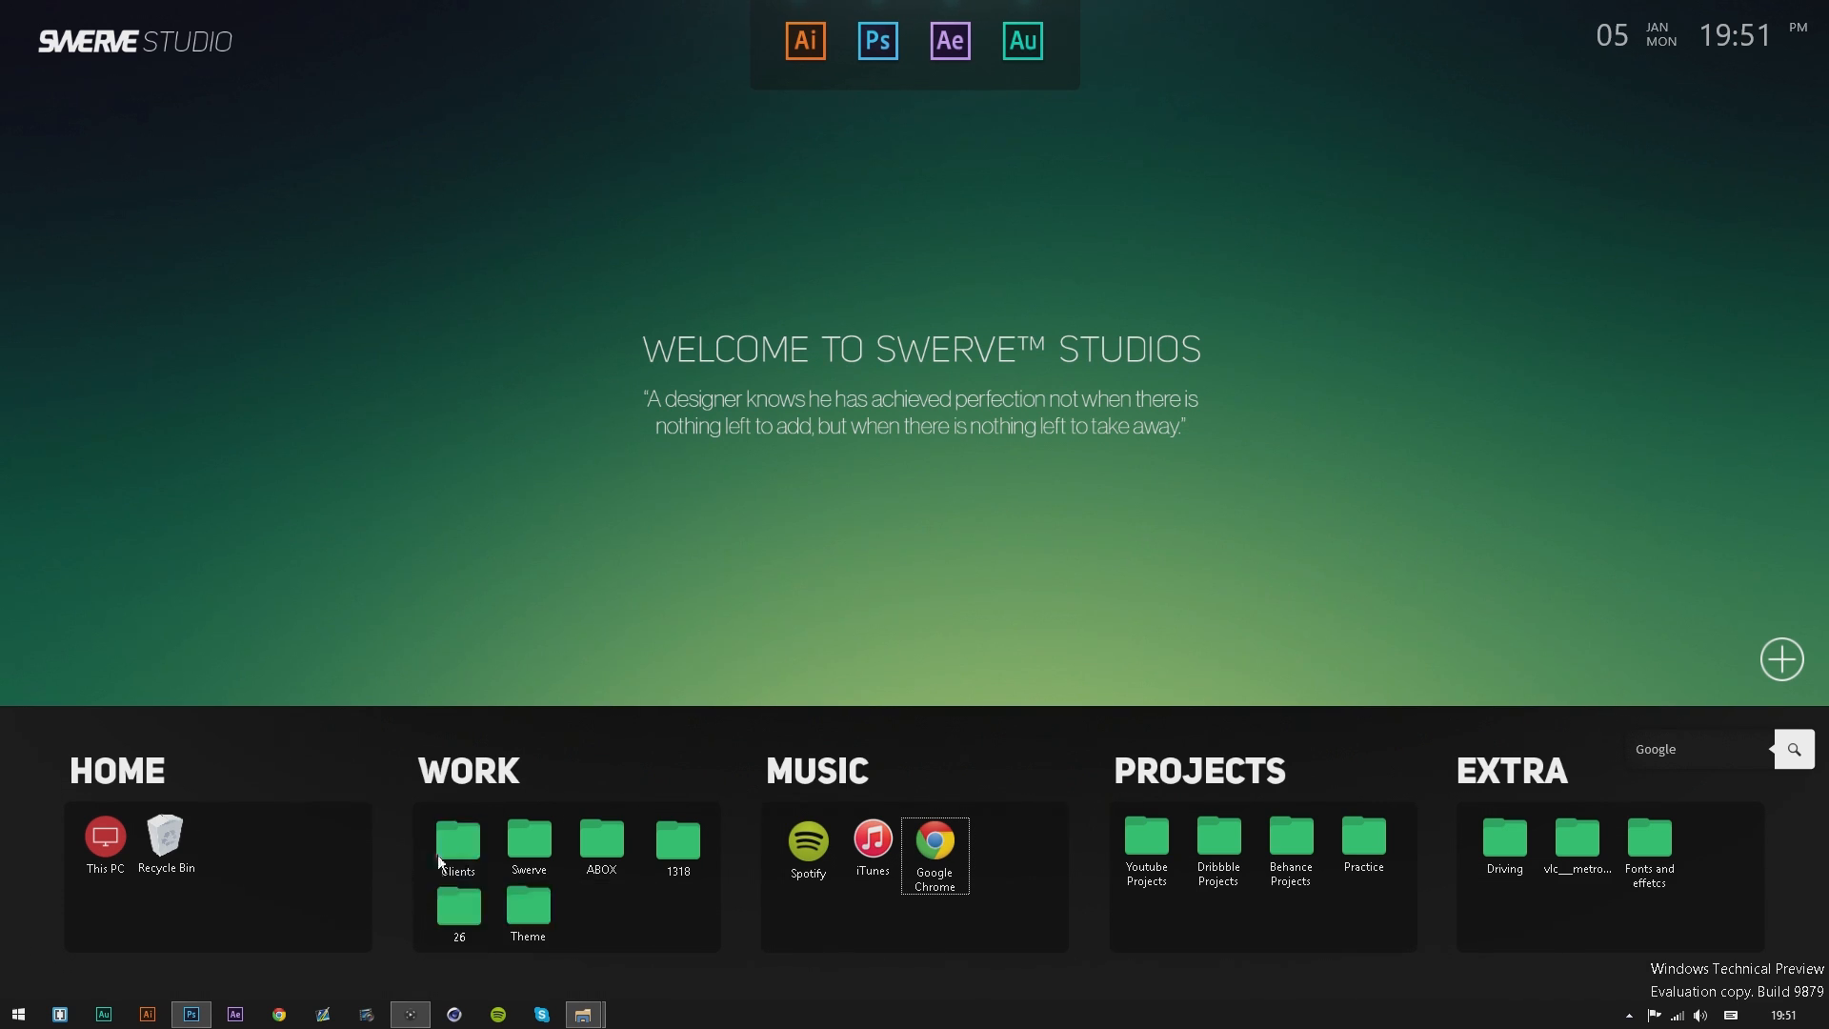
mouse_move(732, 615)
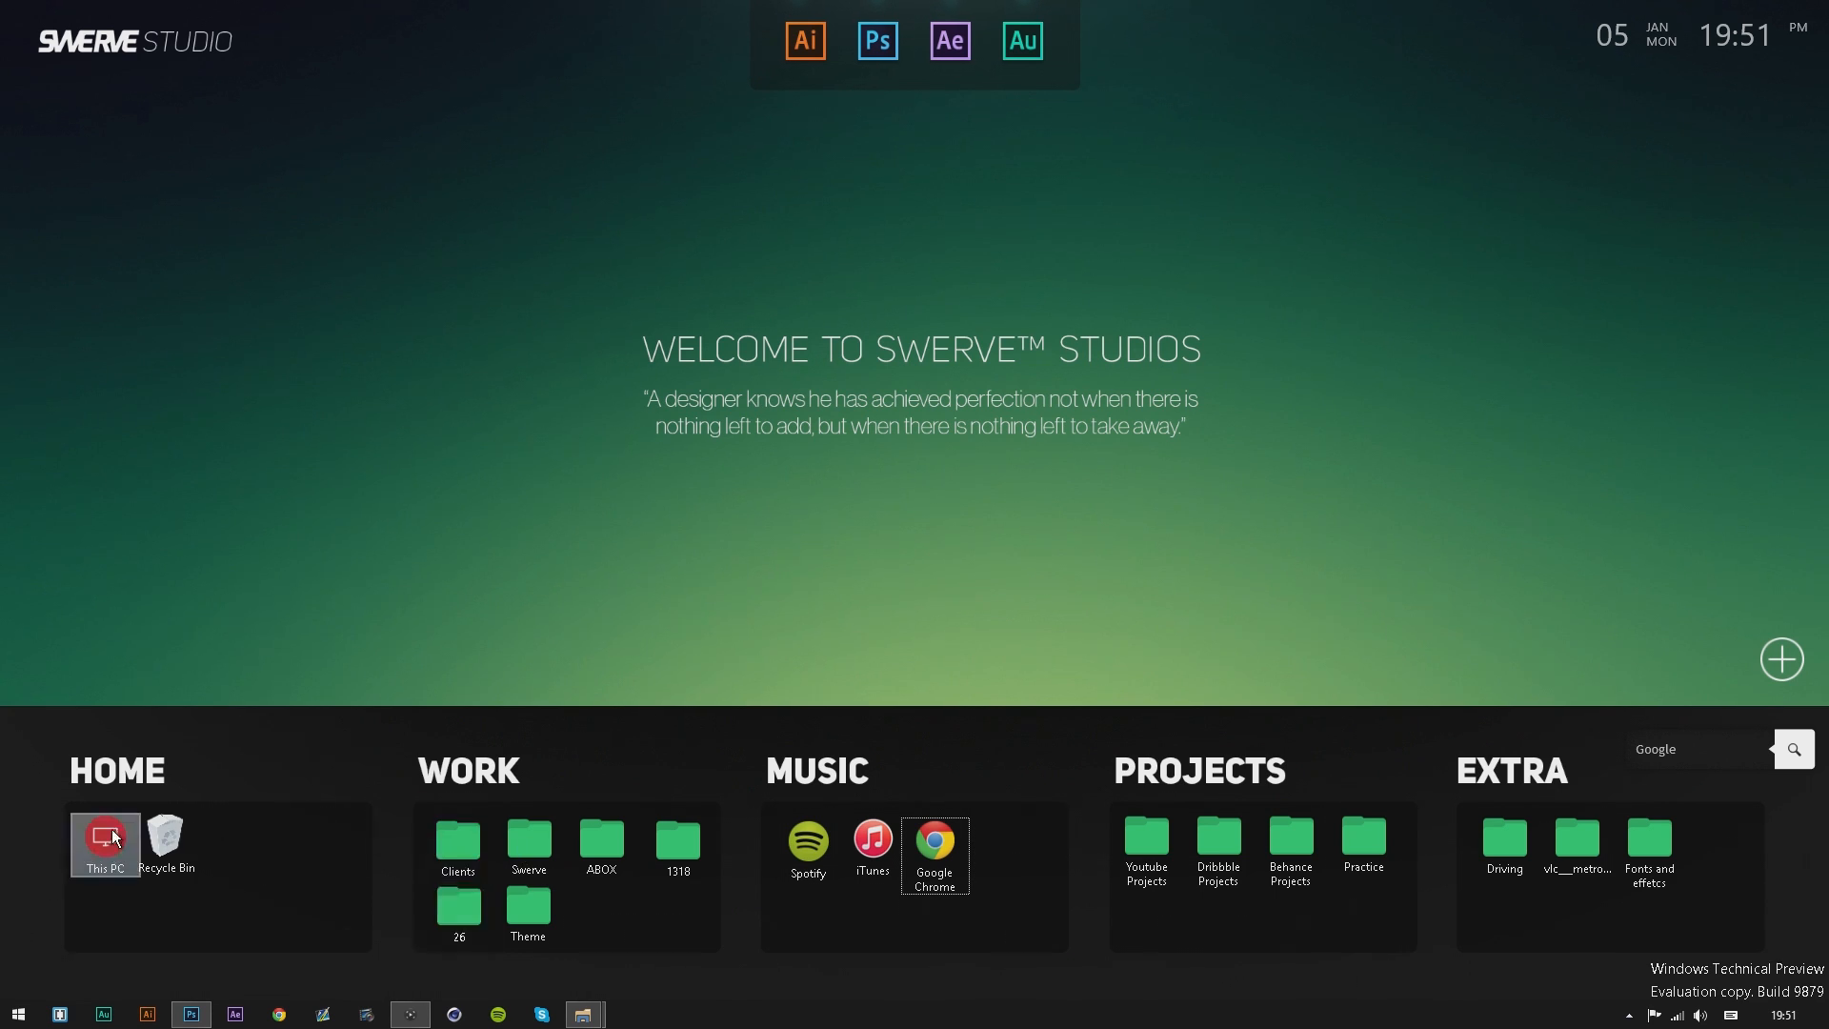
mouse_move(78, 817)
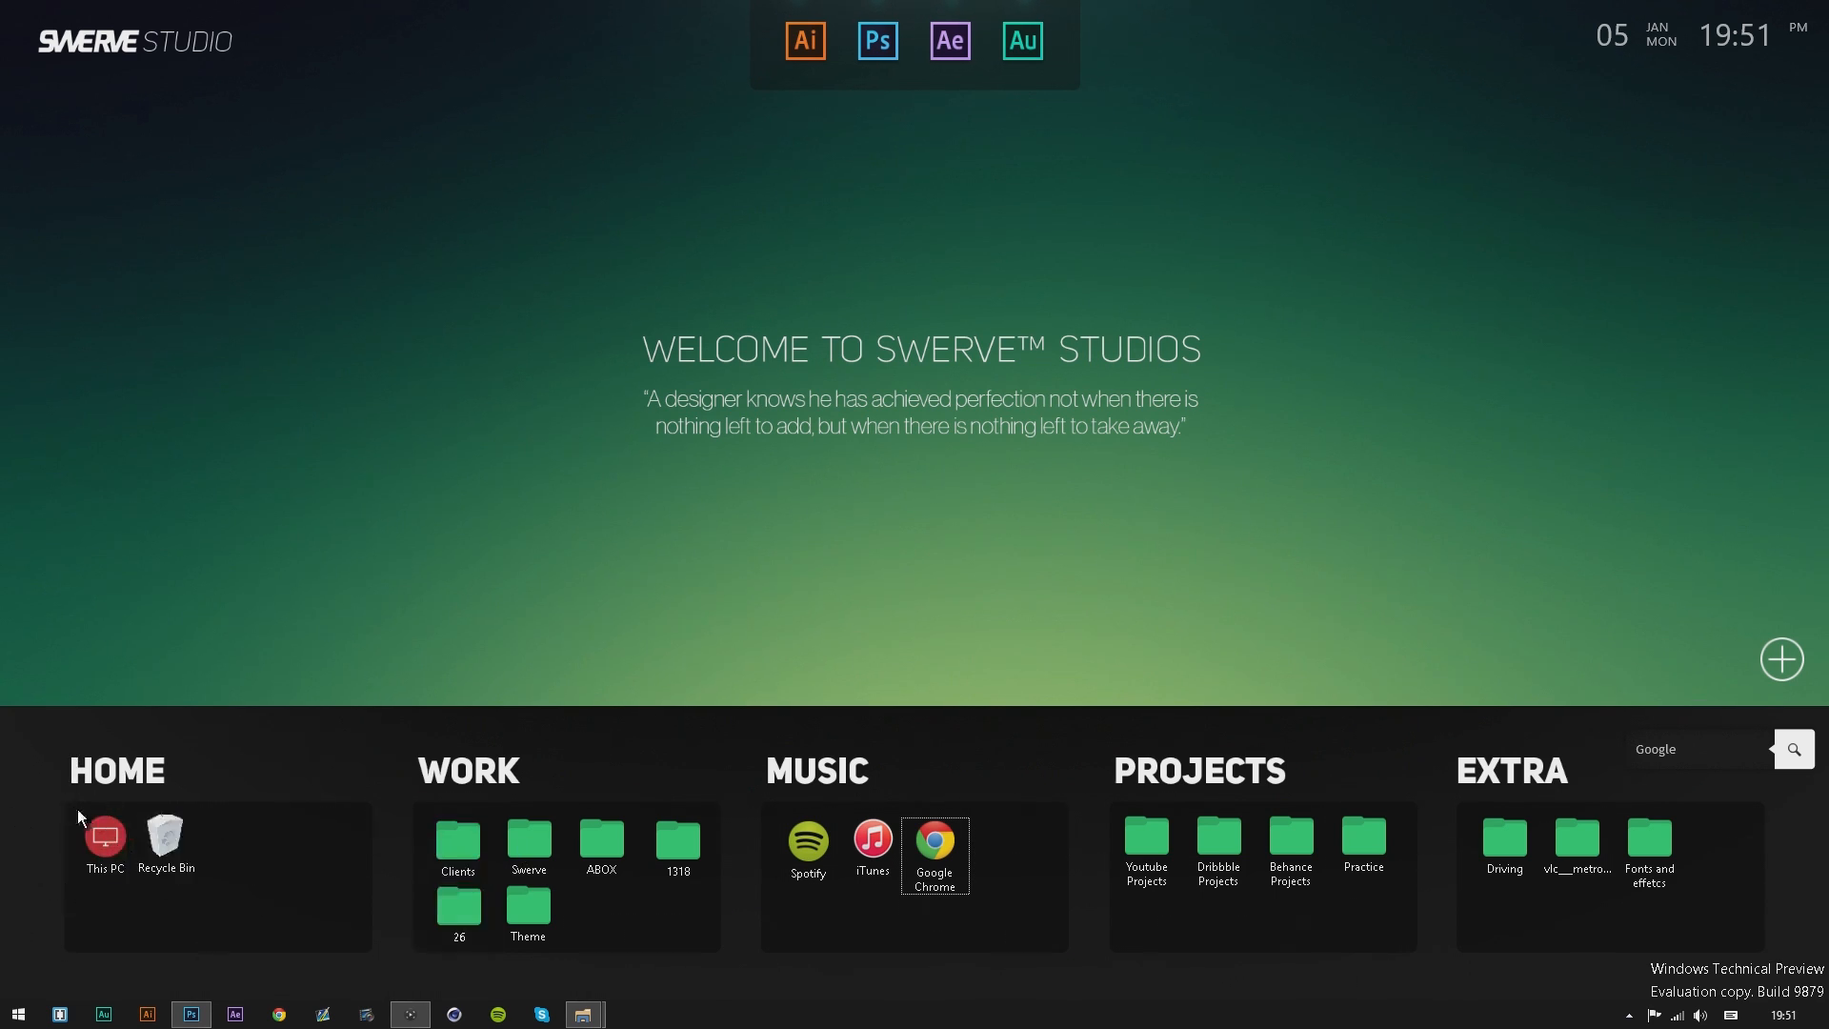
mouse_move(103, 838)
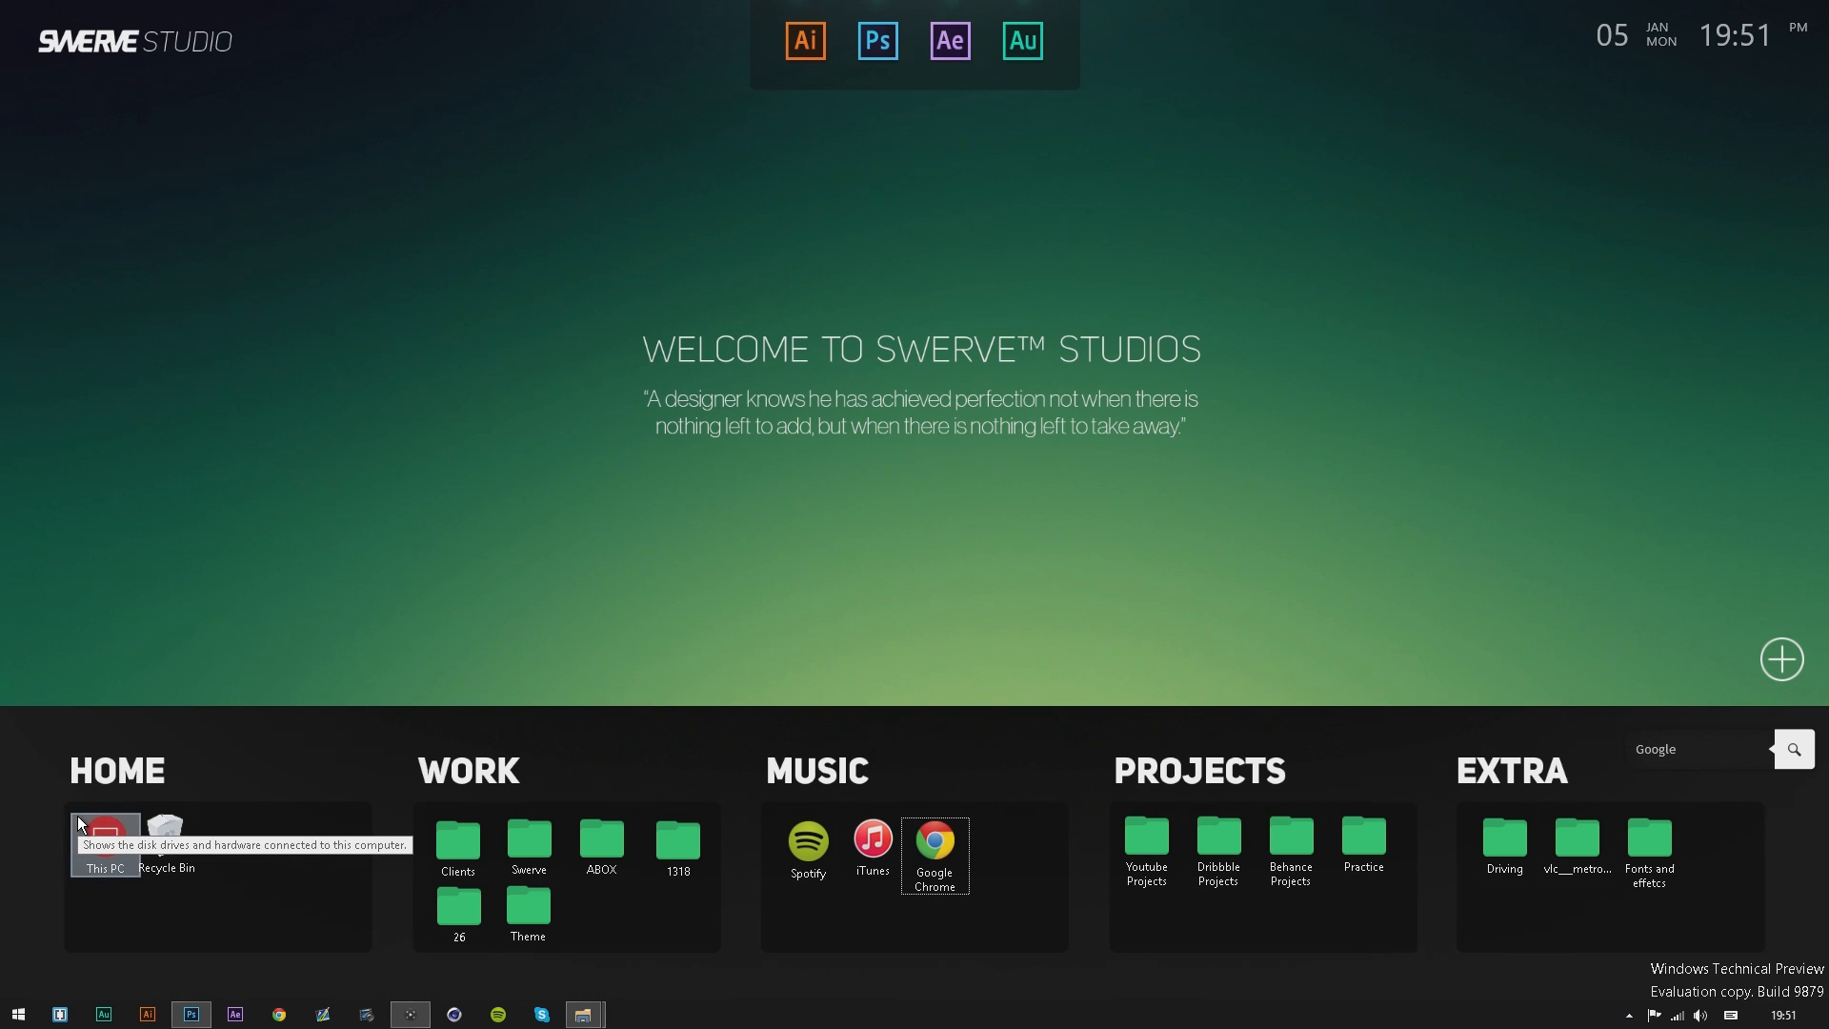
mouse_move(583, 571)
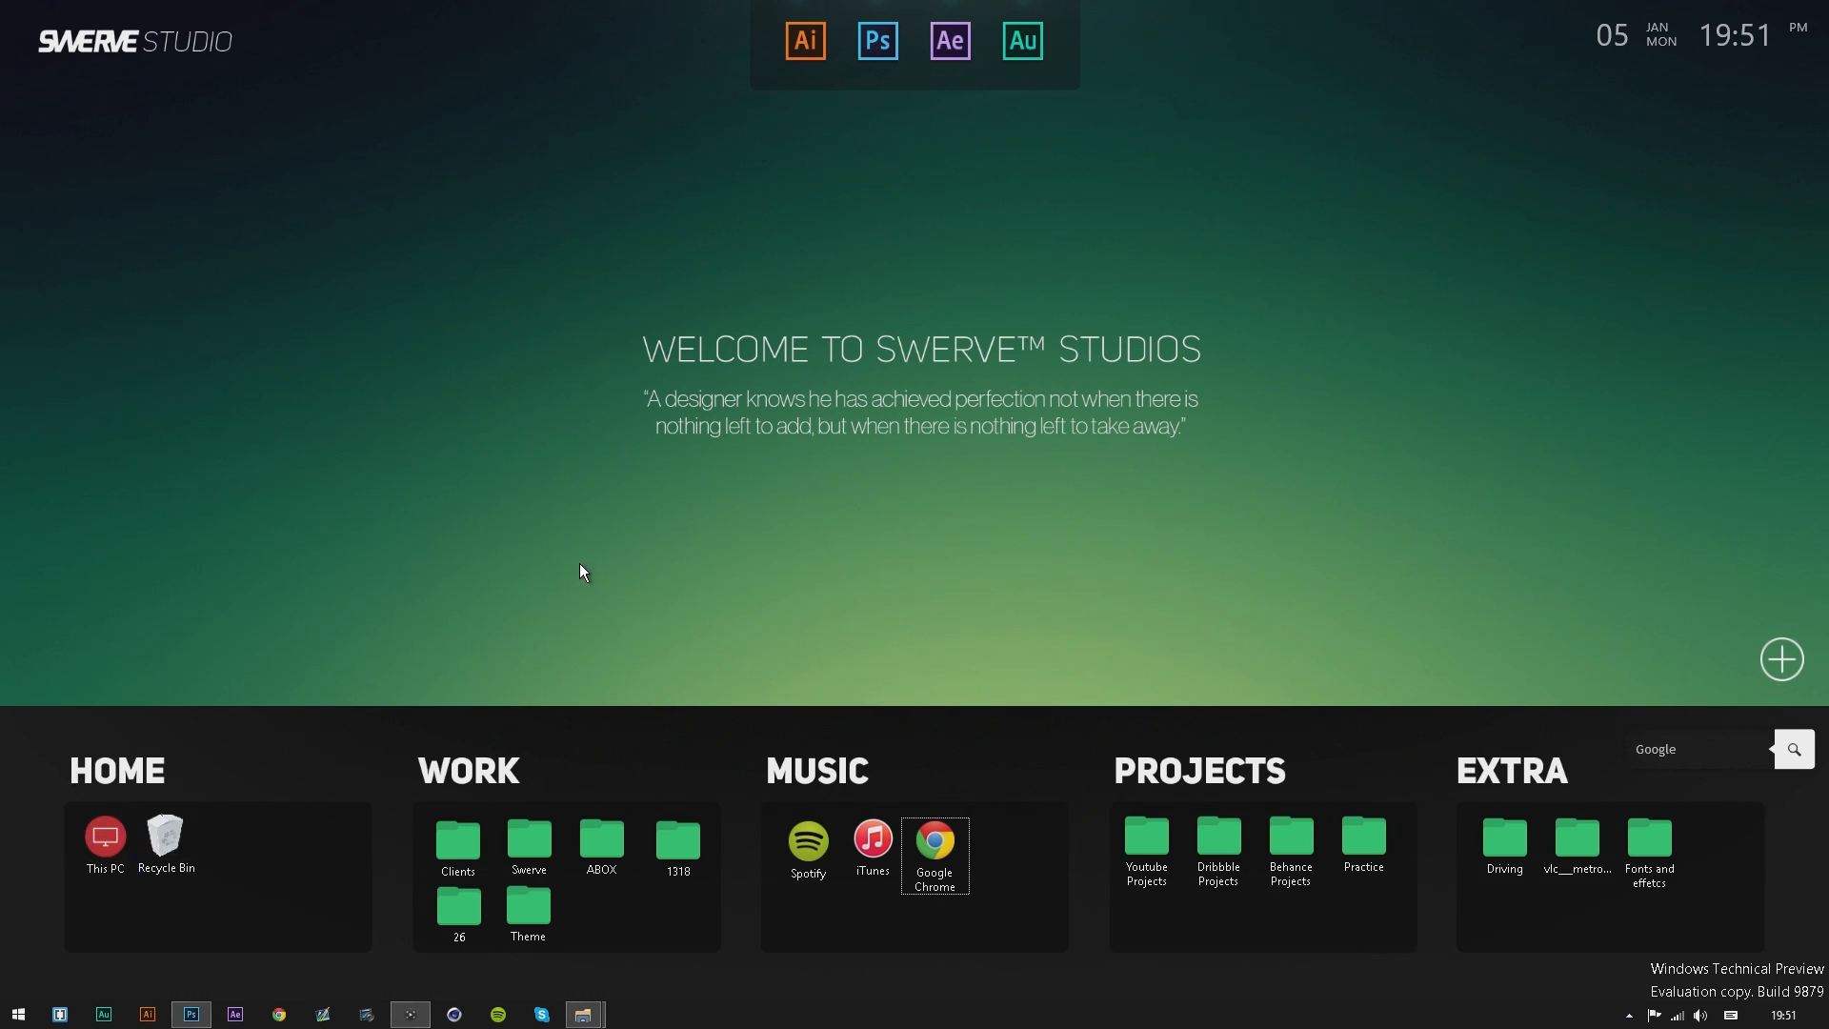
mouse_move(1145, 845)
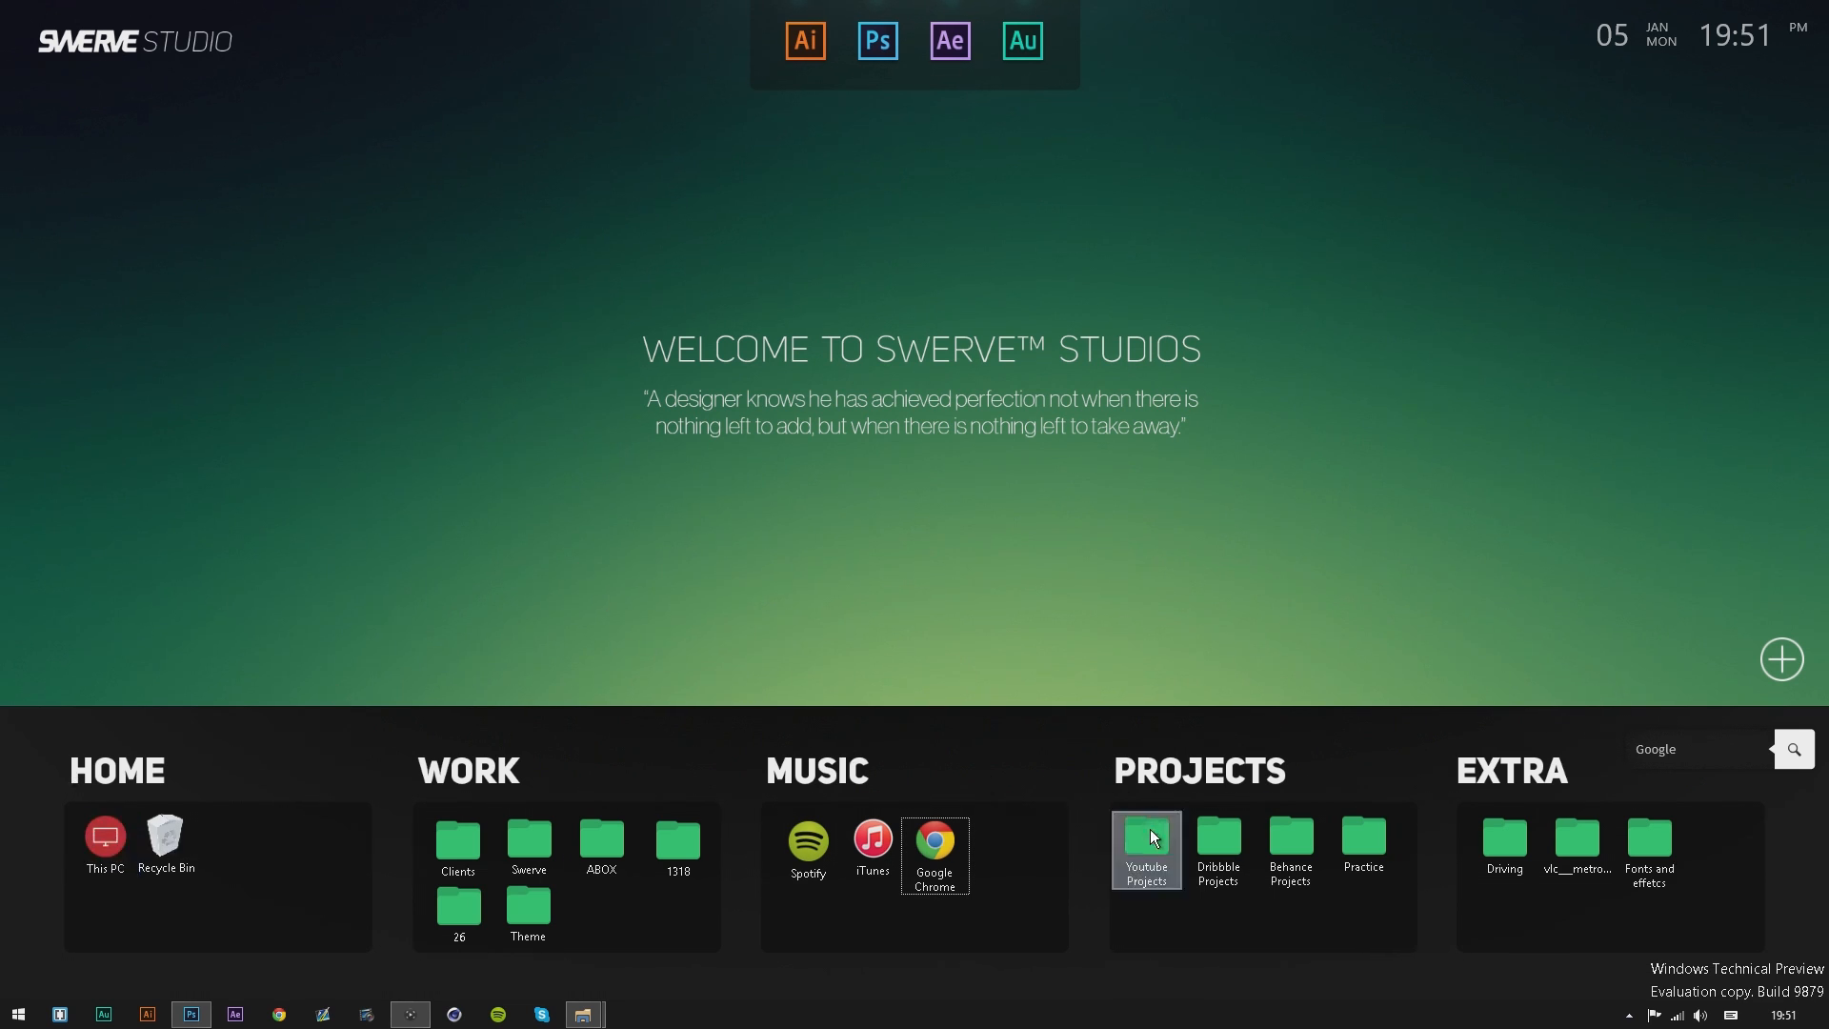
mouse_move(1291, 636)
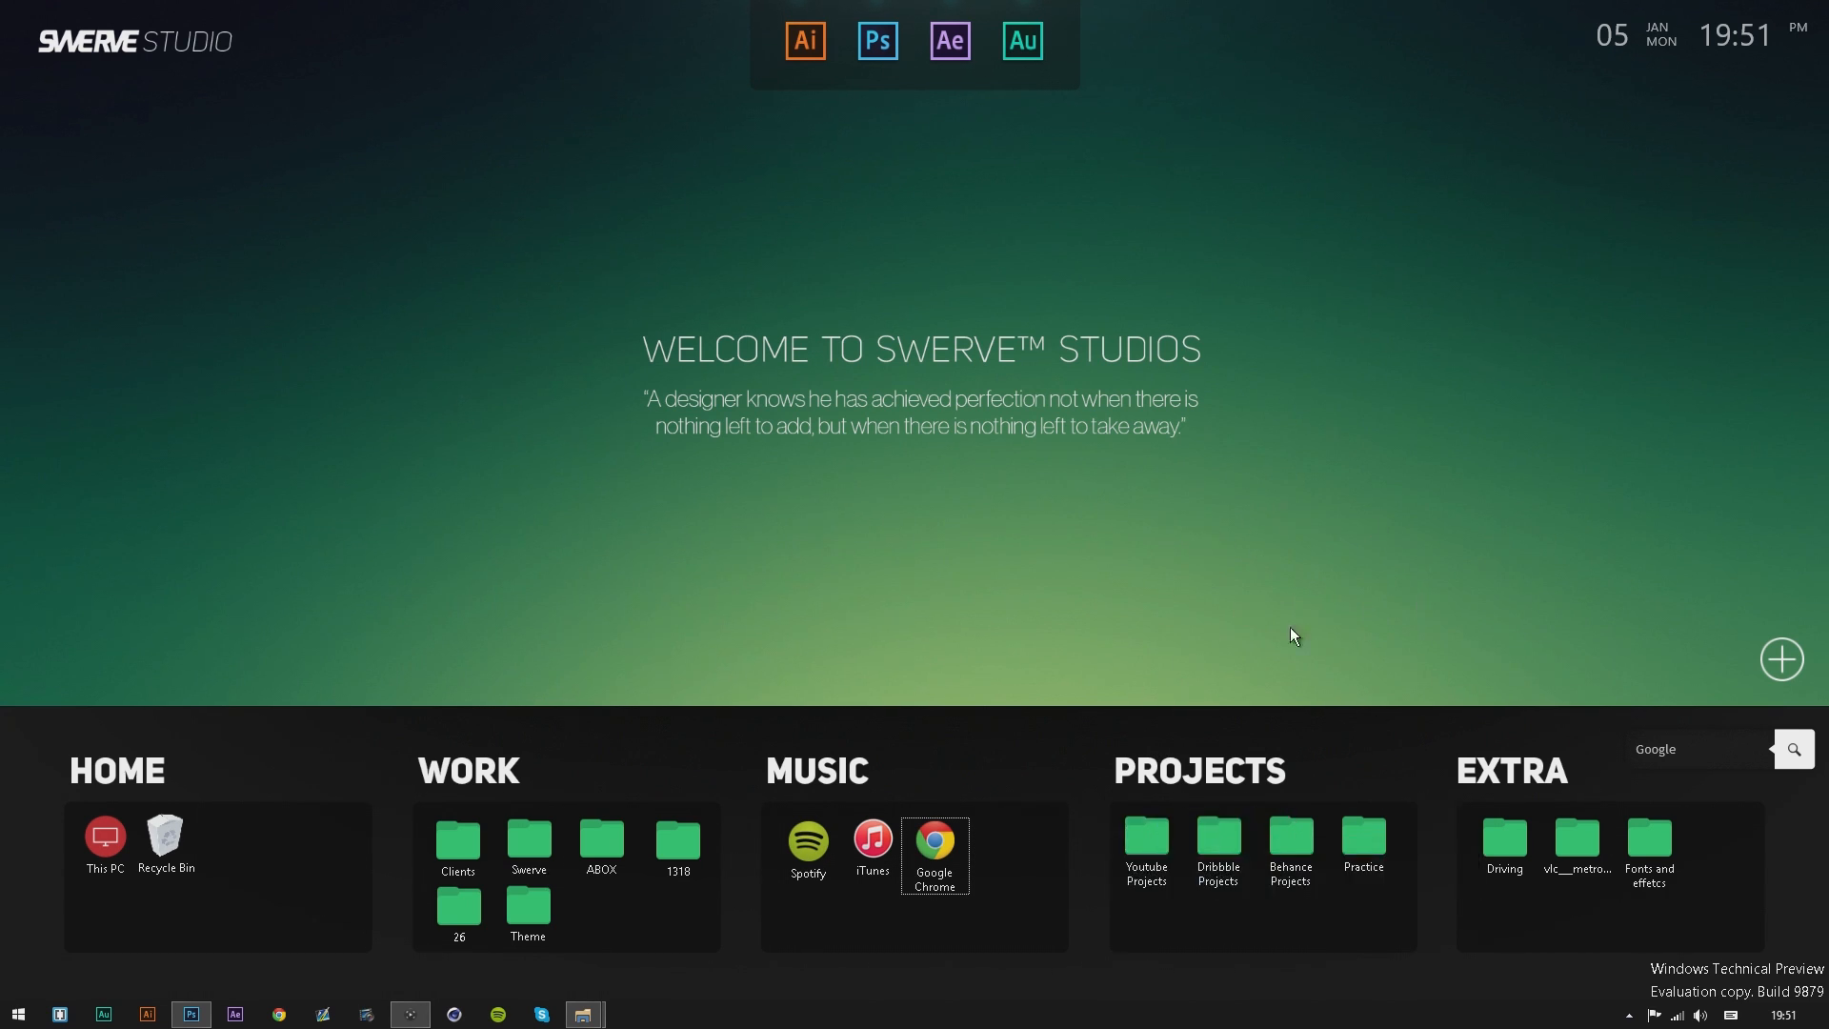
mouse_move(1341, 524)
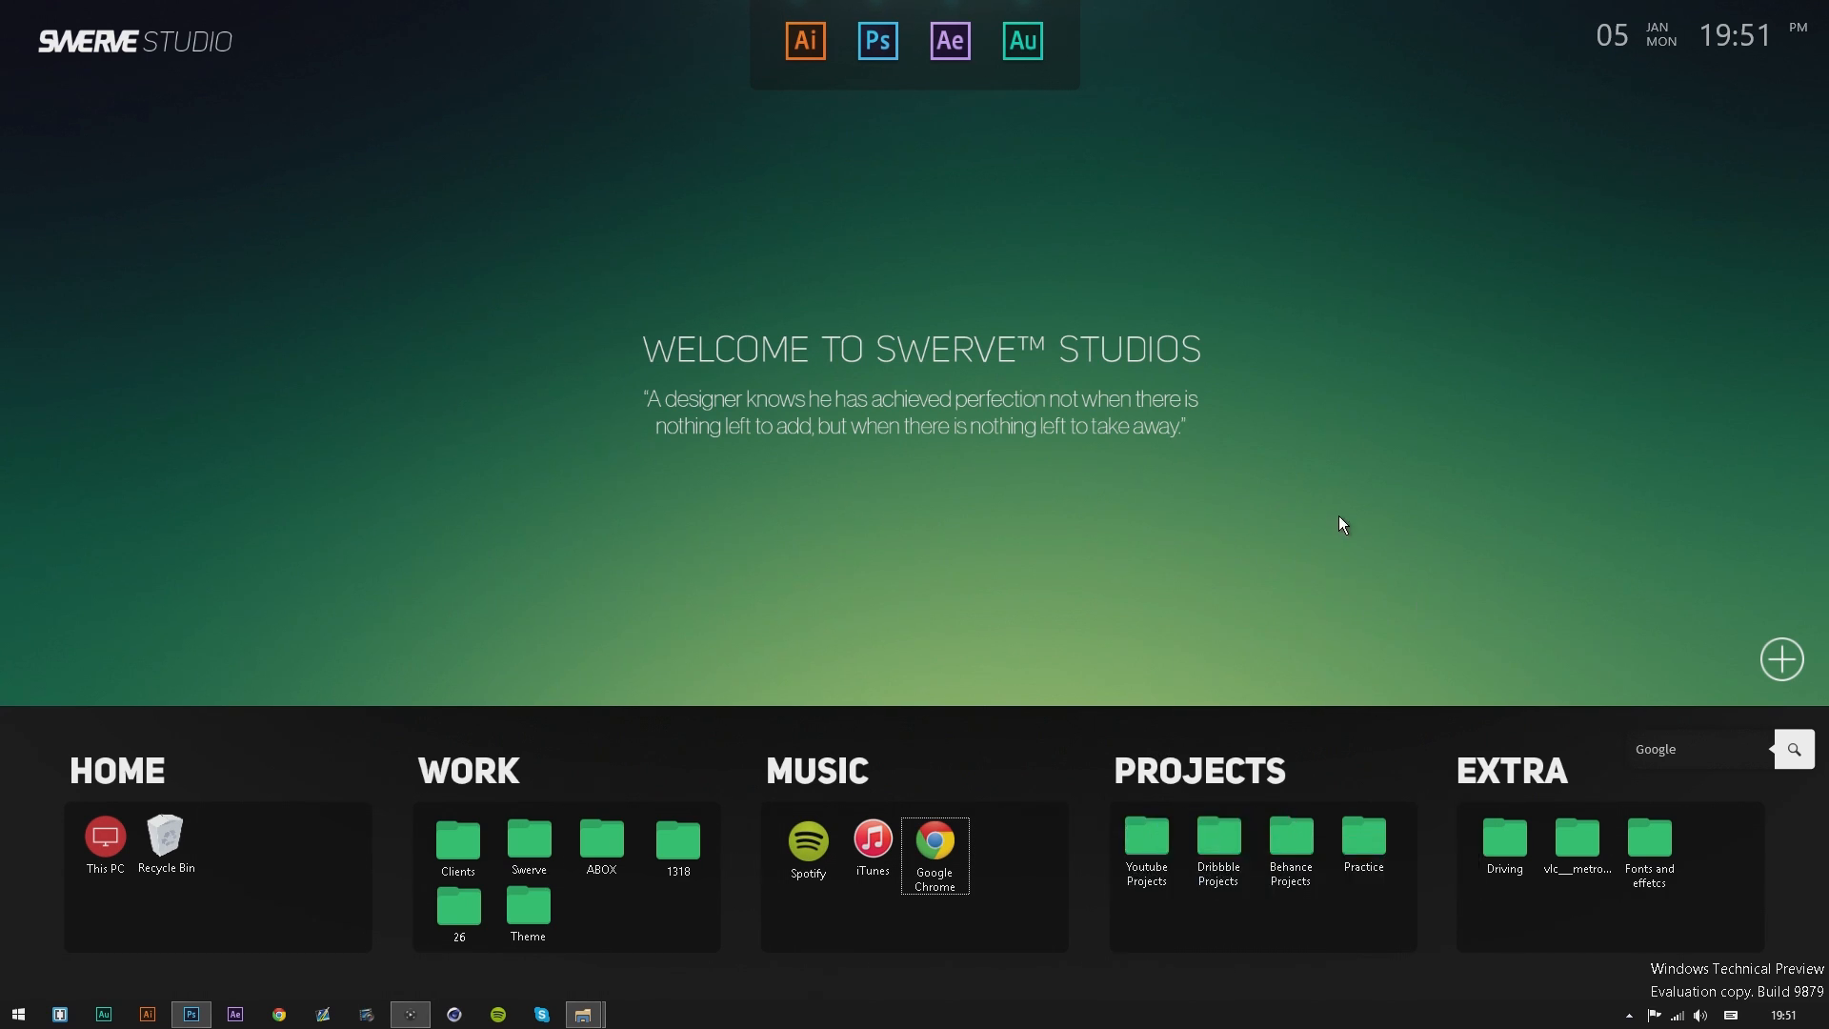
click(933, 846)
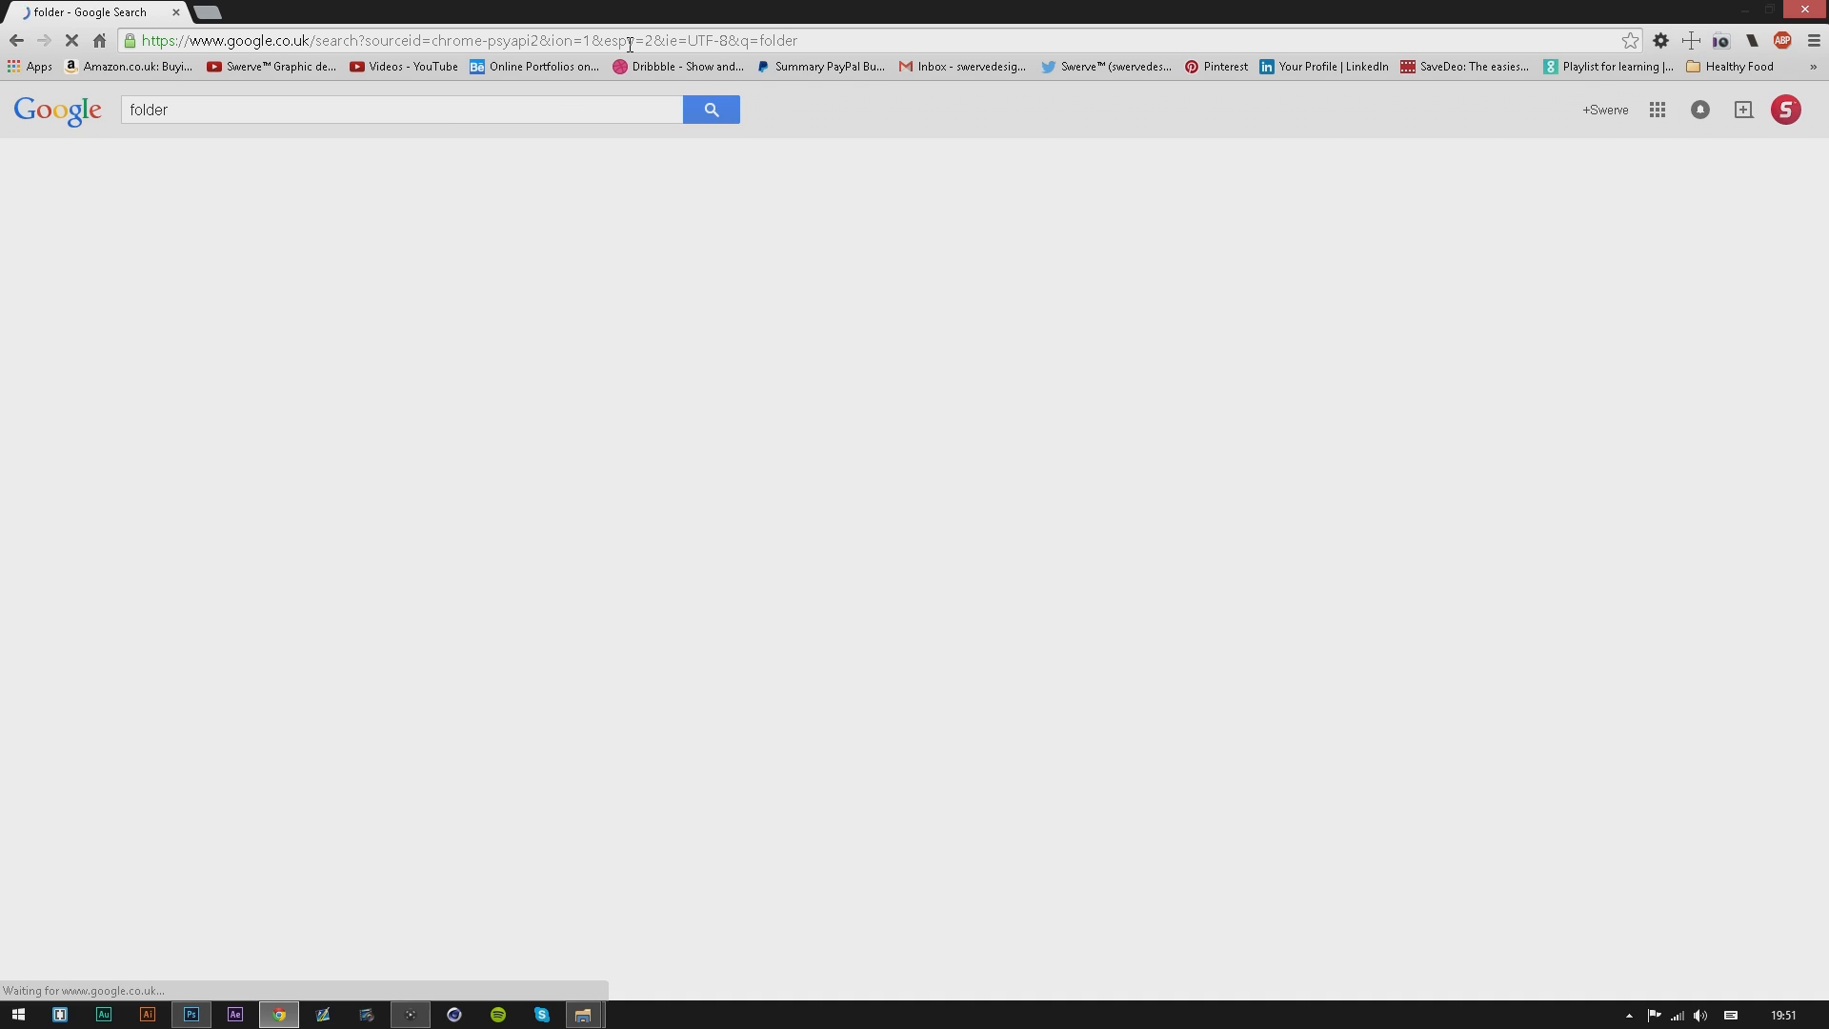
Search Google for 'folder icons ico', open the easyicon.net folder icons result, and select its 'folder' search term.
text(ic)
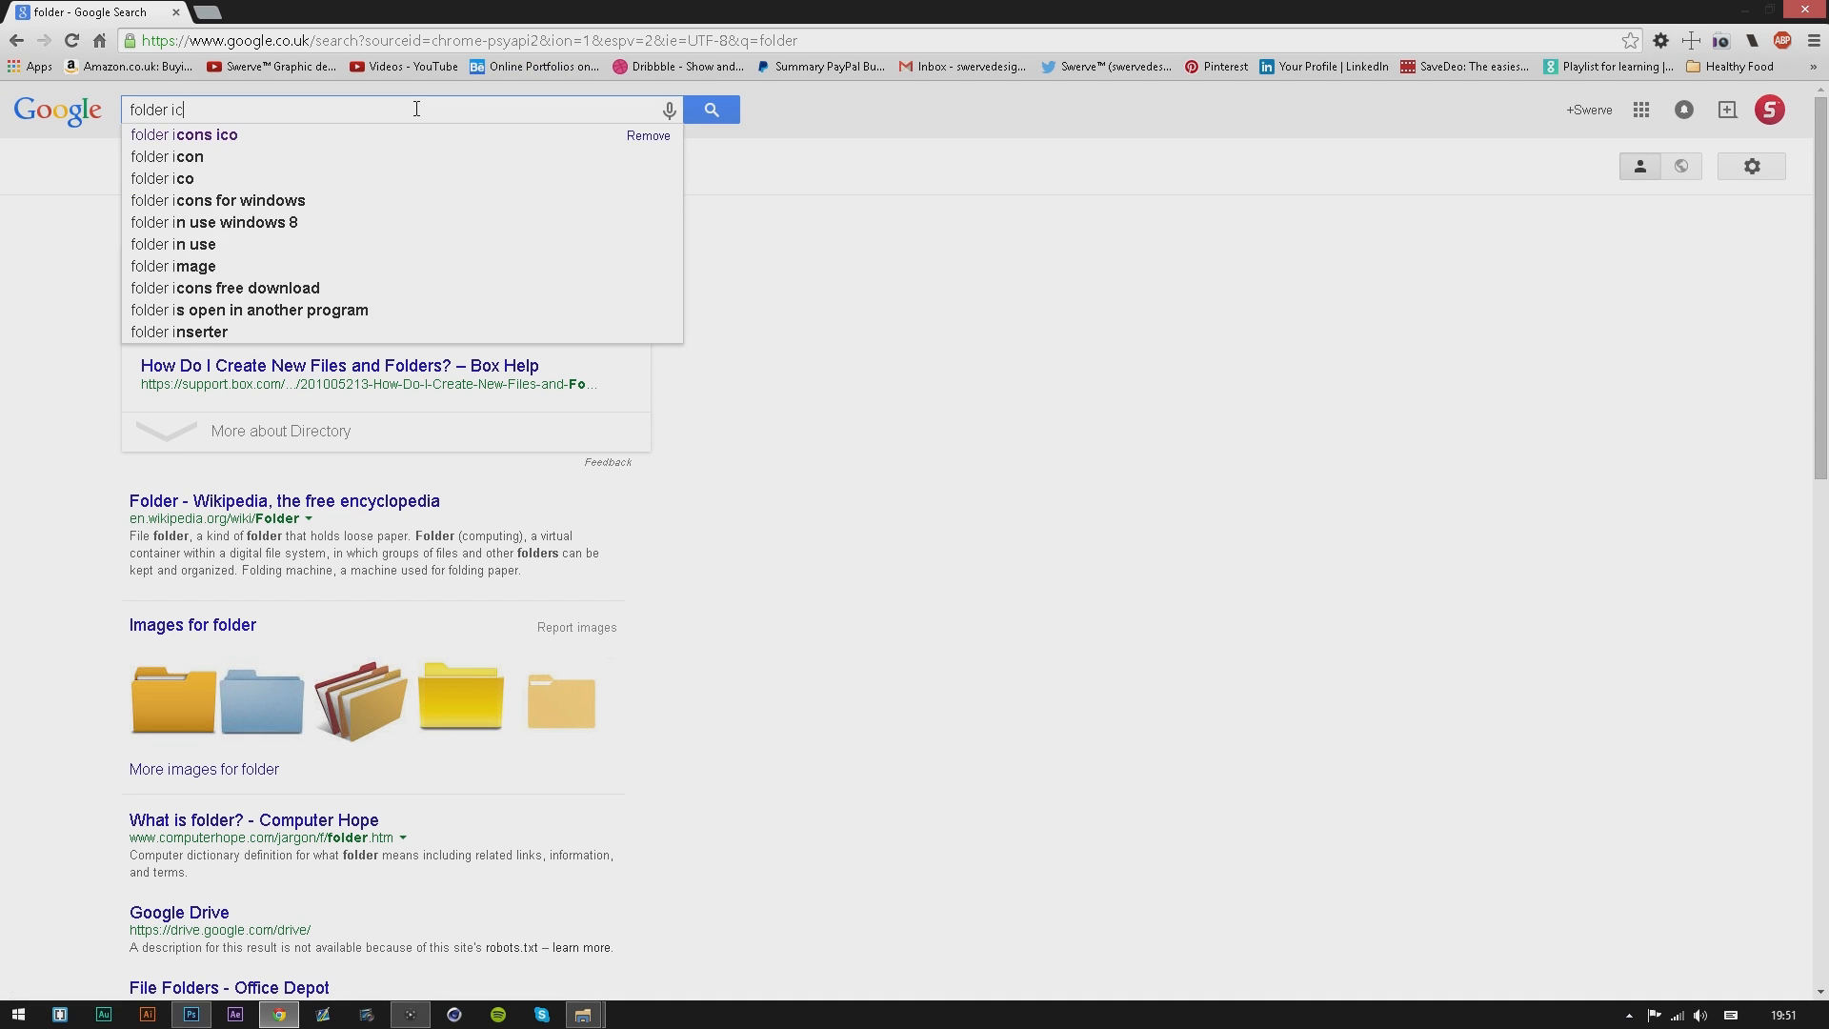
text(ons ico)
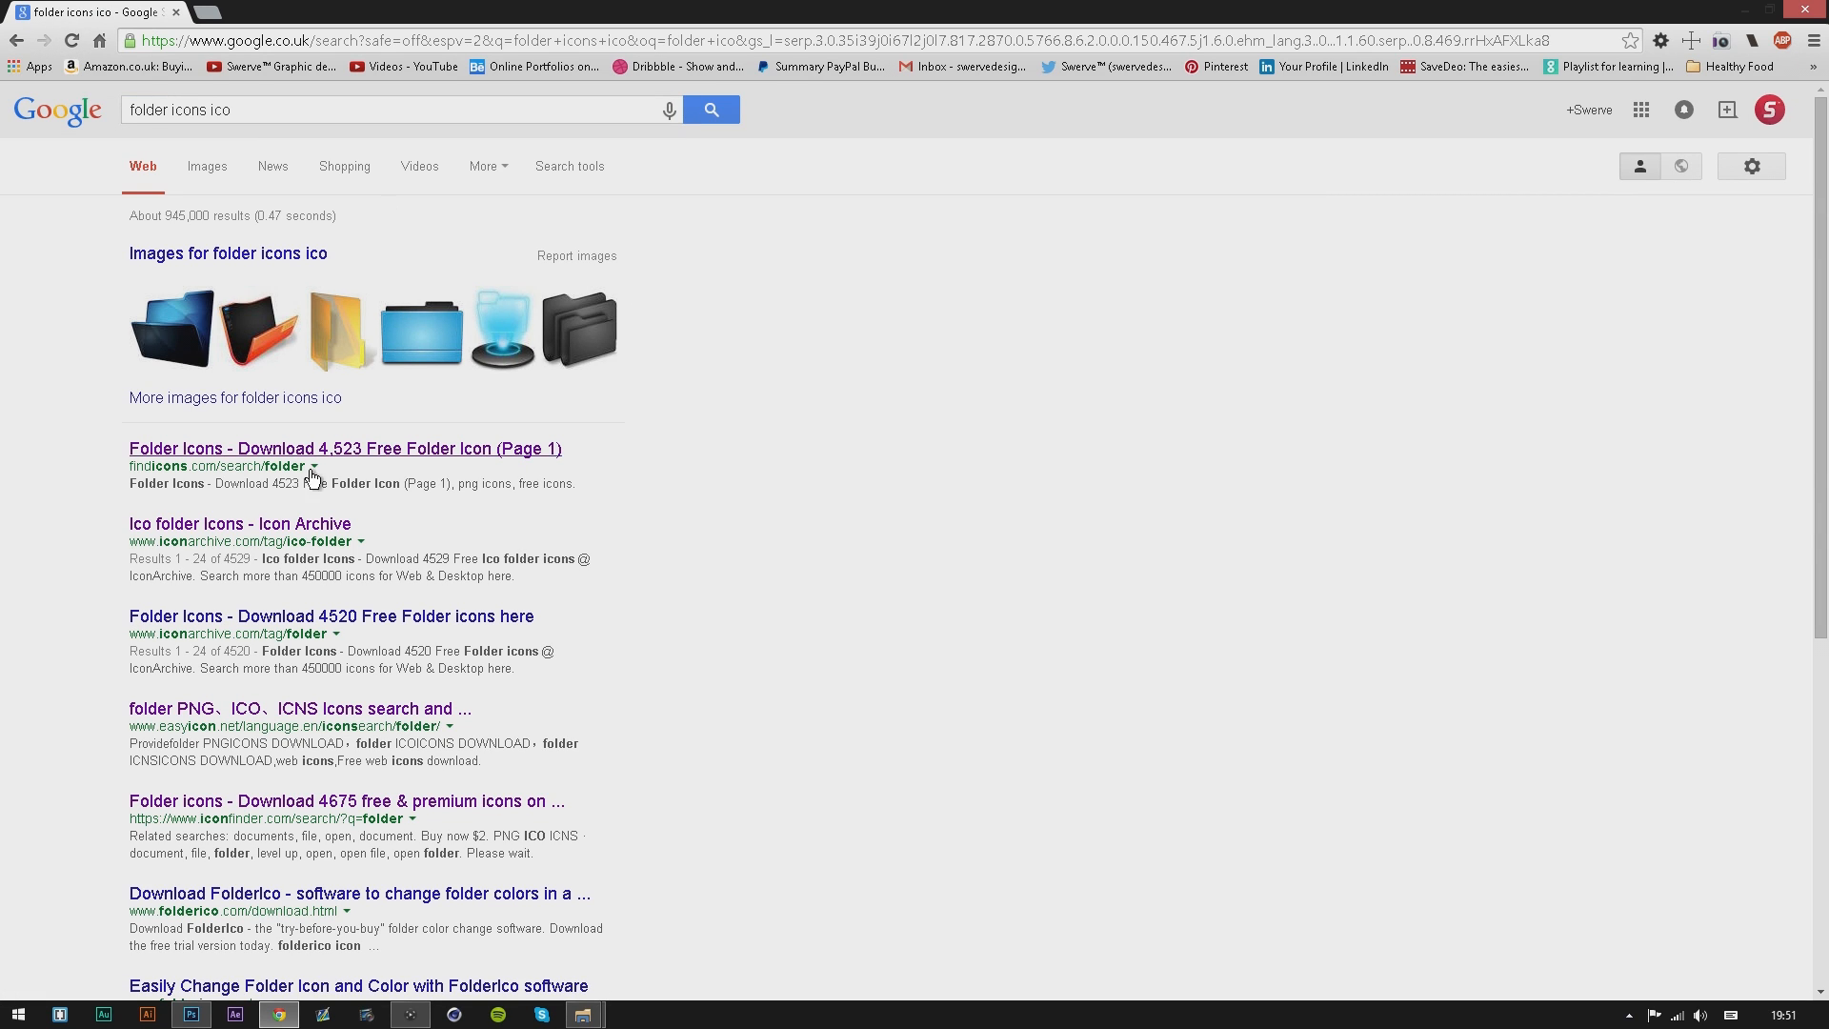
click(299, 708)
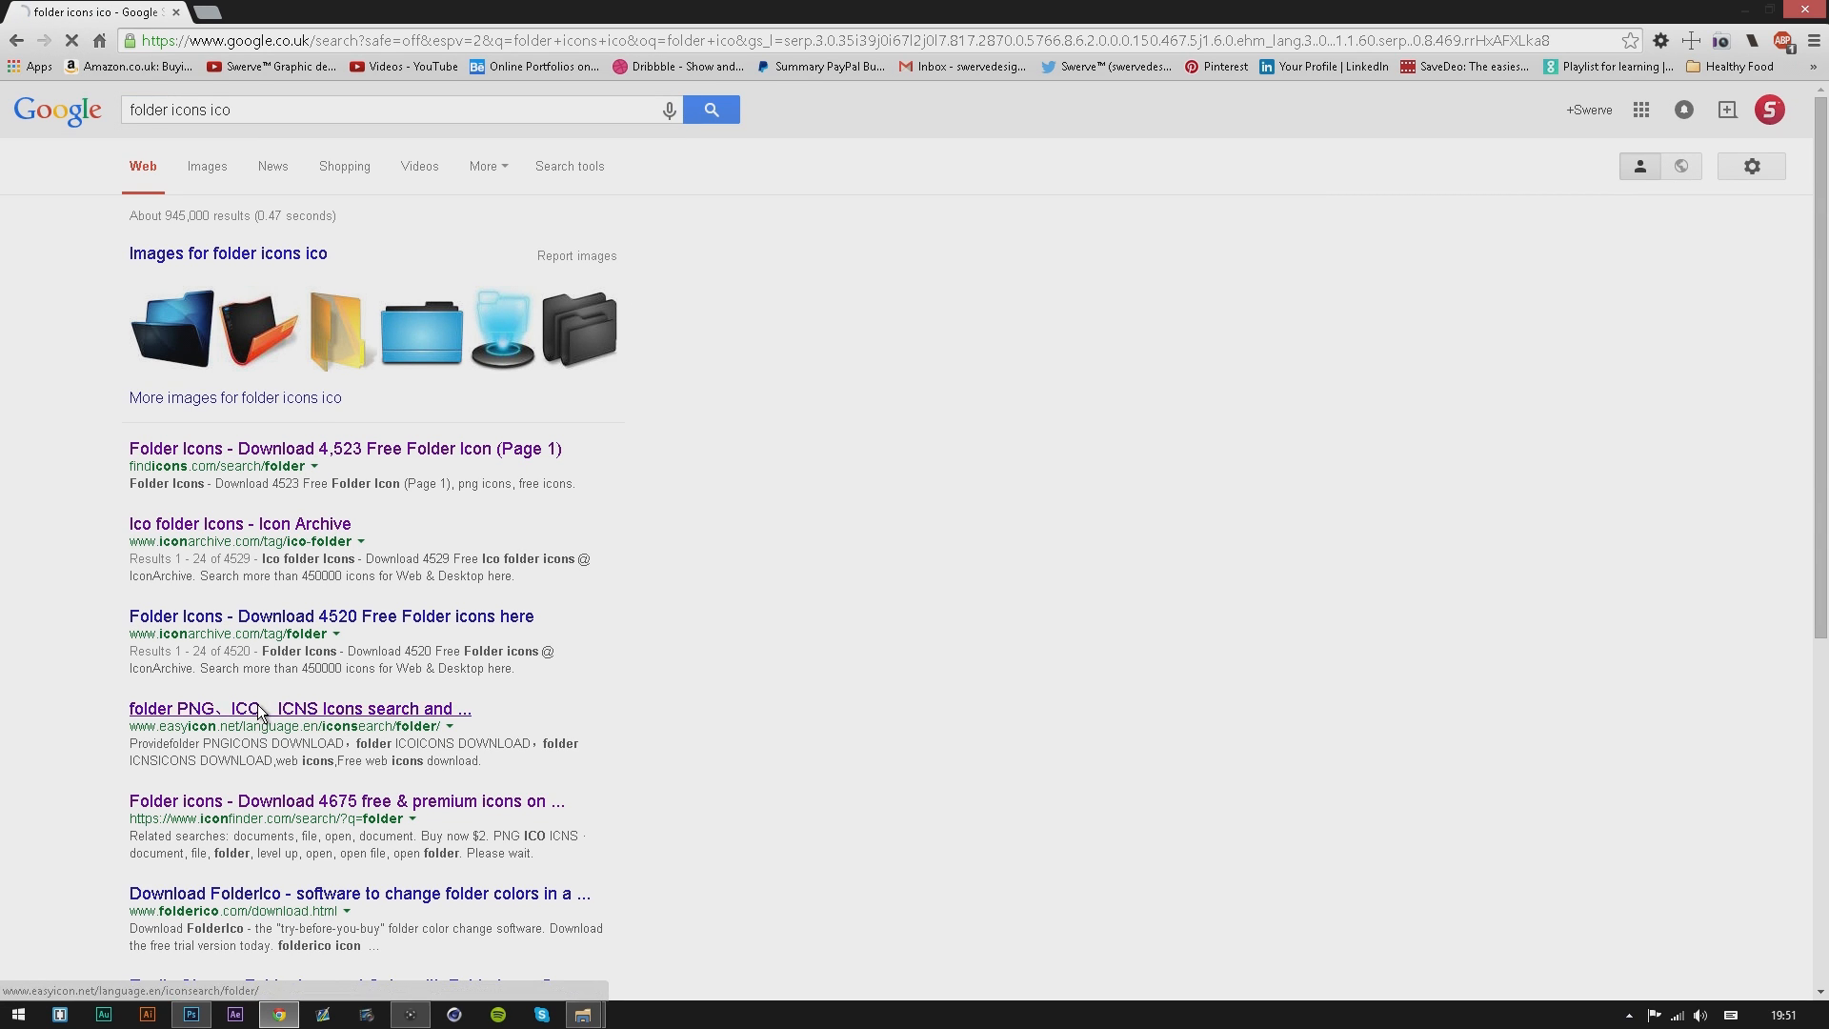
click(299, 709)
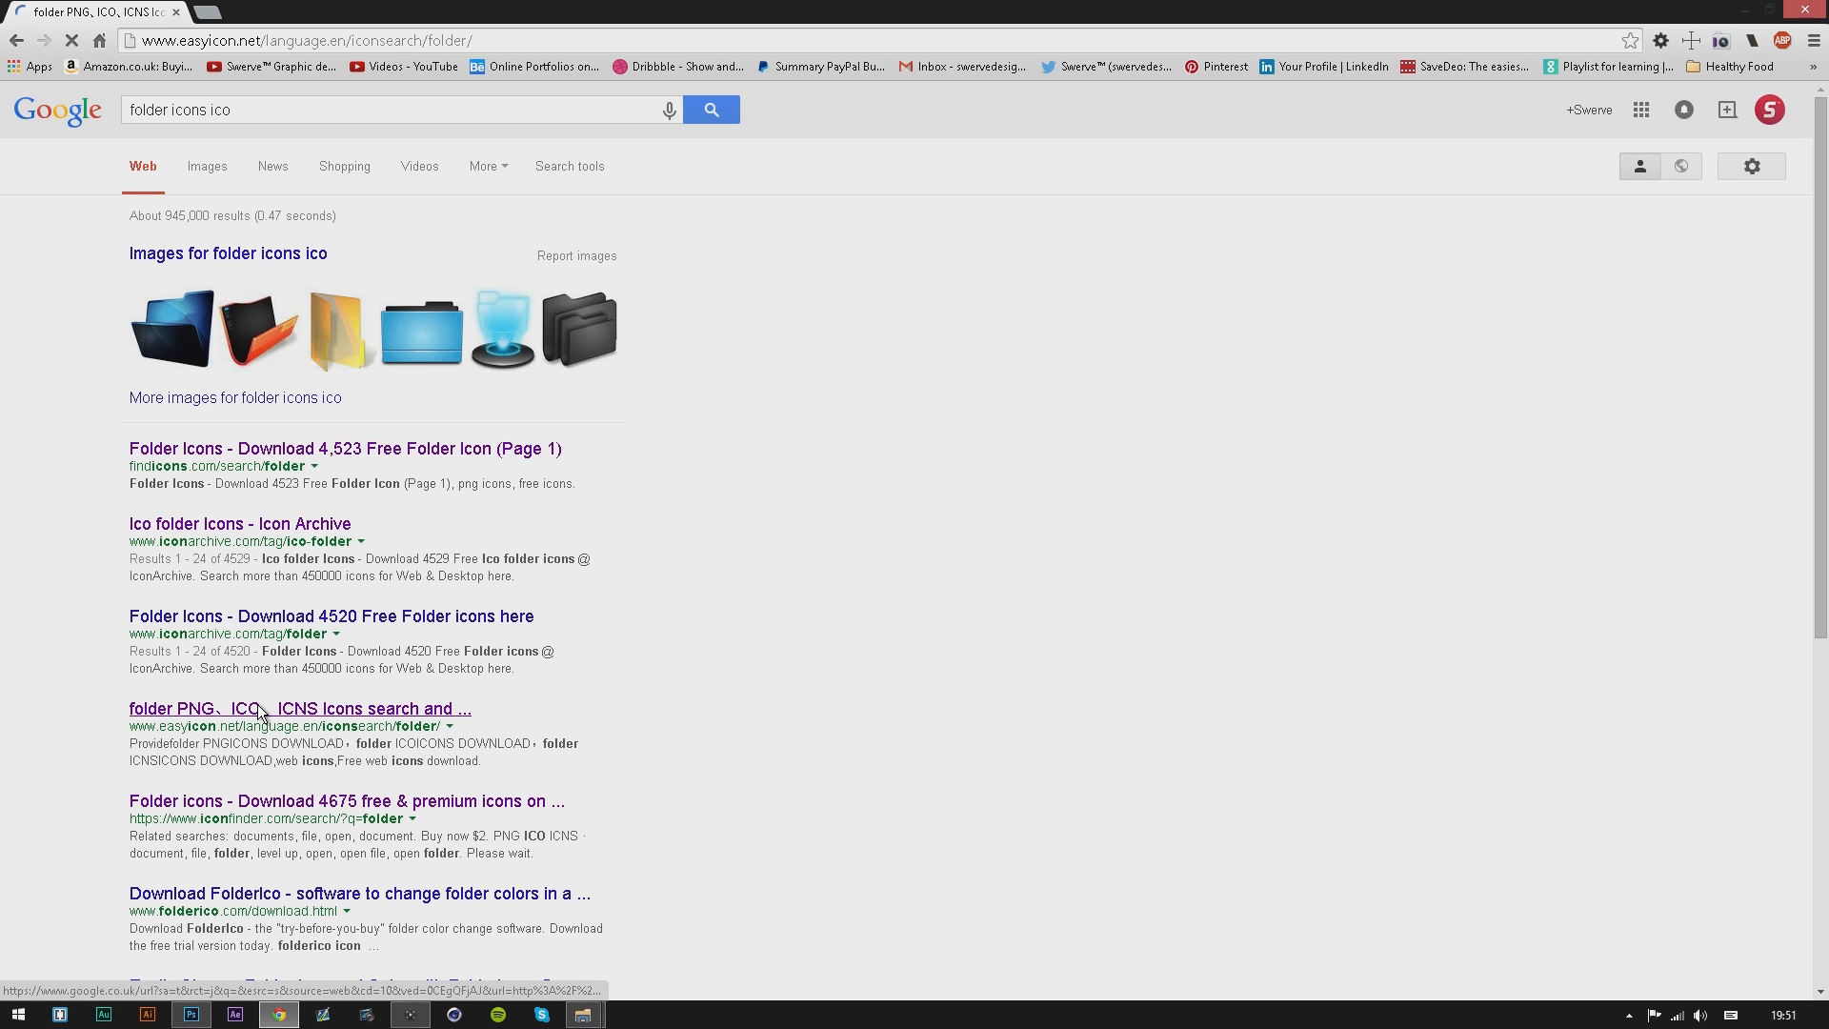
mouse_move(257, 718)
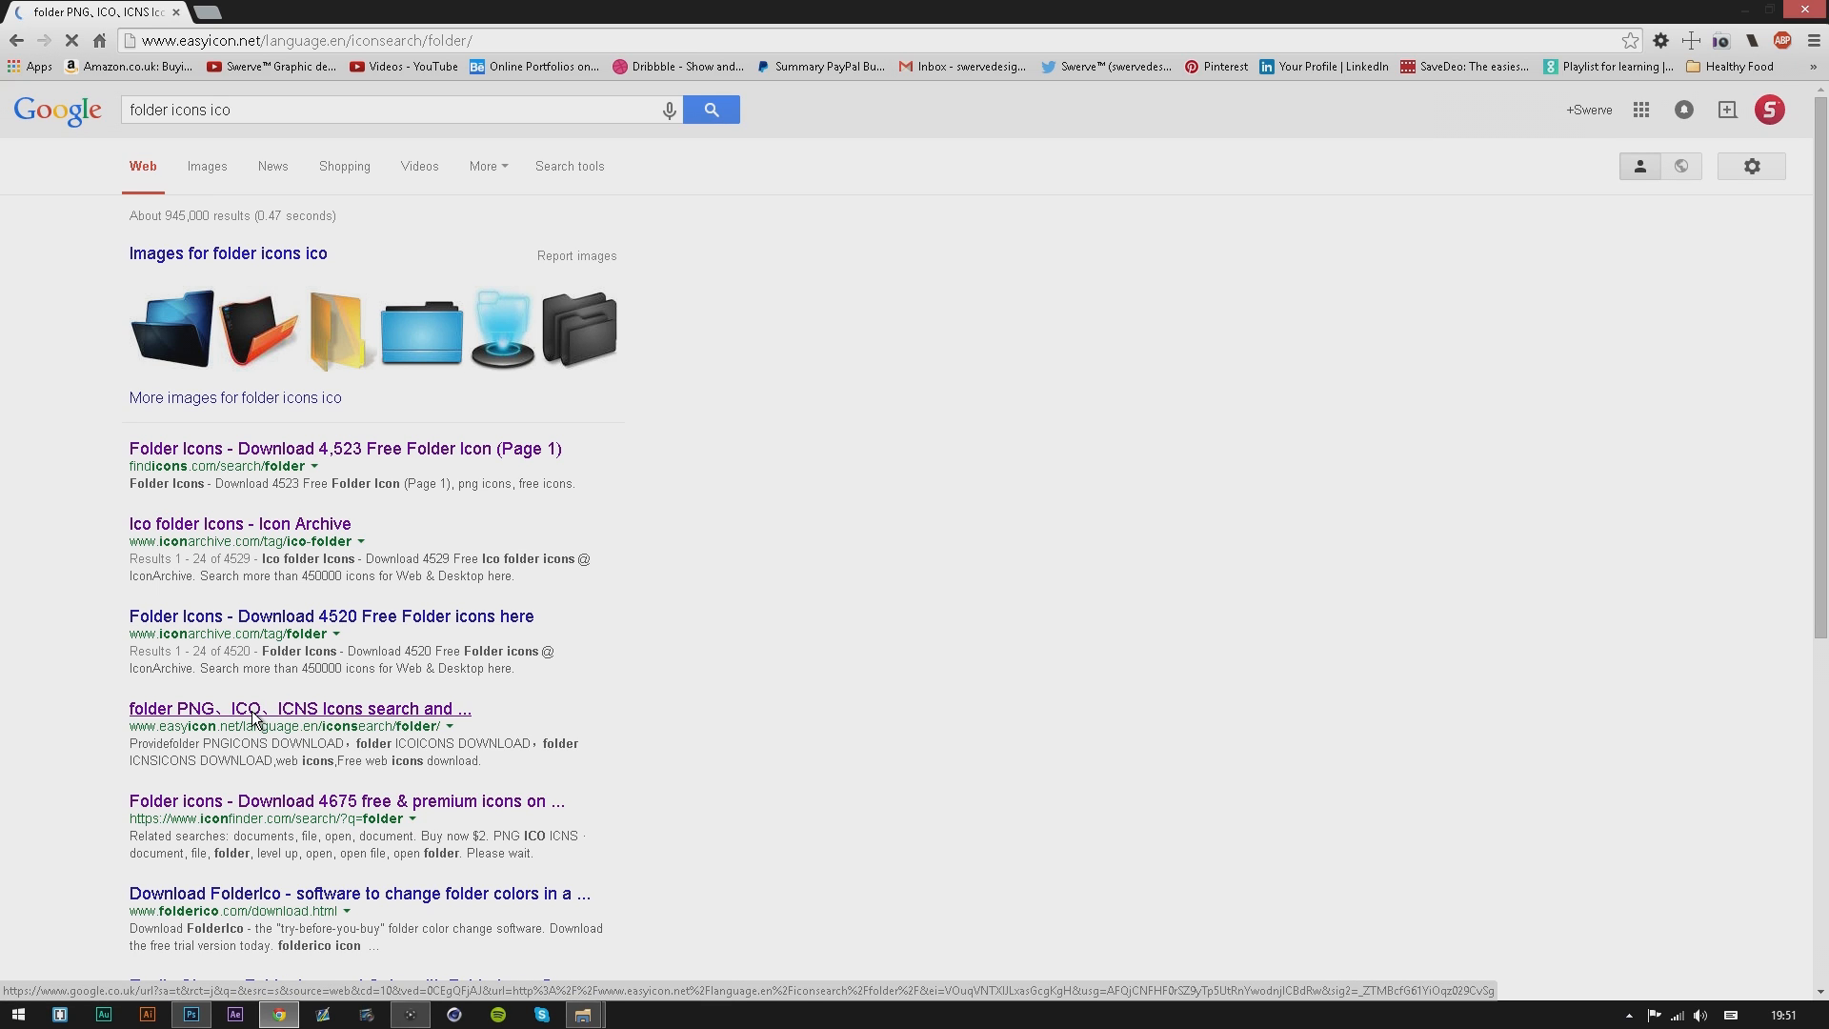
click(299, 709)
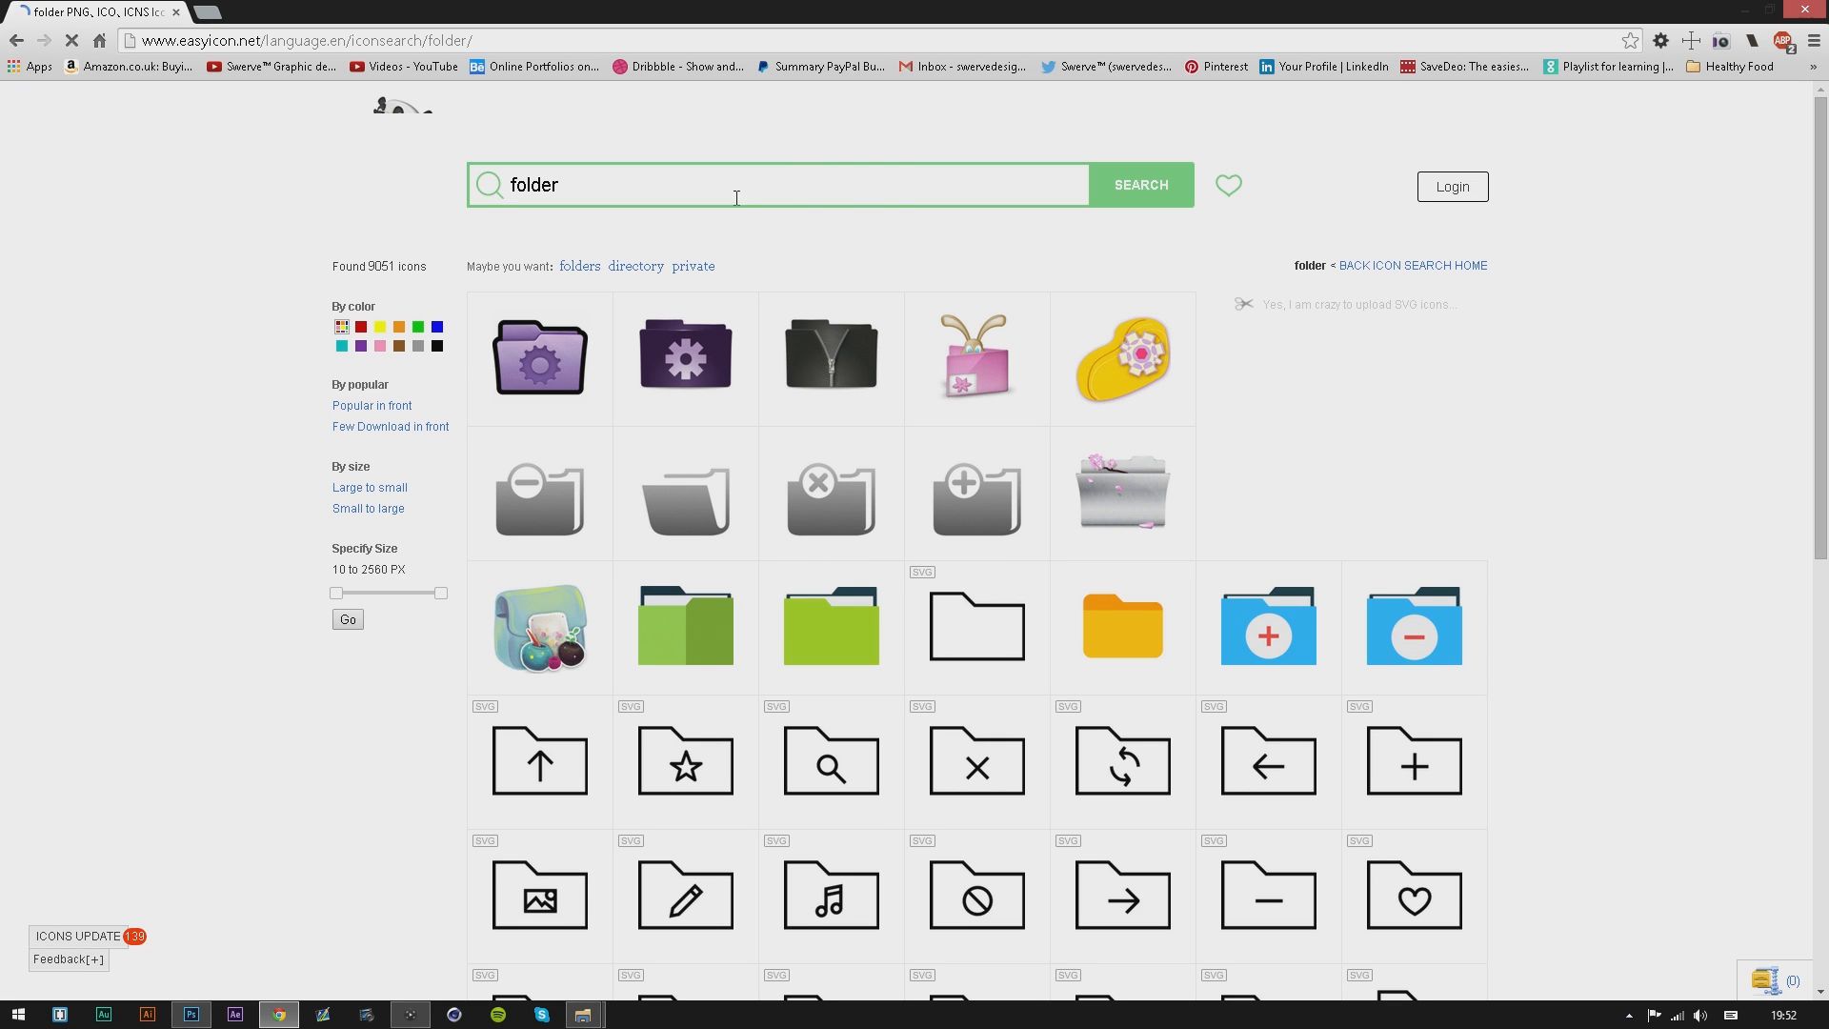
triple_click(532, 184)
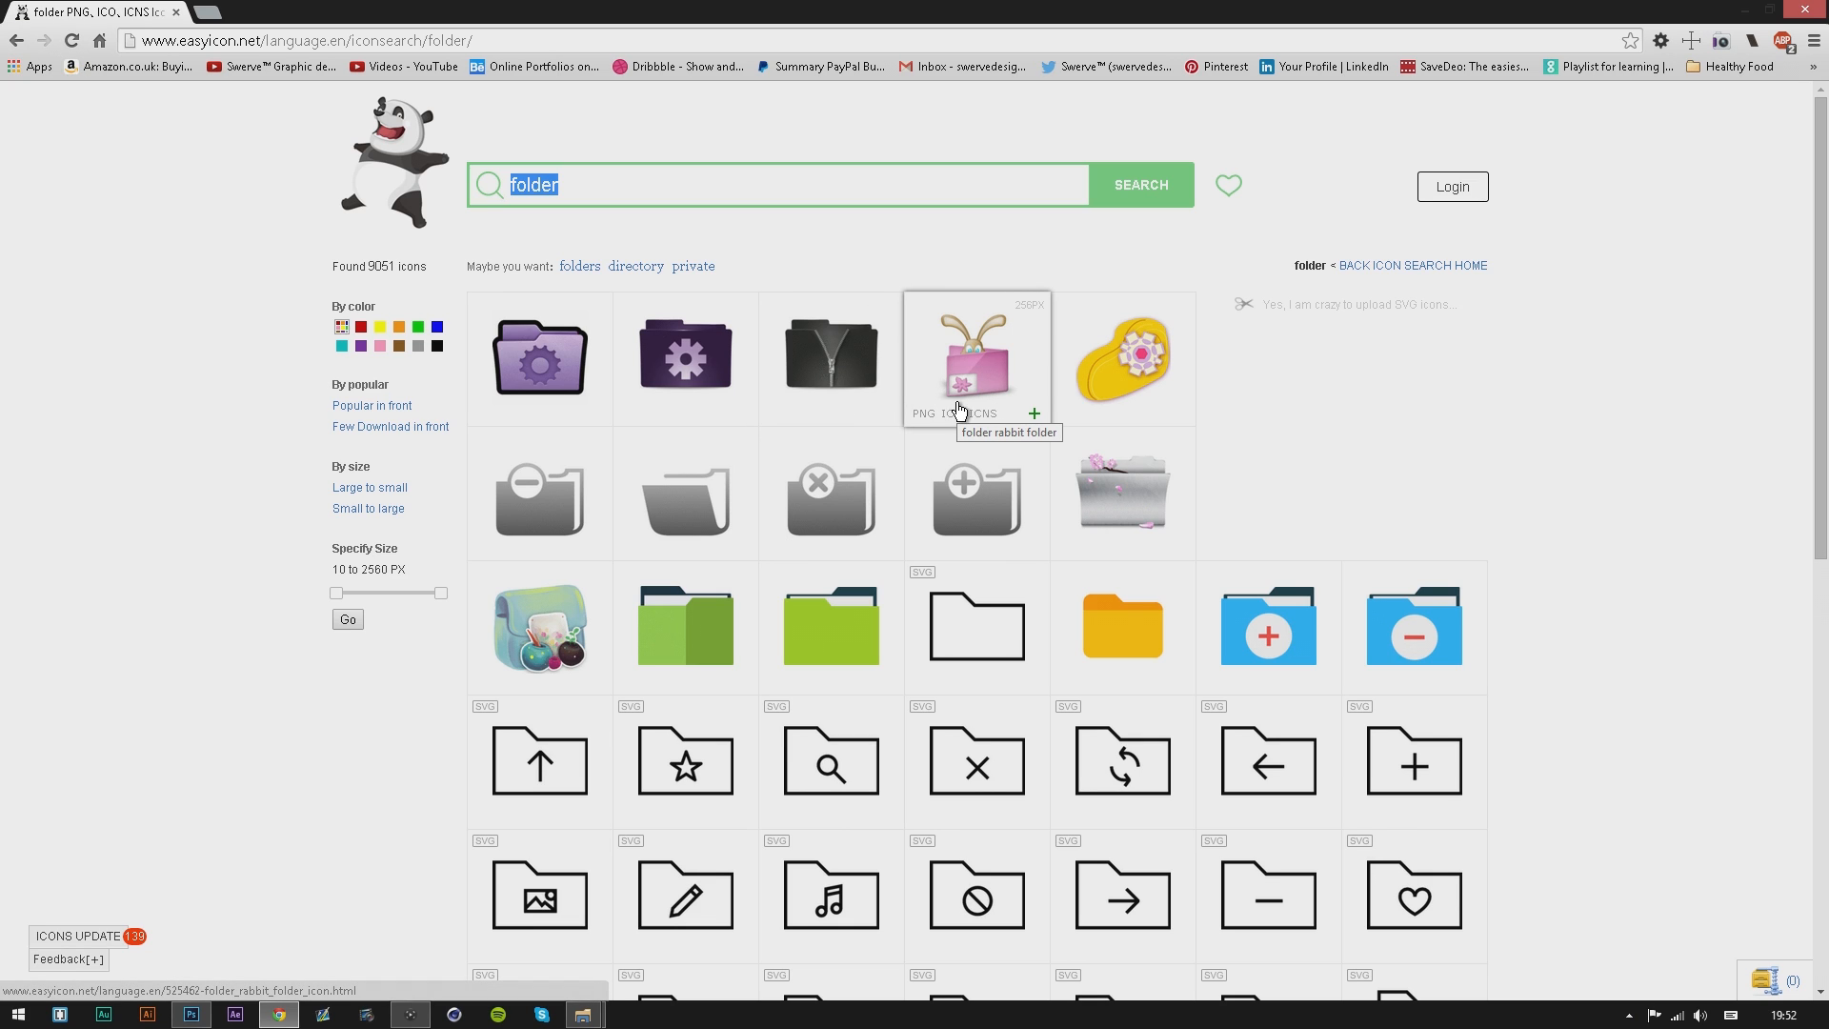
mouse_move(756, 188)
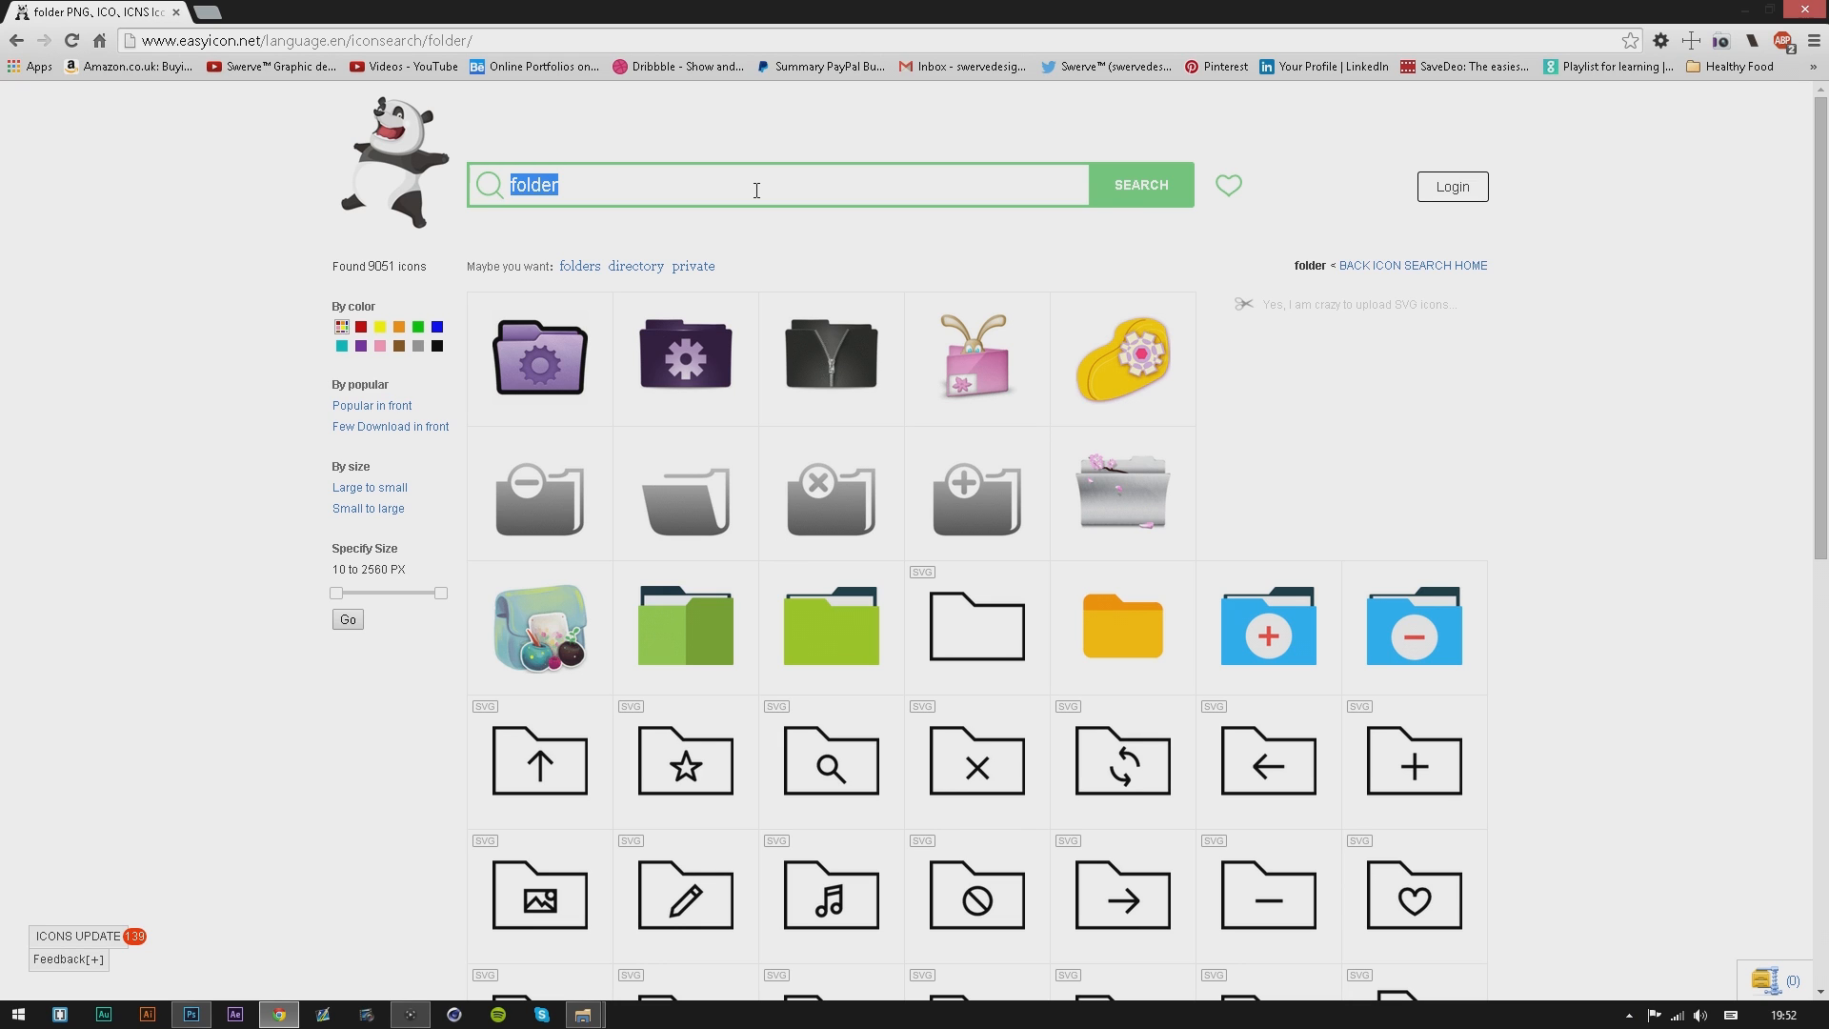
Search easyicon.net for 'photoshop' and save the round blue Ps icon as a 128px ICO file.
text(photo)
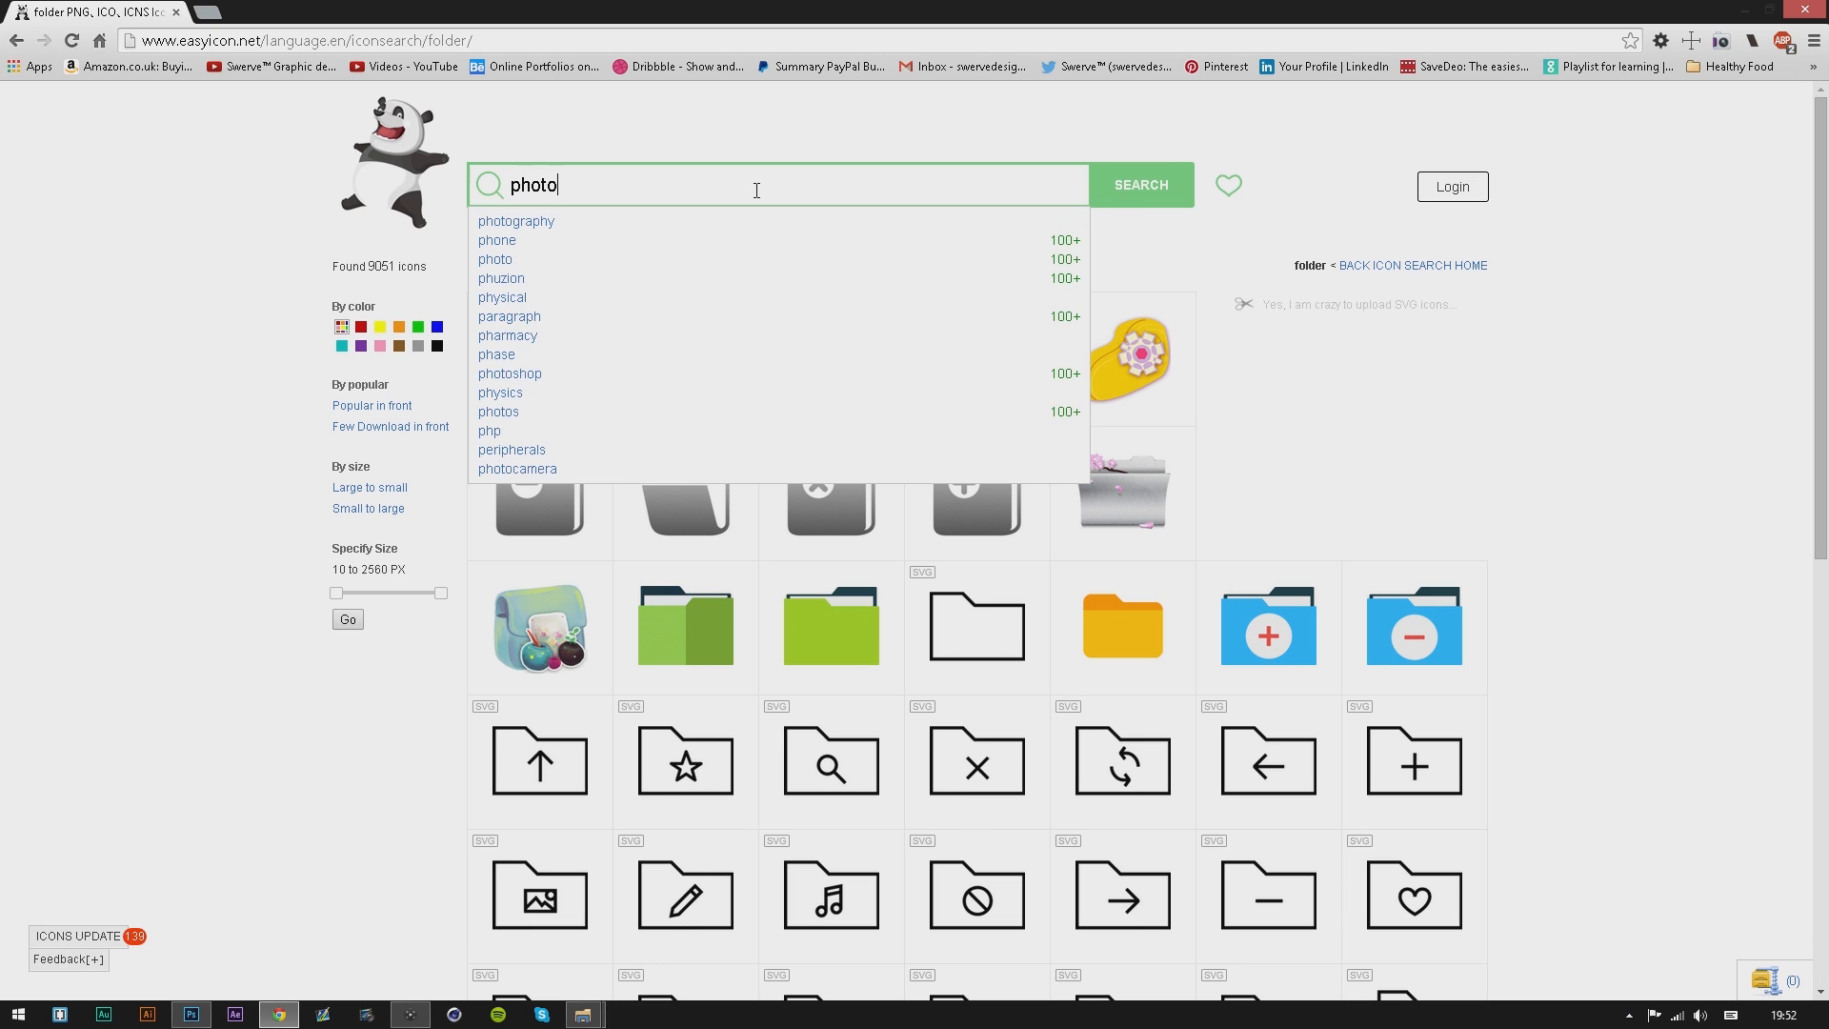
click(511, 374)
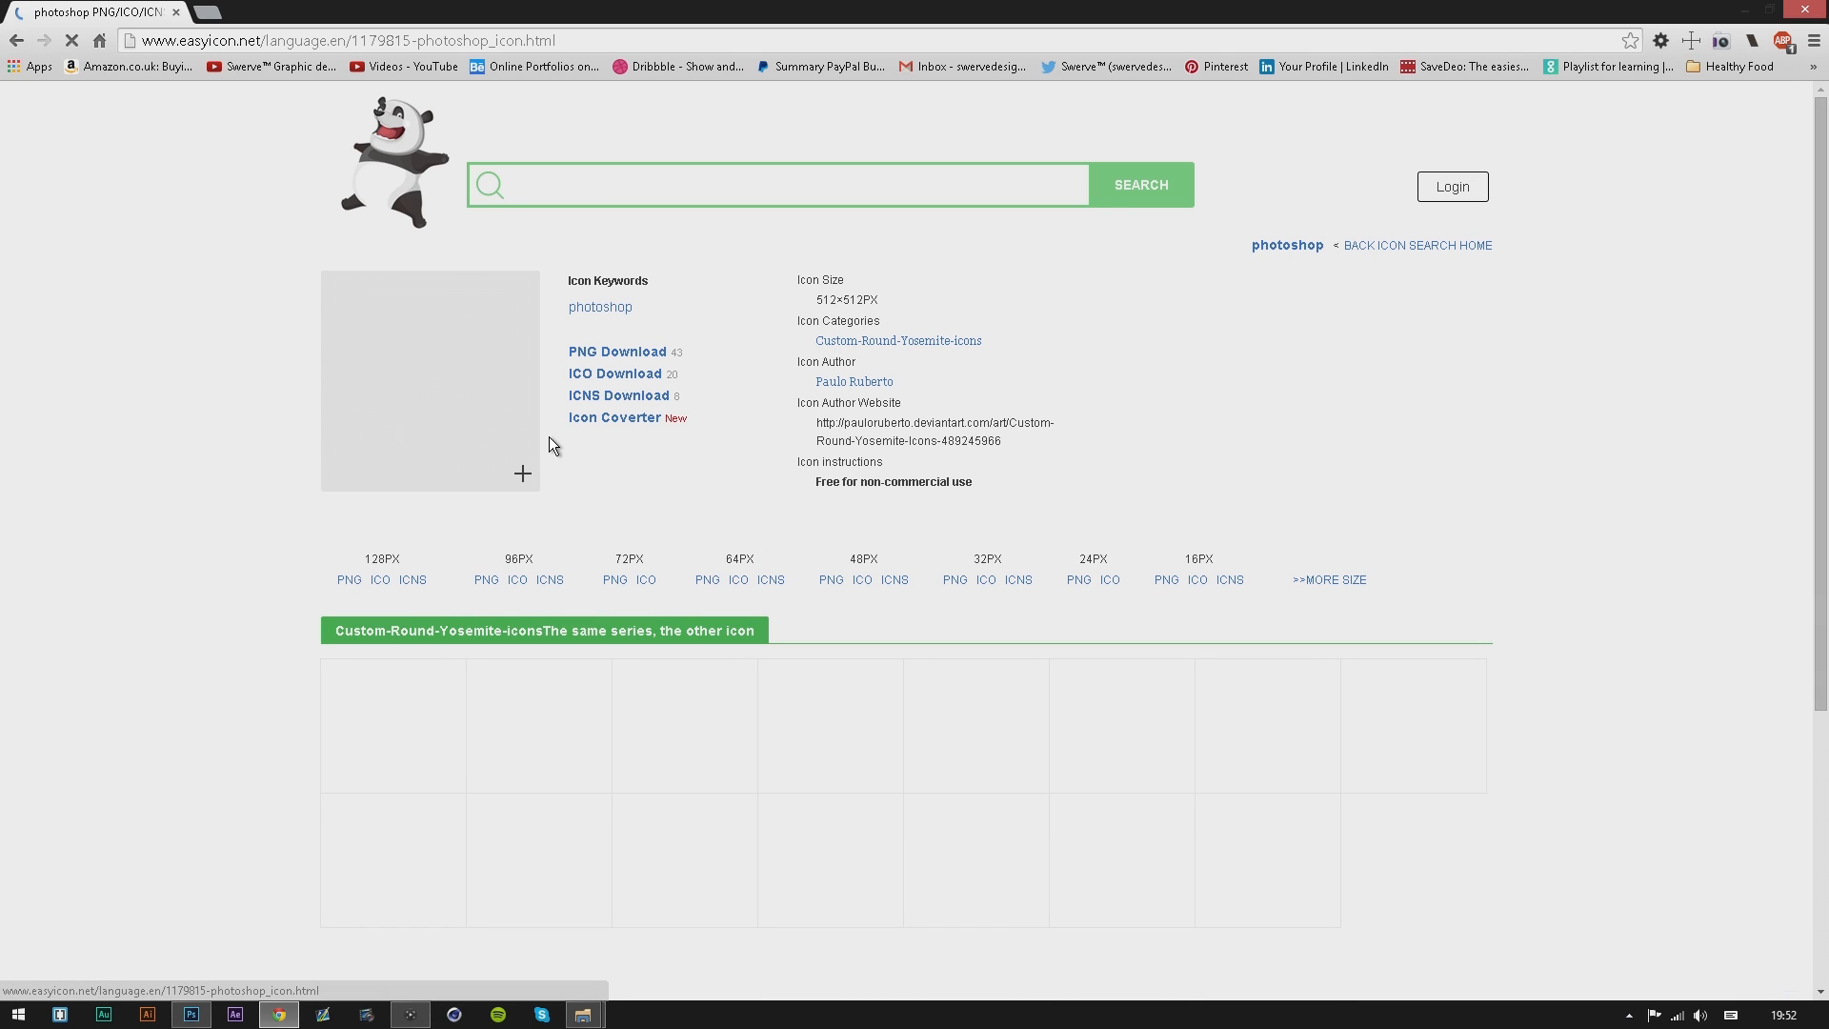
mouse_move(631, 373)
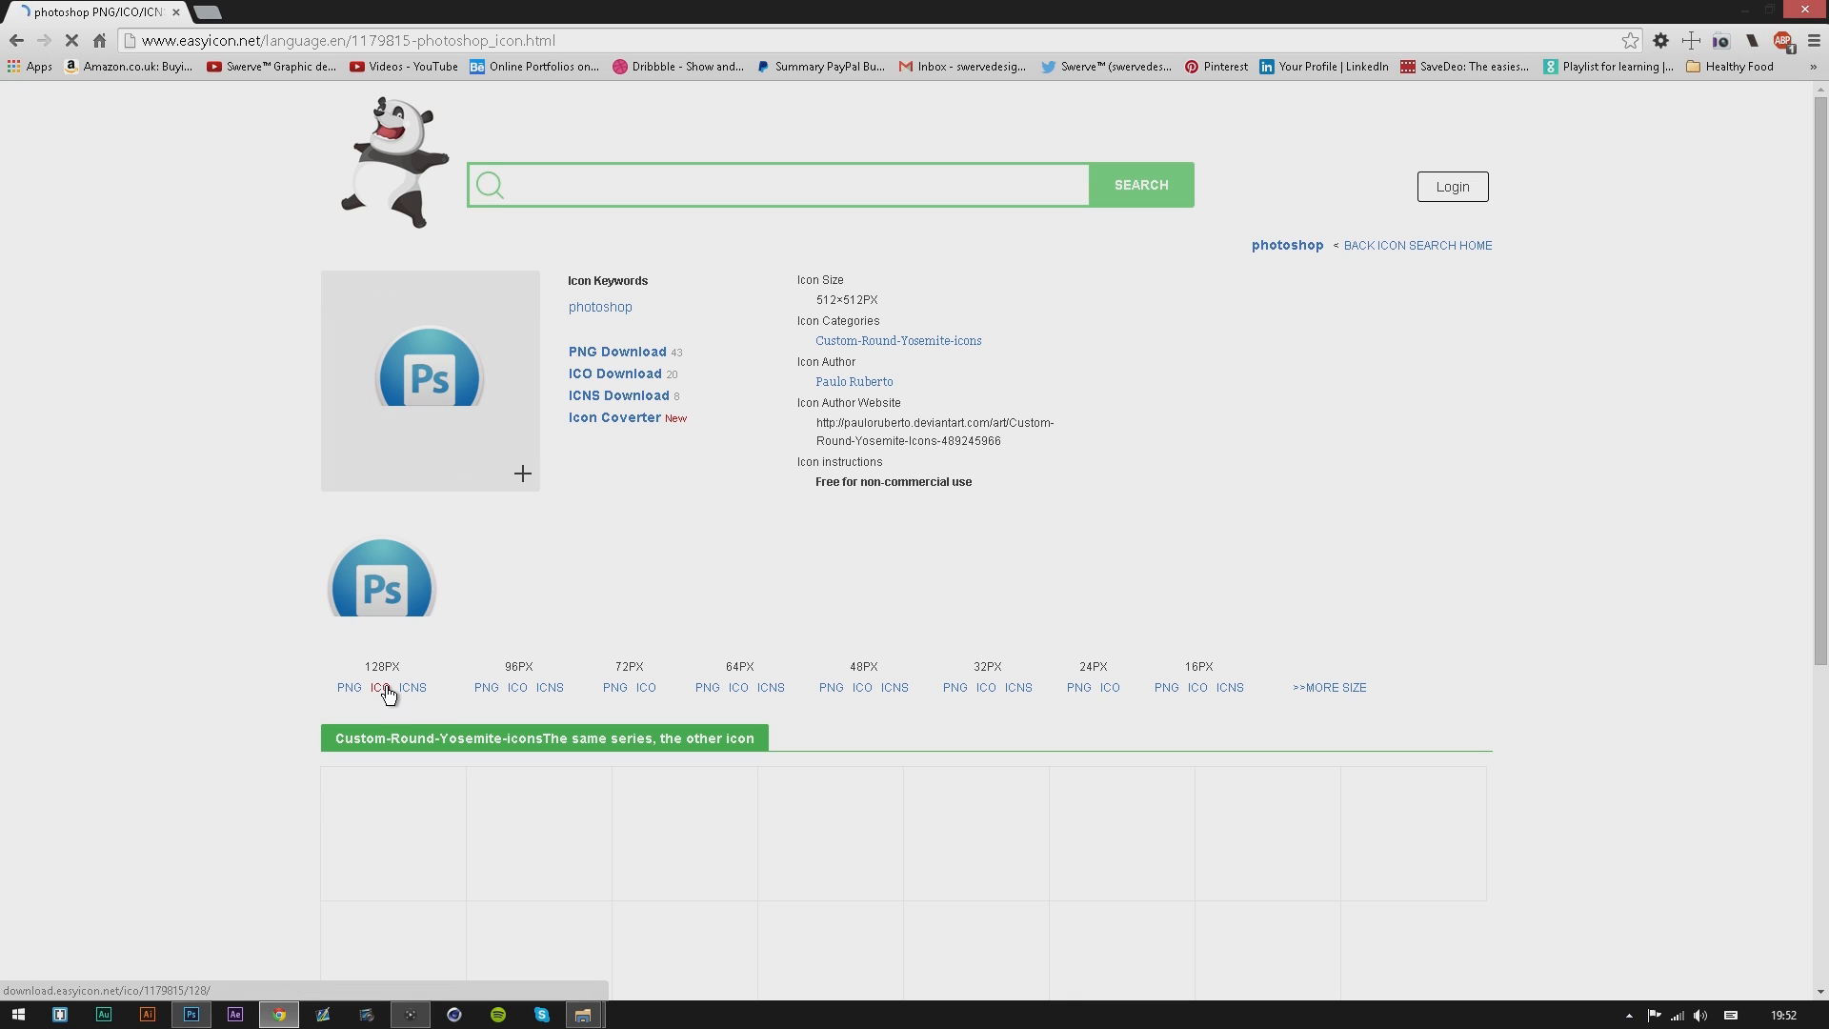
right_click(378, 688)
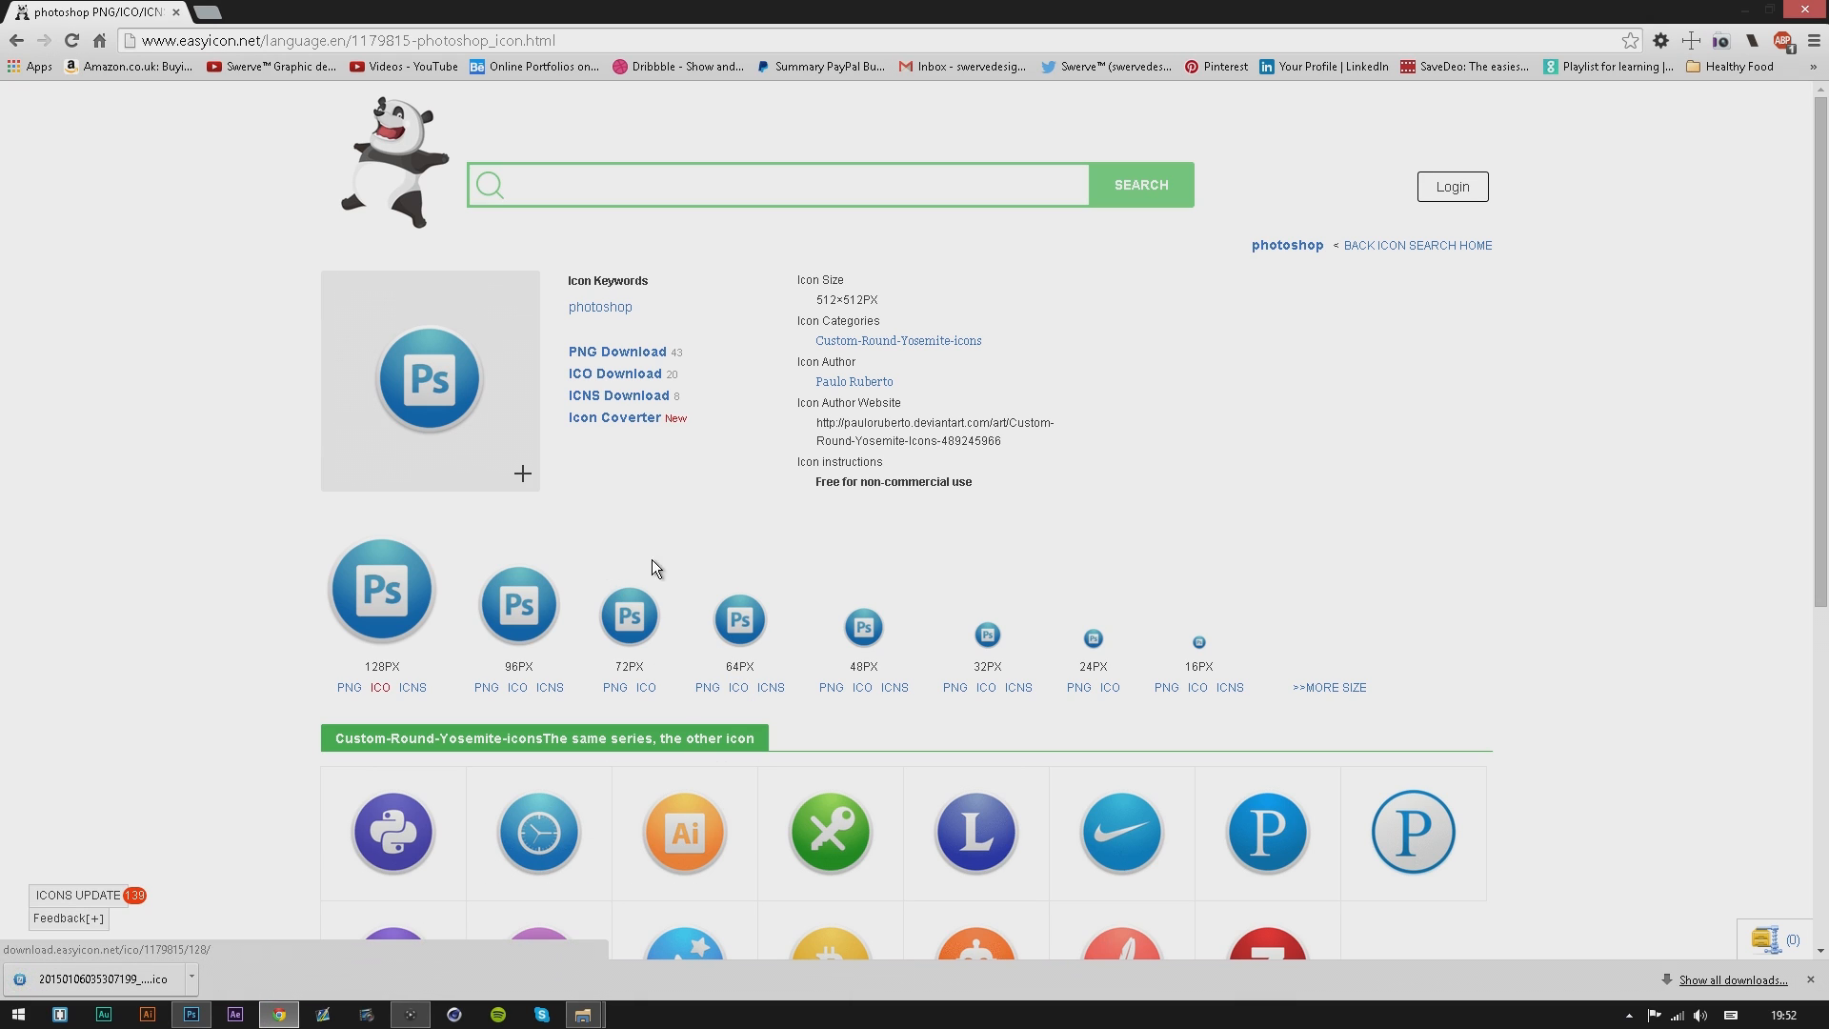
mouse_move(402, 687)
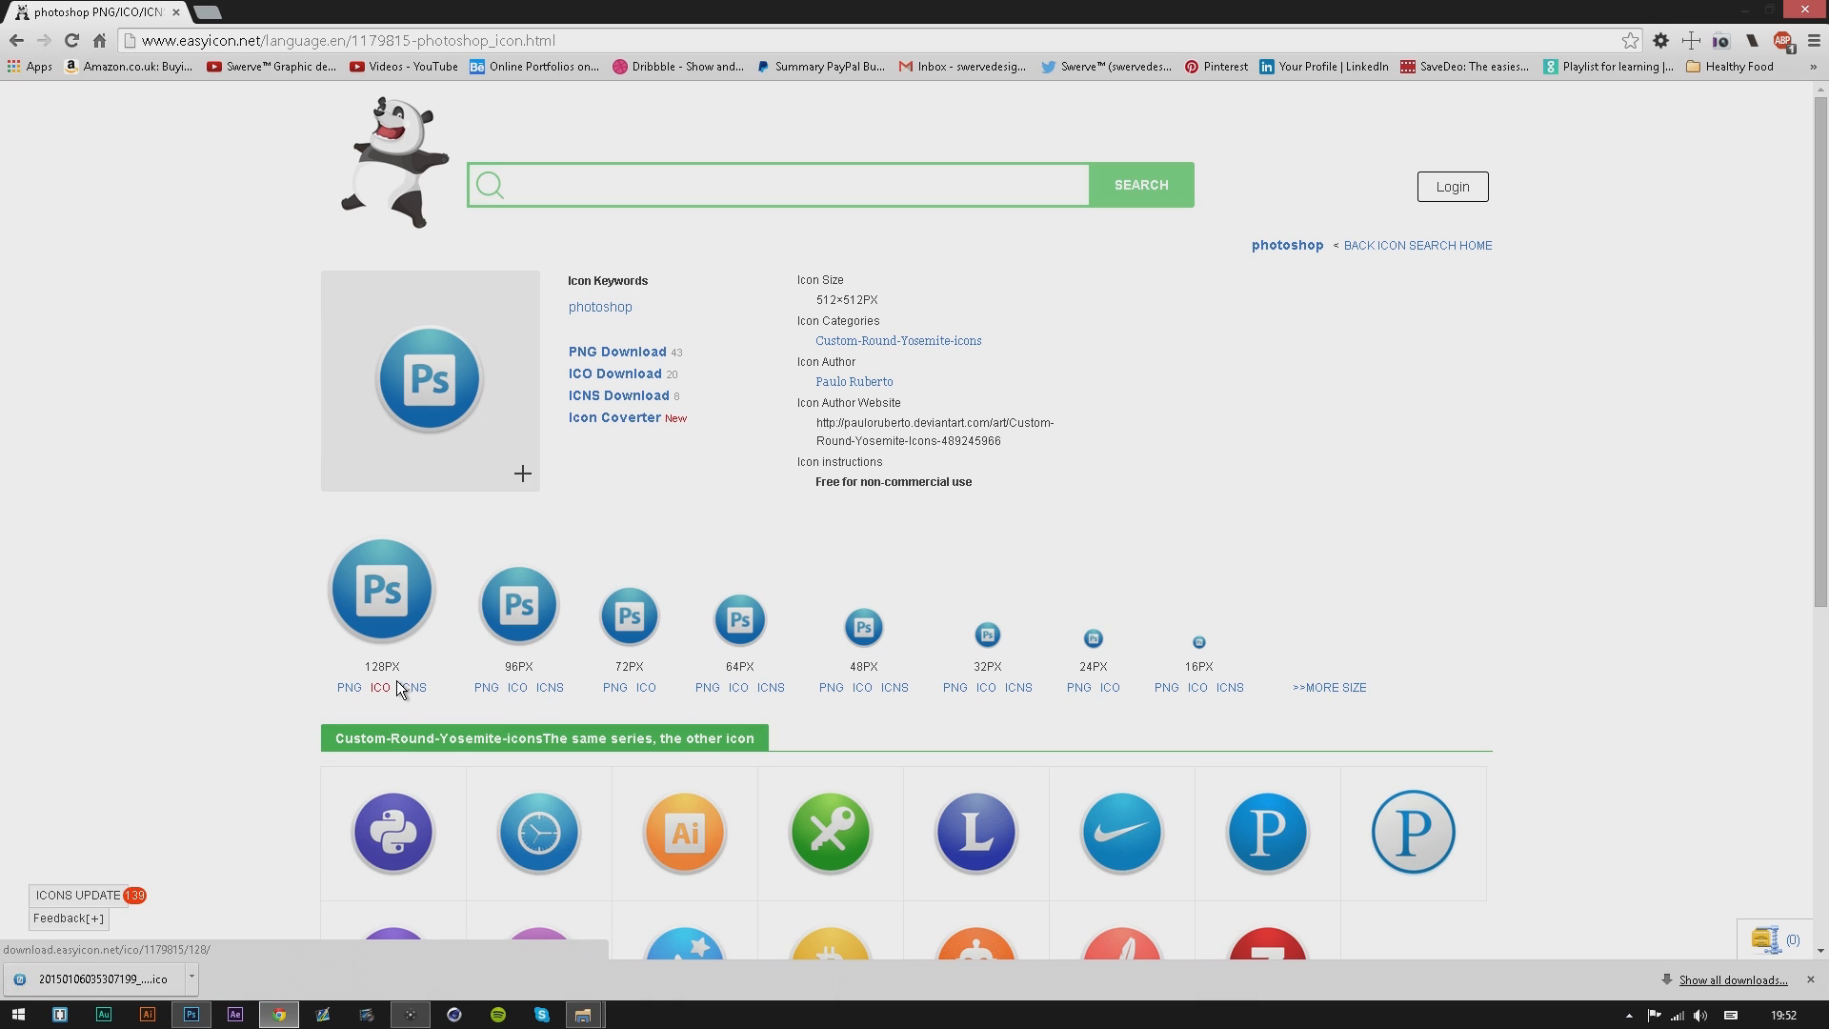
mouse_move(218, 482)
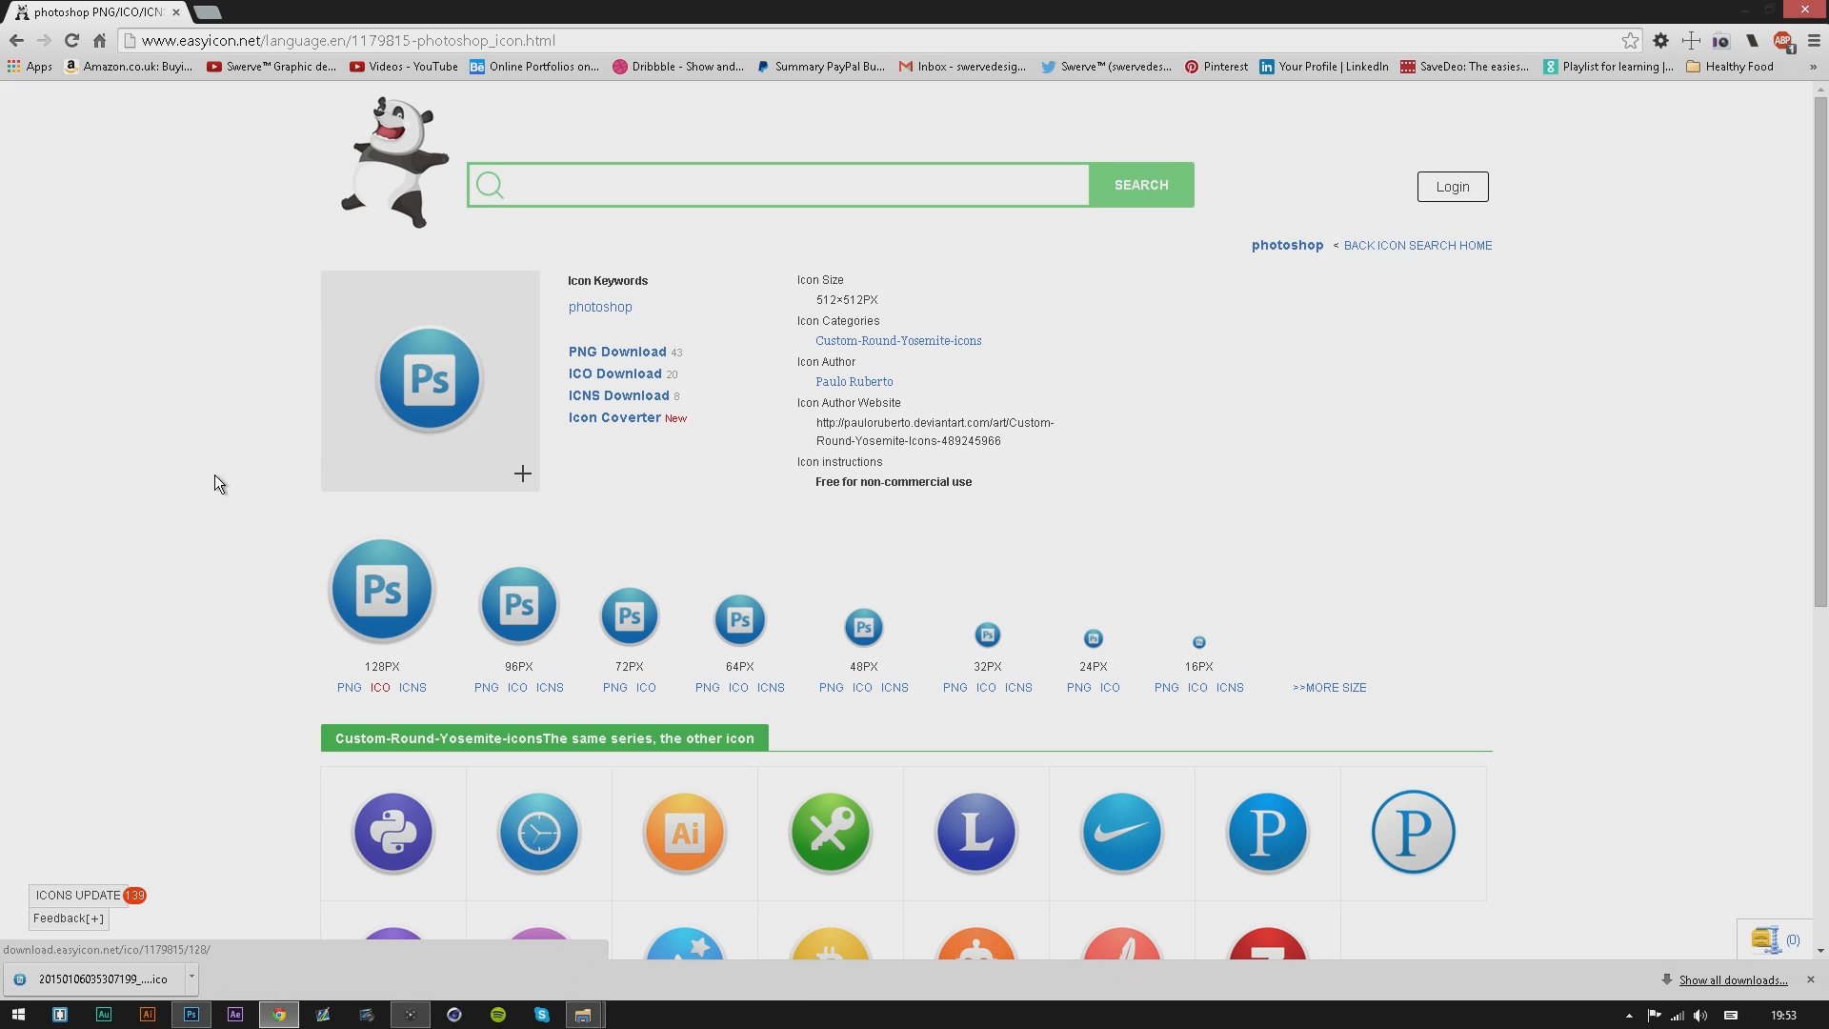
Show the downloaded Photoshop ICO in its folder, then paste a copy into the Documents folder.
click(193, 979)
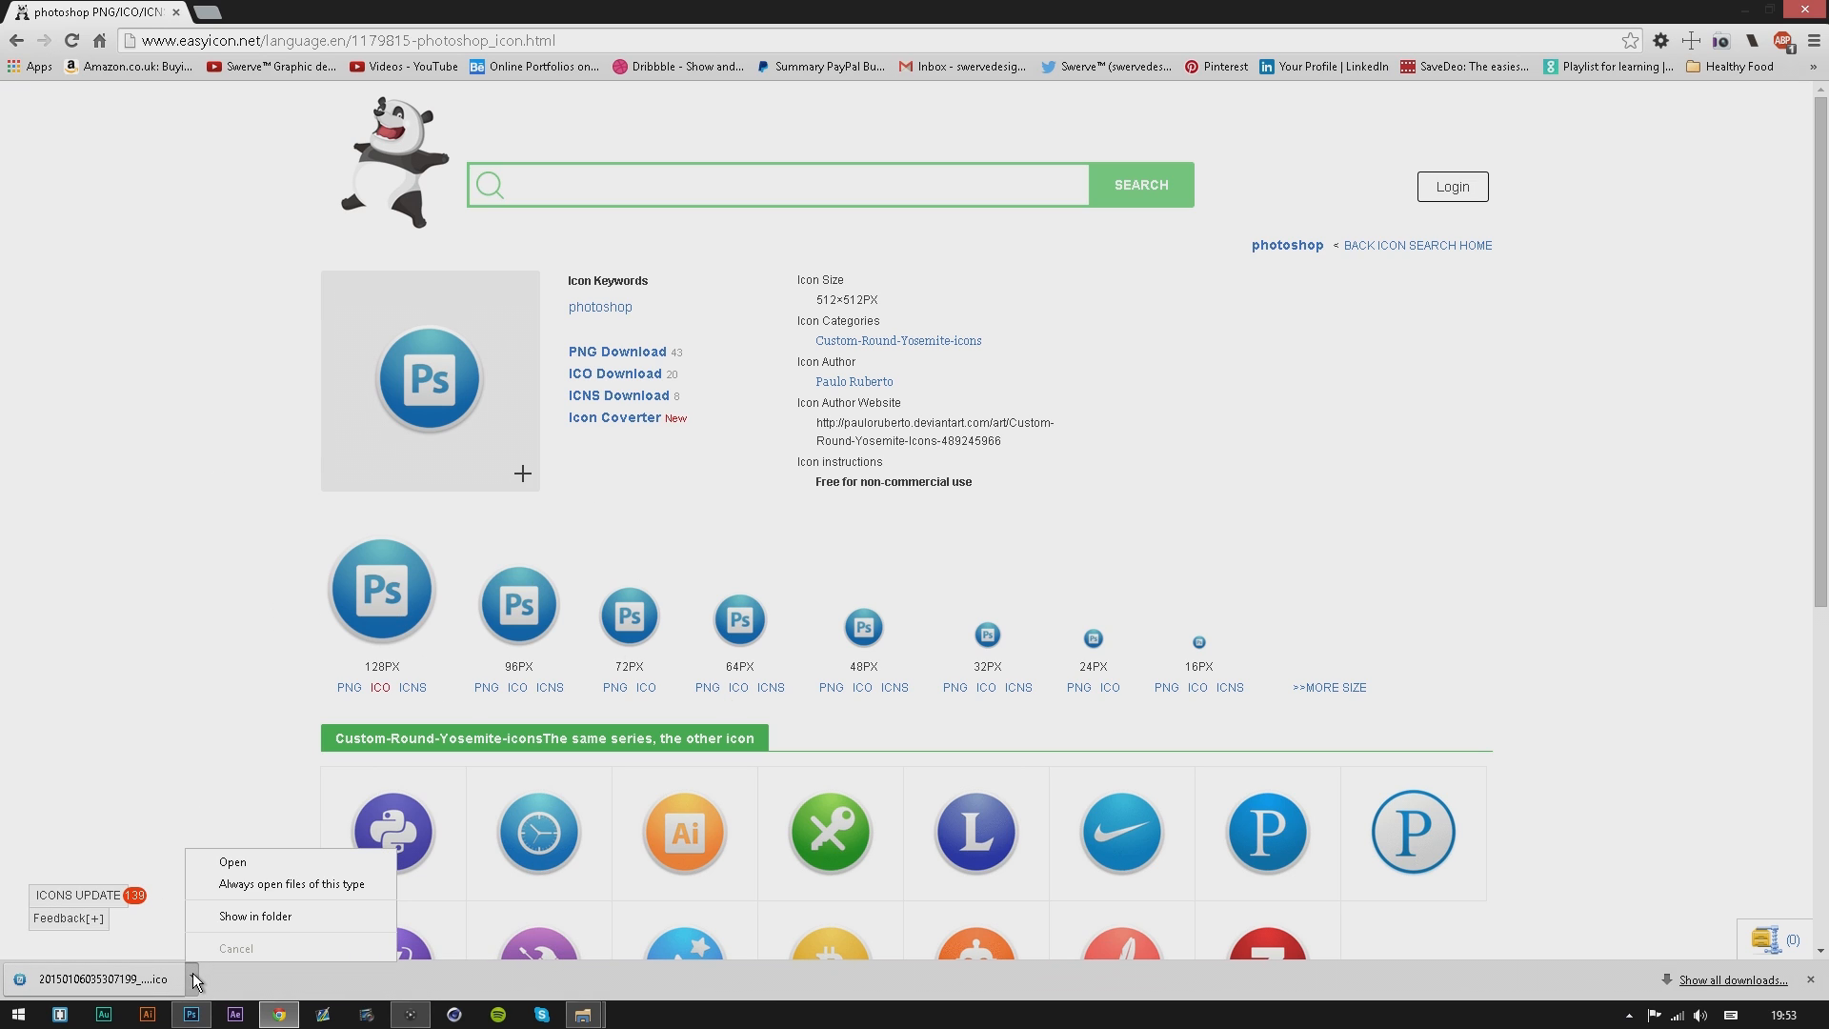
mouse_move(289, 916)
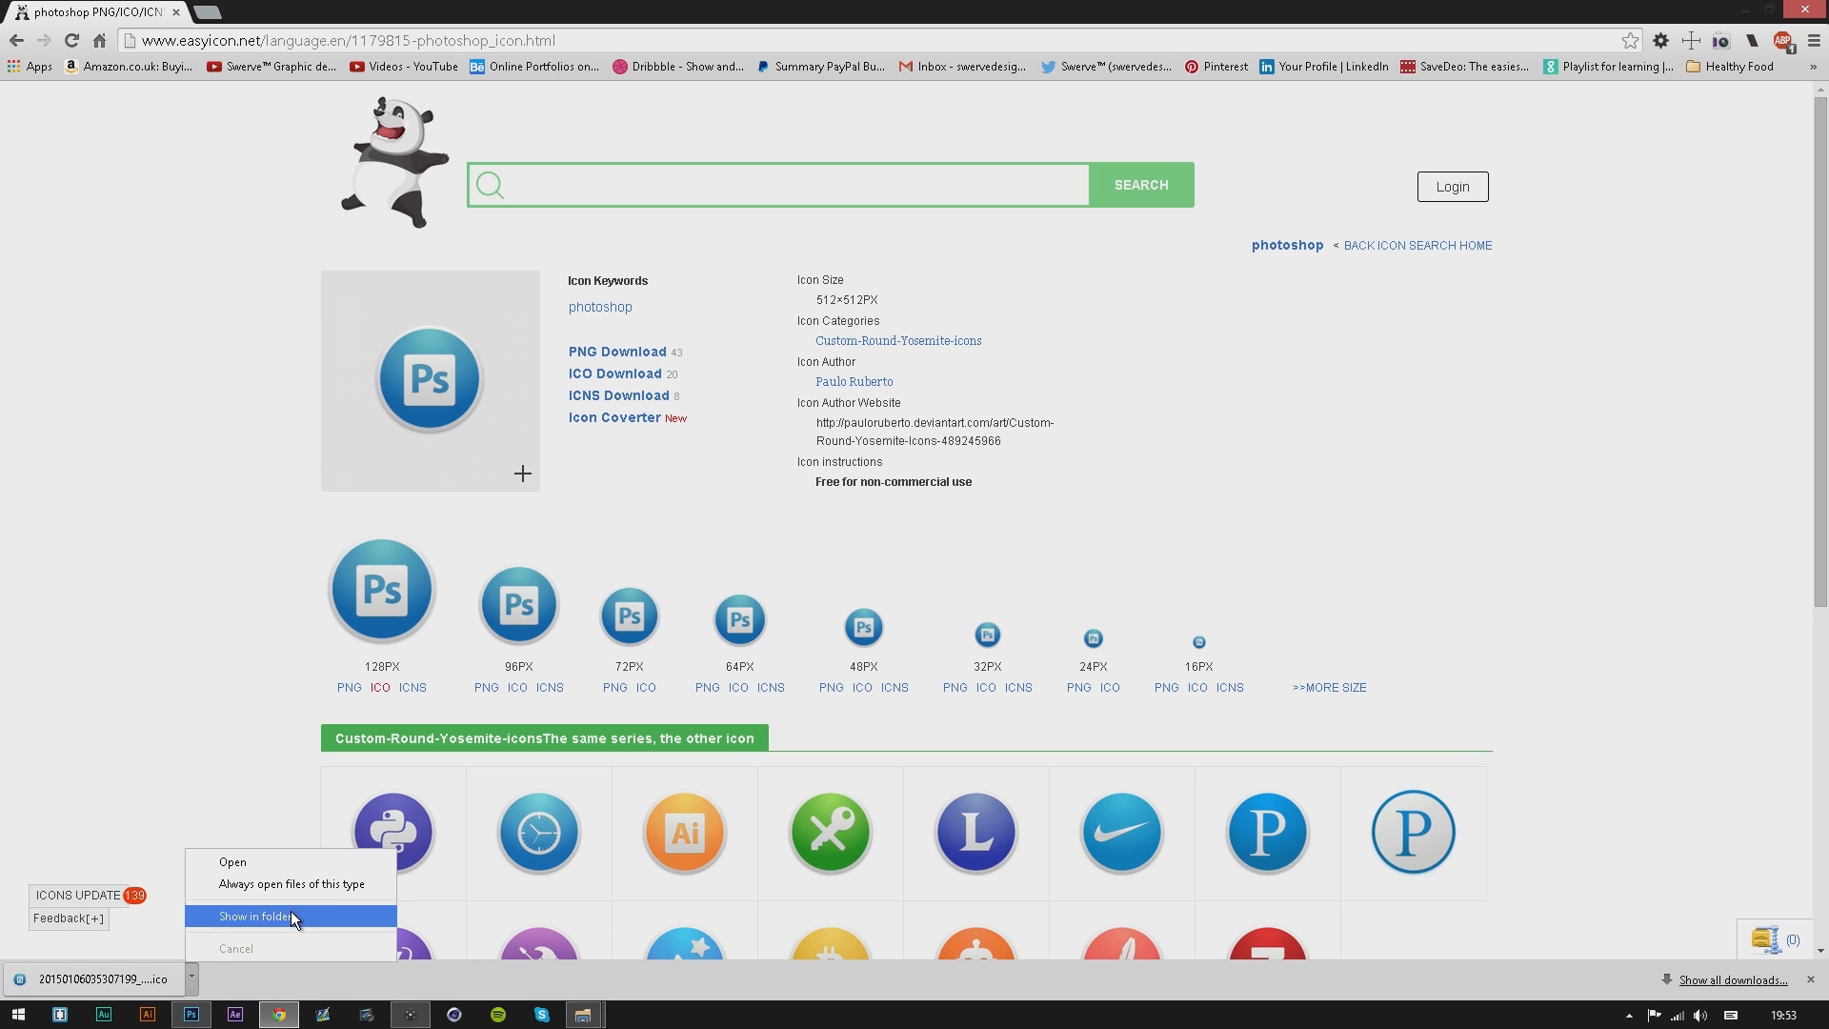
click(251, 916)
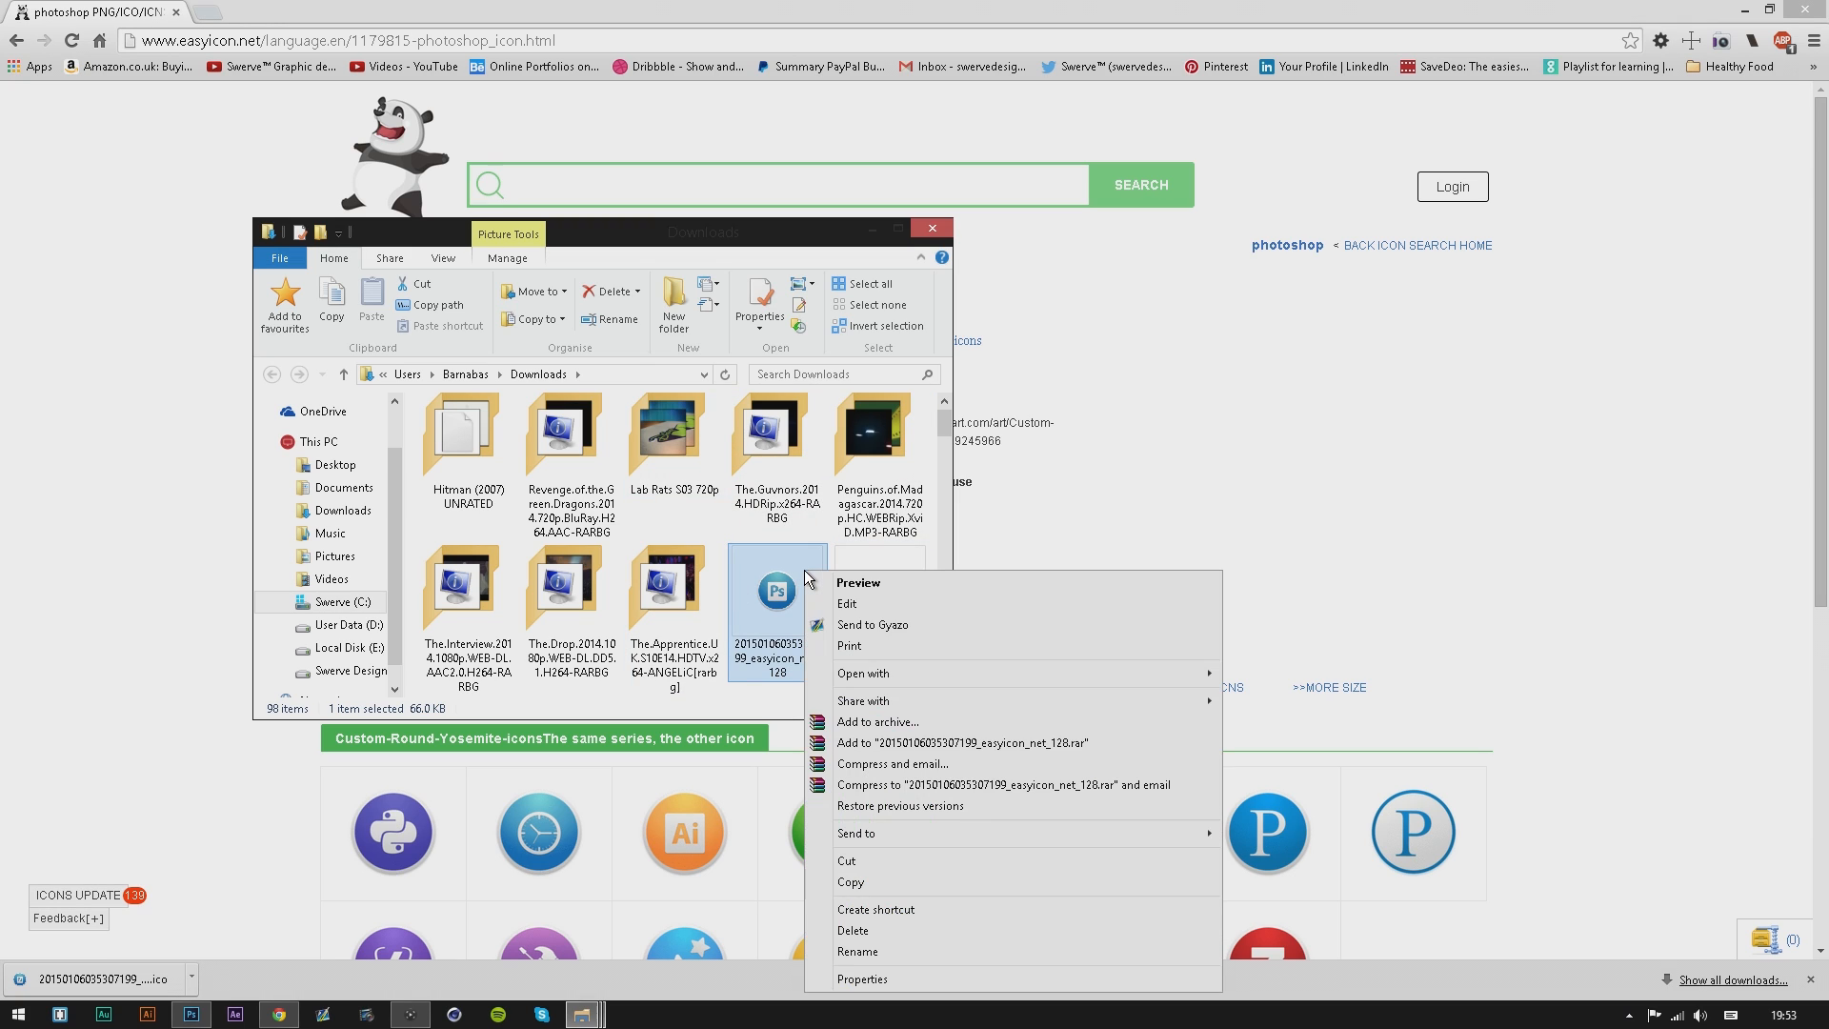
mouse_move(737, 615)
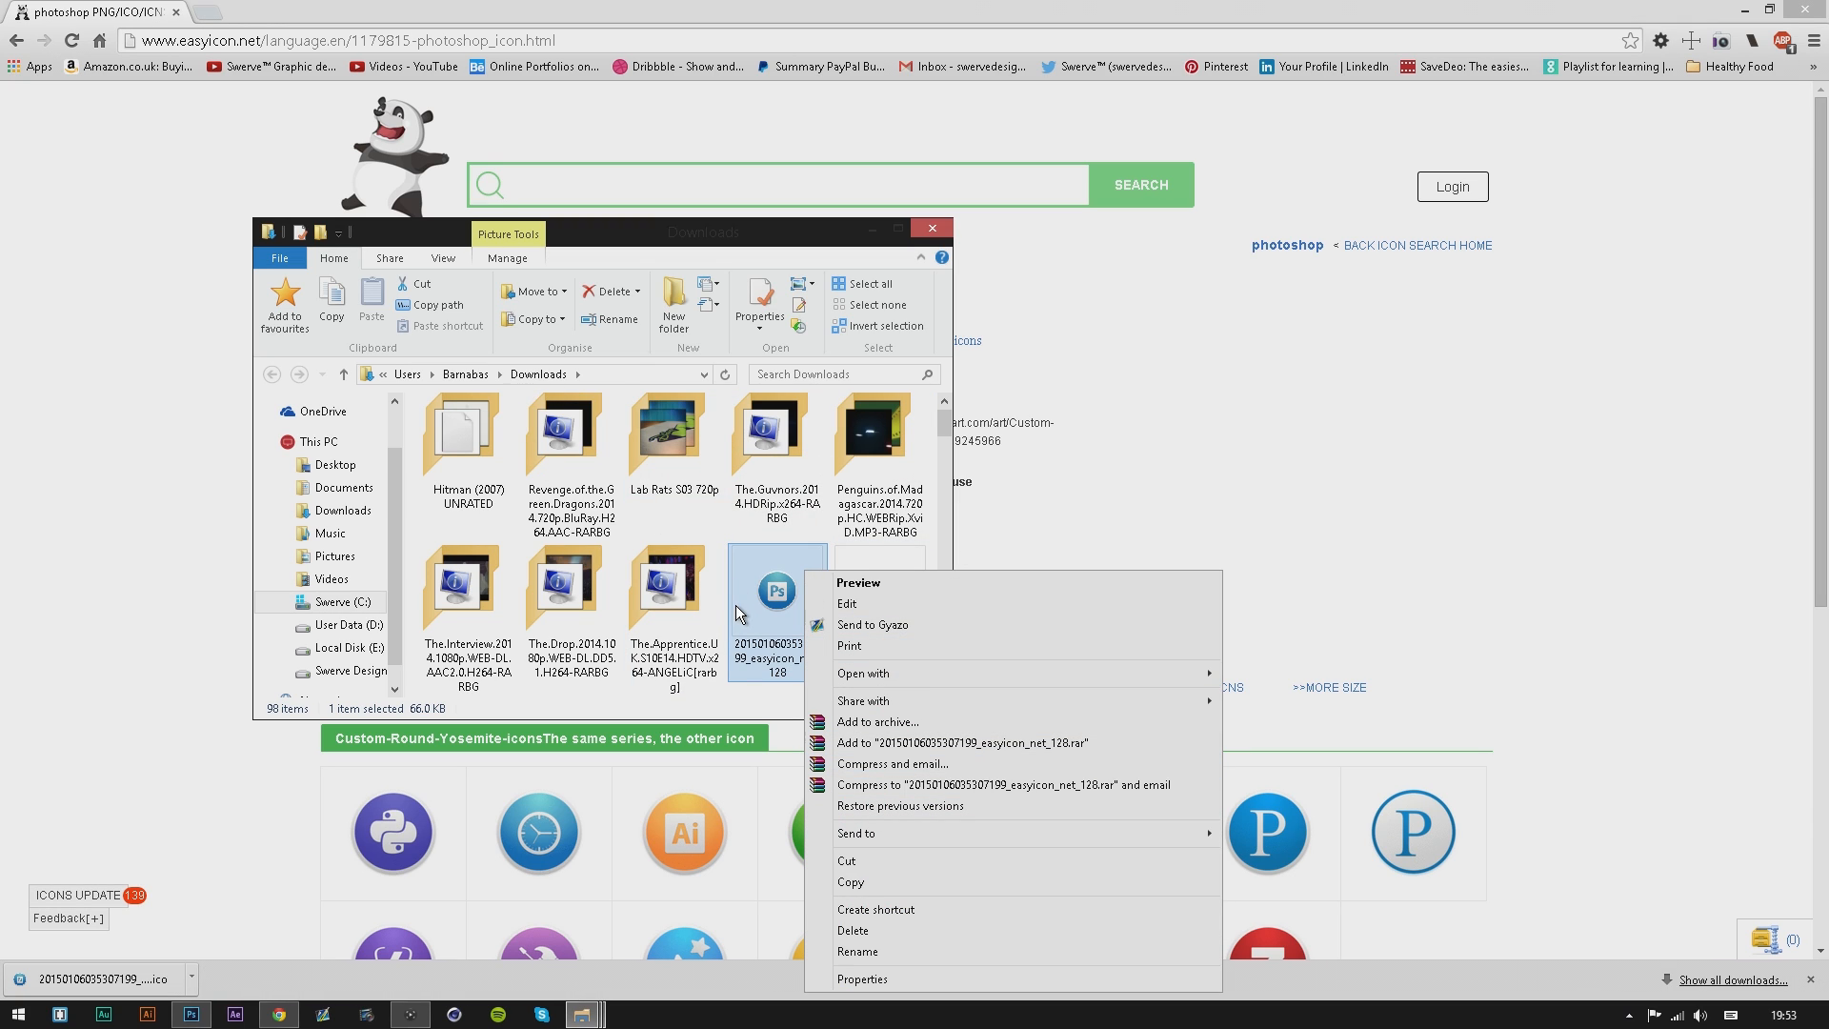
mouse_move(869, 880)
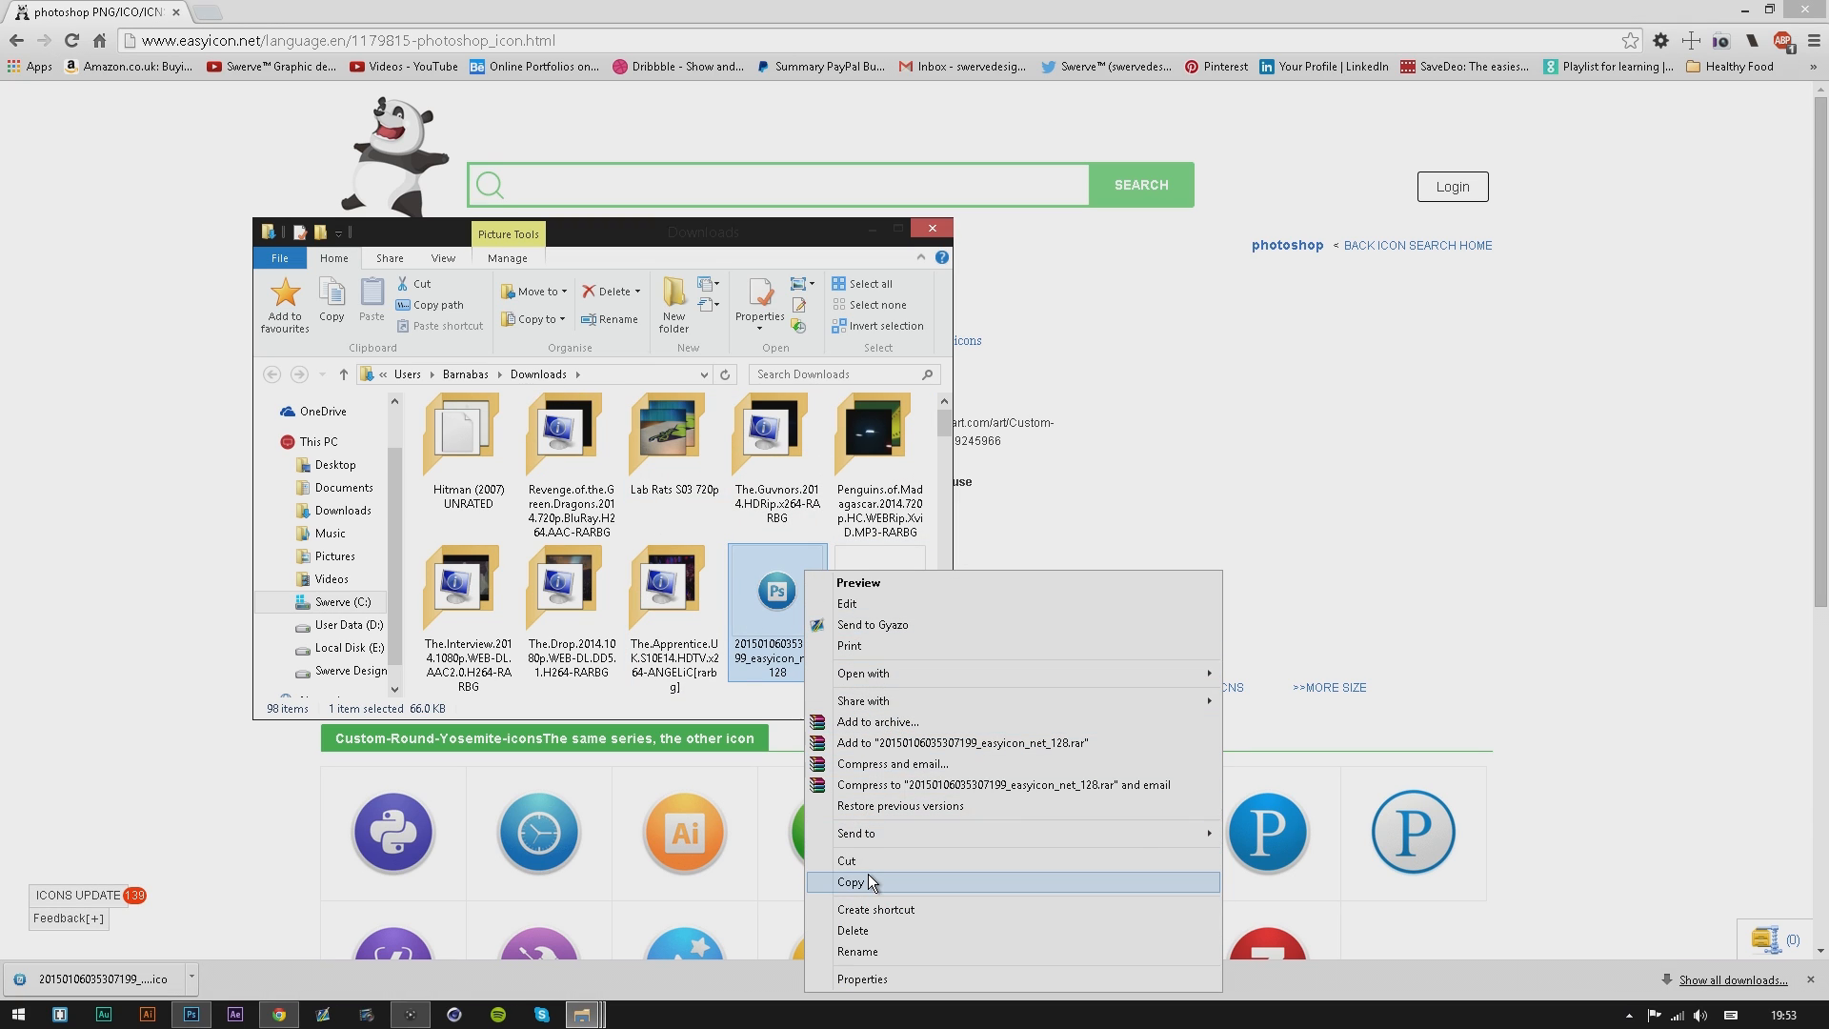
click(343, 486)
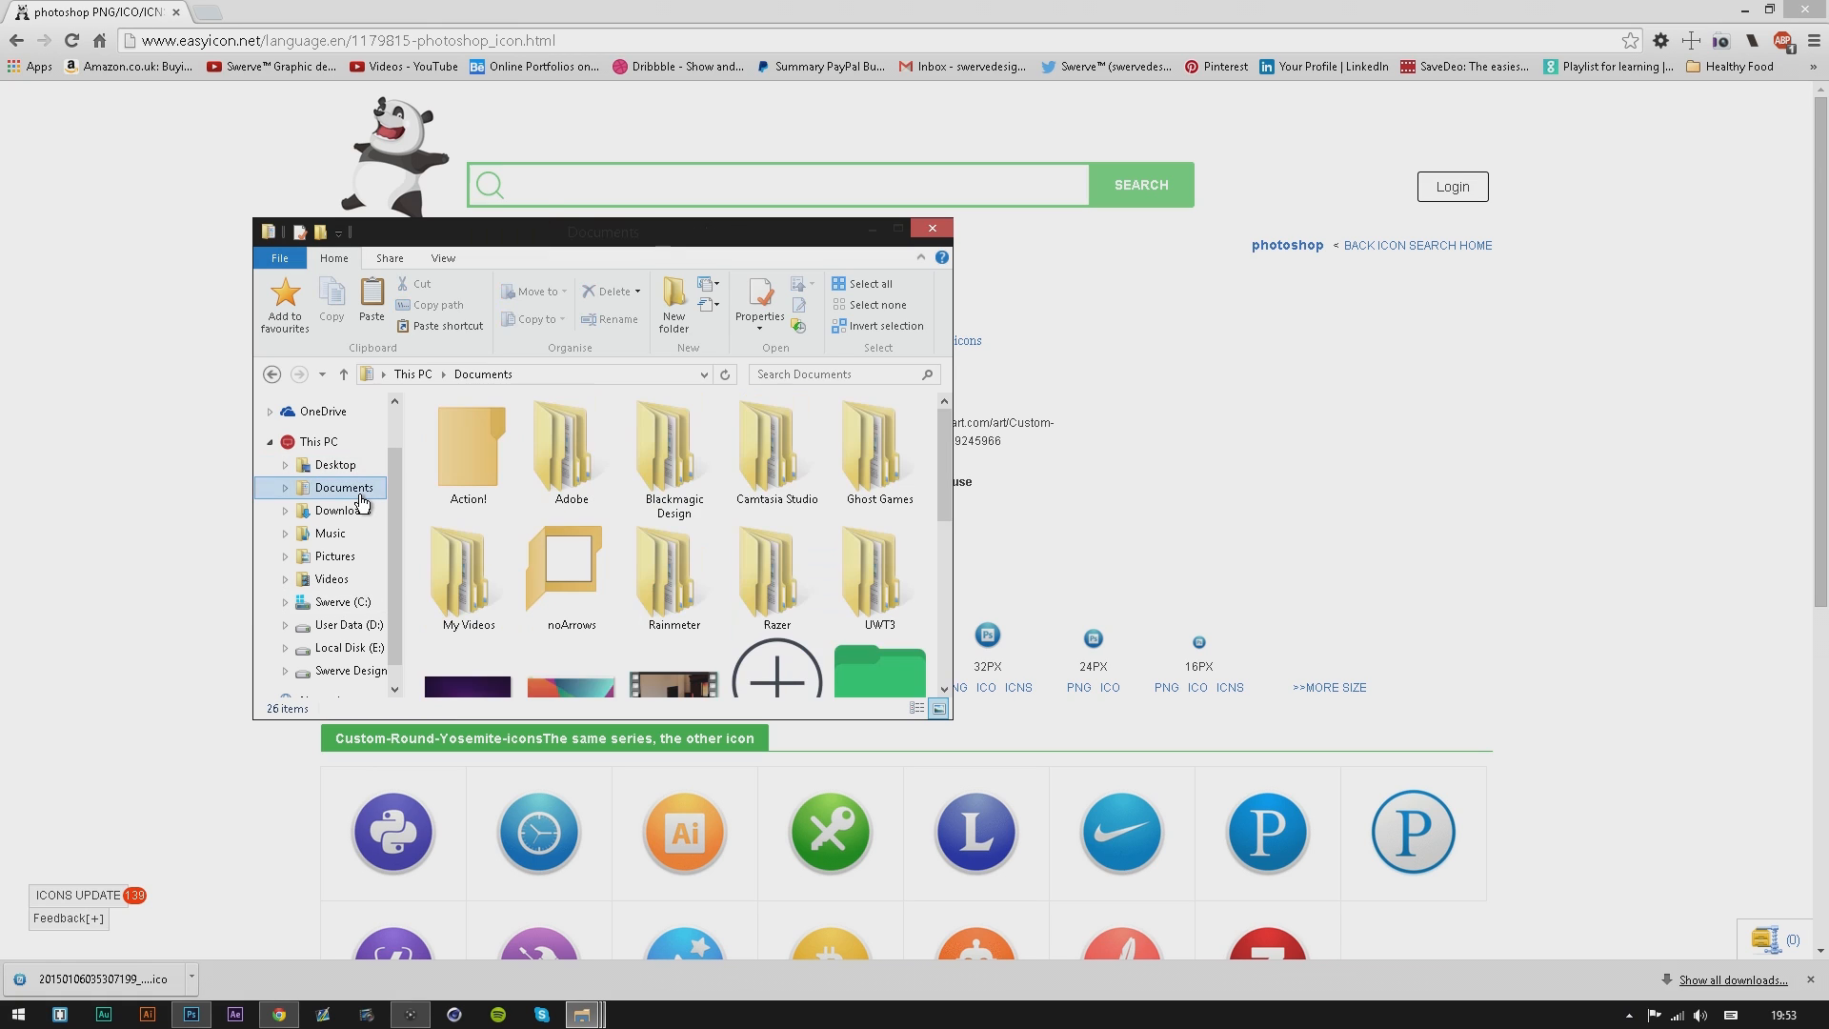
mouse_move(939, 479)
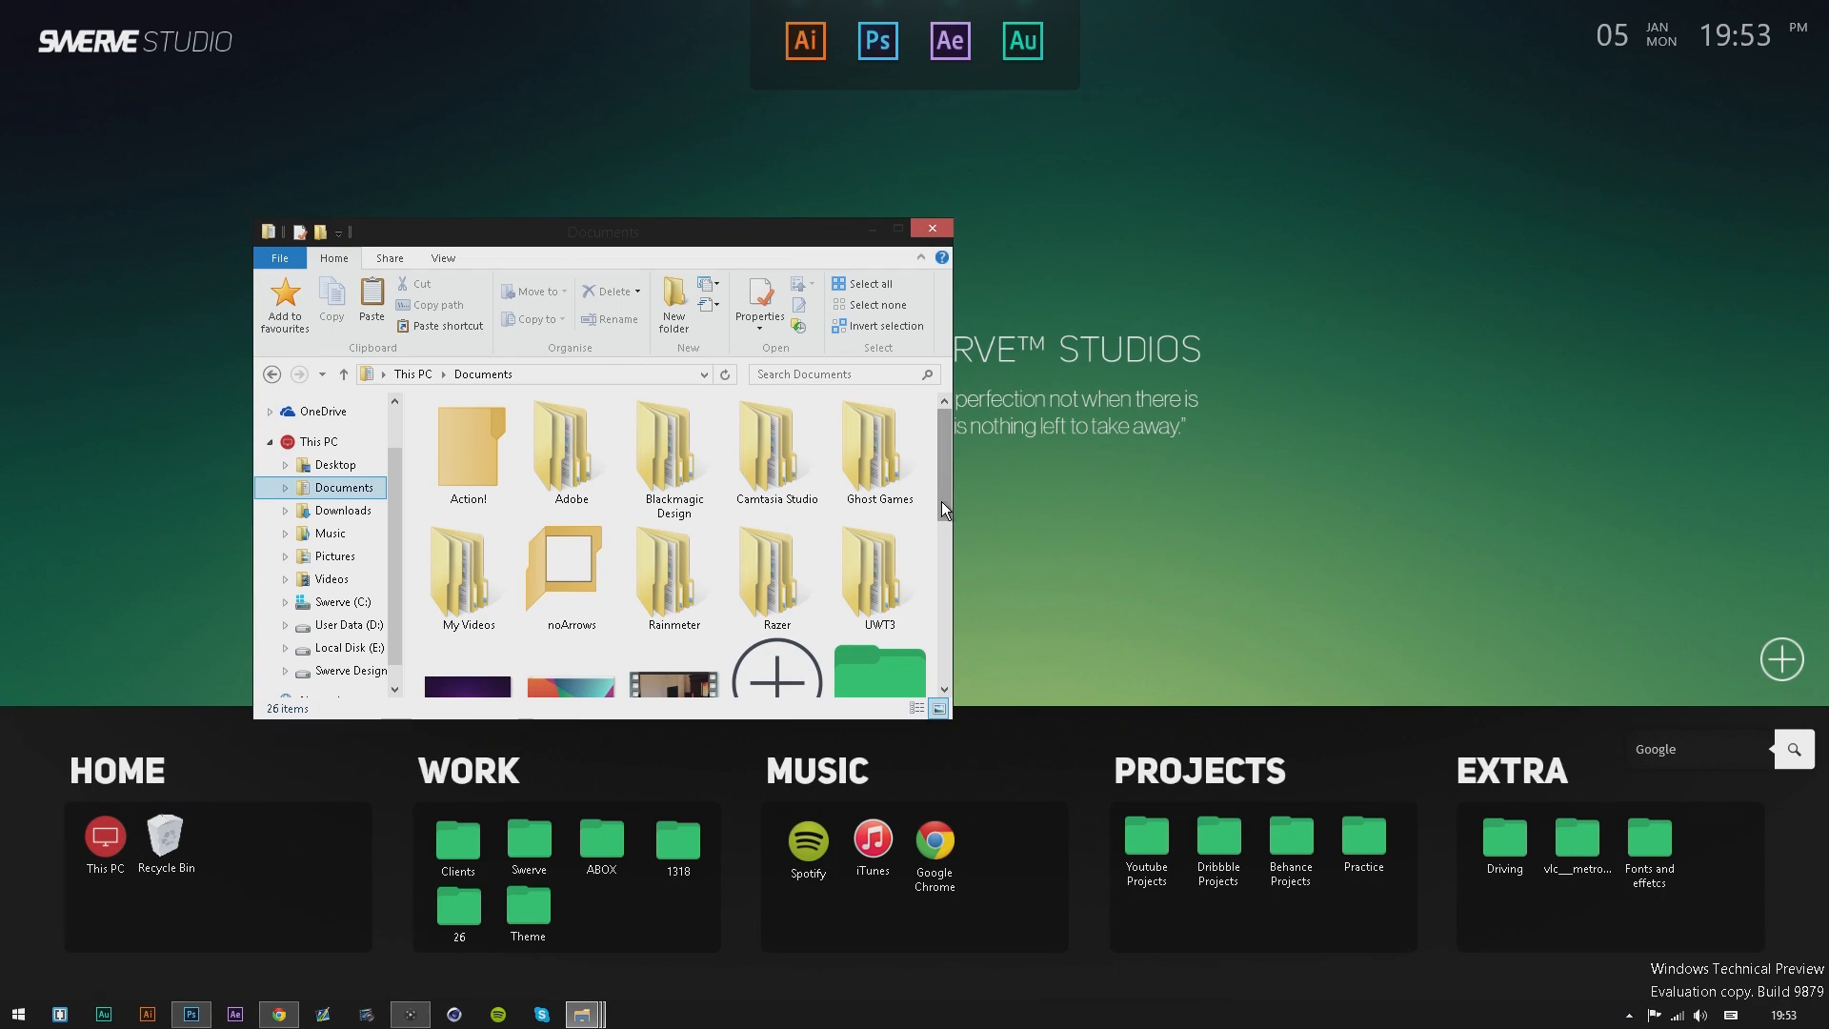
scroll(down, 3)
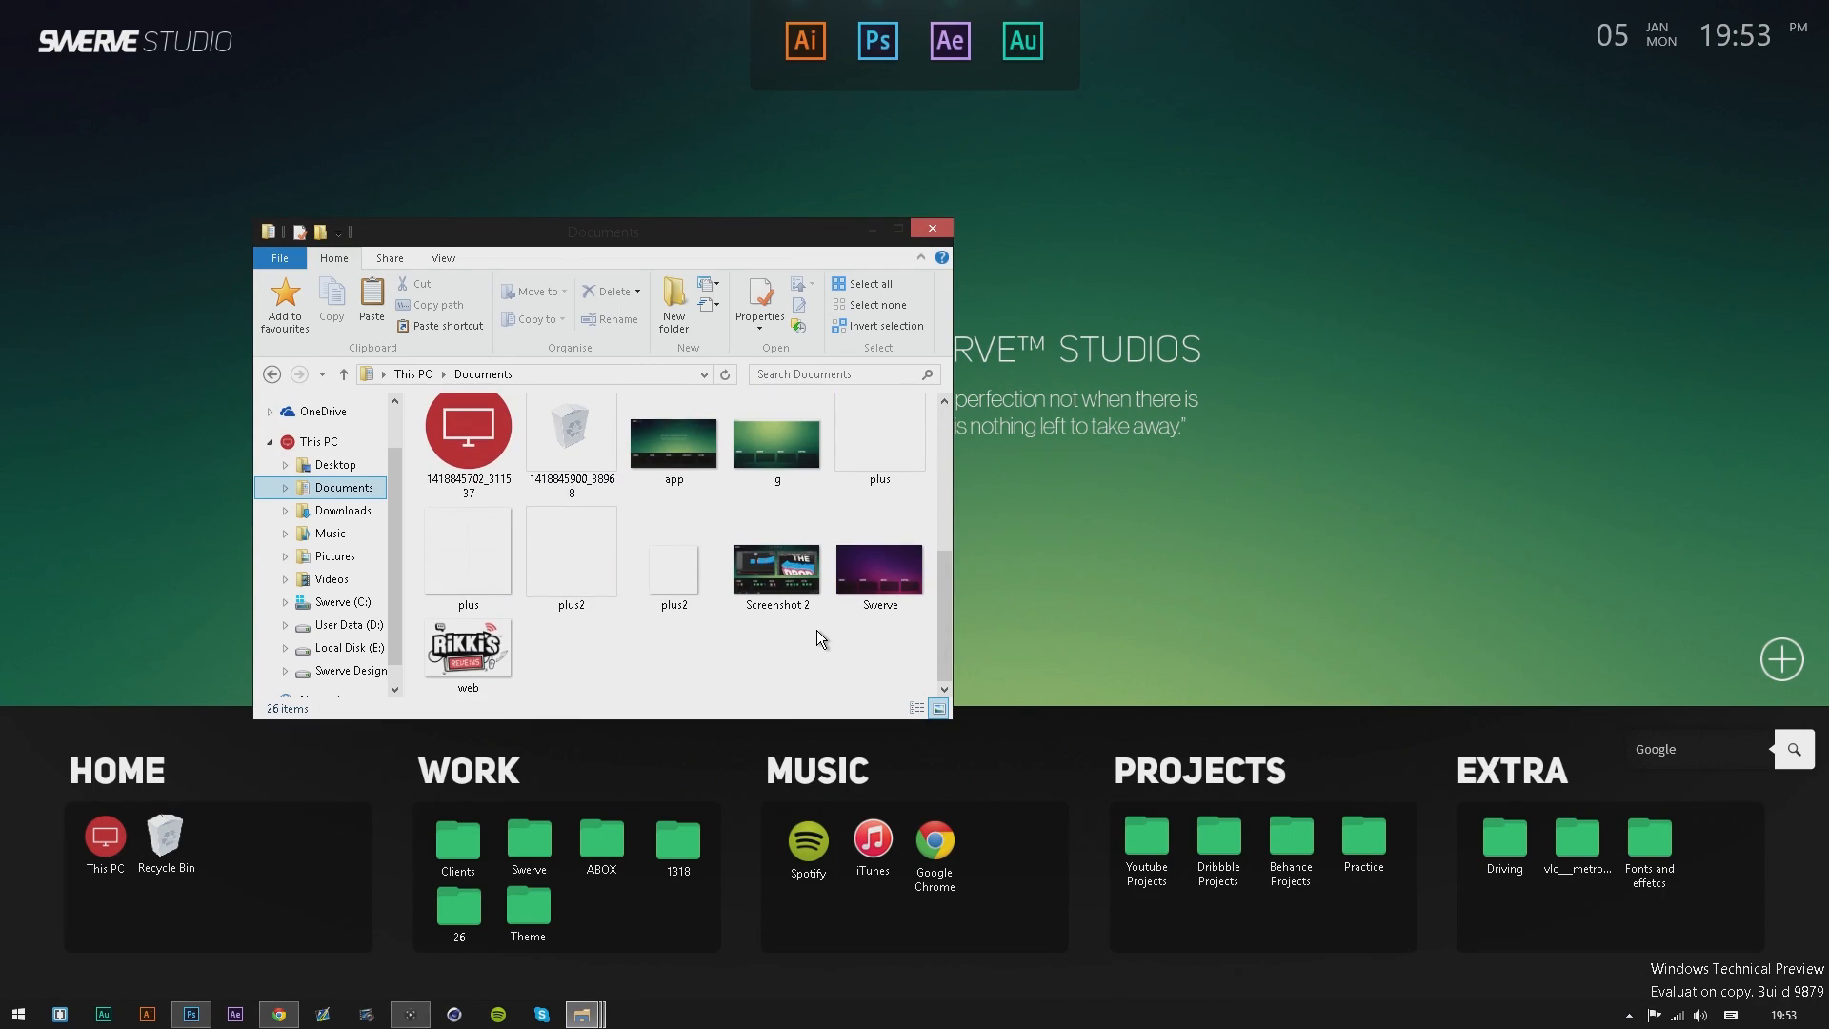
mouse_move(784, 687)
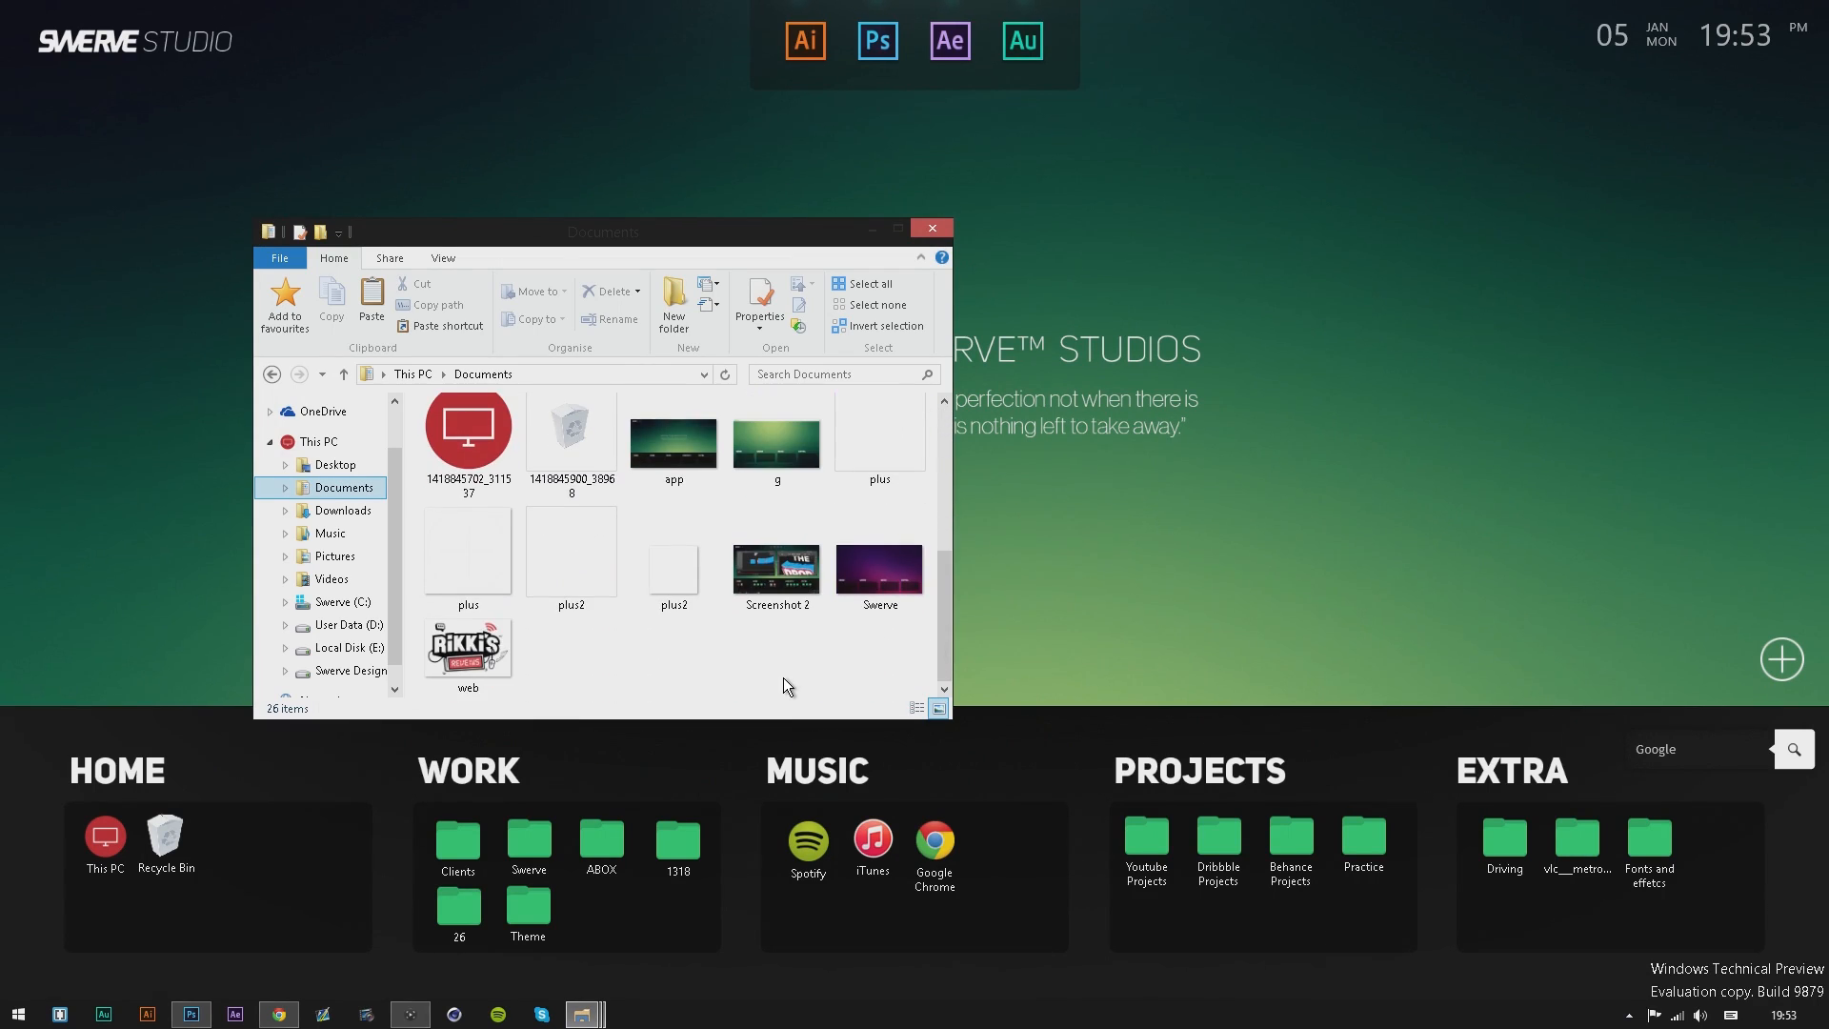
mouse_move(675, 711)
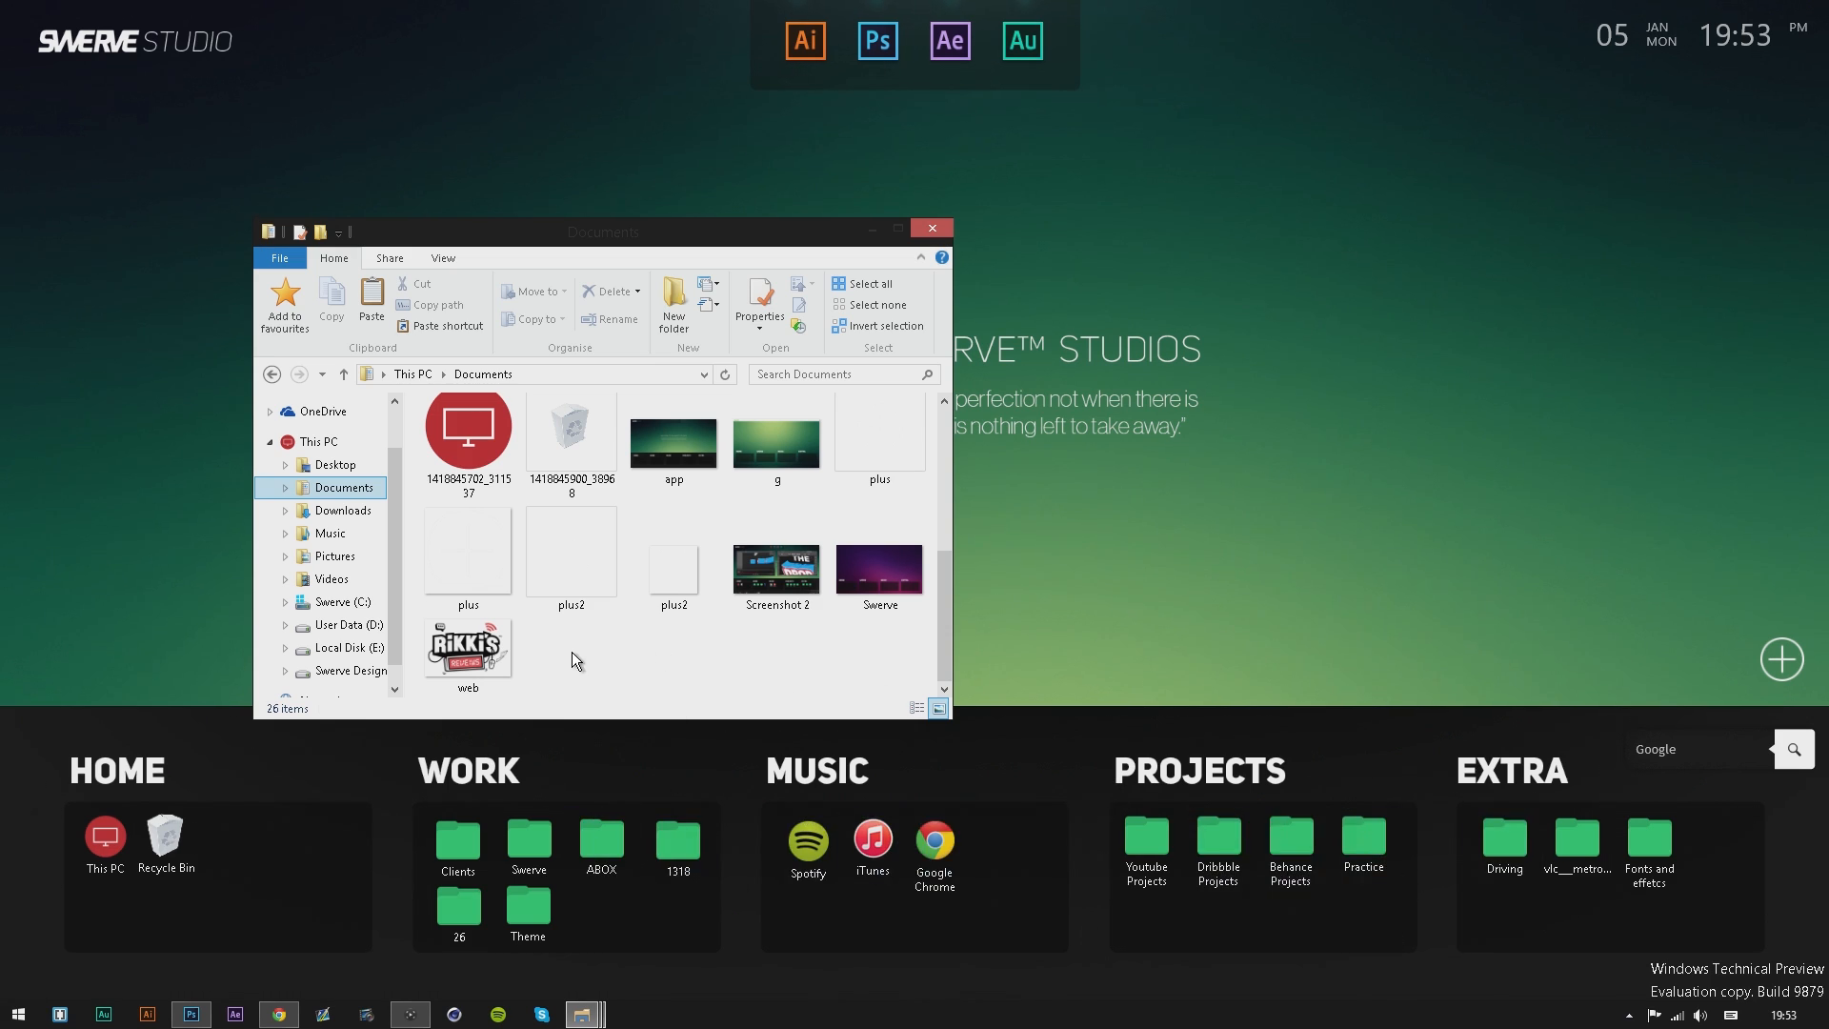
right_click(573, 659)
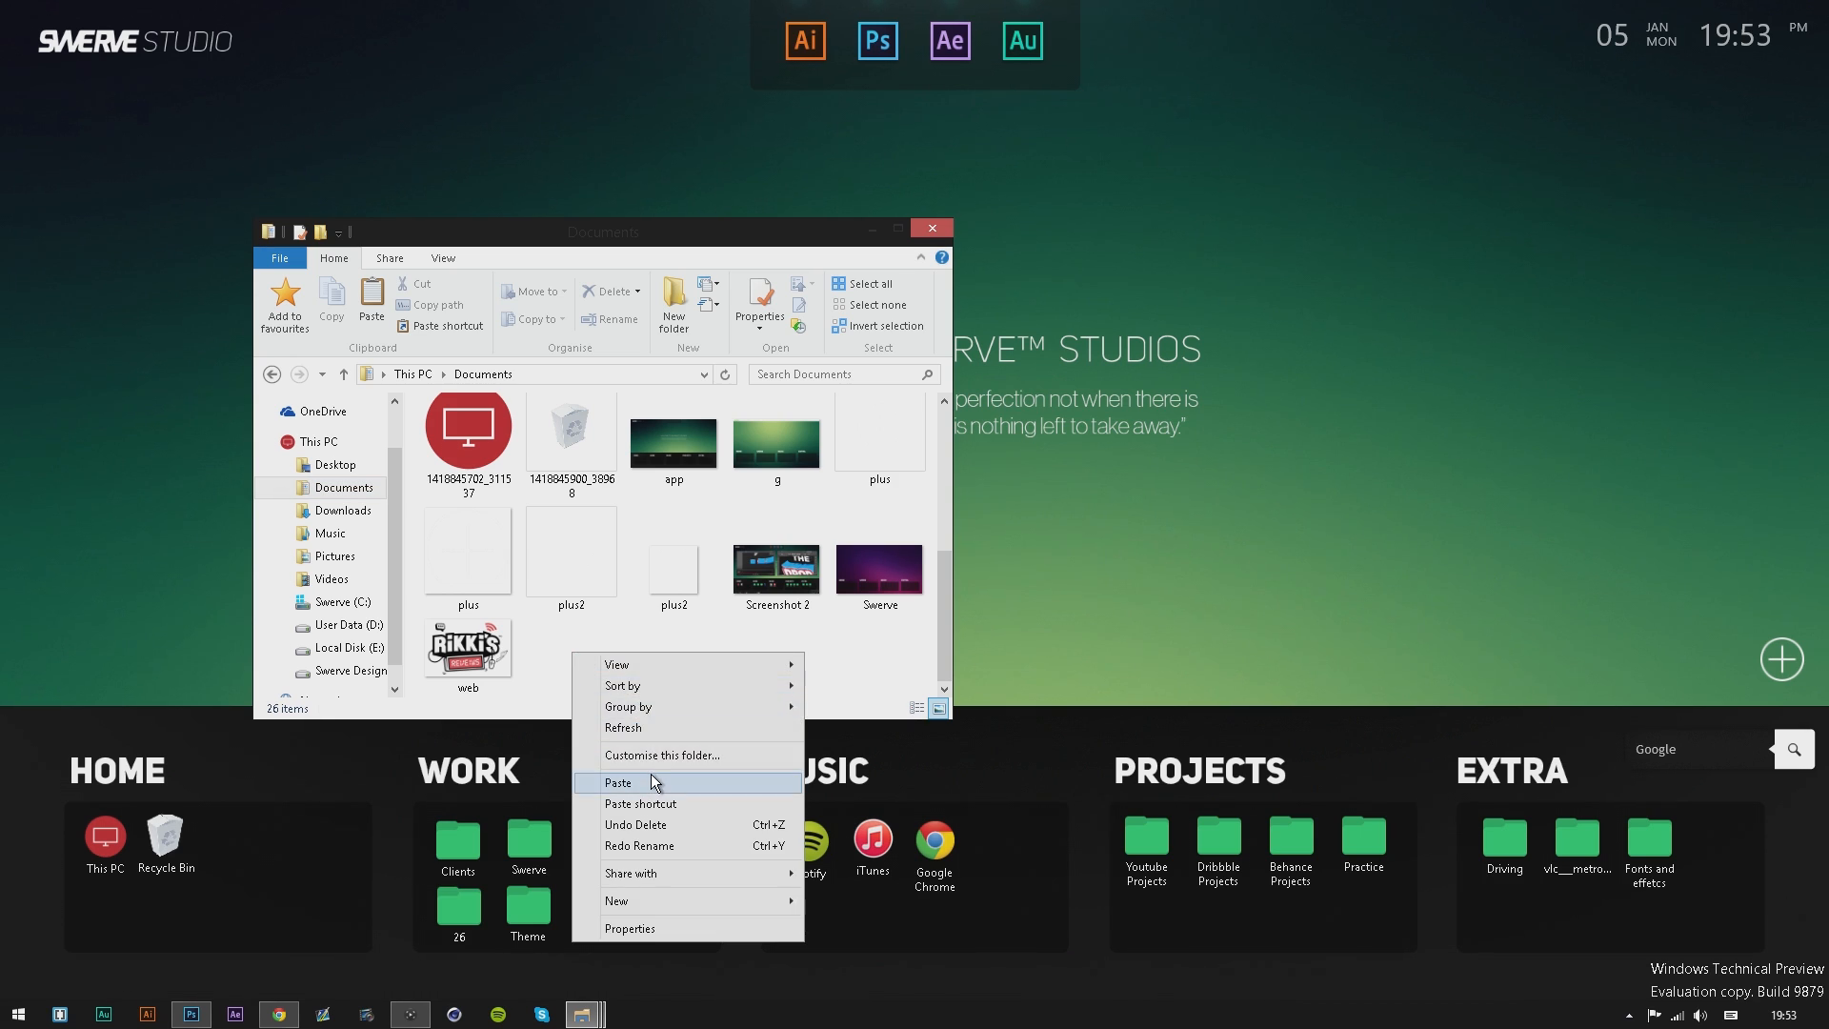
click(619, 783)
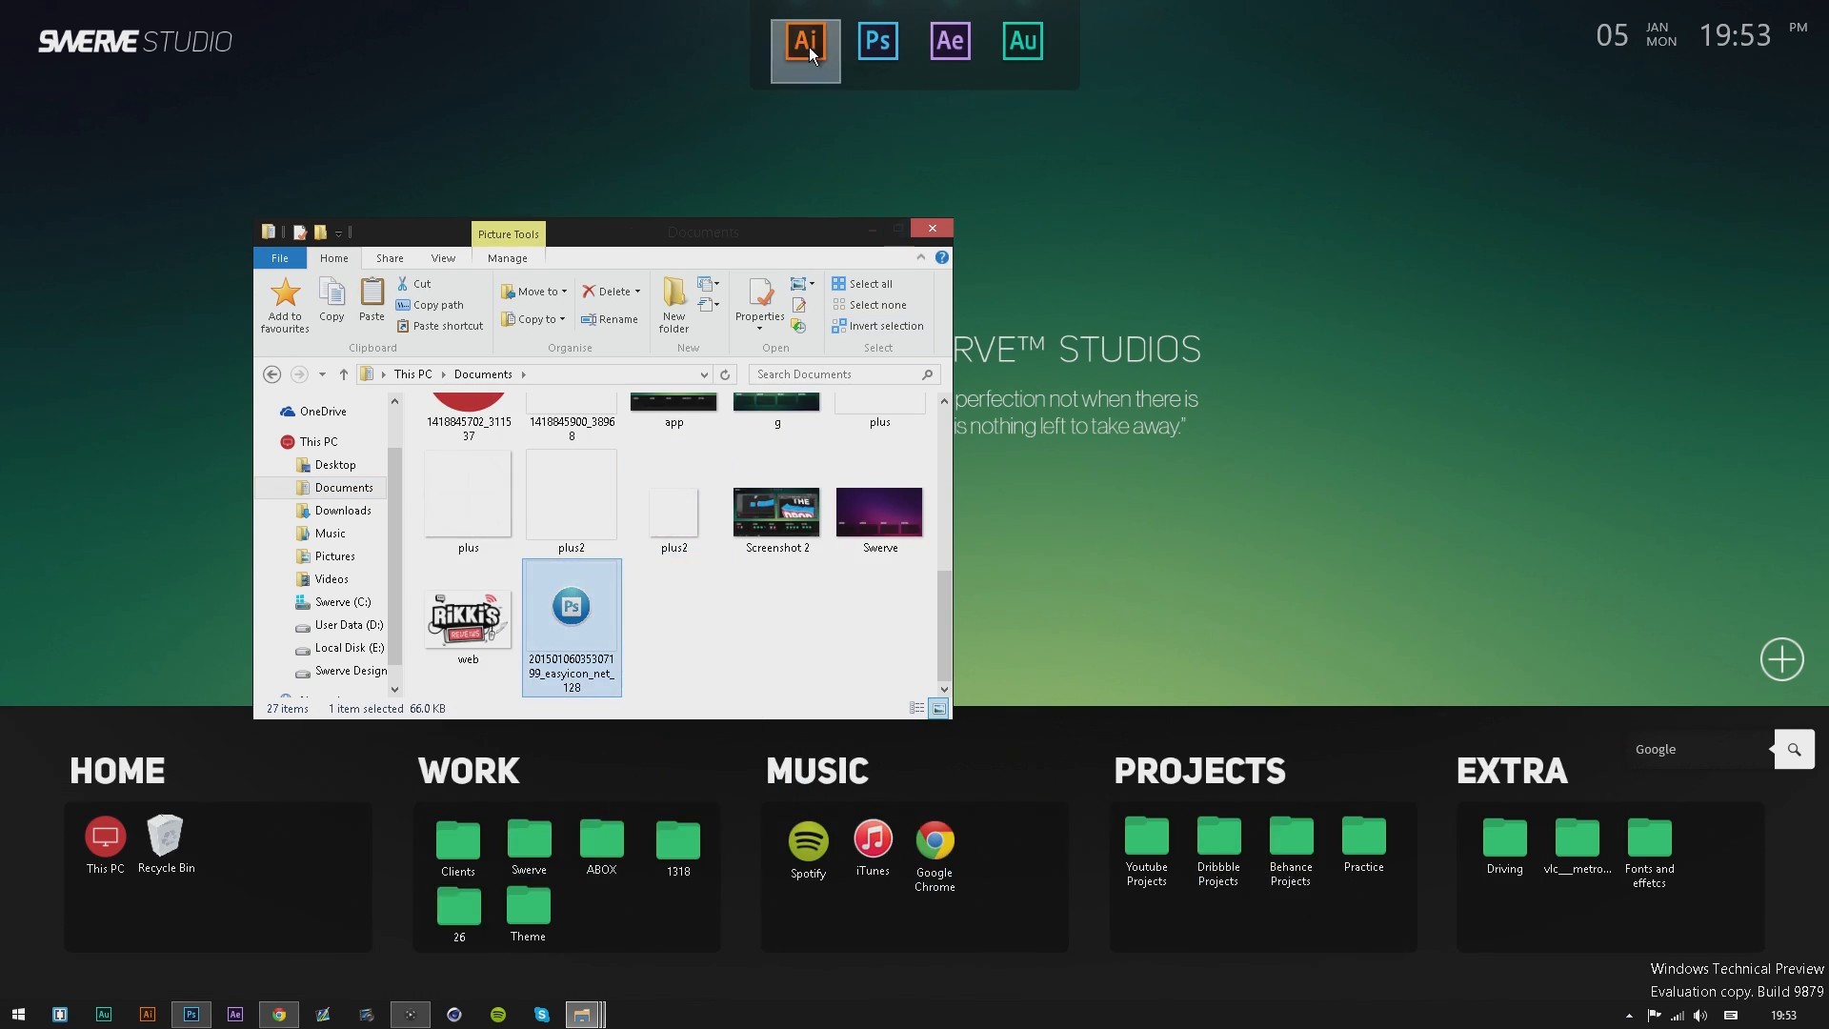
Reach the icon-file browser from the Photoshop shortcut's Properties and Change Icon.
right_click(877, 42)
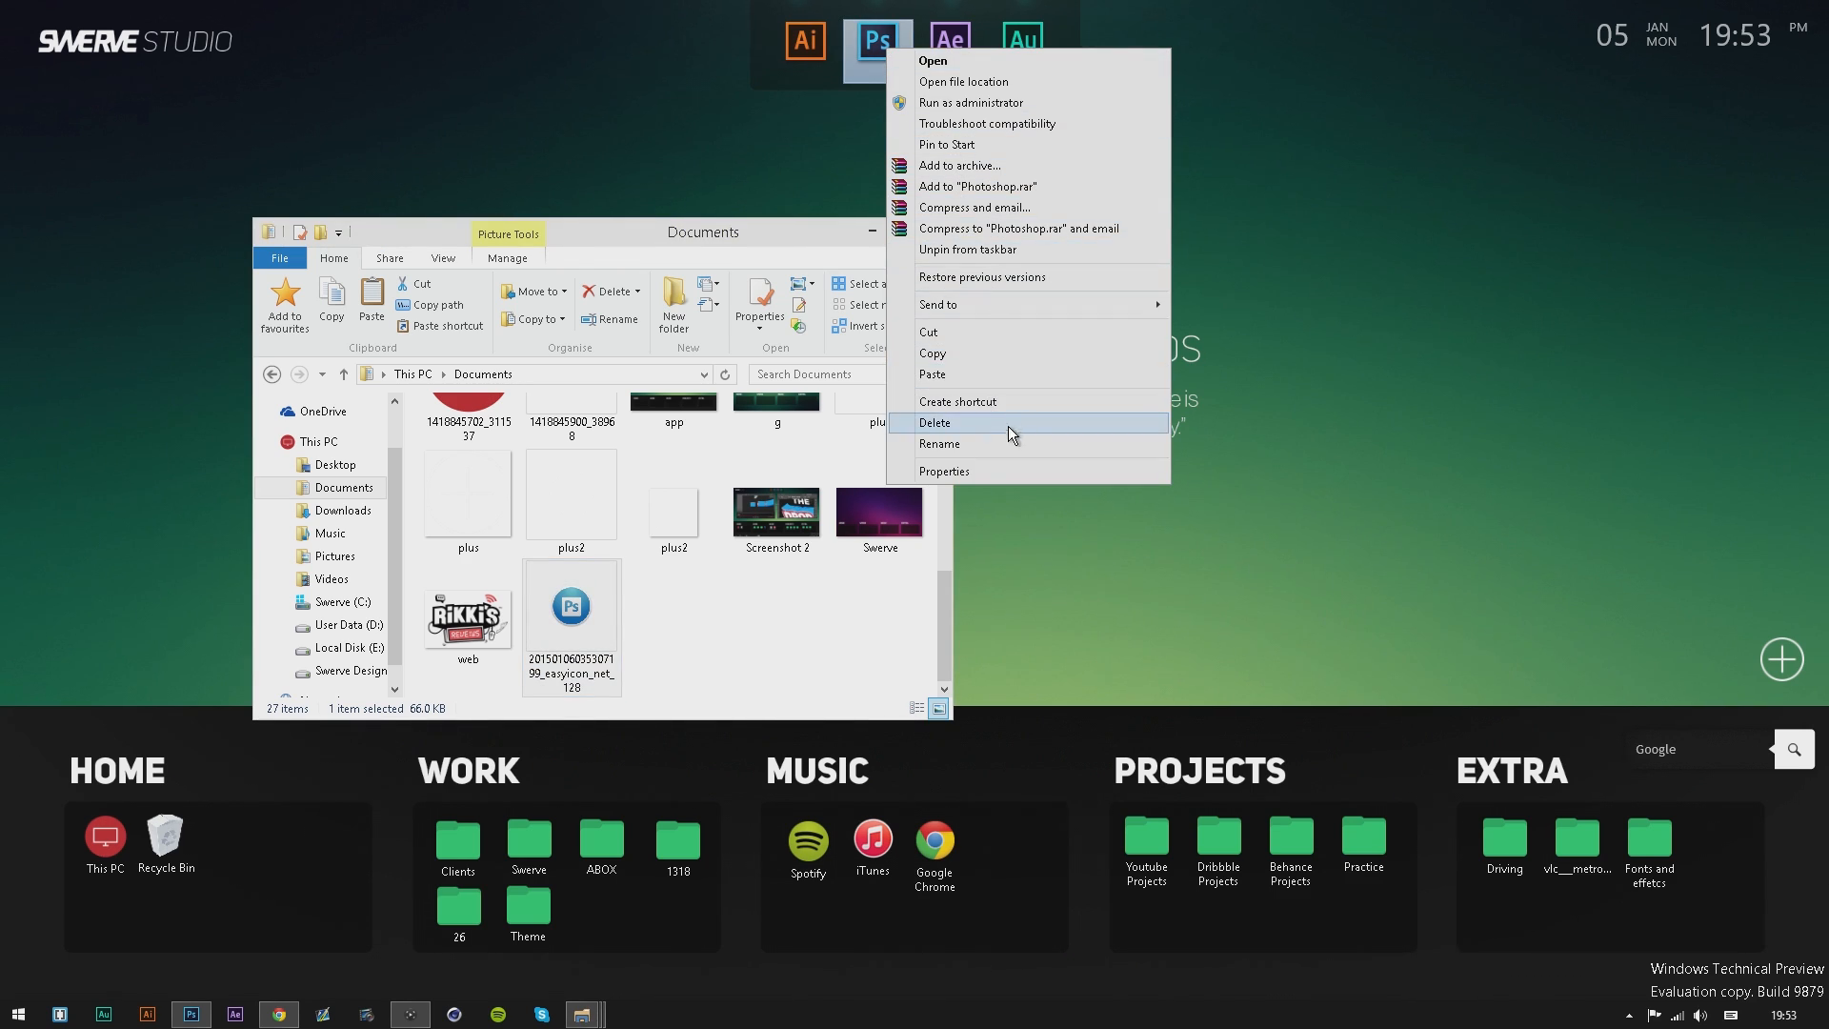
mouse_move(1006, 470)
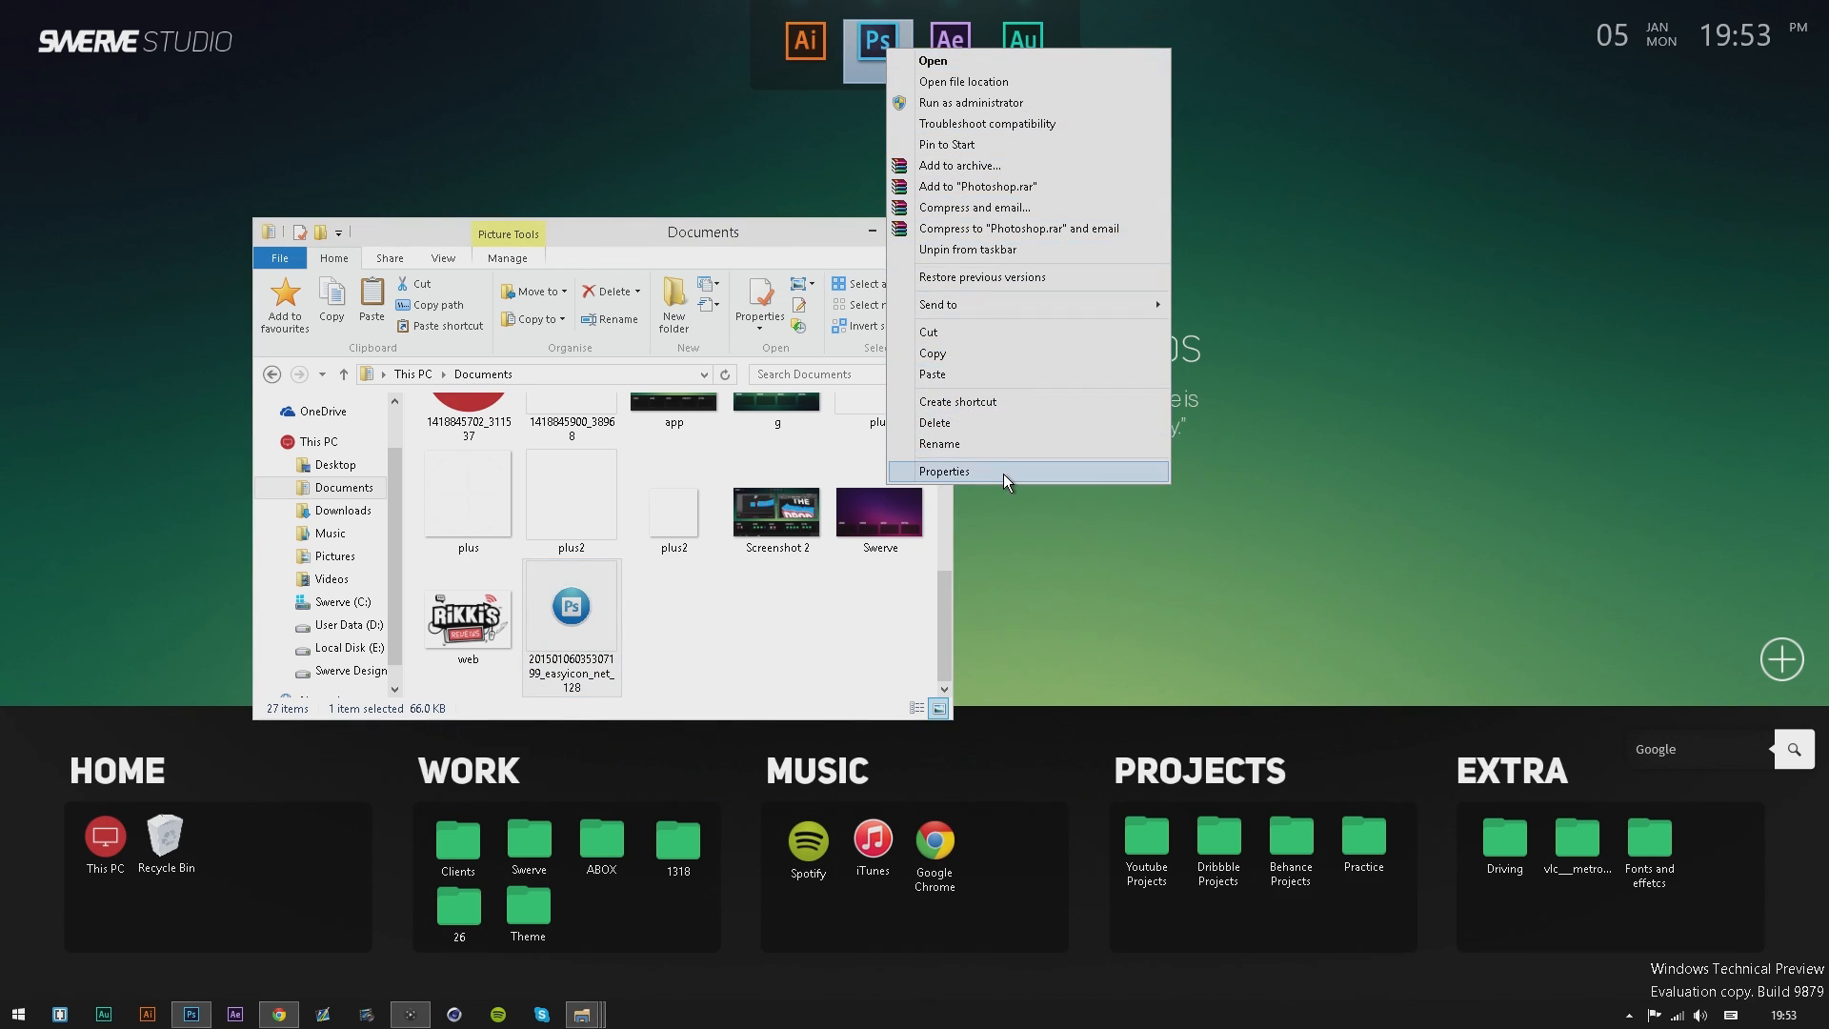
mouse_move(973, 402)
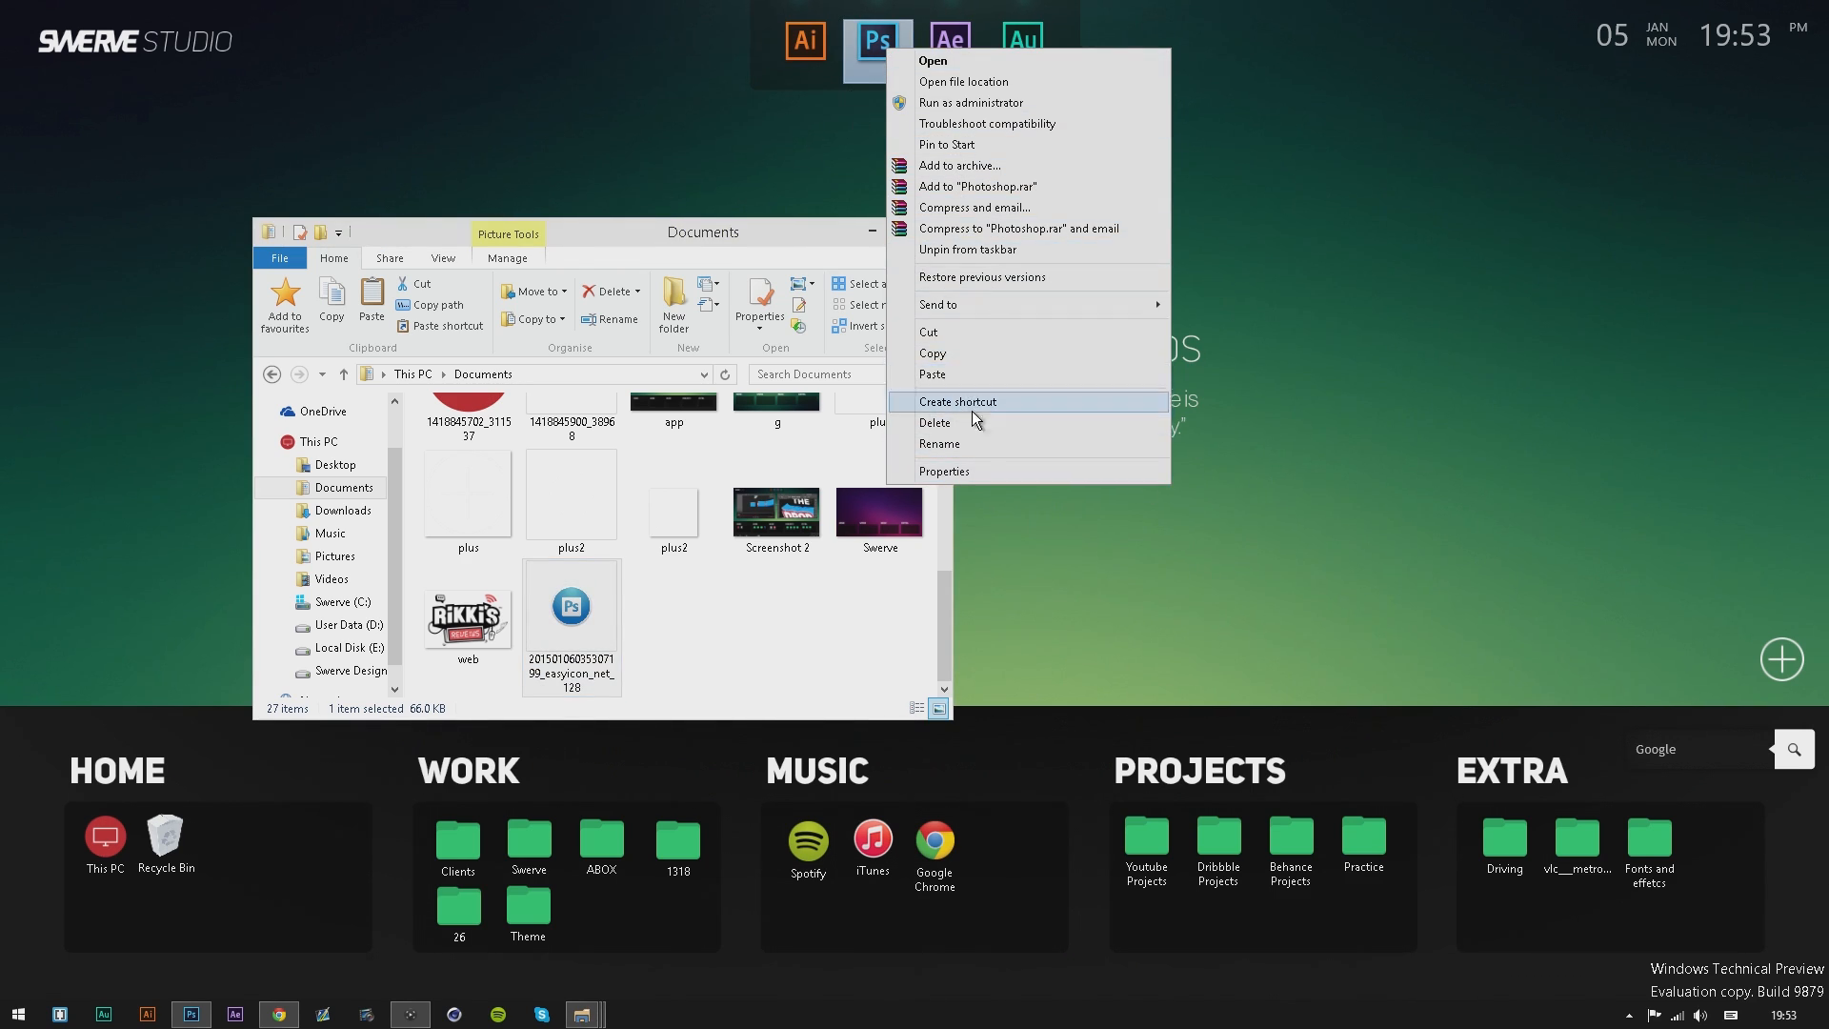
click(943, 471)
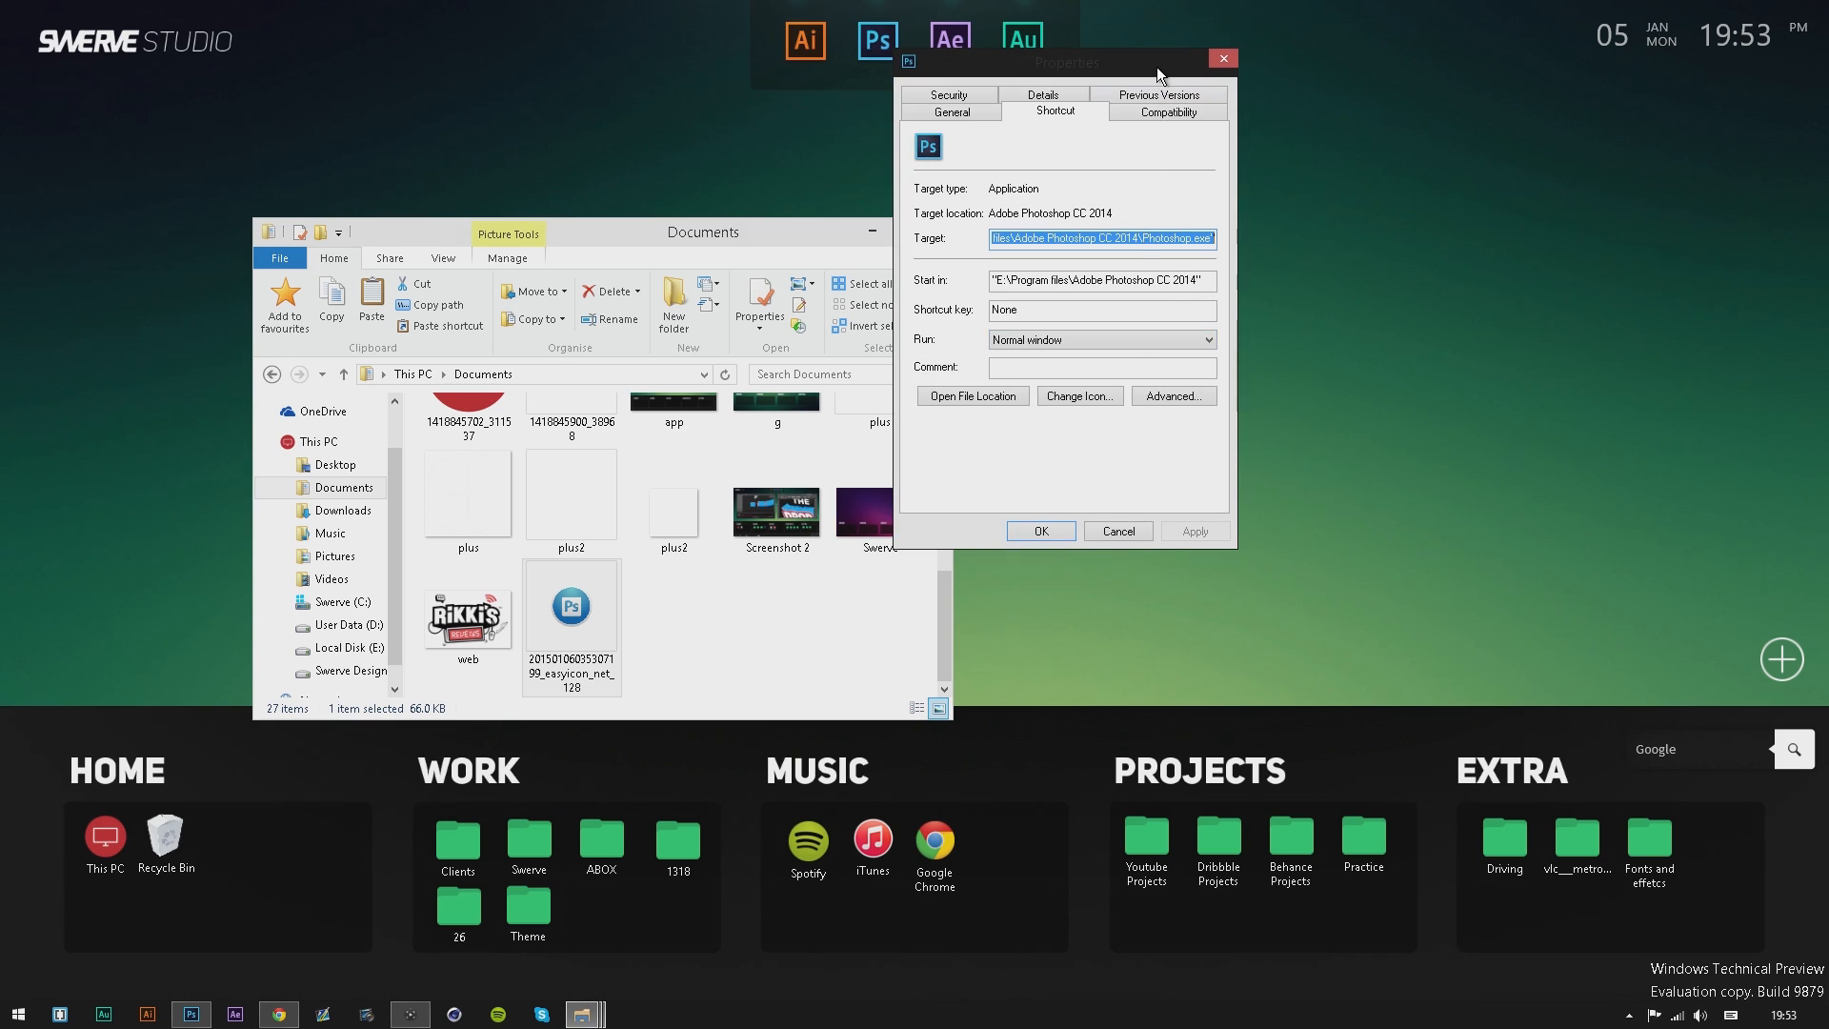
click(1078, 396)
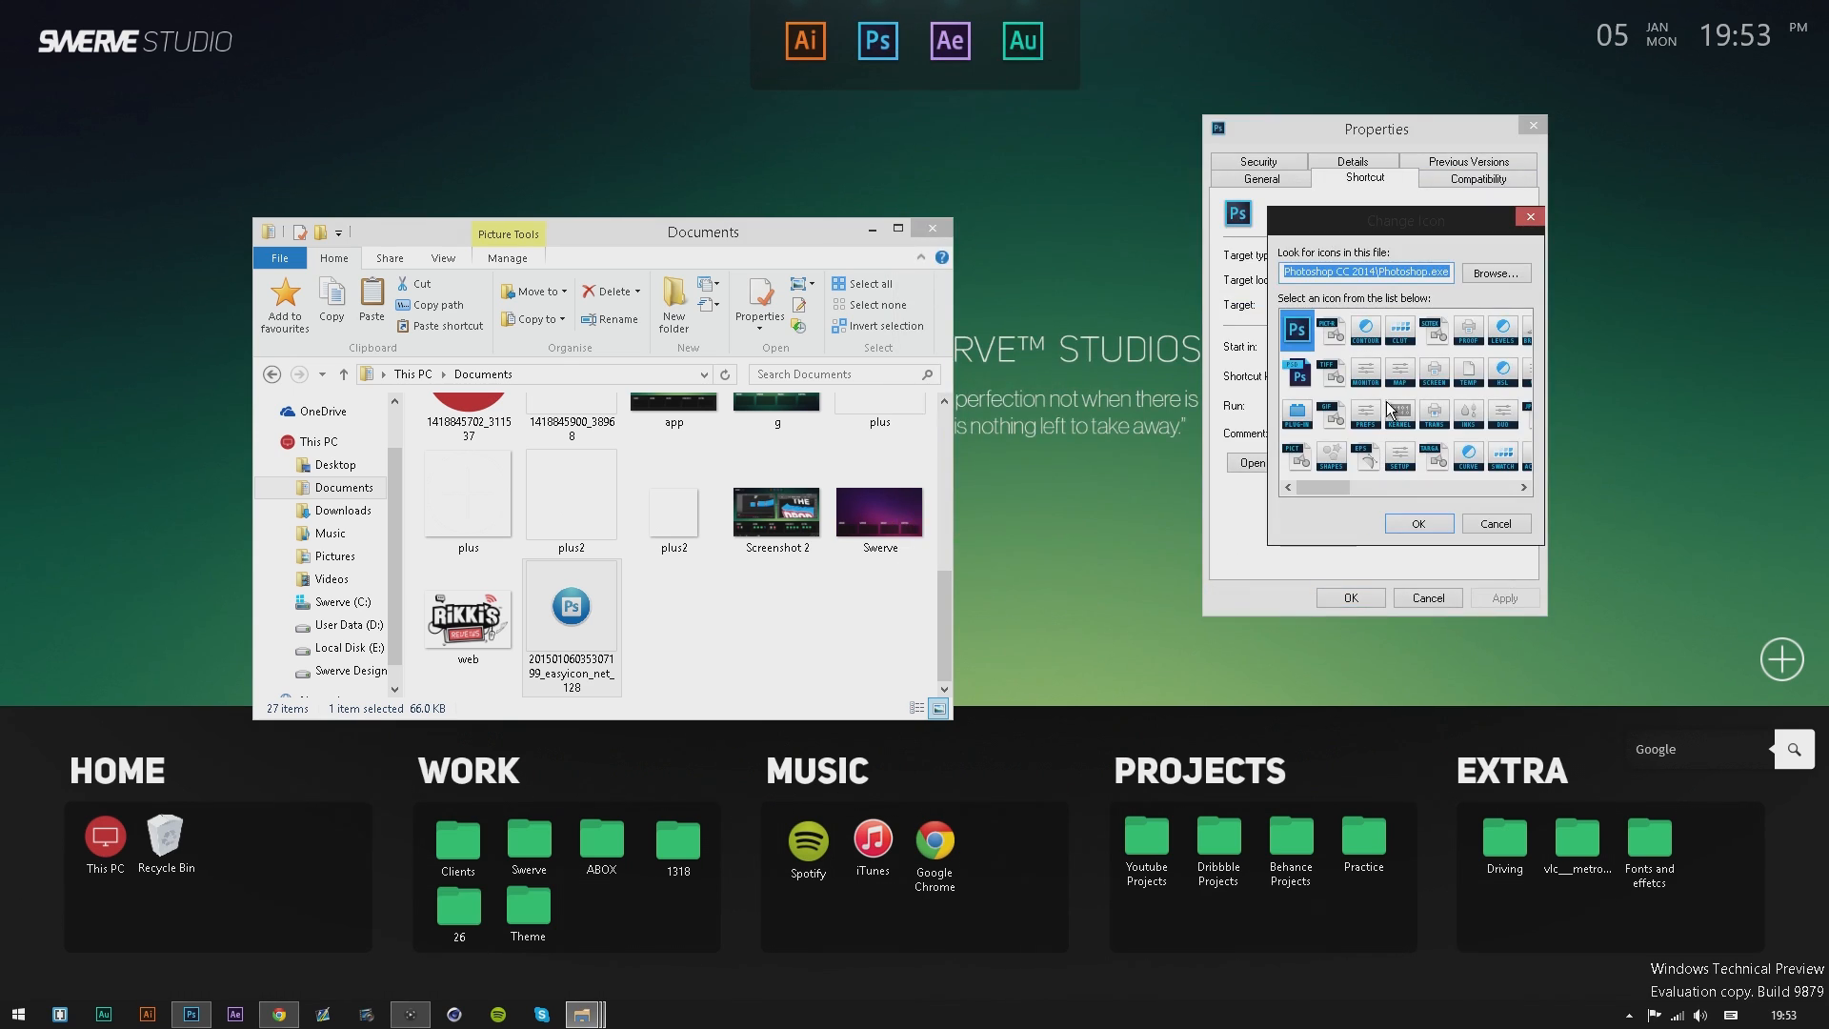
click(1493, 272)
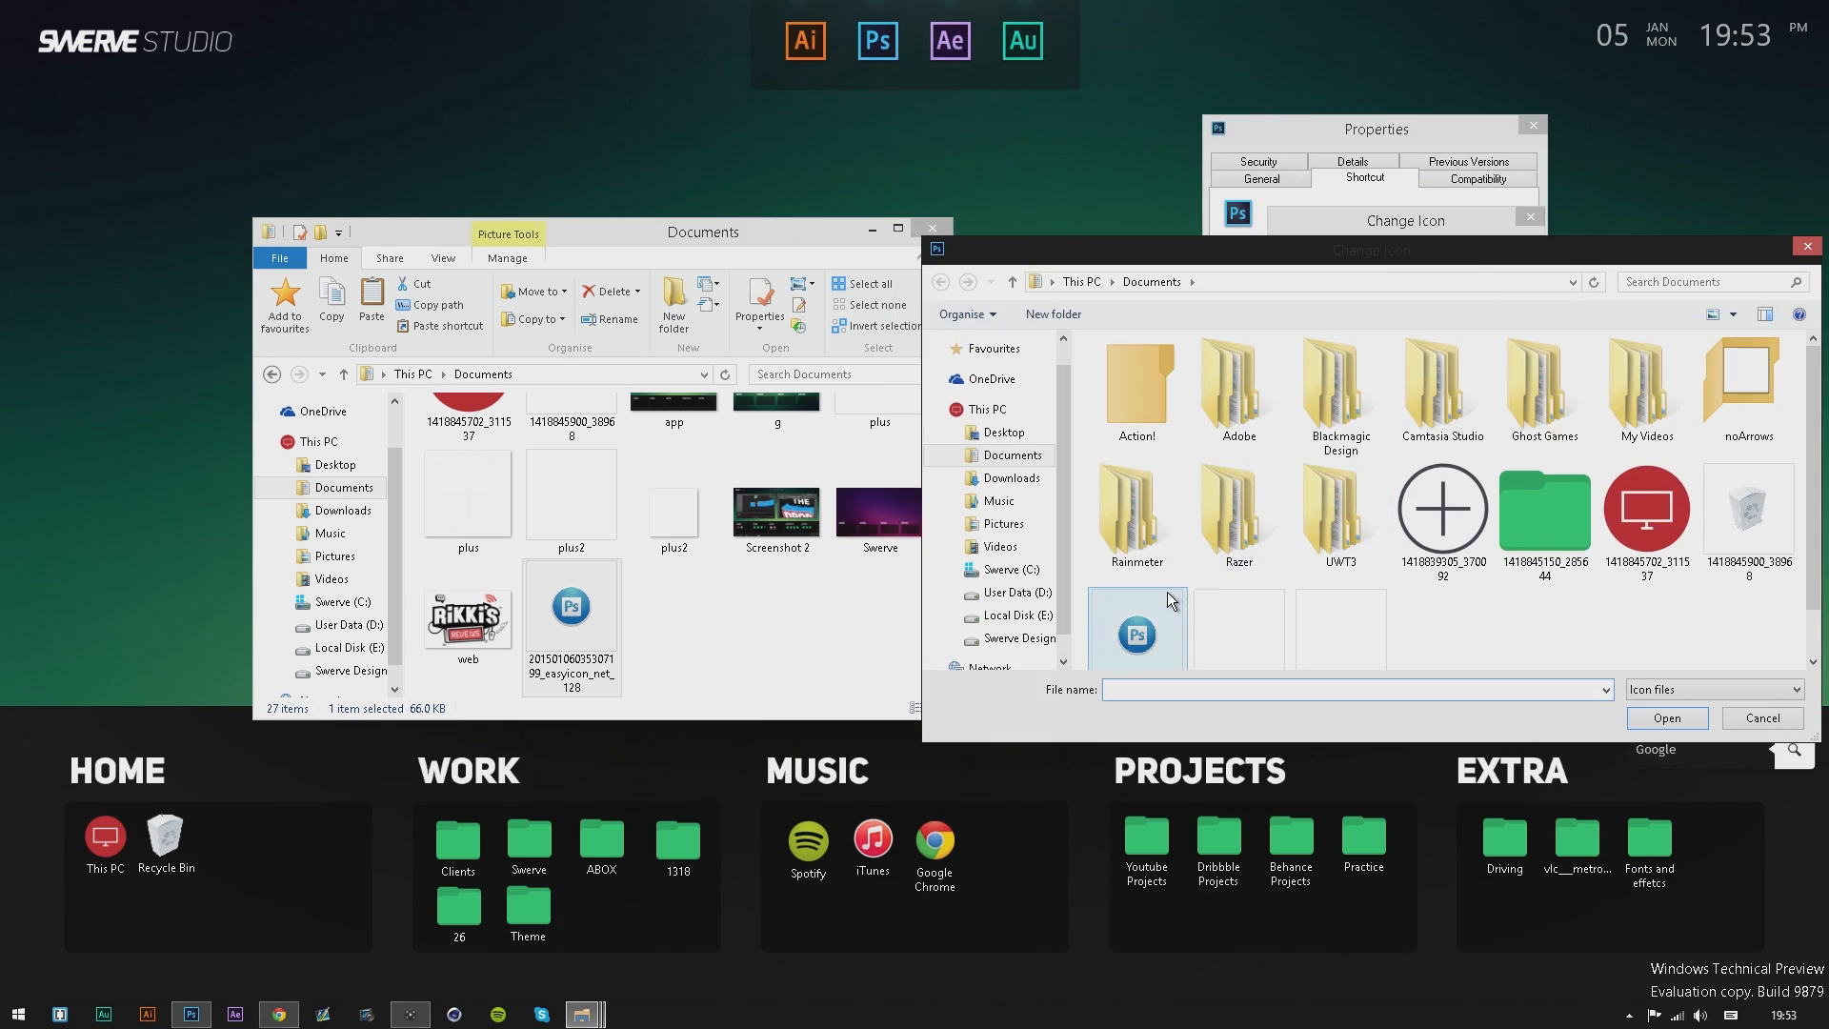
Apply the downloaded round easyicon .ico as the Photoshop shortcut's icon.
click(1136, 632)
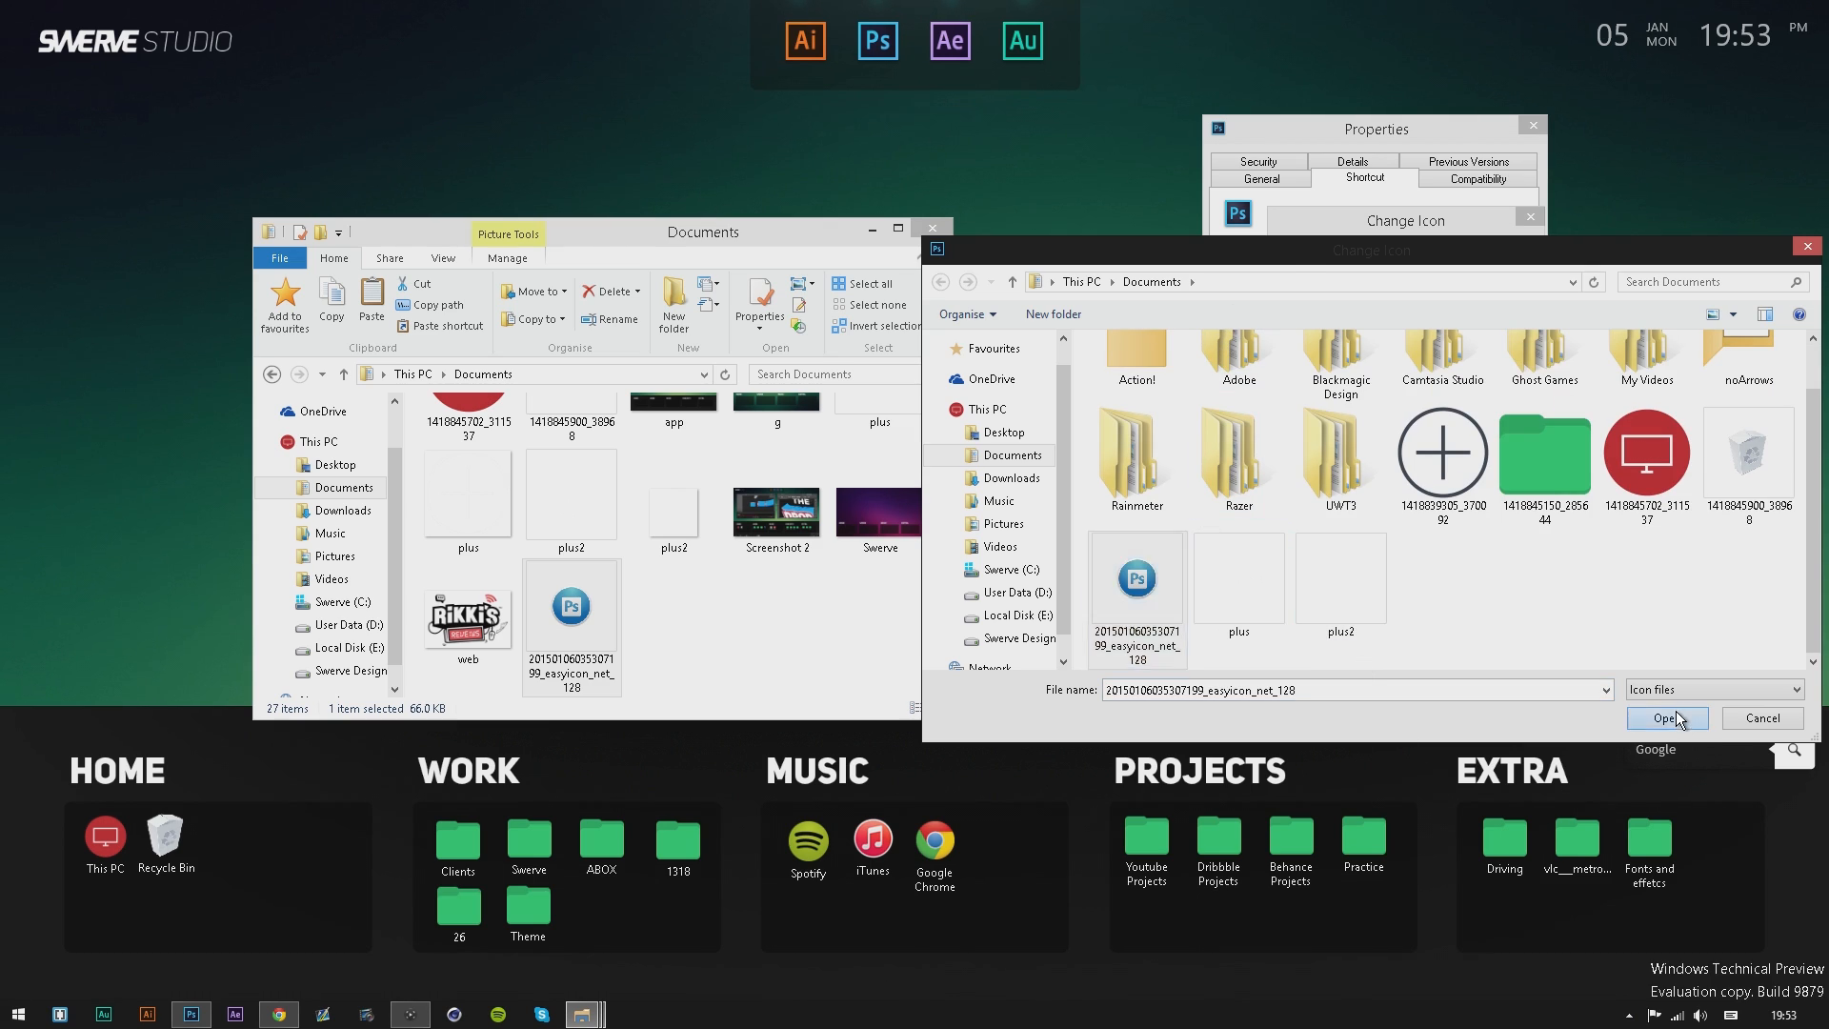
click(1665, 718)
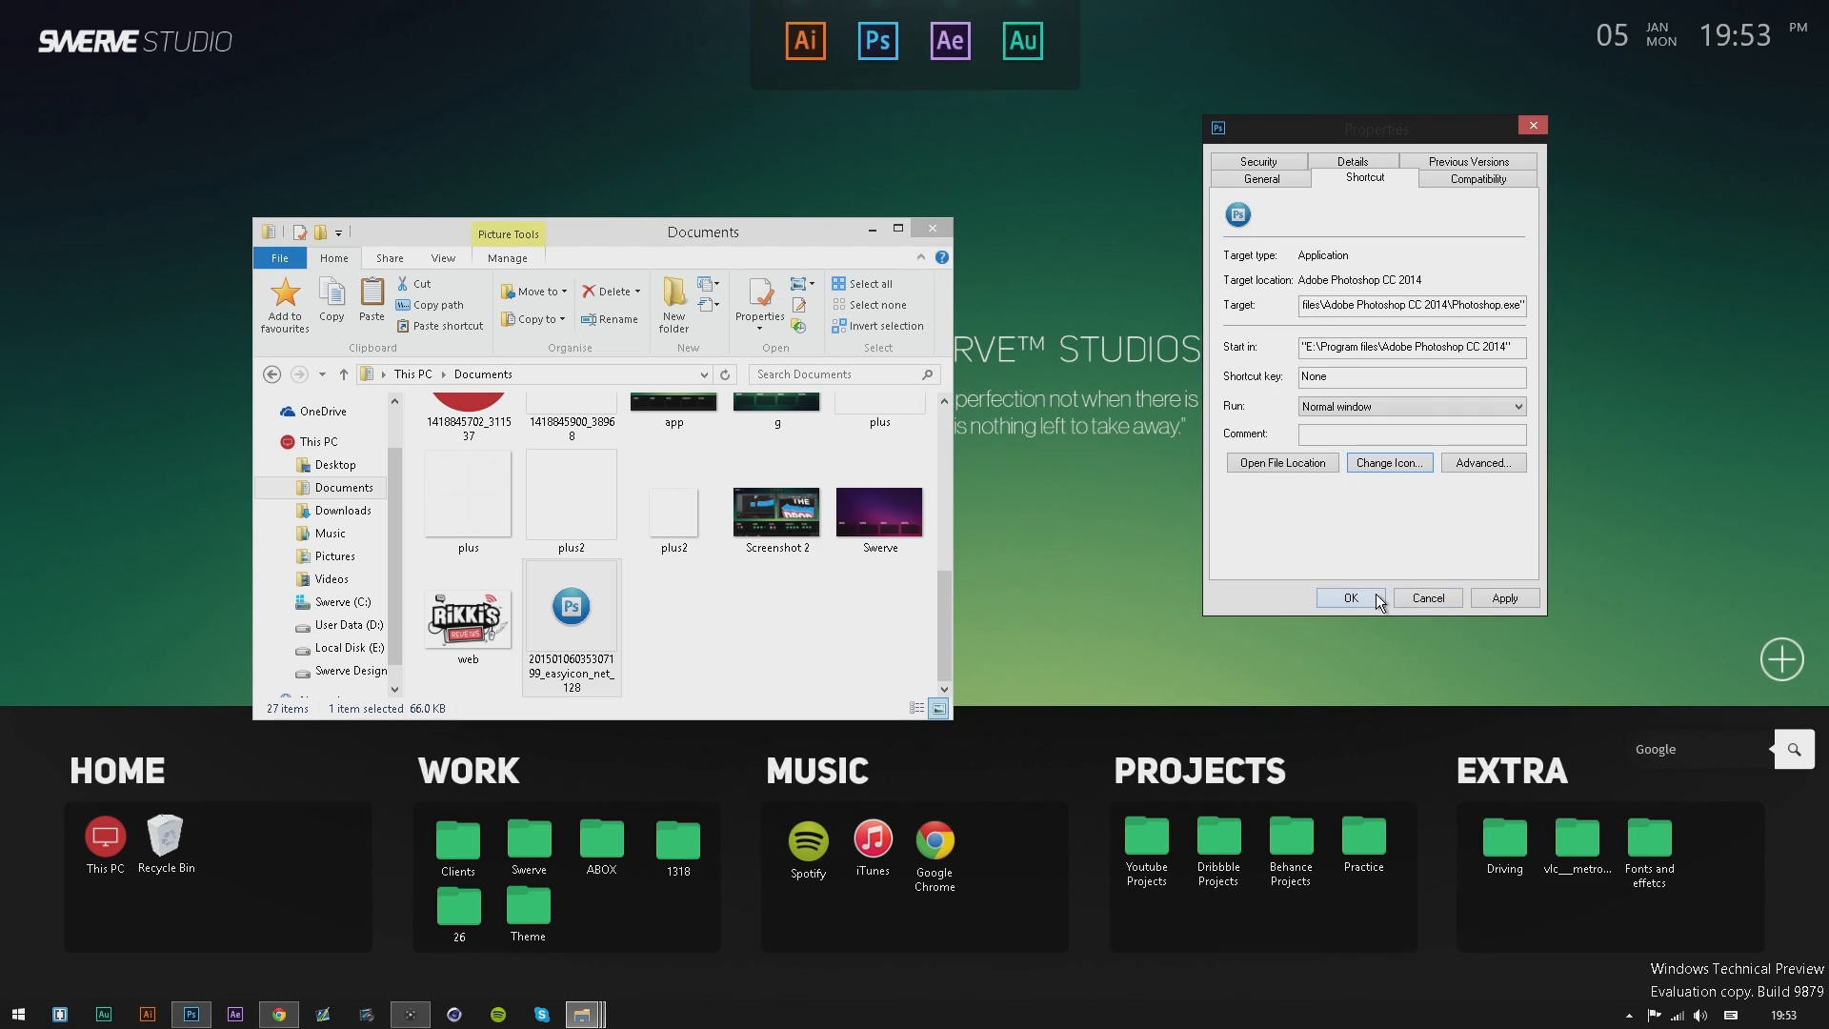
click(1349, 596)
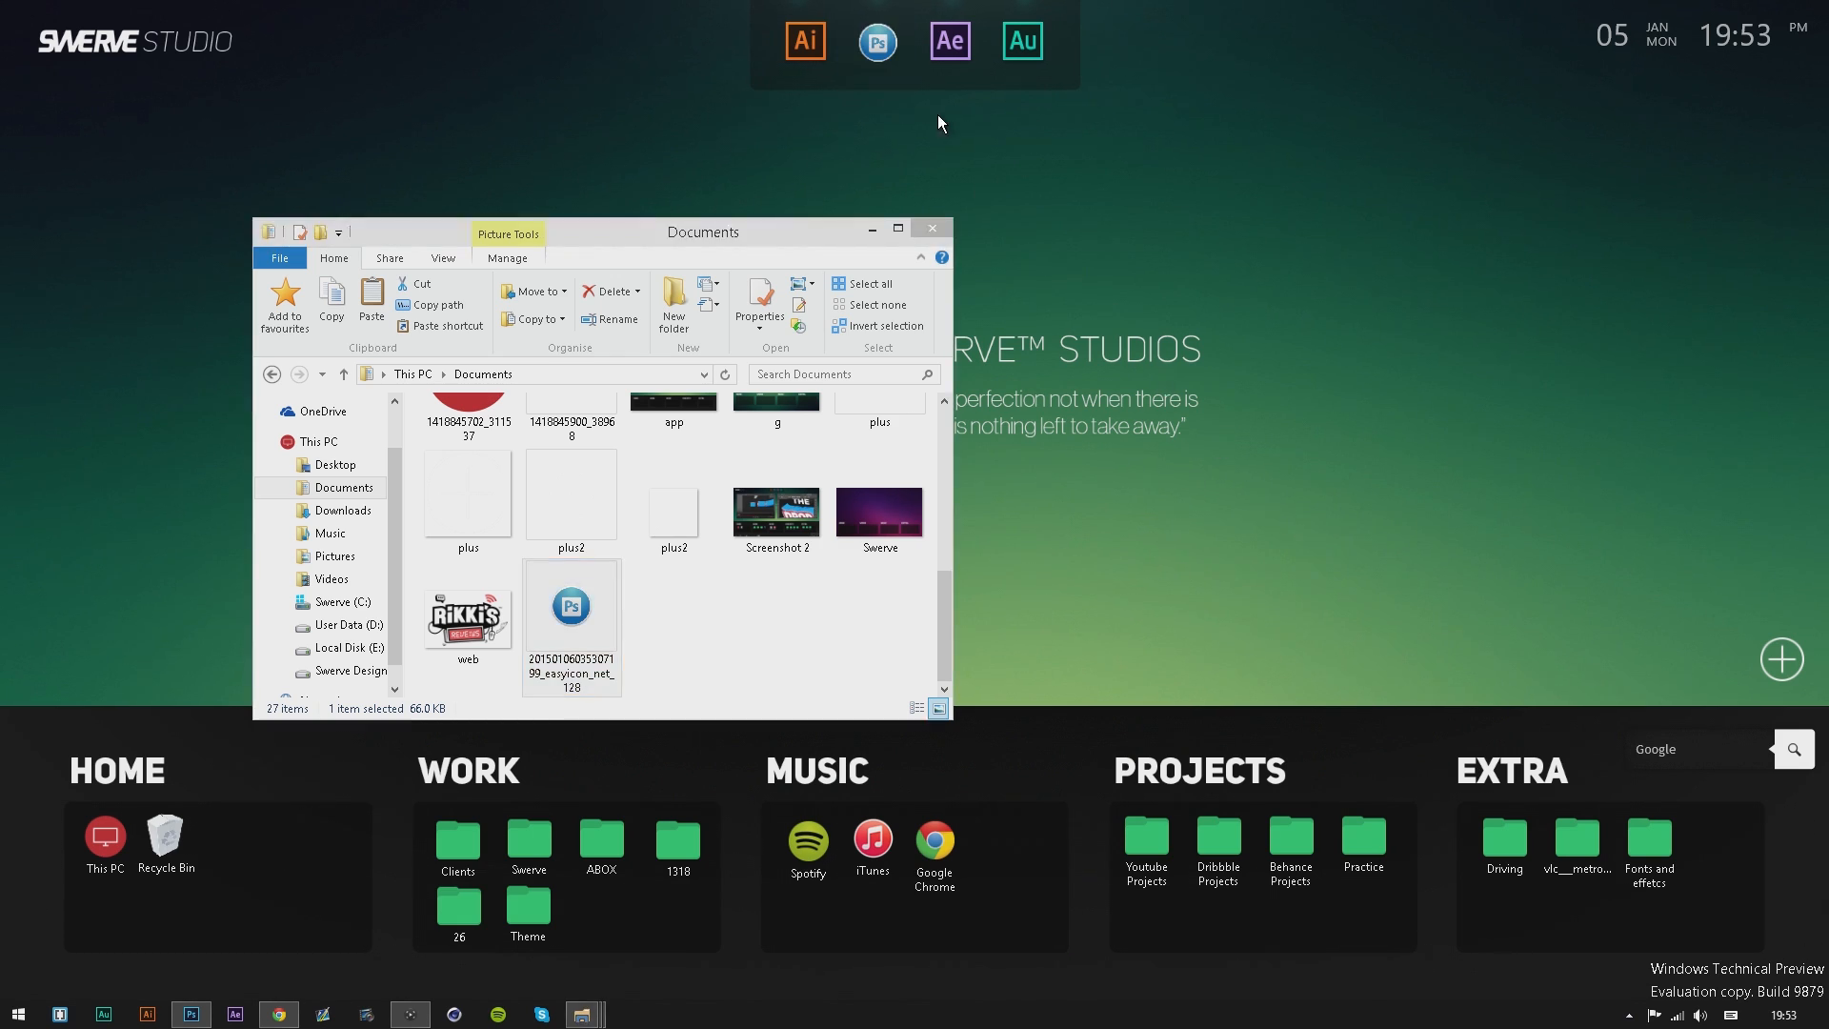
mouse_move(924, 111)
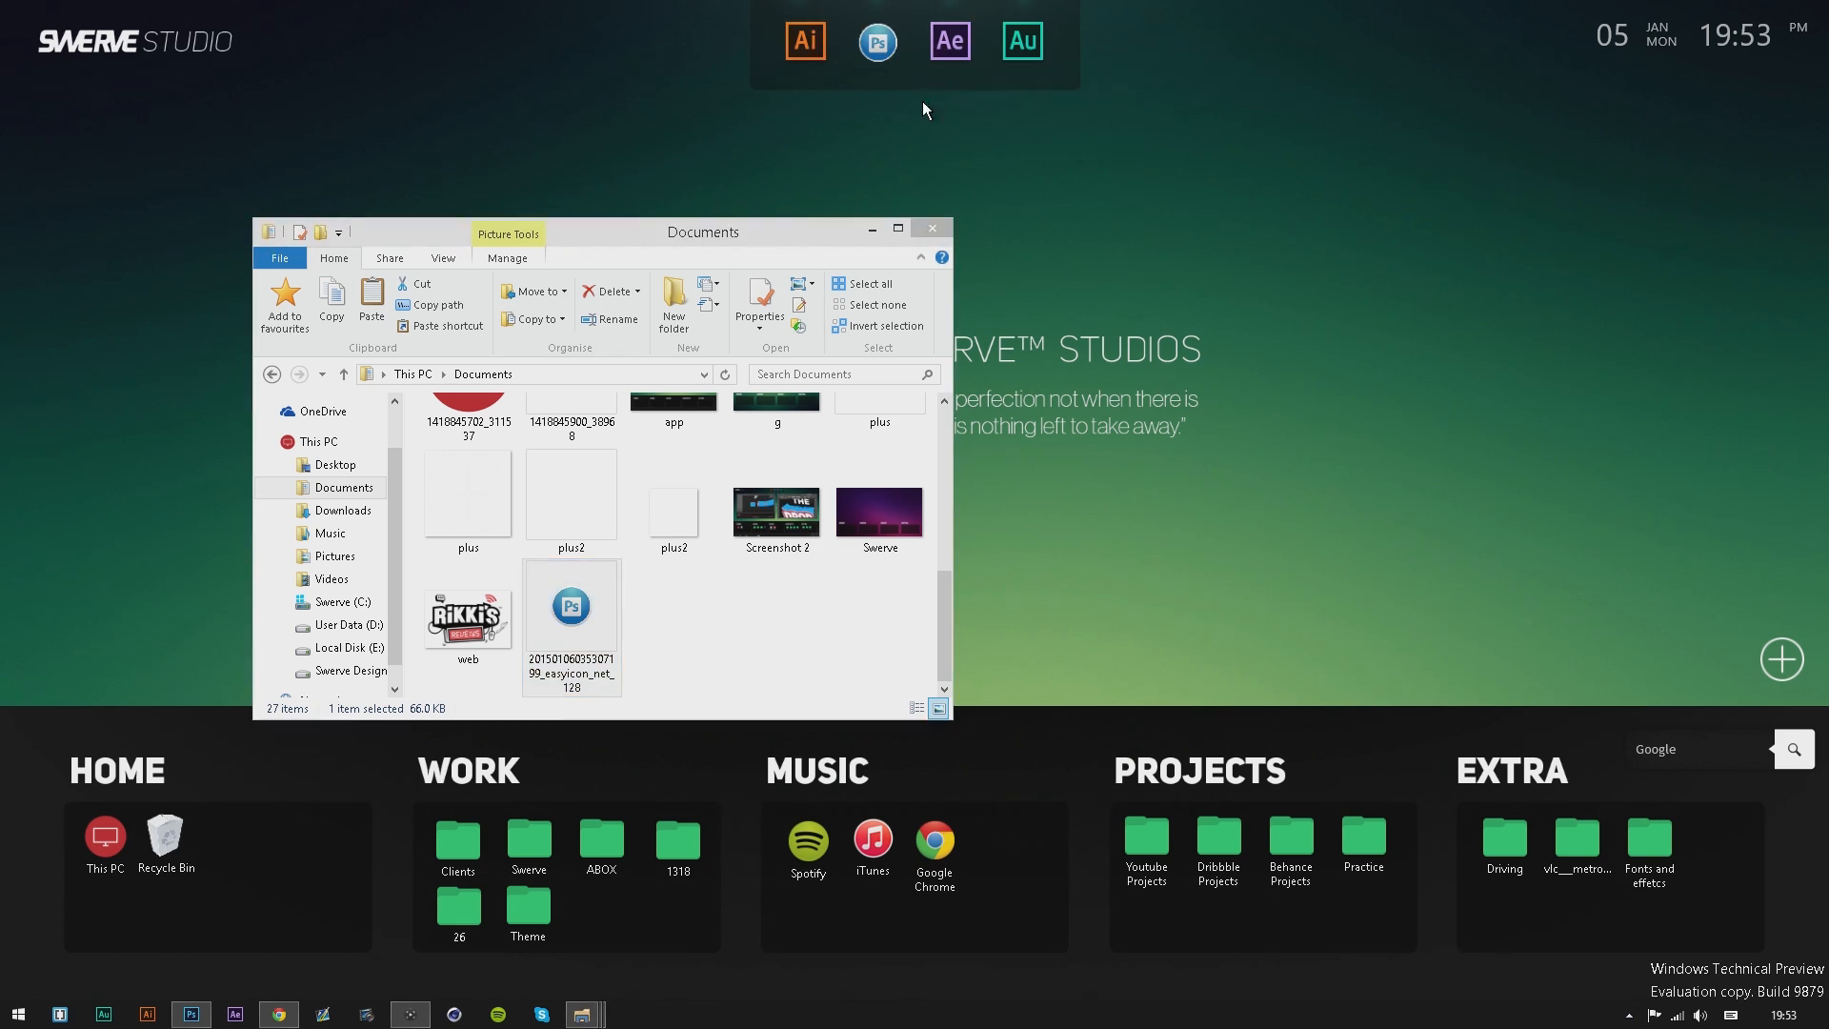
click(775, 510)
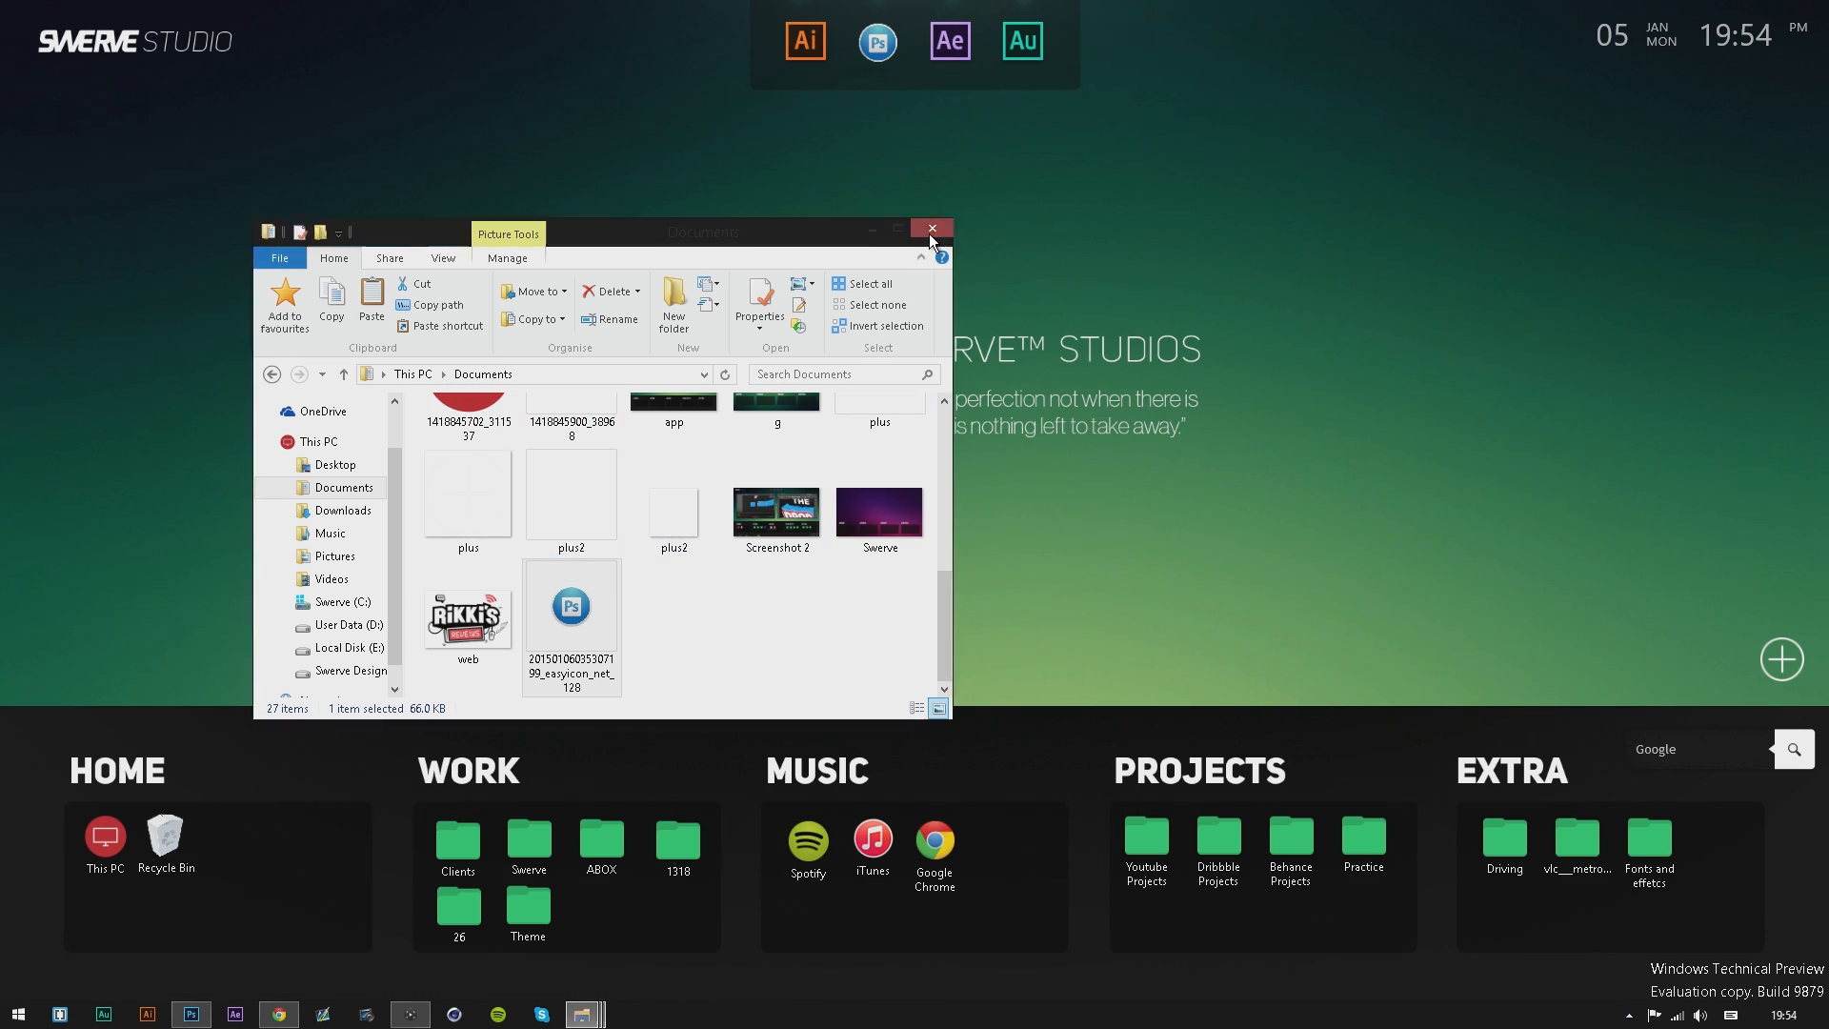
Close the Documents window and the empty folder window opened from the plus icon.
click(929, 229)
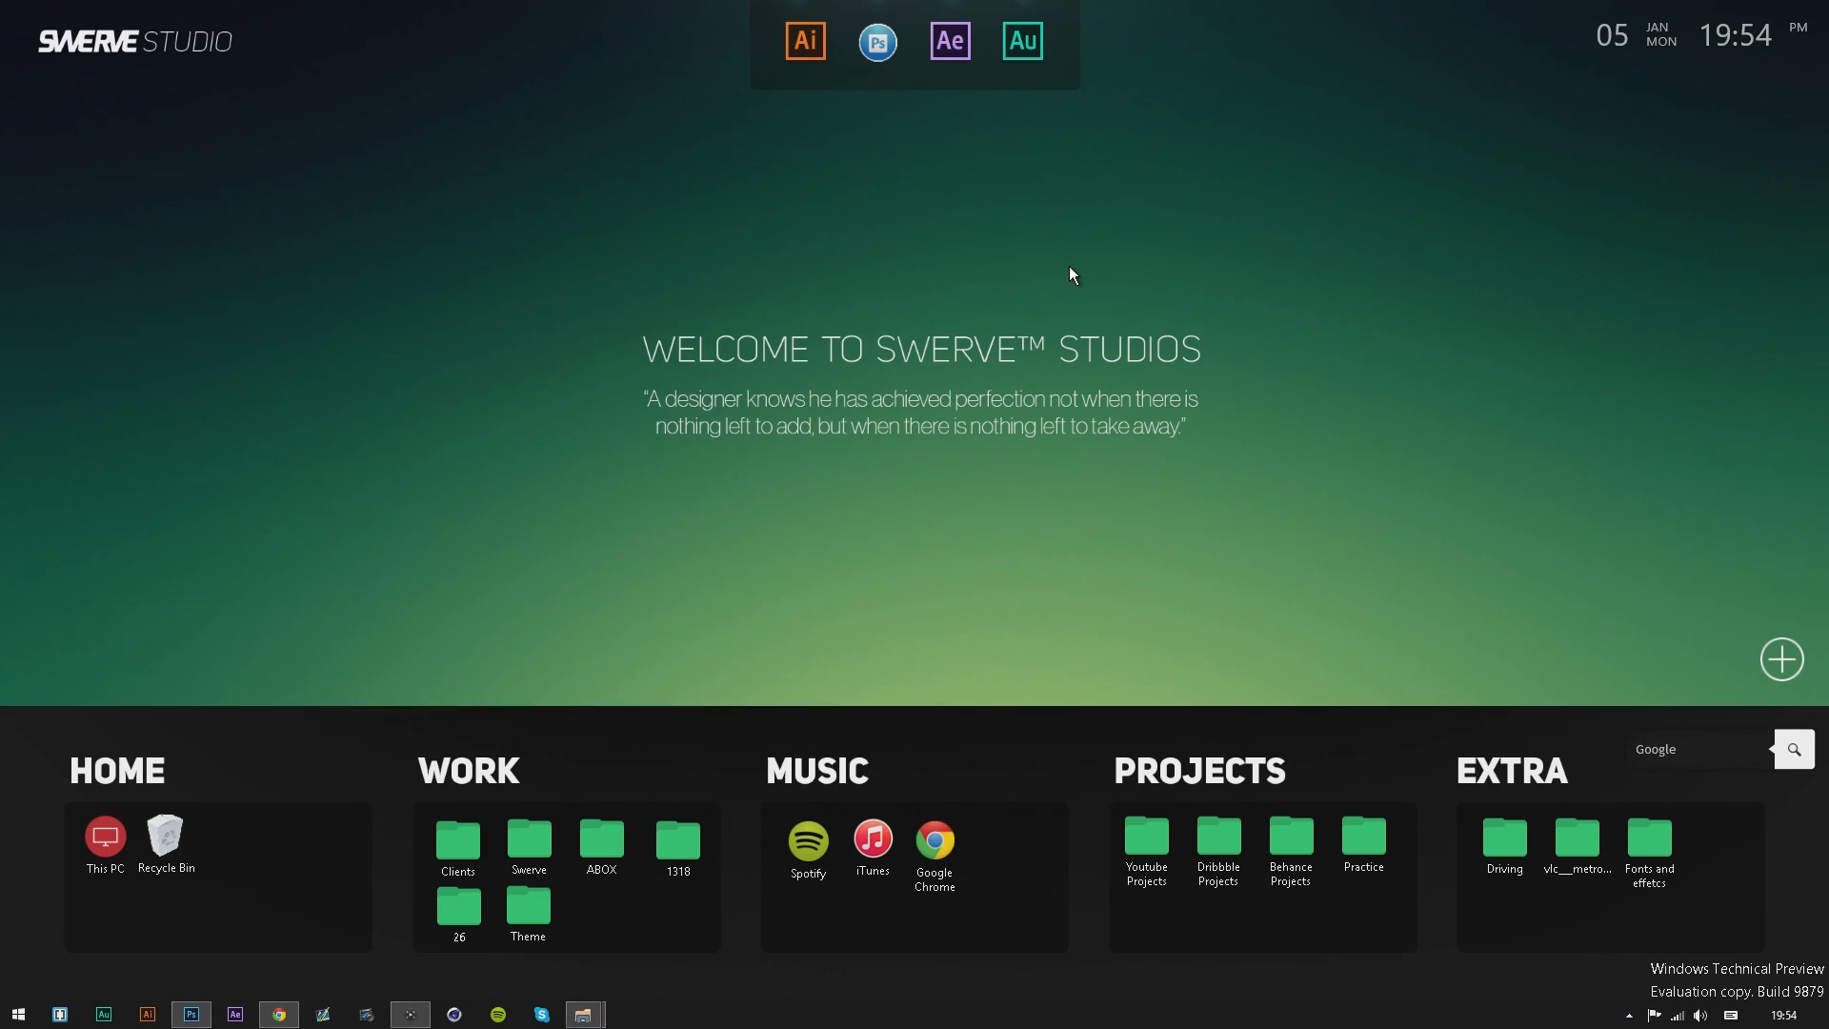
mouse_move(1114, 305)
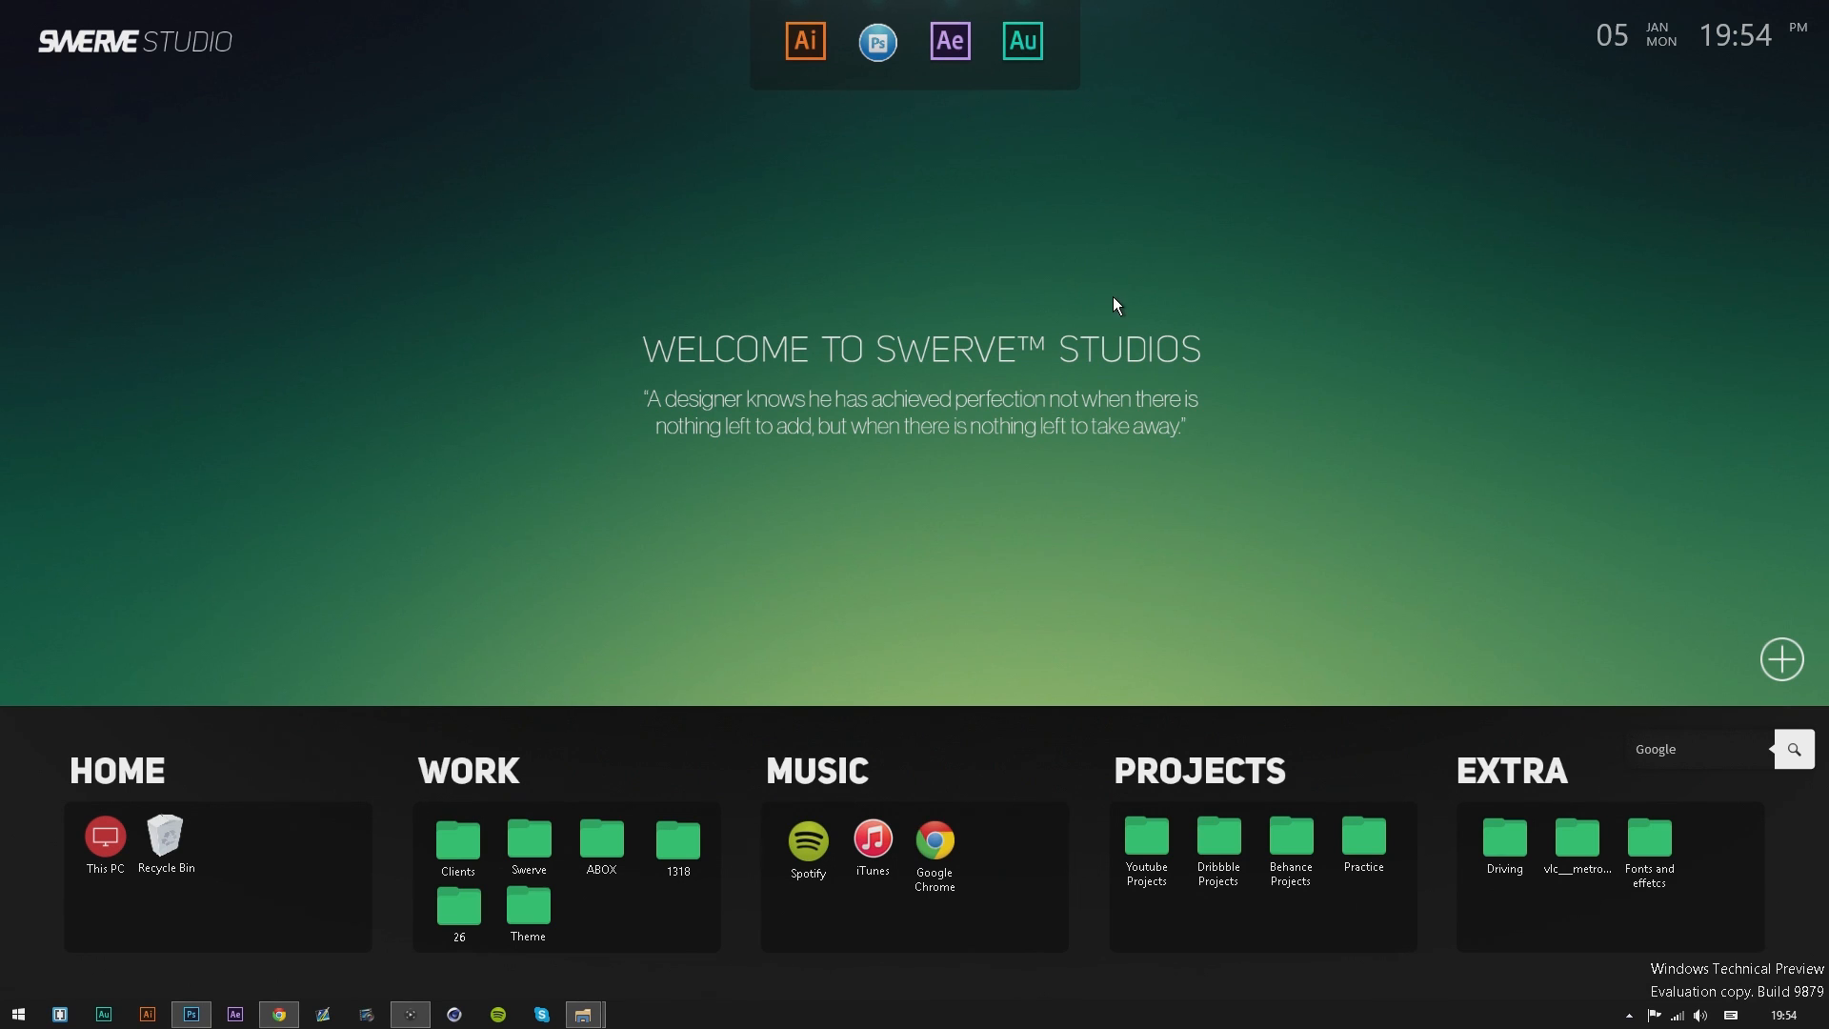
mouse_move(1236, 416)
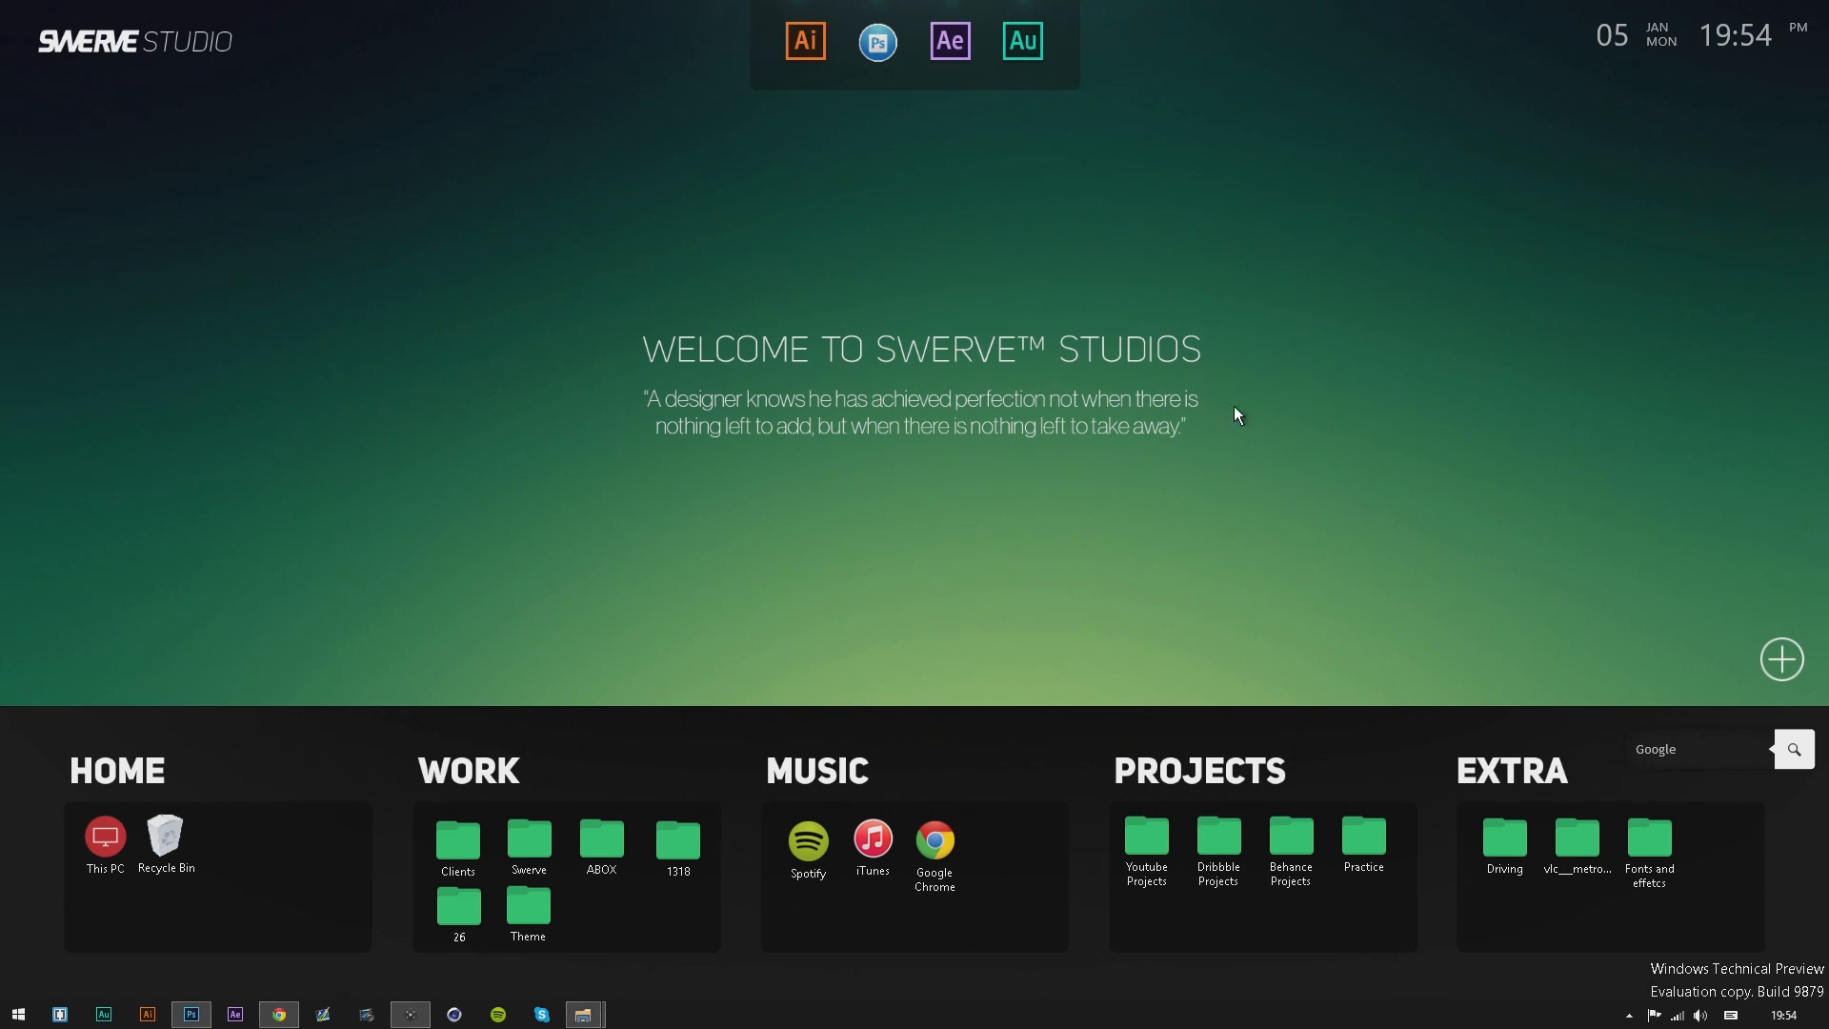
mouse_move(1739, 531)
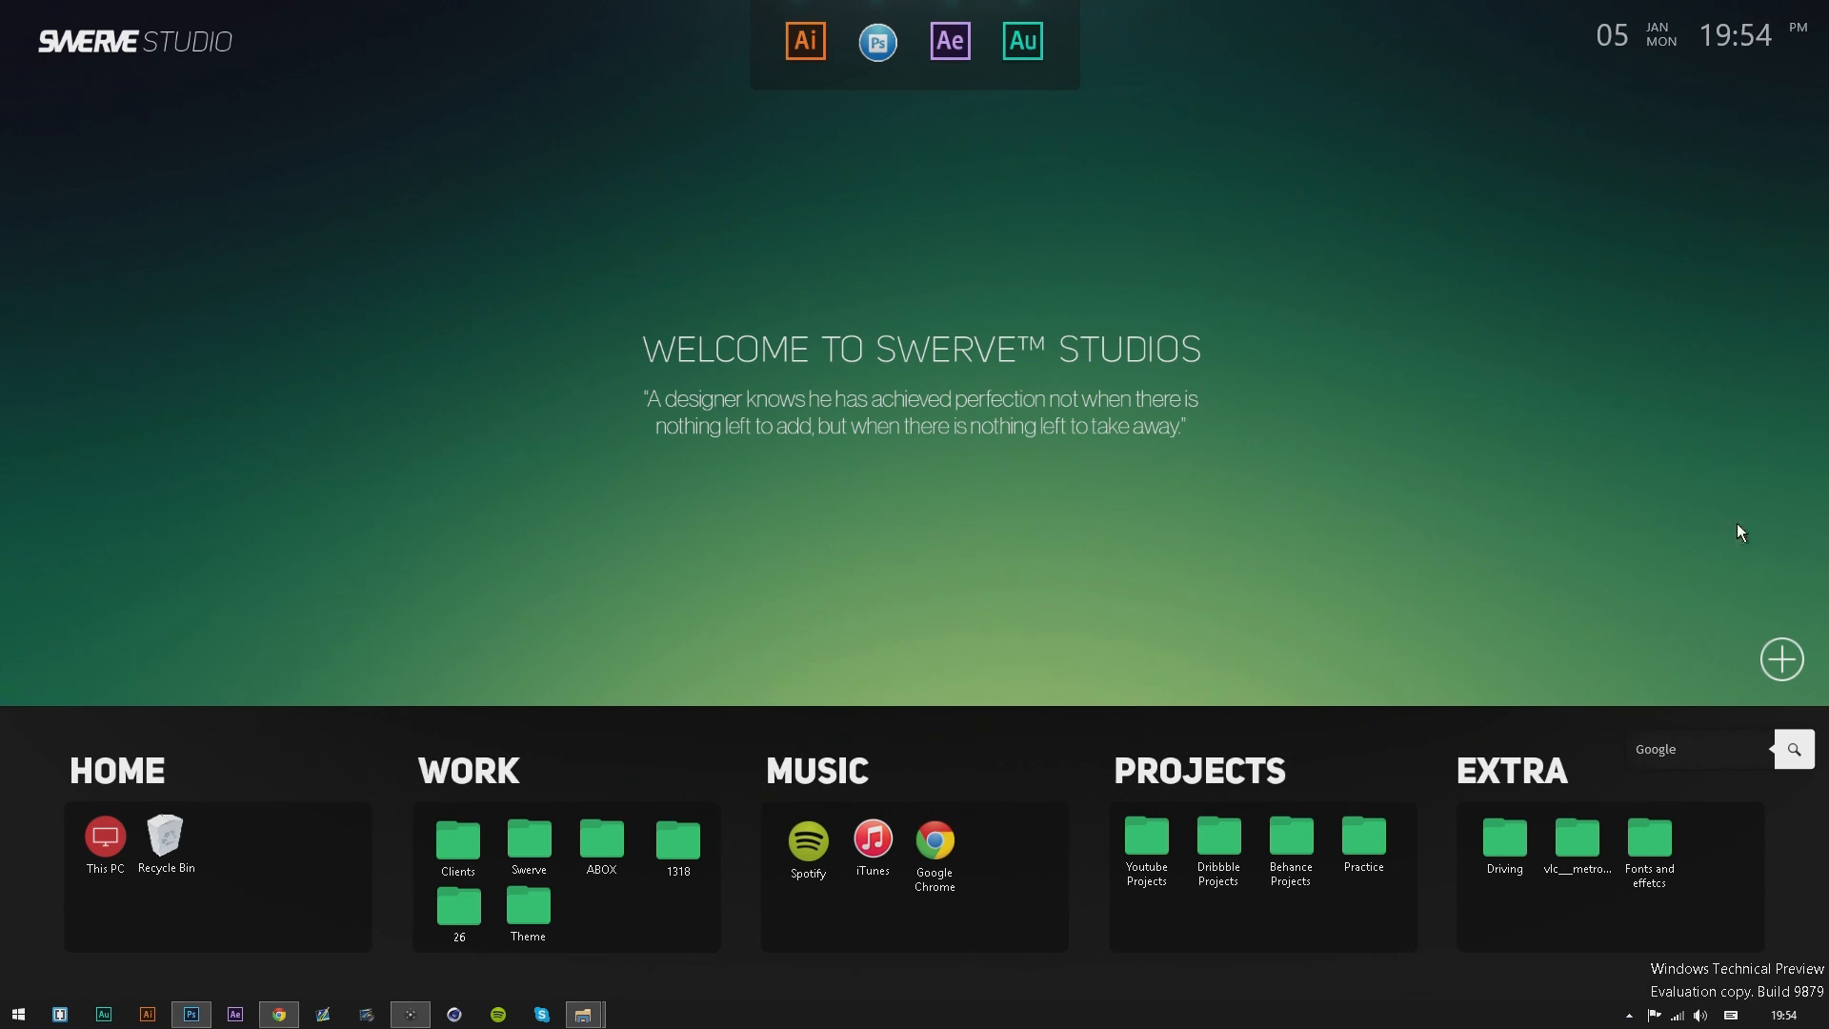
mouse_move(1758, 223)
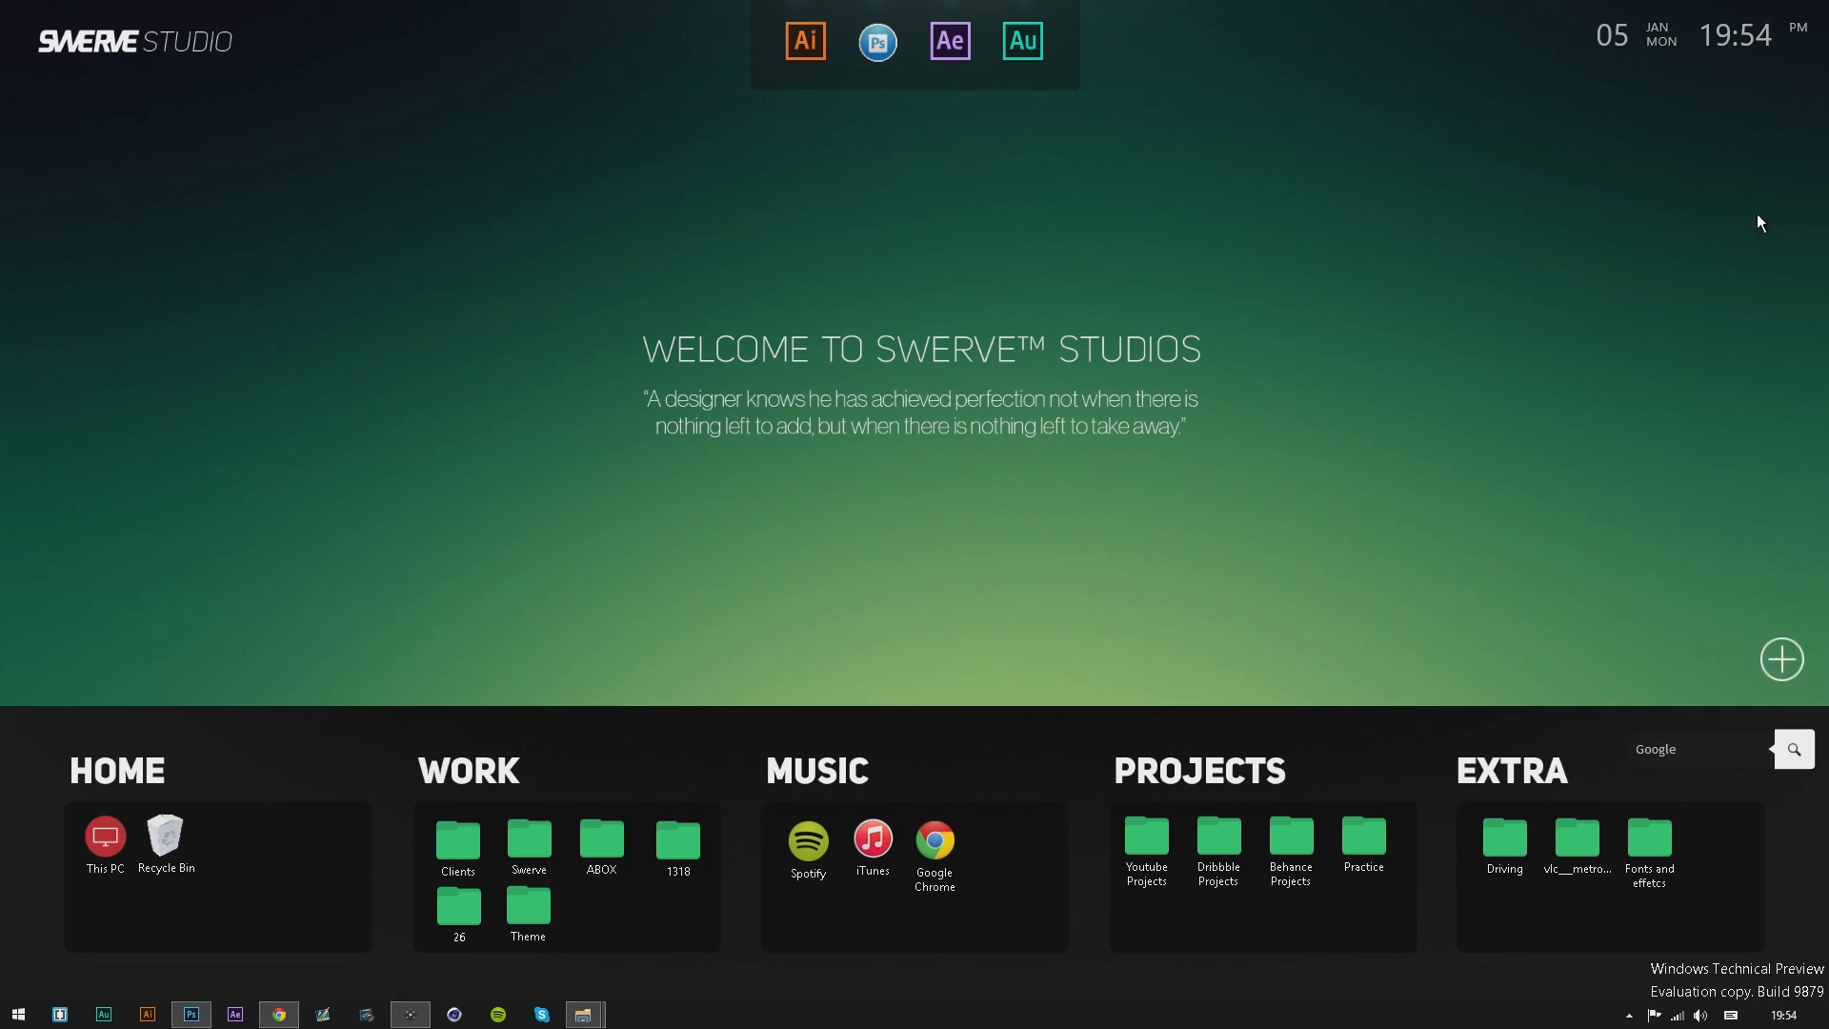
mouse_move(1781, 657)
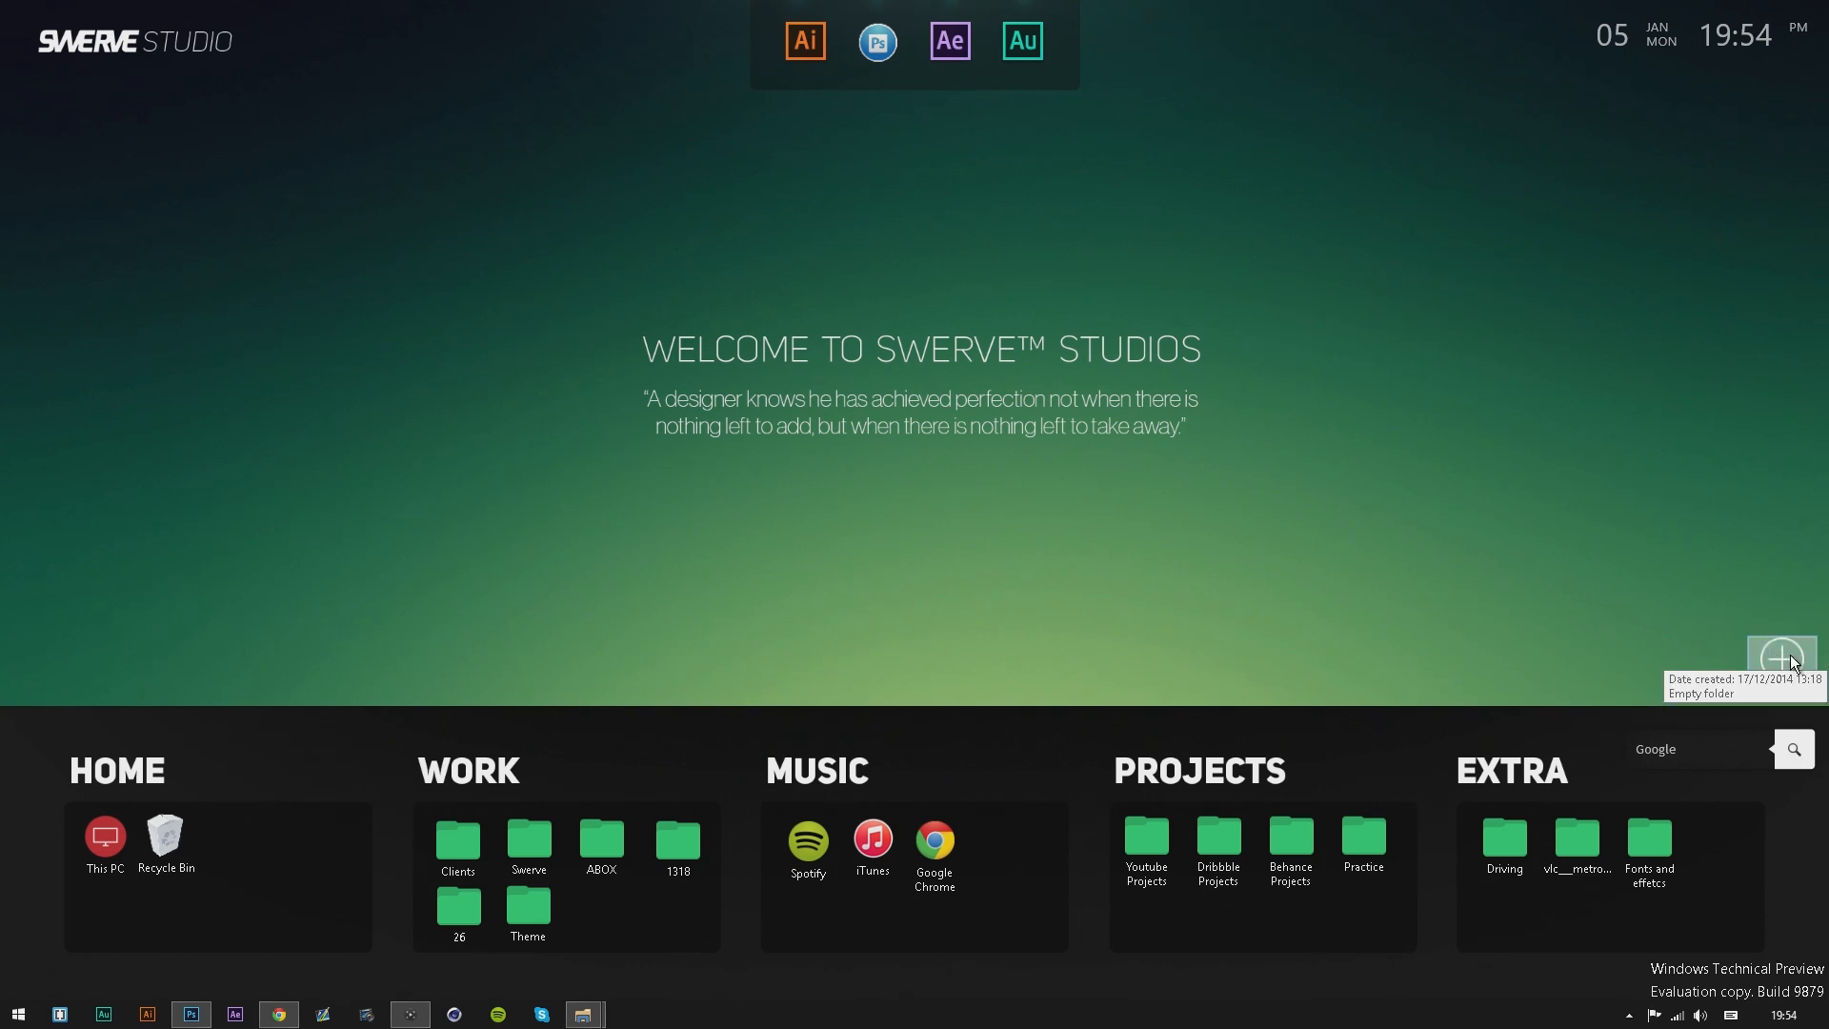
mouse_move(1779, 666)
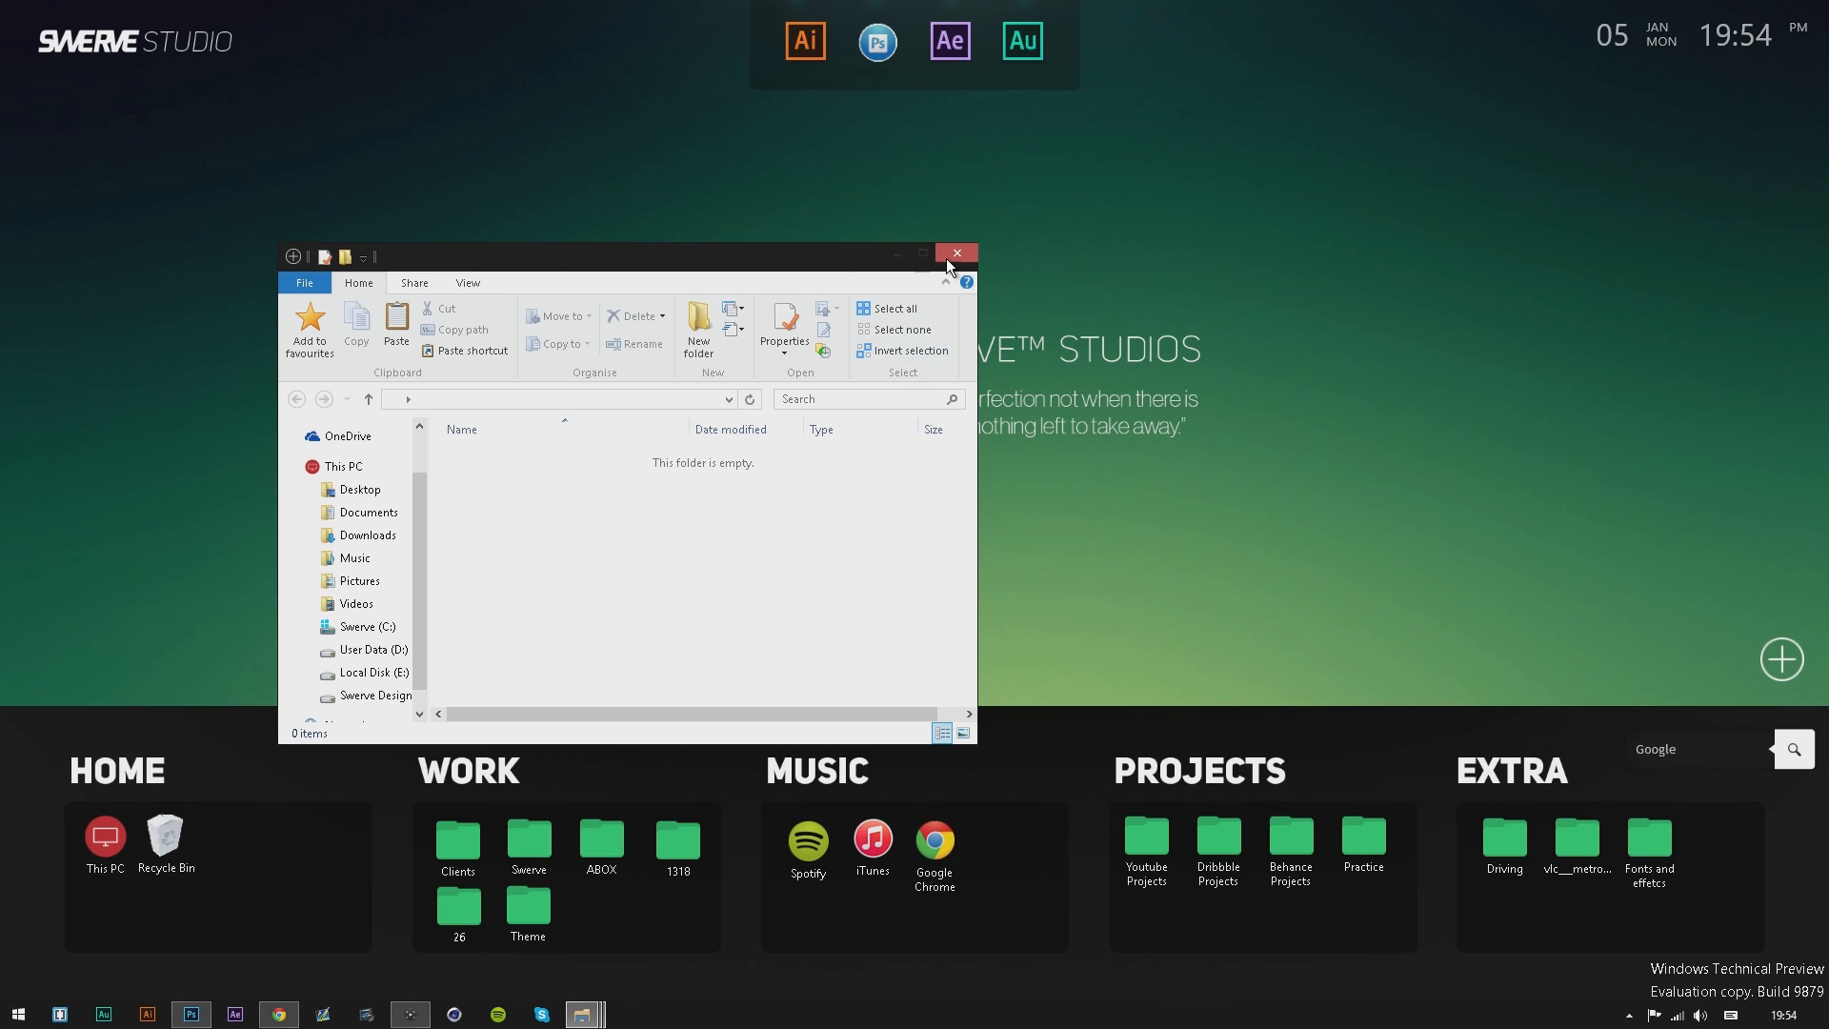
click(955, 254)
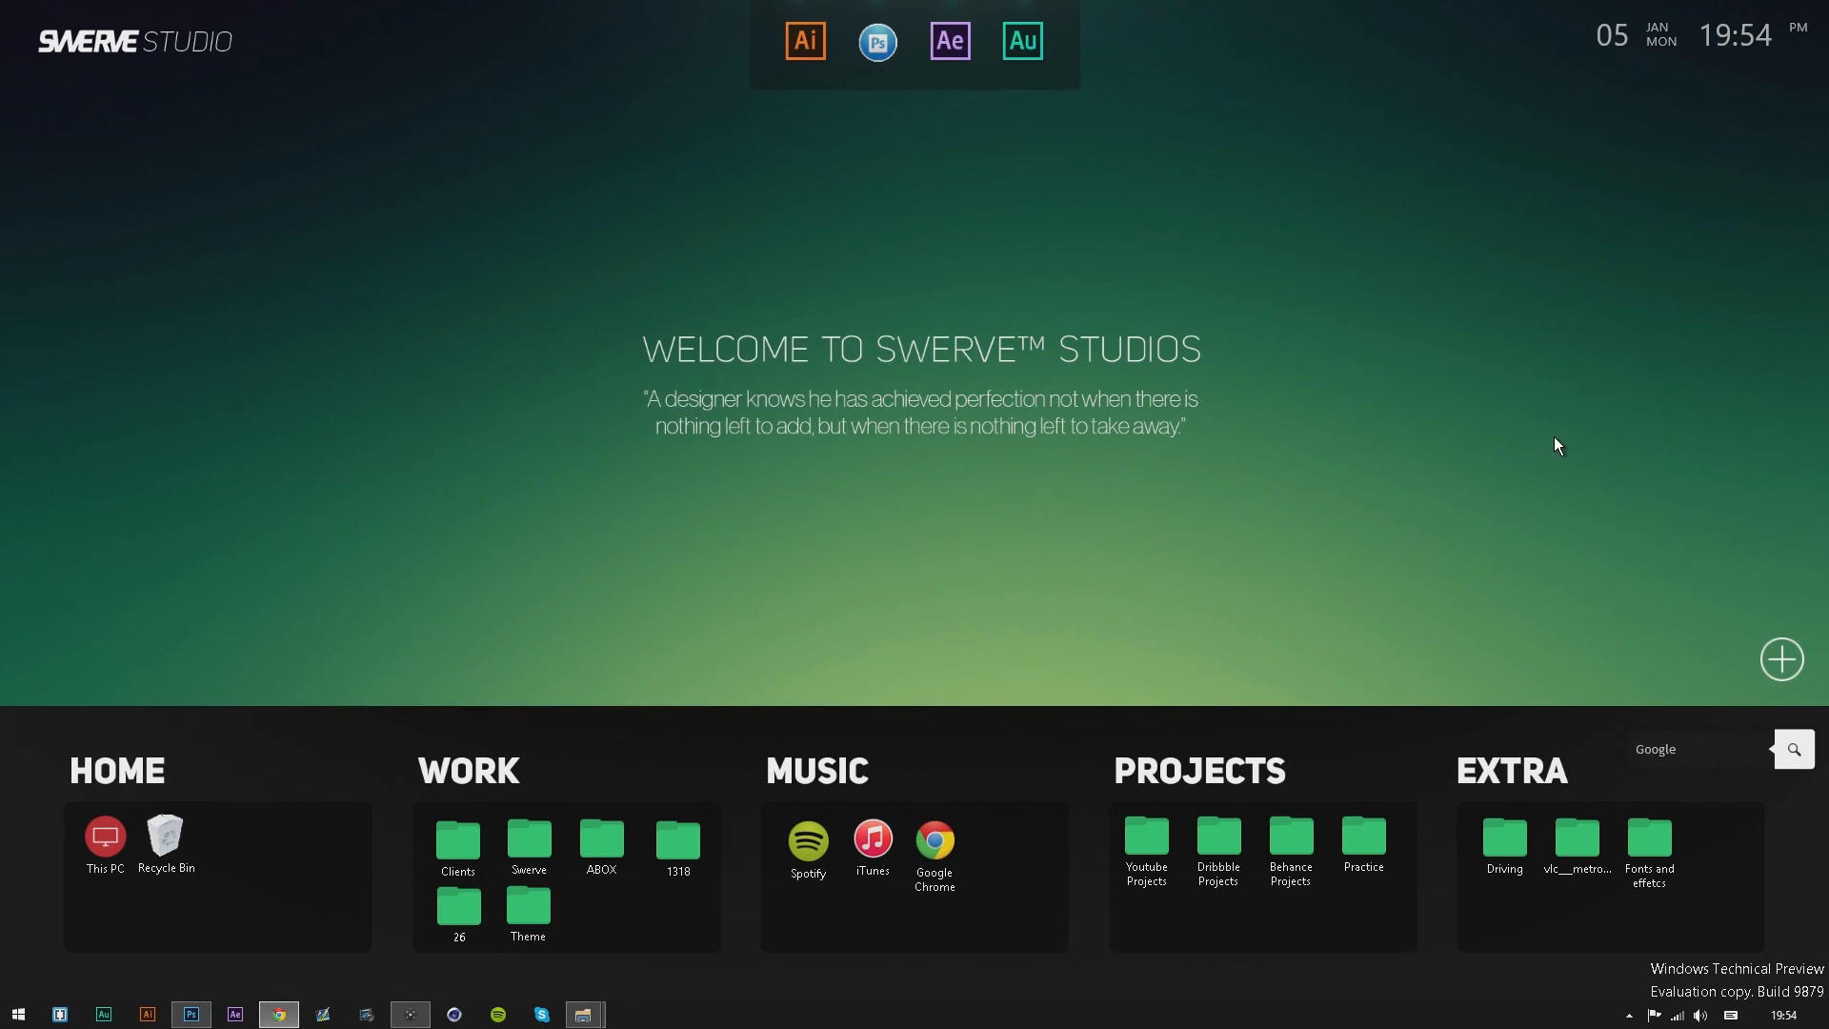
mouse_move(1571, 553)
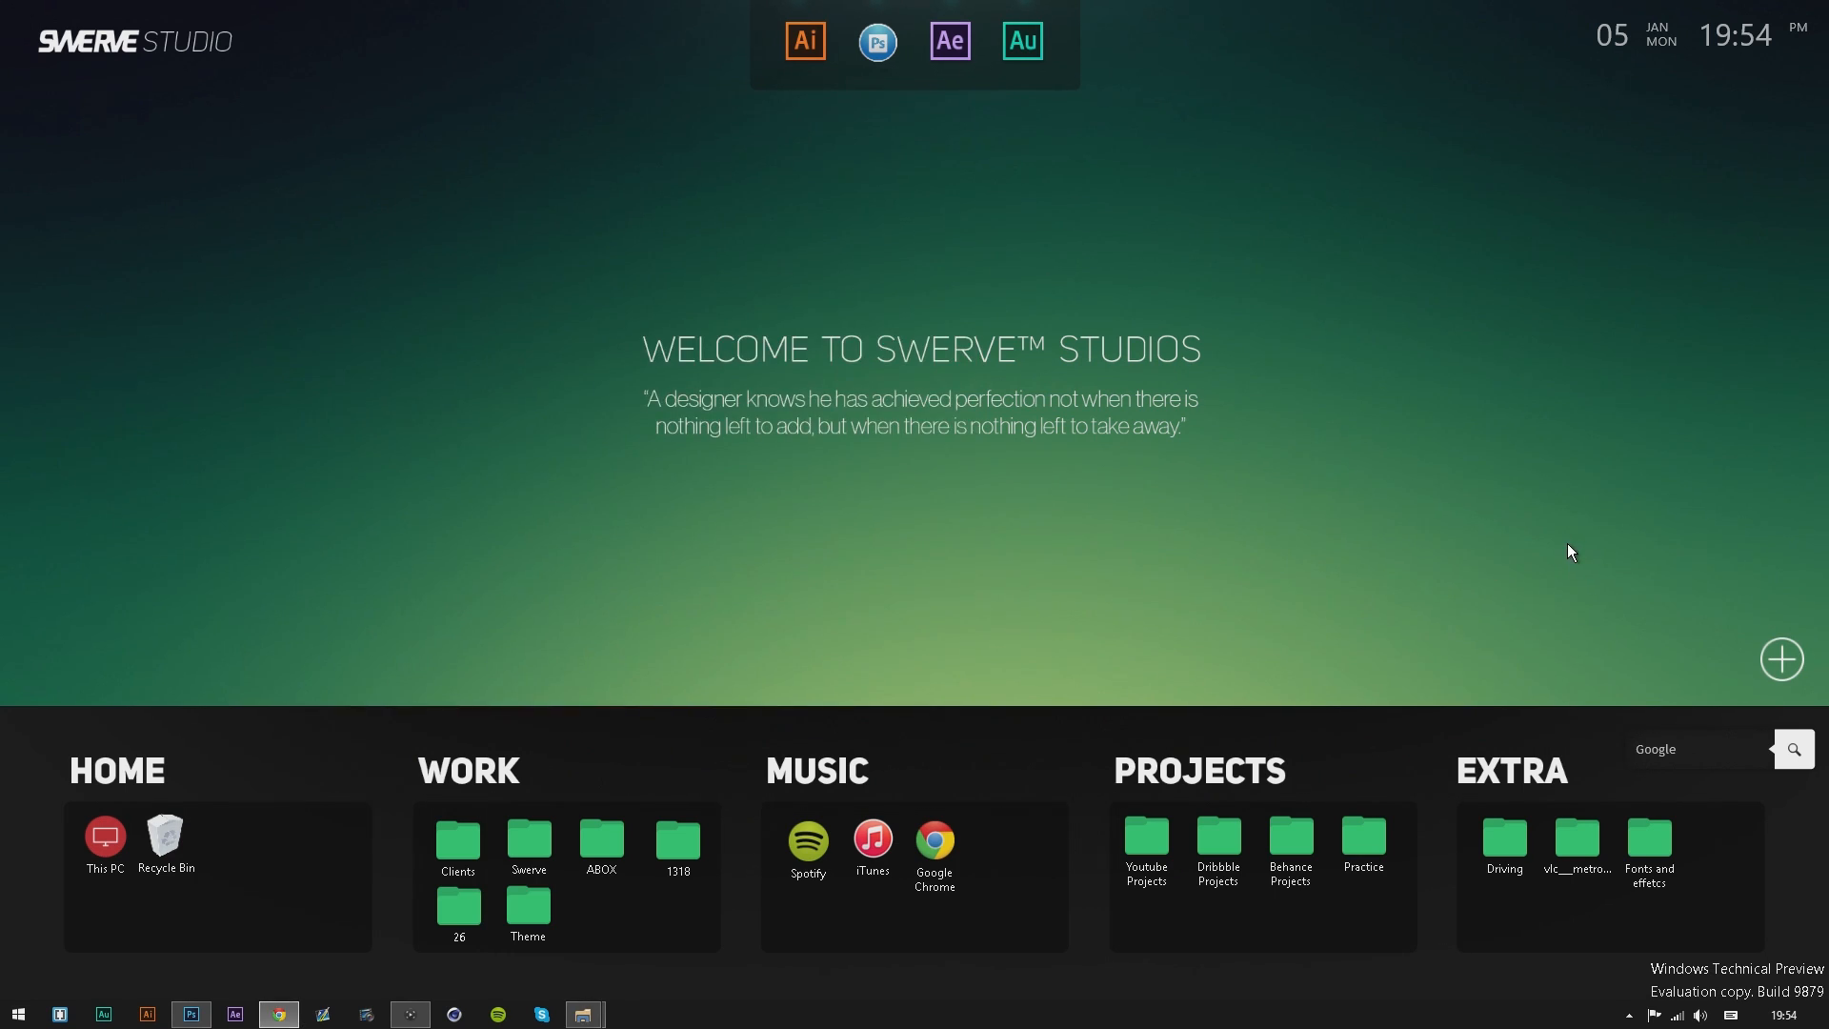
mouse_move(1669, 604)
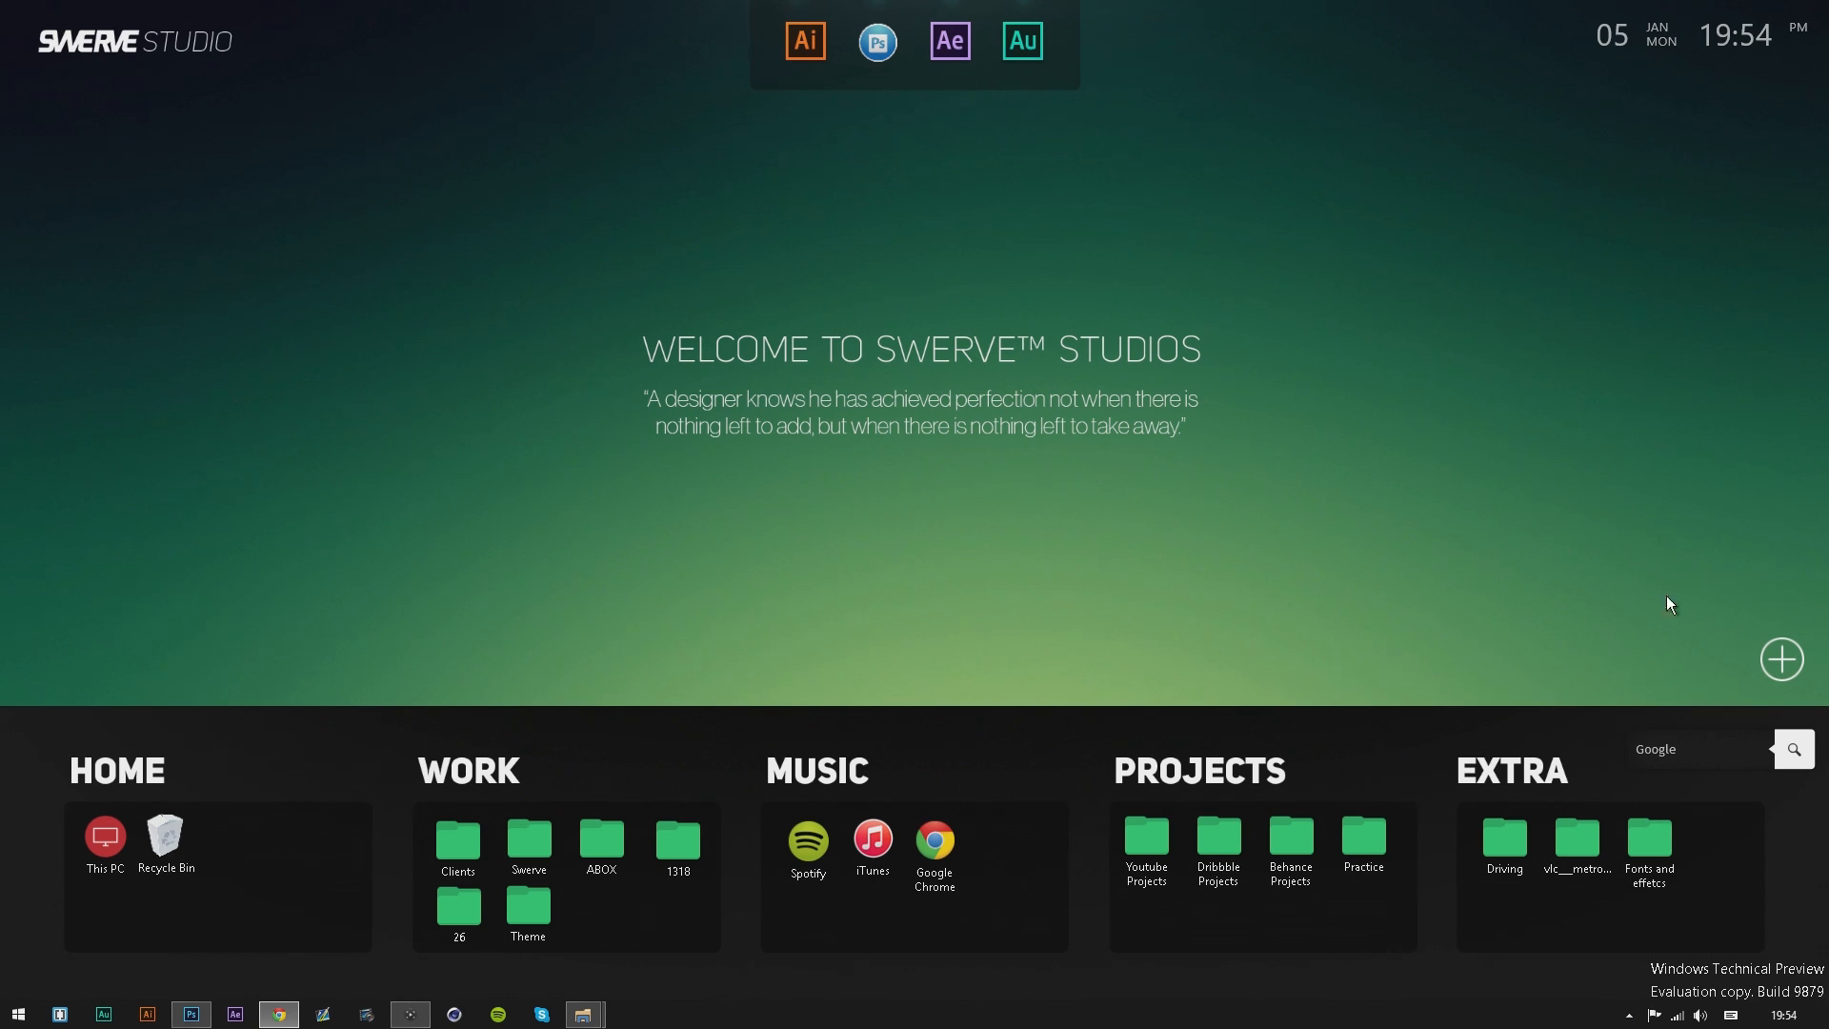
mouse_move(1457, 507)
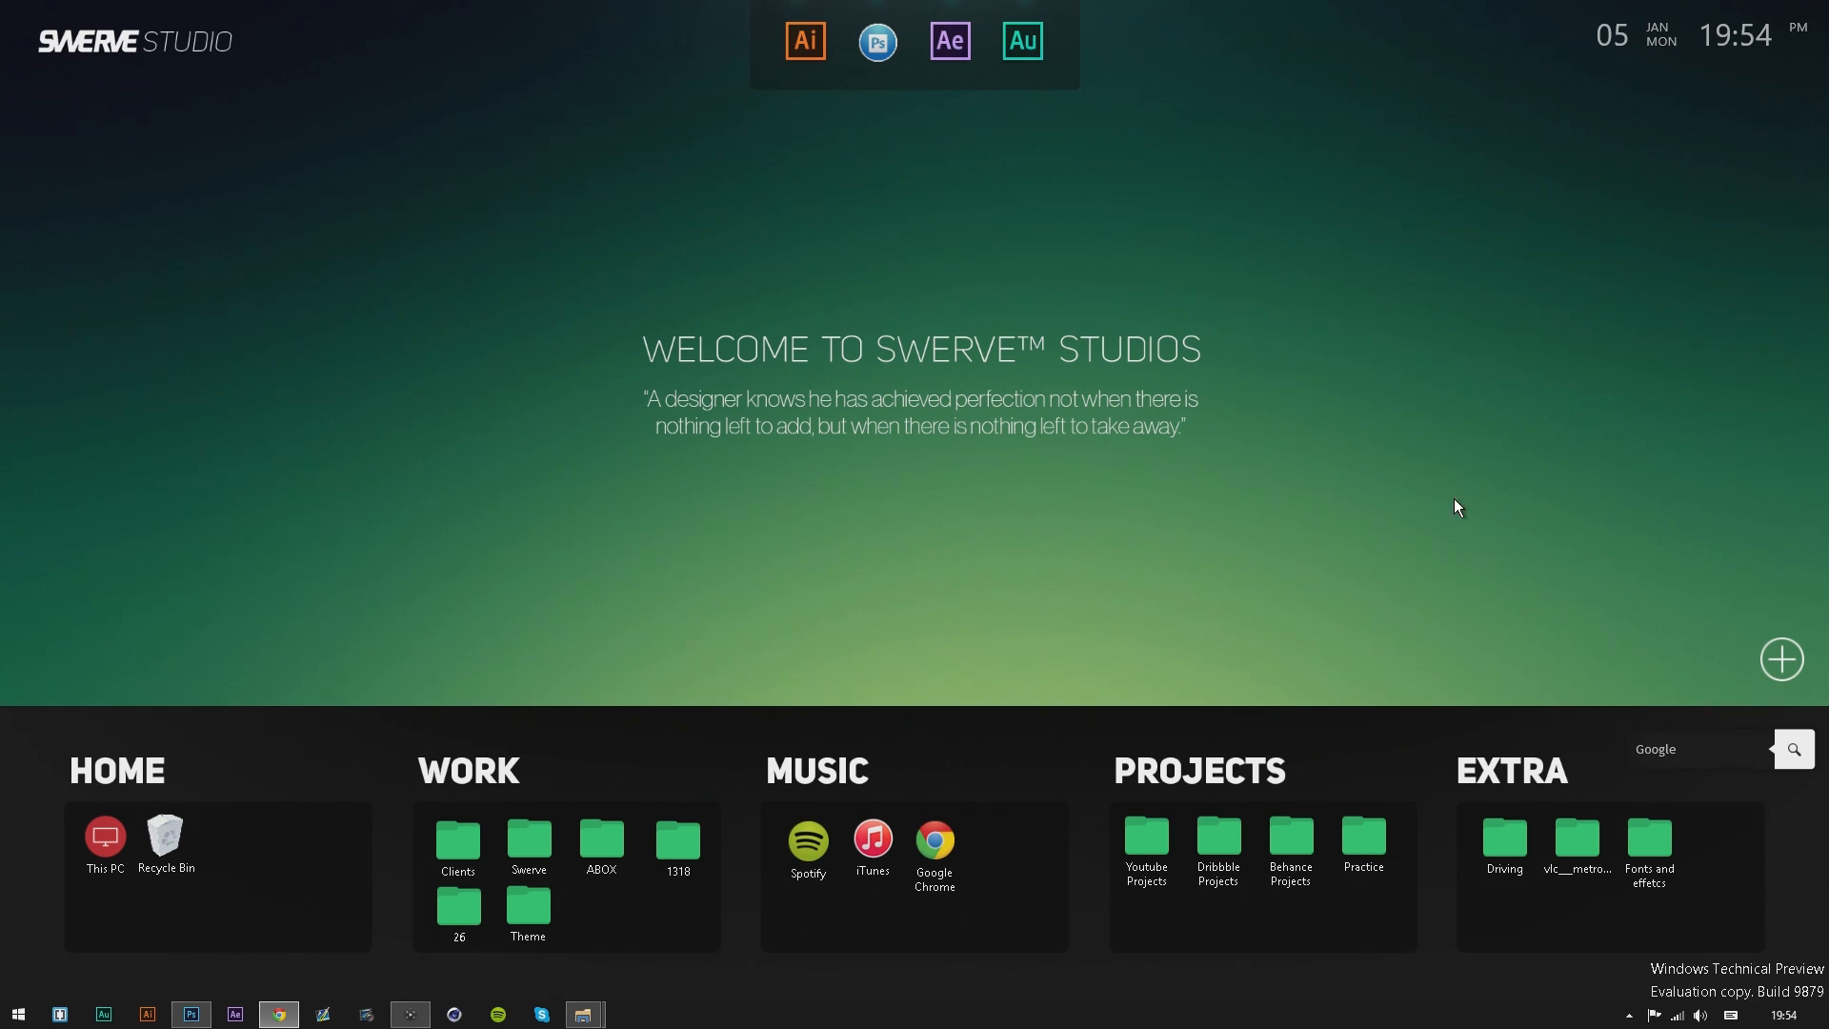
mouse_move(1322, 516)
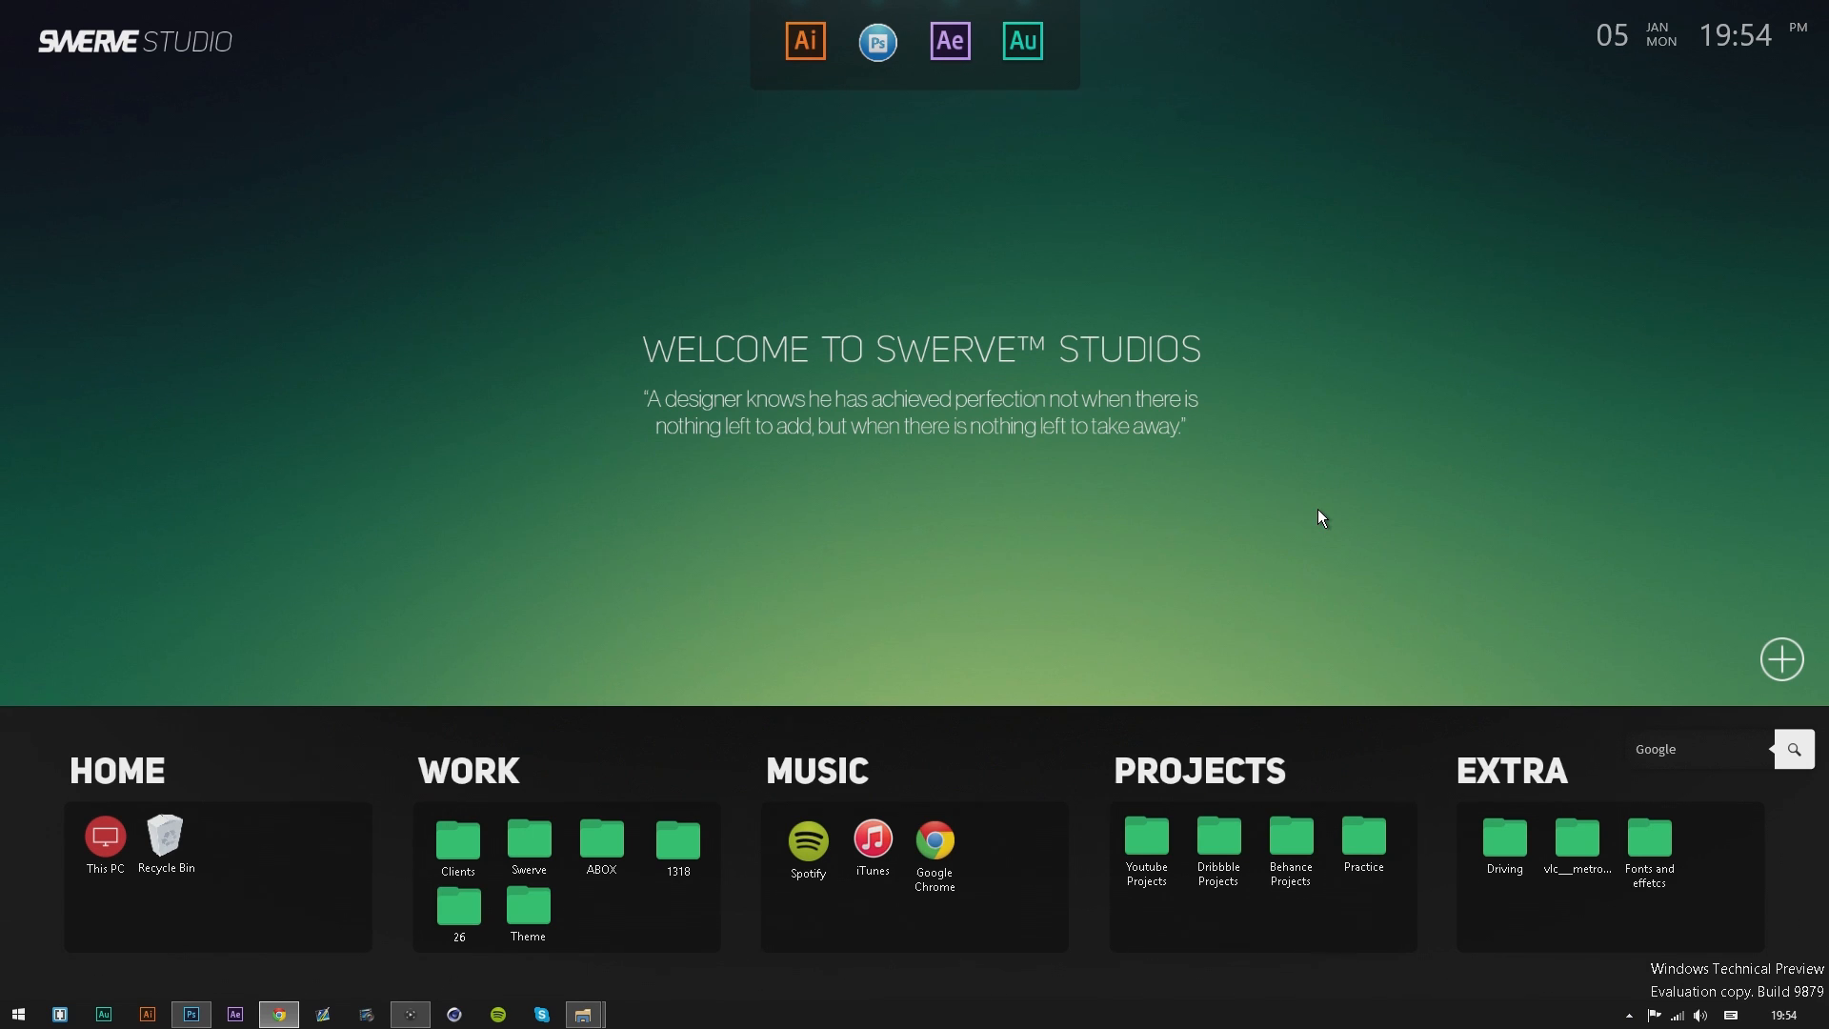
mouse_move(1748, 747)
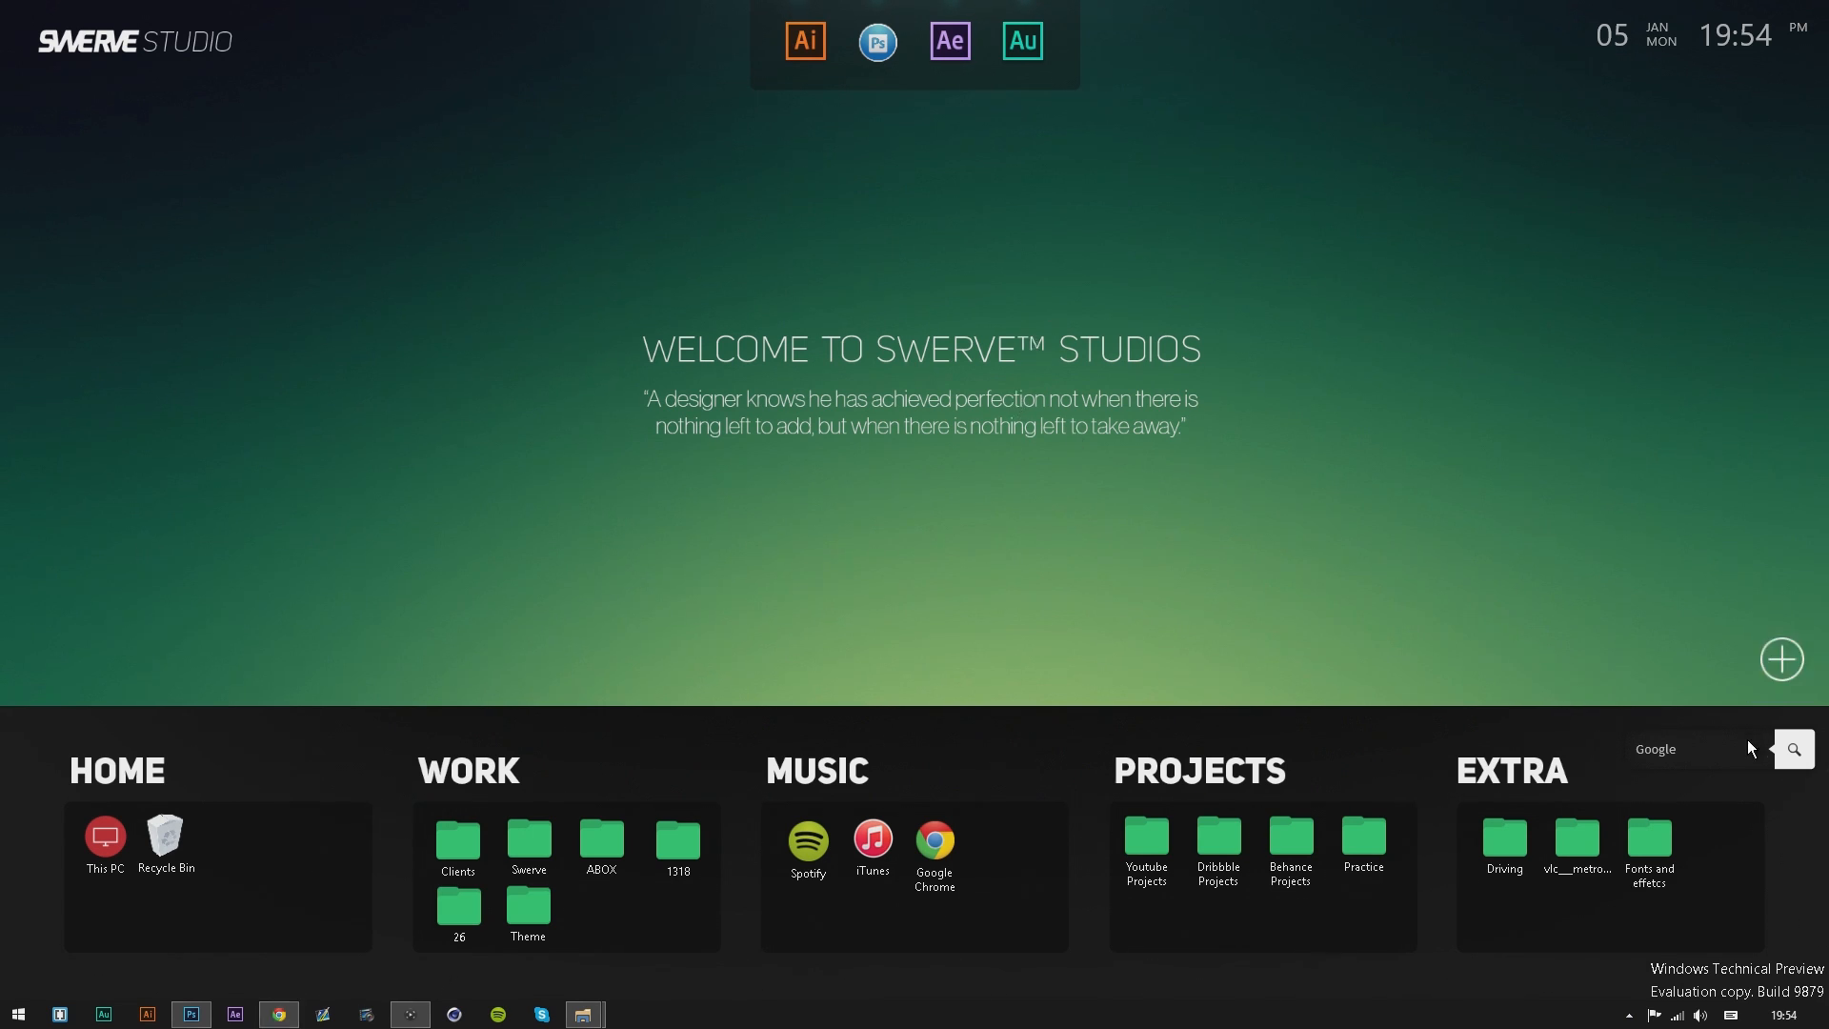
mouse_move(269, 935)
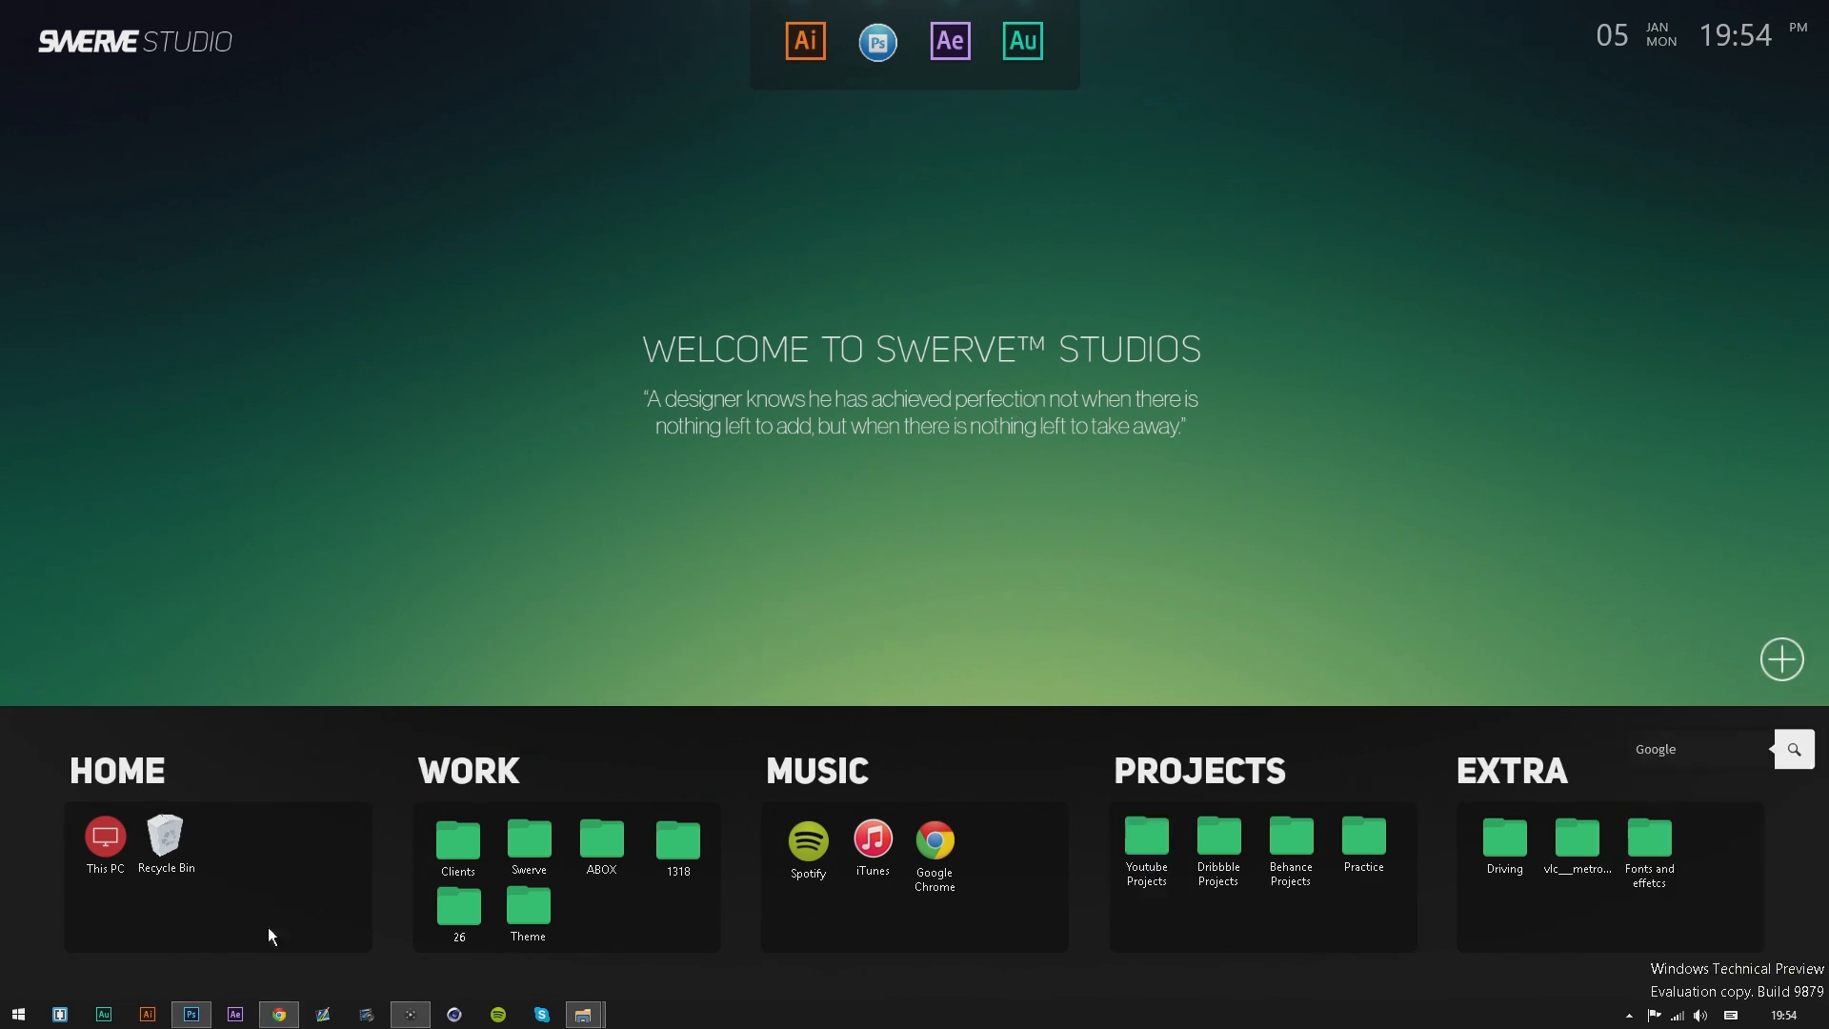
Google 'devian ar' from the address bar and go to the DeviantArt site from the results.
click(278, 1011)
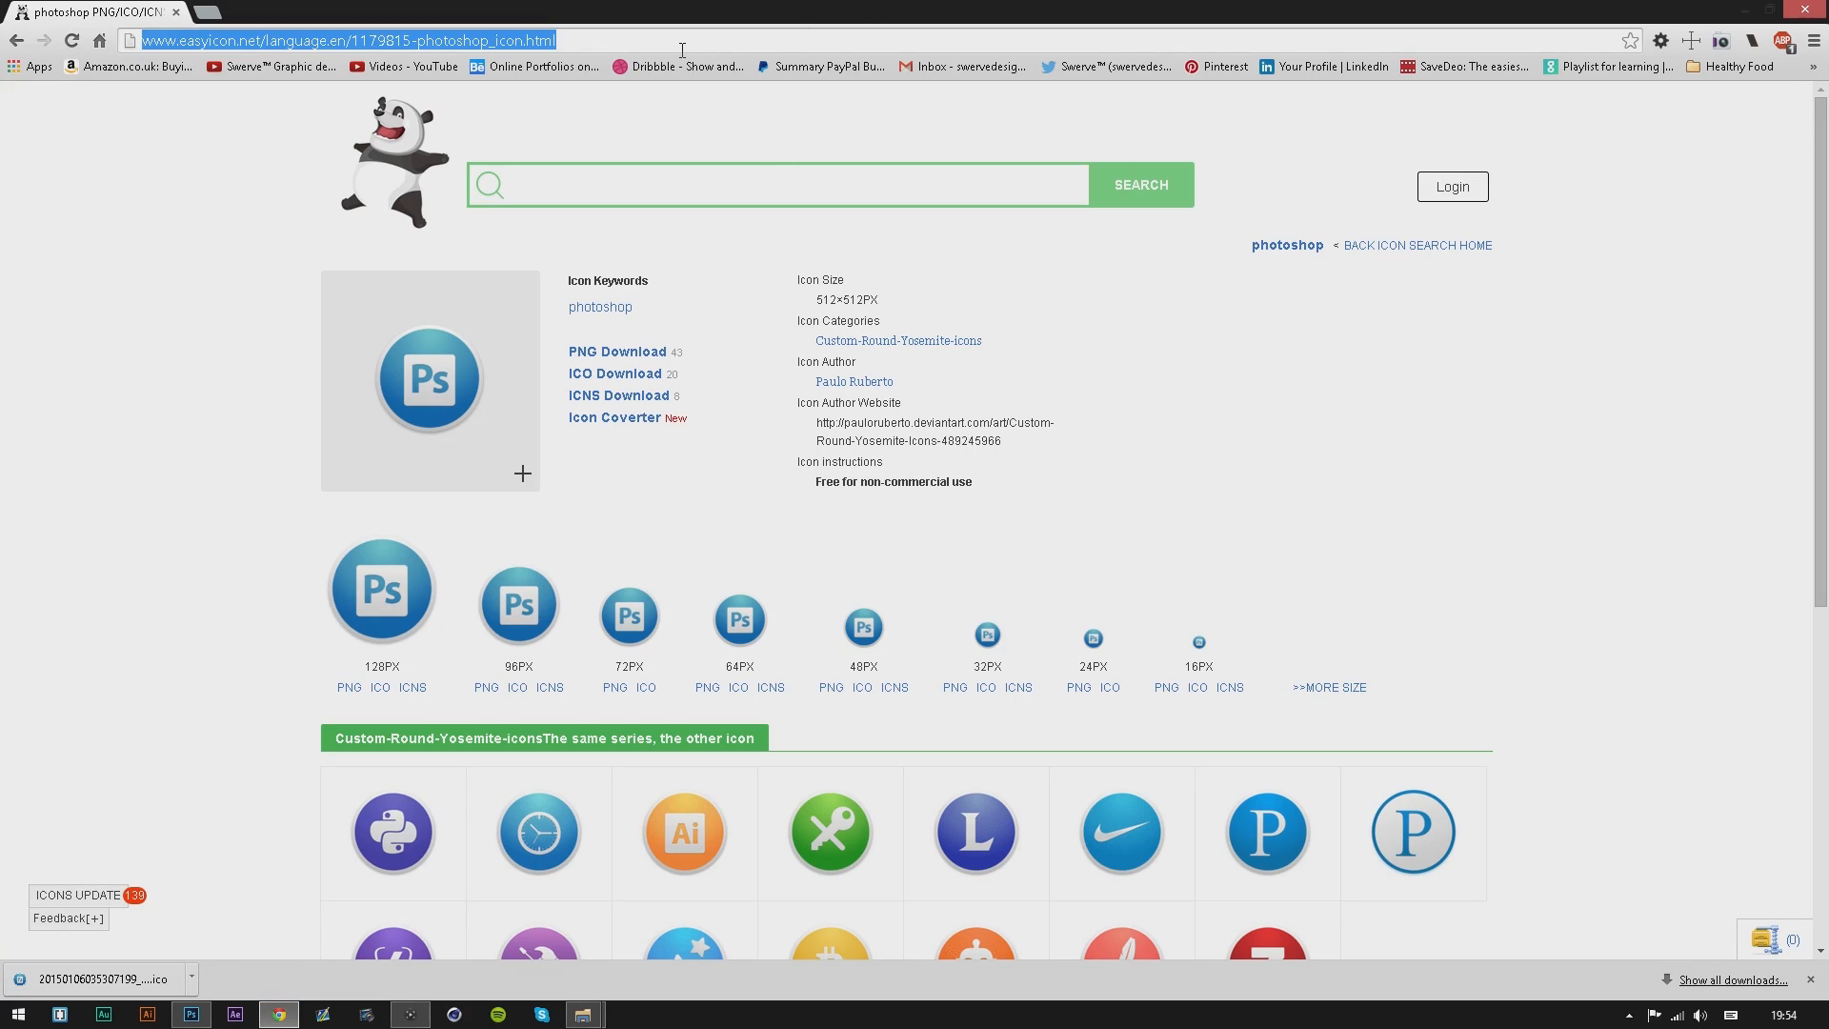
text(devian ar)
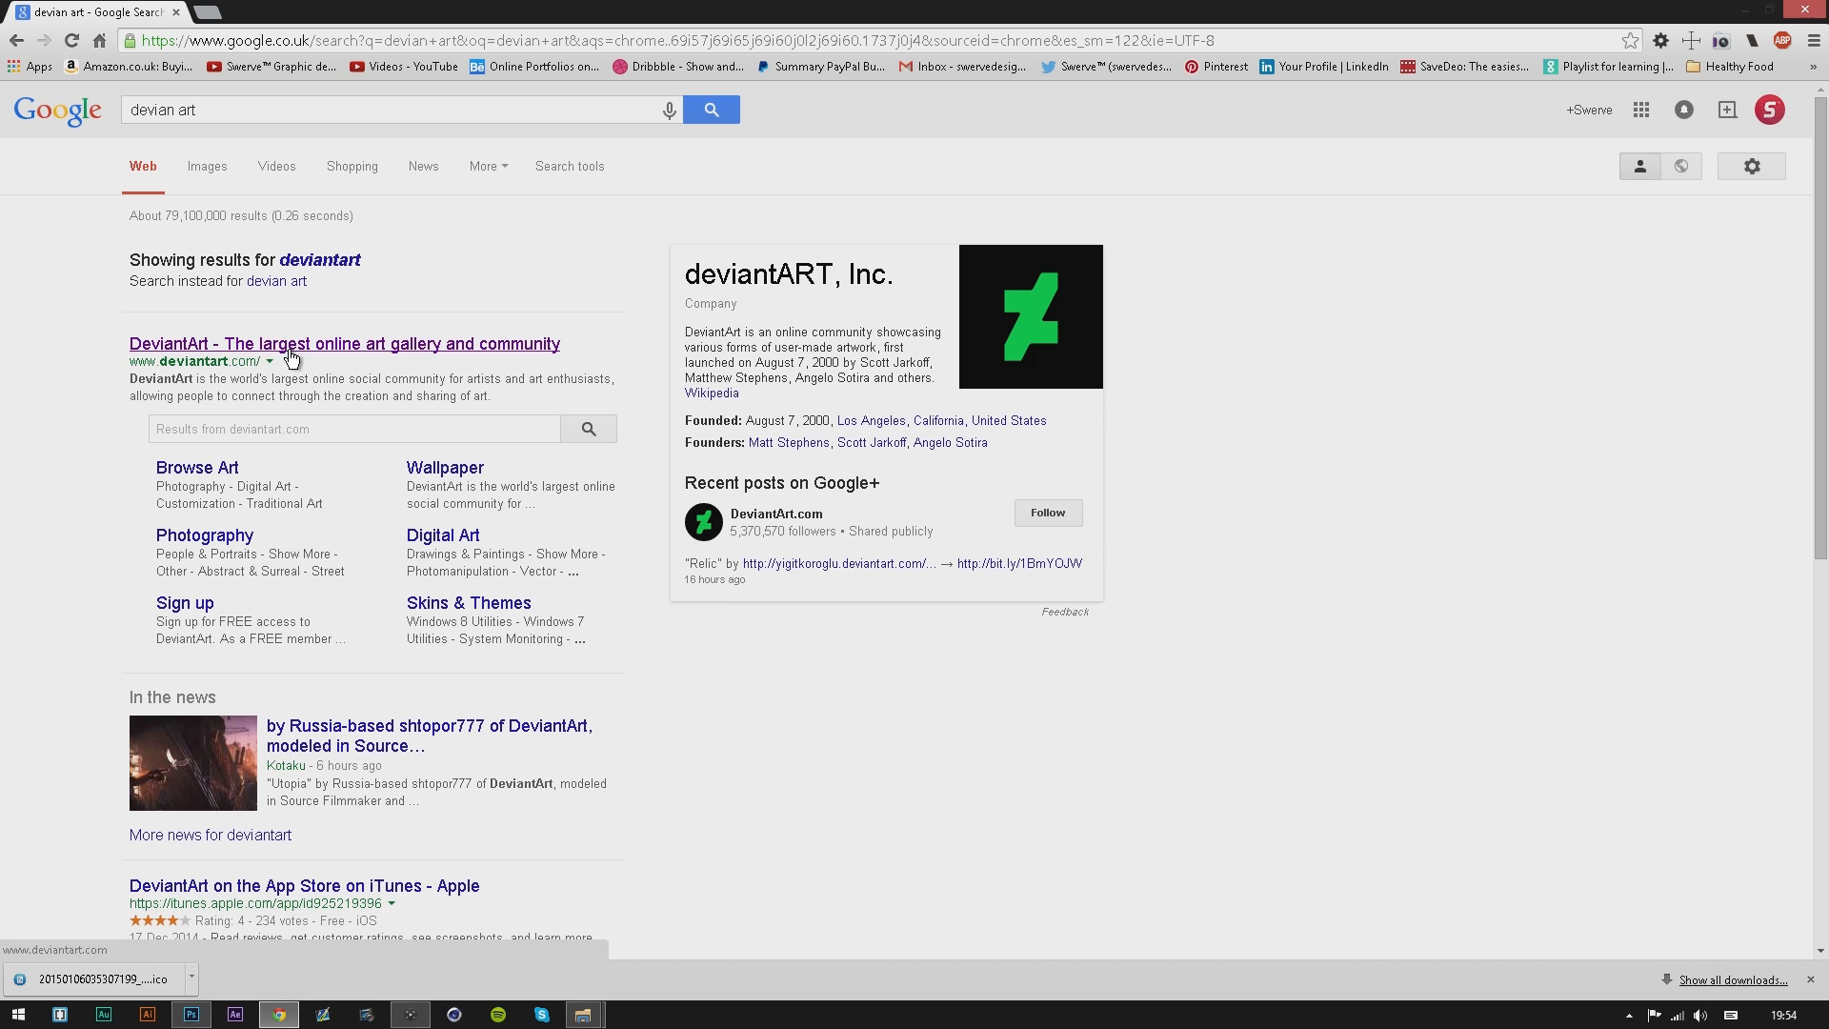
click(343, 342)
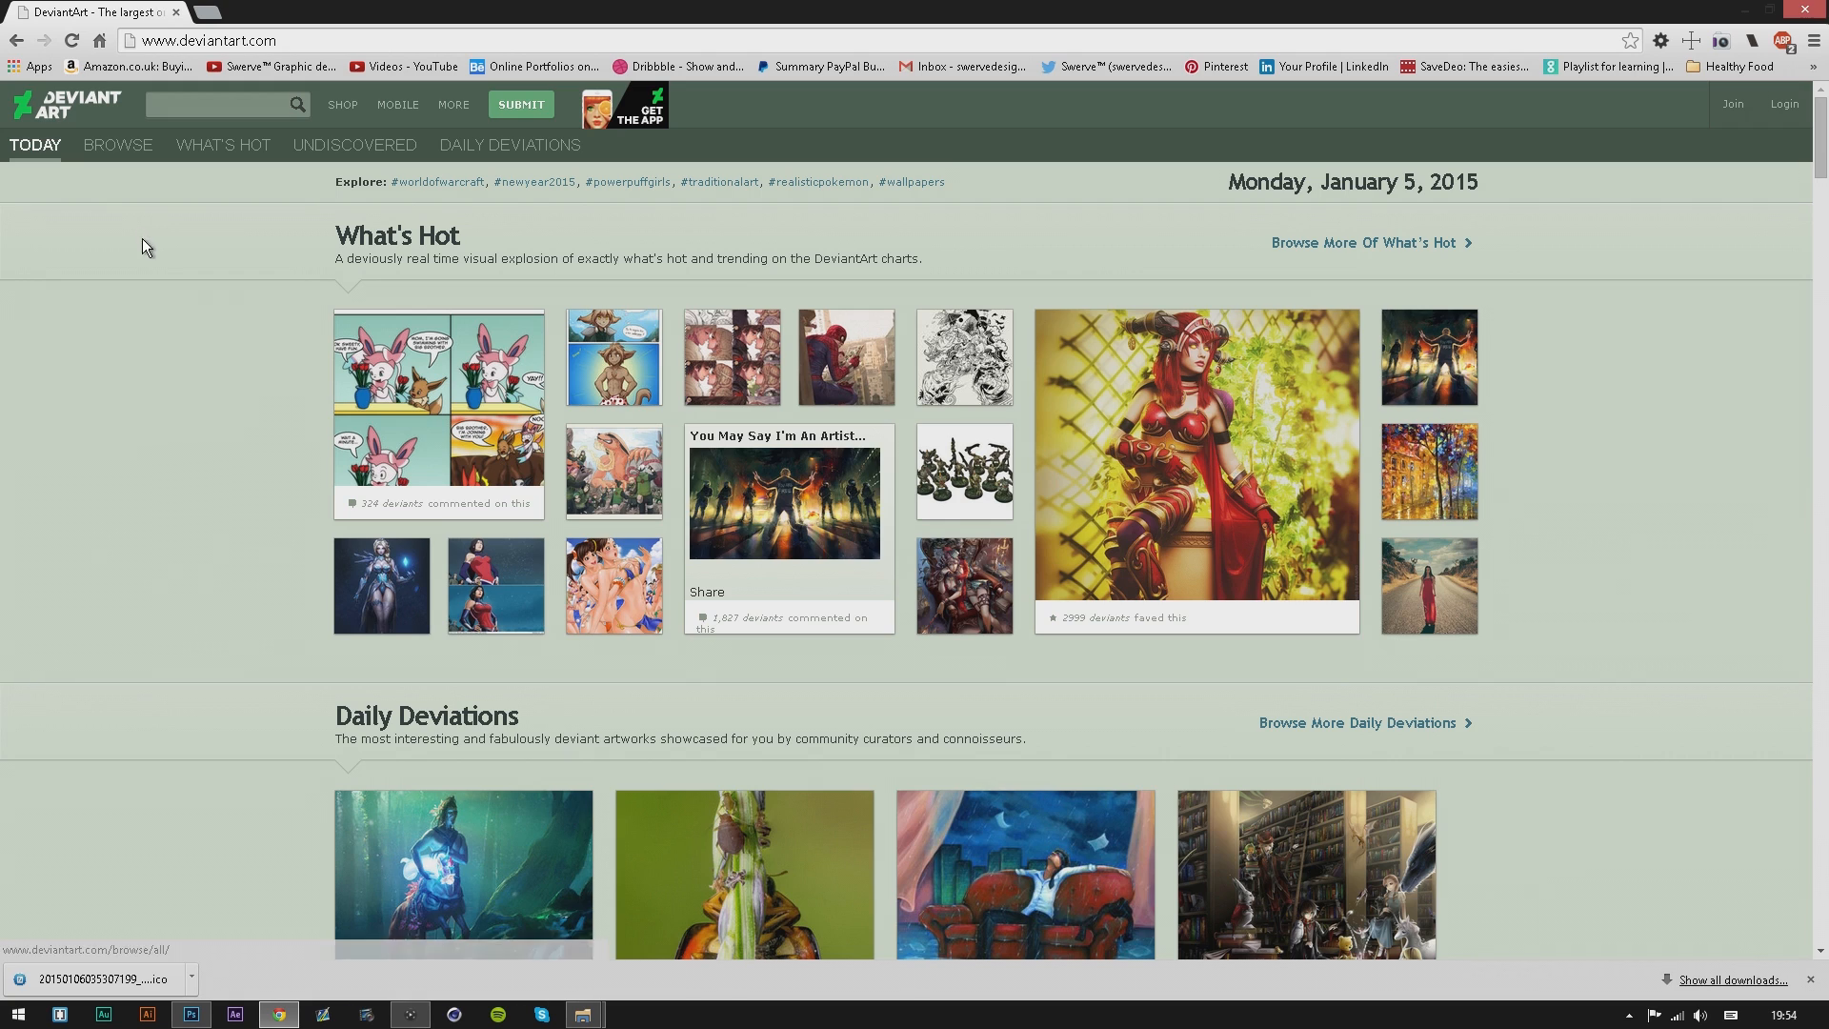
mouse_move(39, 105)
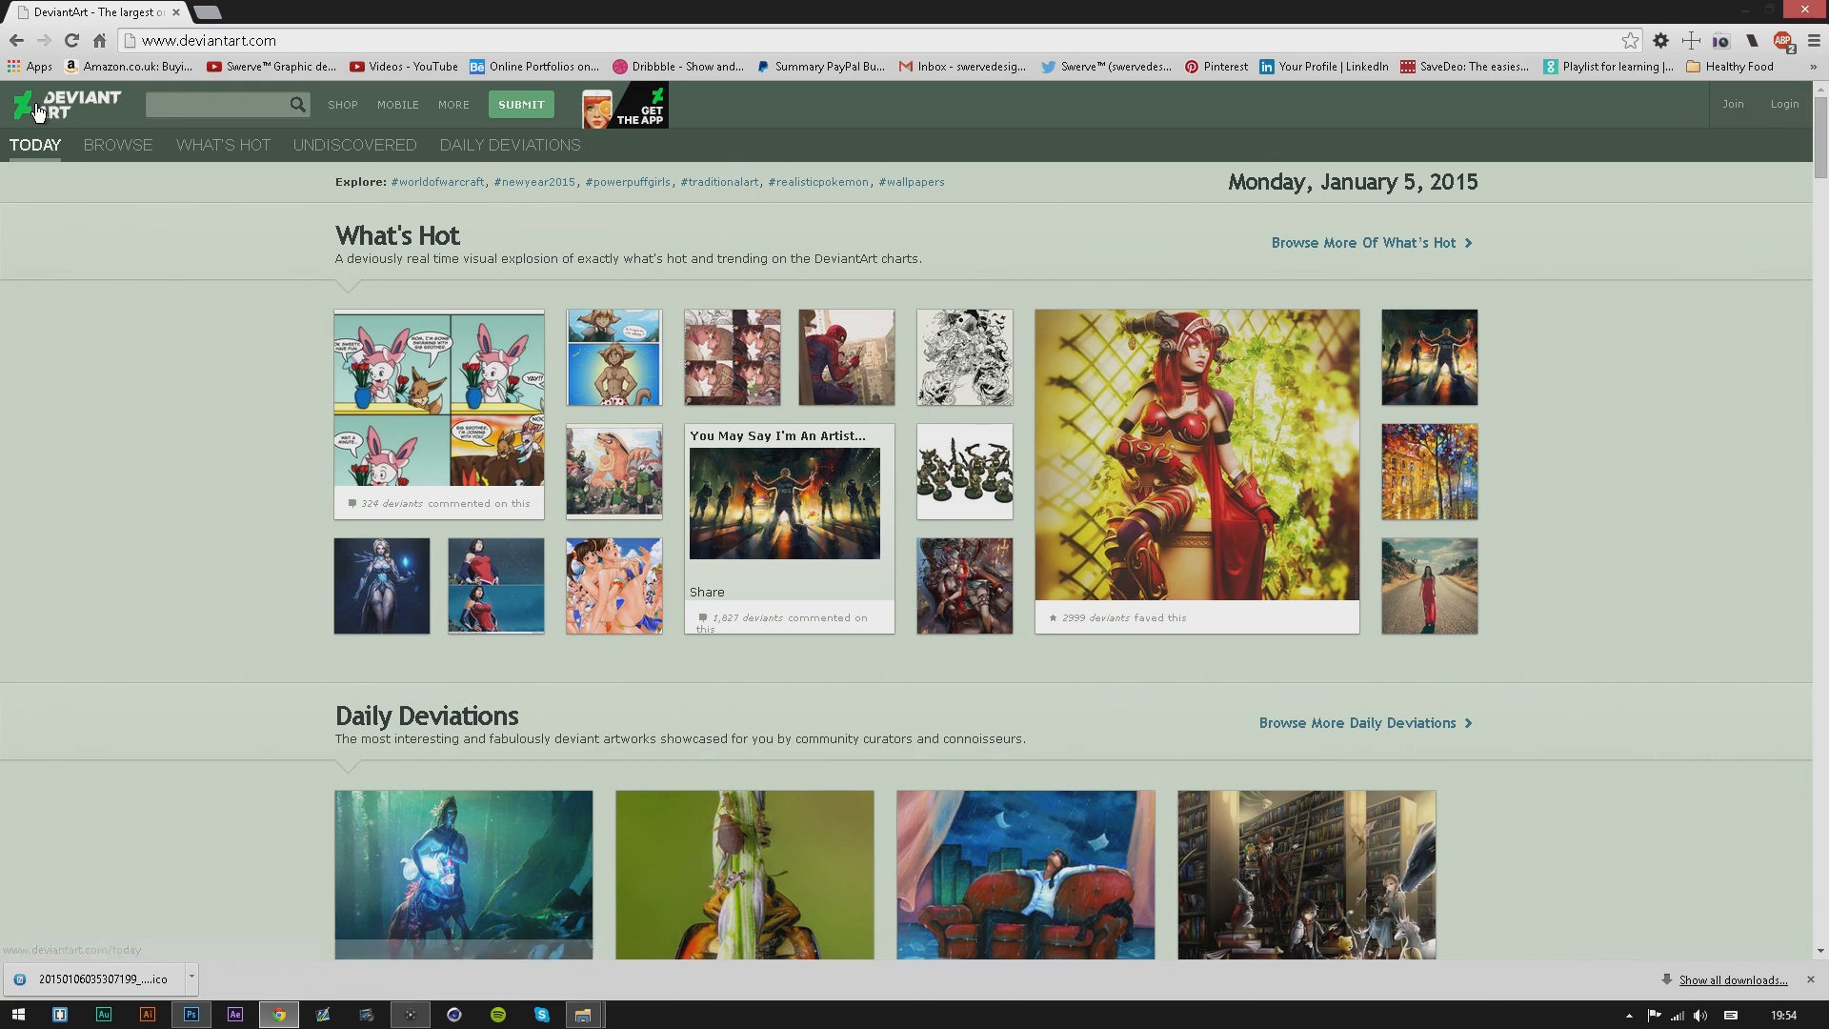
Begin typing a rainmeter query into the DeviantArt search box.
click(221, 103)
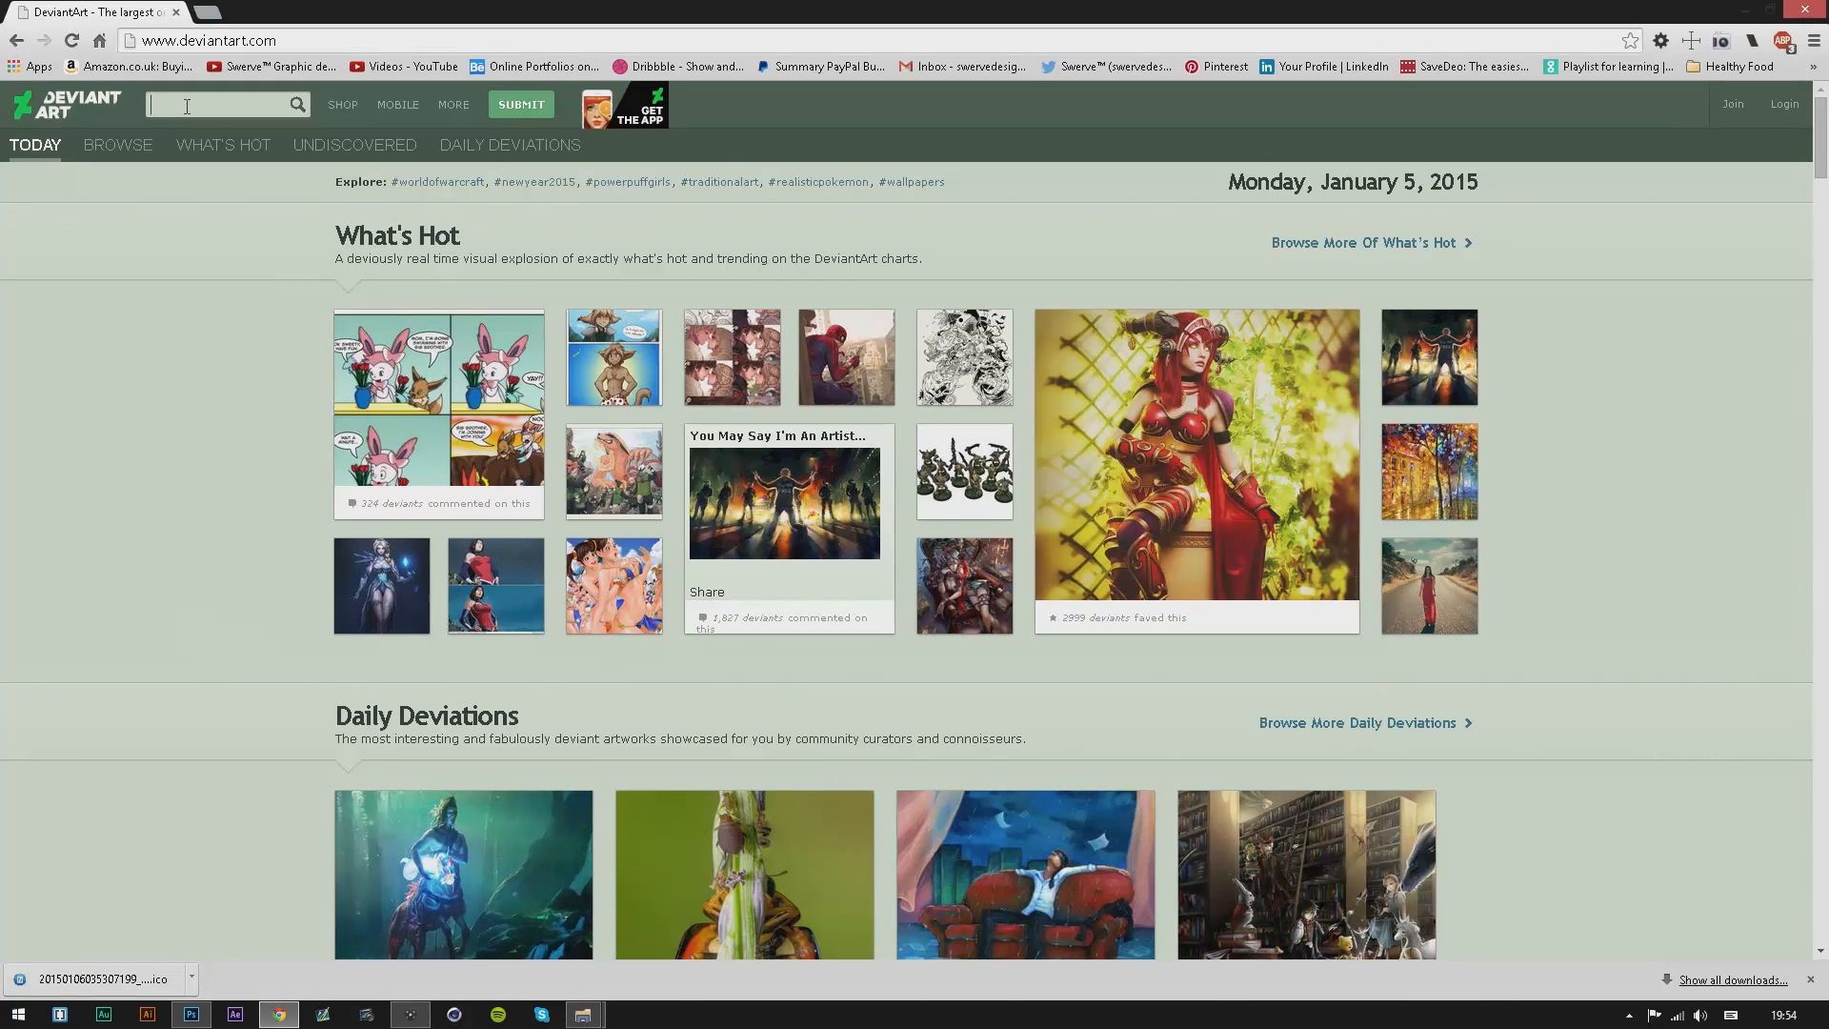
text(tttt)
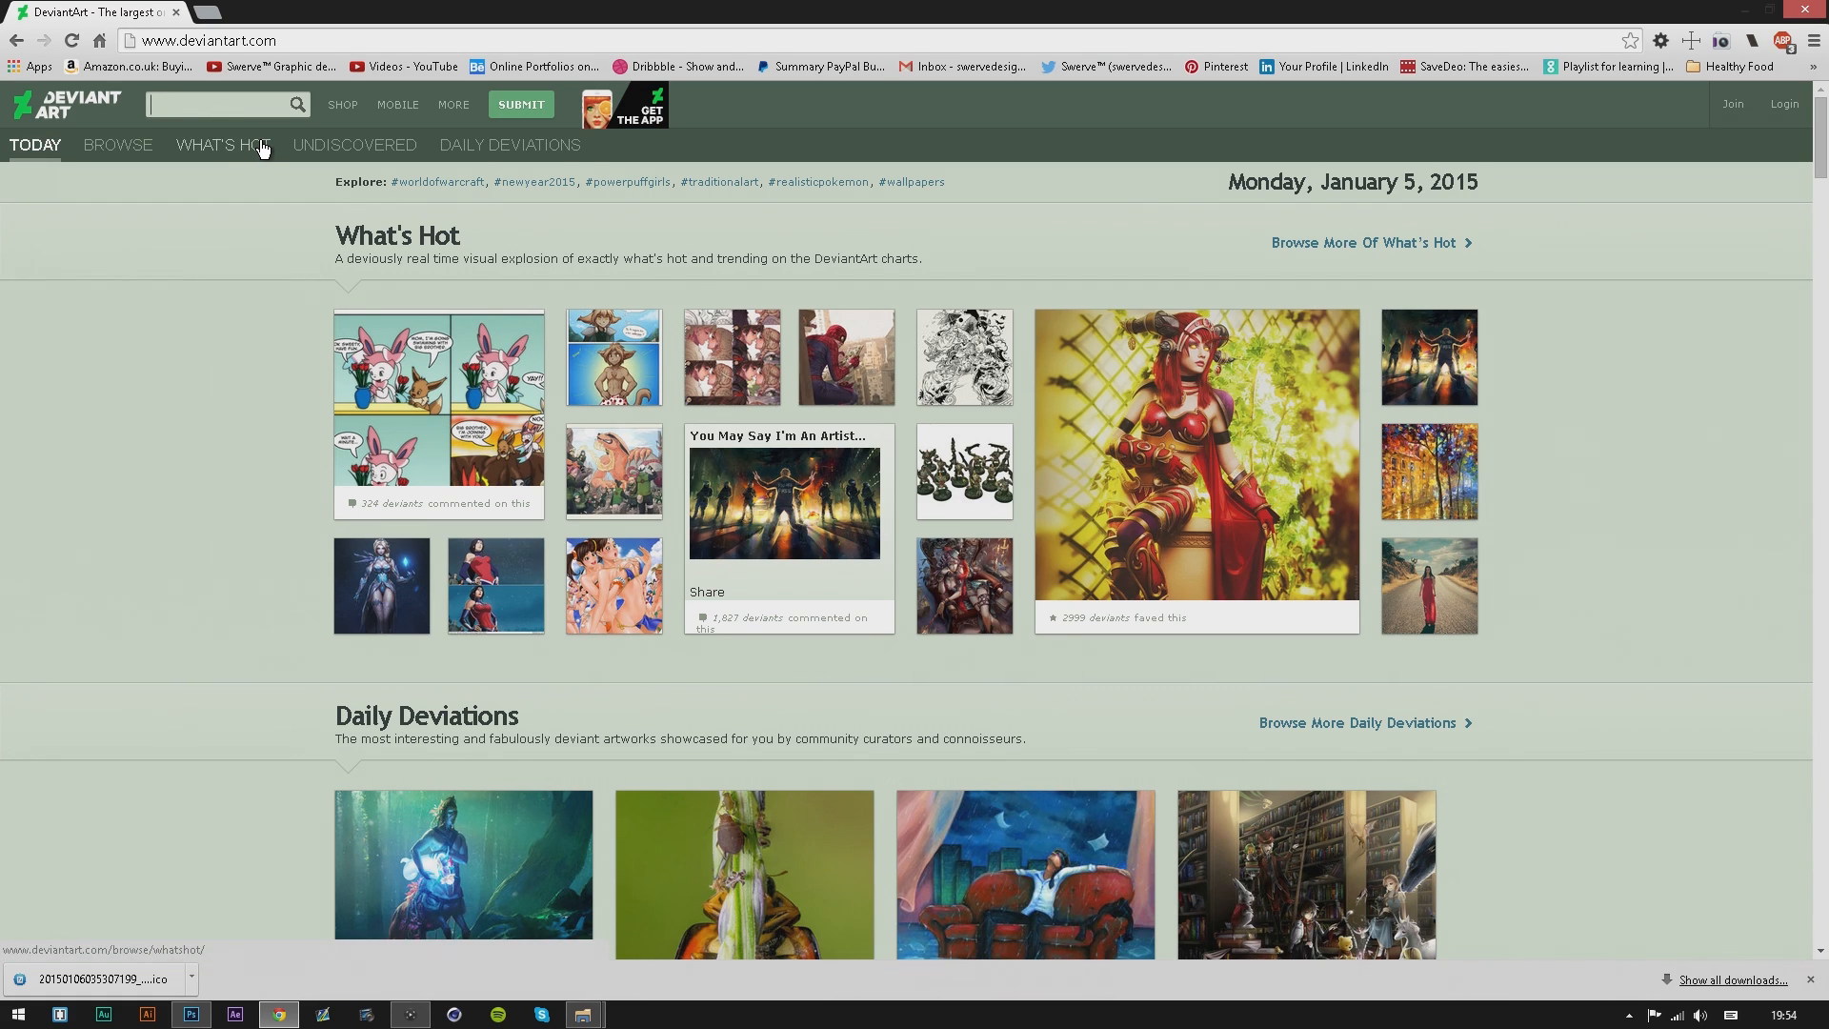
text(rainmeter)
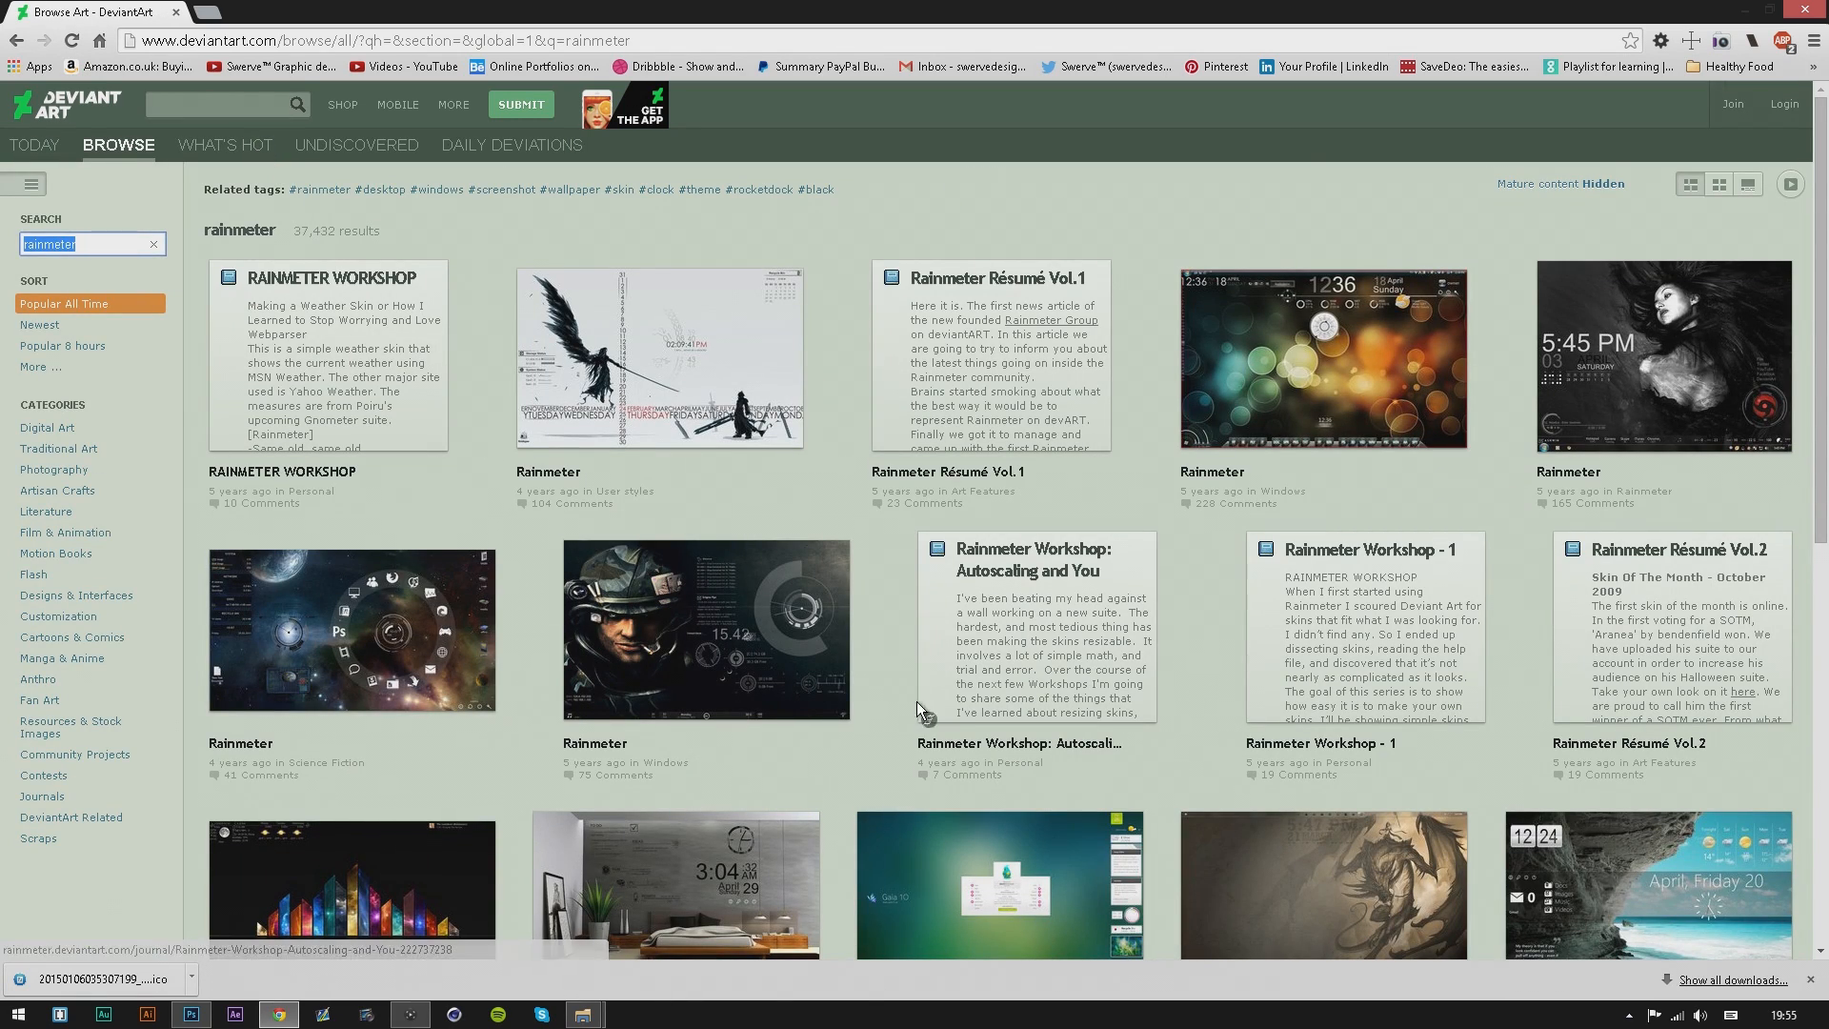
mouse_move(1030, 850)
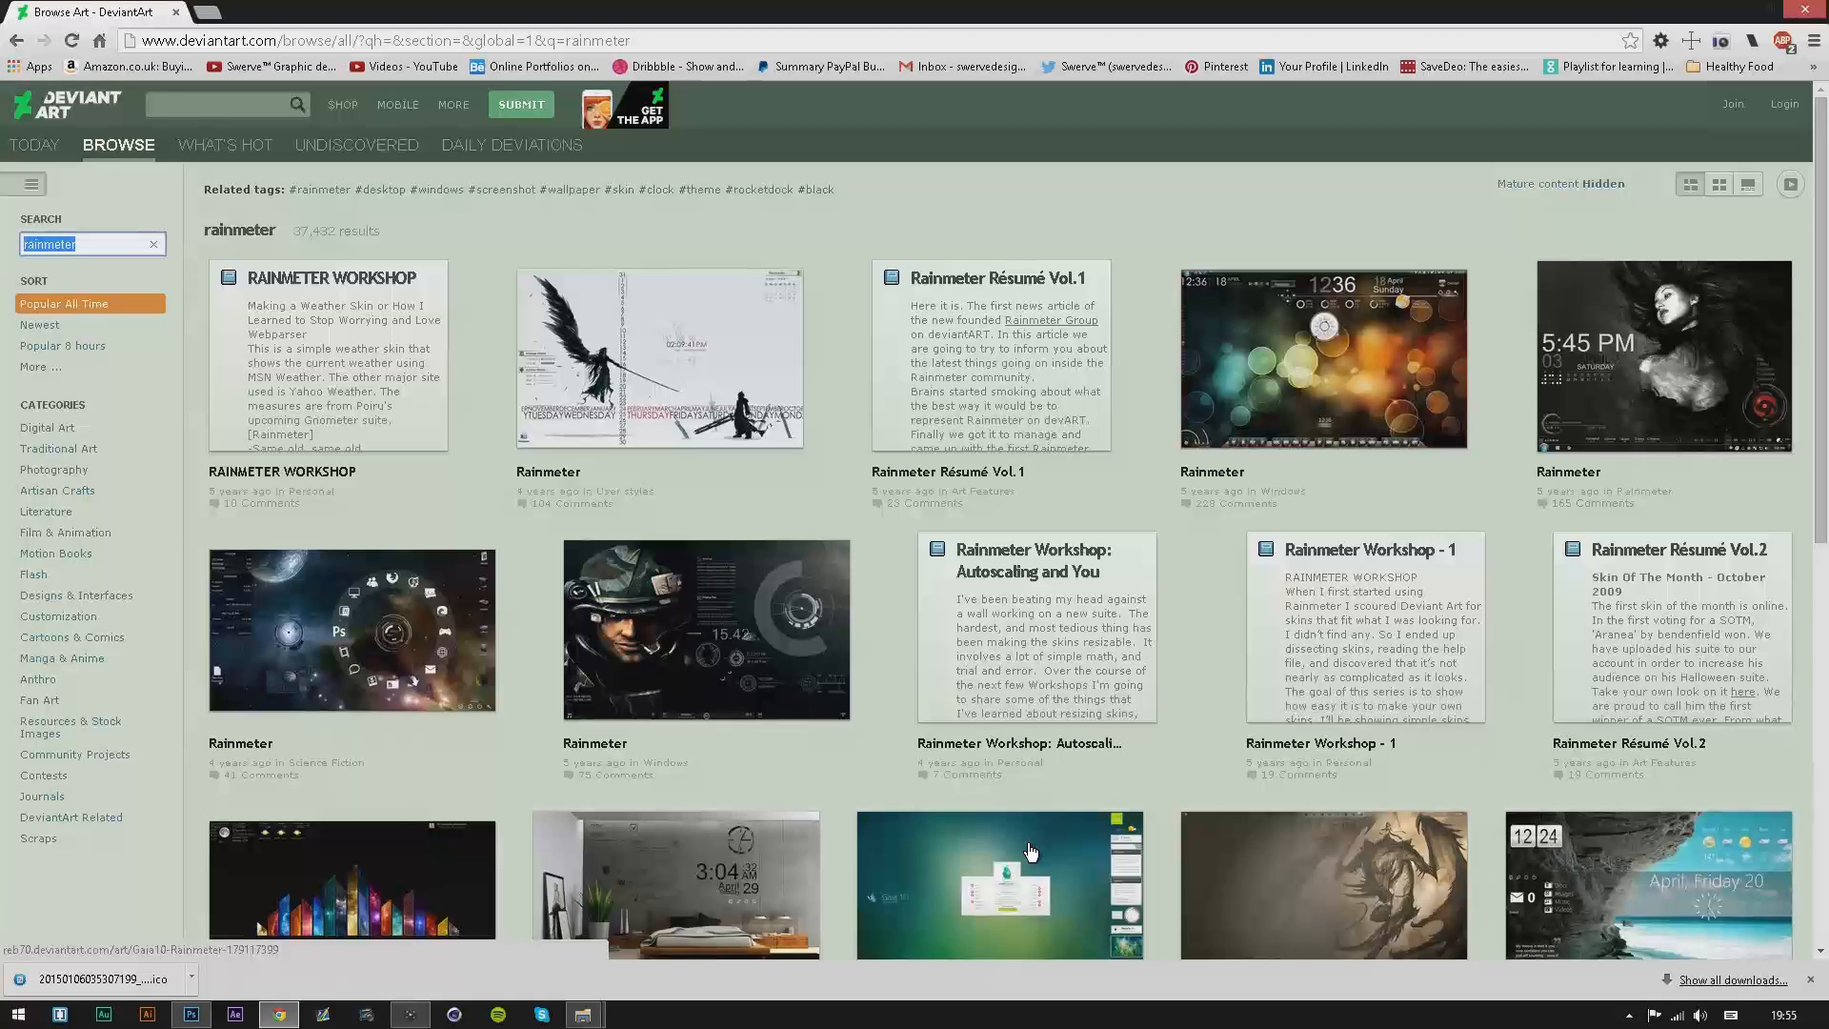
Browse the Gaia10 and soldier-themed Rainmeter results, then return to the Gaia10 Rainmeter page.
click(997, 882)
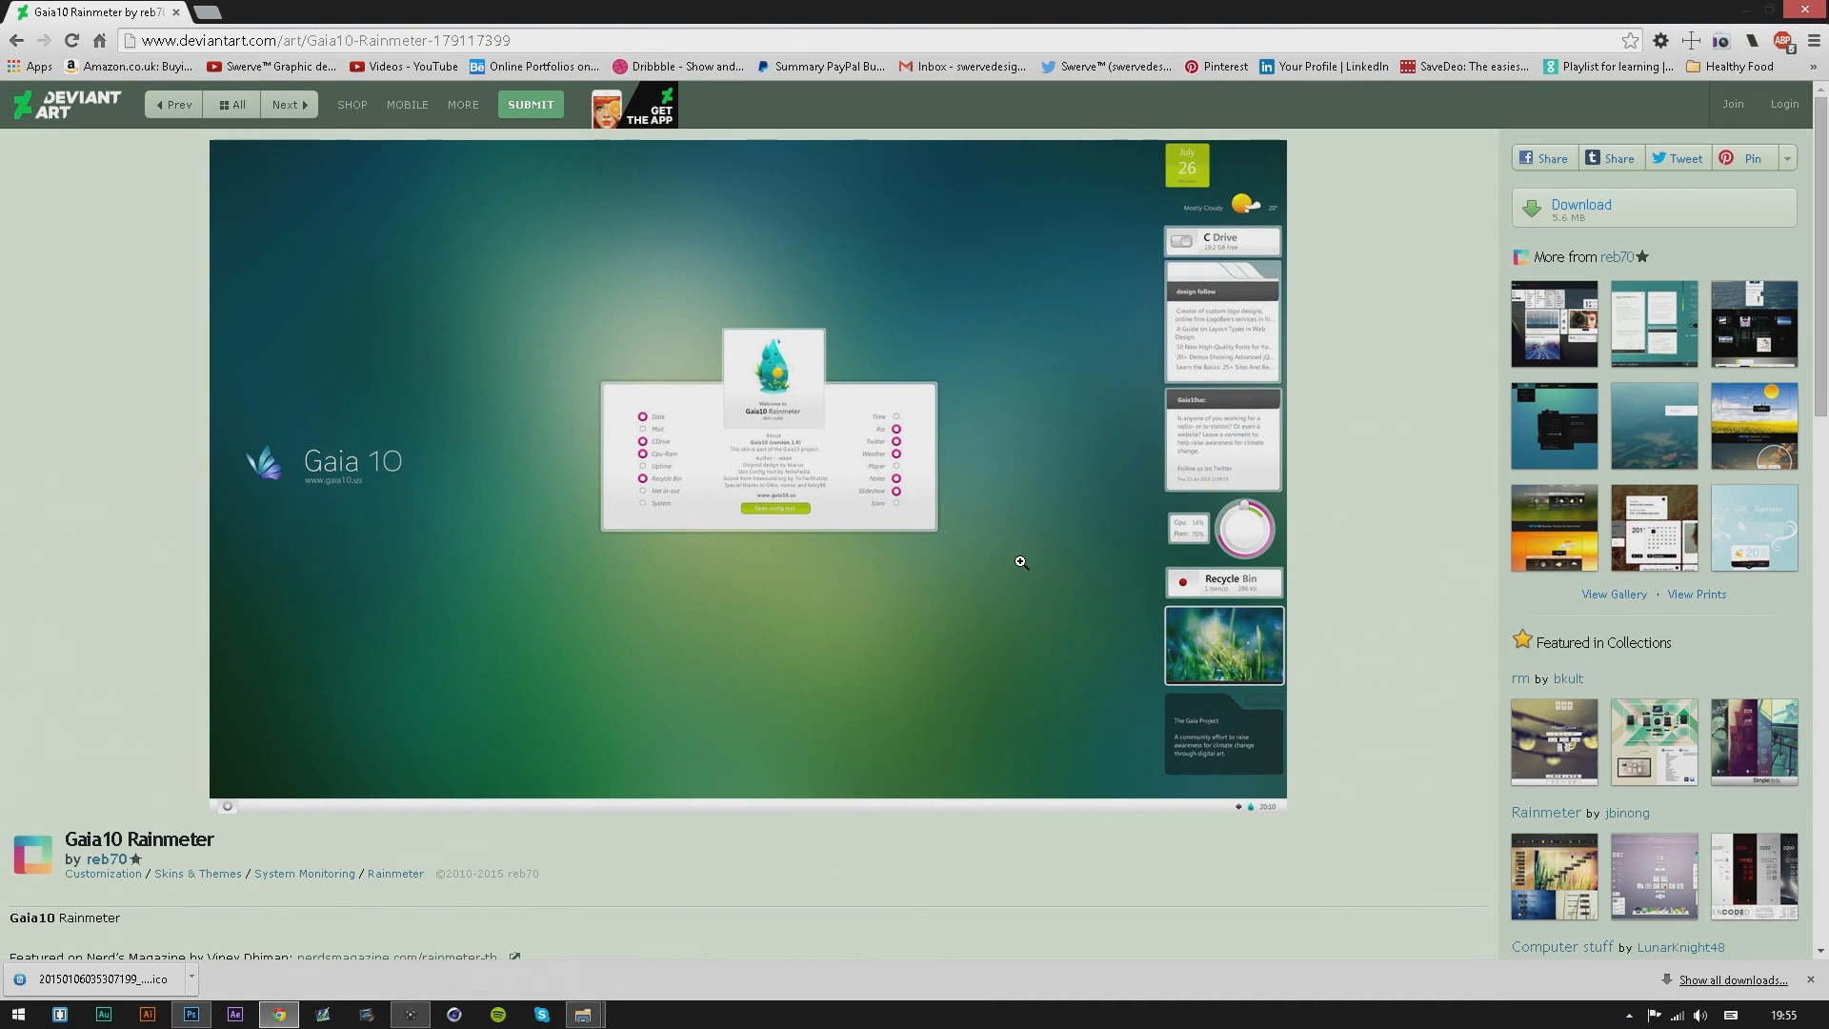
mouse_move(133, 80)
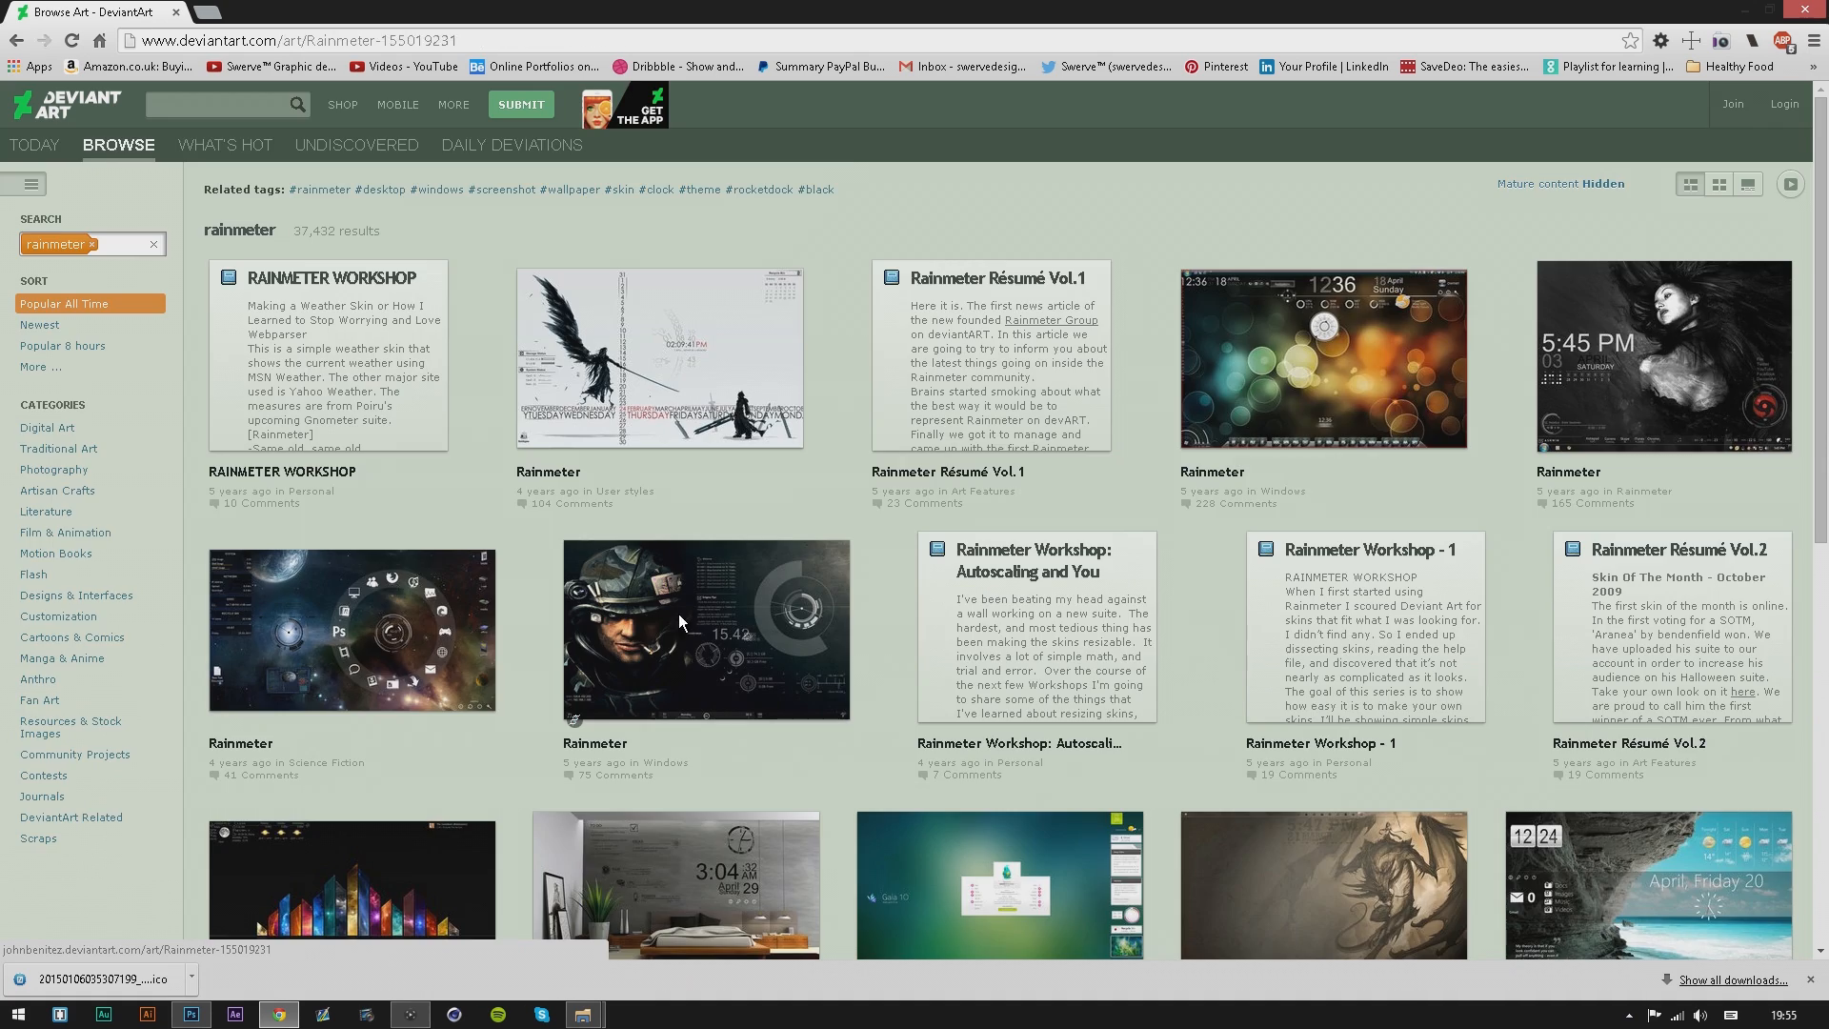
click(705, 630)
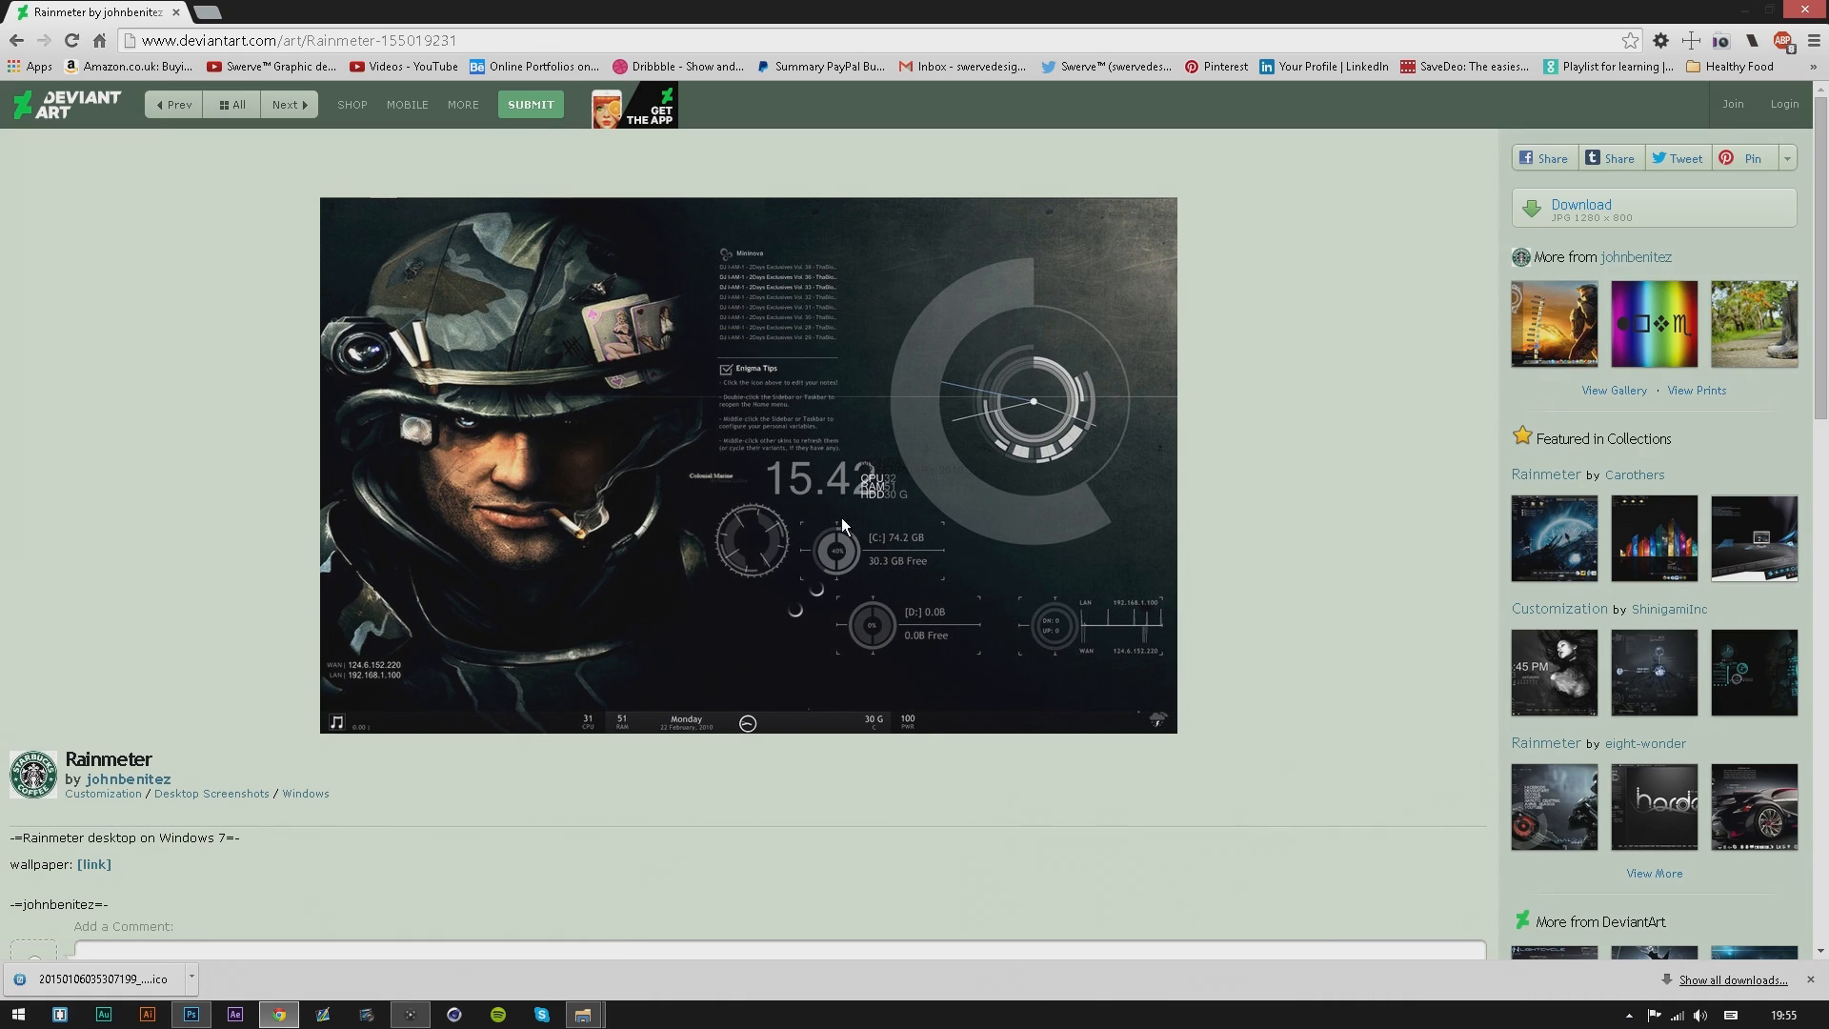
mouse_move(688, 414)
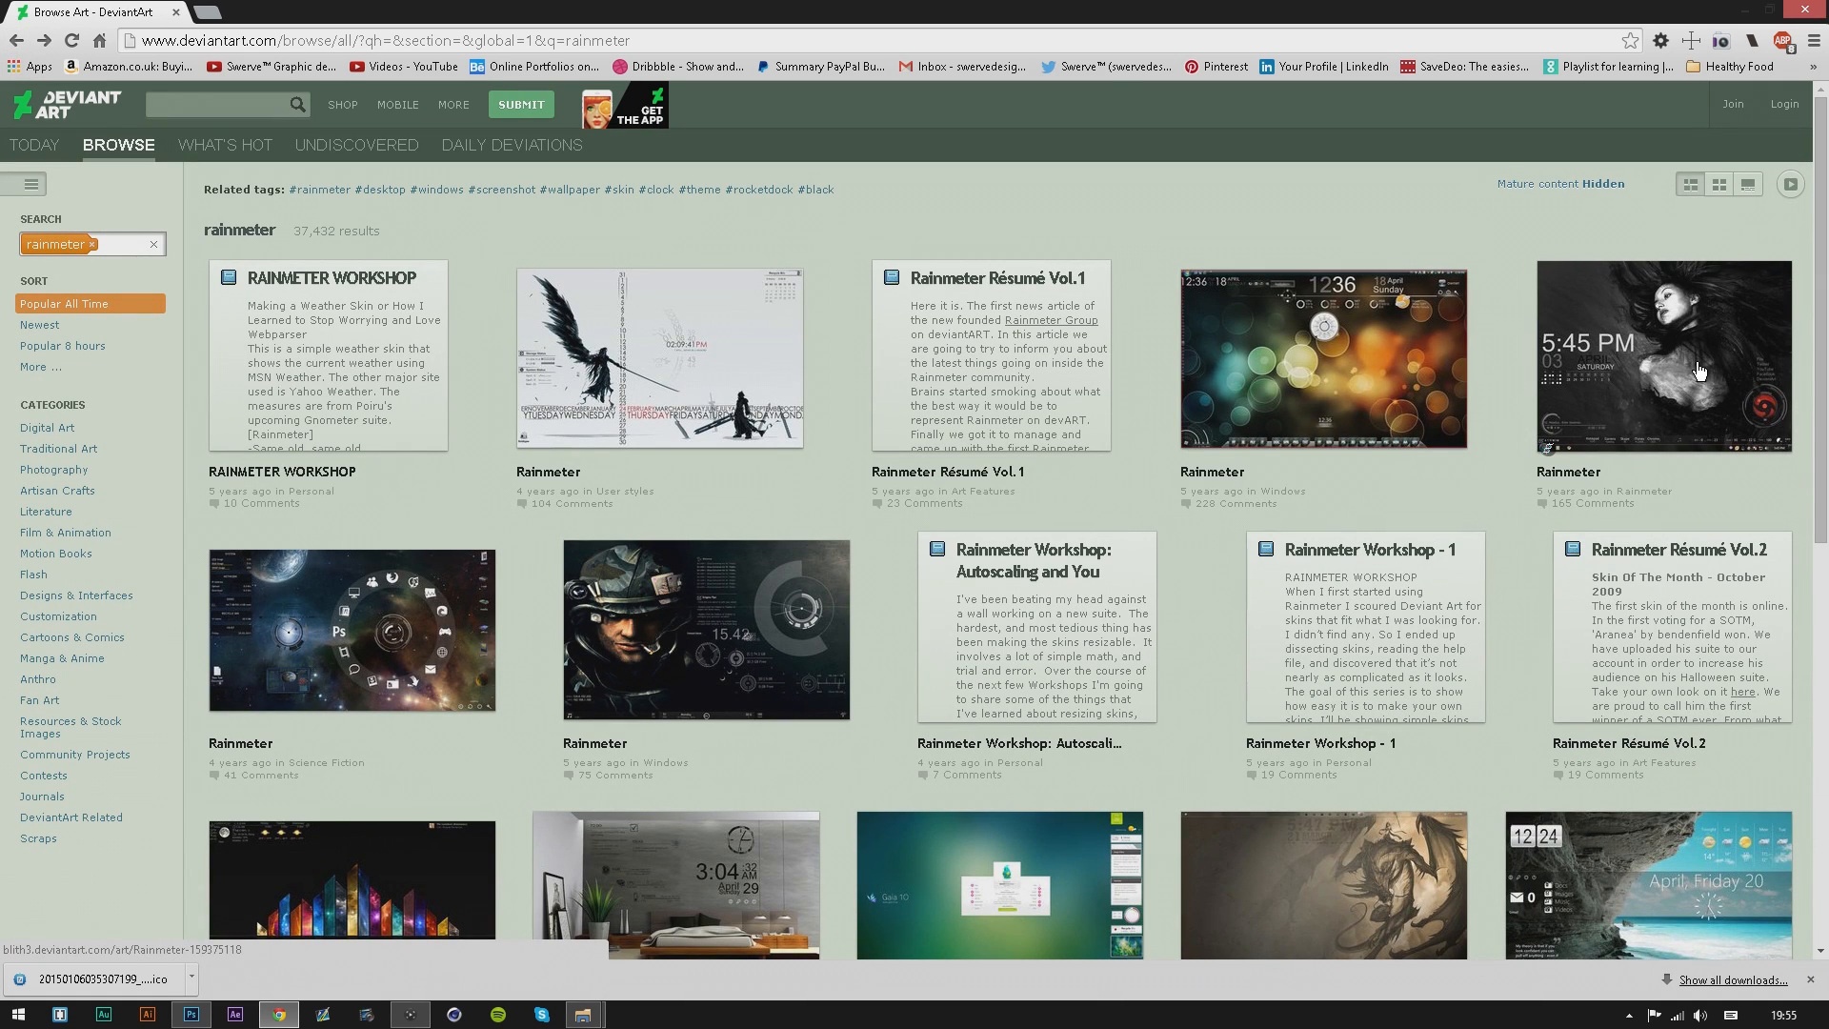
click(1661, 356)
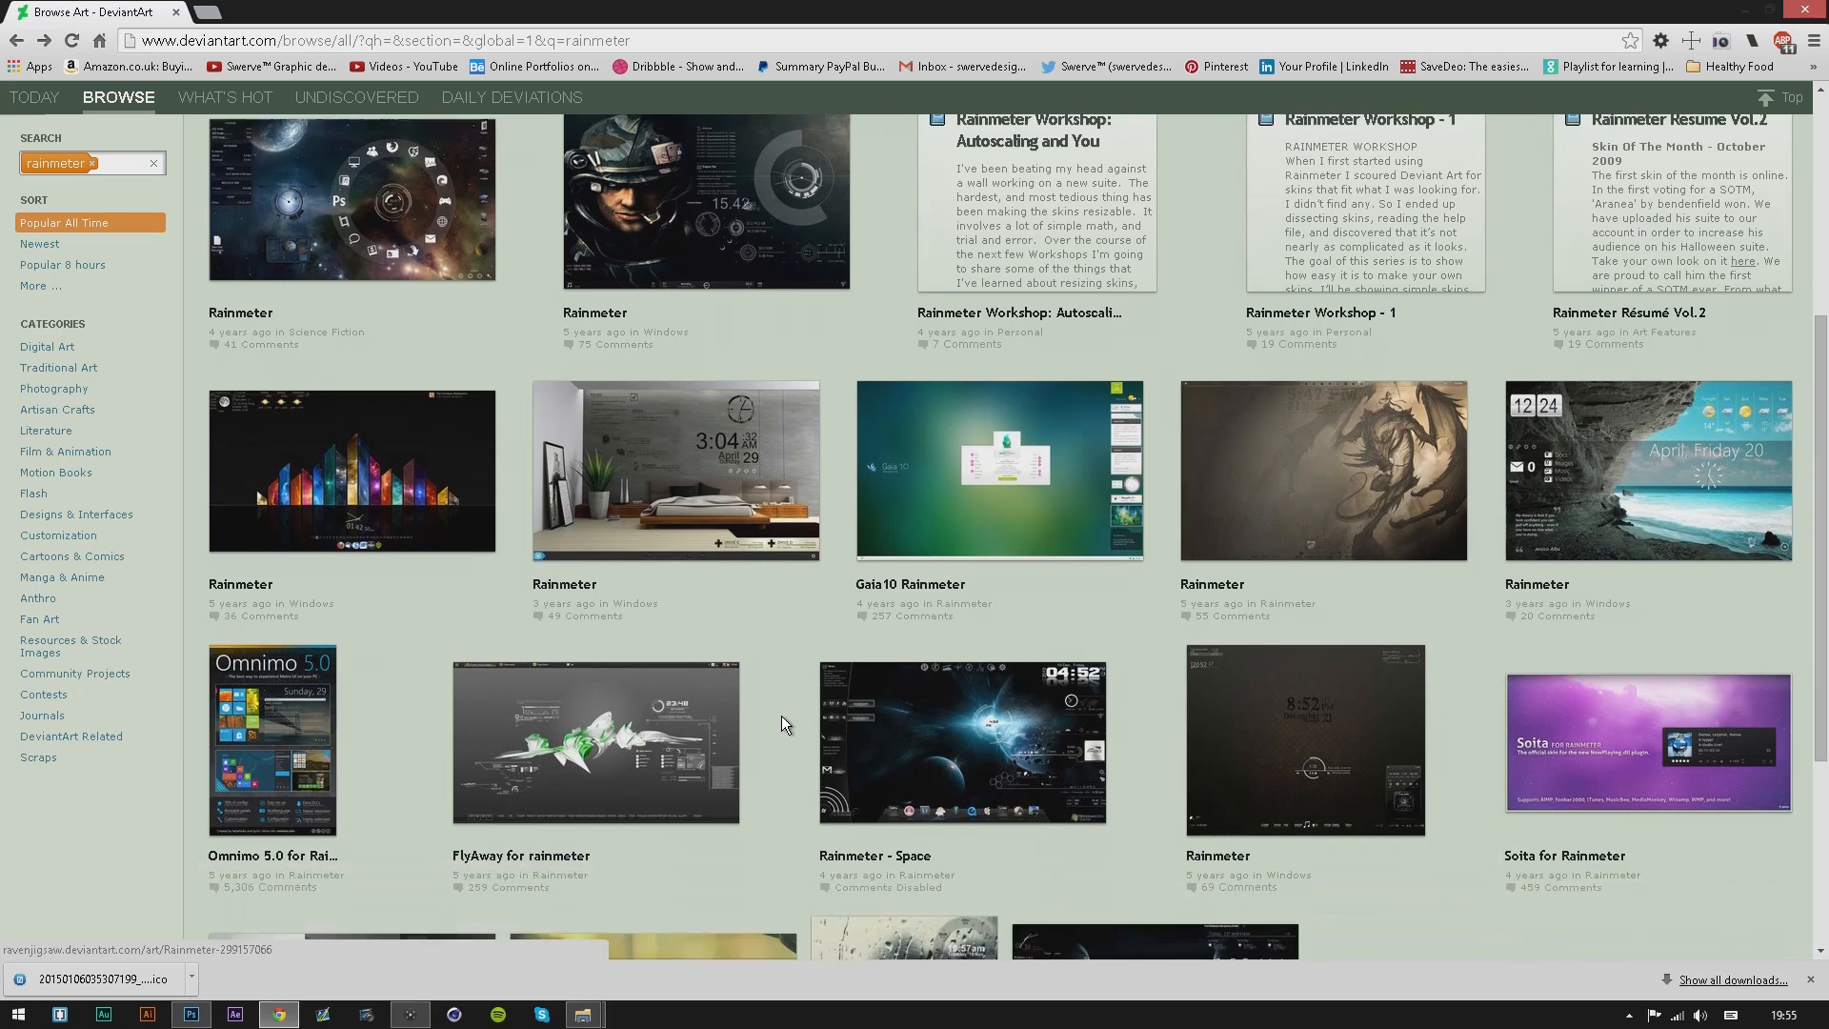
scroll(down, 3)
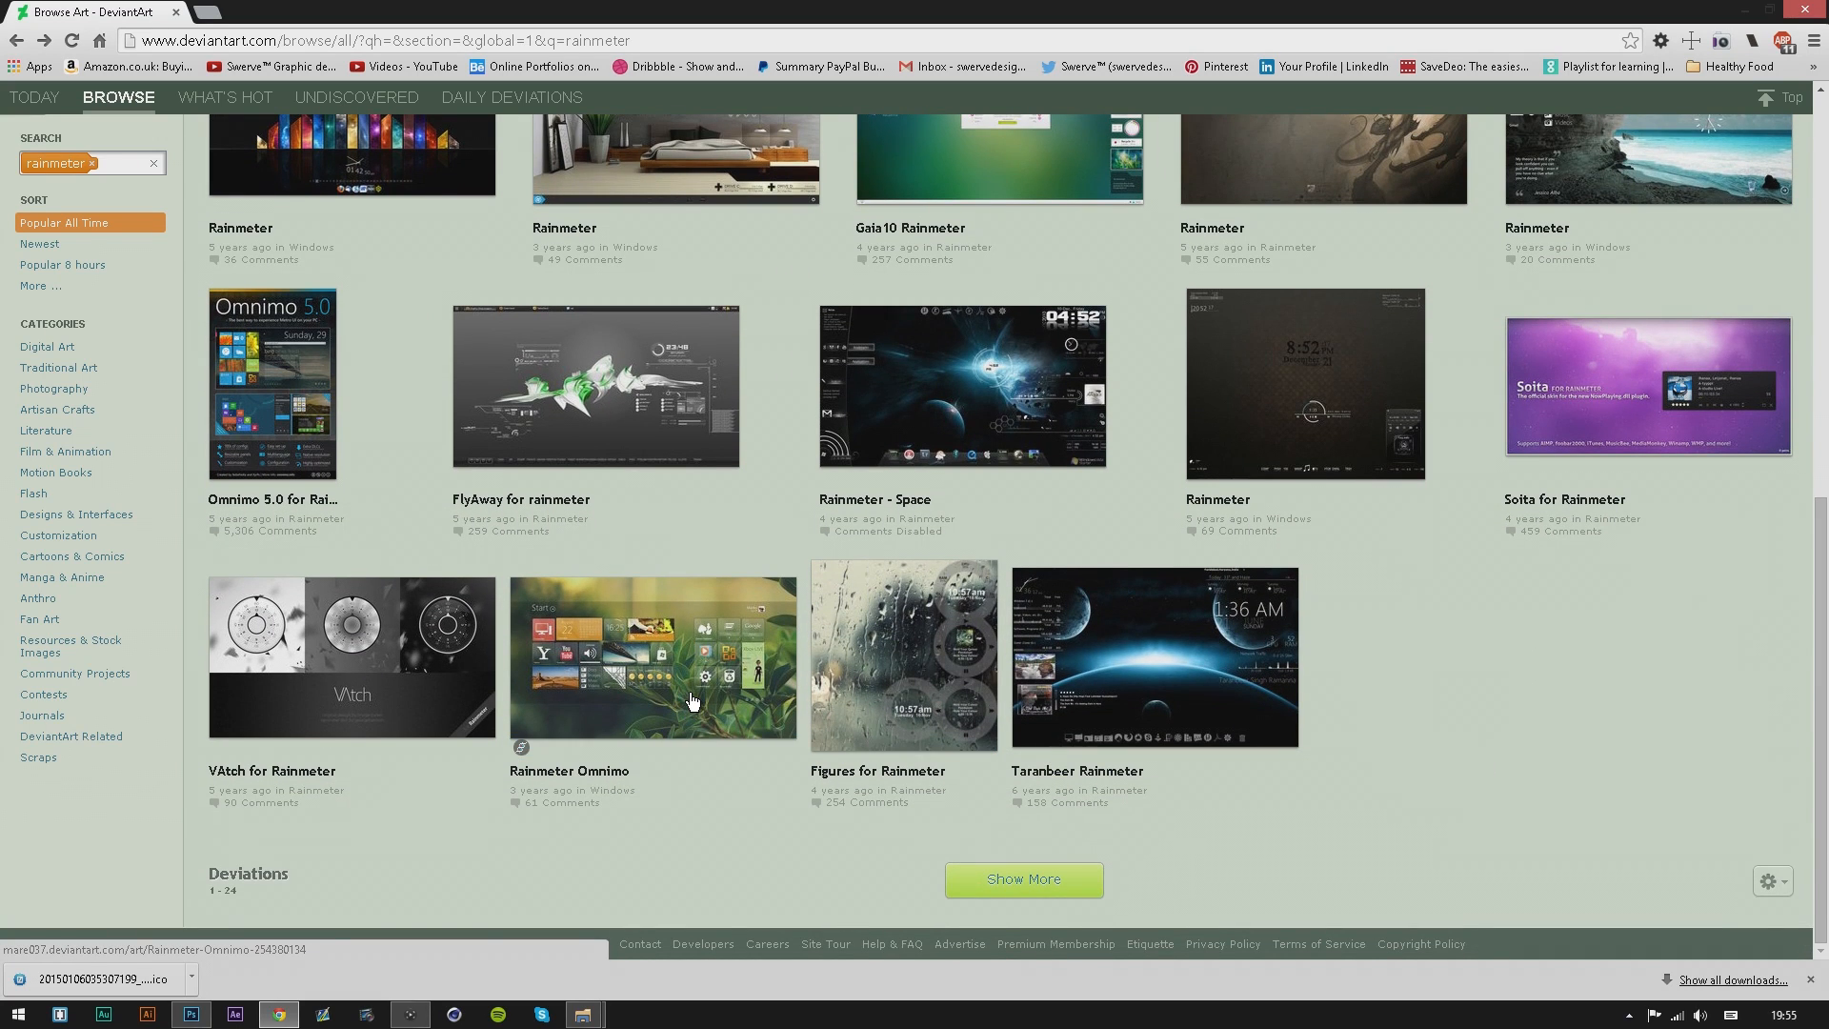
click(996, 160)
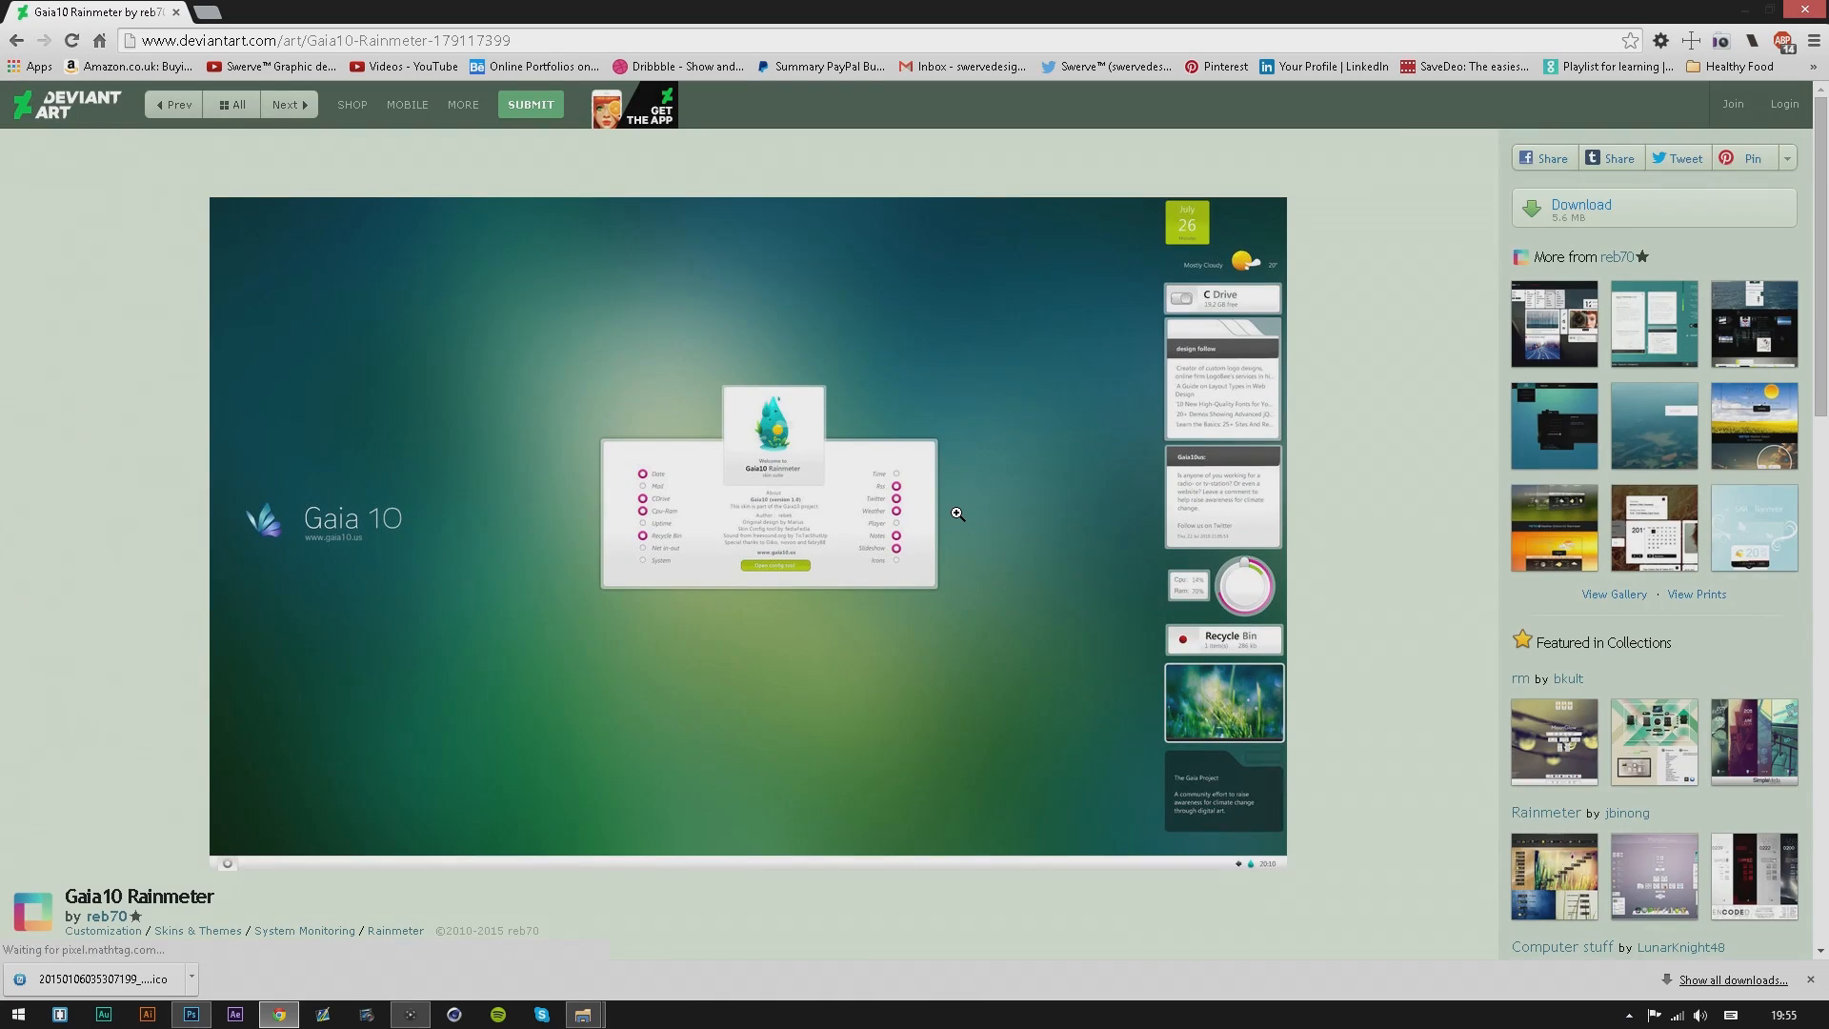
mouse_move(1535, 246)
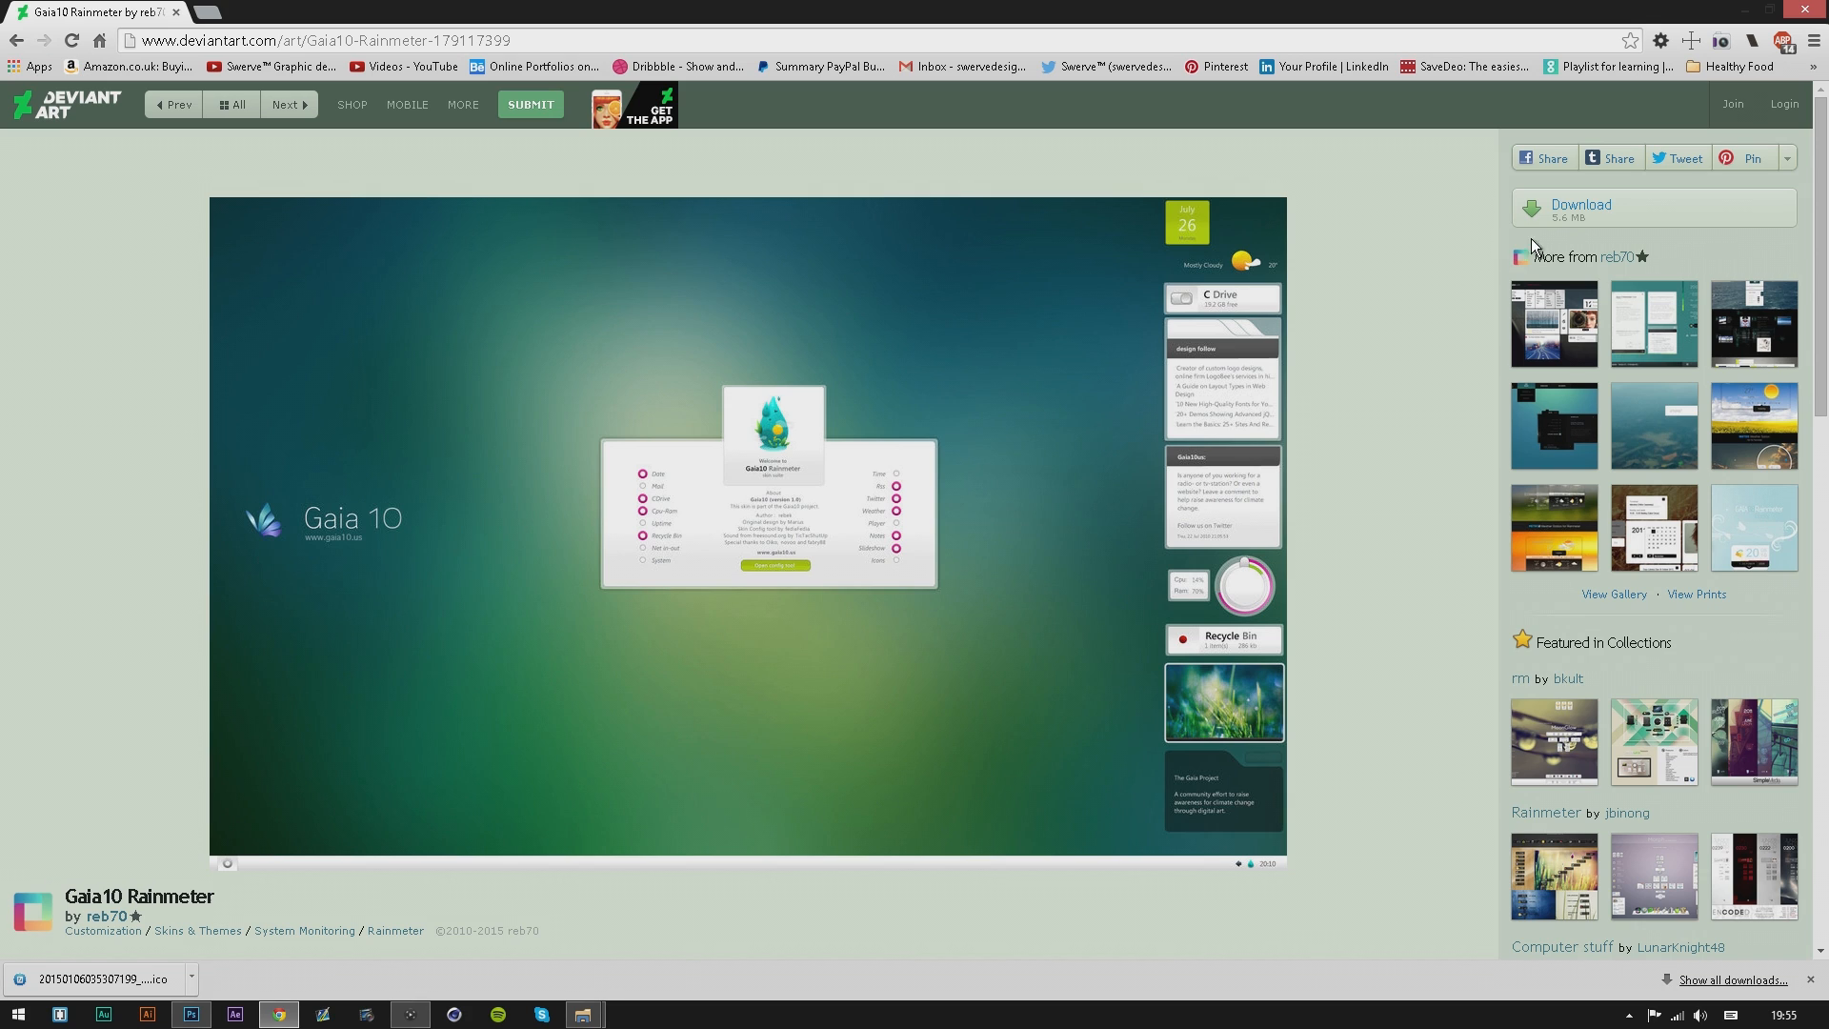
mouse_move(1581, 208)
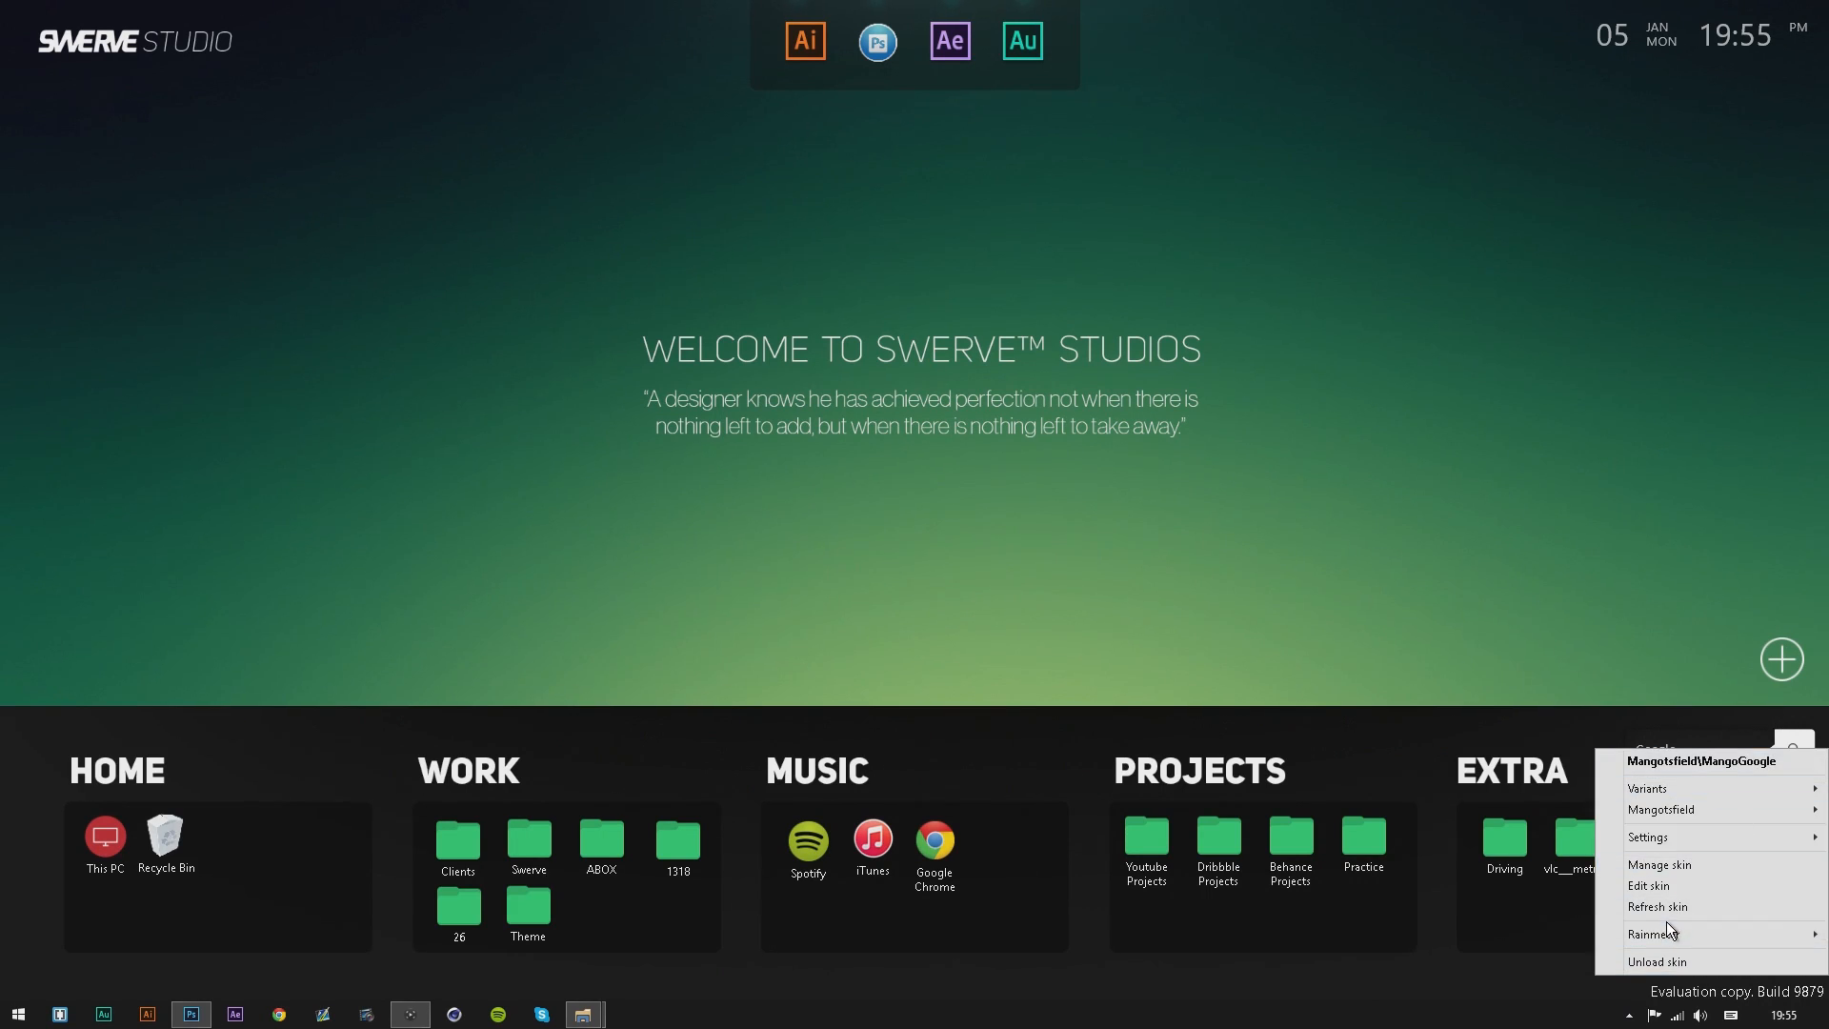
mouse_move(1677, 872)
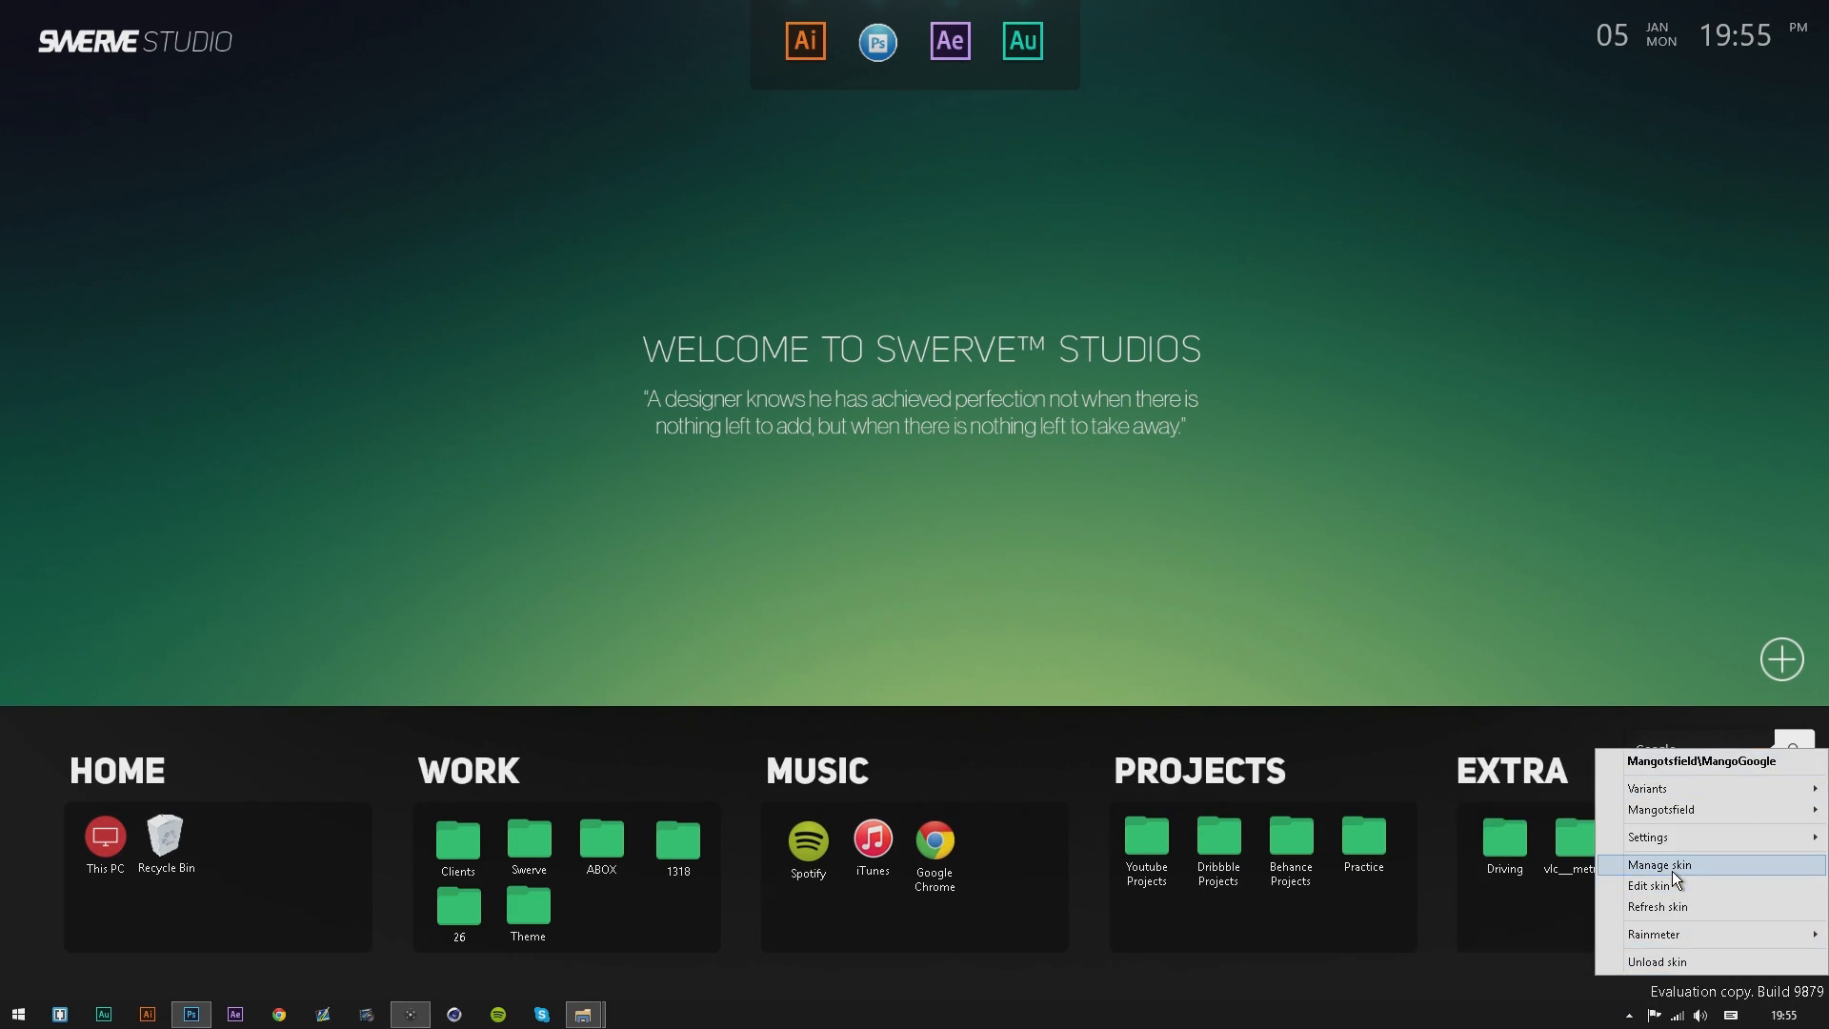
Choose Manage skin for the Google search widget before switching to Chrome's rainmeter results.
click(1657, 864)
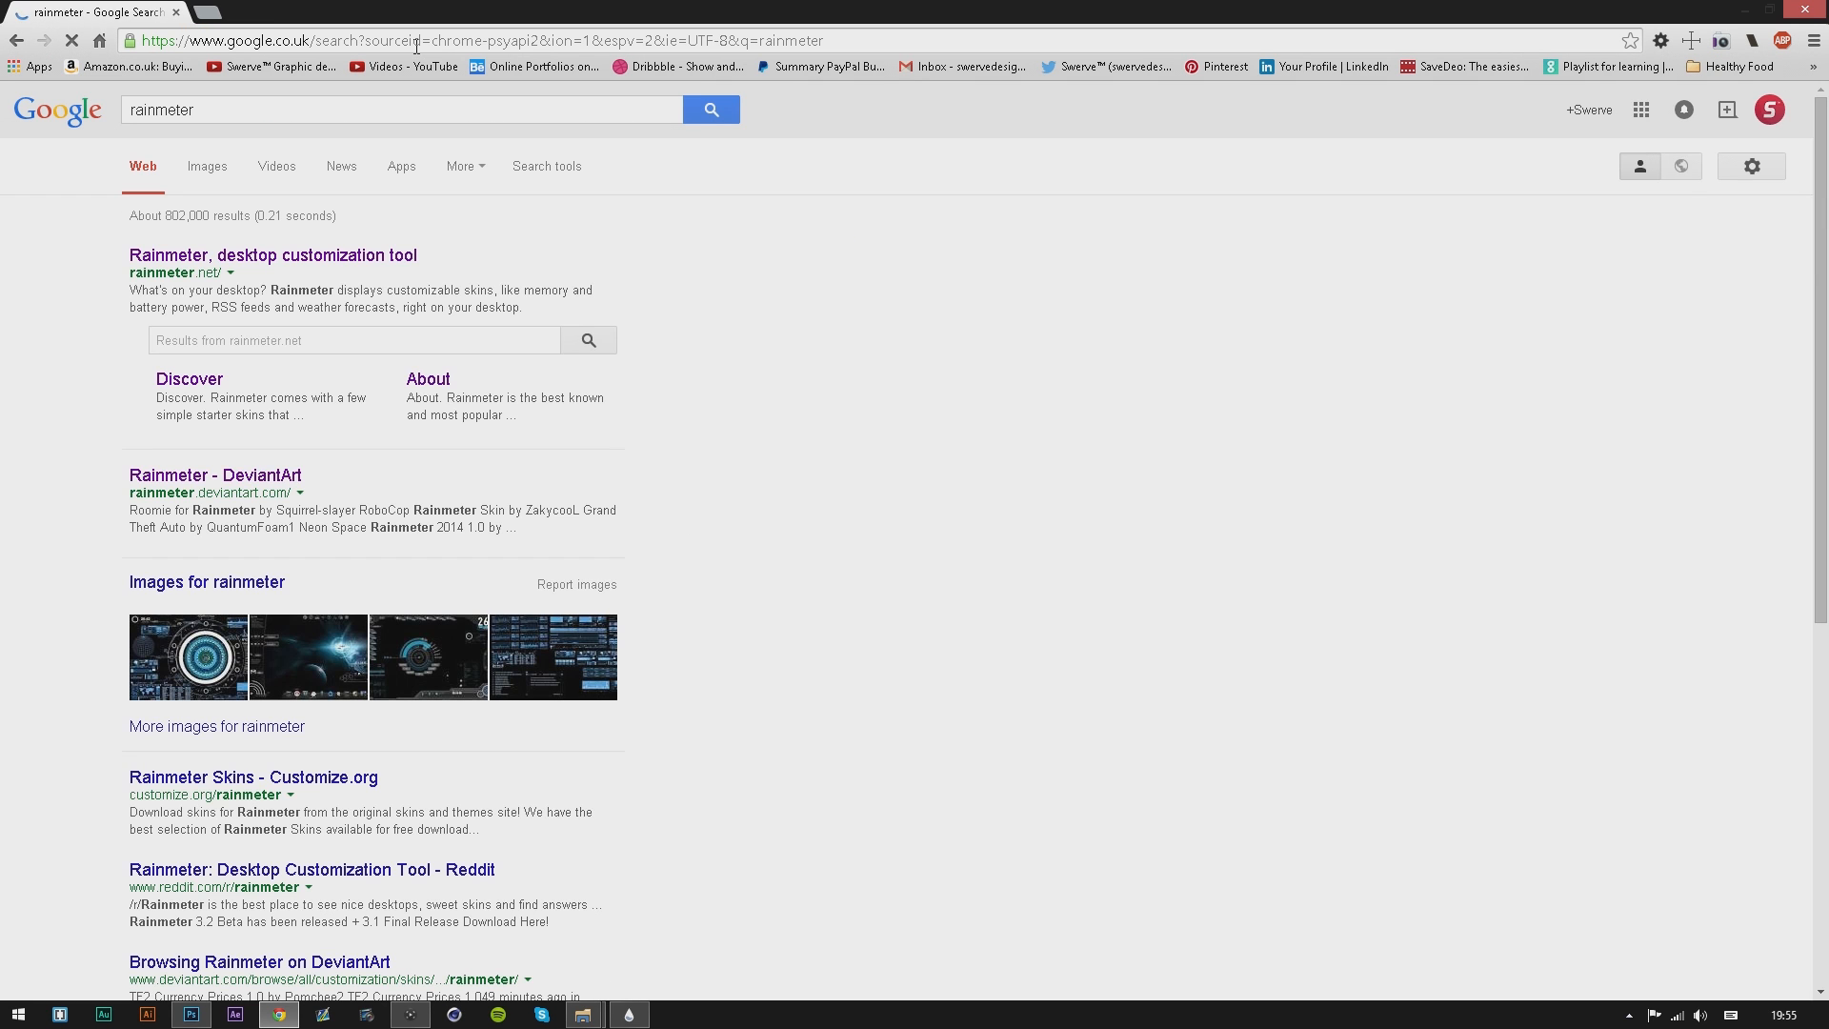
Go to rainmeter.net from the 'Rainmeter, desktop customization tool' result.
click(272, 254)
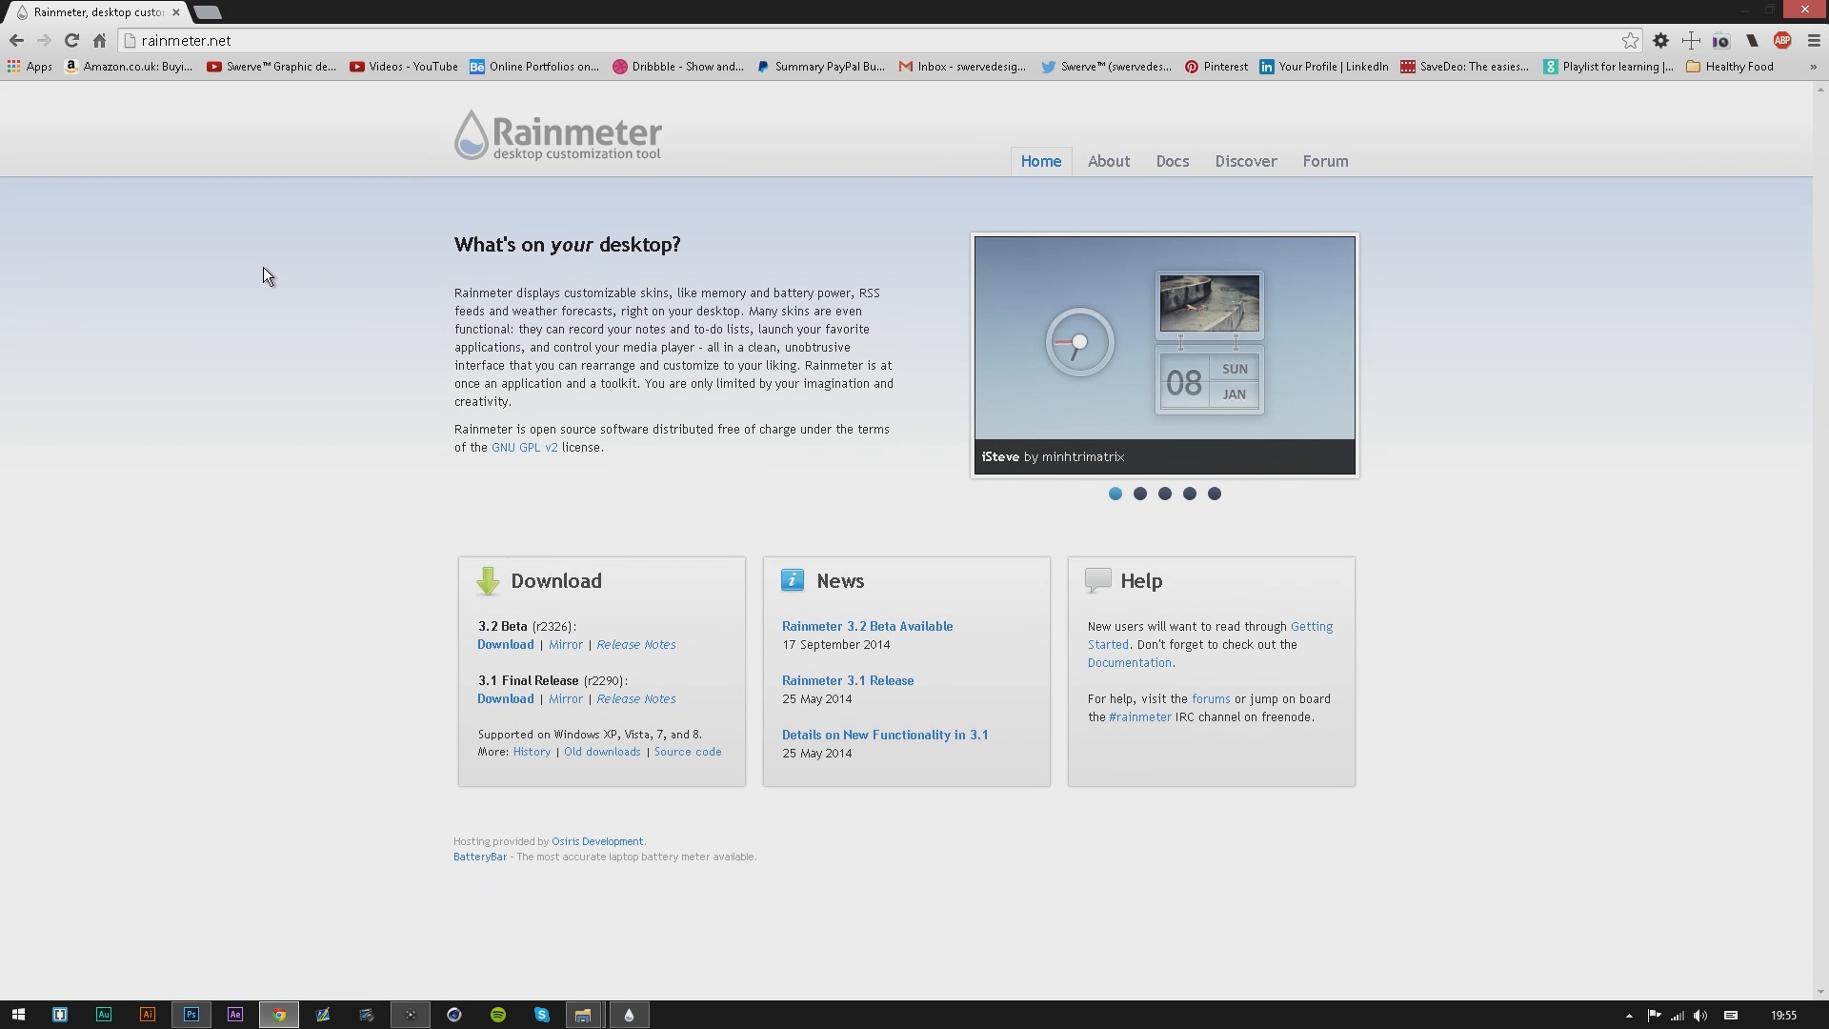
mouse_move(1069, 169)
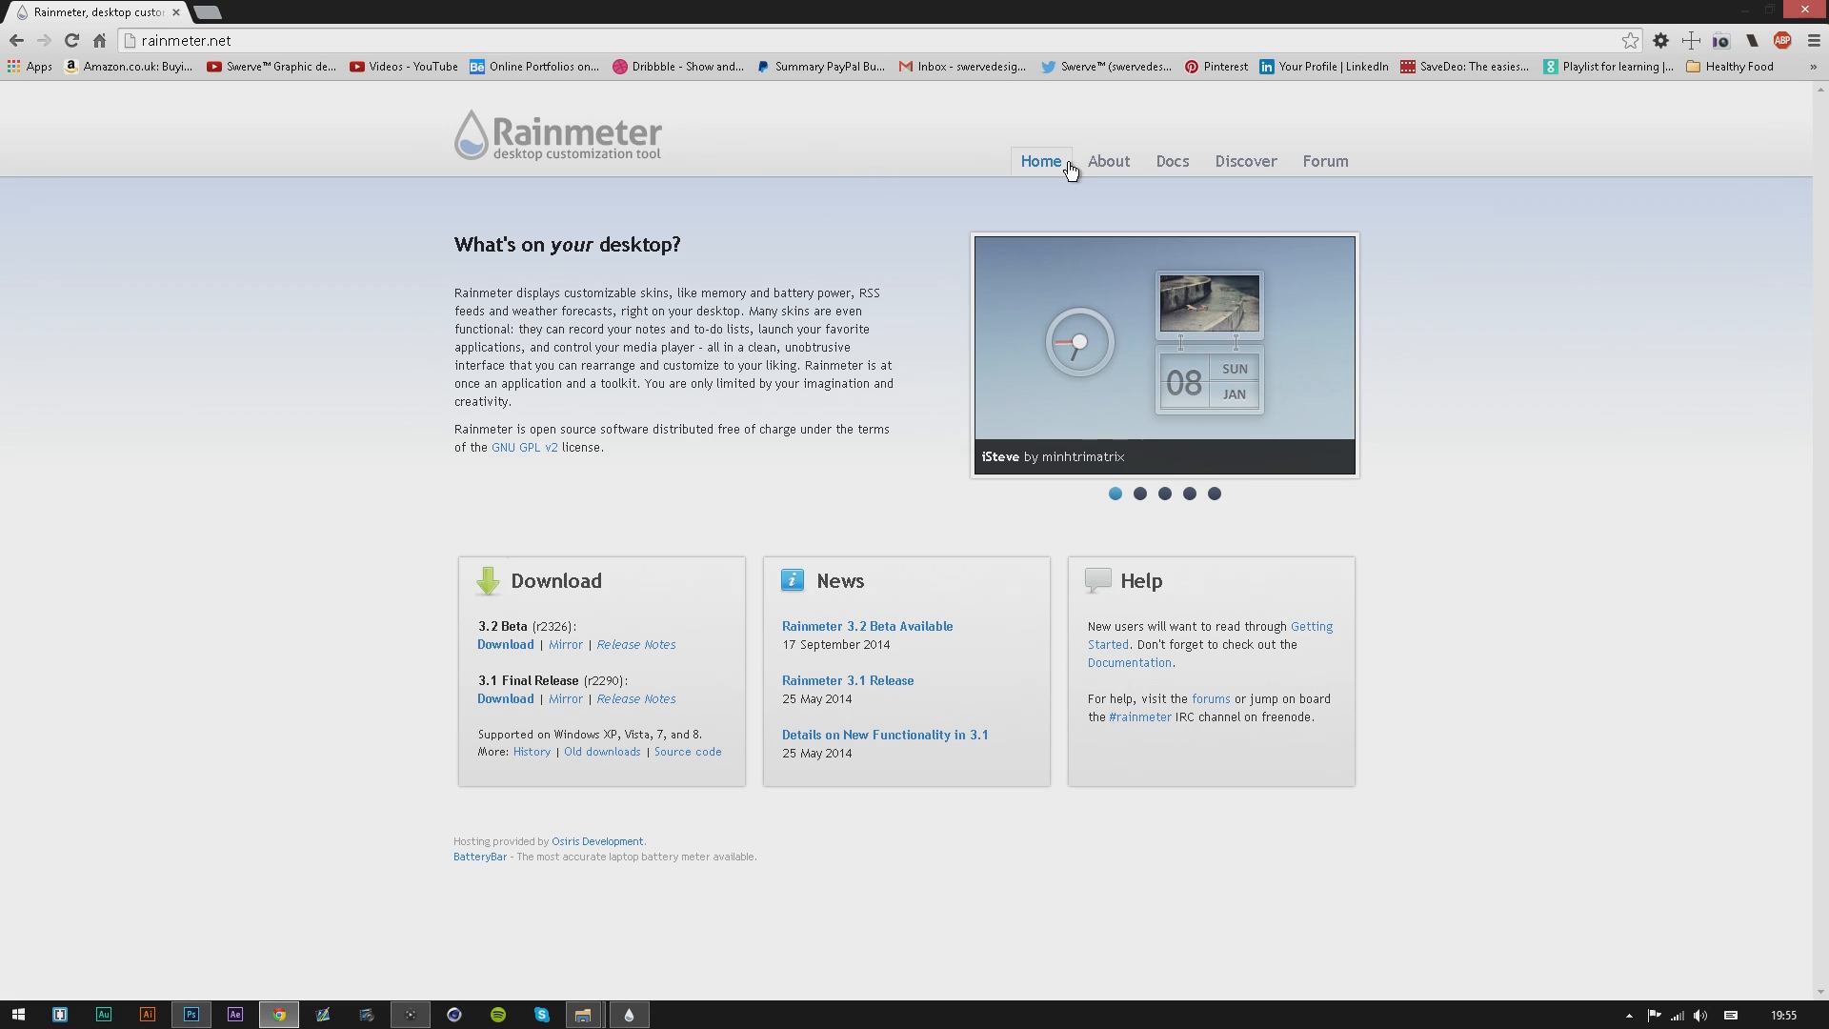
mouse_move(674, 236)
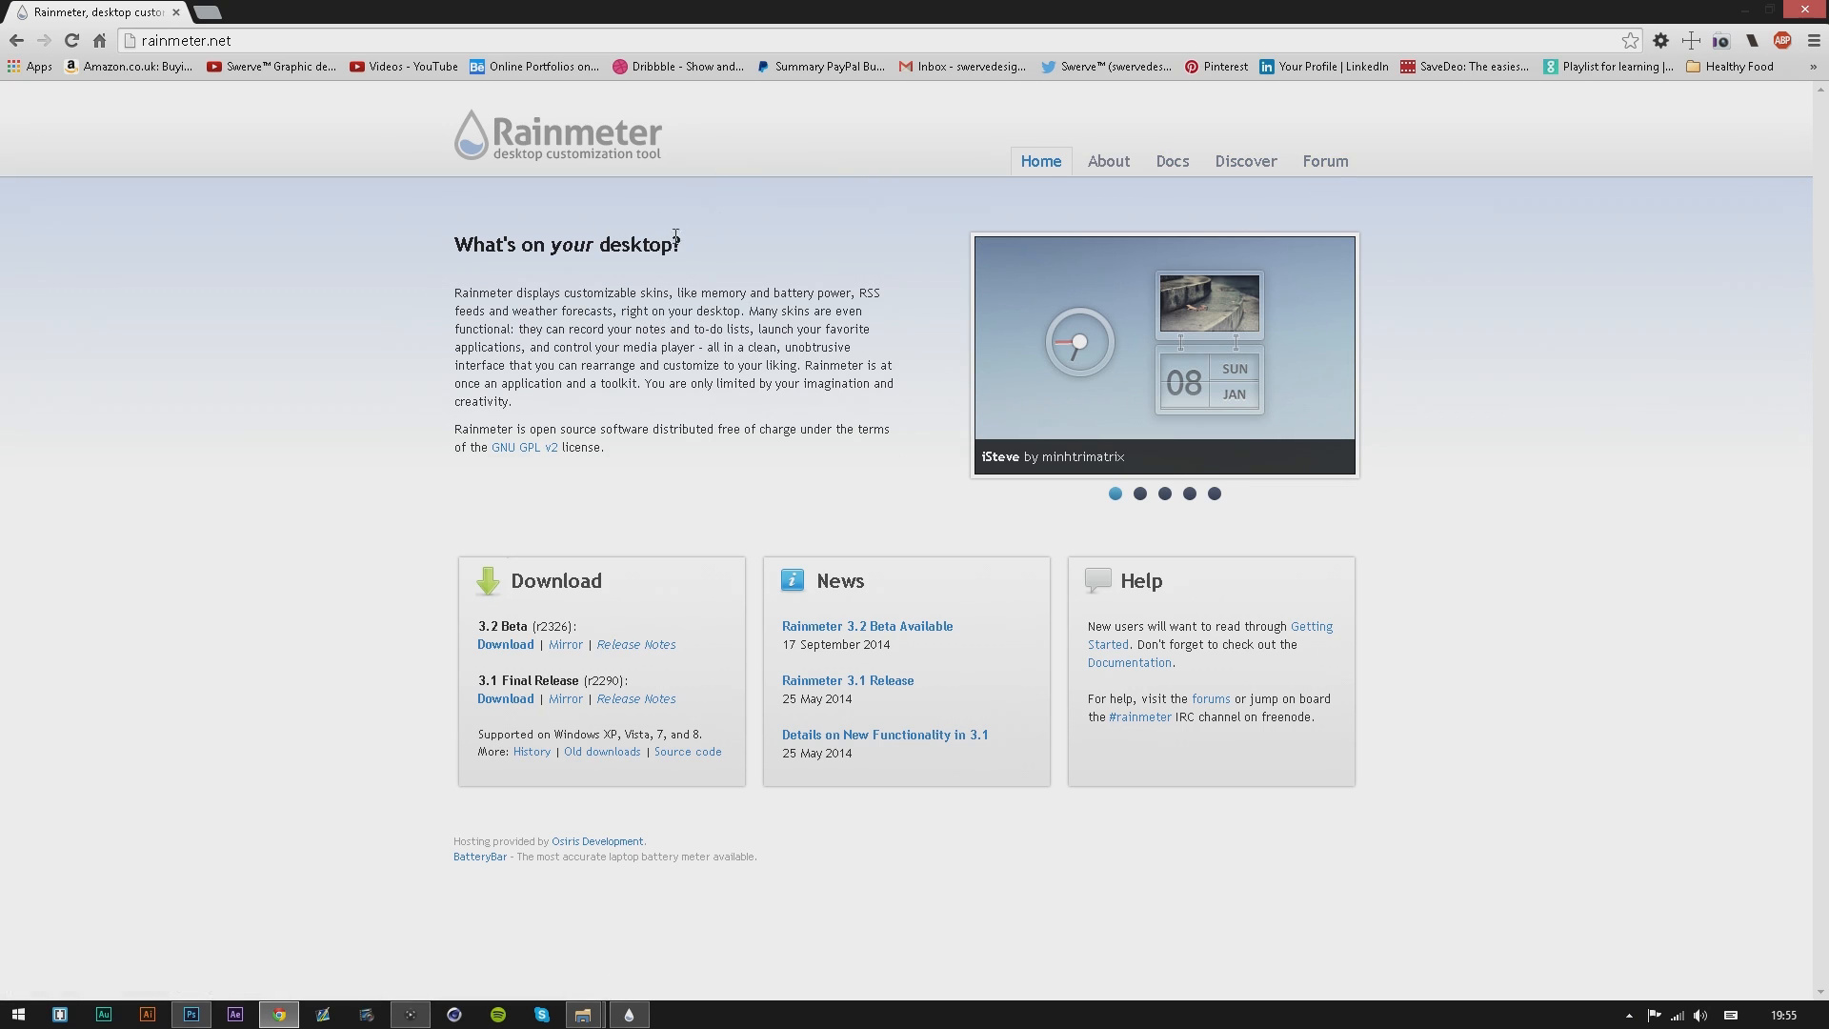
mouse_move(919, 339)
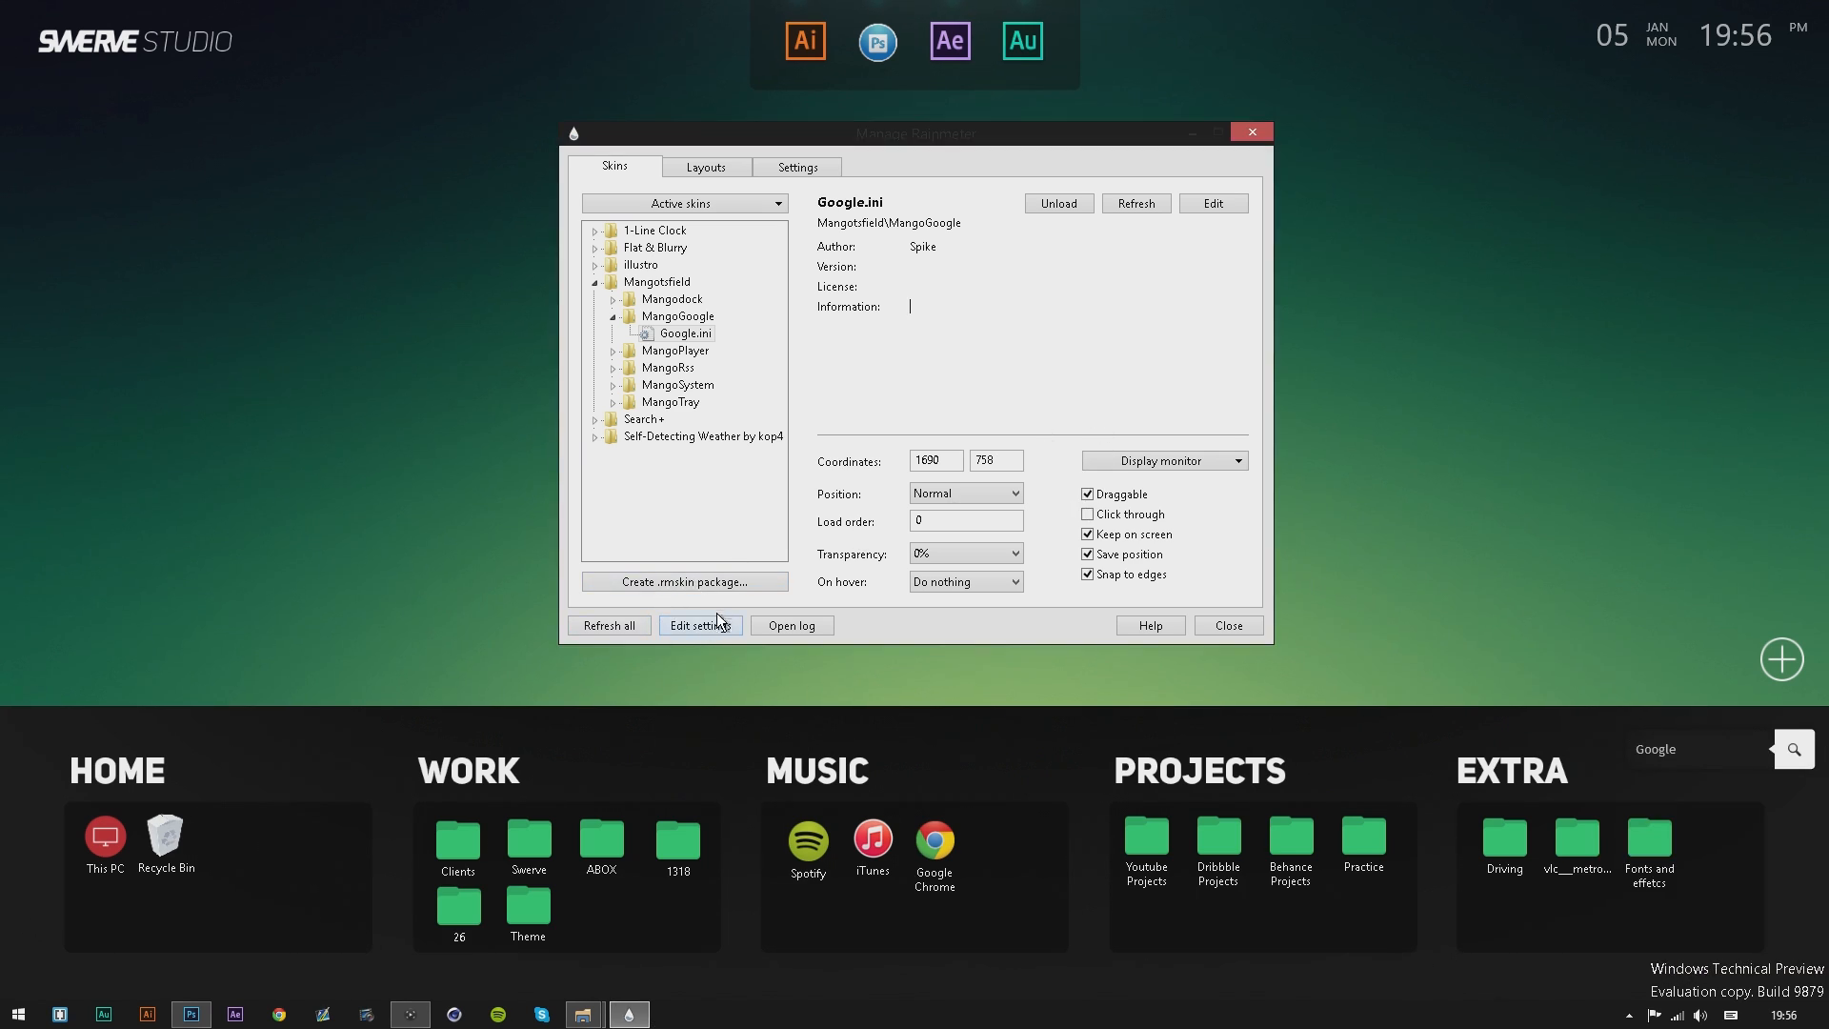
mouse_move(1139, 575)
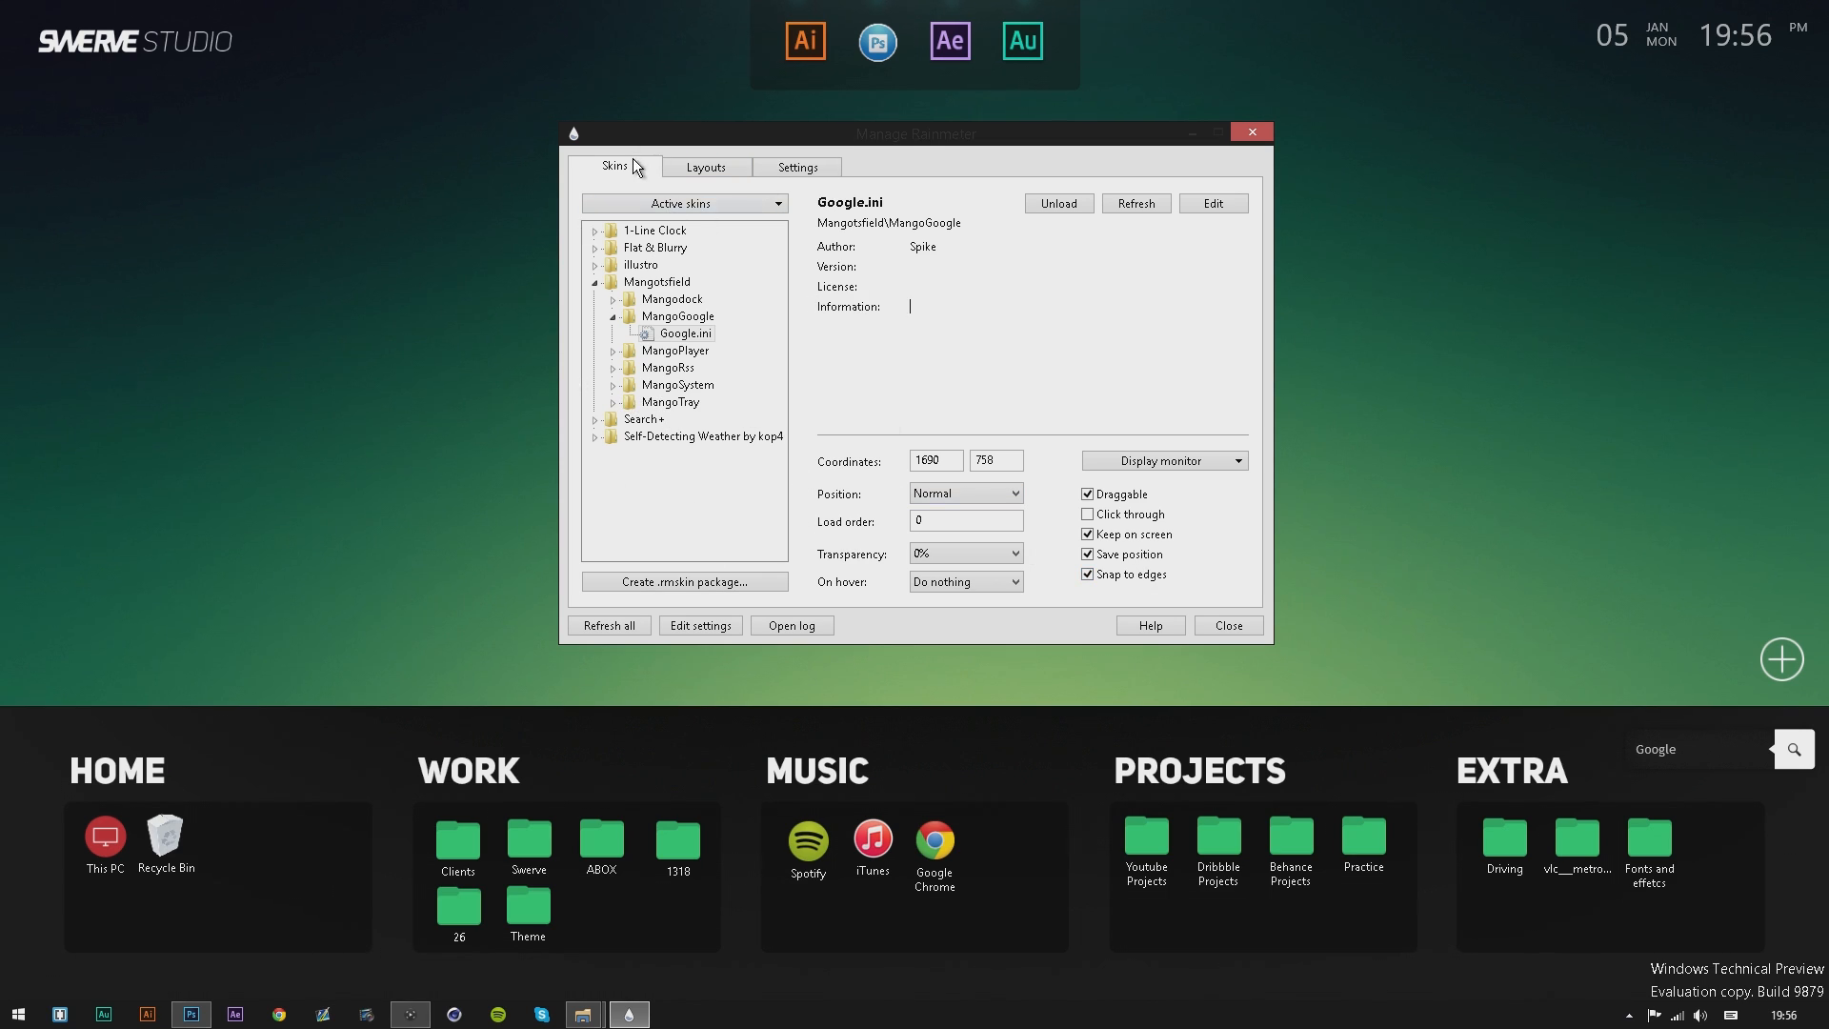
mouse_move(1583, 209)
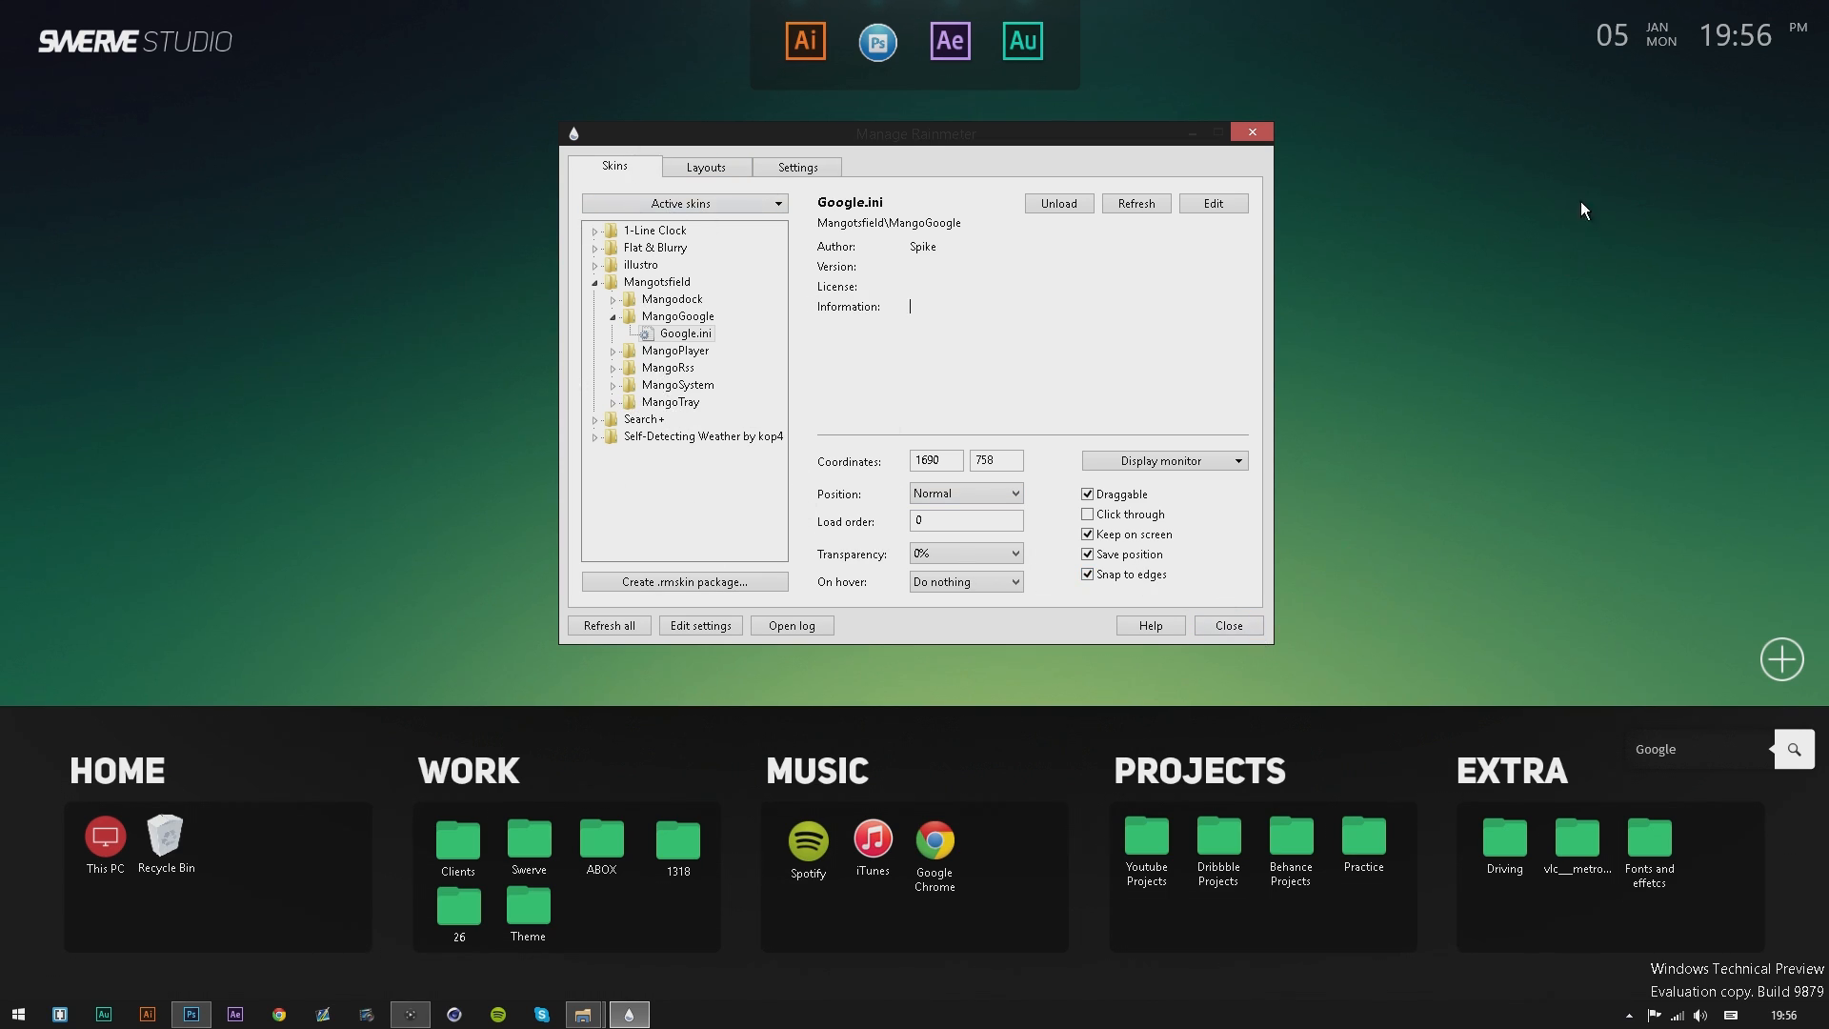
mouse_move(1378, 413)
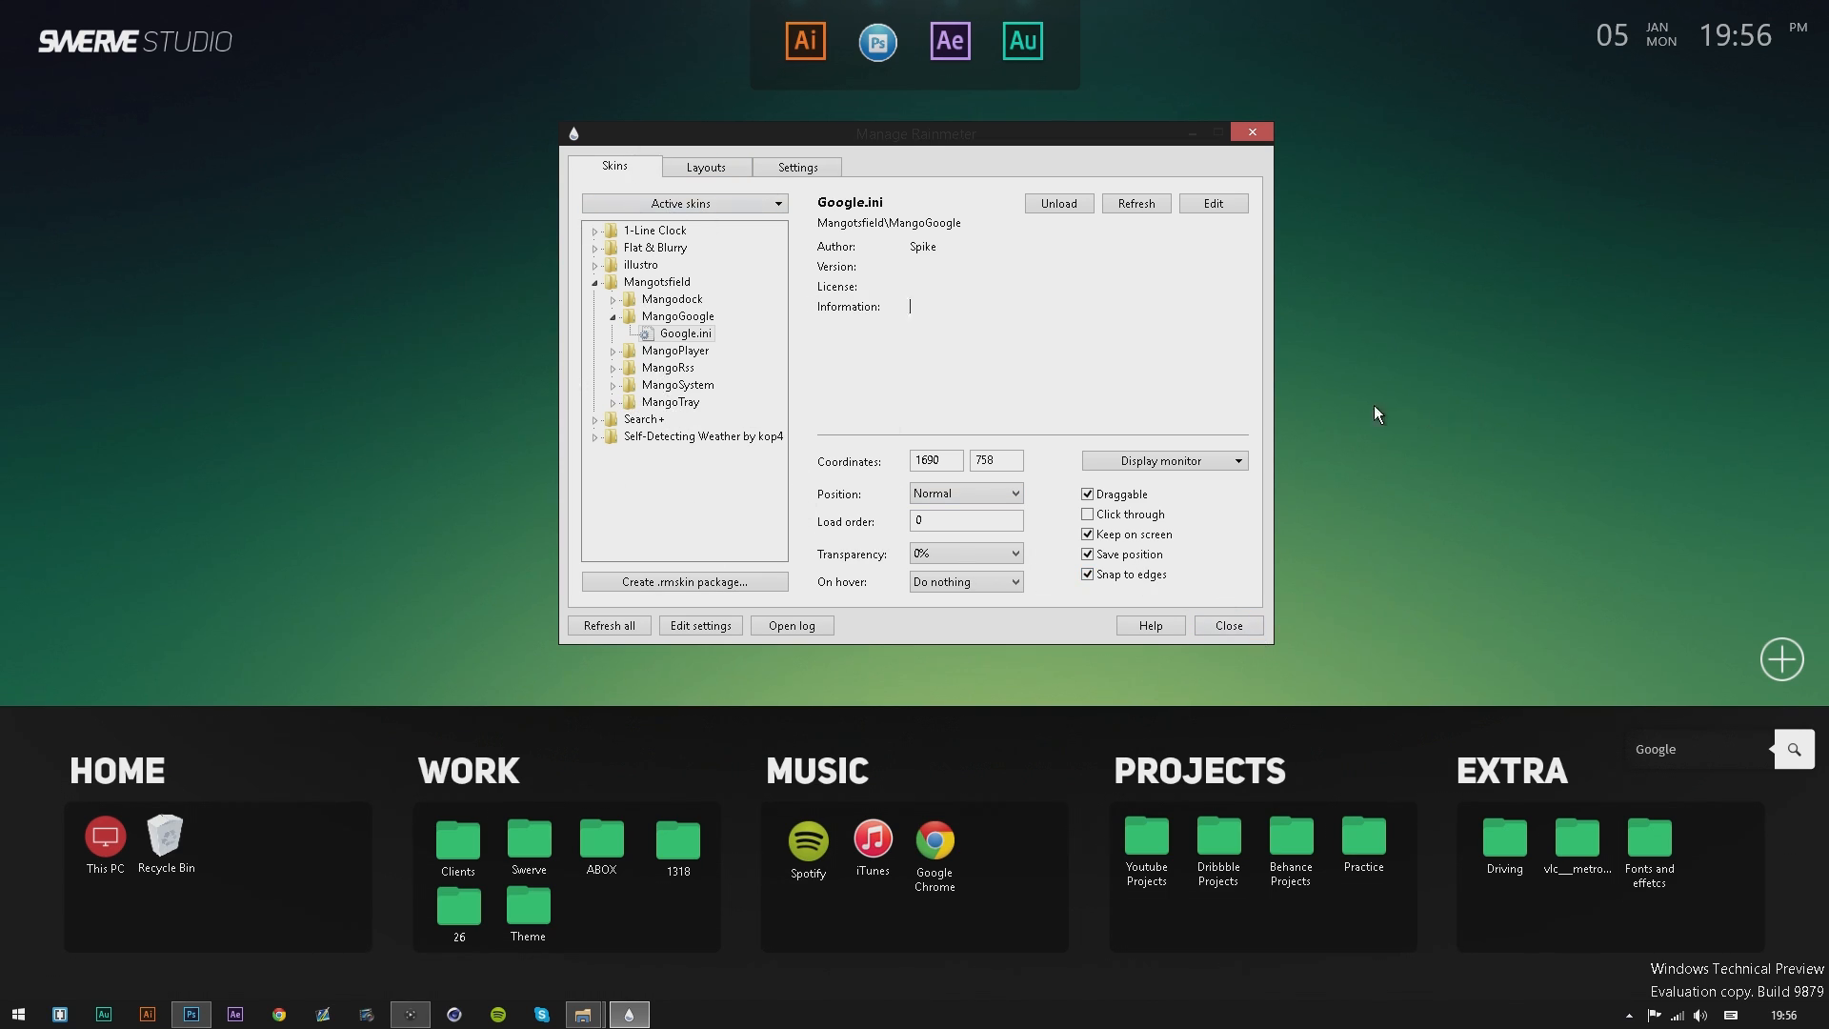
Close the Manage Rainmeter window showing the MangoGoogle Google.ini skin.
click(1250, 132)
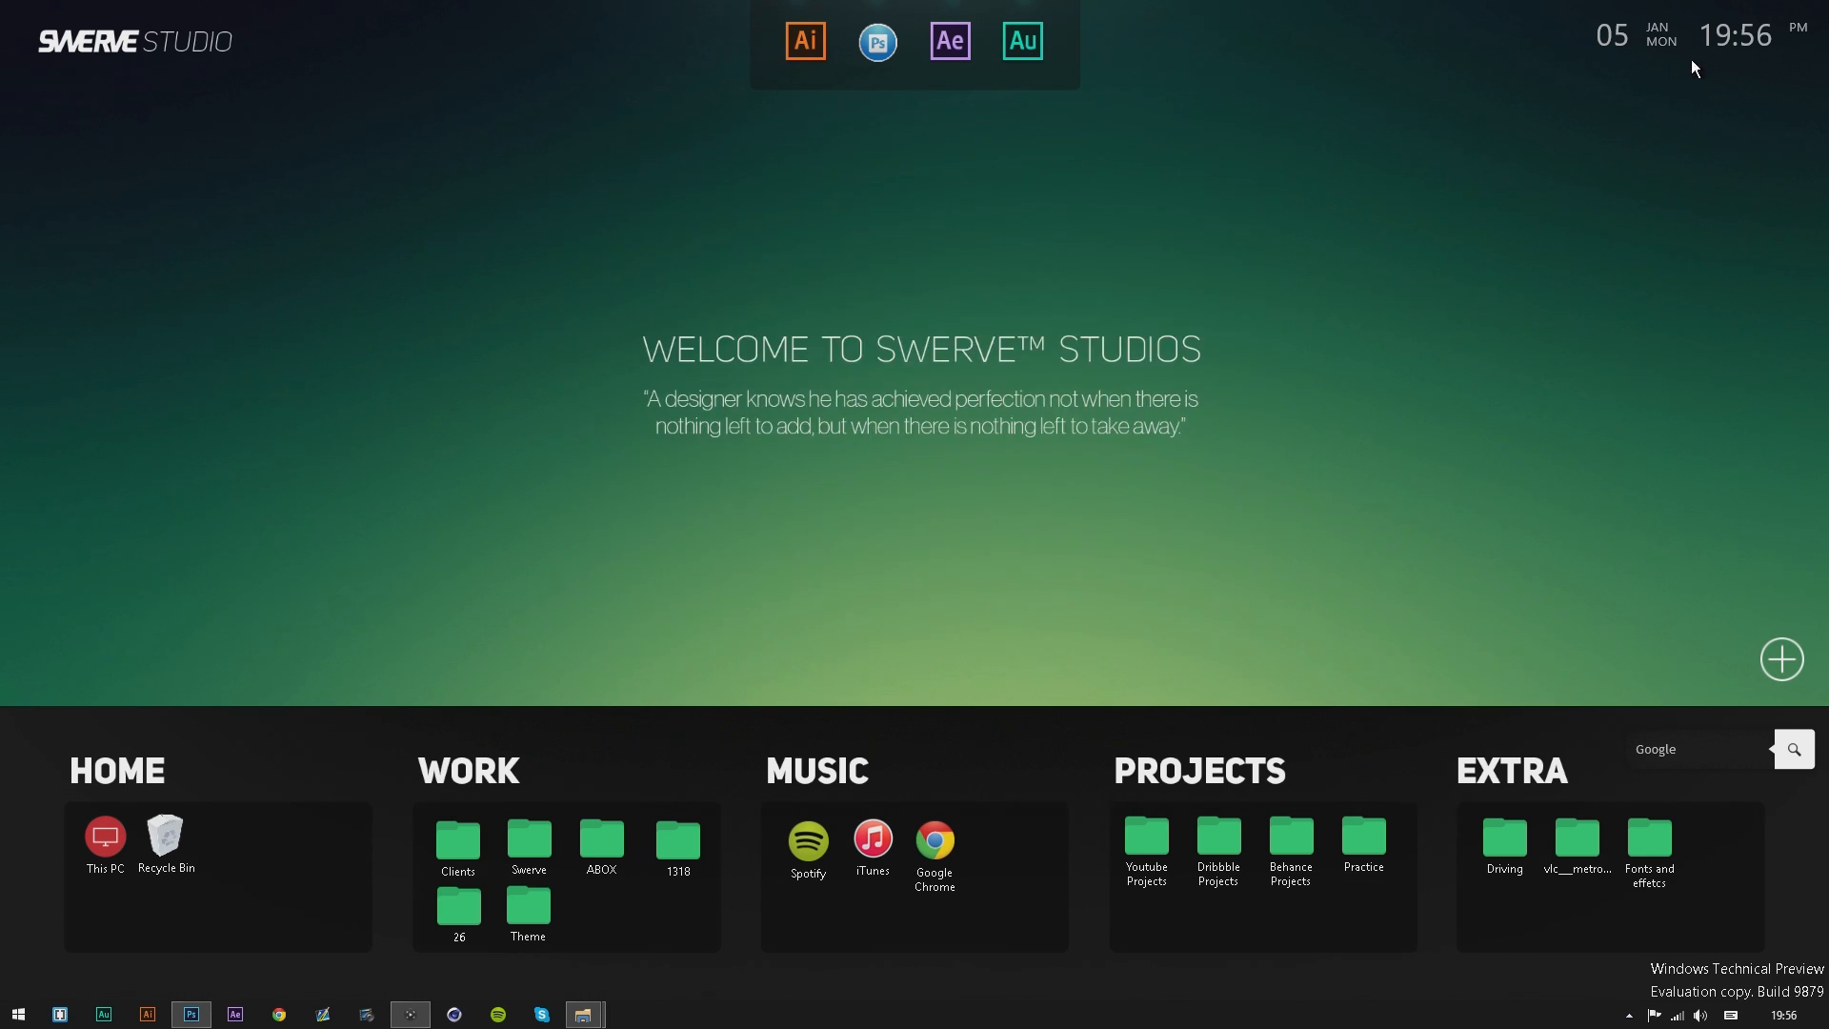
mouse_move(1749, 50)
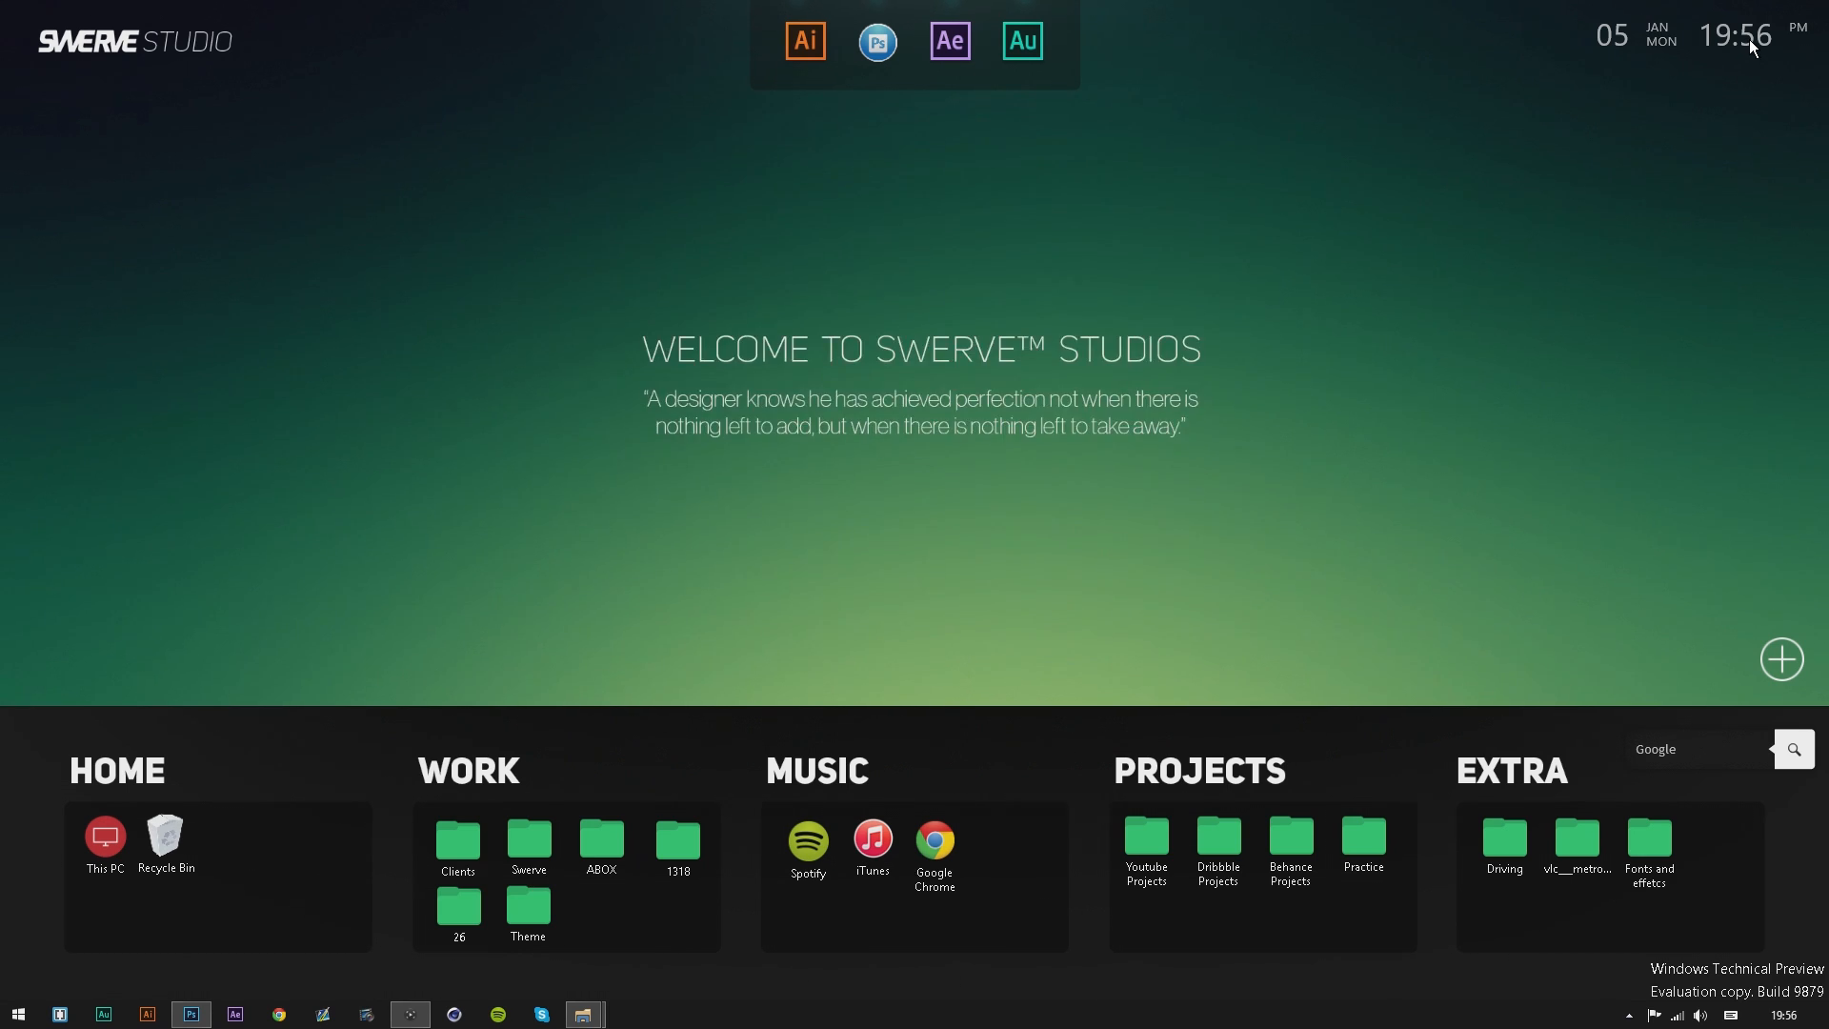
mouse_move(1654, 44)
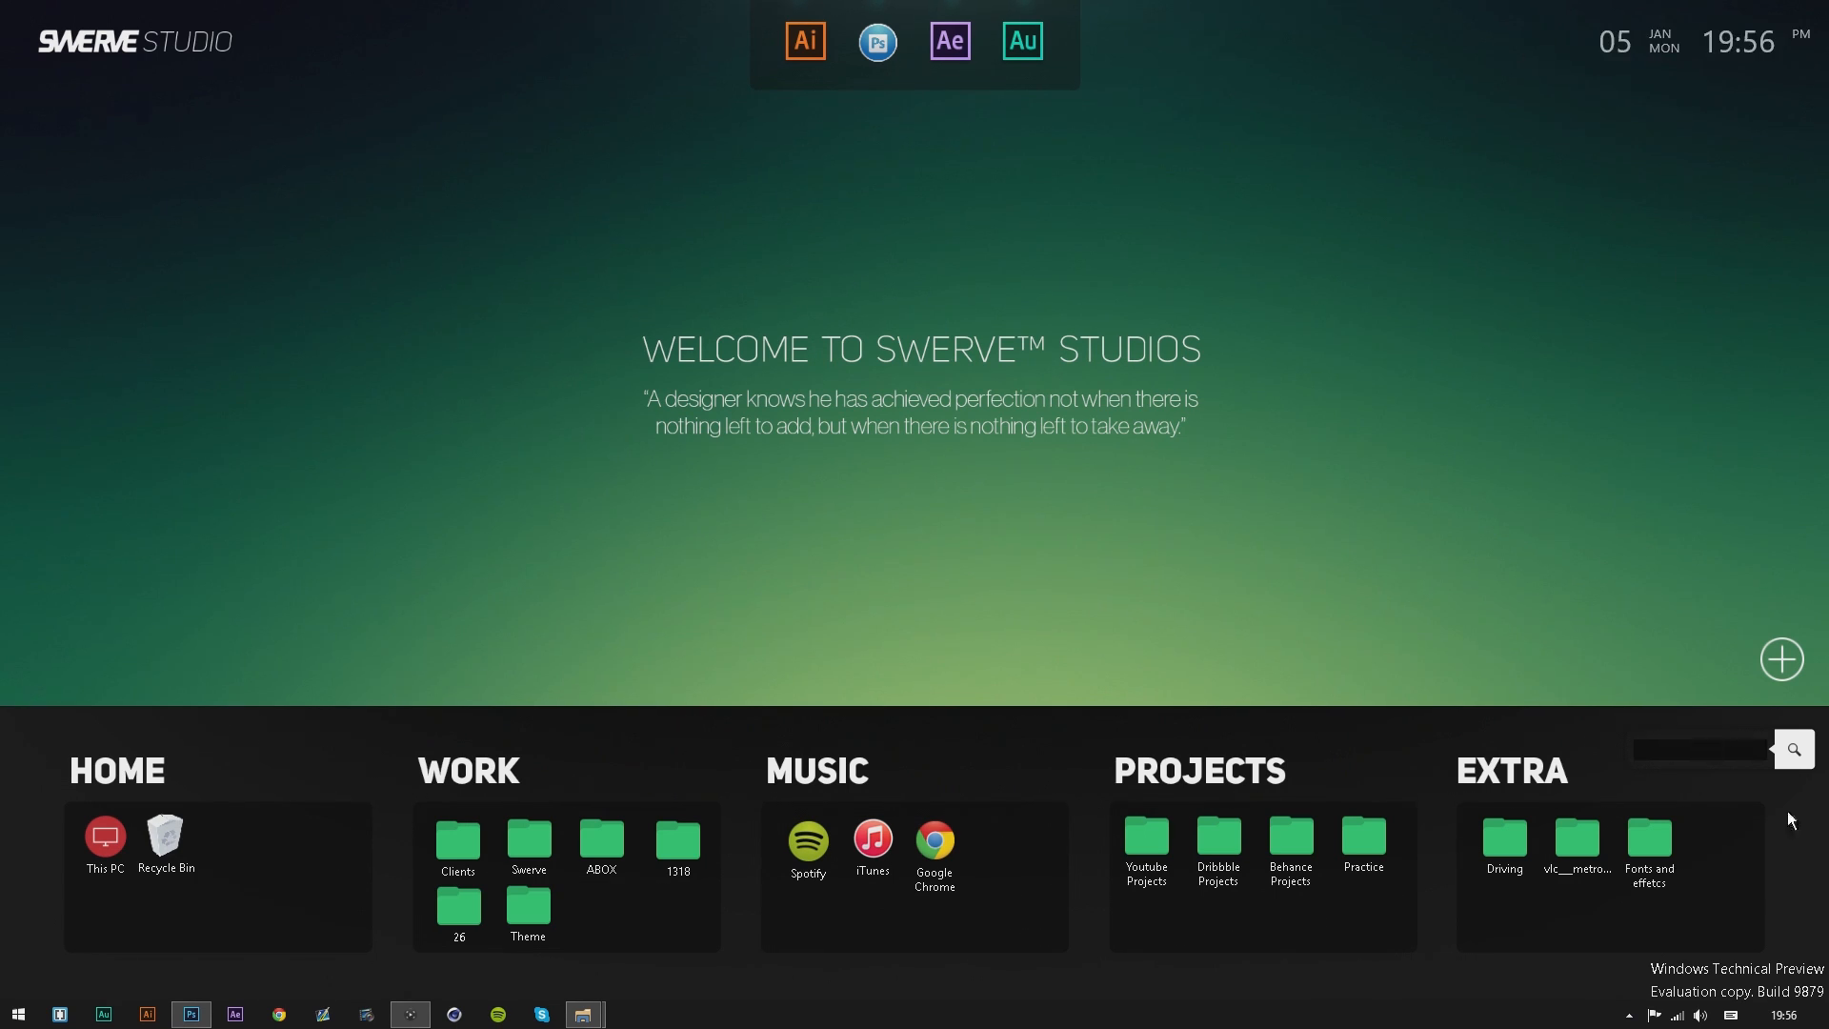
Enter a query in the desktop Google widget and run the search in Chrome.
click(1698, 749)
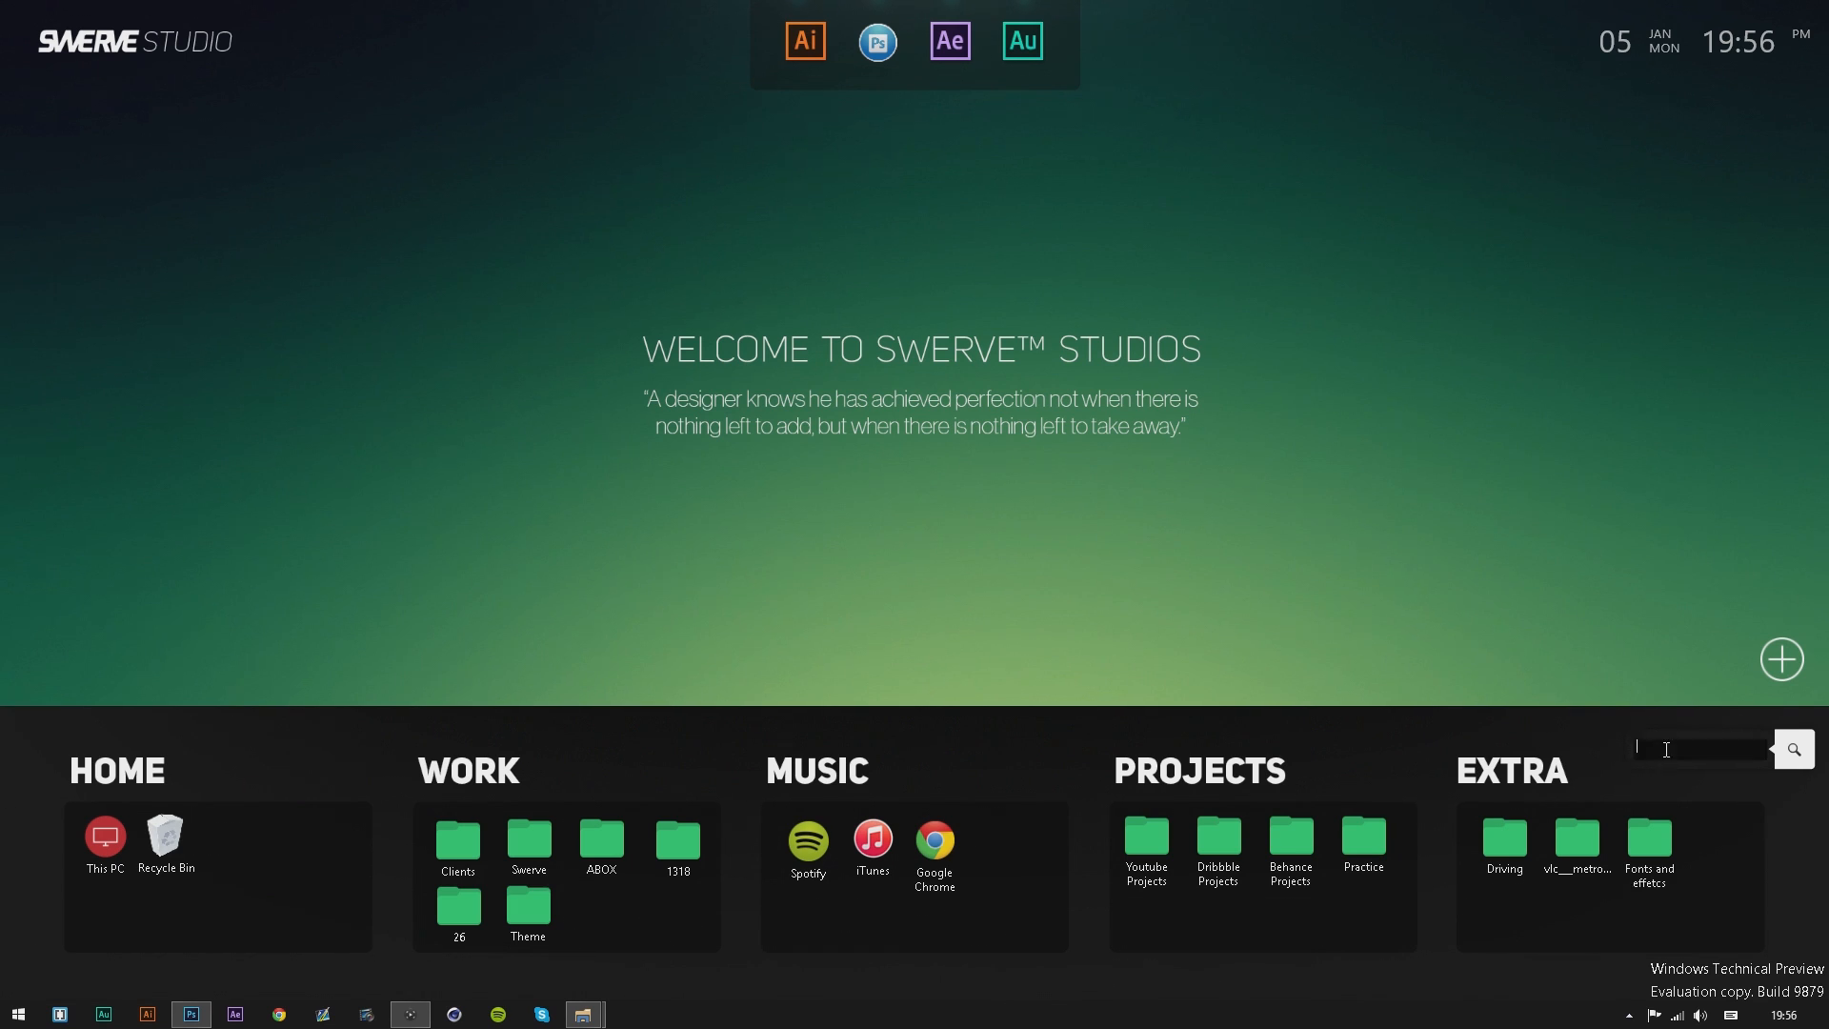
text(gggel)
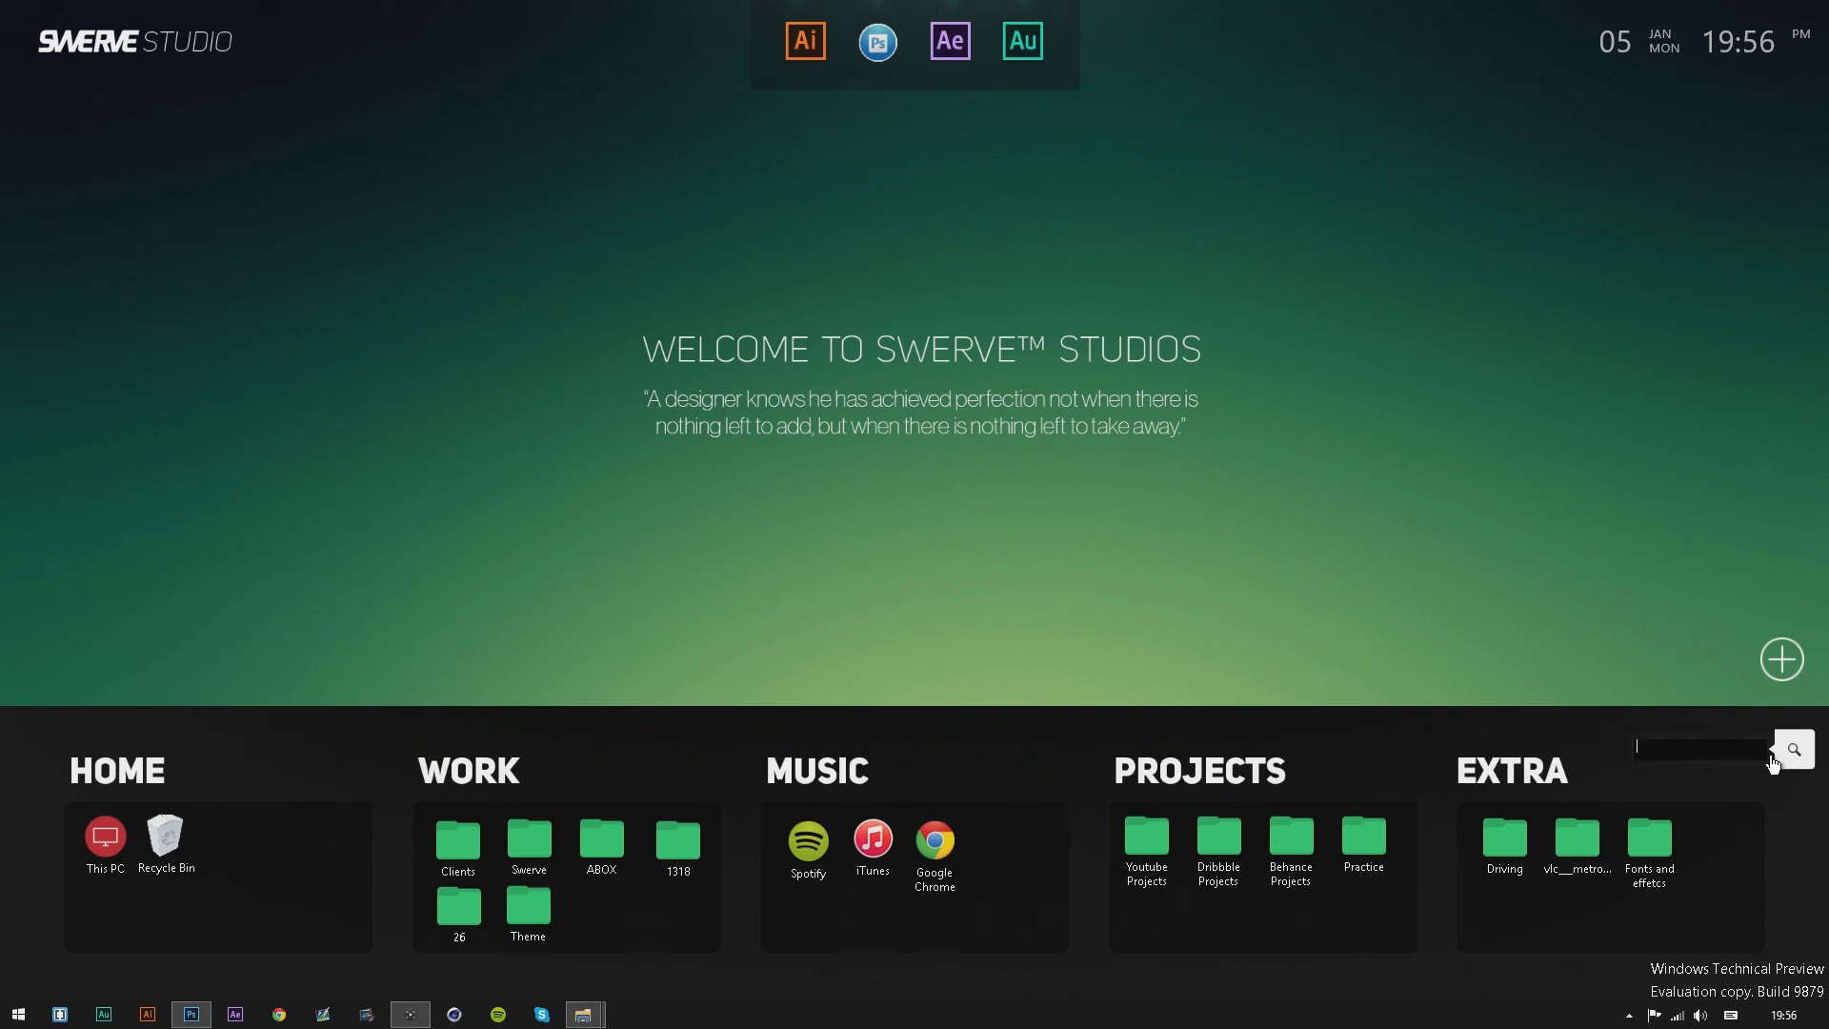
text(Google)
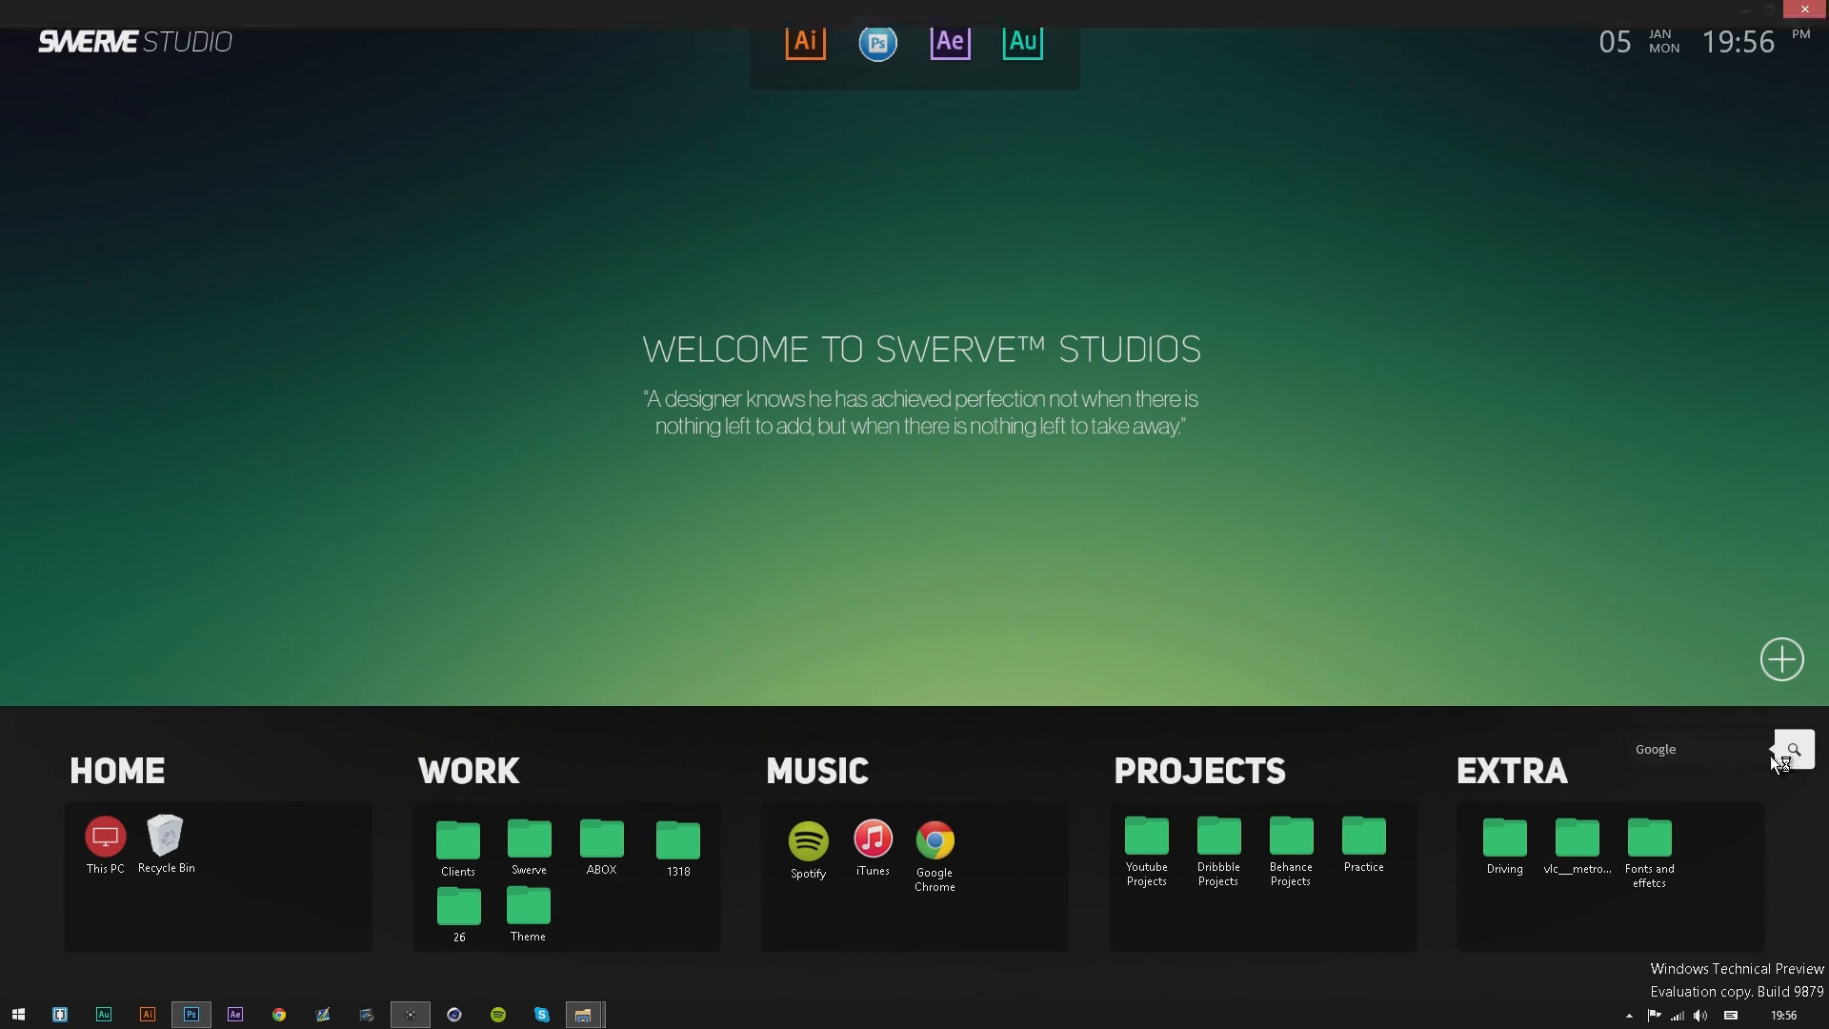
click(1793, 748)
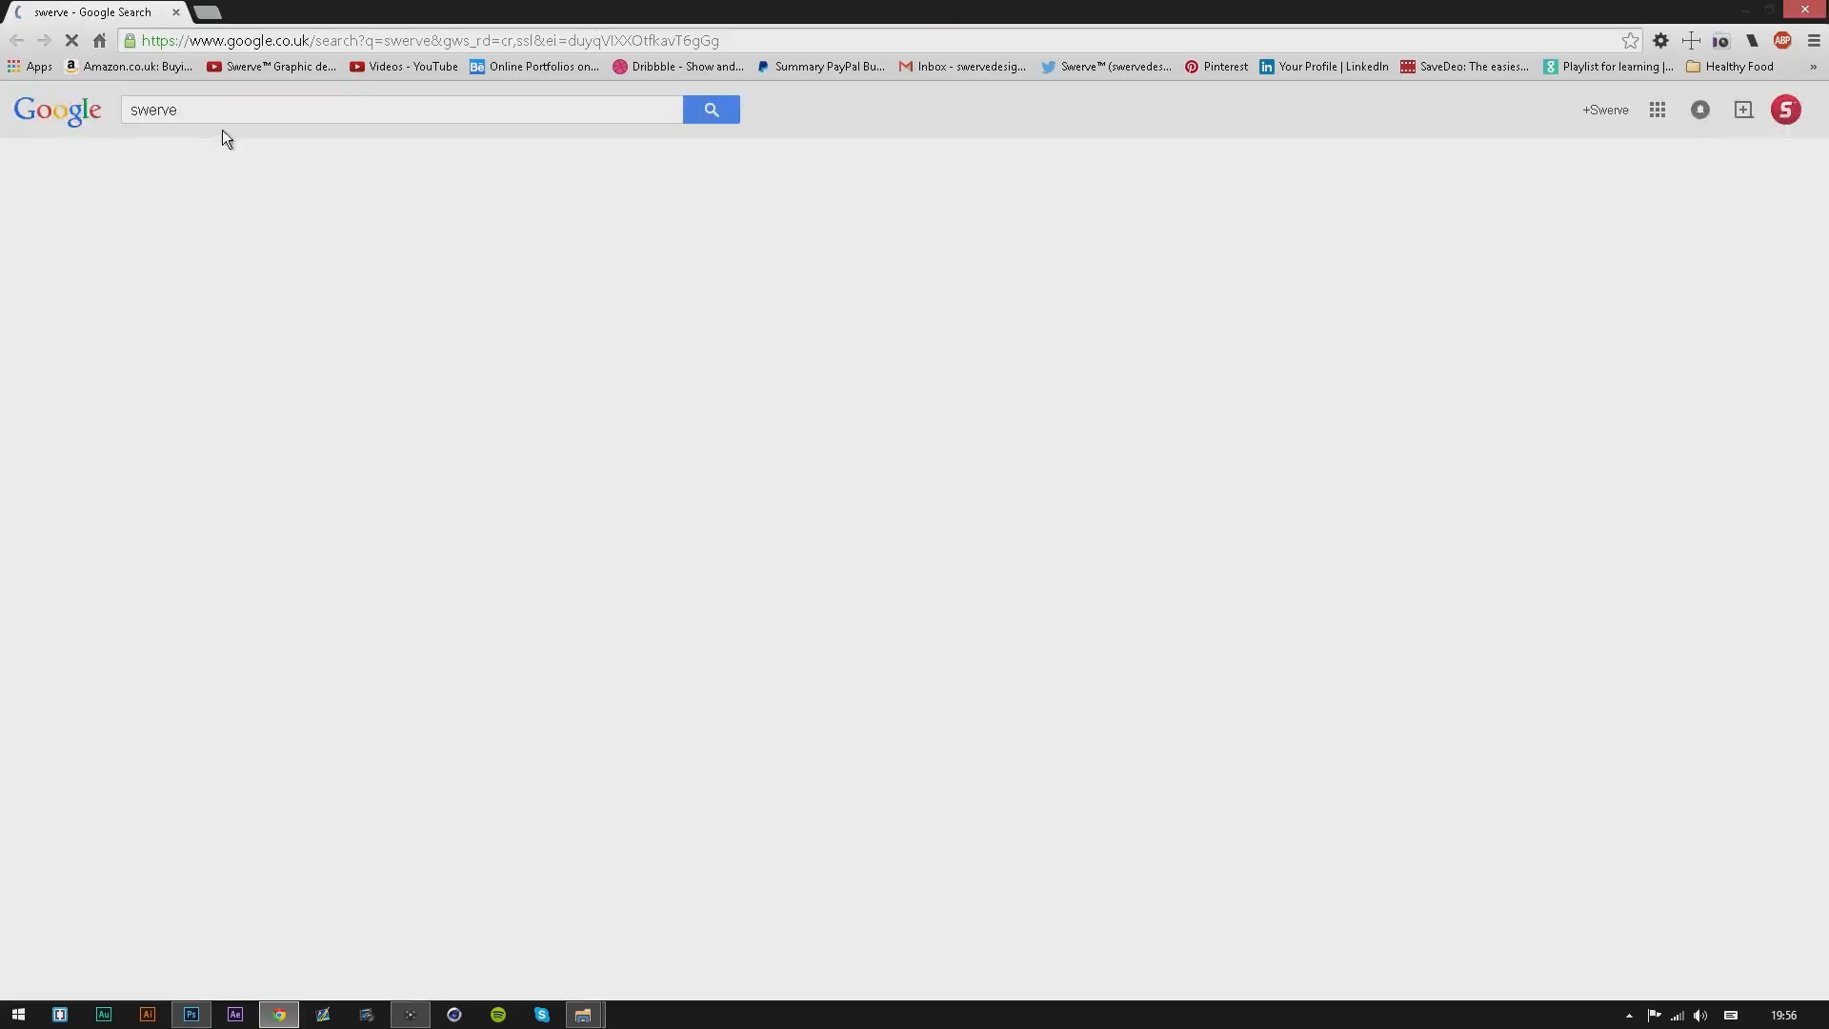